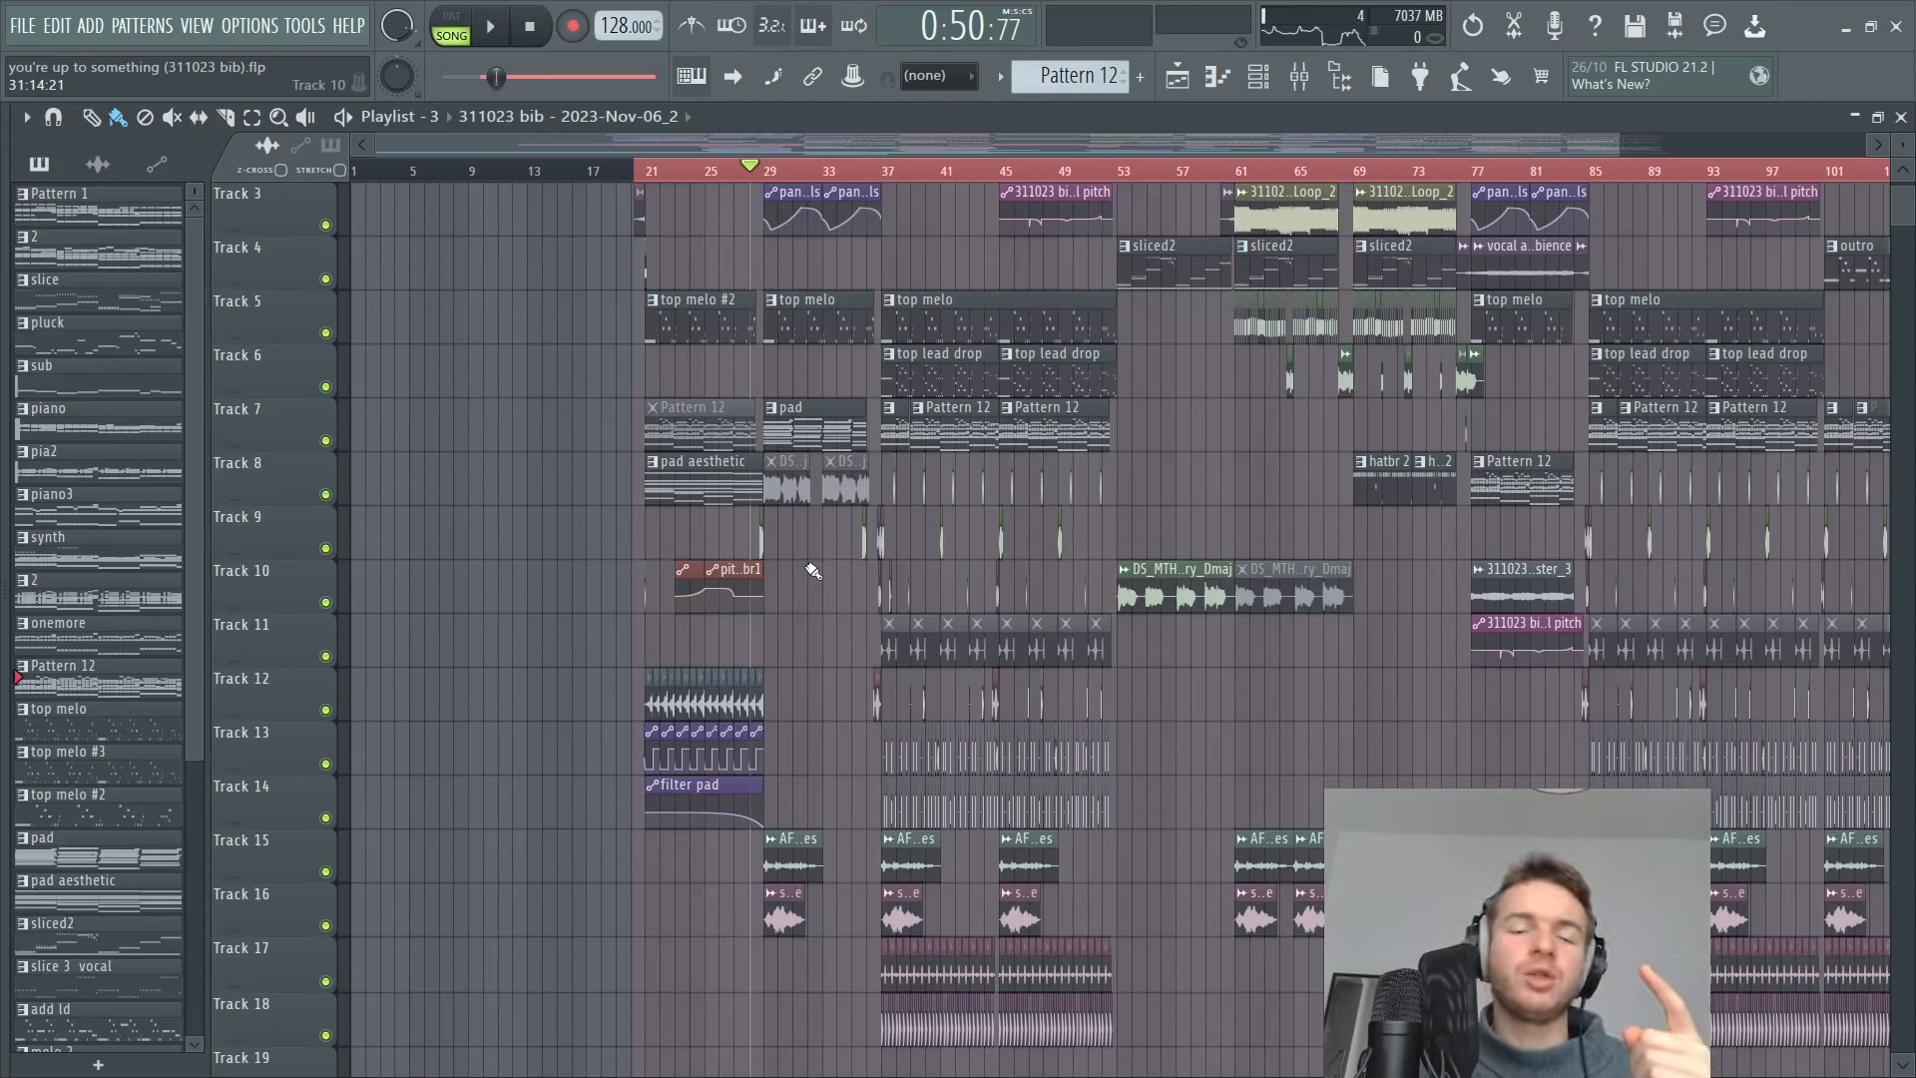
pyautogui.moveTo(1001, 587)
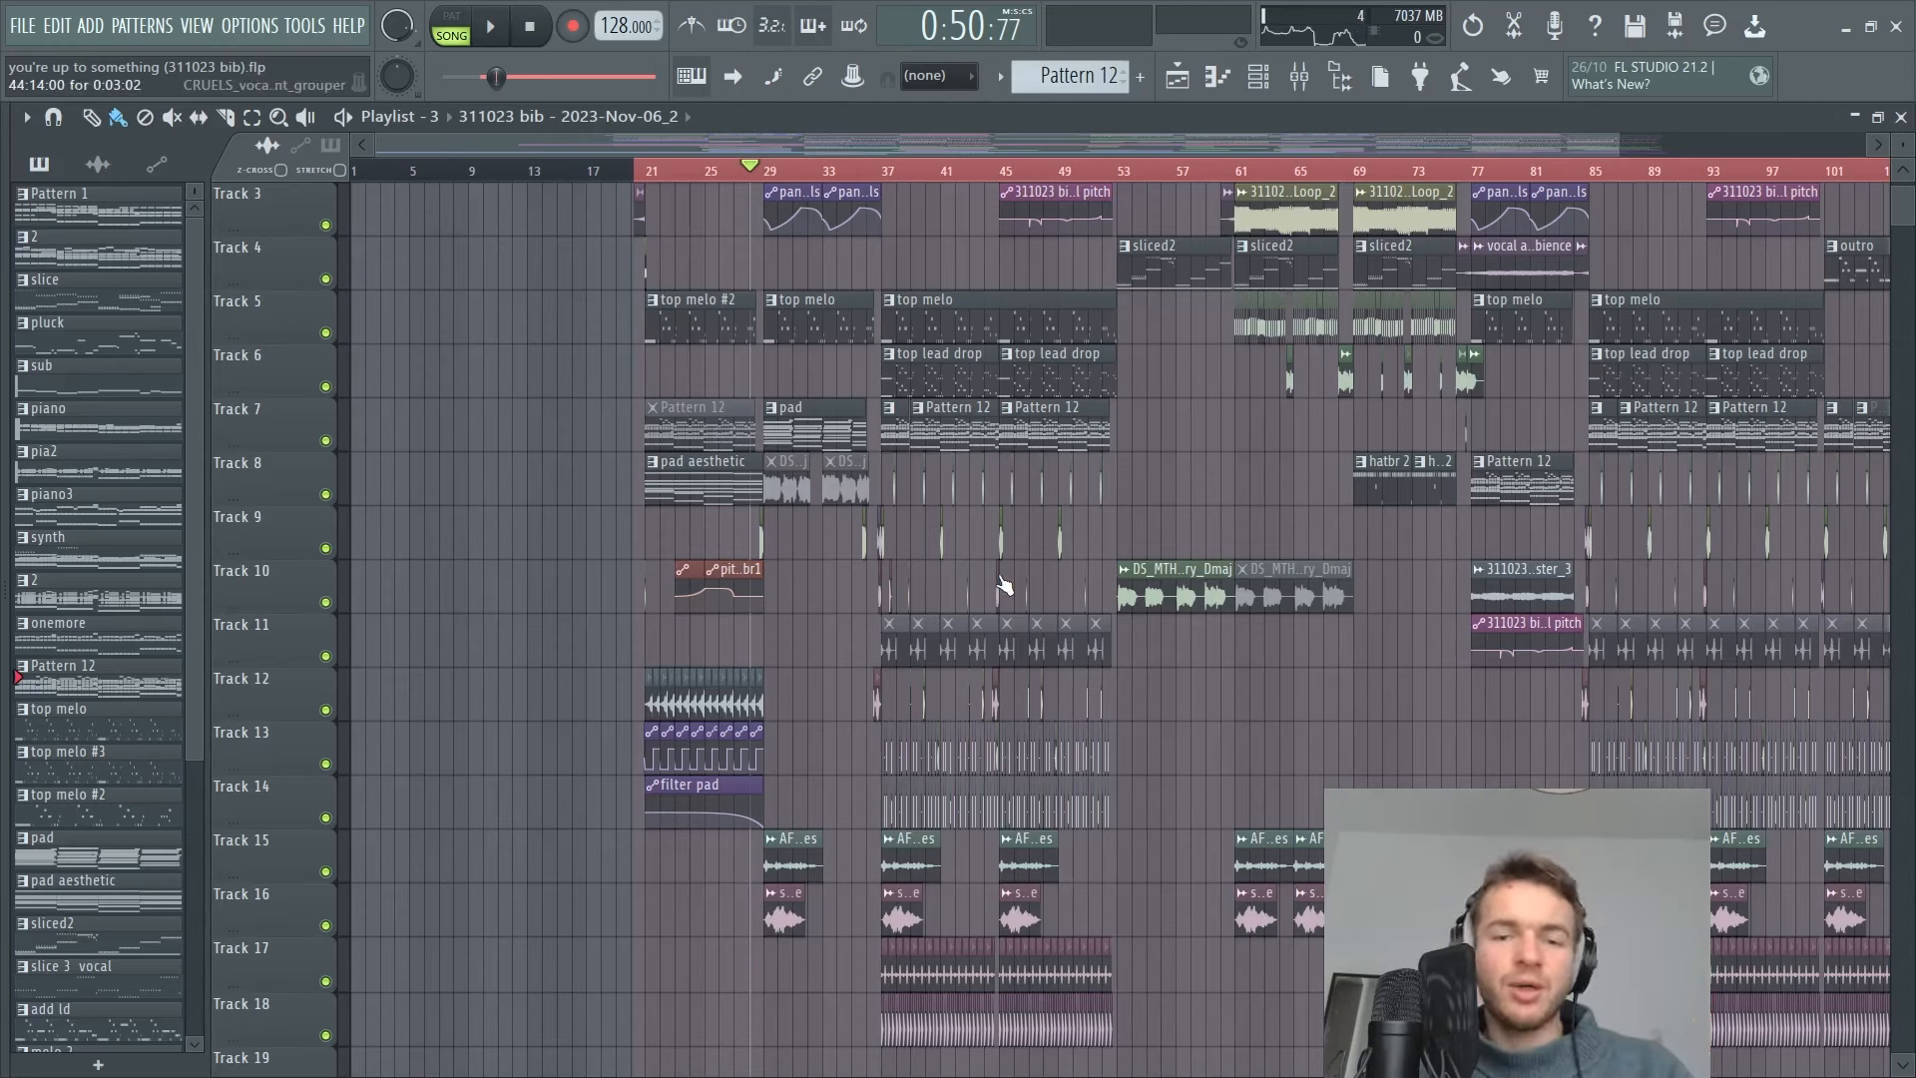
# Play arrangement 3 from around bars 21 and 29, then switch the playlist to 'Arrangement'.
pyautogui.click(745, 169)
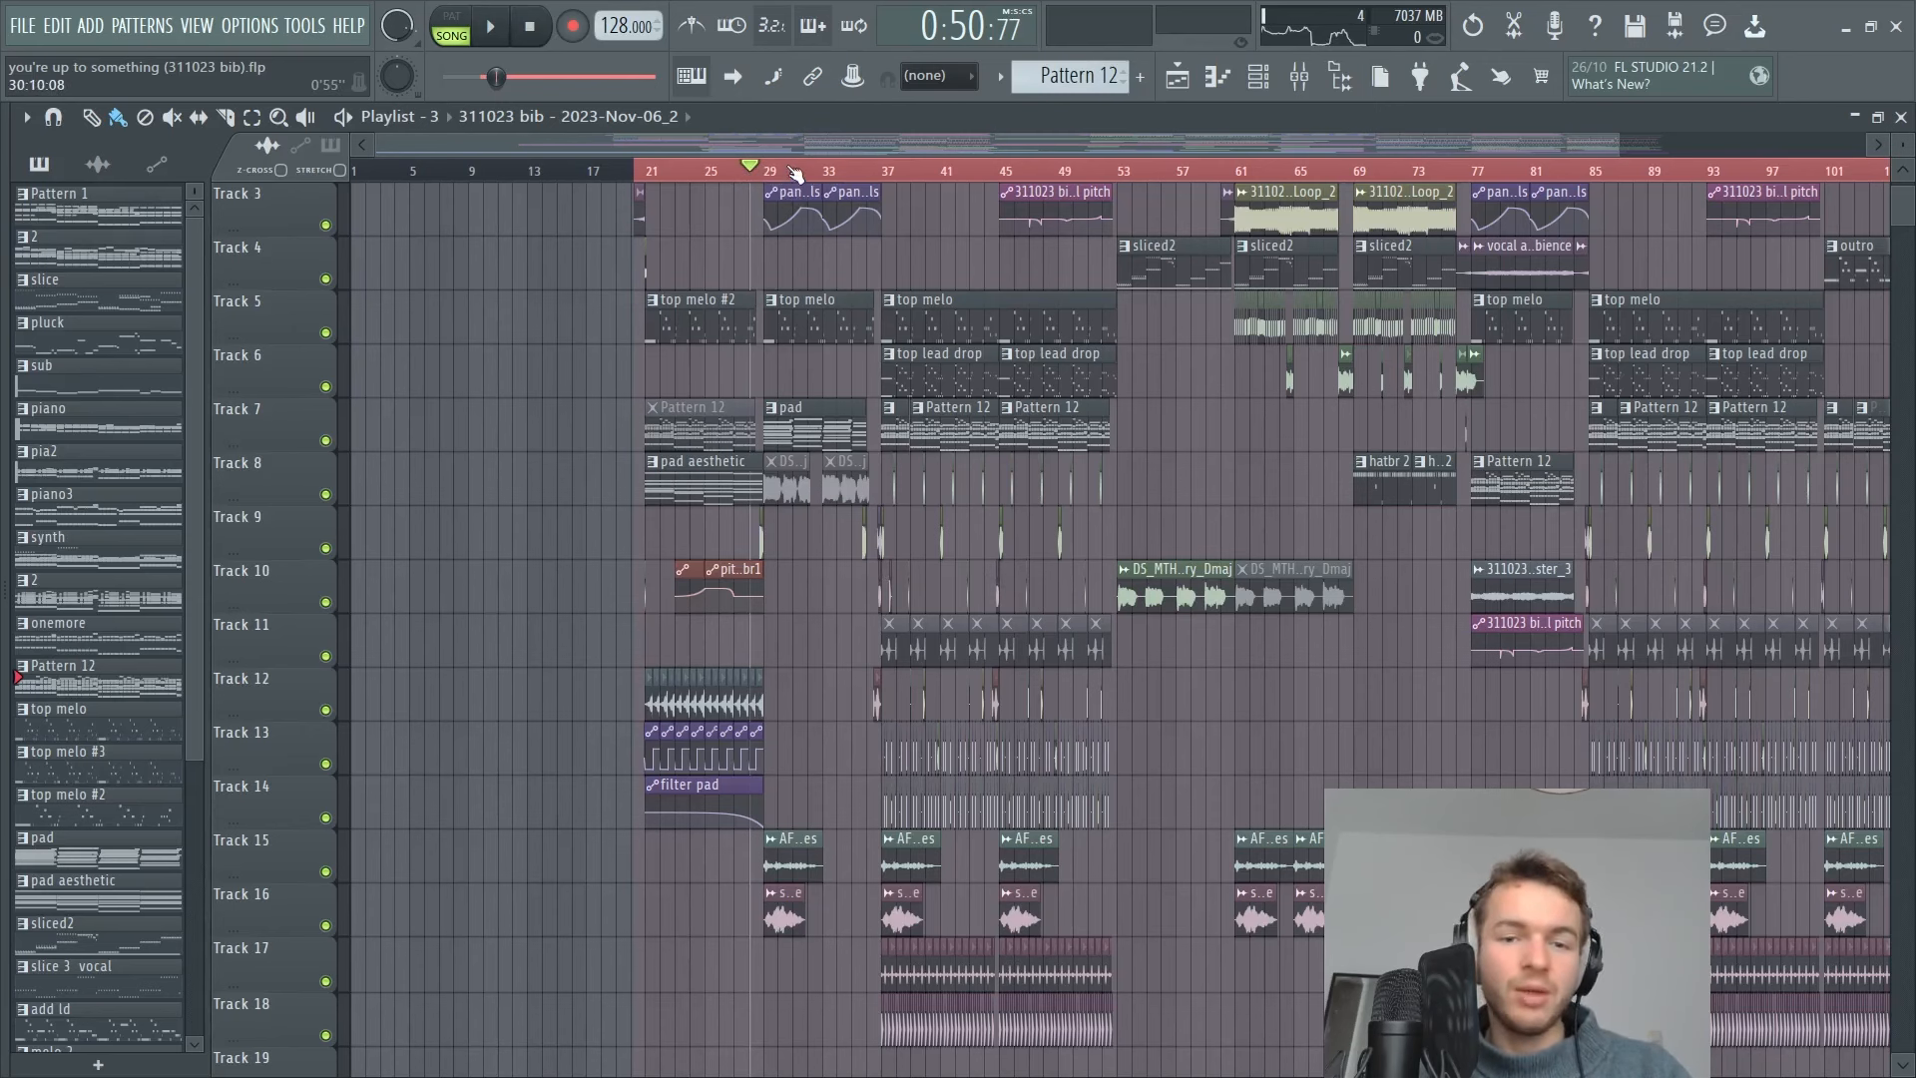
pyautogui.click(733, 167)
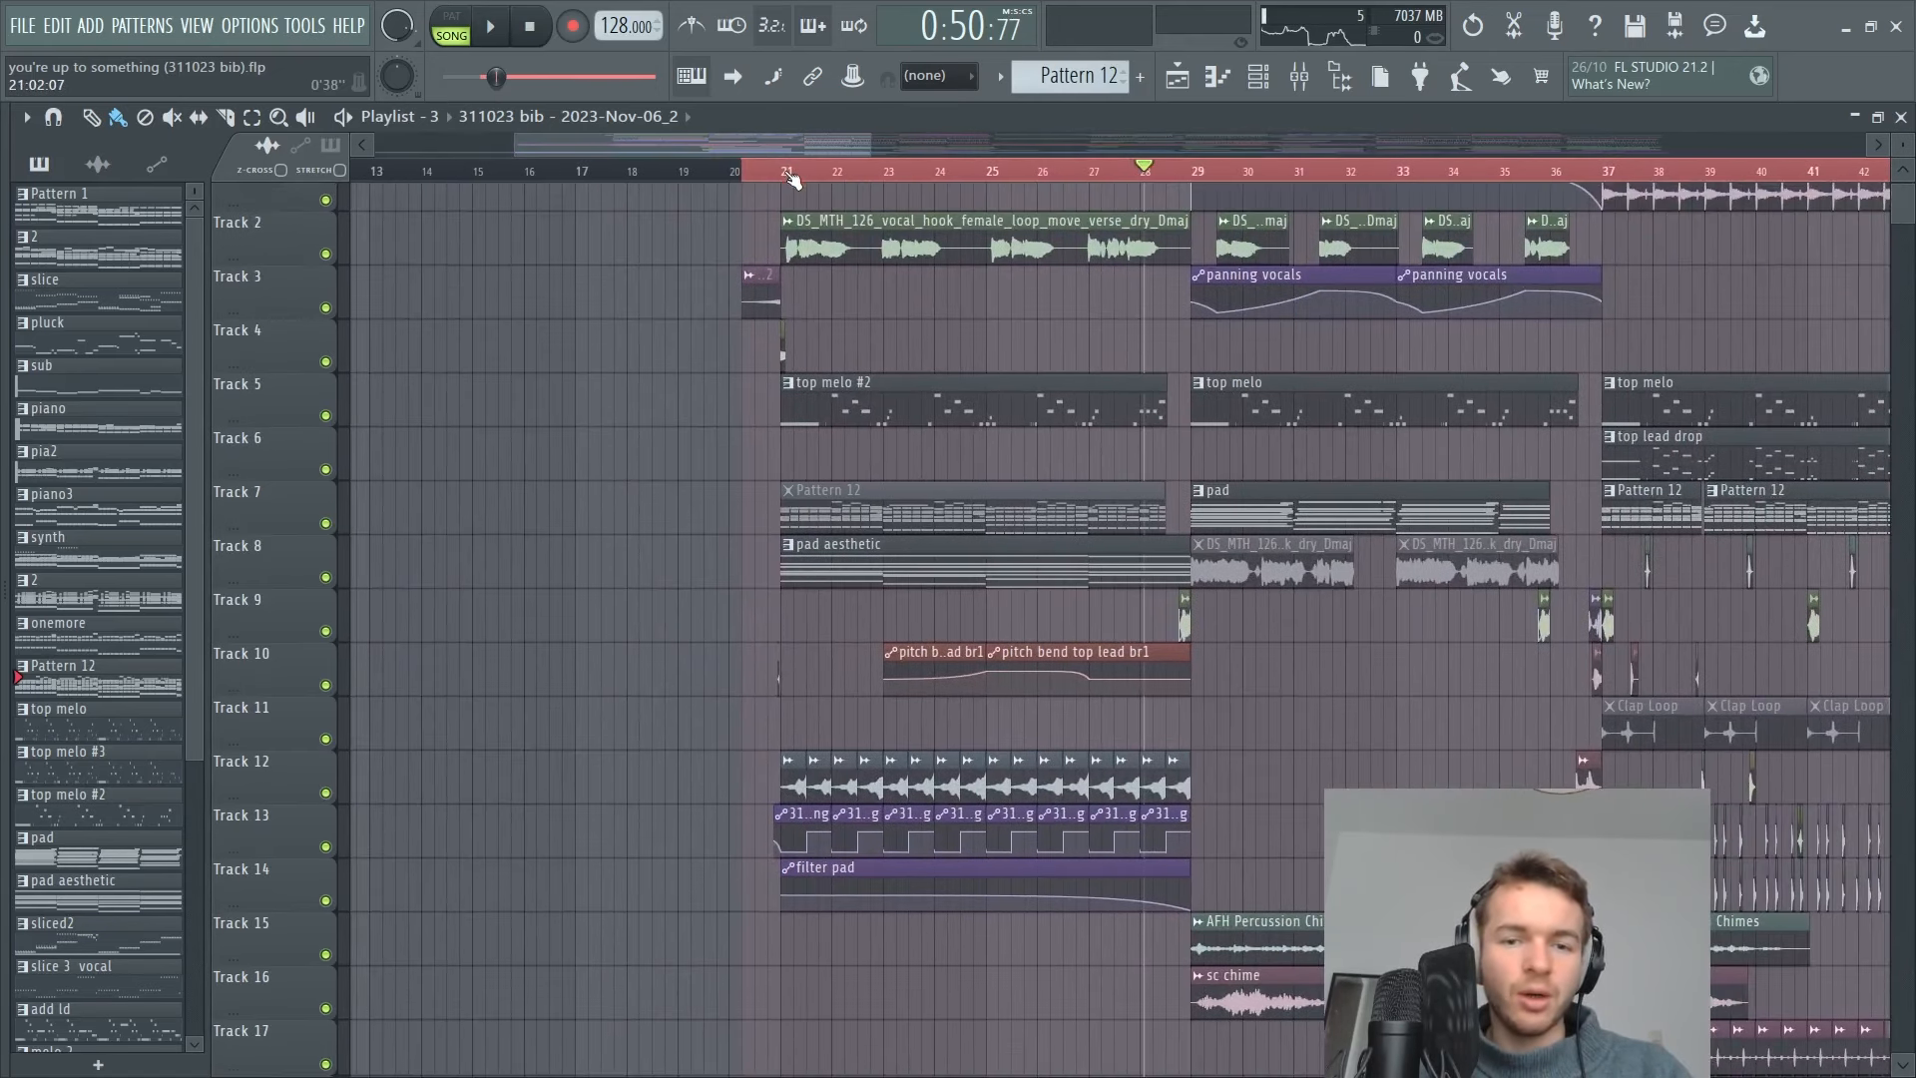
pyautogui.click(783, 172)
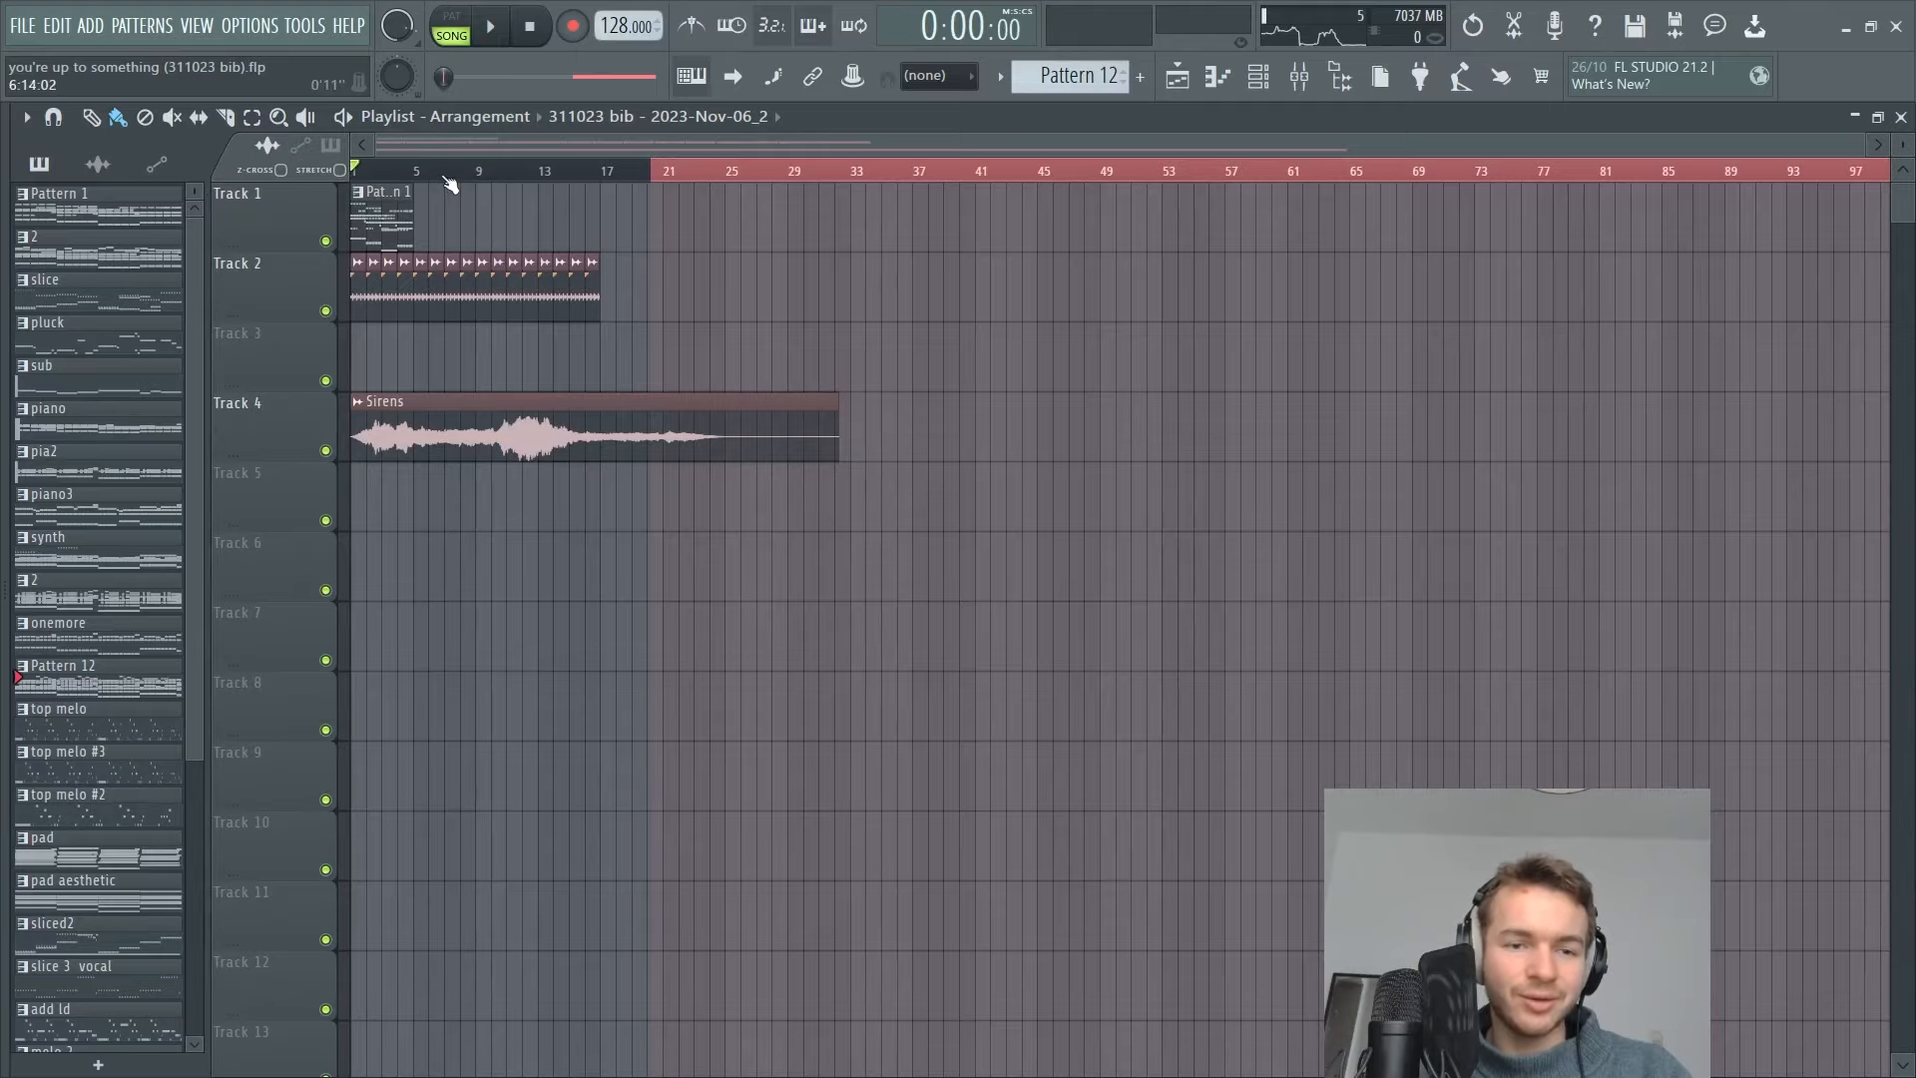
# Play the Arrangement sketch, switch to the 'é' arrangement, then return to arrangement 3.
pyautogui.click(487, 24)
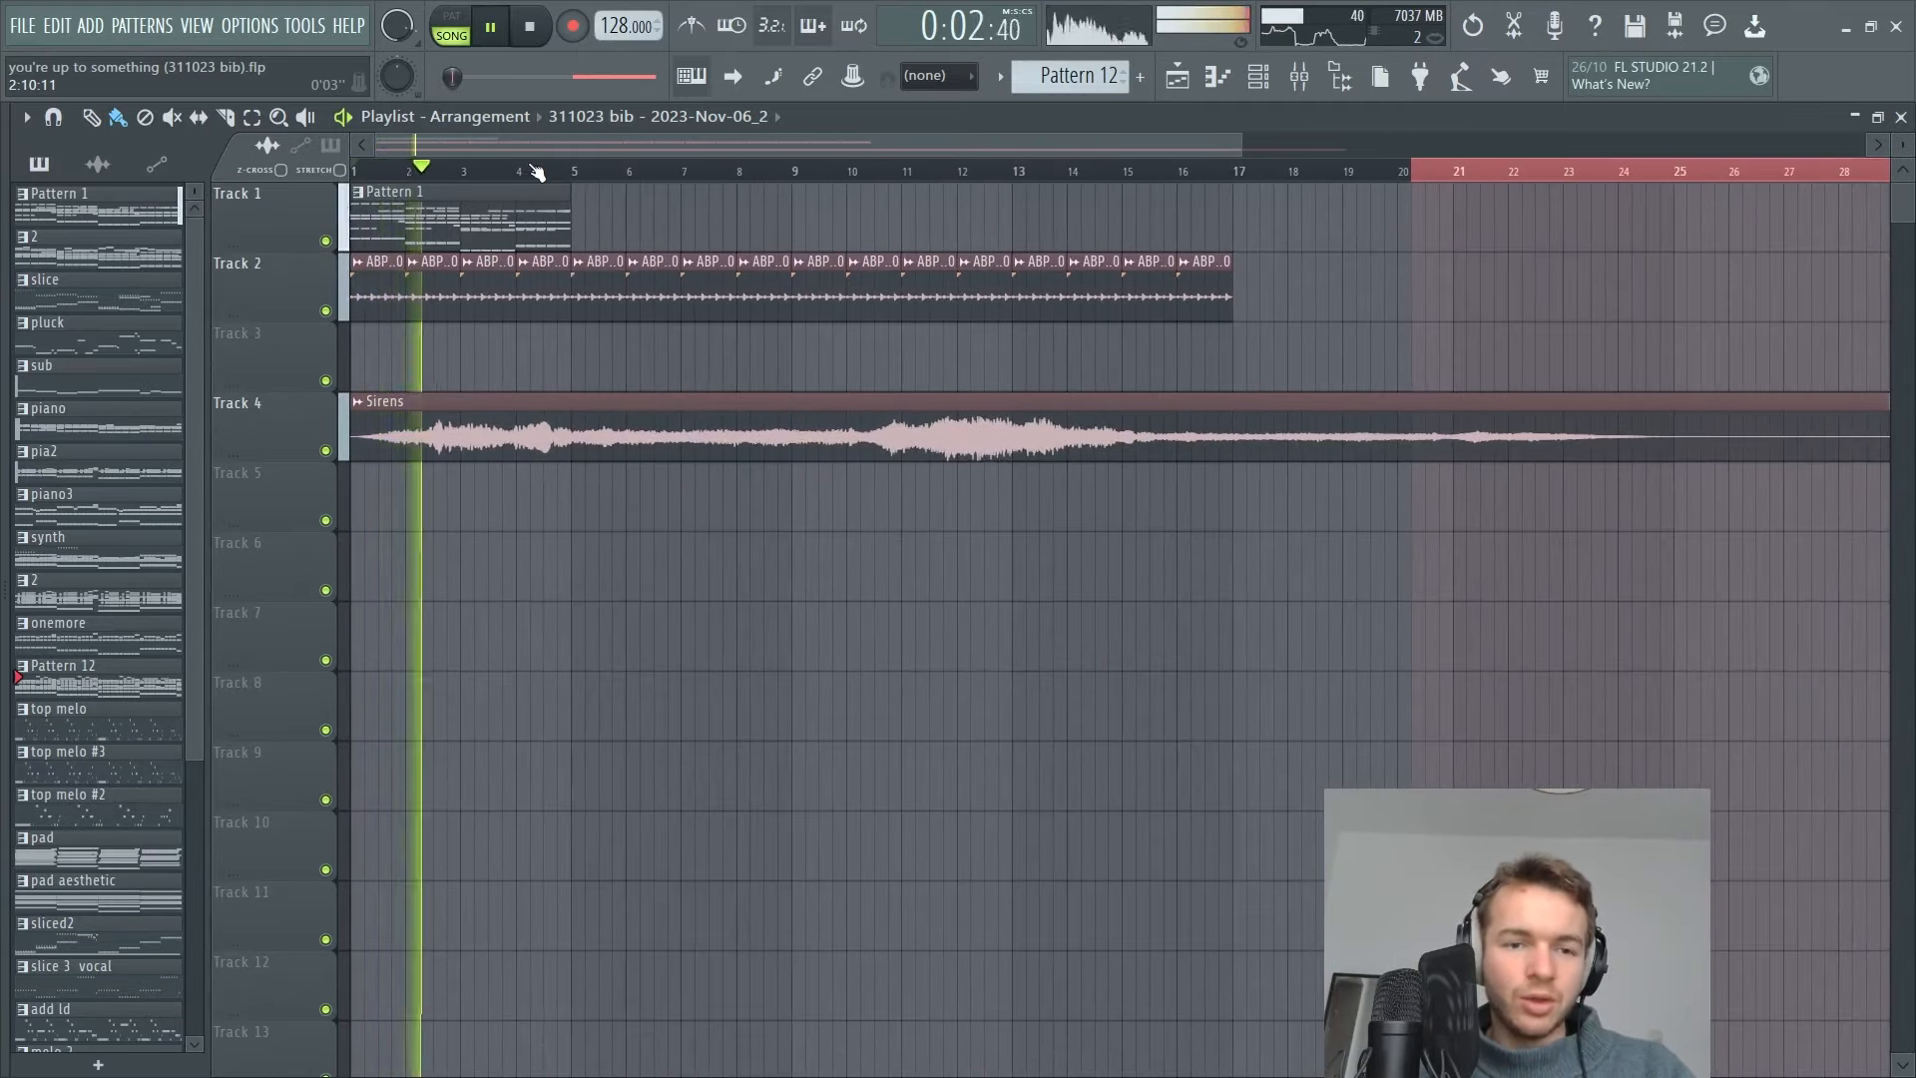
pyautogui.click(481, 116)
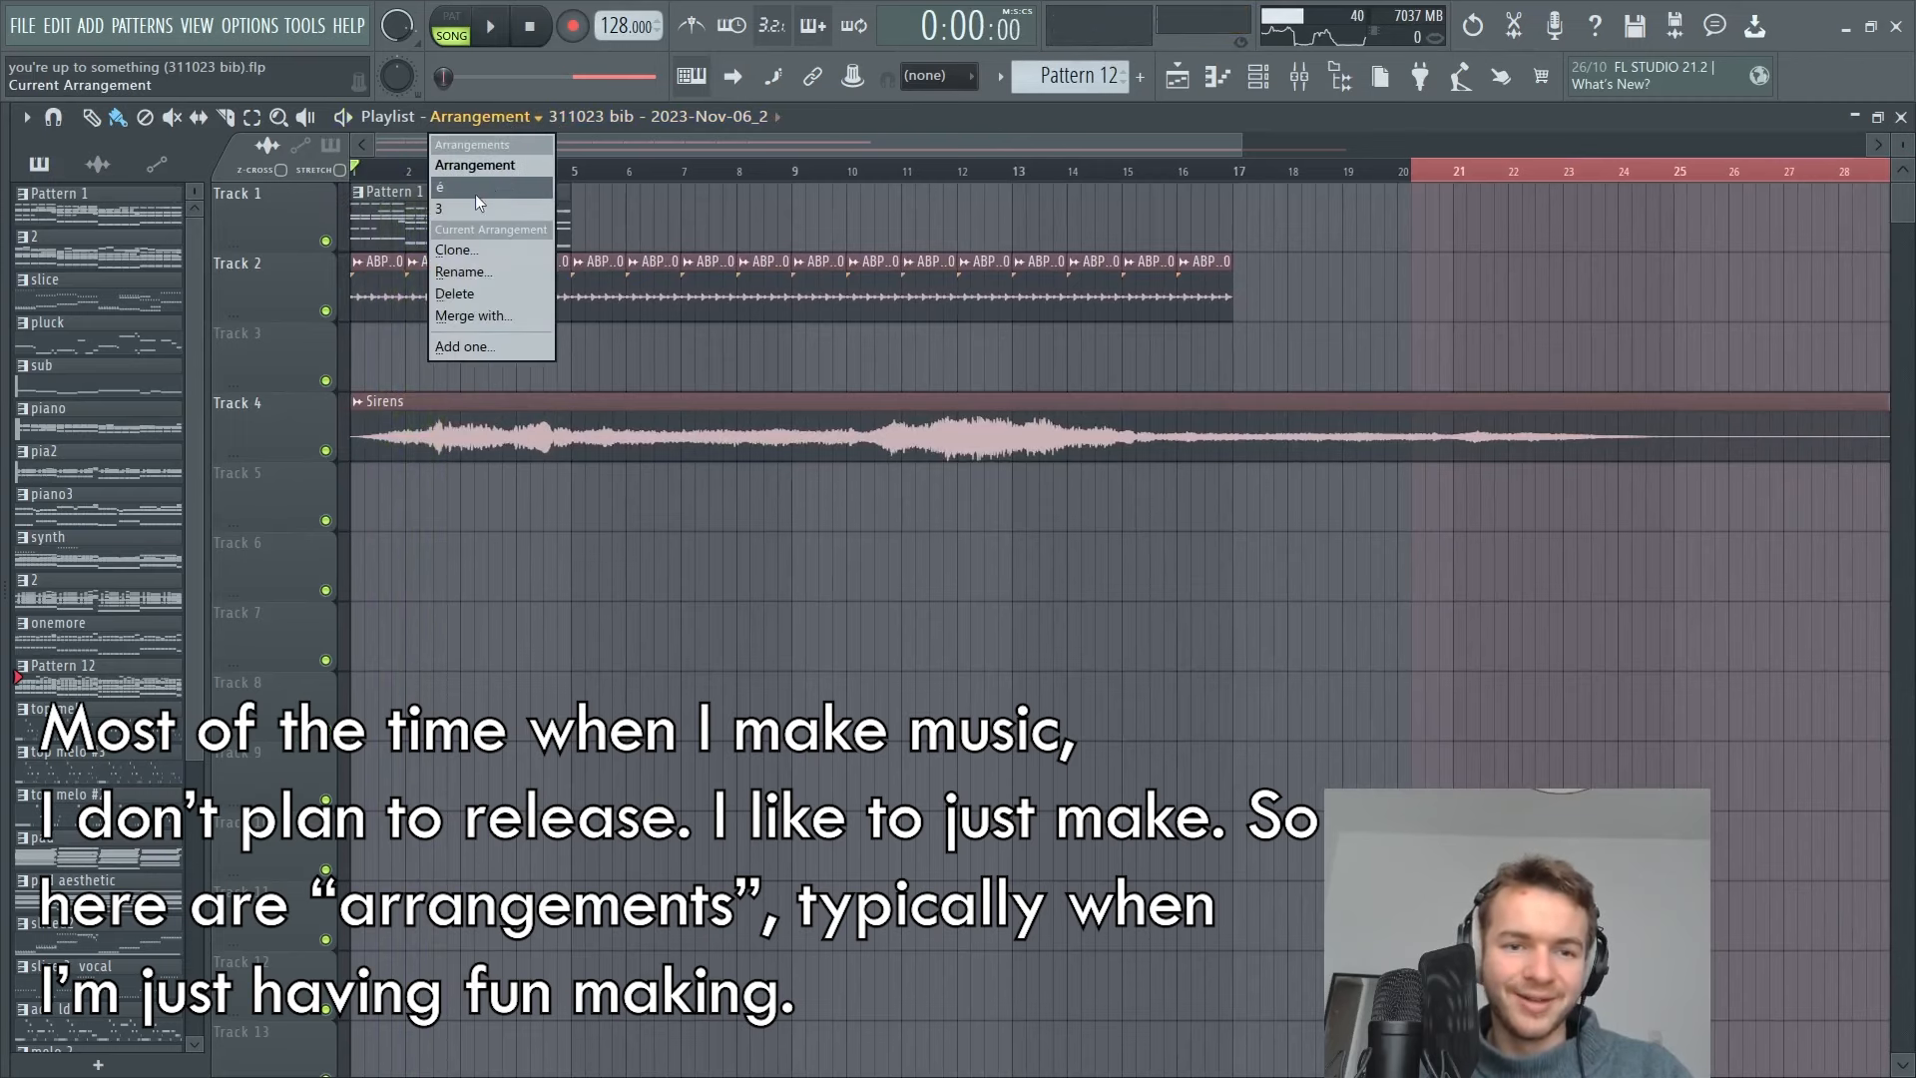
pyautogui.click(465, 185)
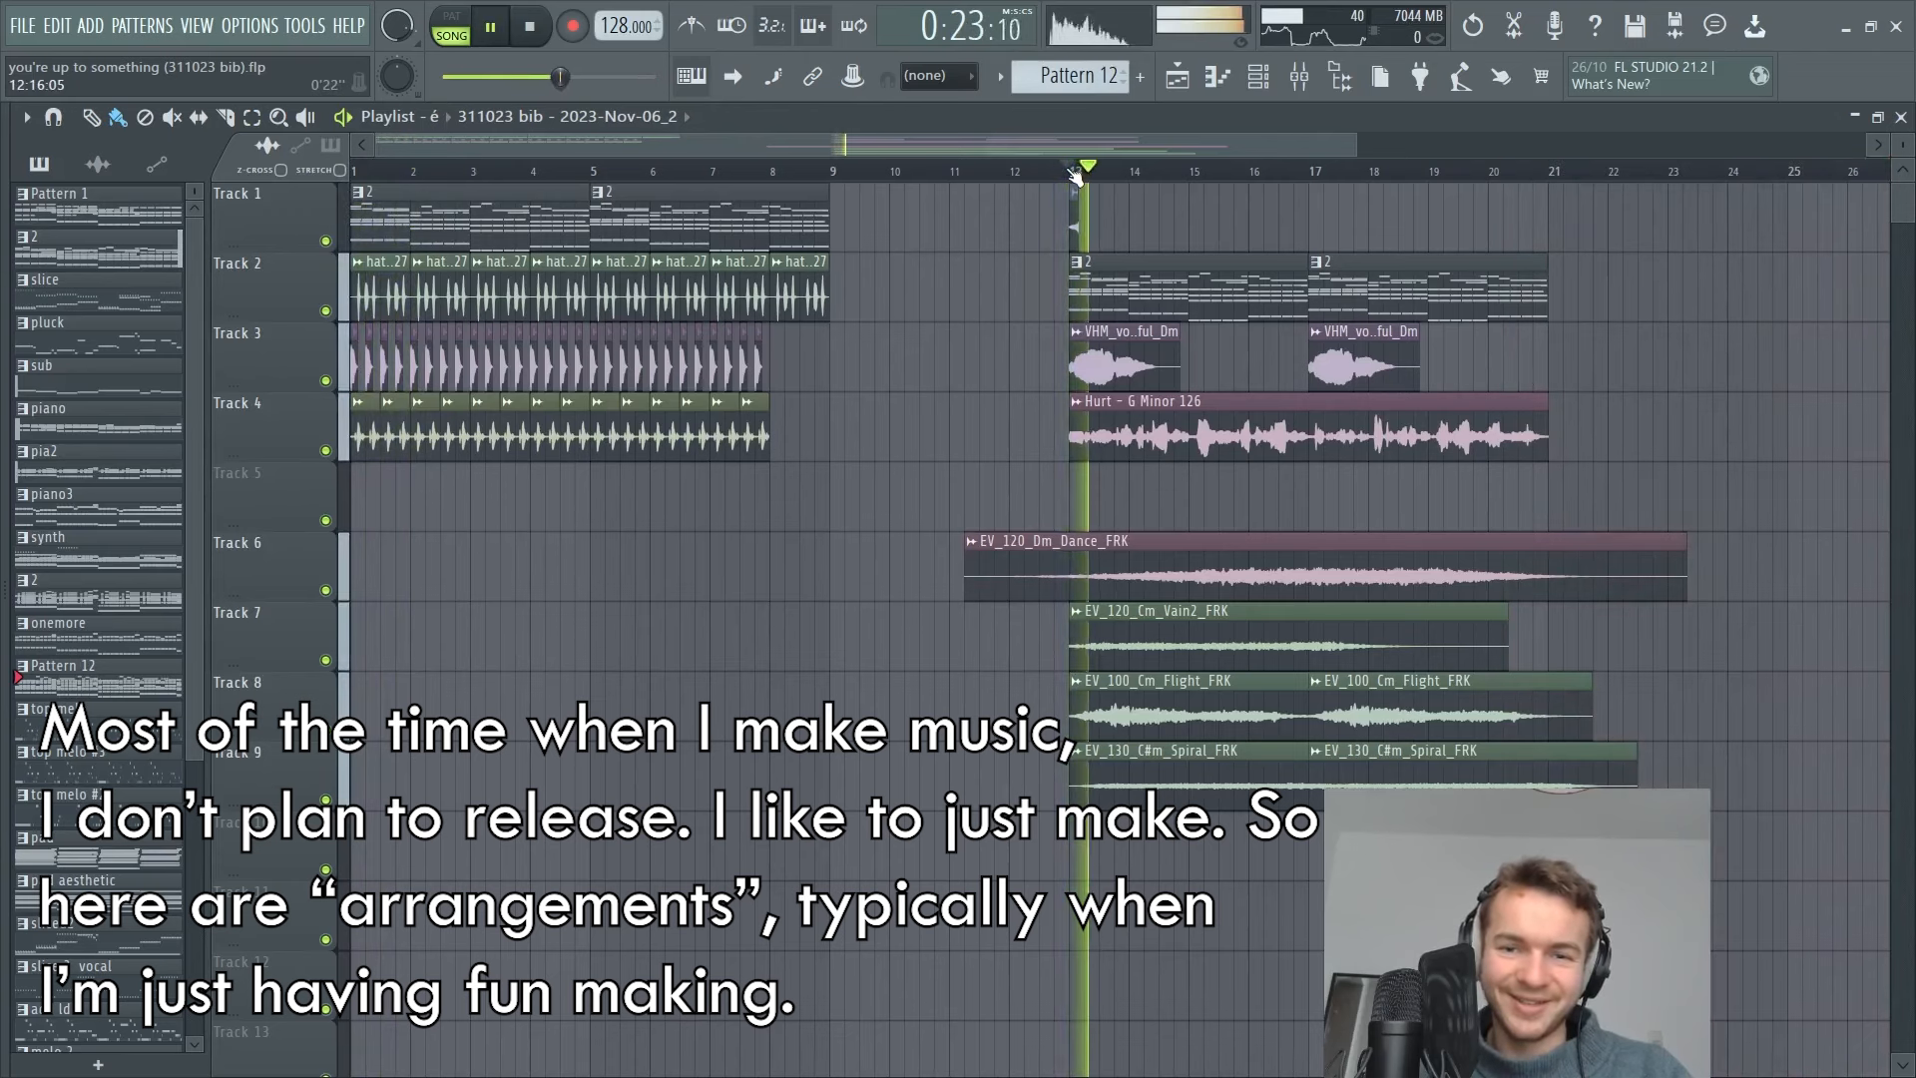
pyautogui.click(445, 116)
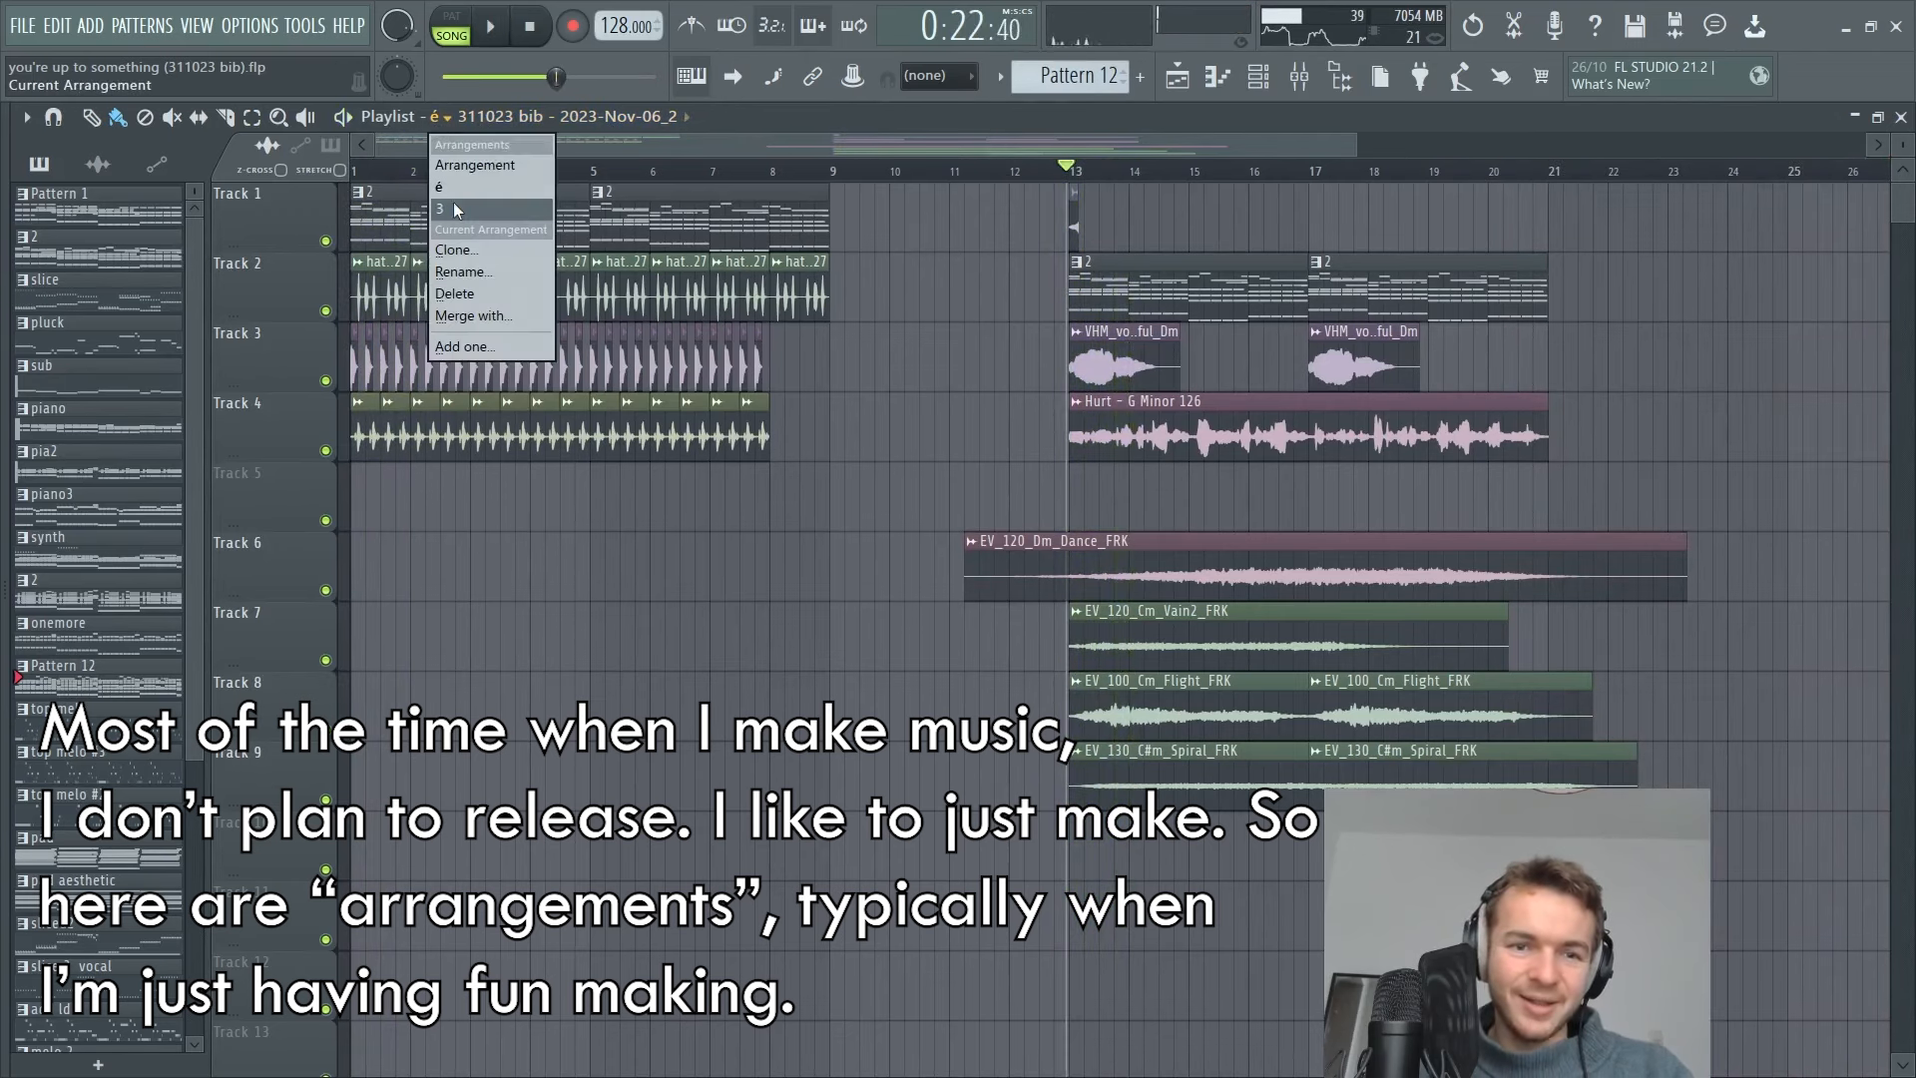
pyautogui.click(439, 207)
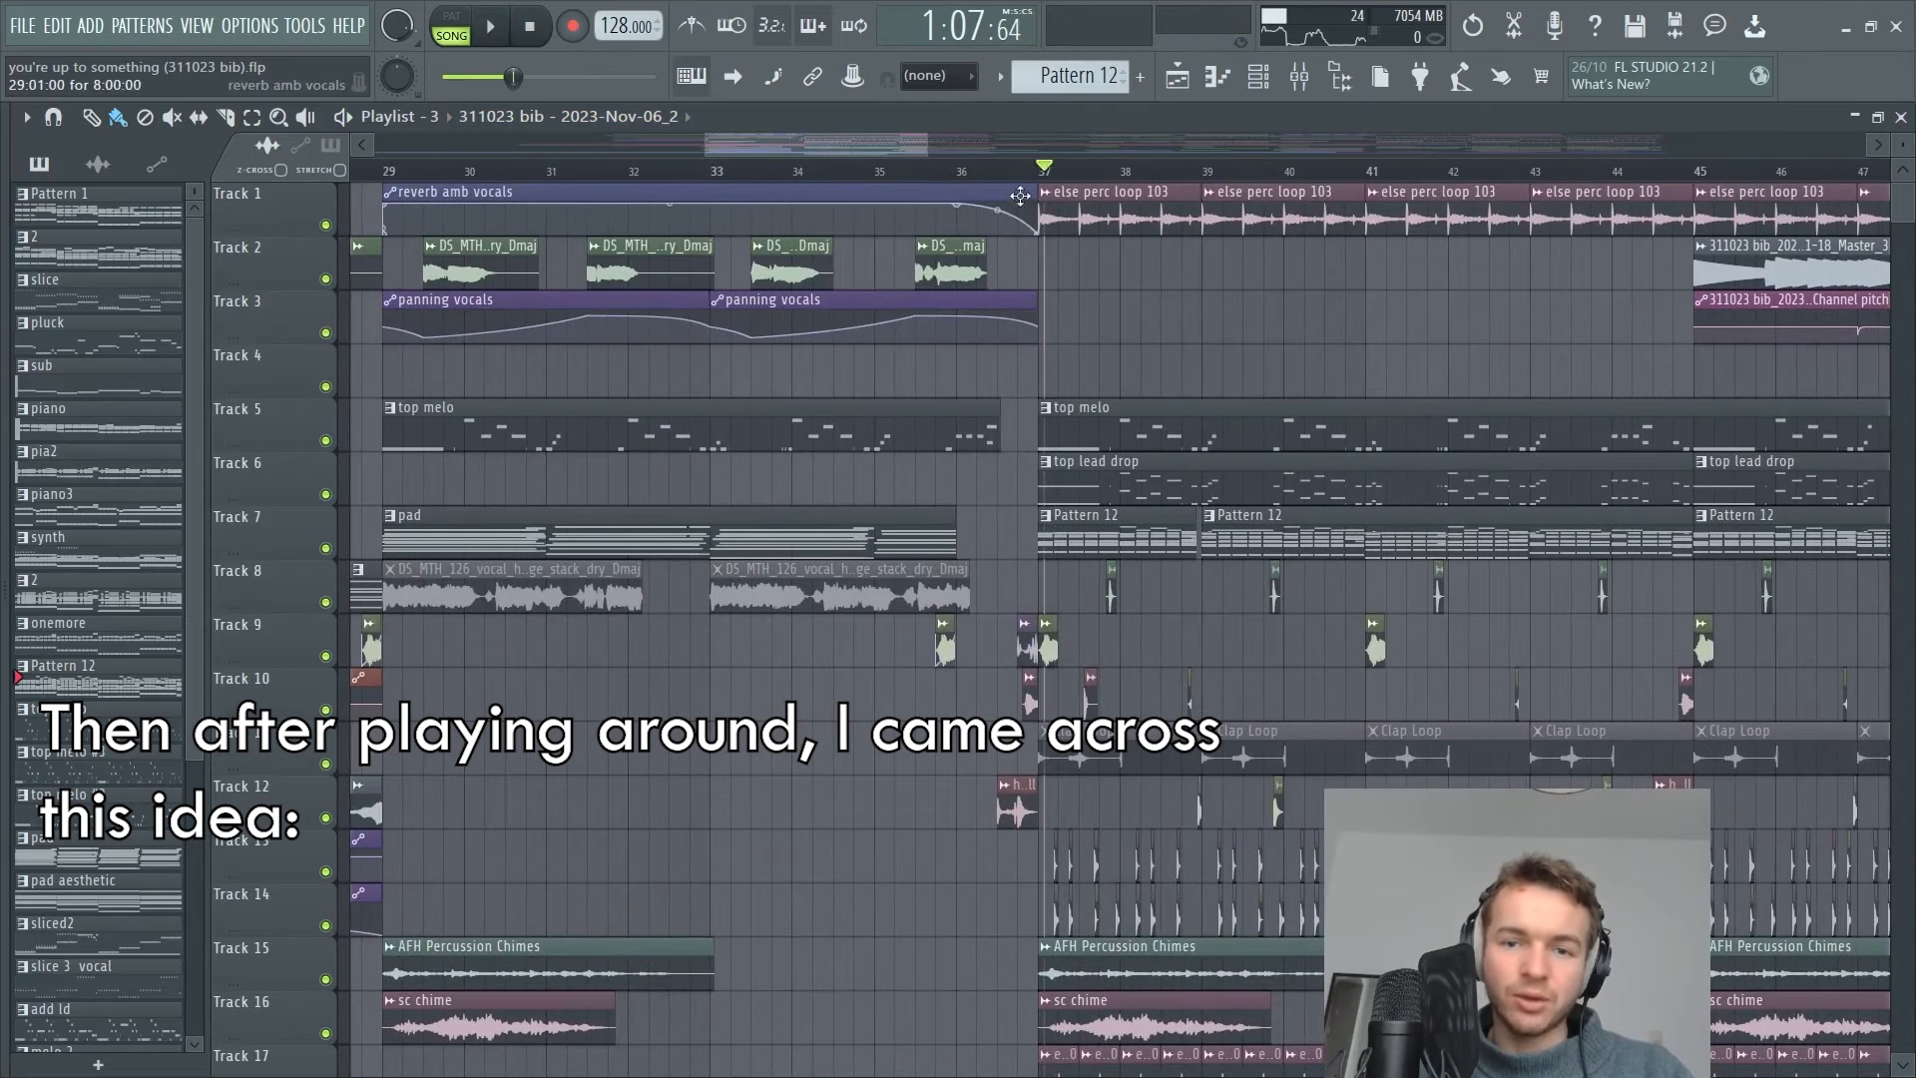
# Solo the top melody track, restore all tracks, and show the sub channel in the channel rack and piano roll.
pyautogui.rightClick(239, 407)
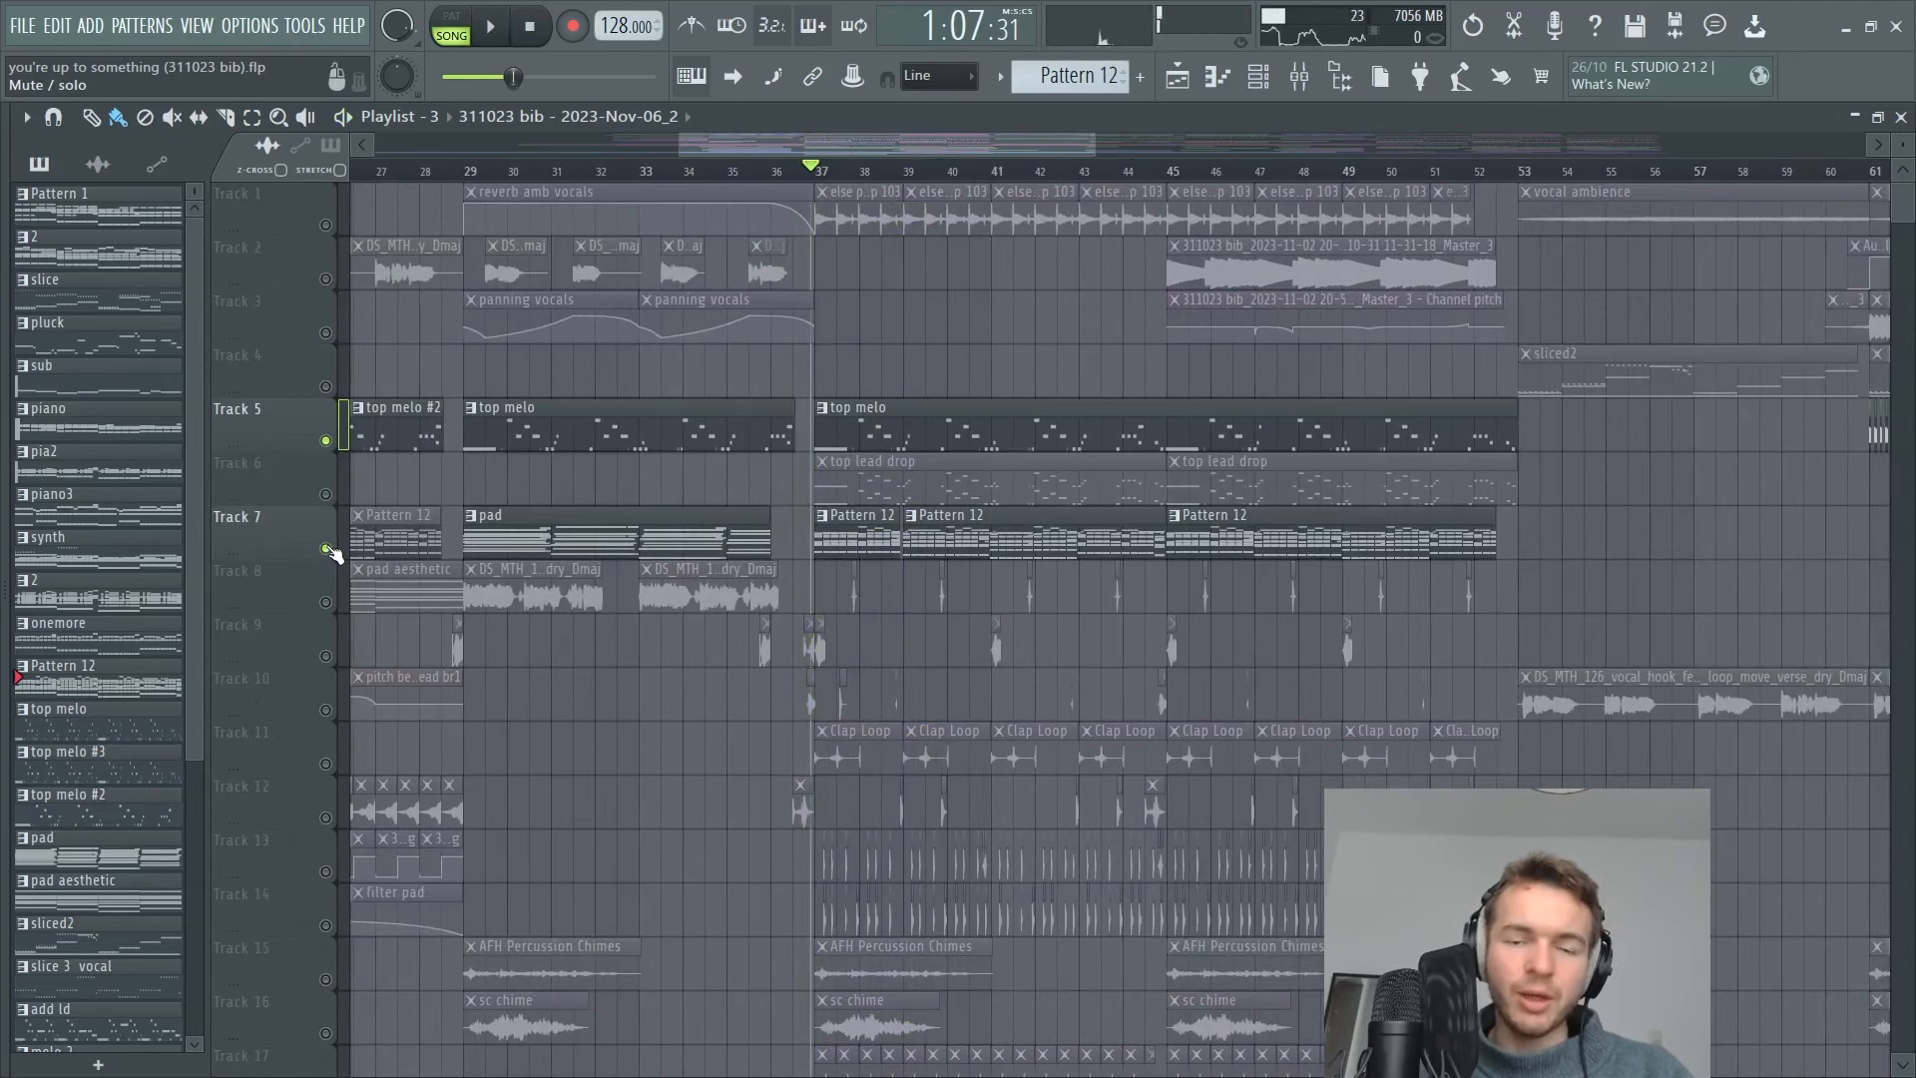
pyautogui.click(489, 24)
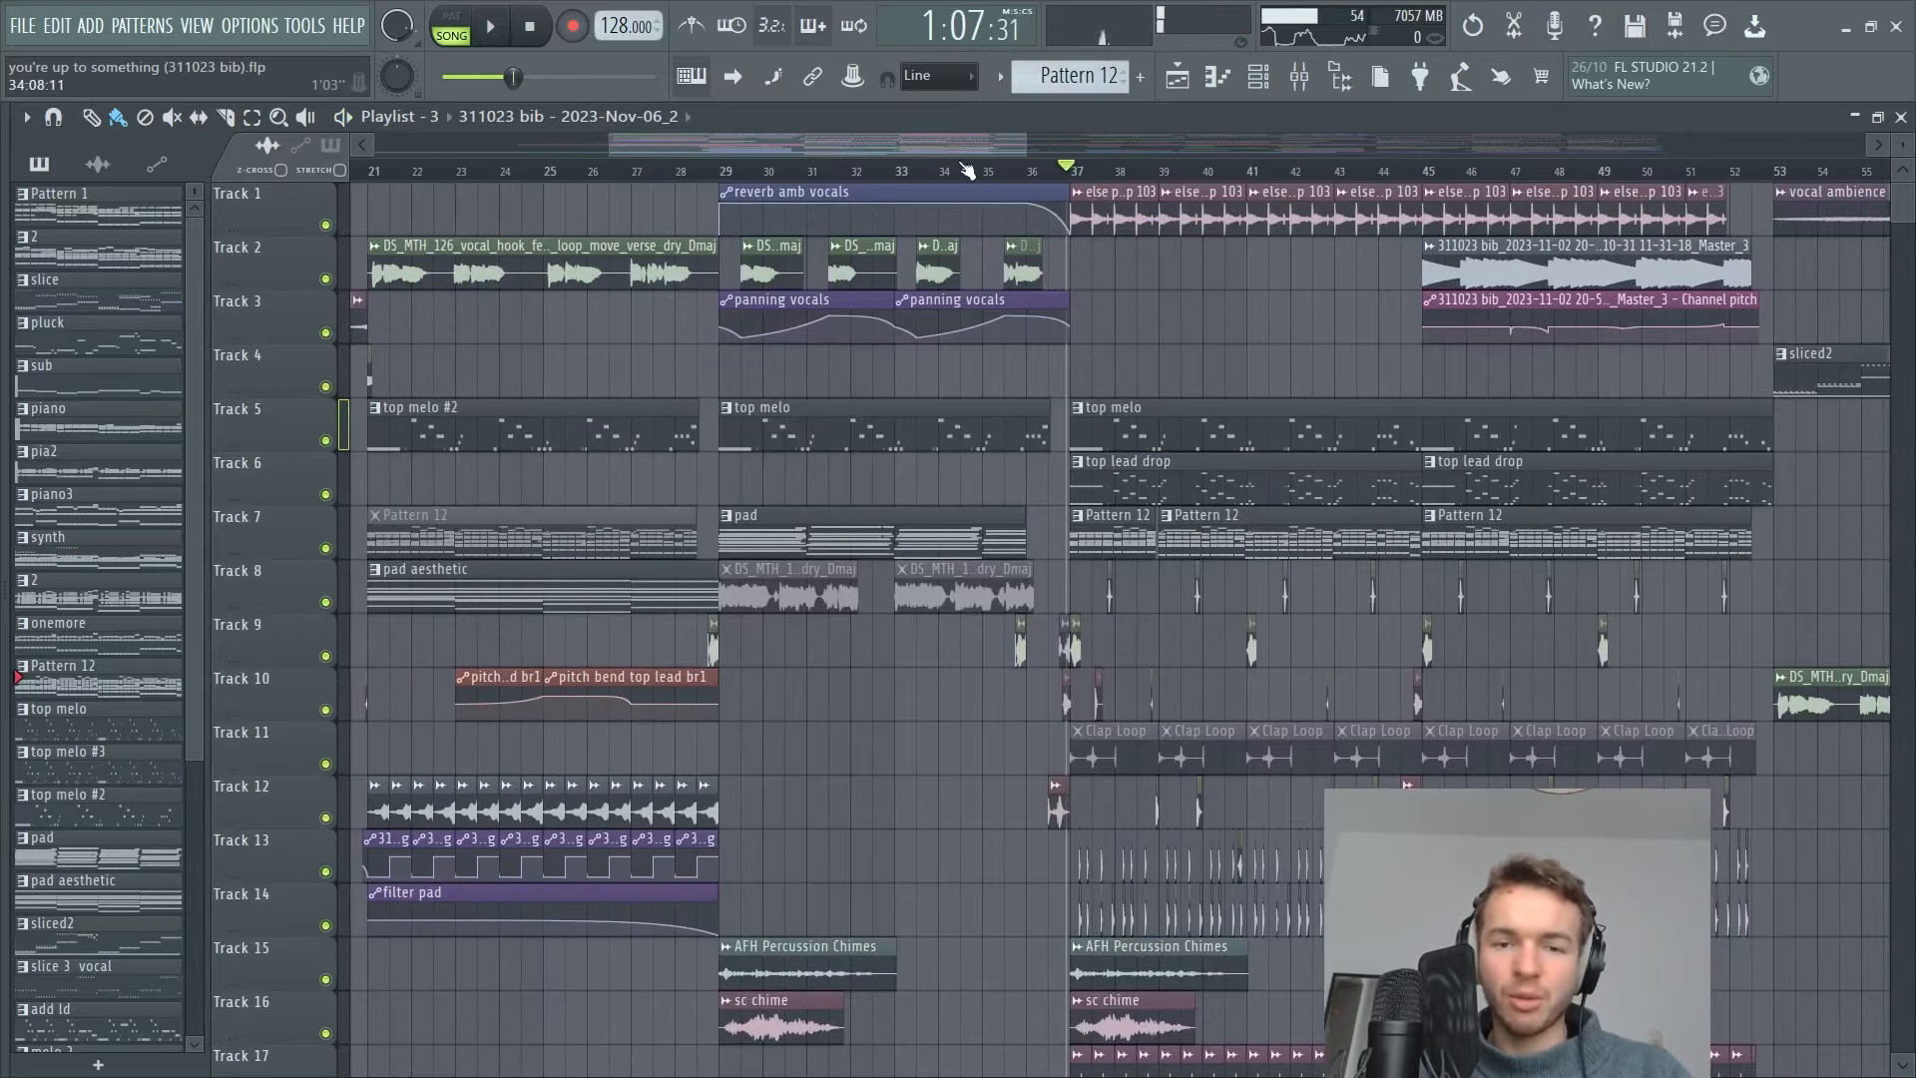
pyautogui.hscroll(-3)
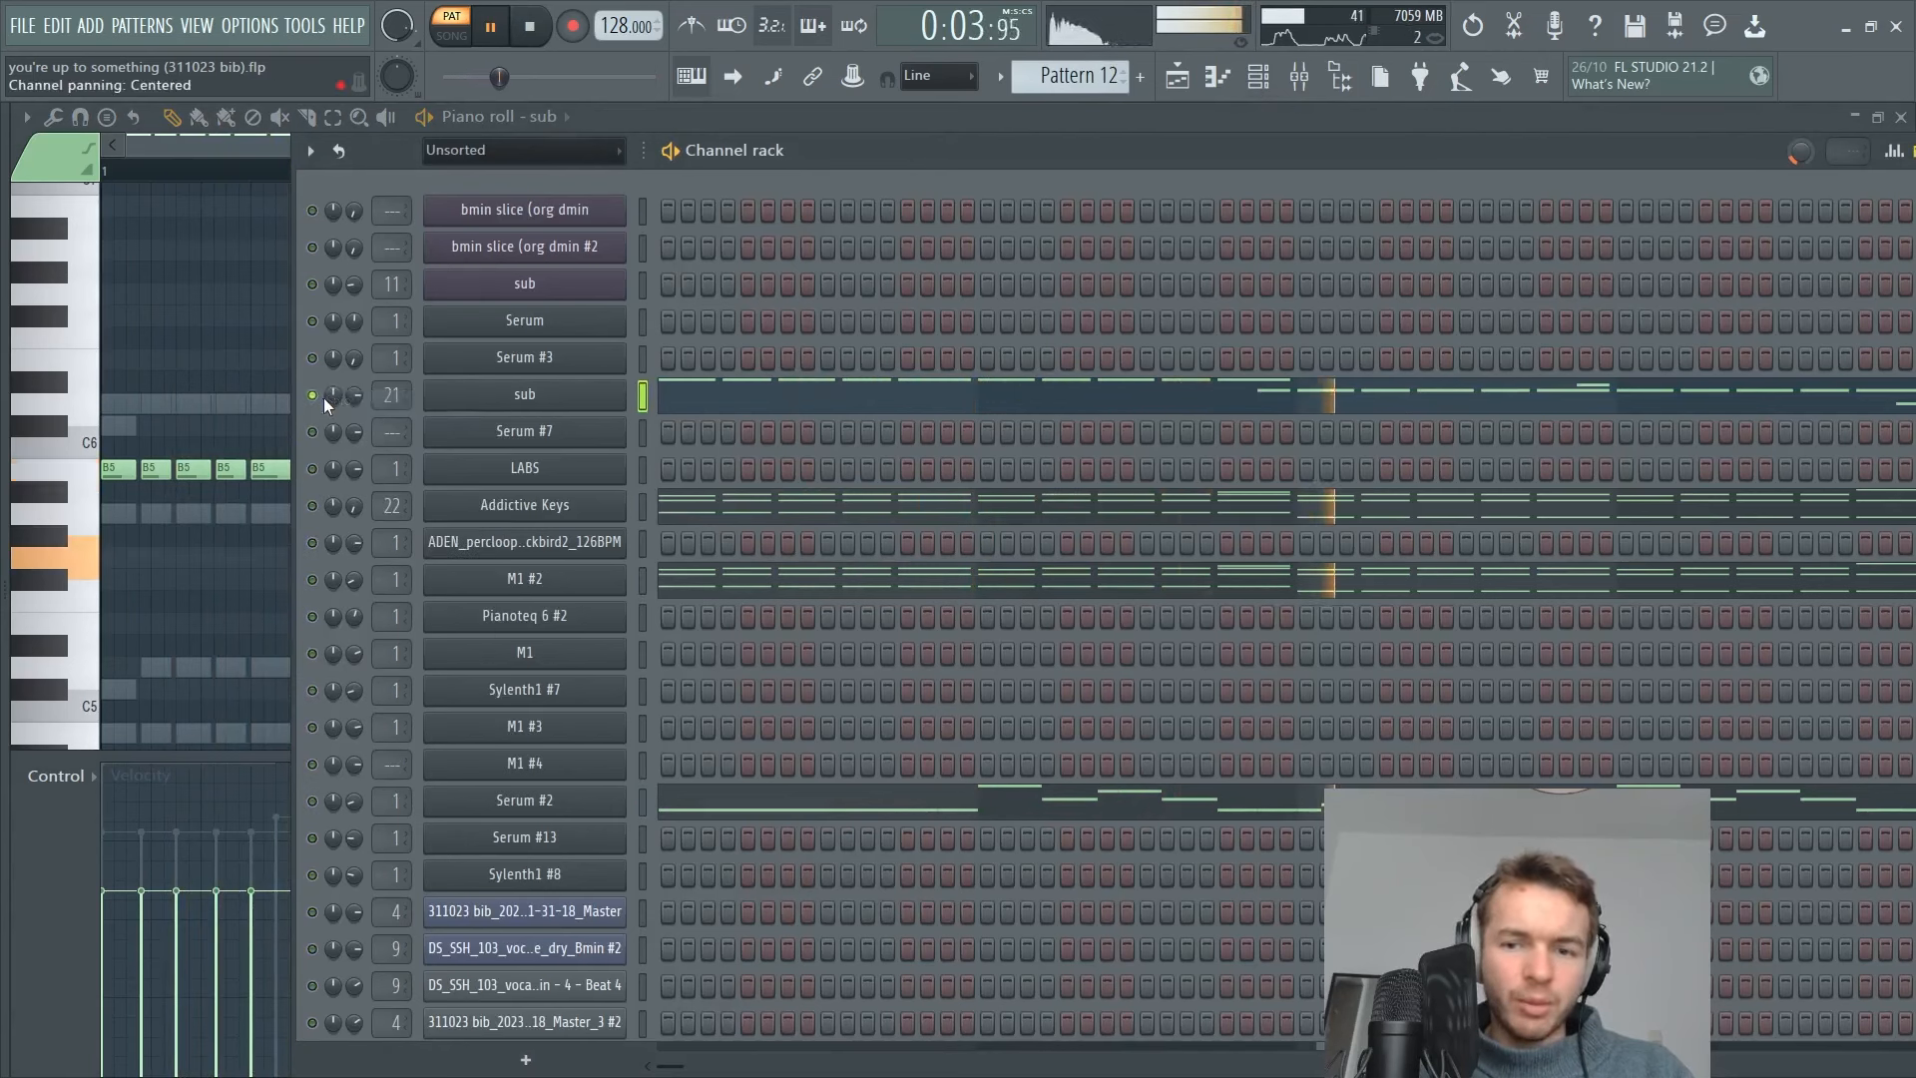
# Inspect the sub channel's Serum patch, close it, and bring the channel rack up over the mixer.
pyautogui.click(527, 26)
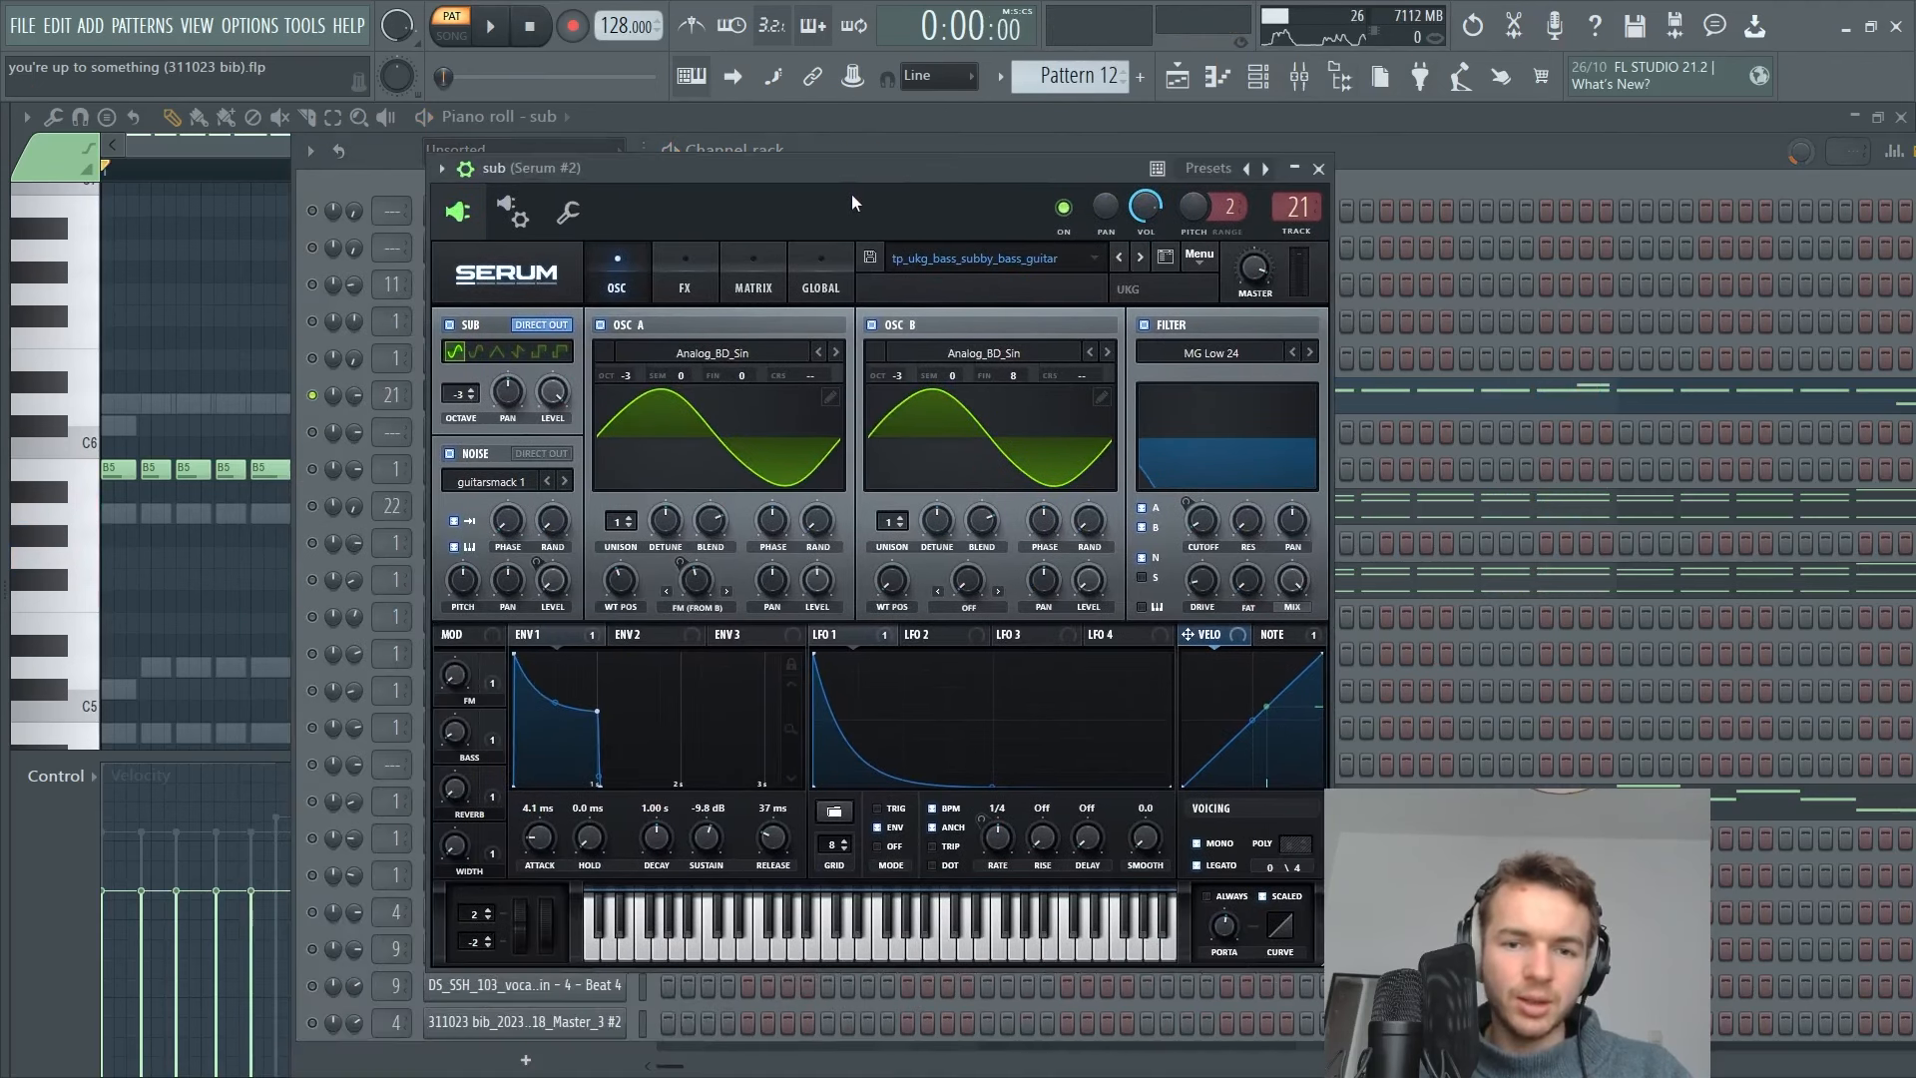
pyautogui.click(486, 24)
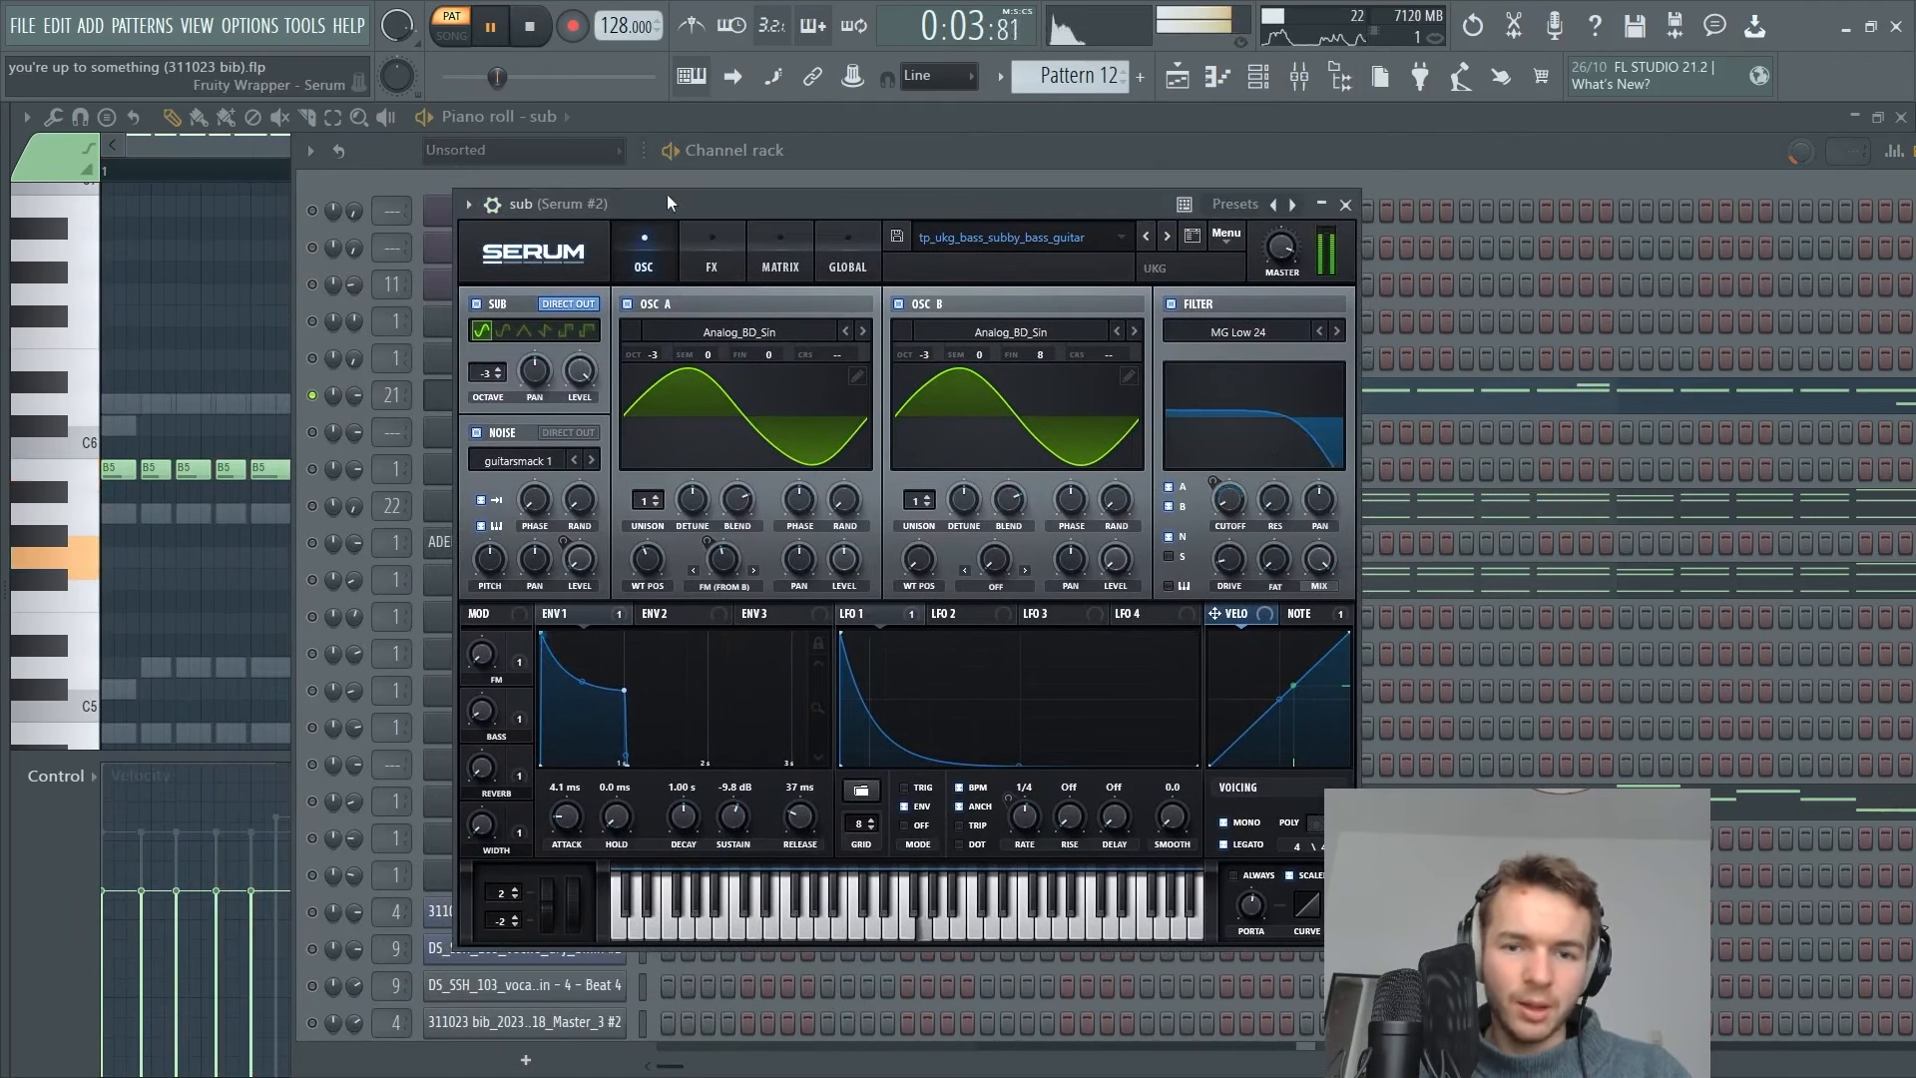
pyautogui.click(1343, 203)
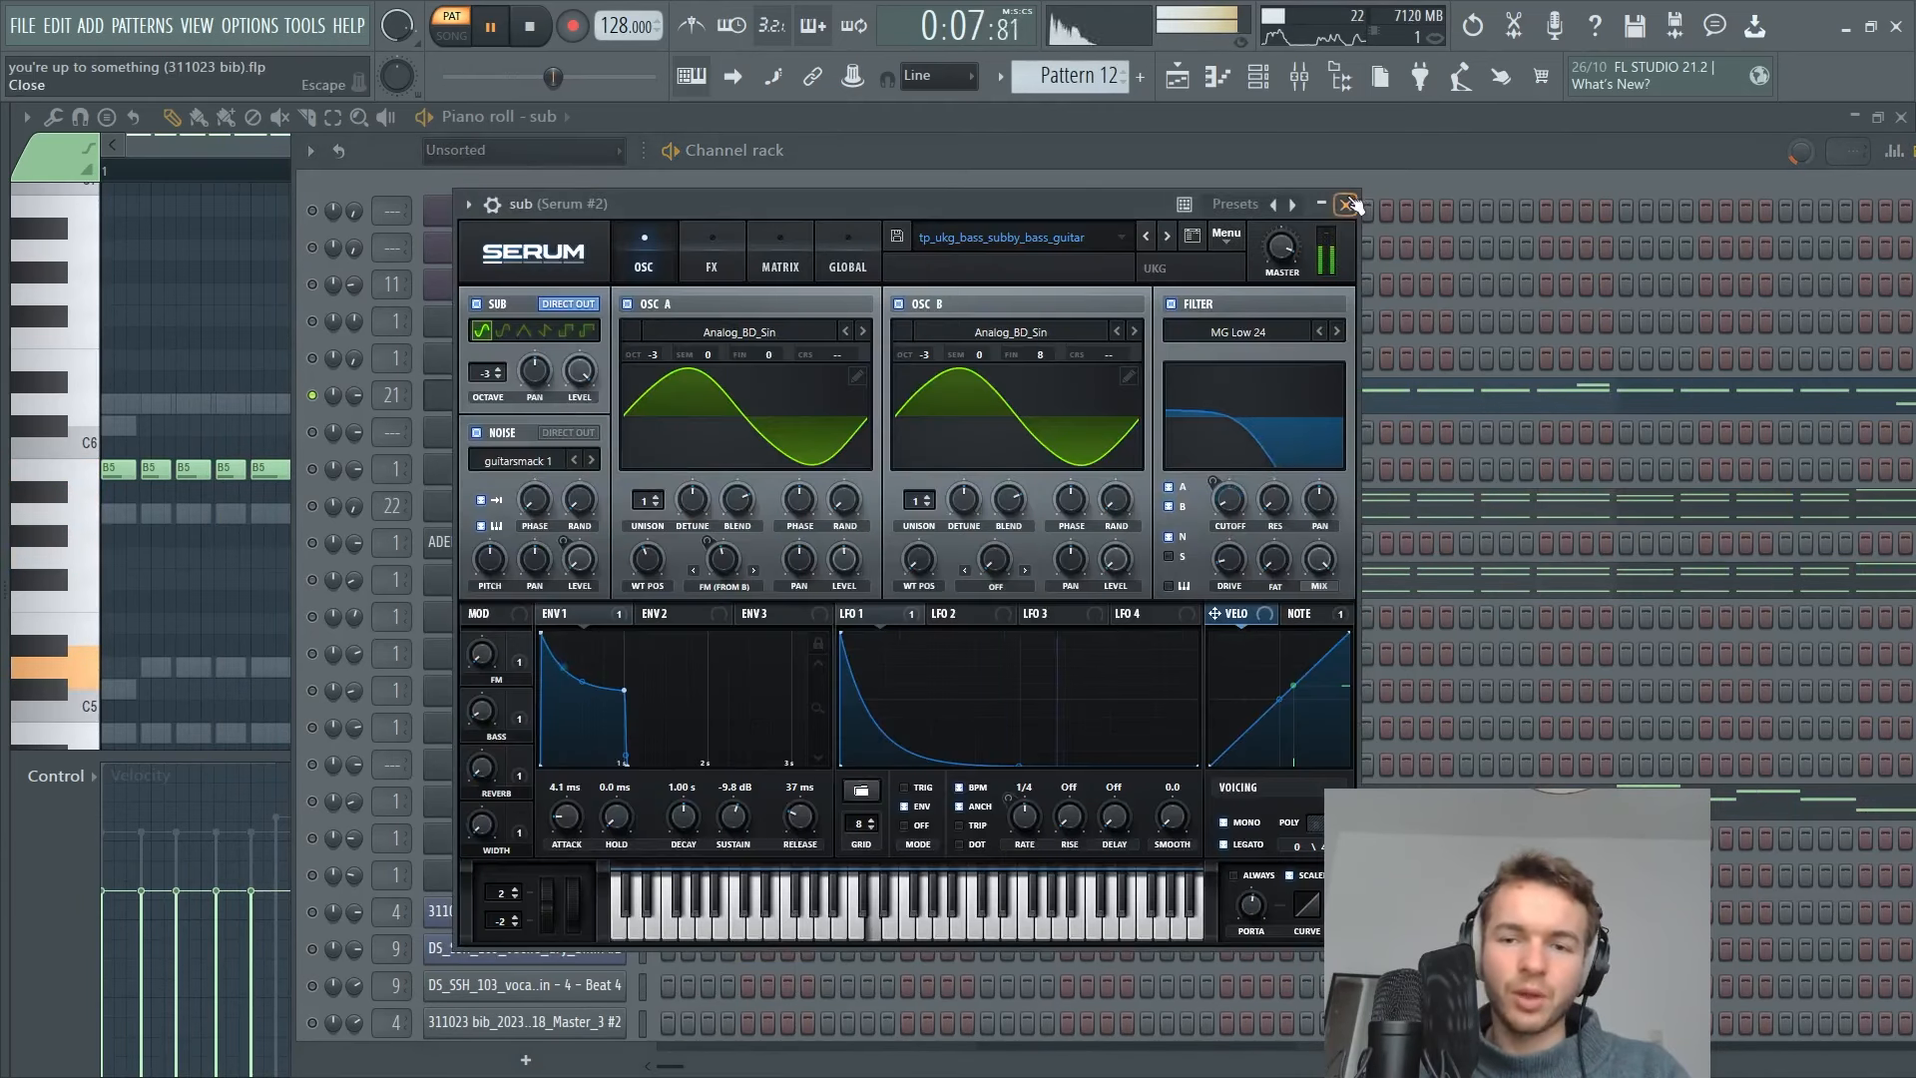
pyautogui.click(1346, 204)
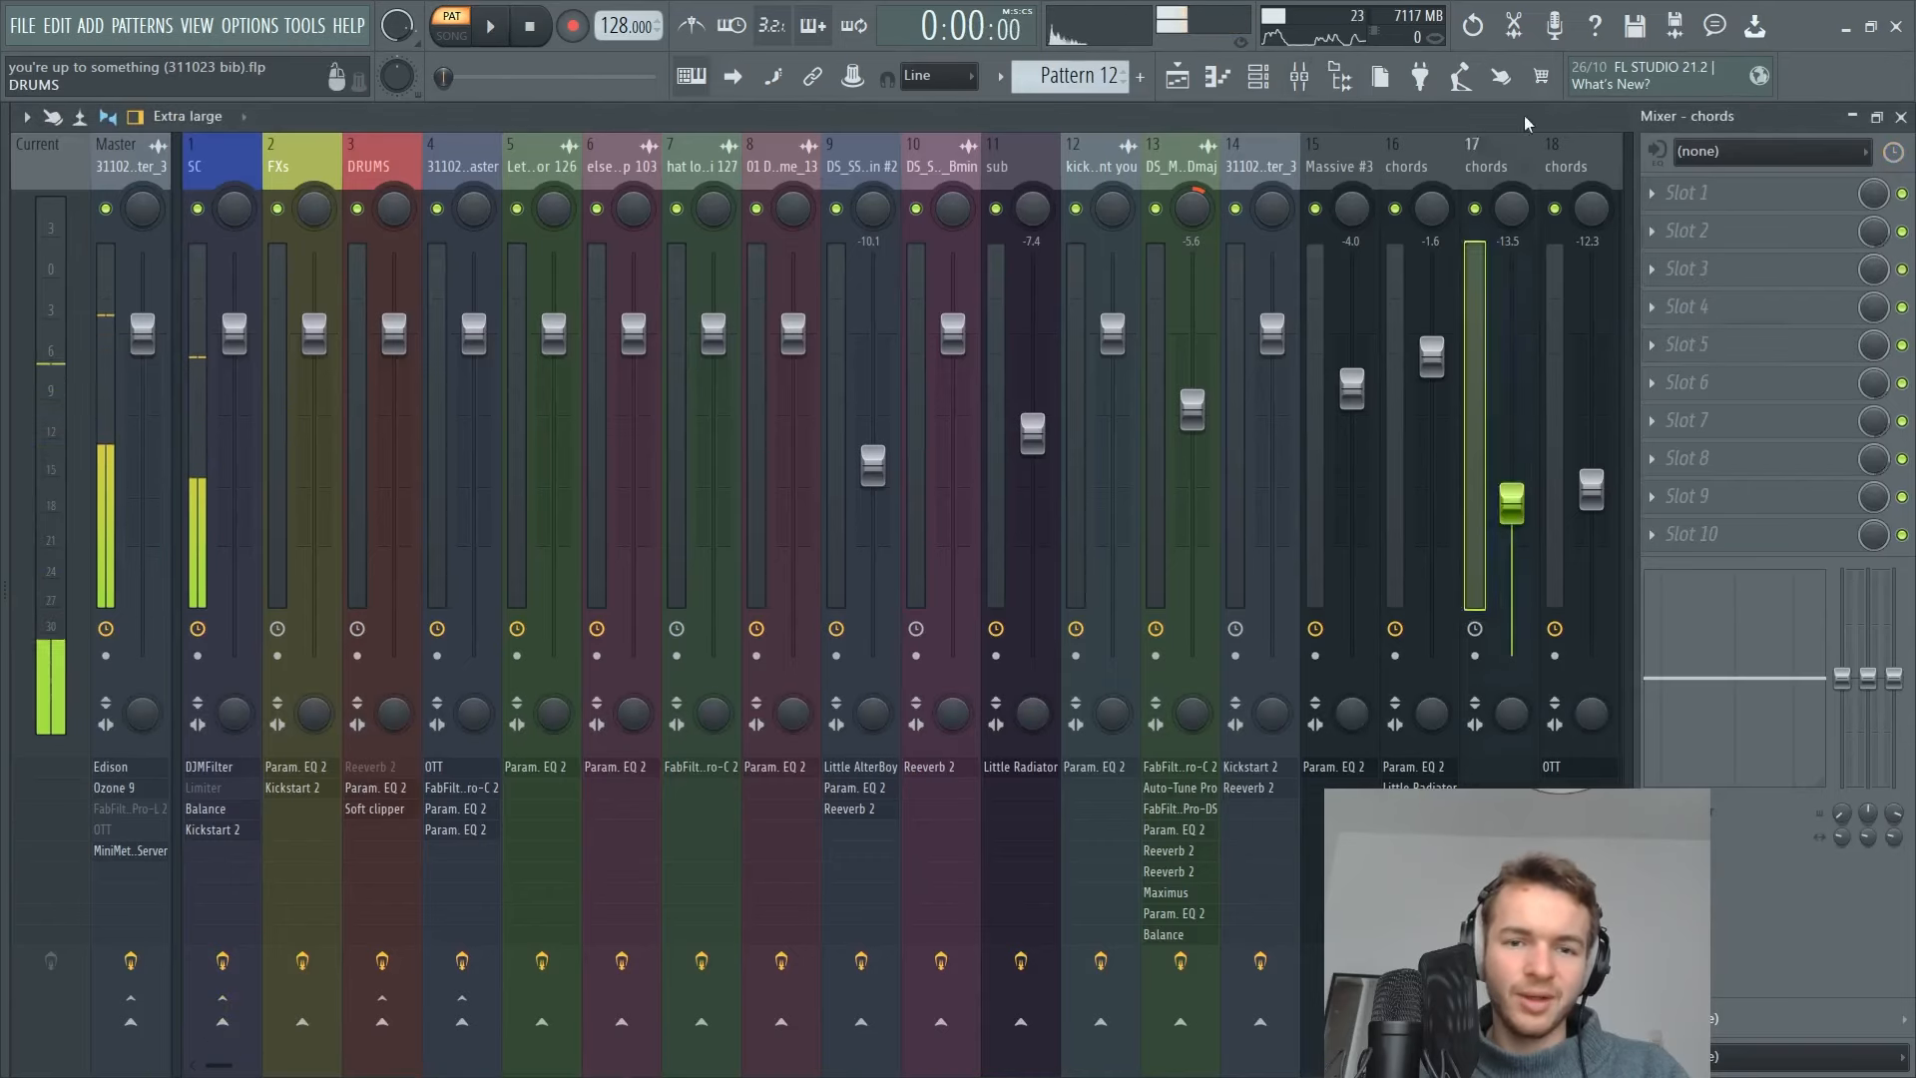
pyautogui.click(490, 24)
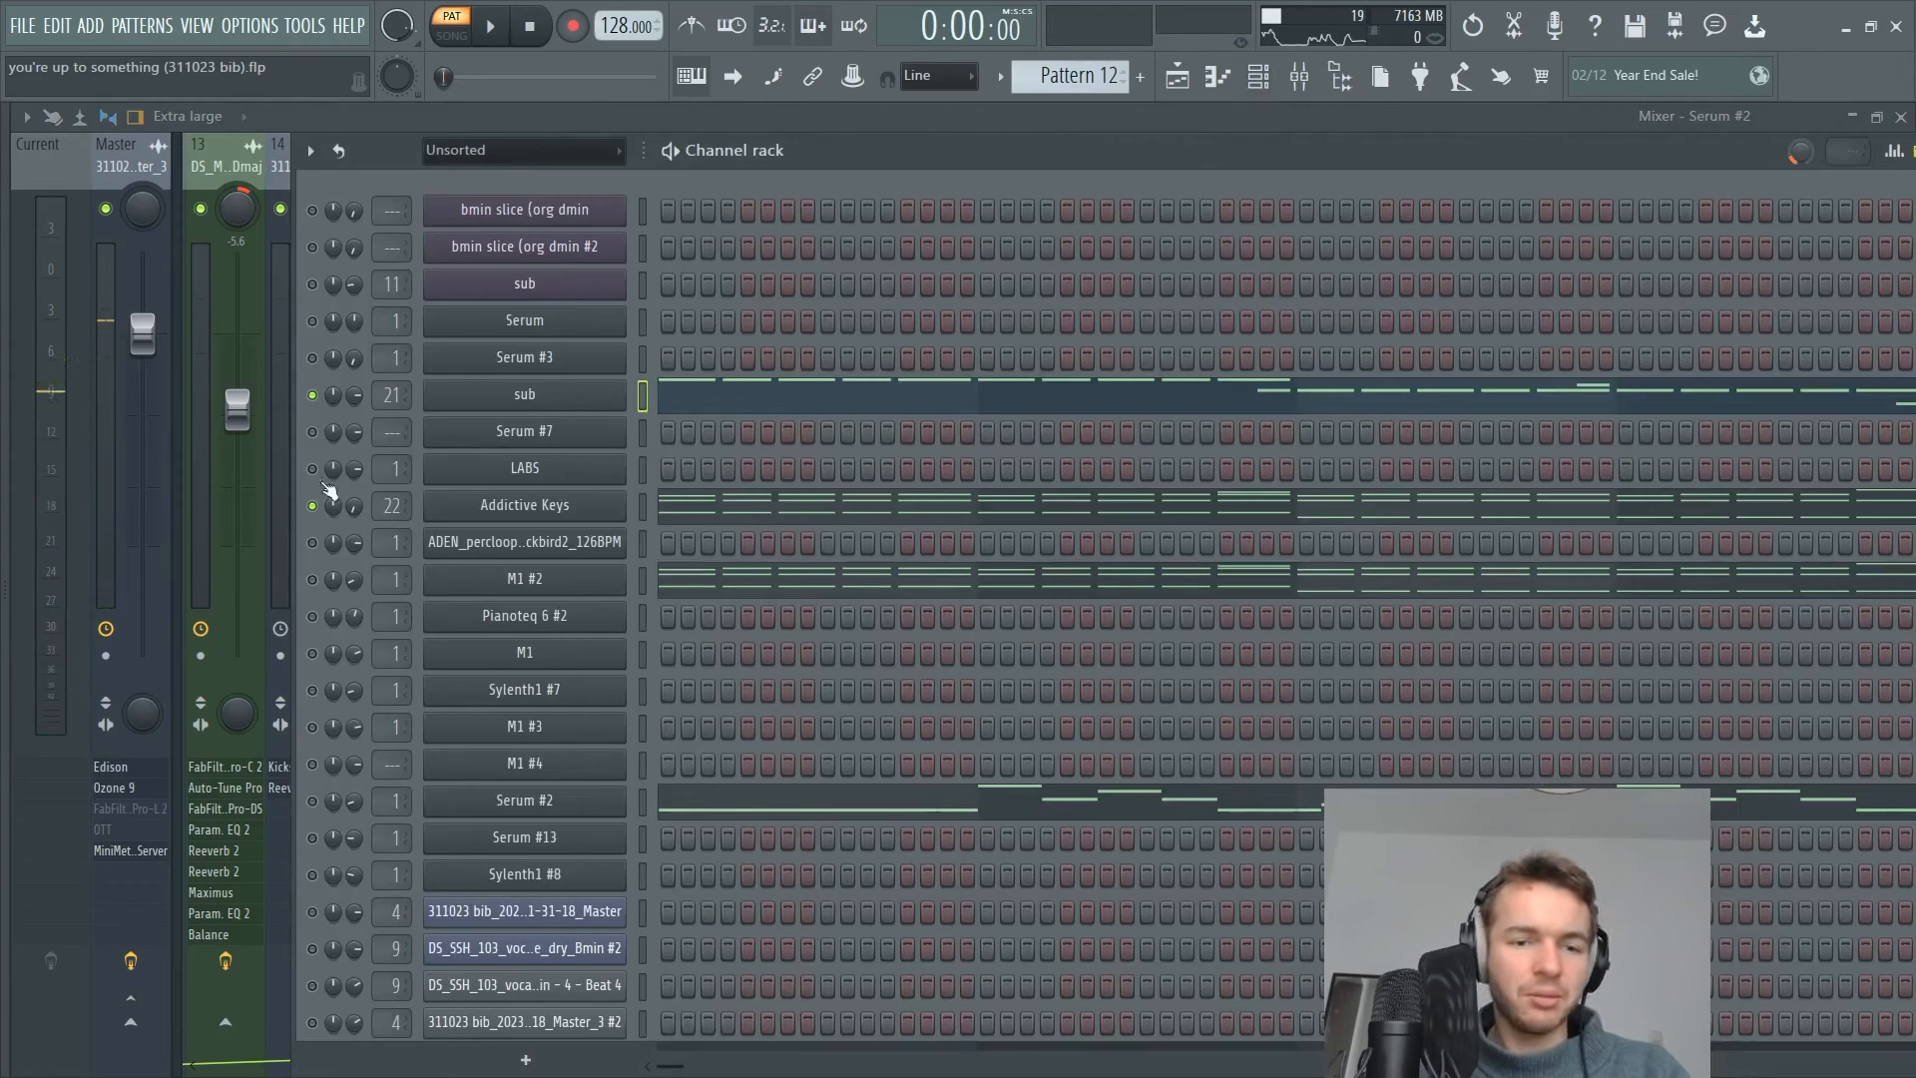
# Audition and close the Serum chord and pluck channels, then show the mixer with Serum #6's OTT, Little Radiator and EQ 2 chain.
pyautogui.click(487, 24)
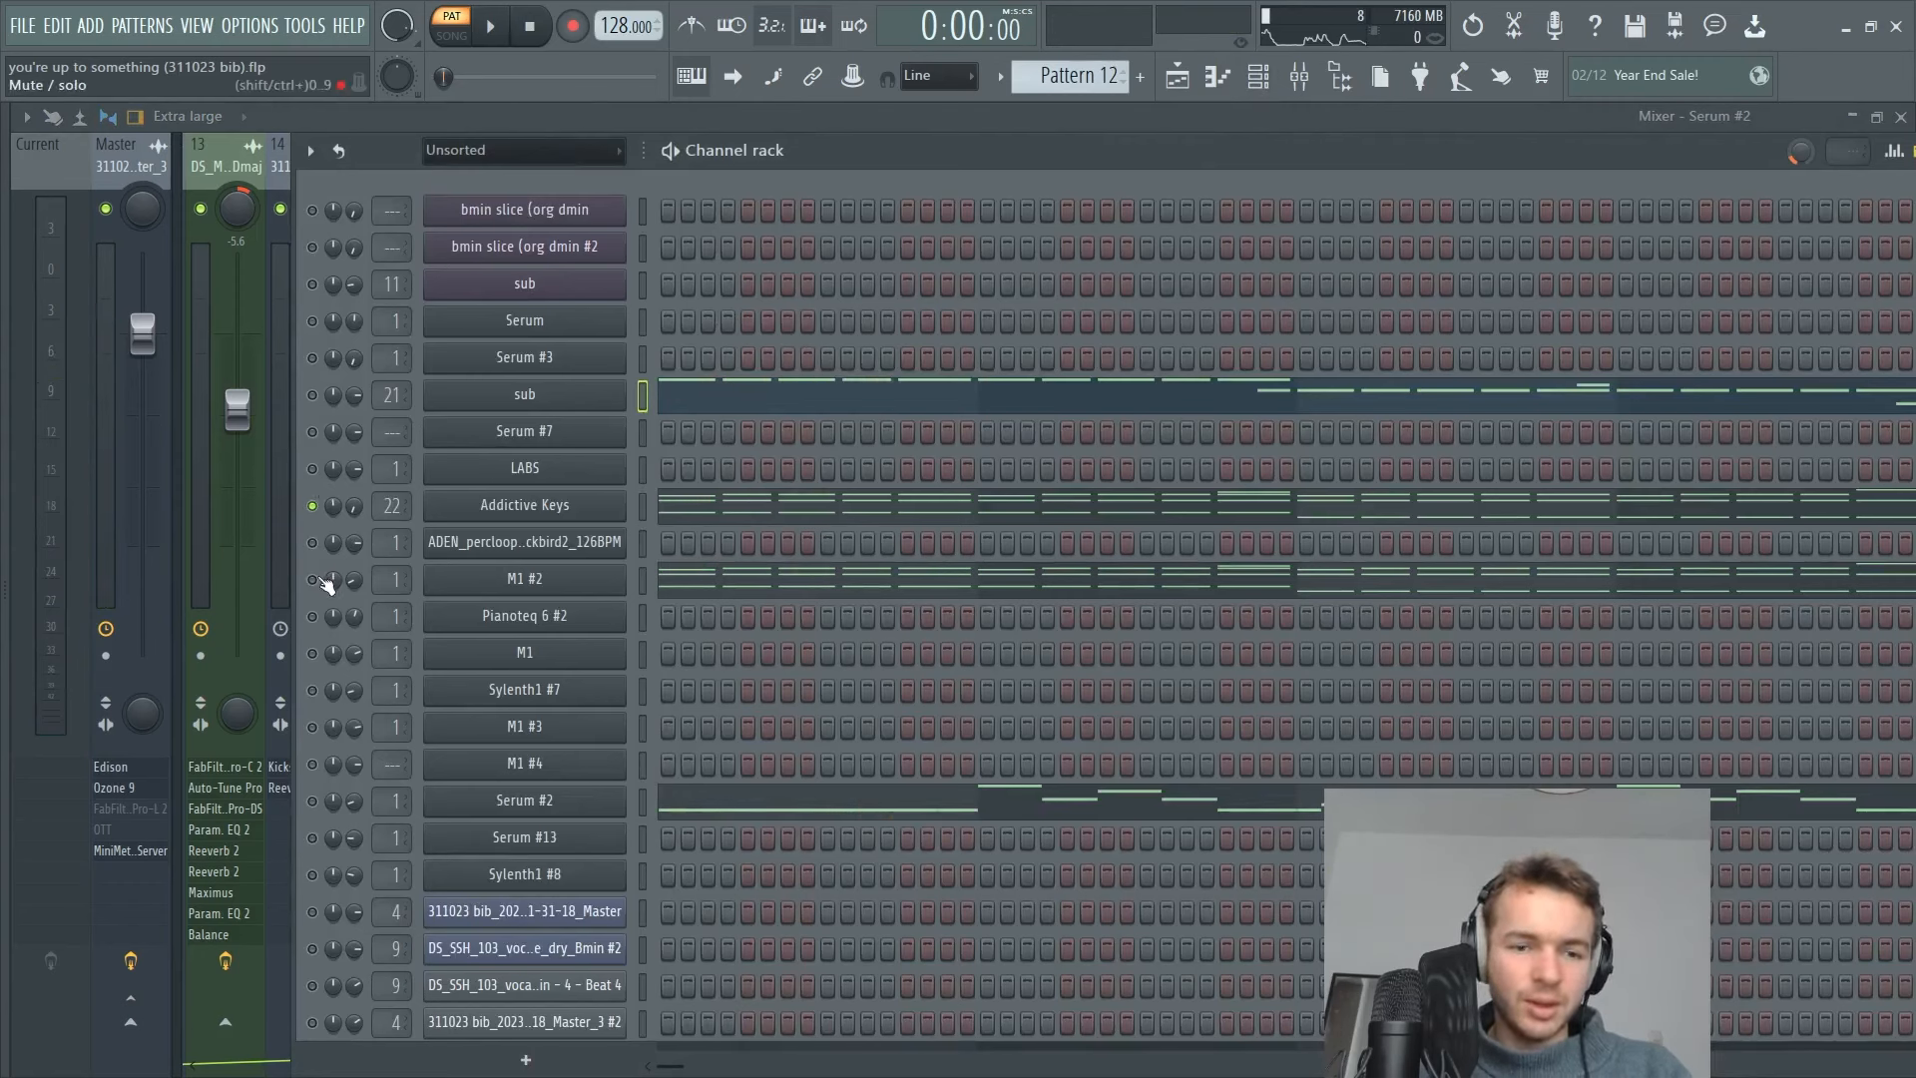
pyautogui.click(487, 24)
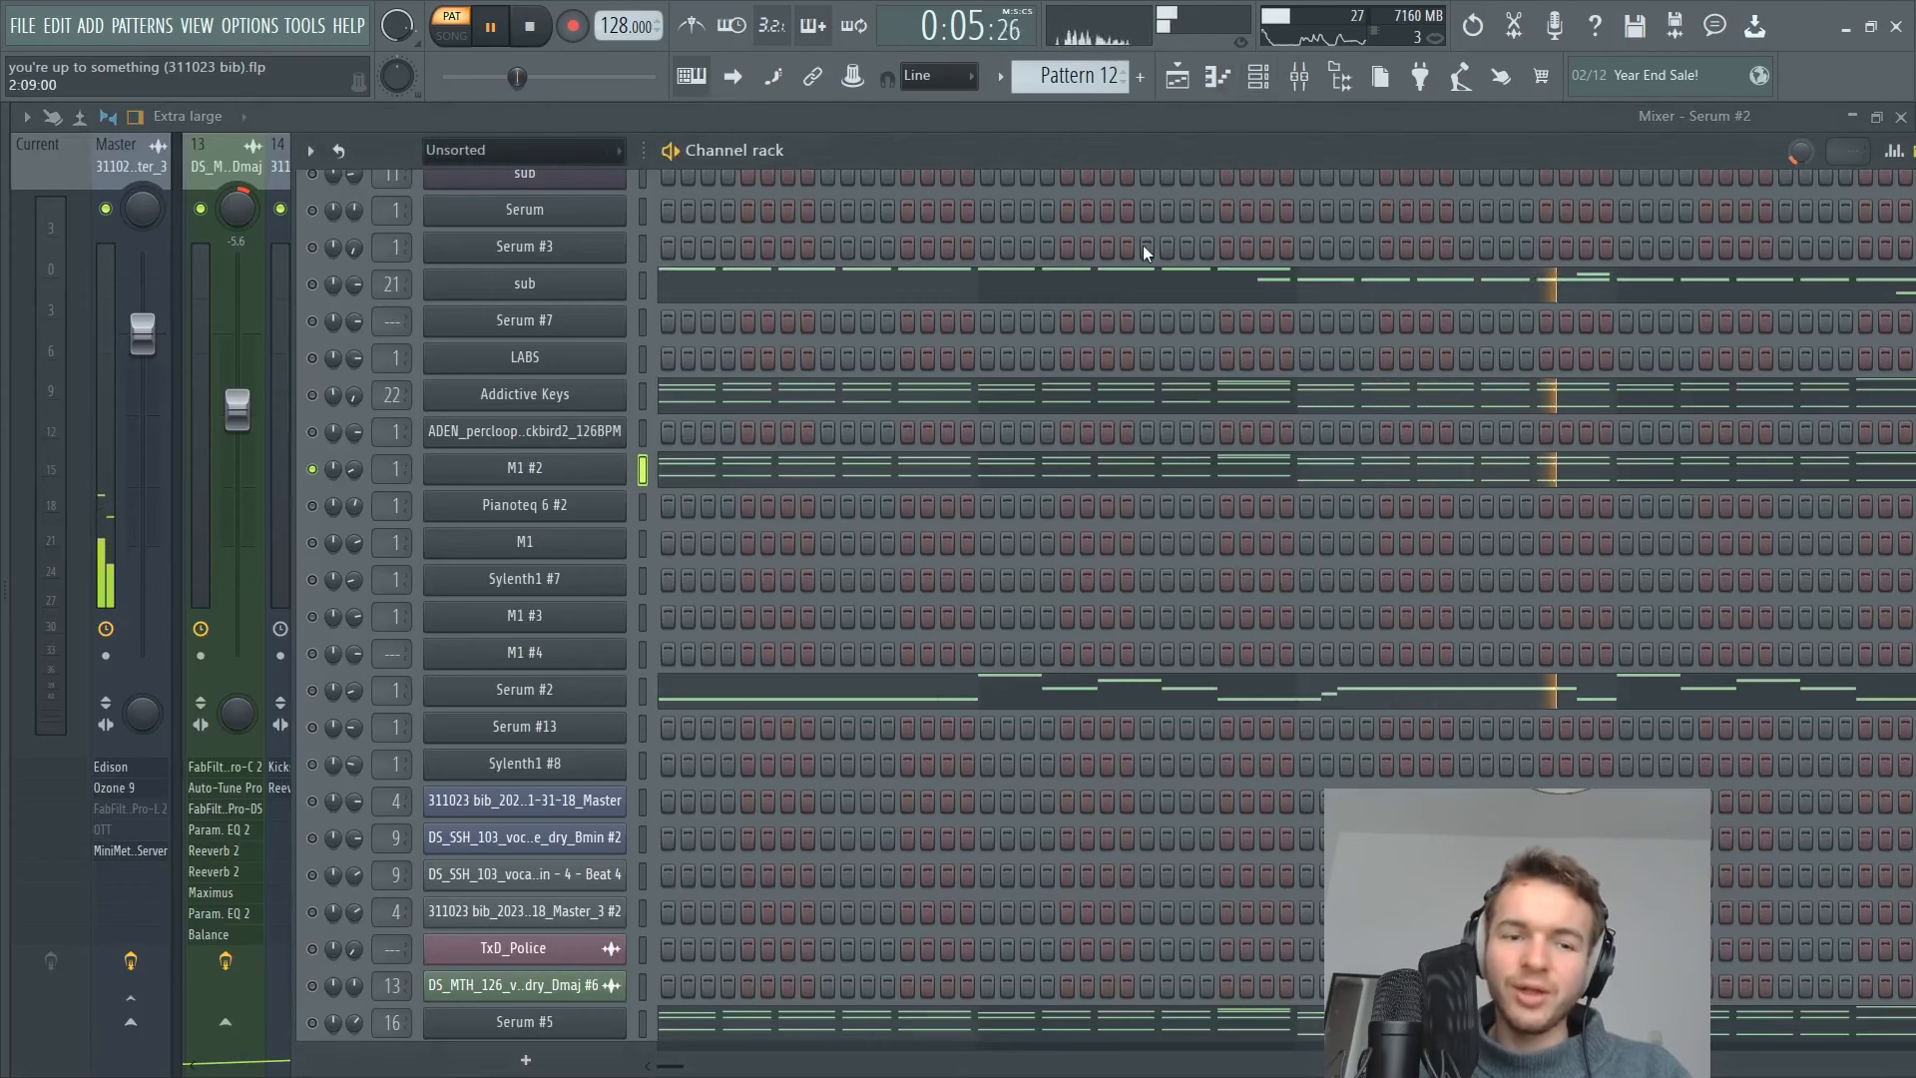
pyautogui.scroll(-3)
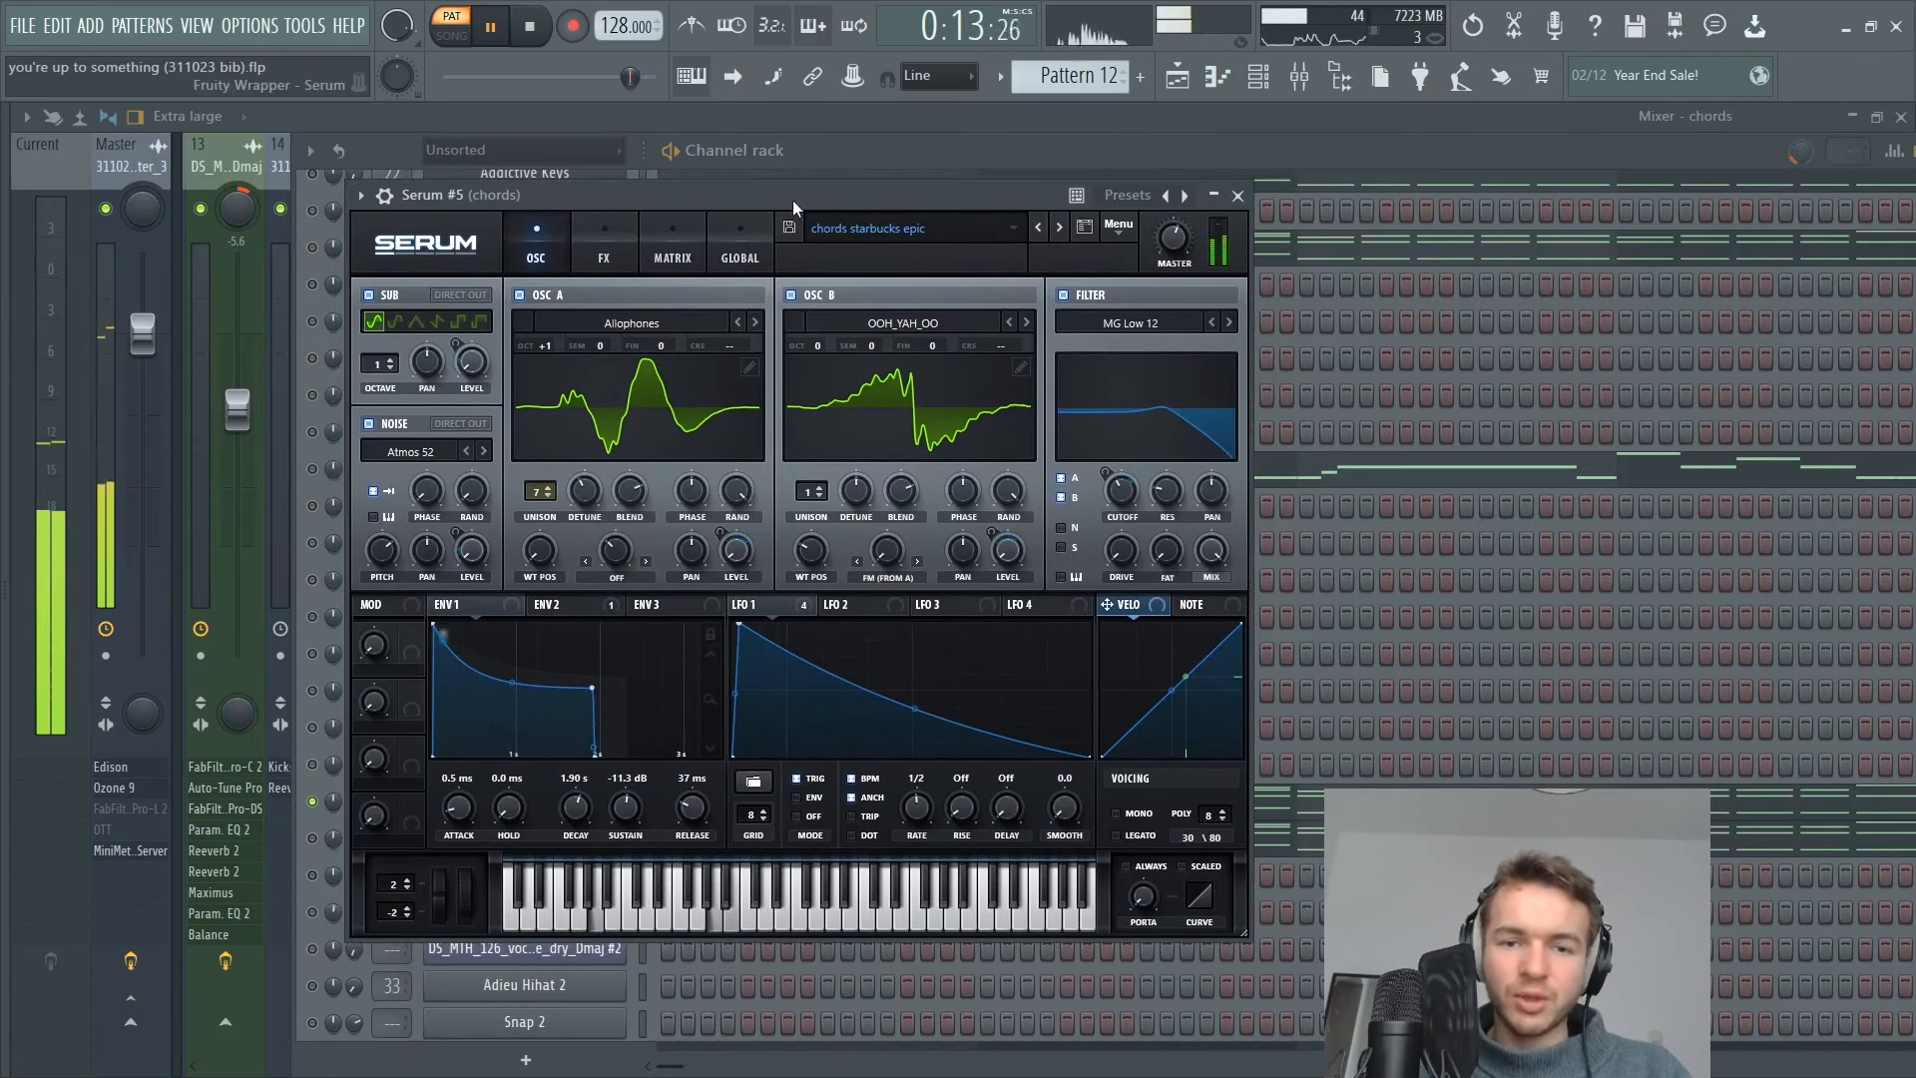
pyautogui.click(1233, 195)
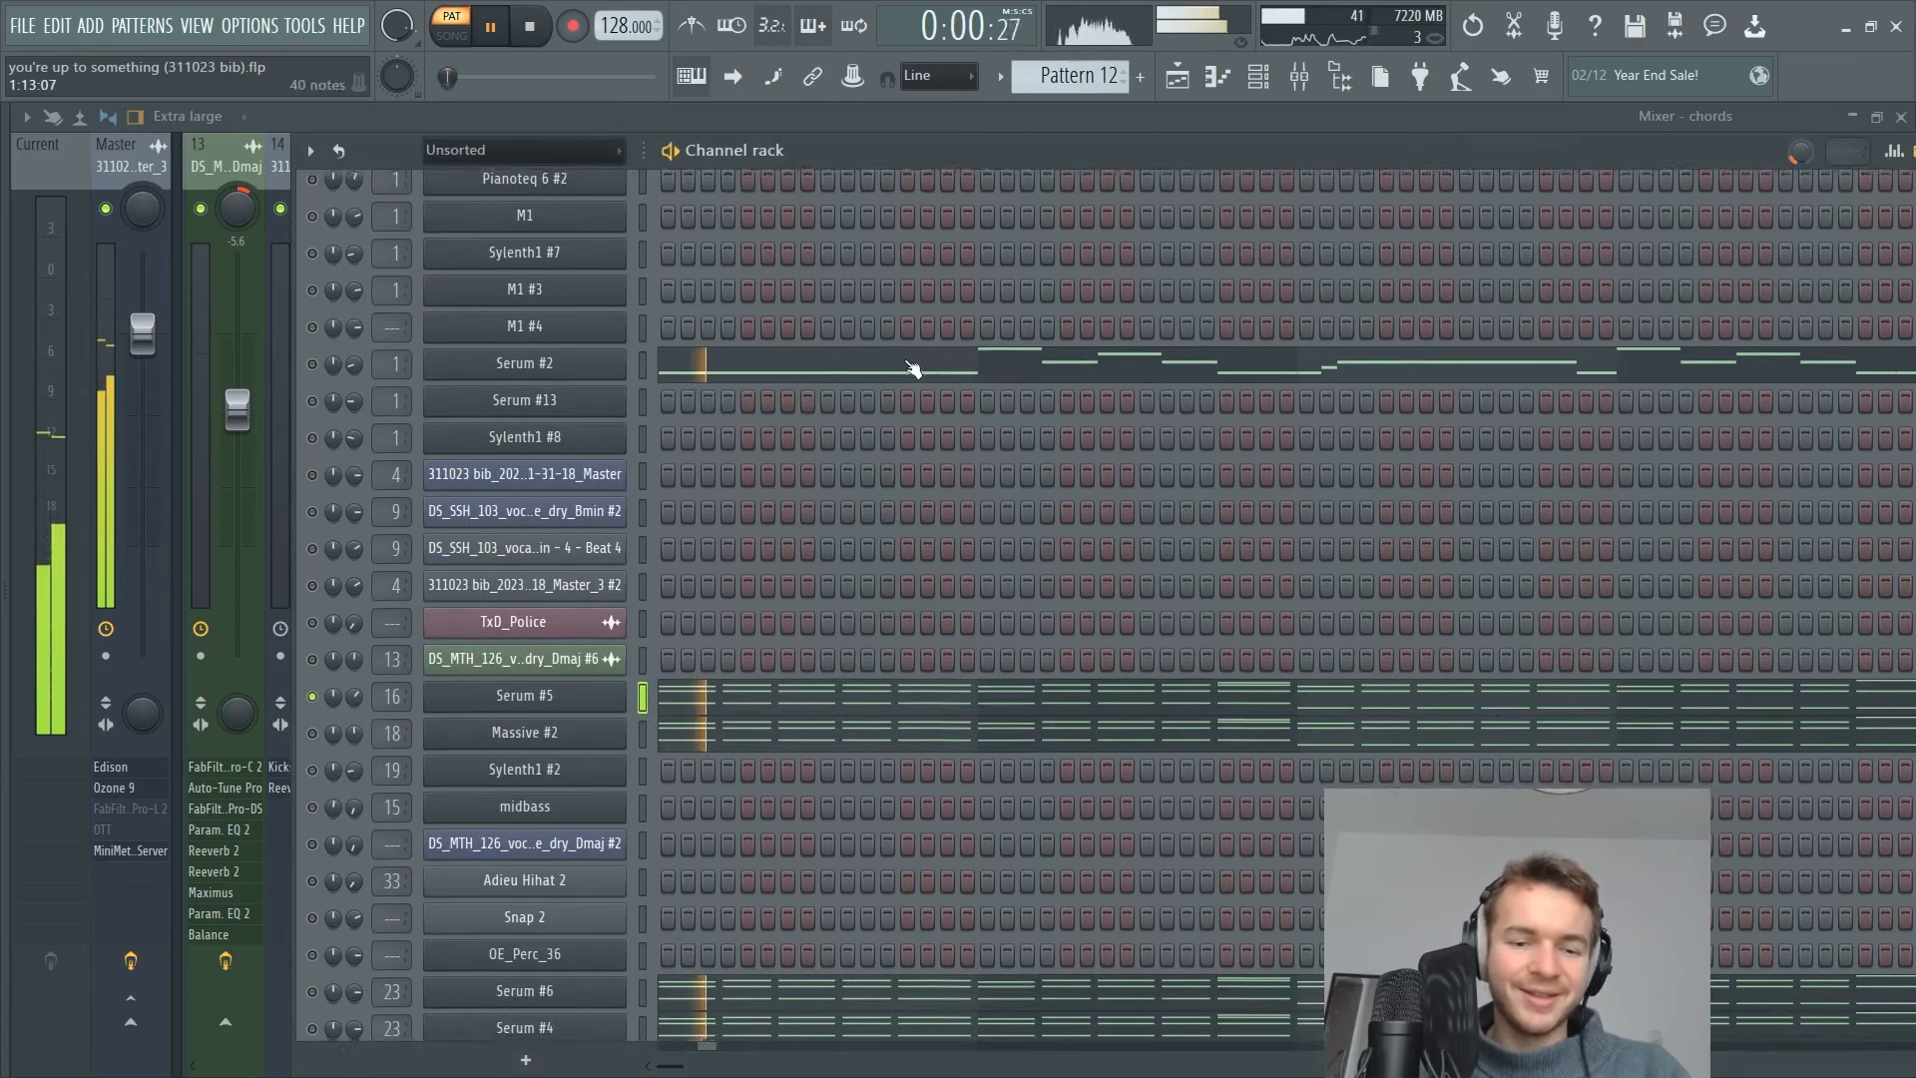
pyautogui.scroll(-3)
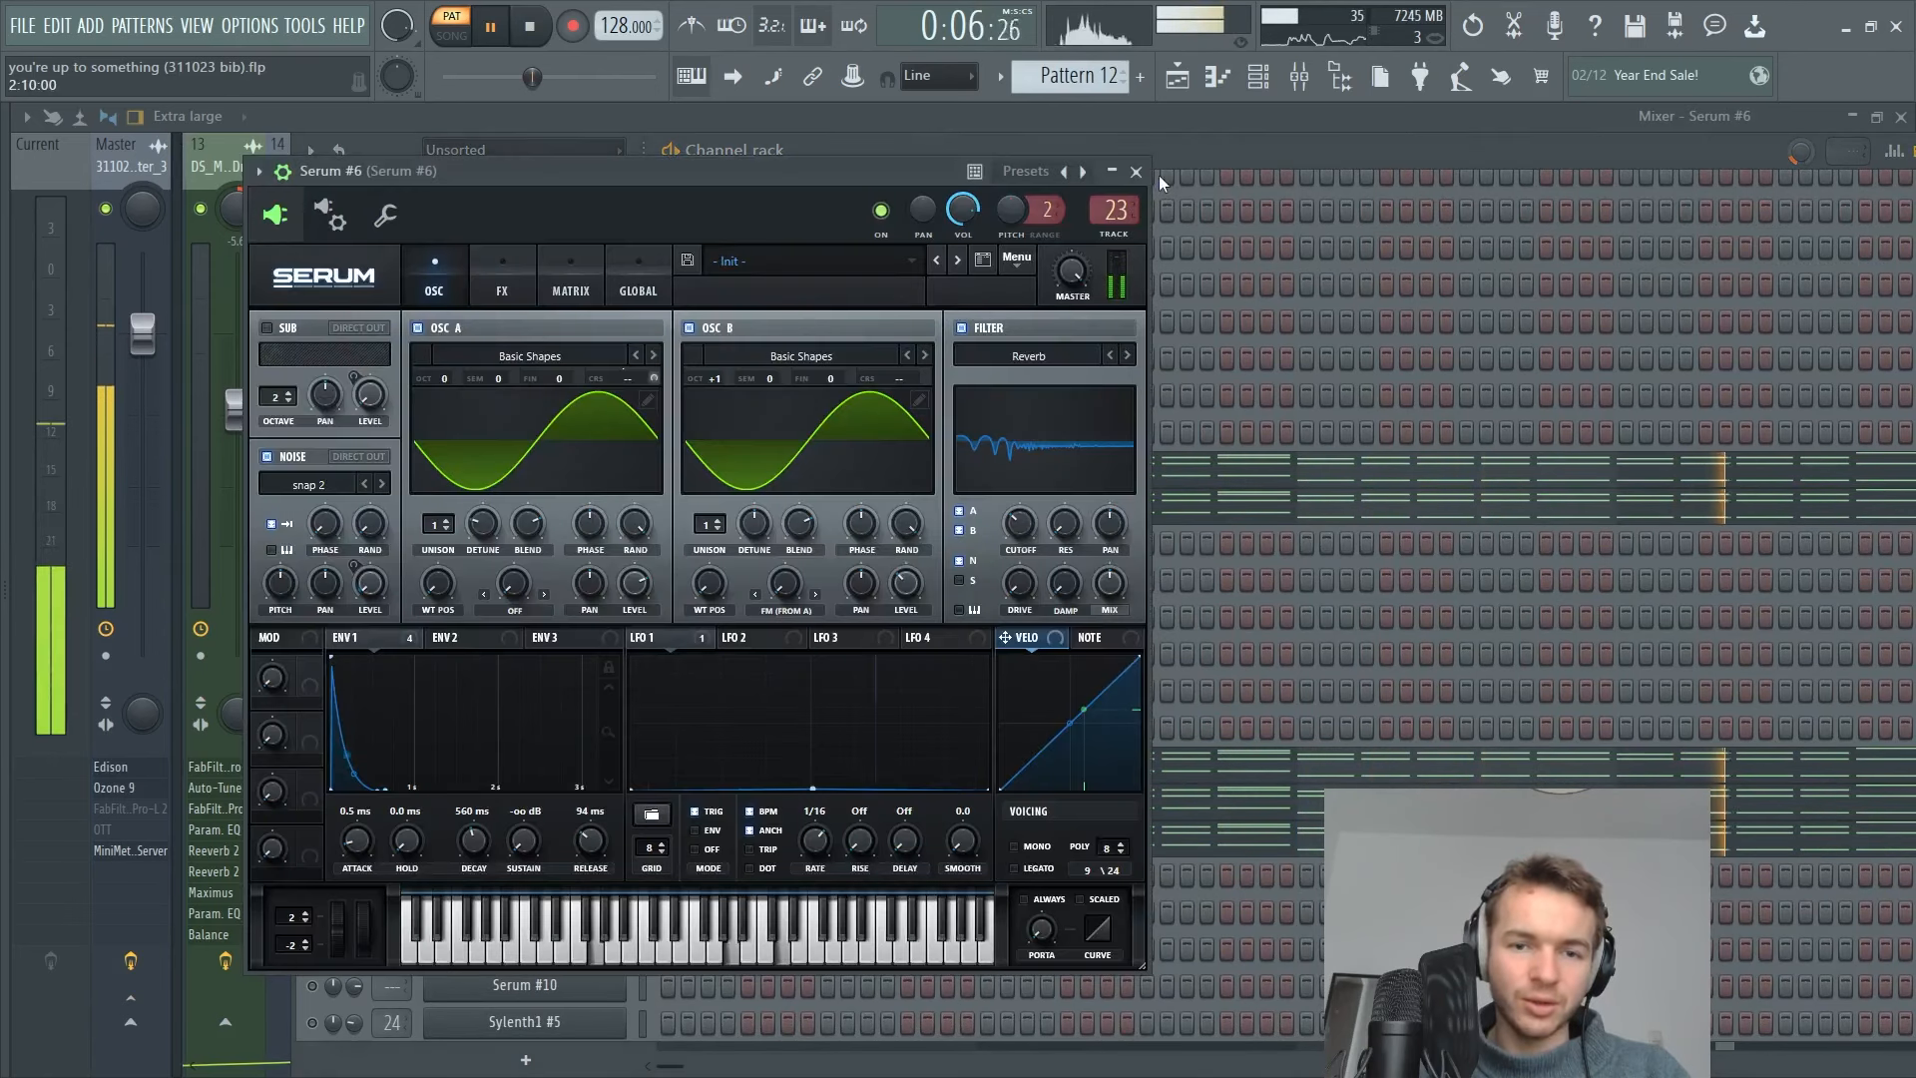
pyautogui.click(1133, 172)
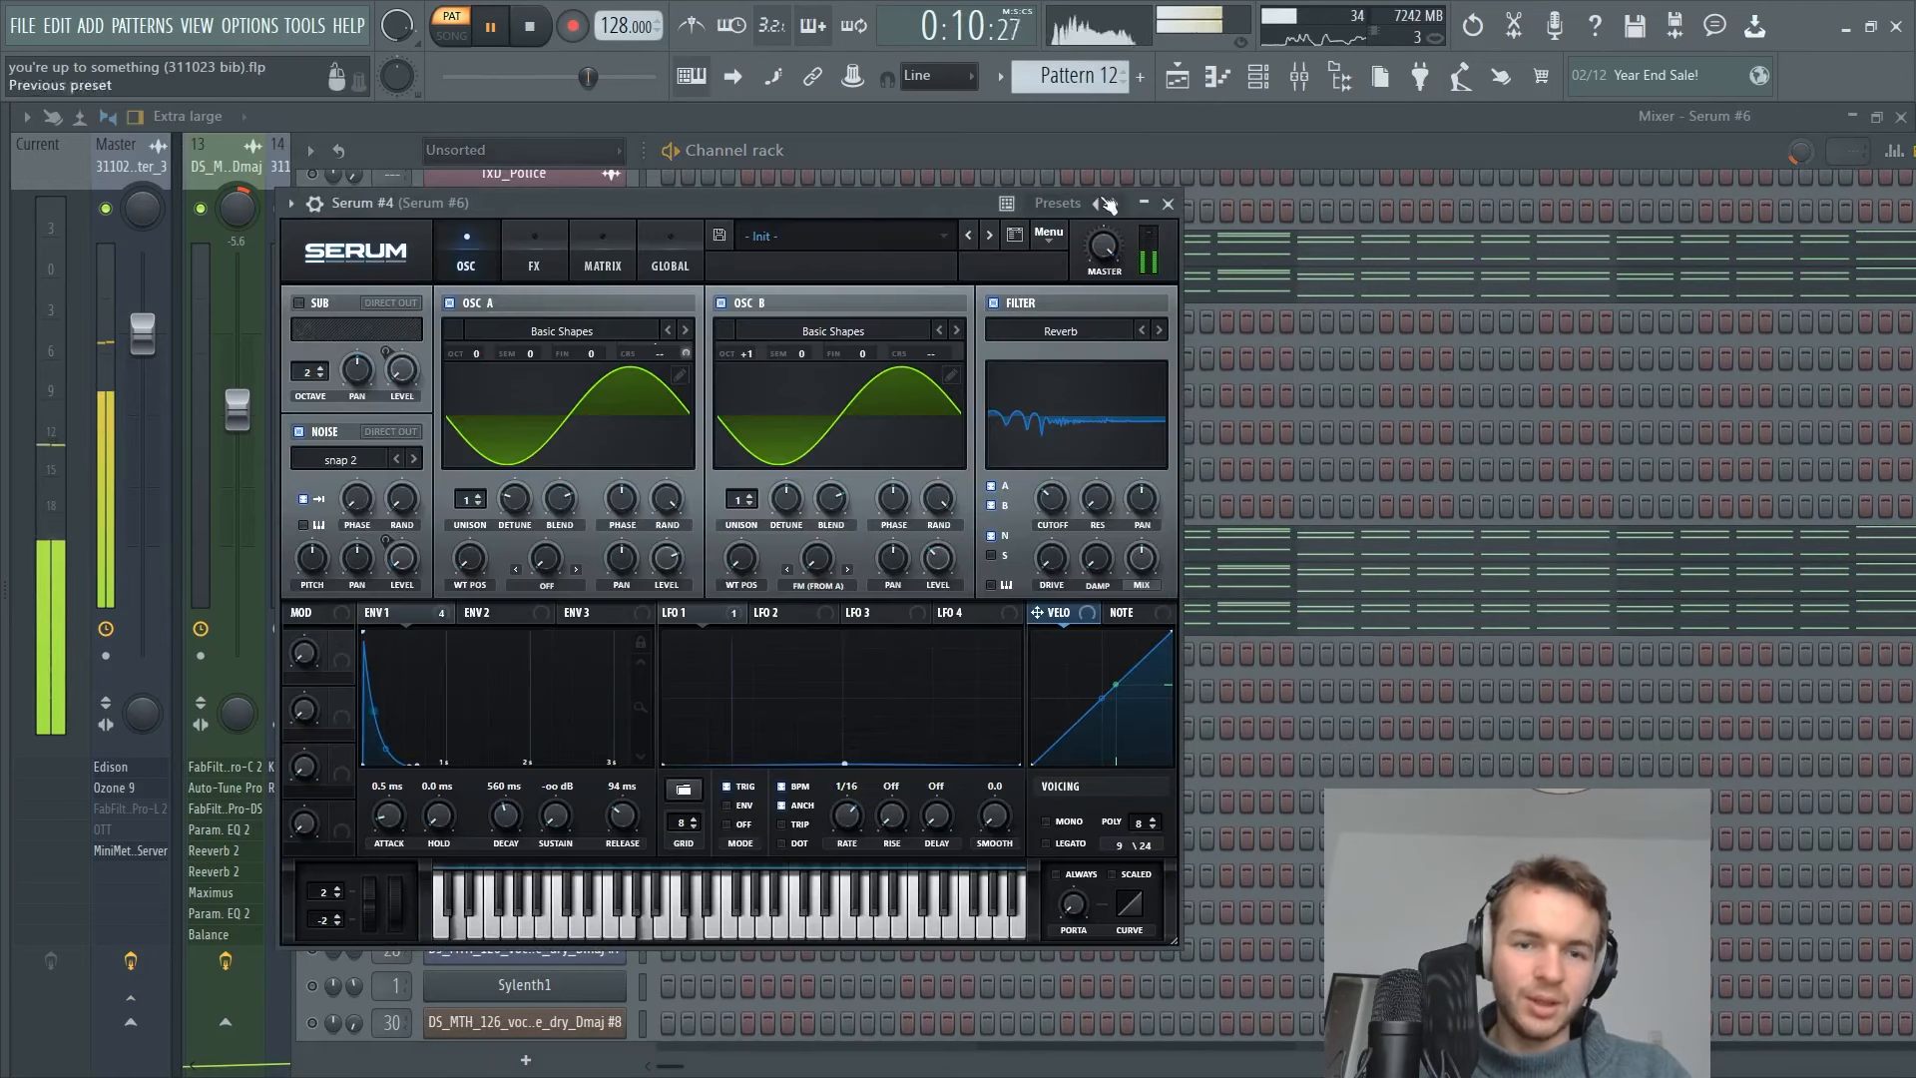
pyautogui.click(1163, 203)
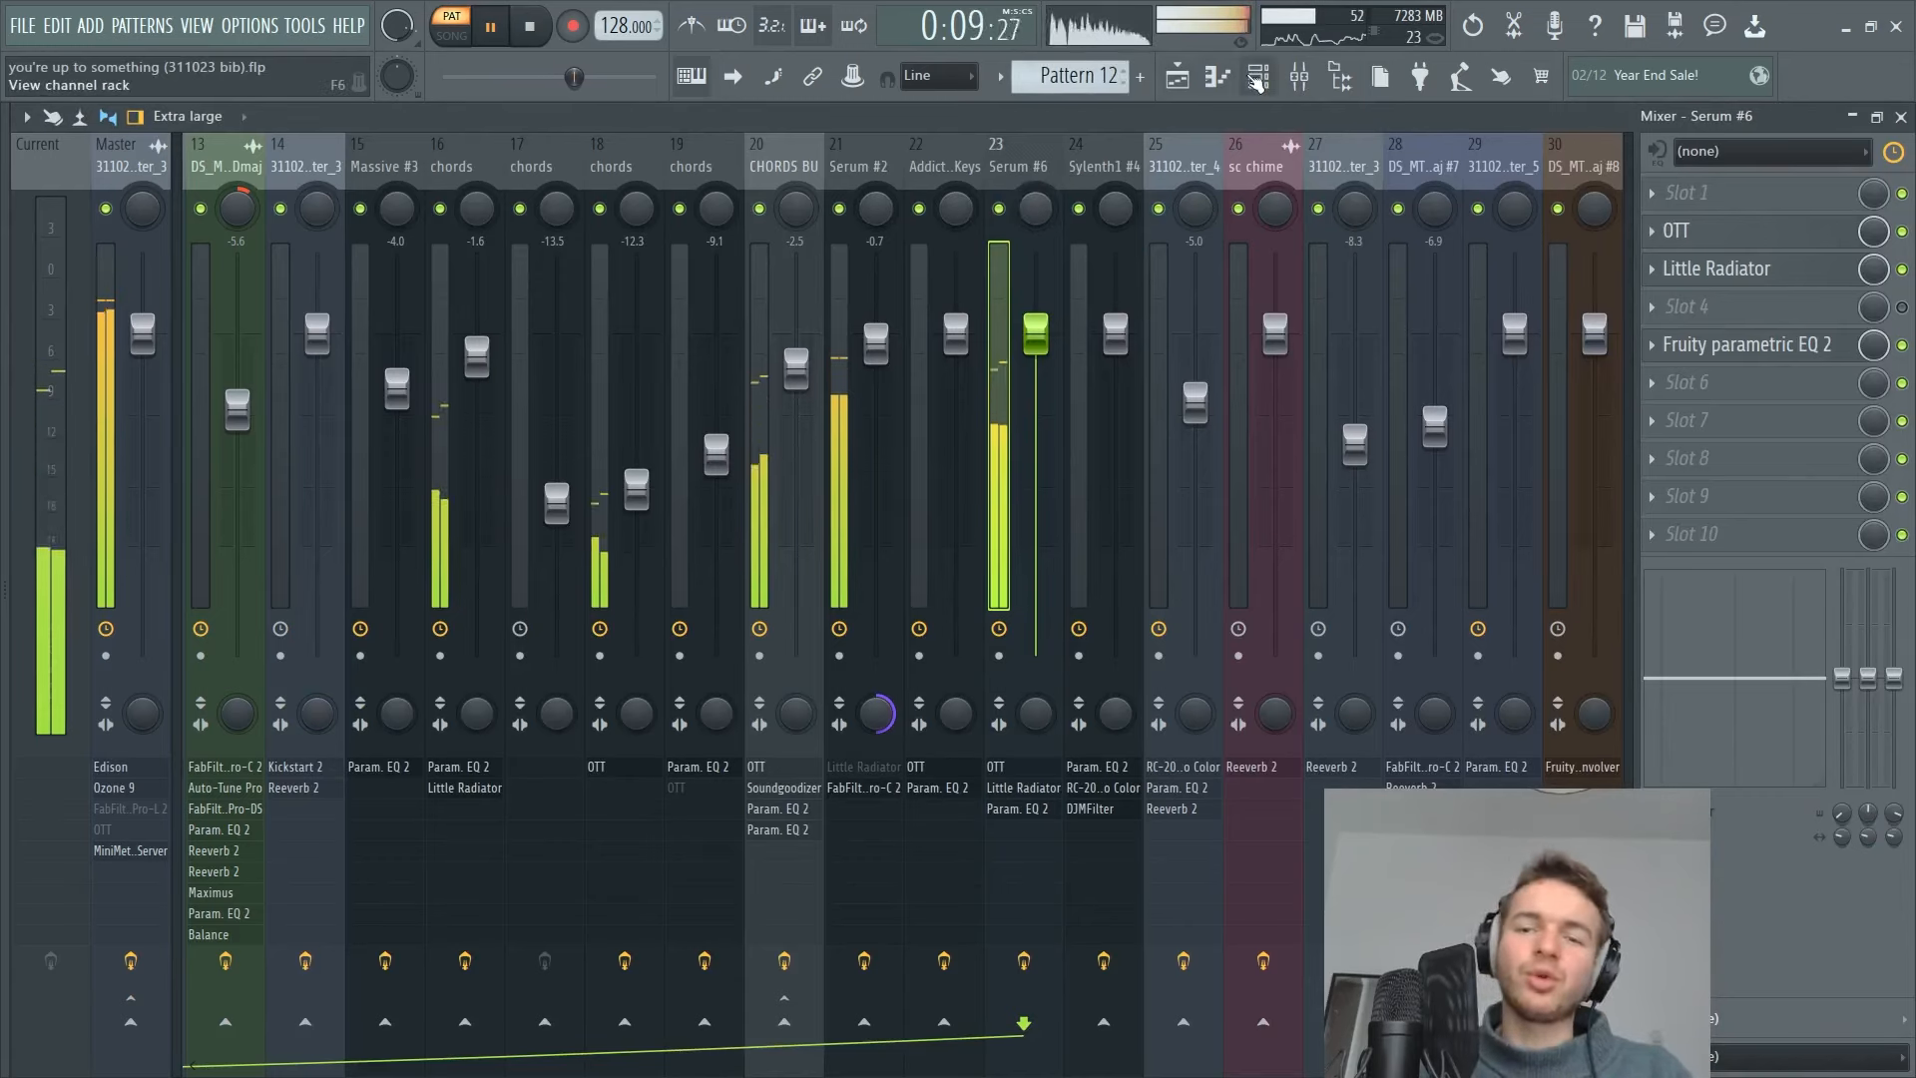
# Select the chords and CHORDS BU mixer tracks and open the OTT compressor on CHORDS BU.
pyautogui.click(1339, 76)
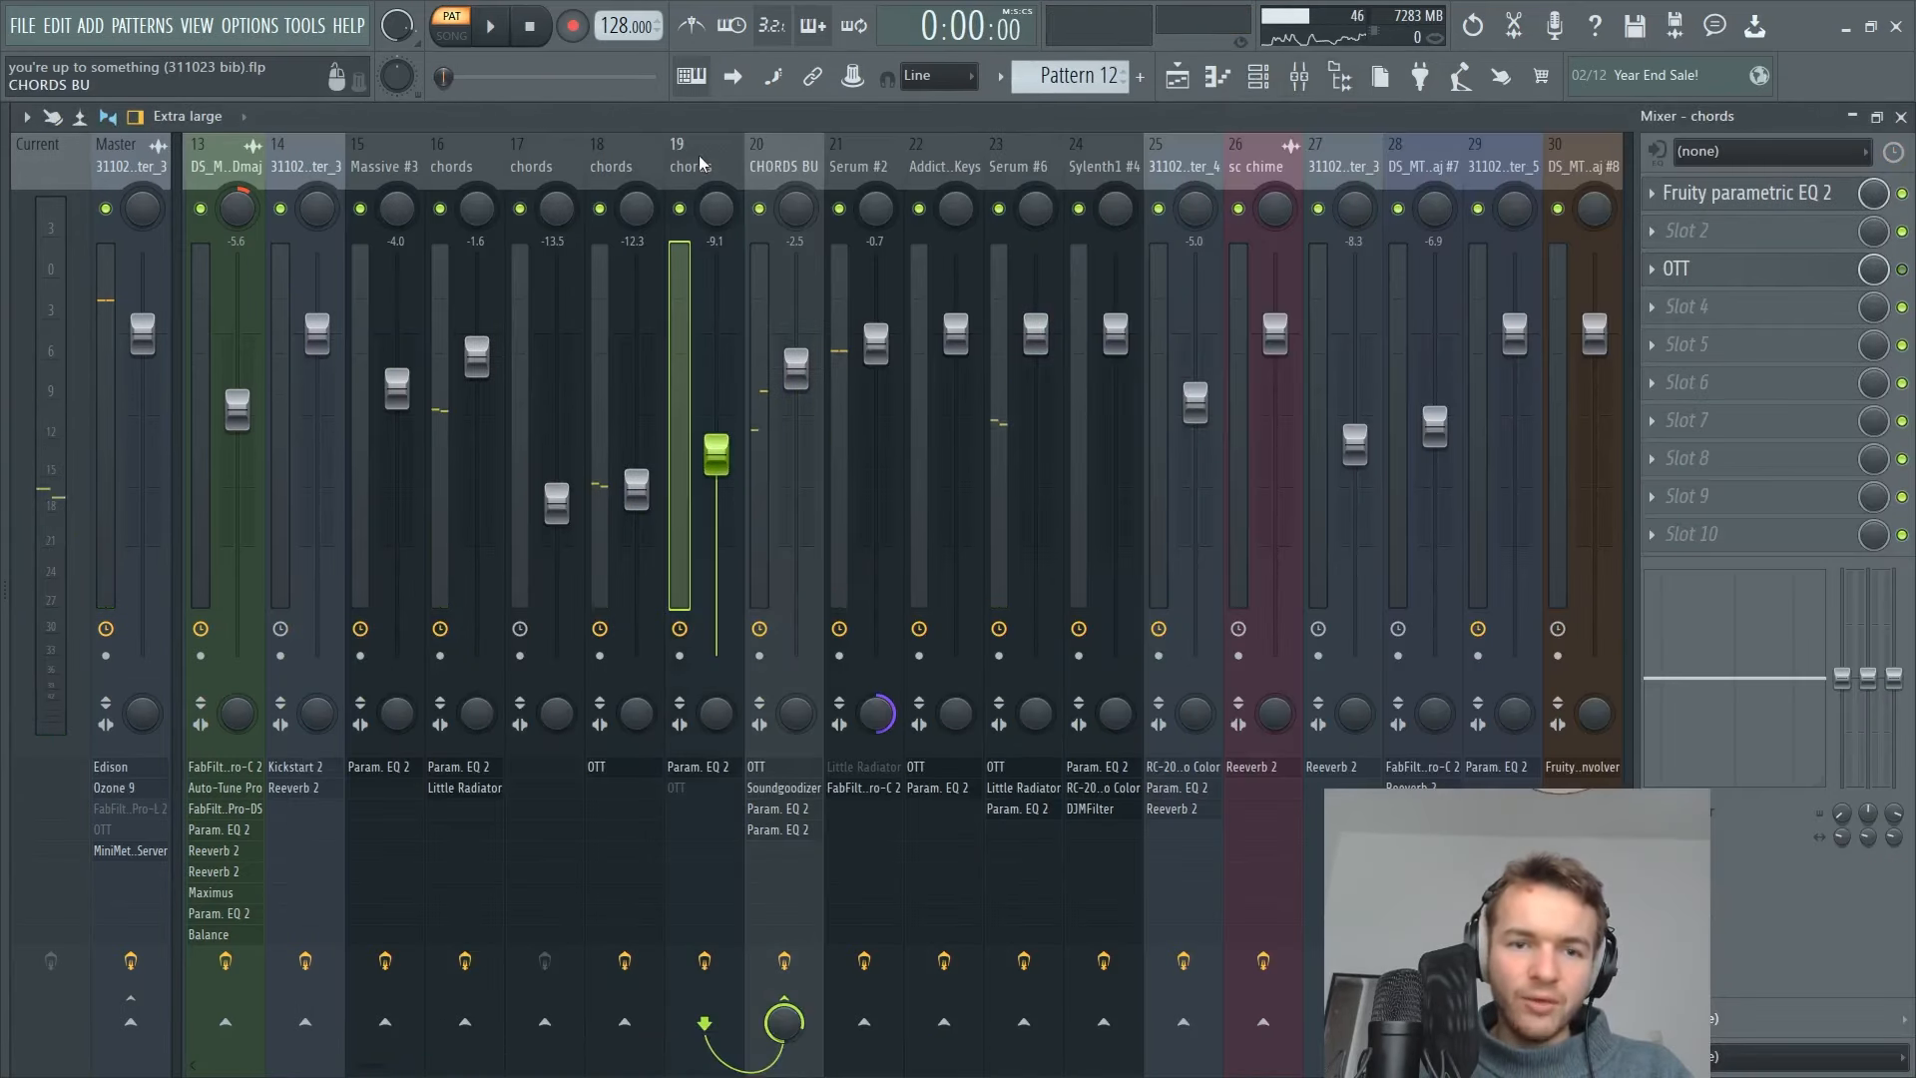
pyautogui.click(491, 24)
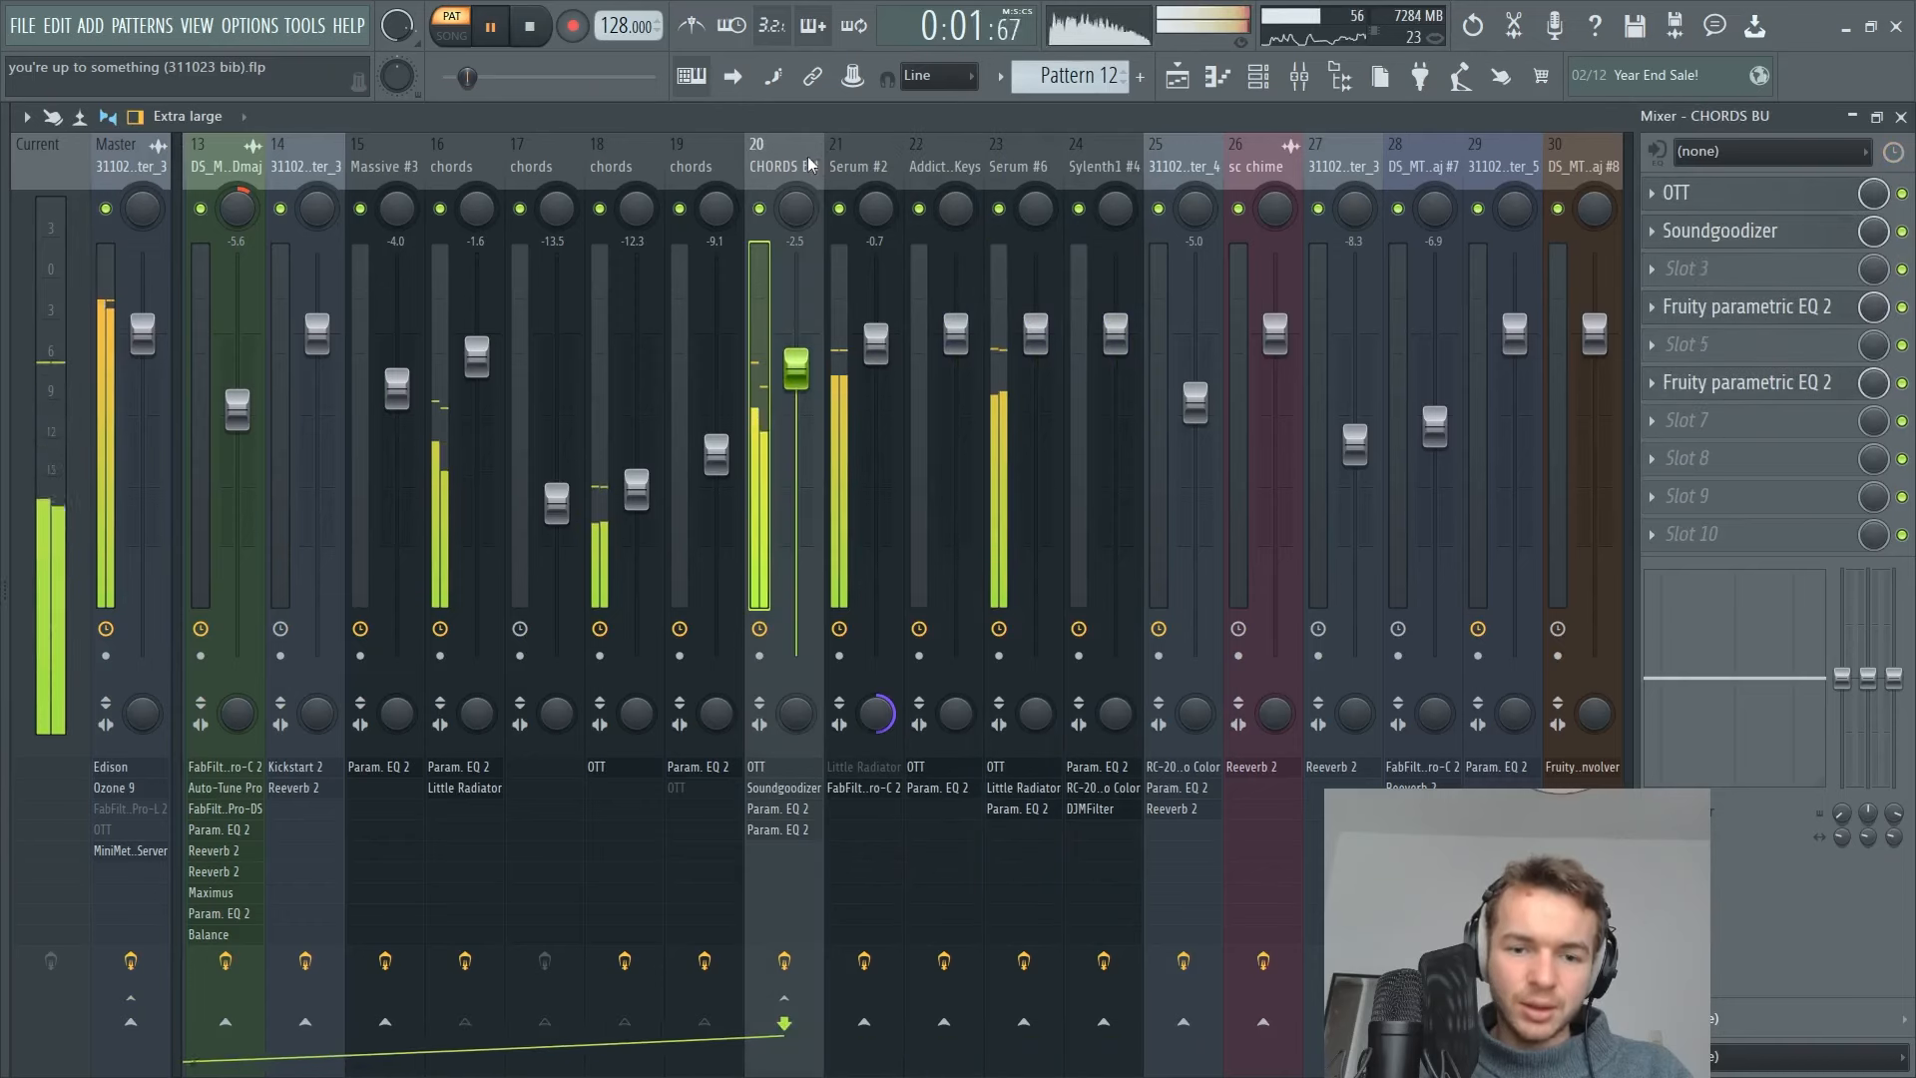
pyautogui.click(449, 165)
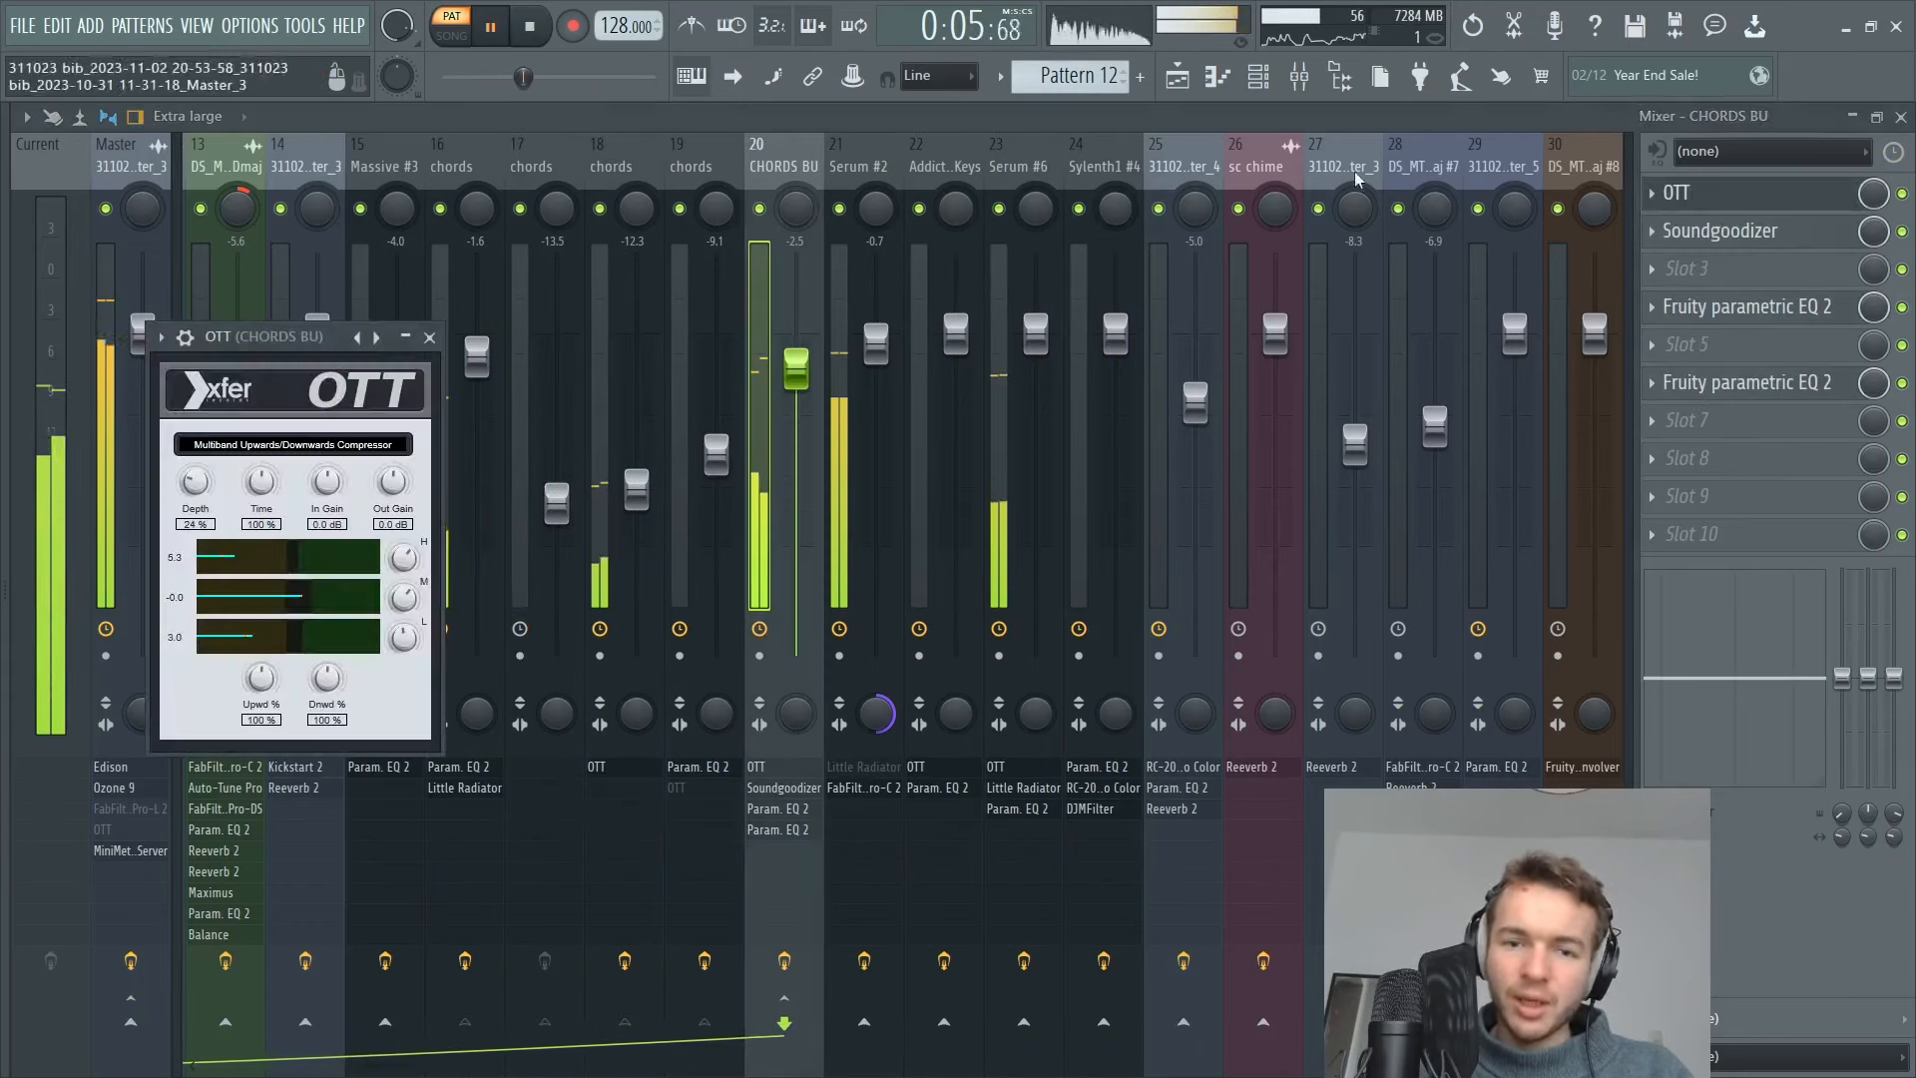
pyautogui.click(1720, 230)
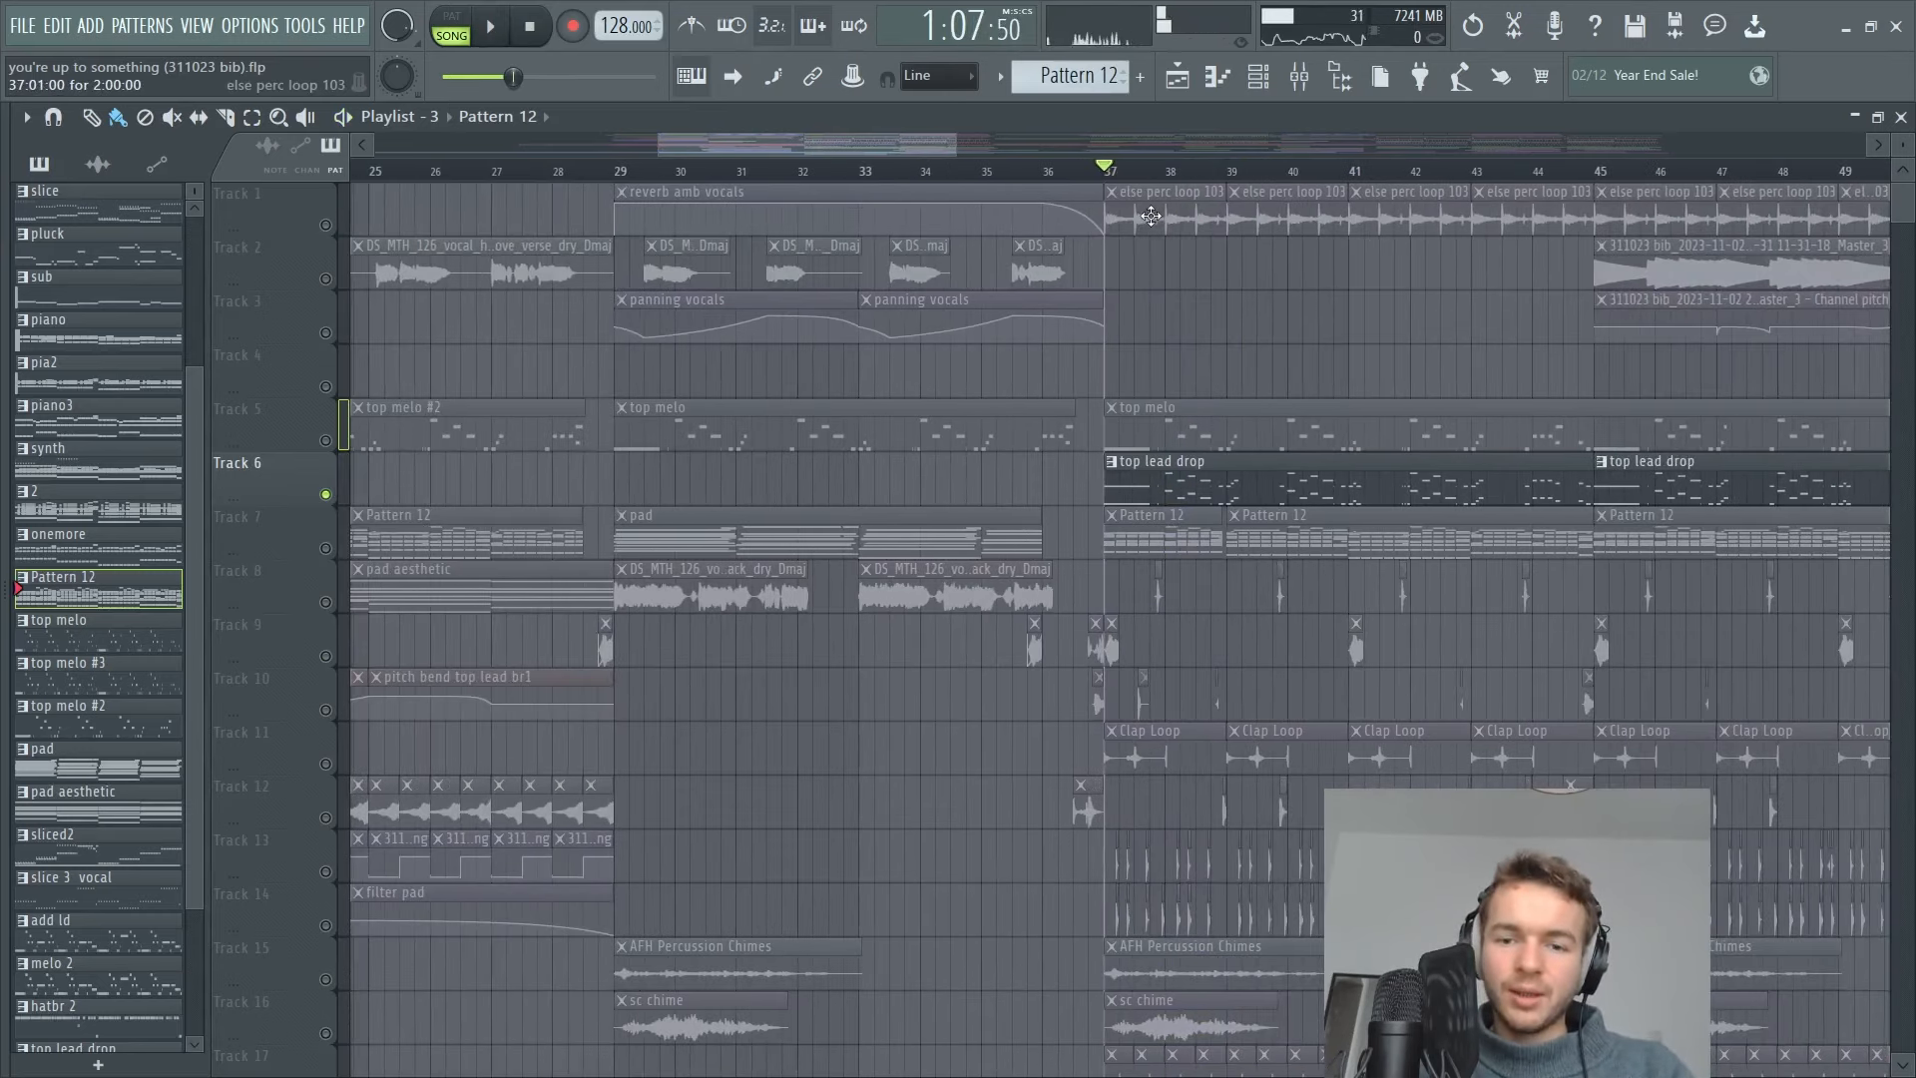
# Select the top lead drop pattern and mute Track 6 in the drop, keeping top melo and pad active.
pyautogui.click(68, 972)
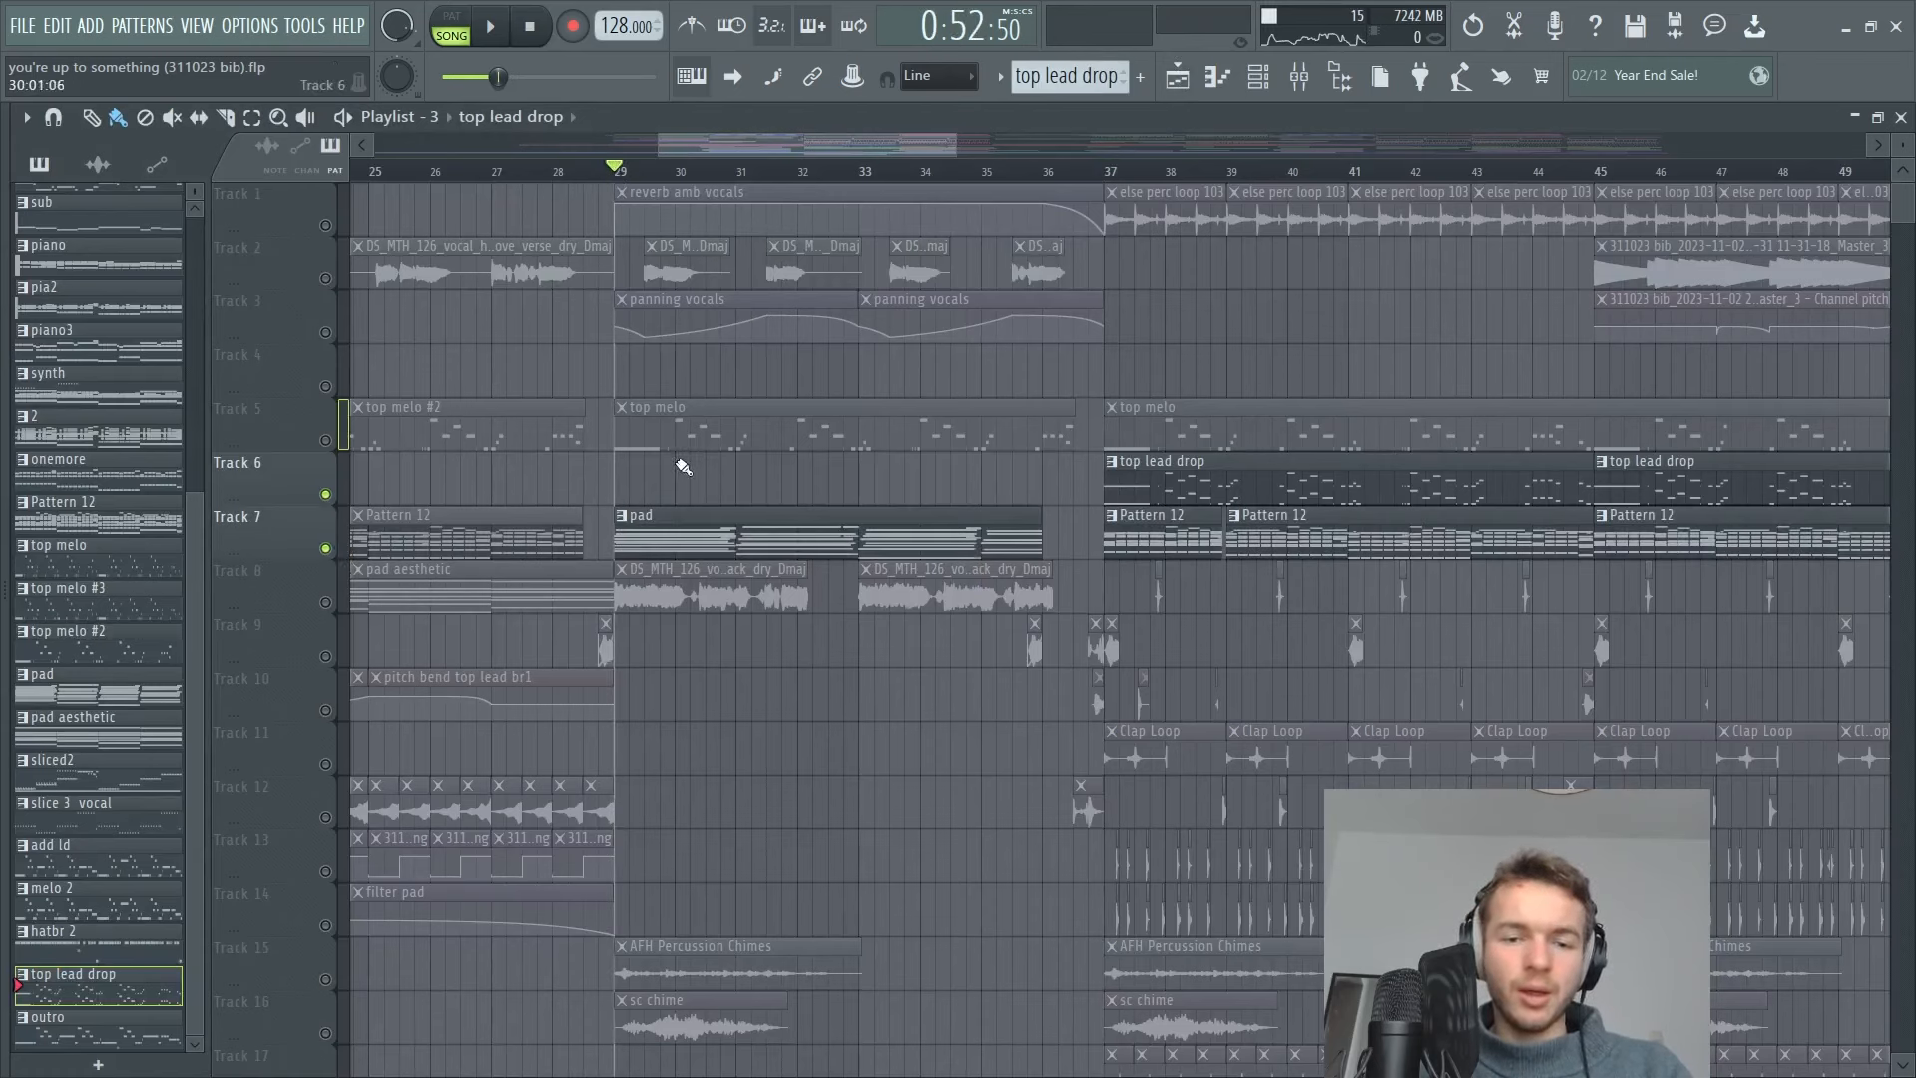
pyautogui.click(489, 24)
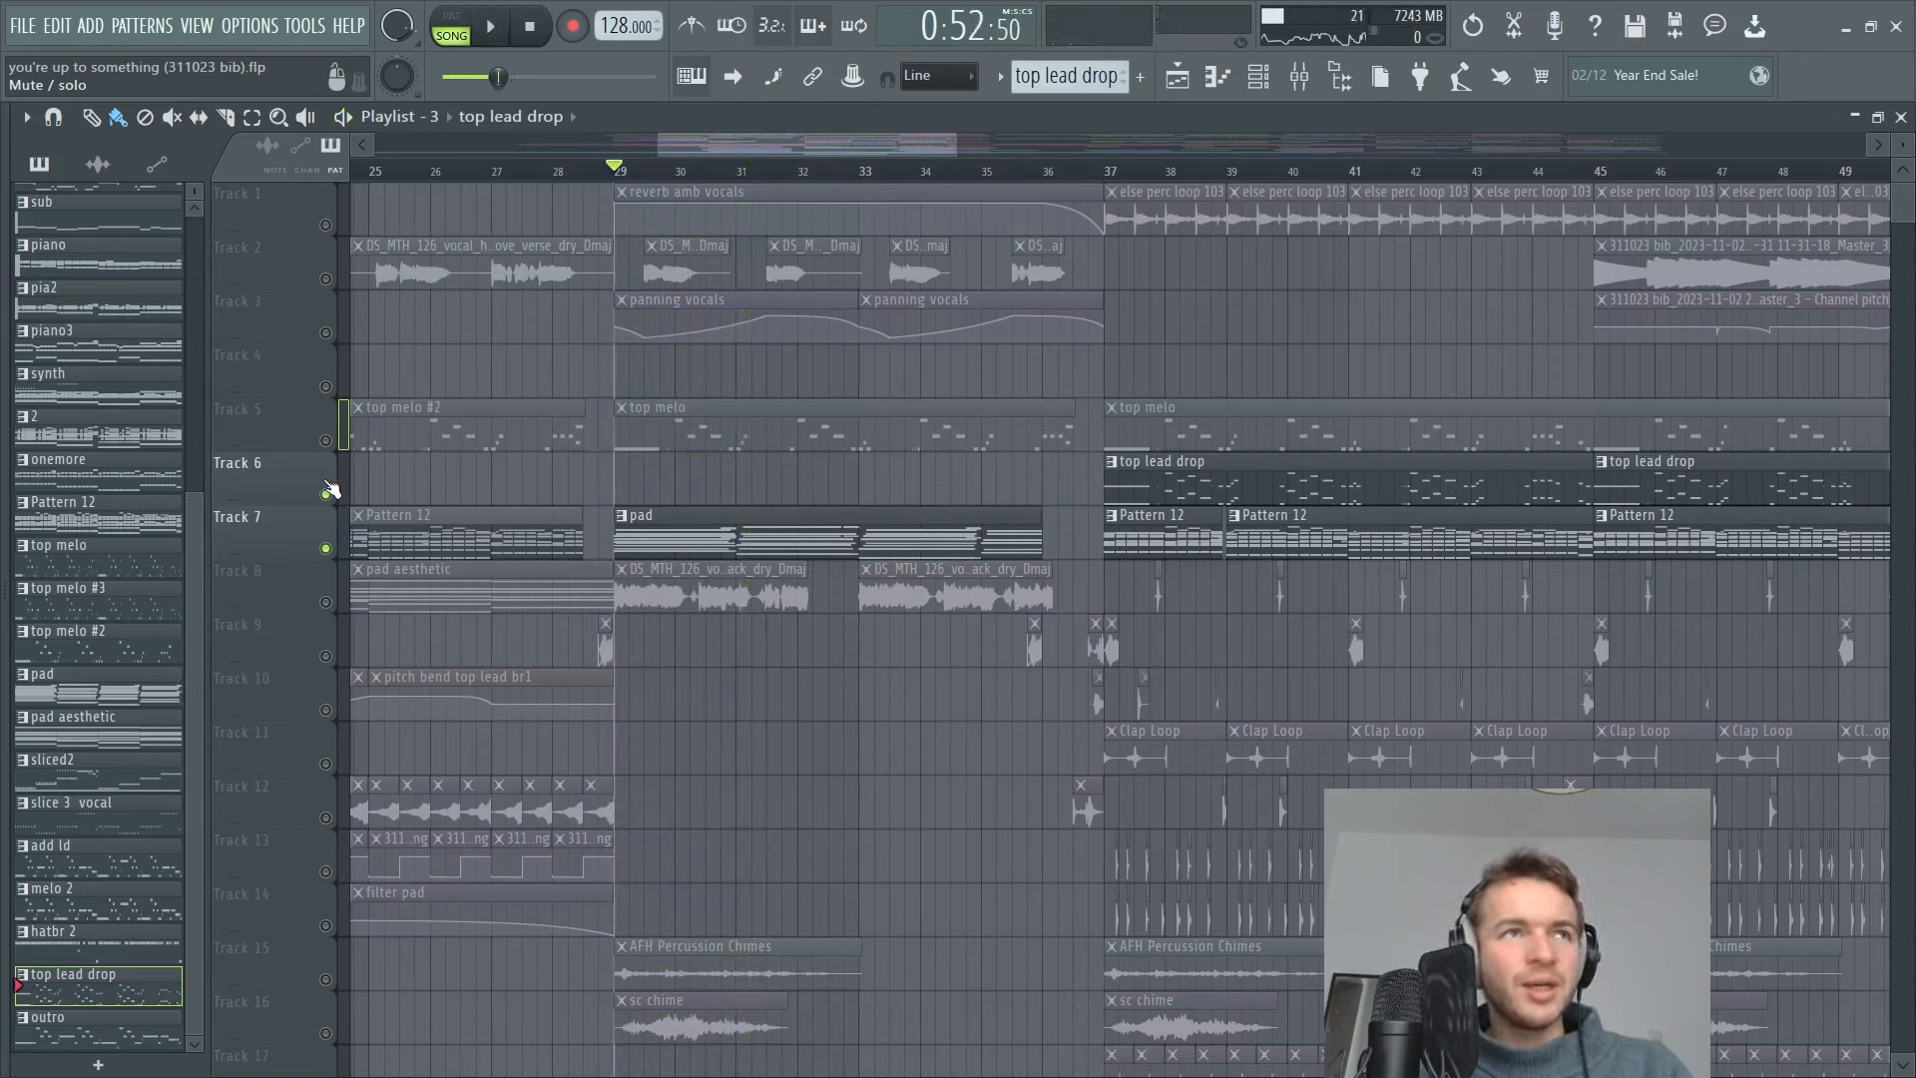
pyautogui.moveTo(346, 474)
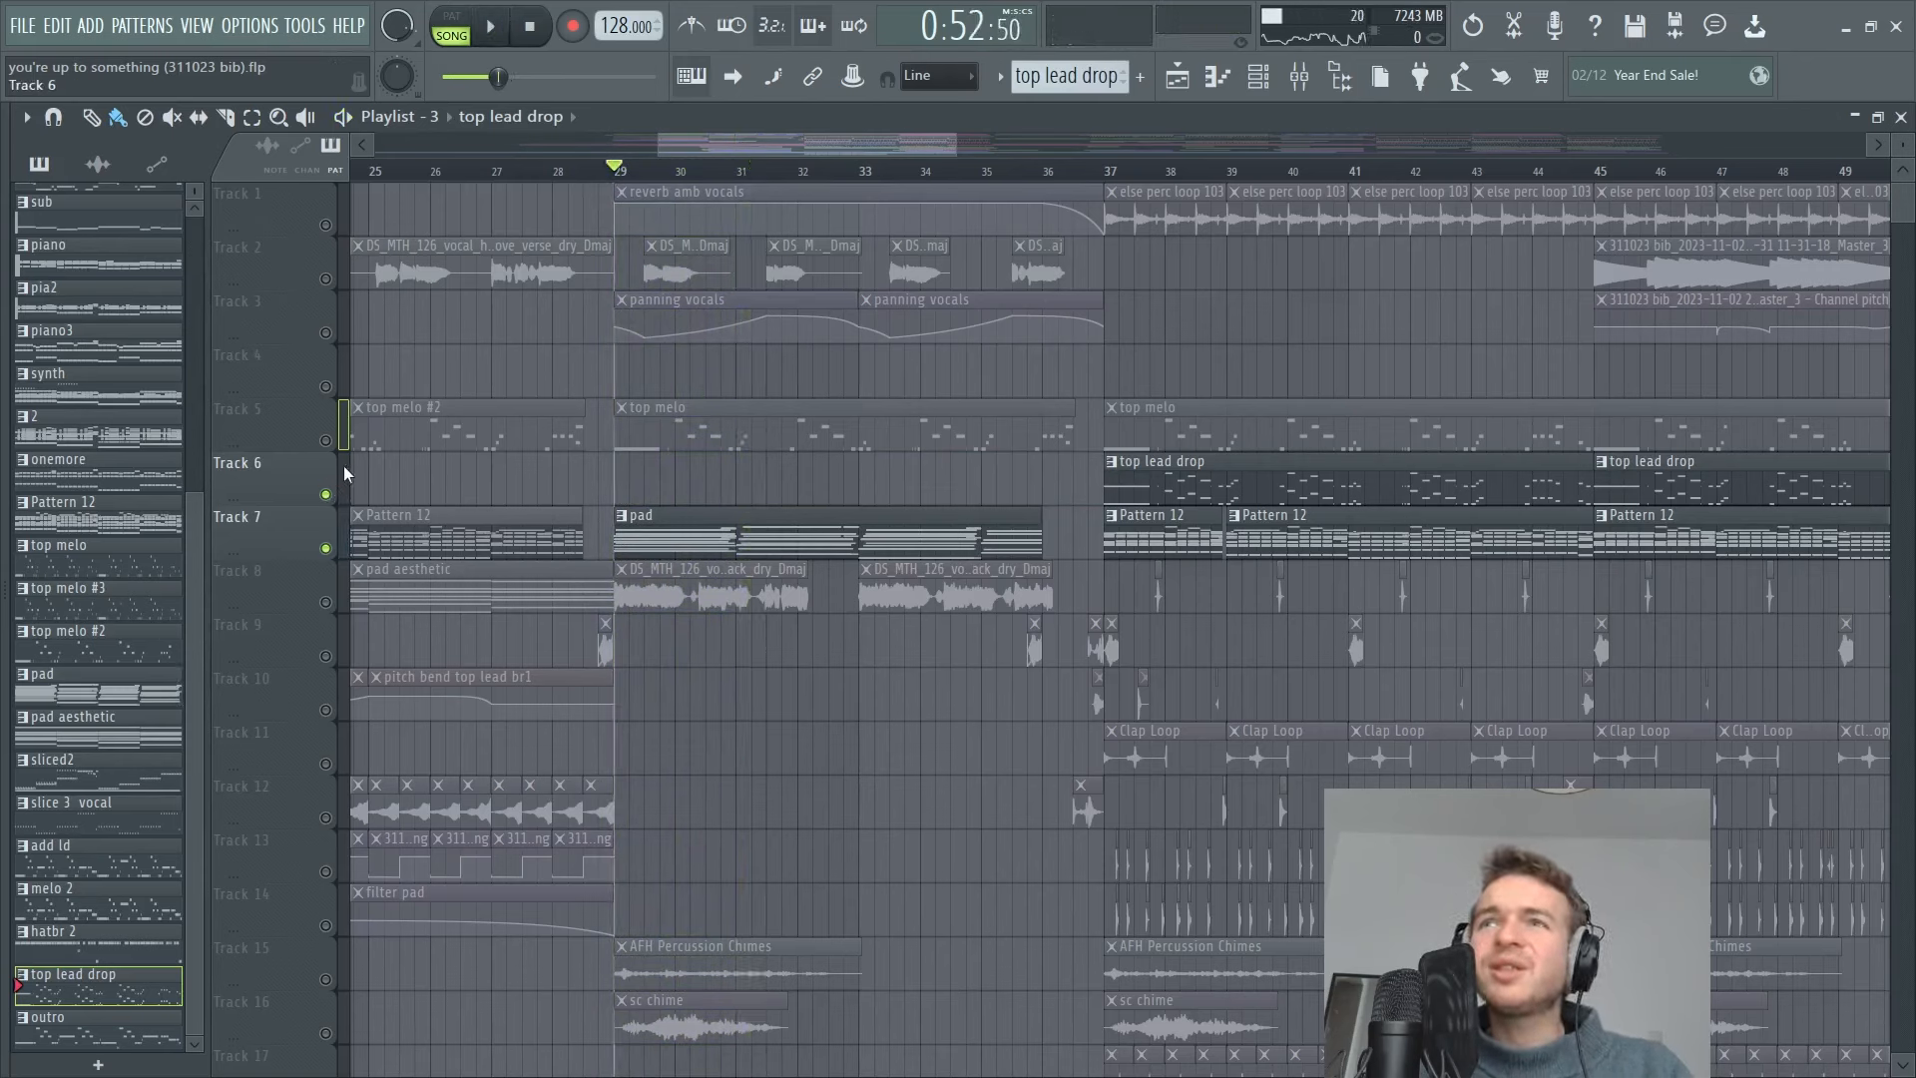
pyautogui.moveTo(345, 487)
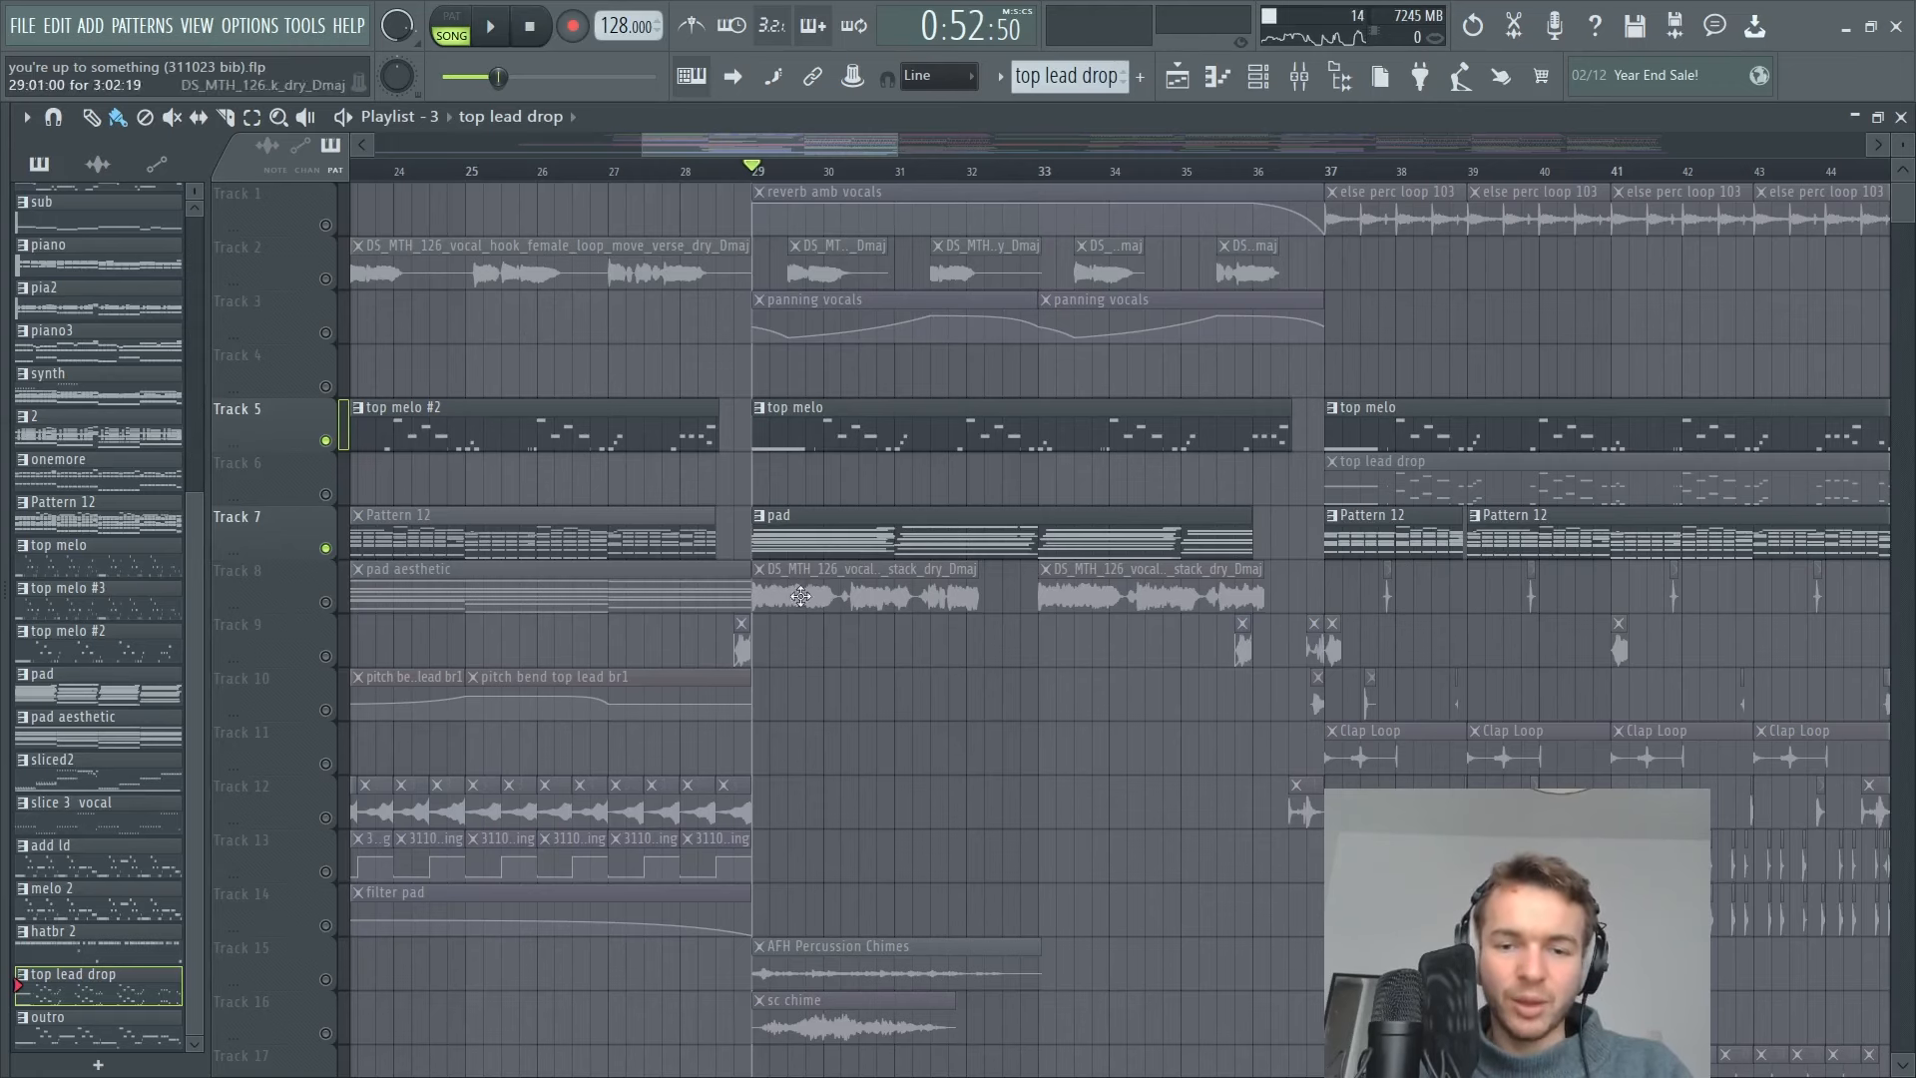
pyautogui.scroll(-3)
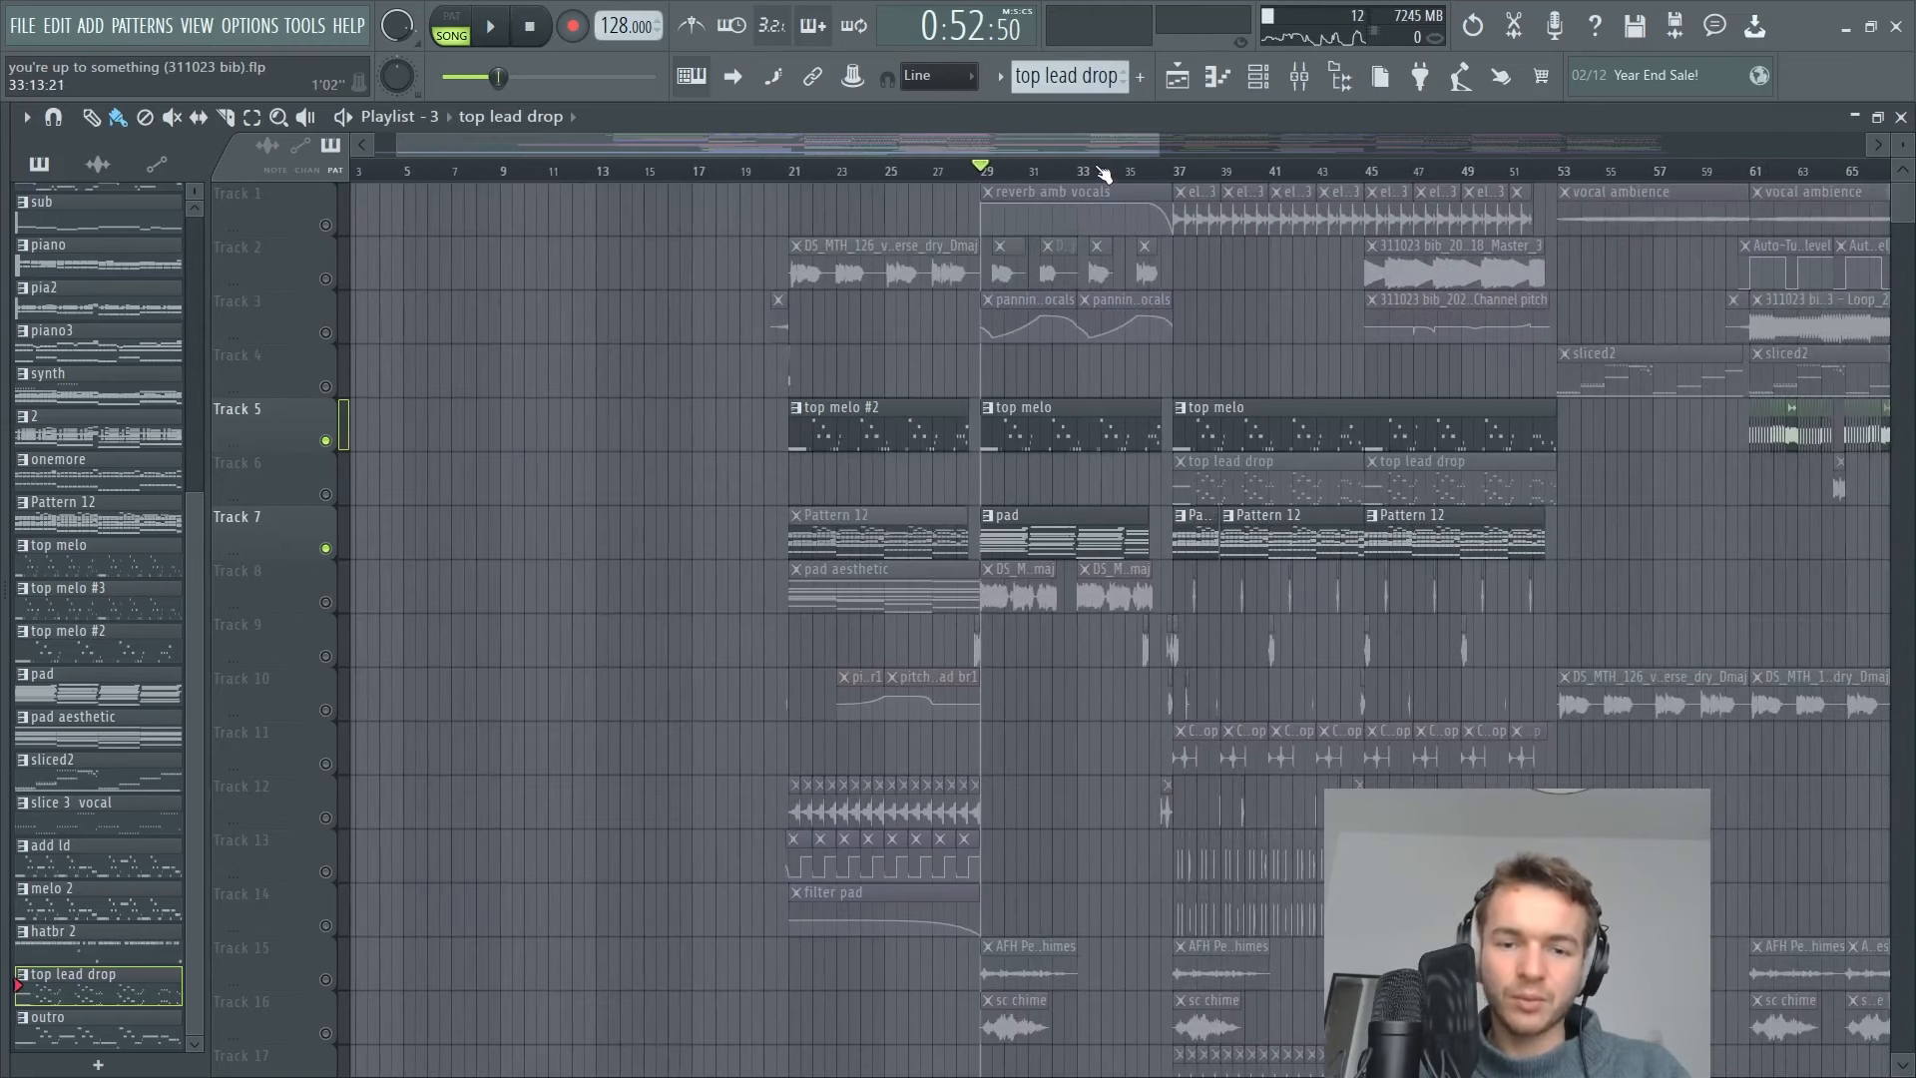
pyautogui.click(487, 24)
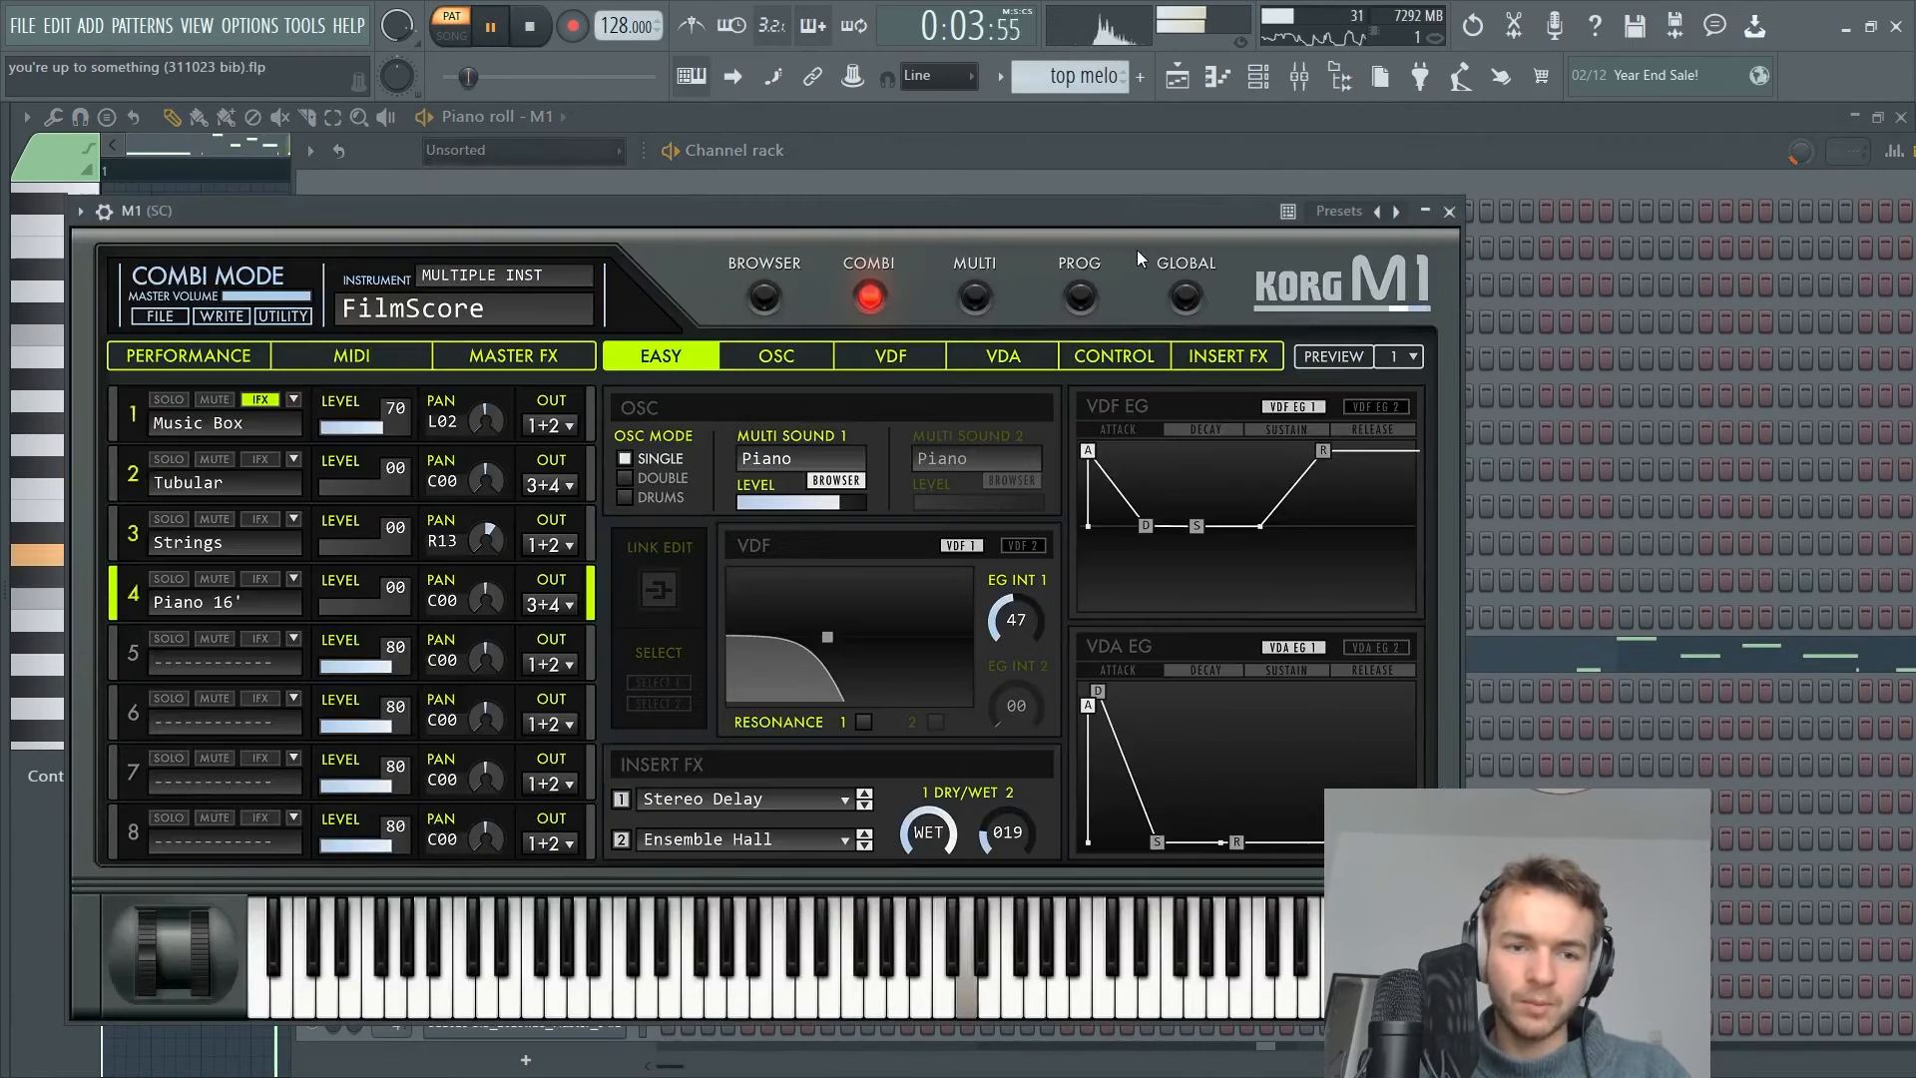
pyautogui.click(1450, 210)
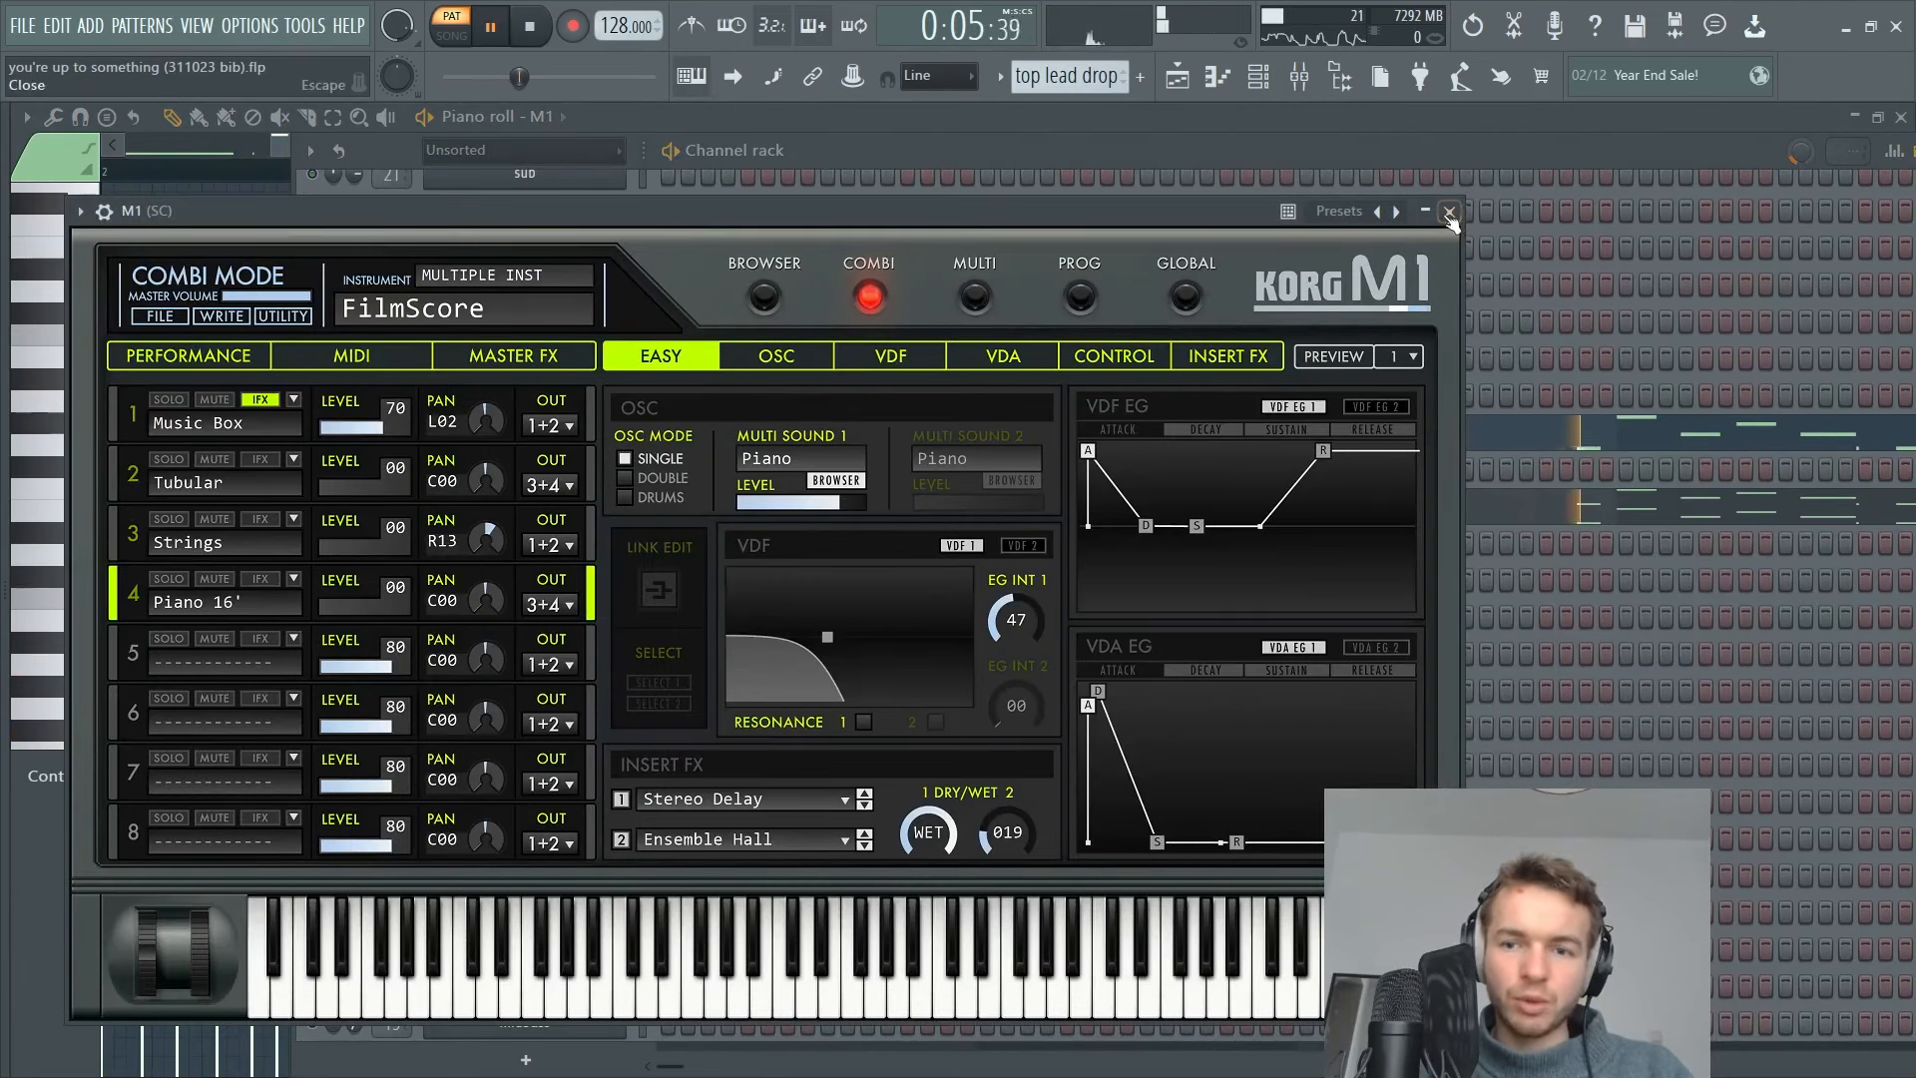
pyautogui.click(1449, 209)
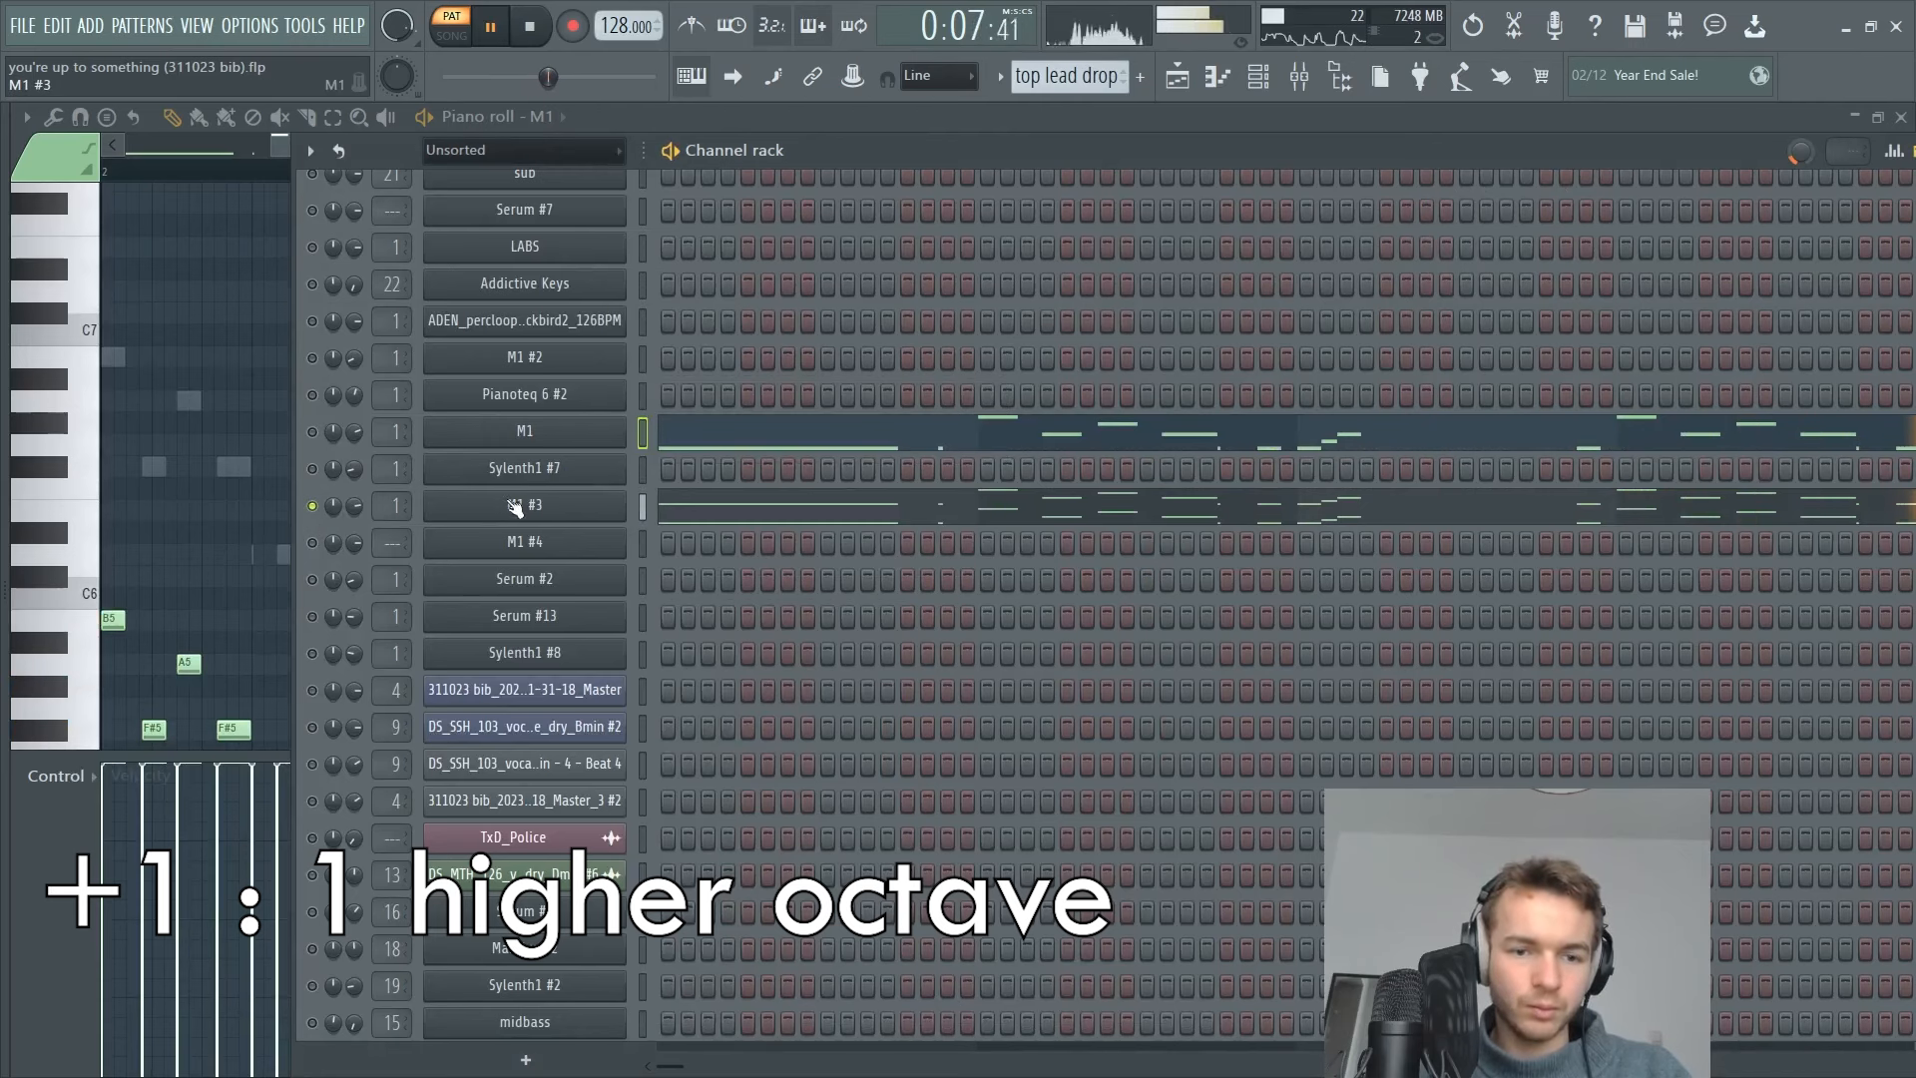
pyautogui.doubleClick(523, 504)
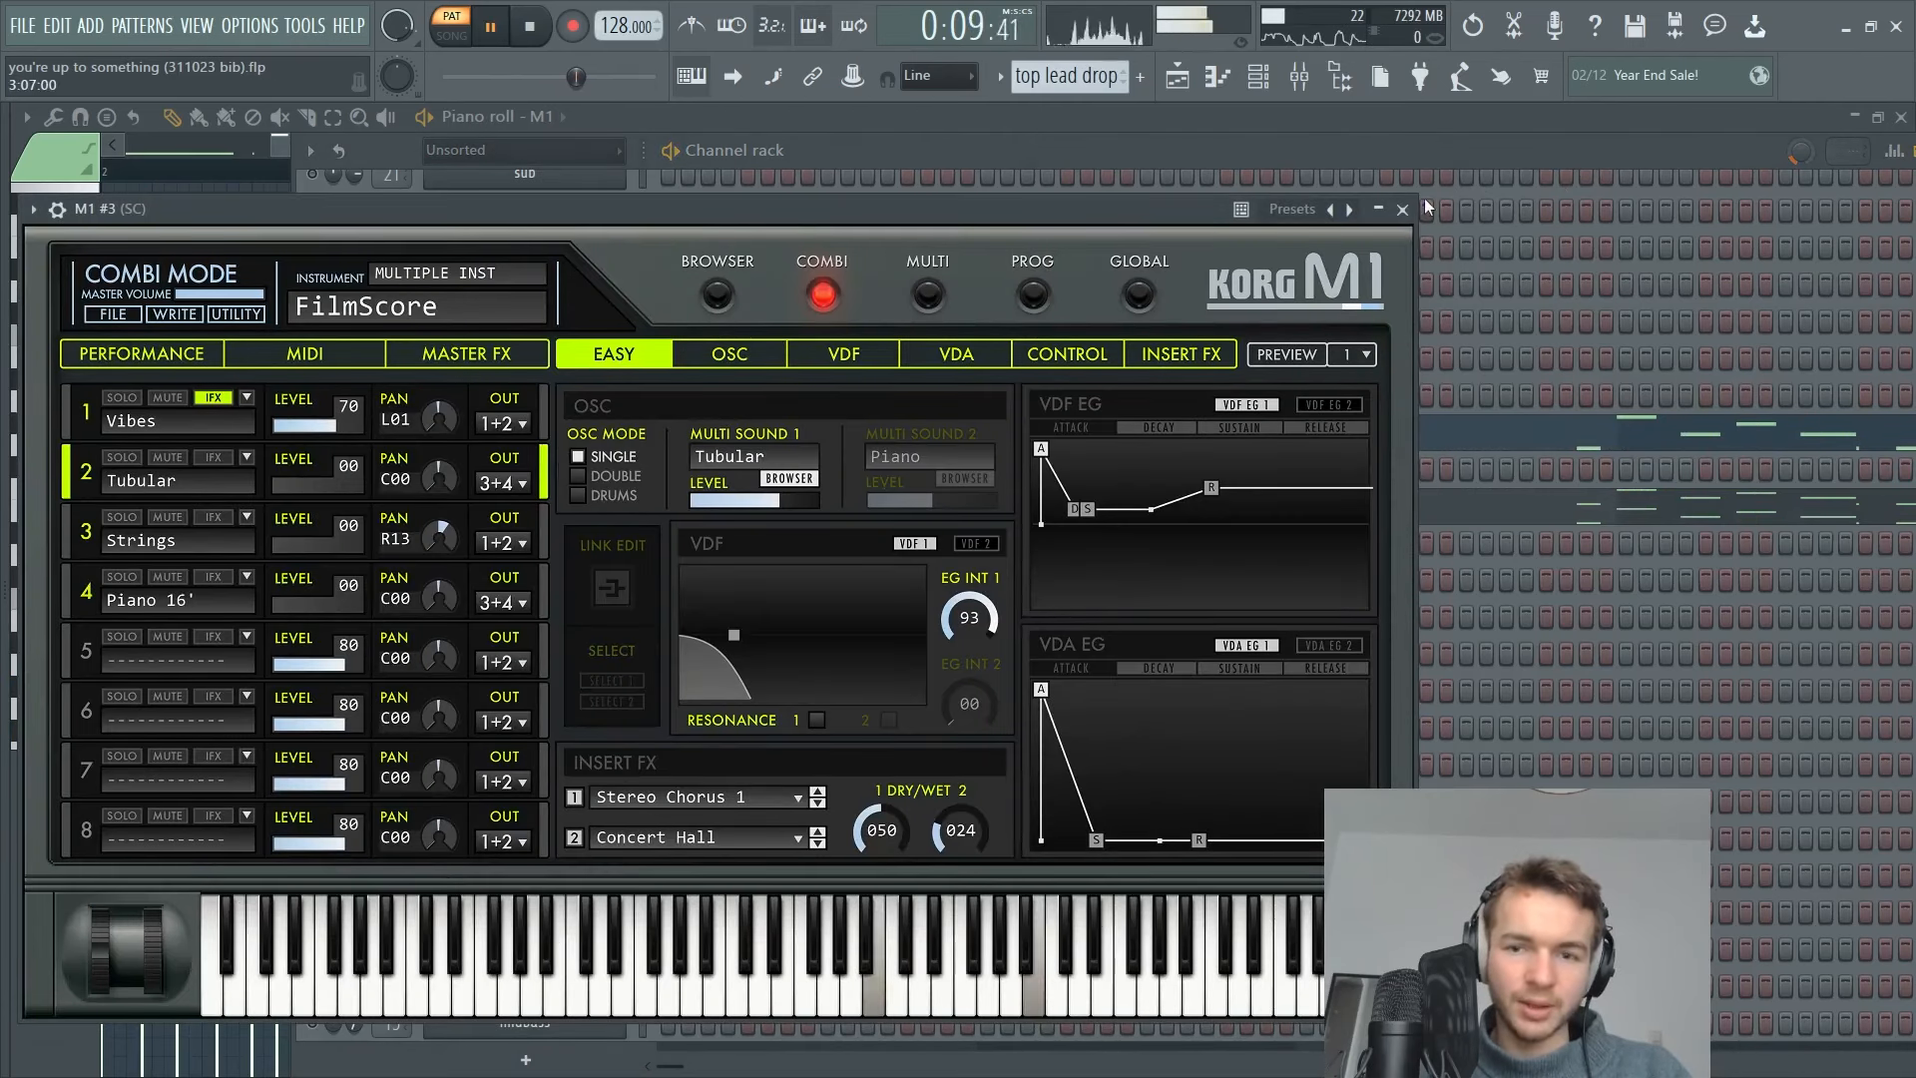
pyautogui.click(1401, 207)
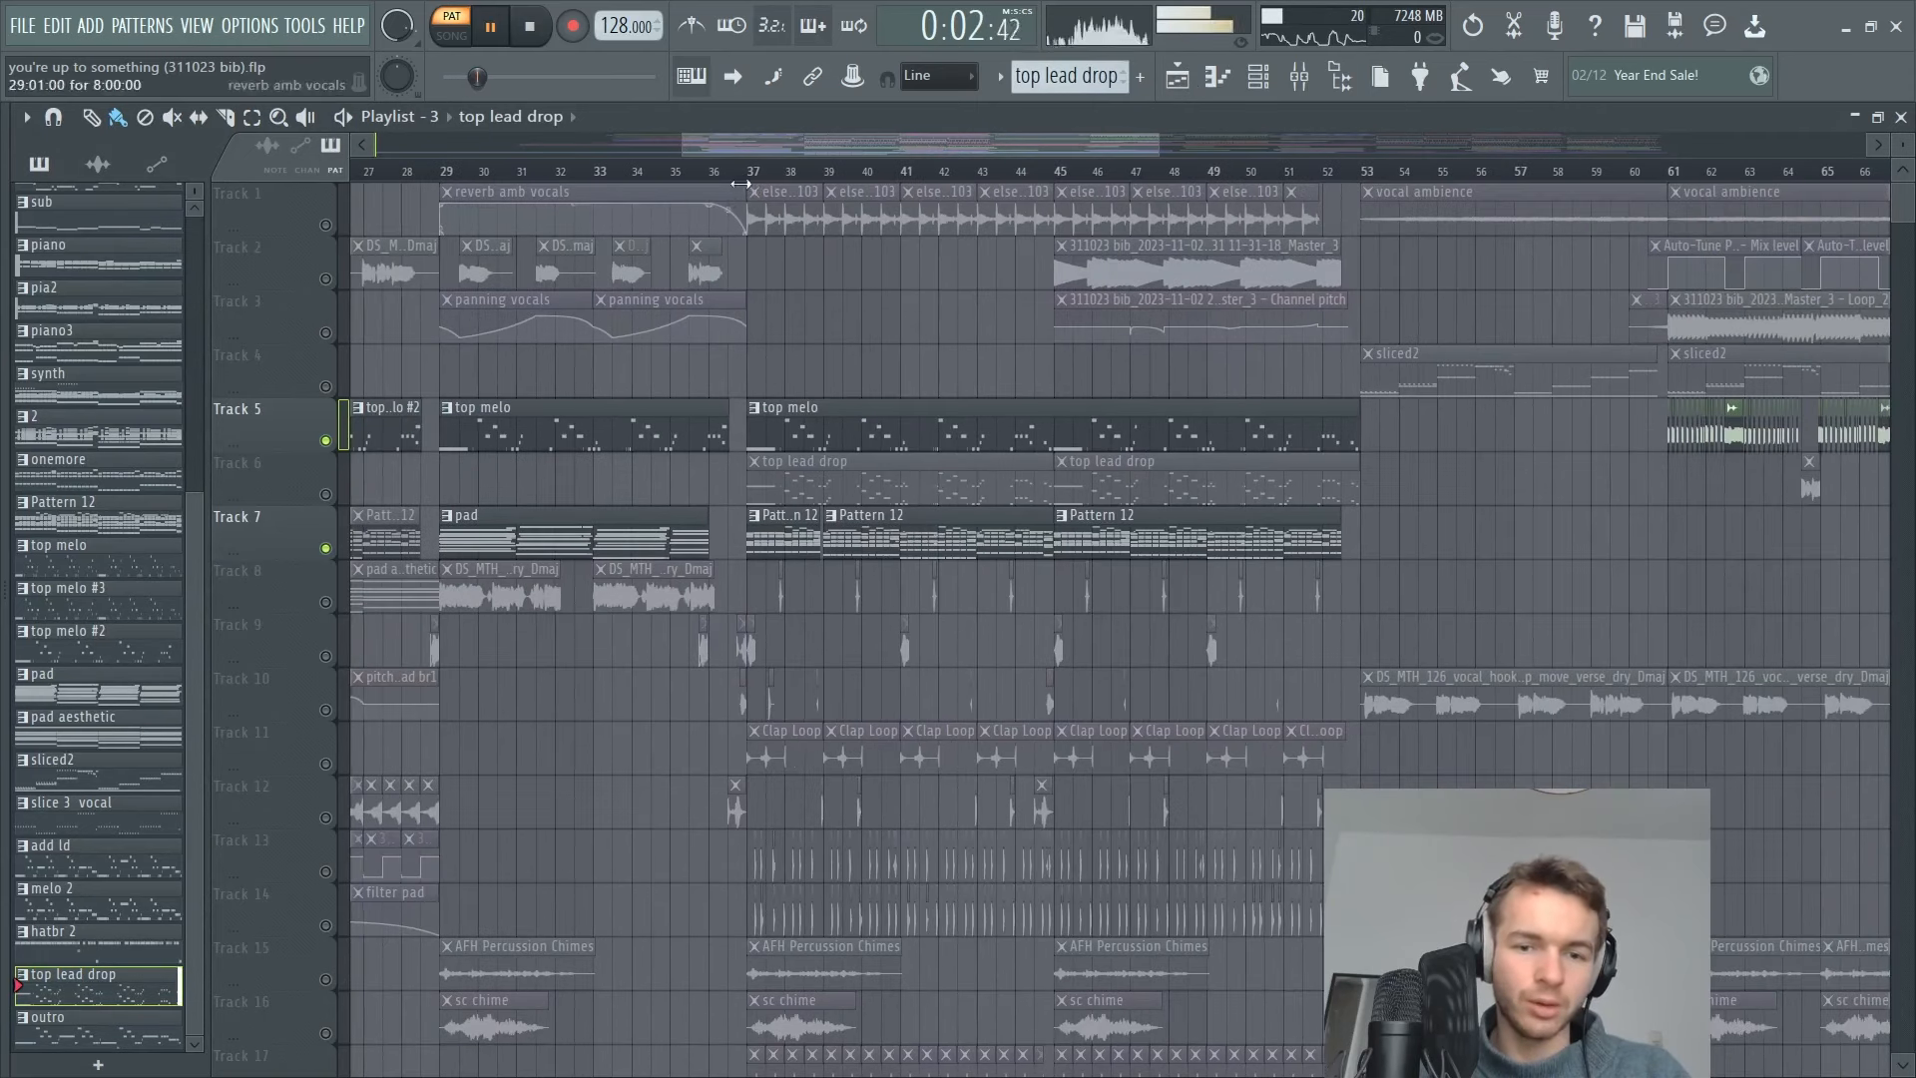
# Open the hanging on kick clip settings and locate its sample among the channel rack channels.
pyautogui.click(529, 24)
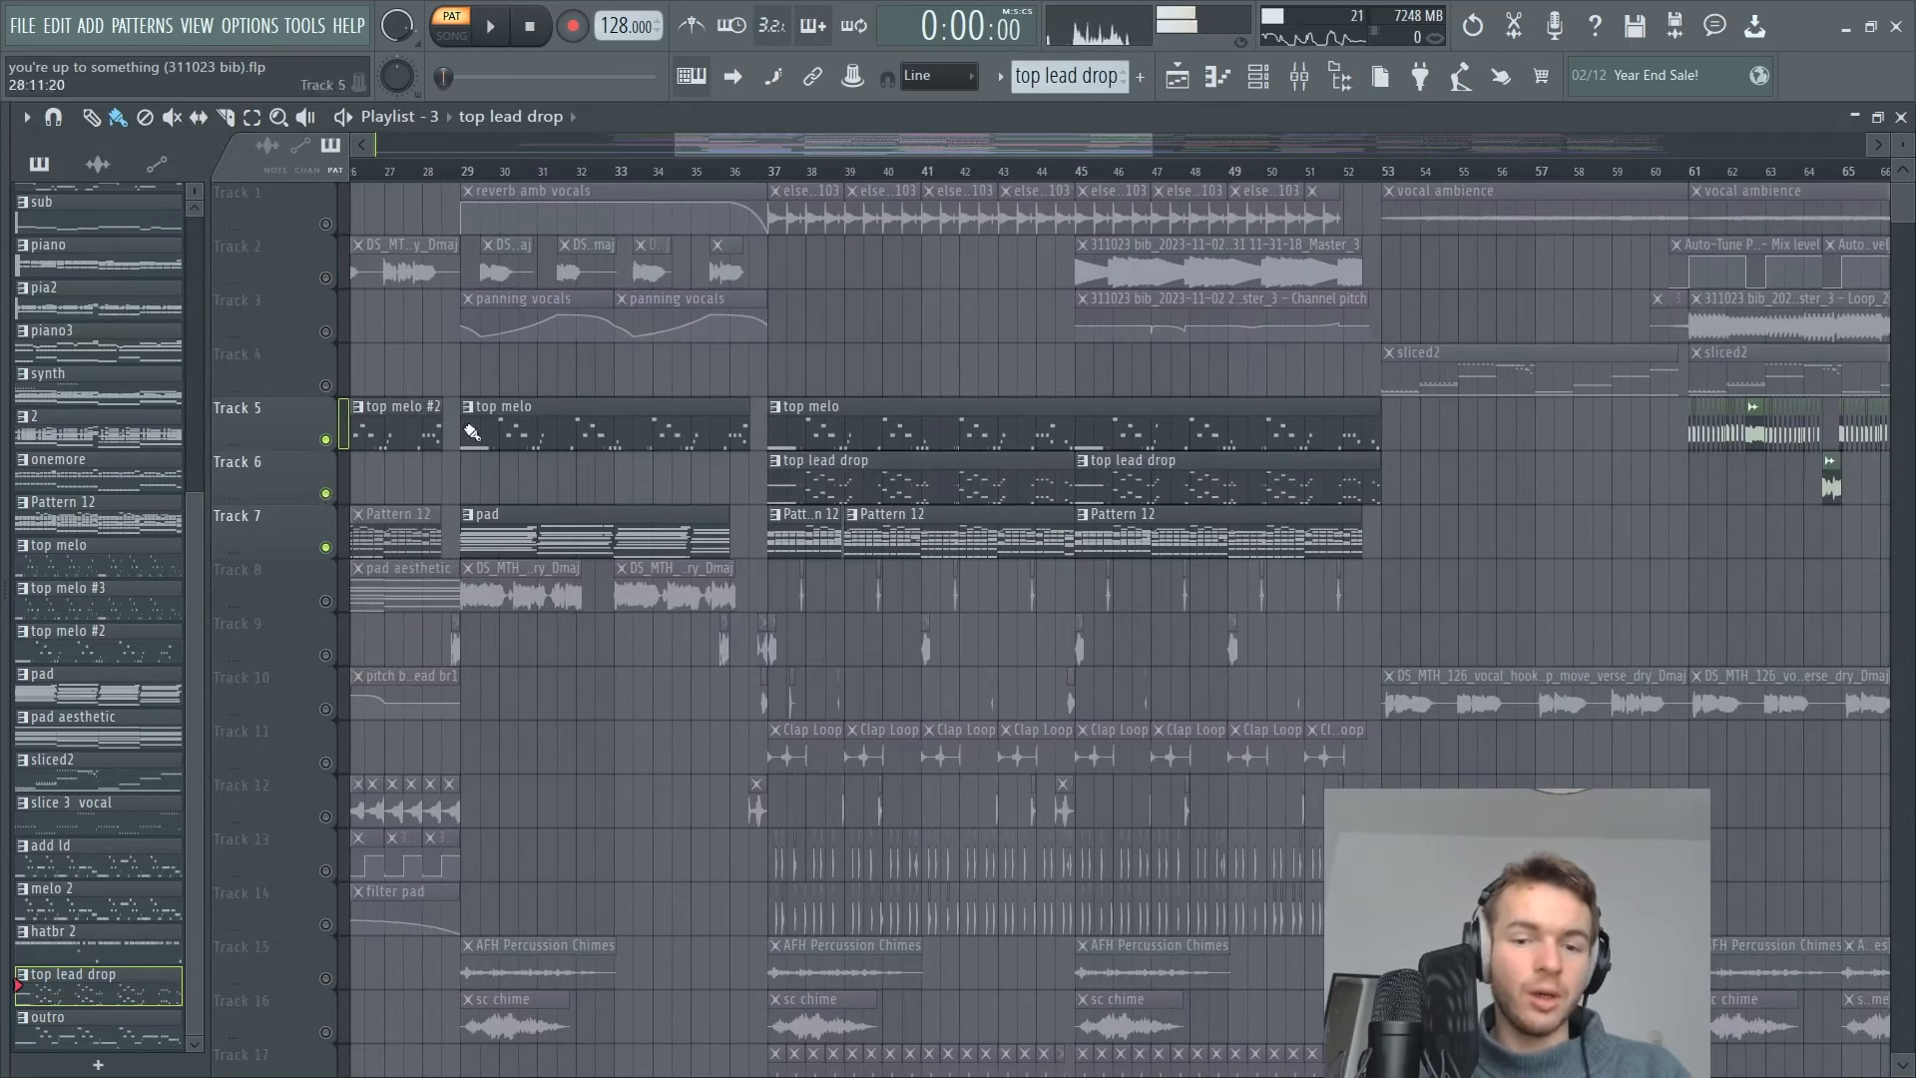
pyautogui.scroll(-3)
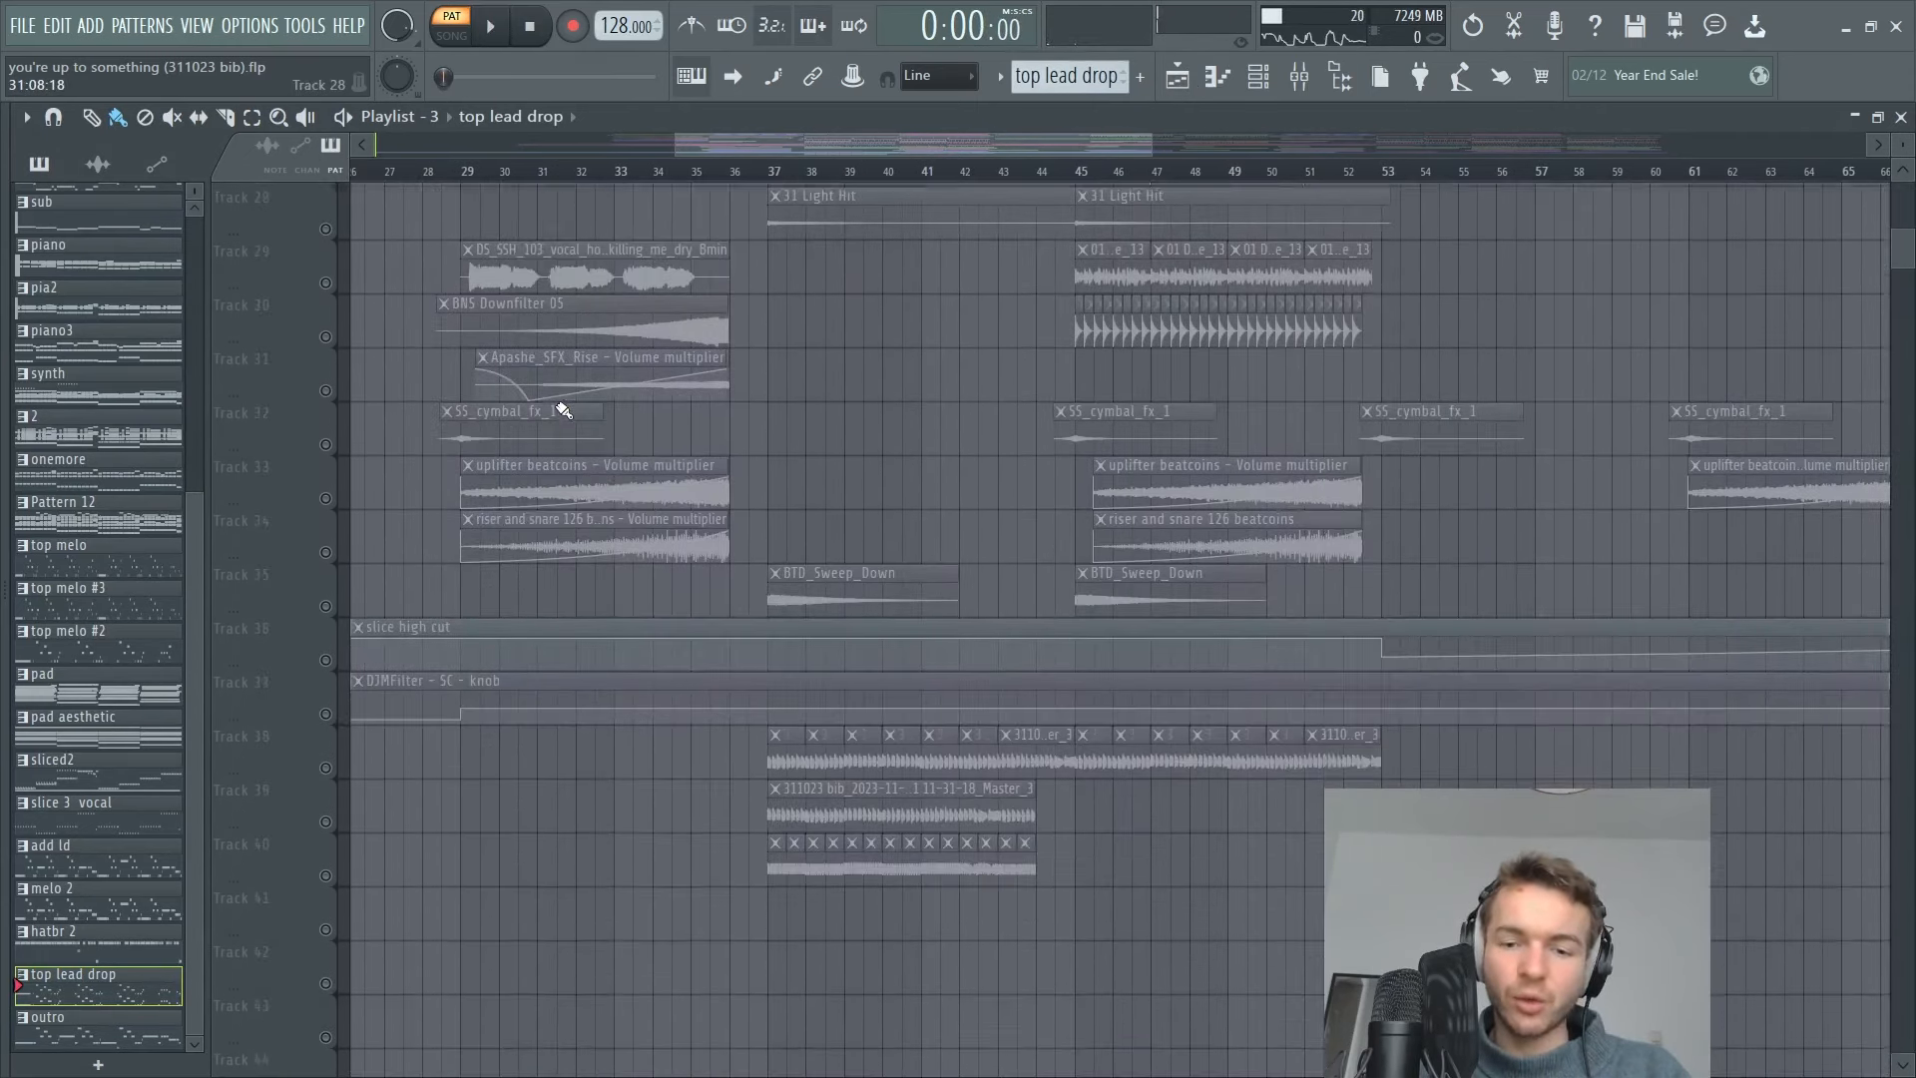
pyautogui.scroll(3)
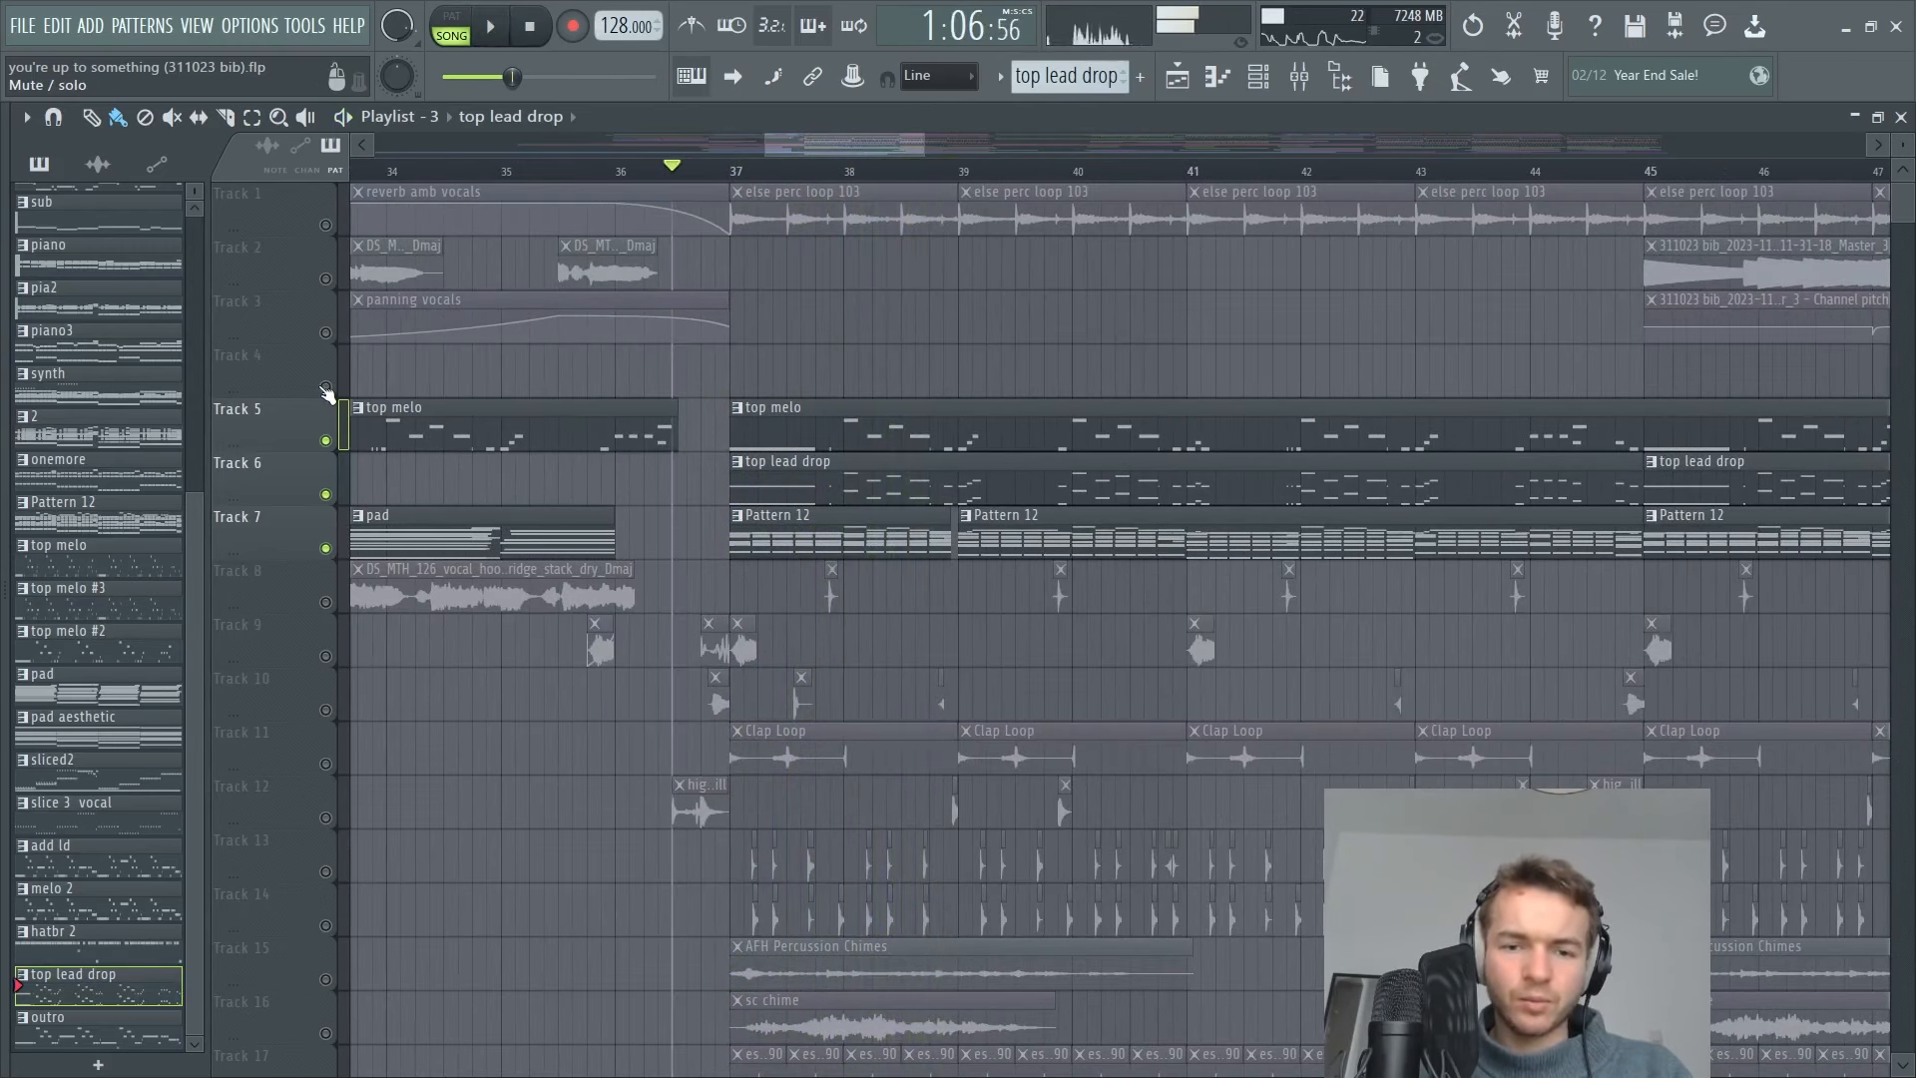
pyautogui.scroll(-3)
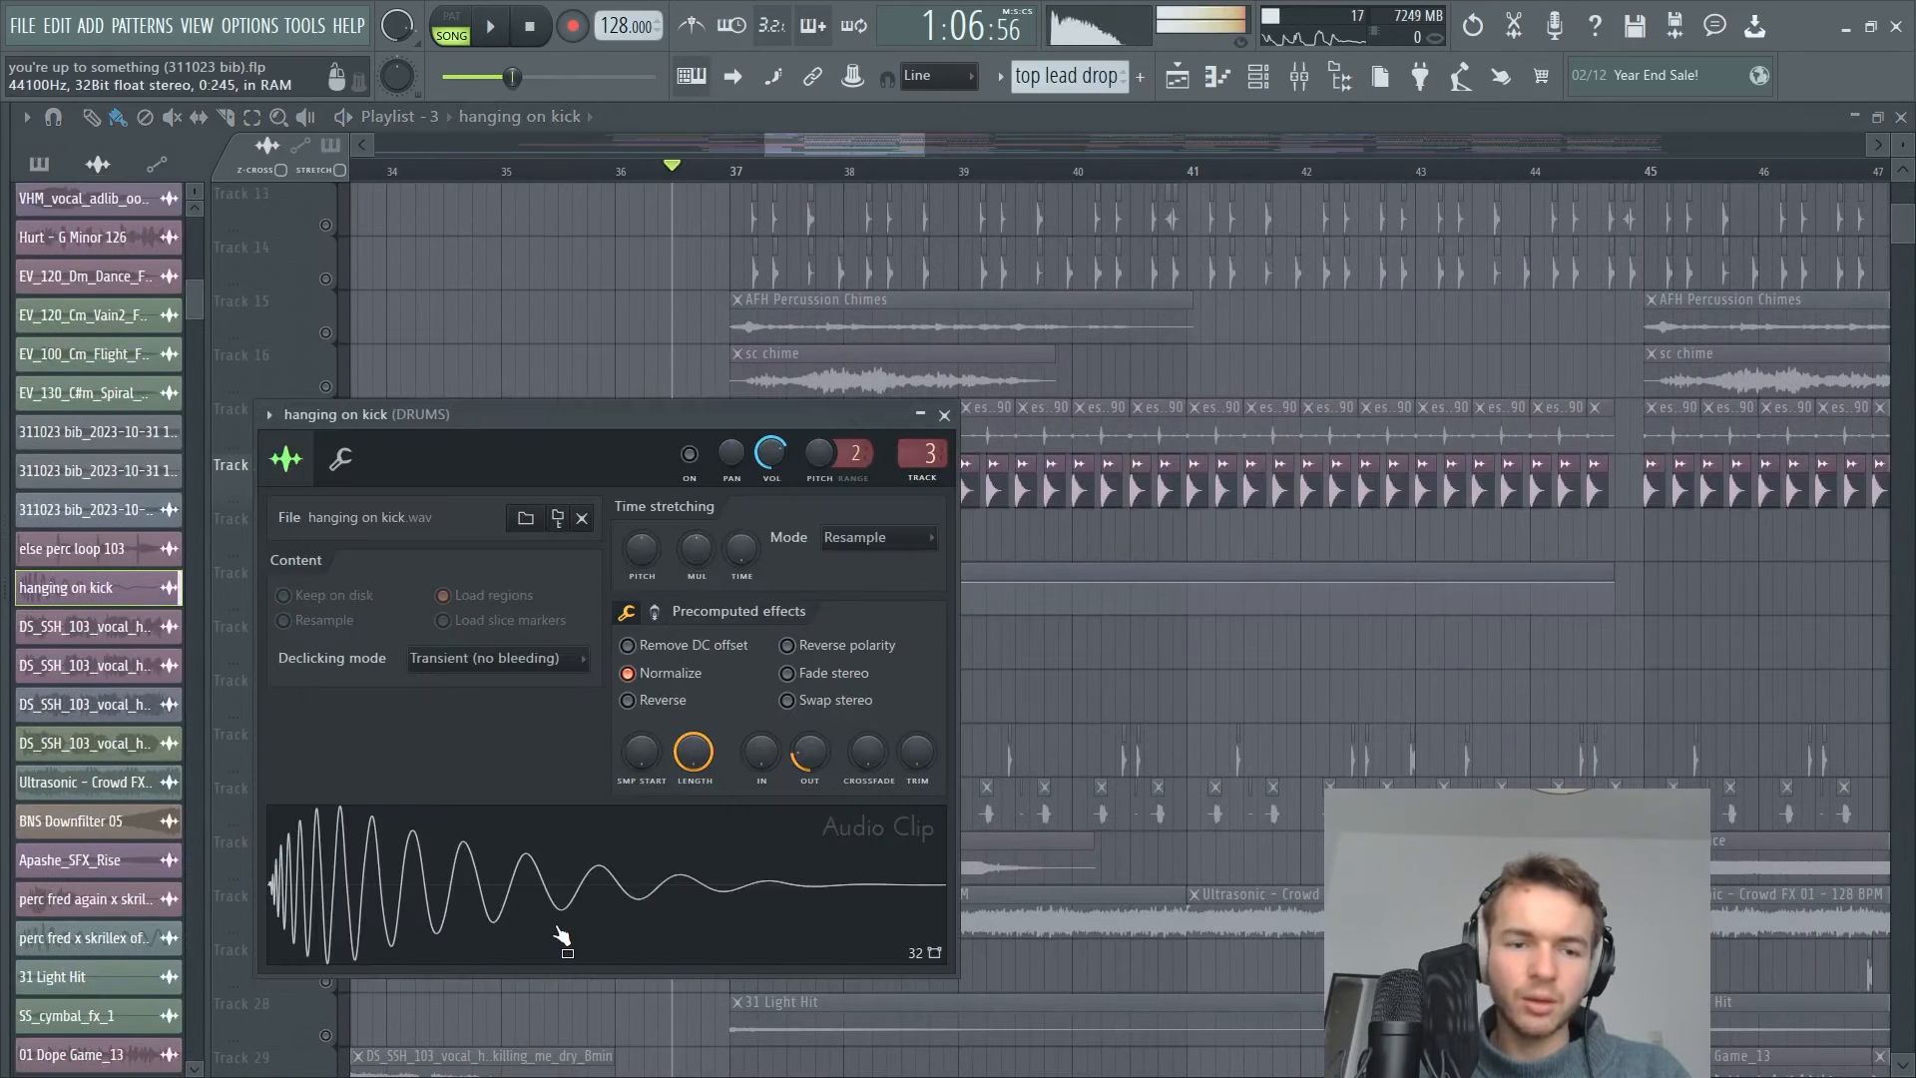
pyautogui.click(487, 24)
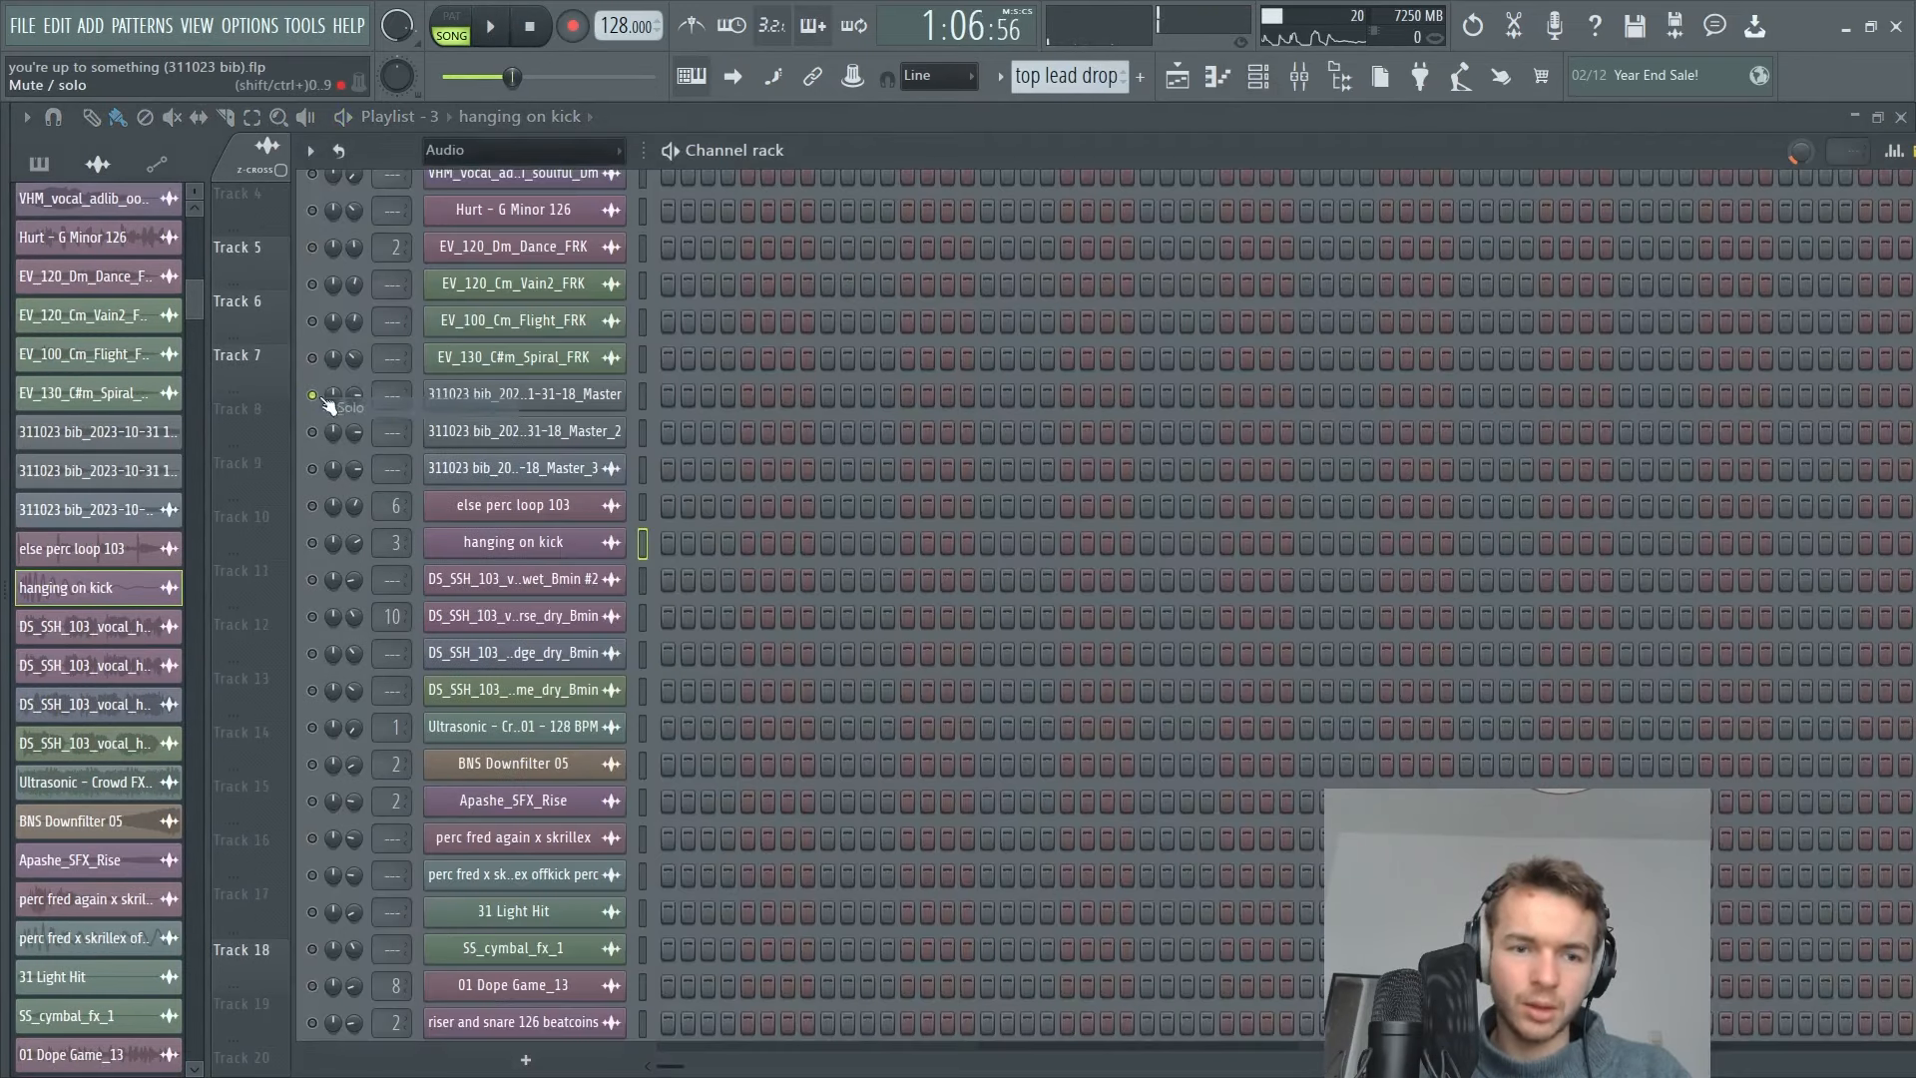
pyautogui.click(486, 24)
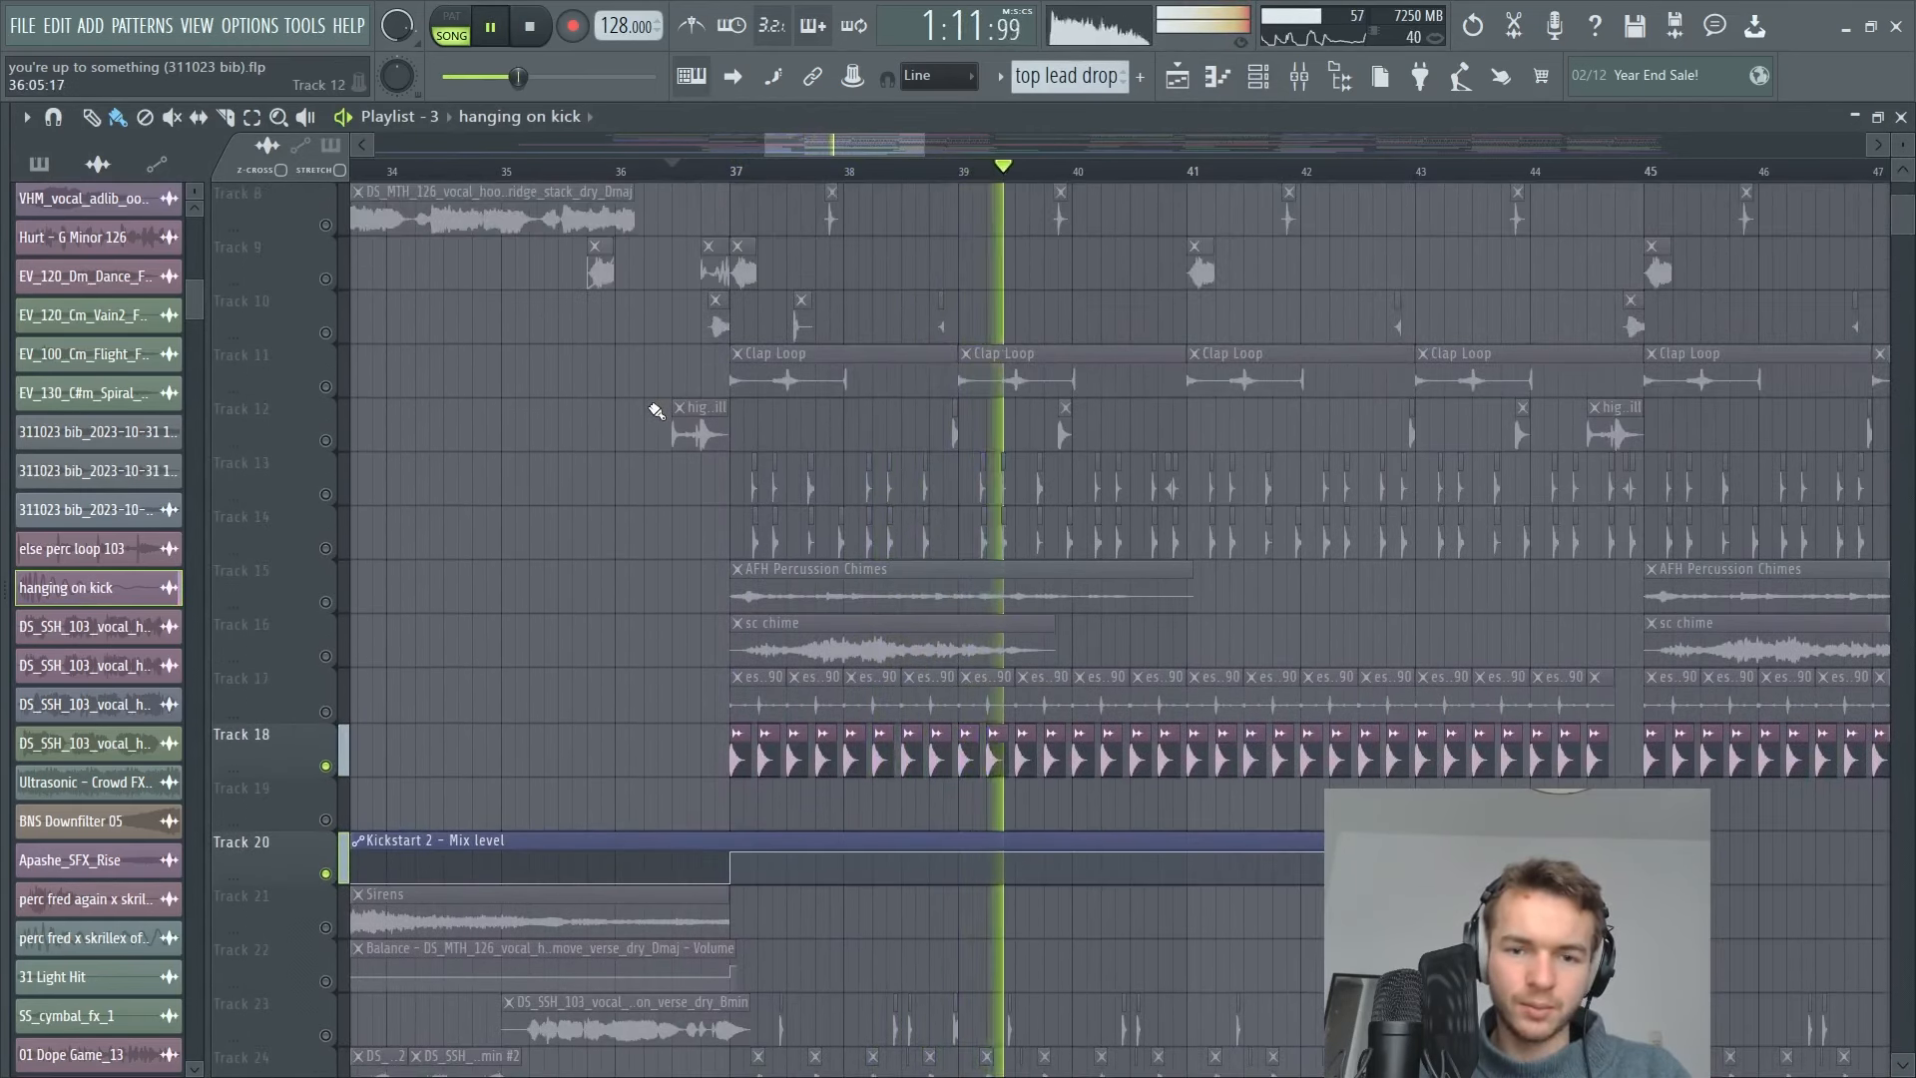
# Scroll through the drop's drum tracks with top melo, top lead drop and Pattern 12 muted, ending on 'perc vin want you 6 low end'.
pyautogui.scroll(-3)
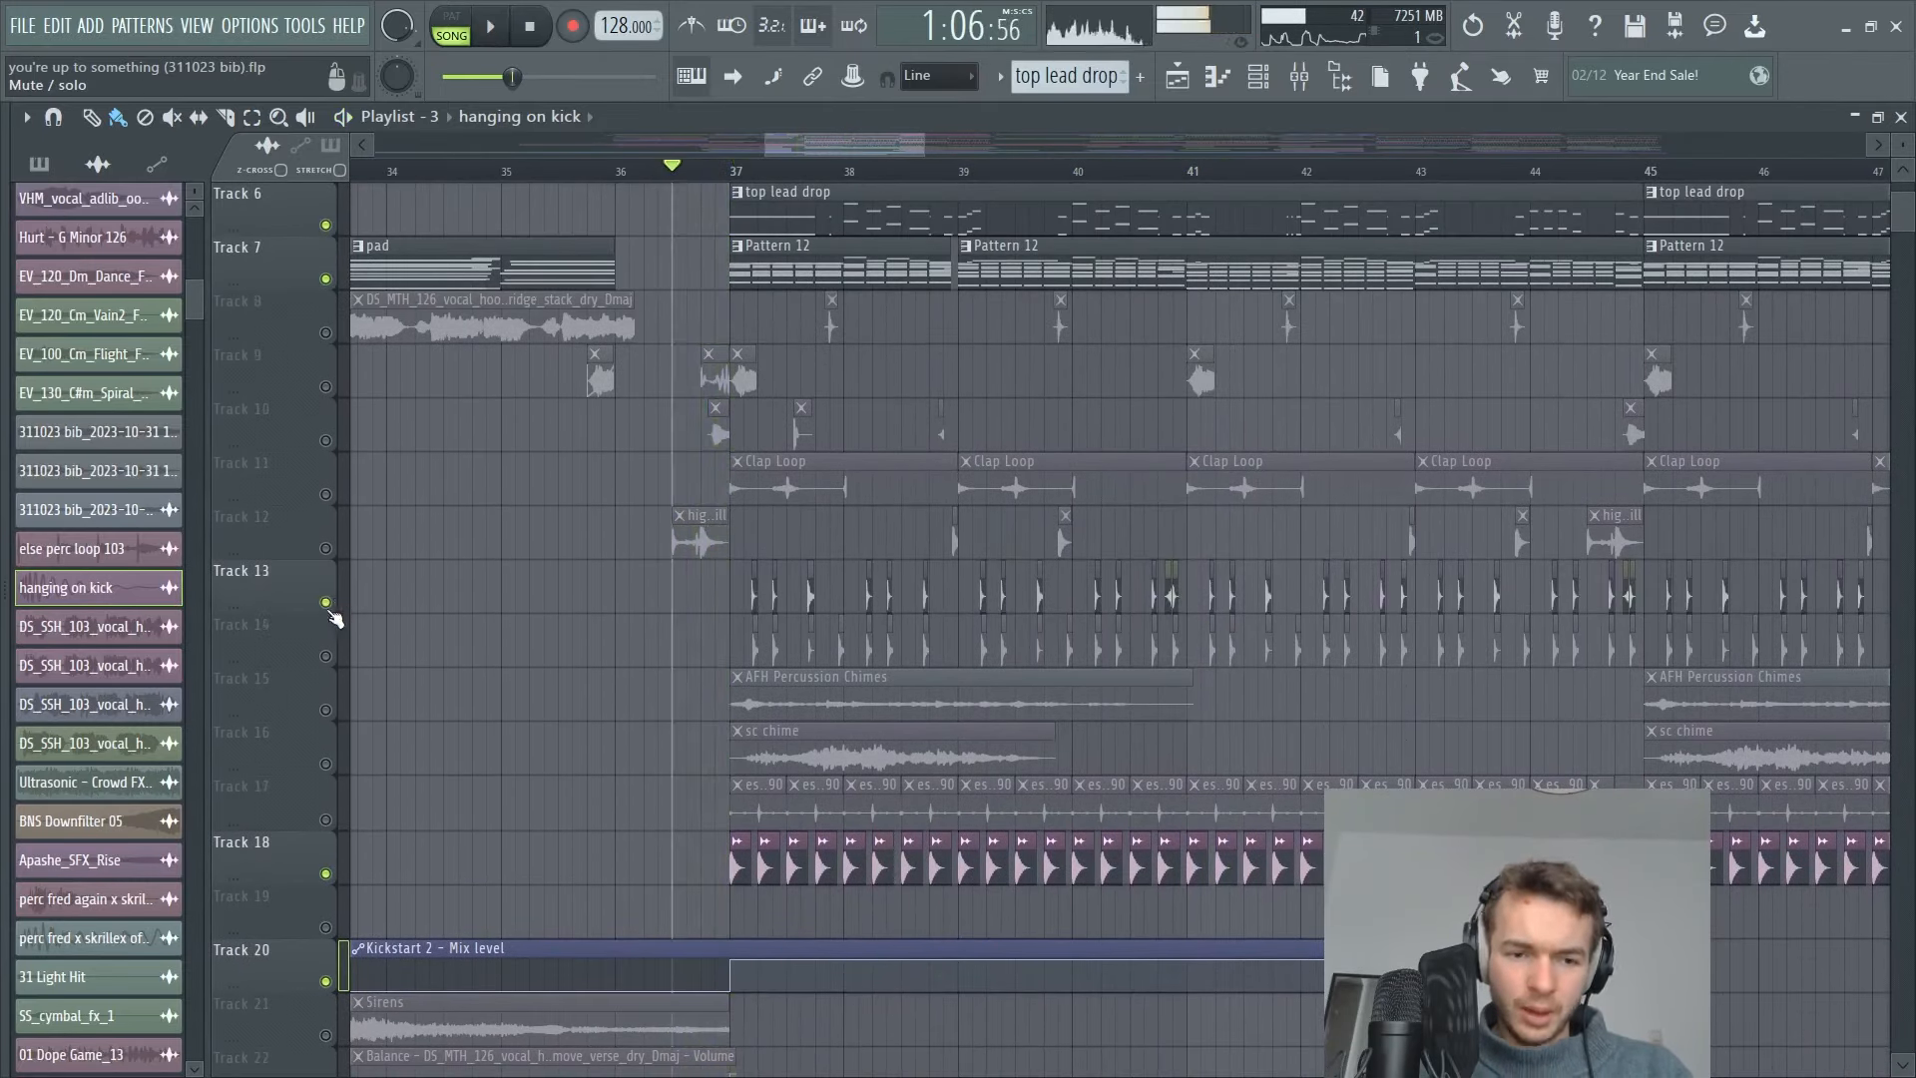
pyautogui.scroll(3)
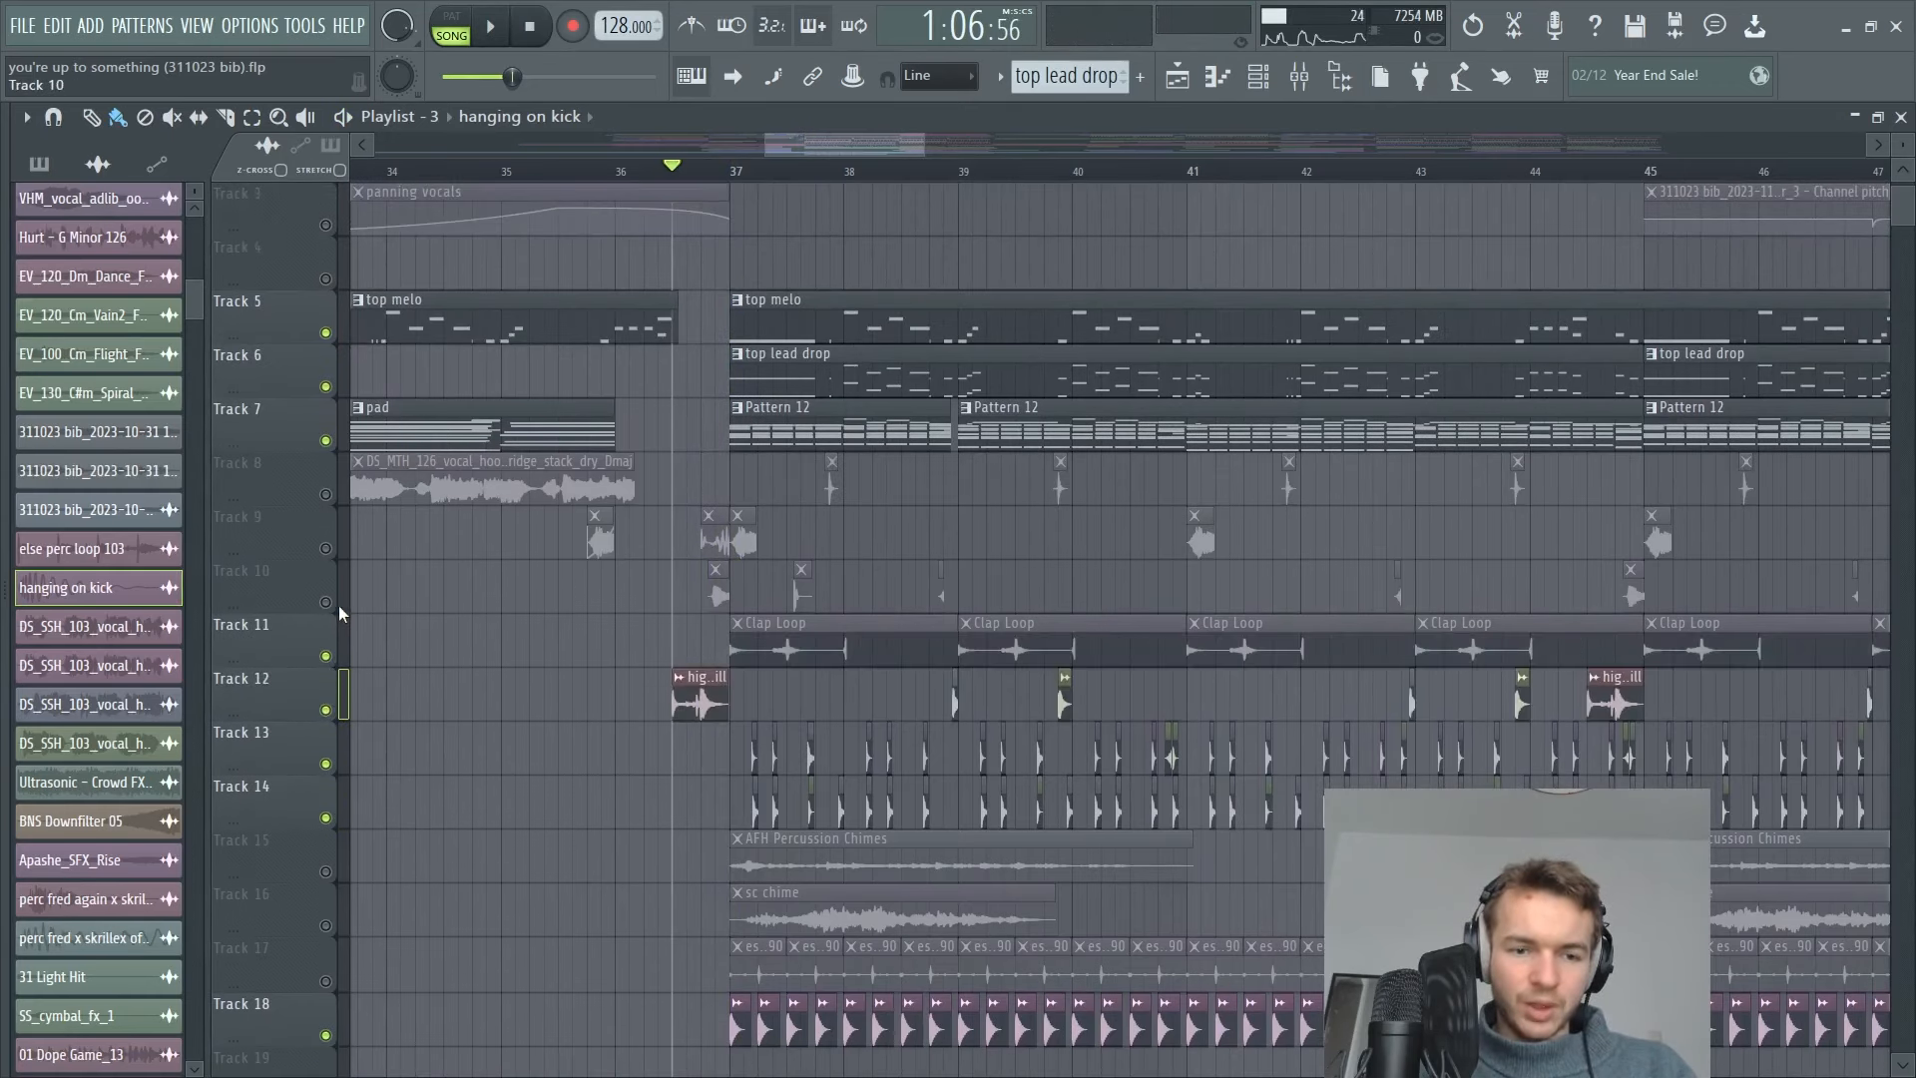
pyautogui.scroll(3)
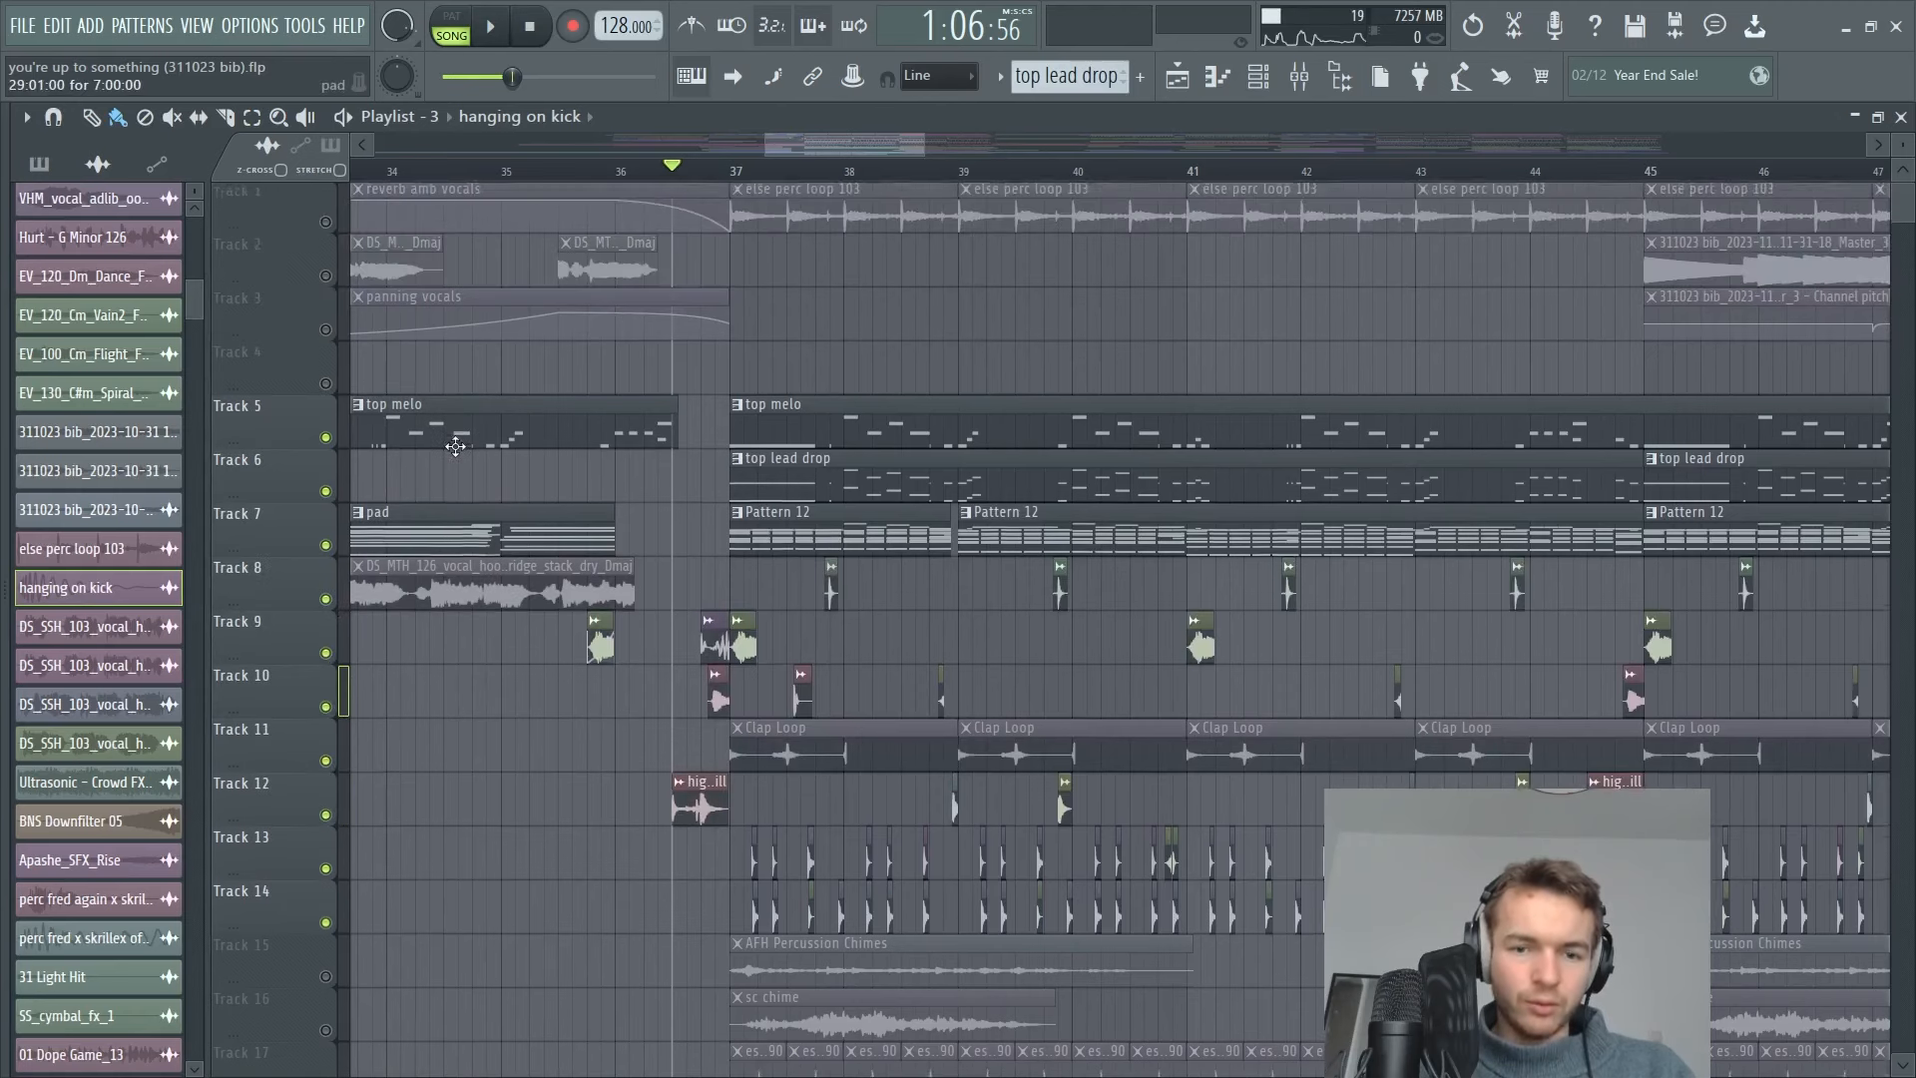
pyautogui.scroll(-3)
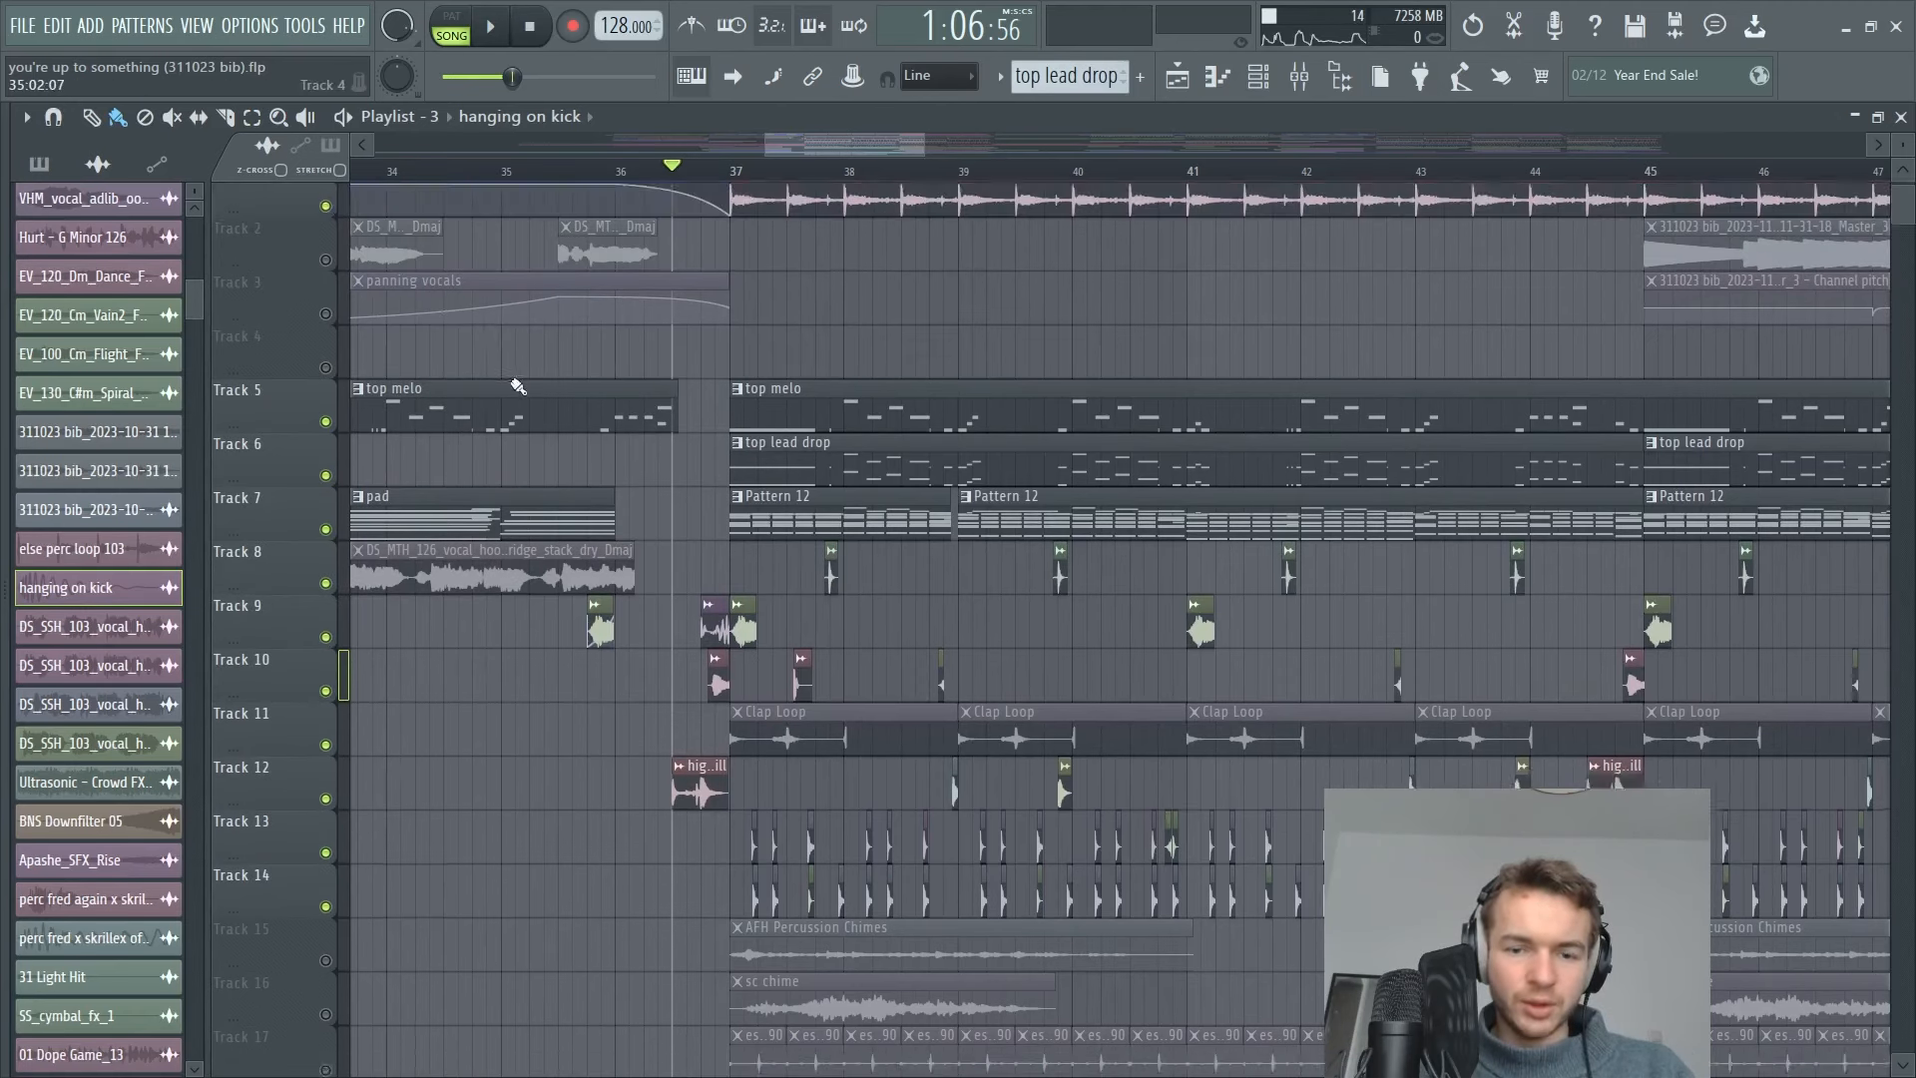
pyautogui.scroll(-3)
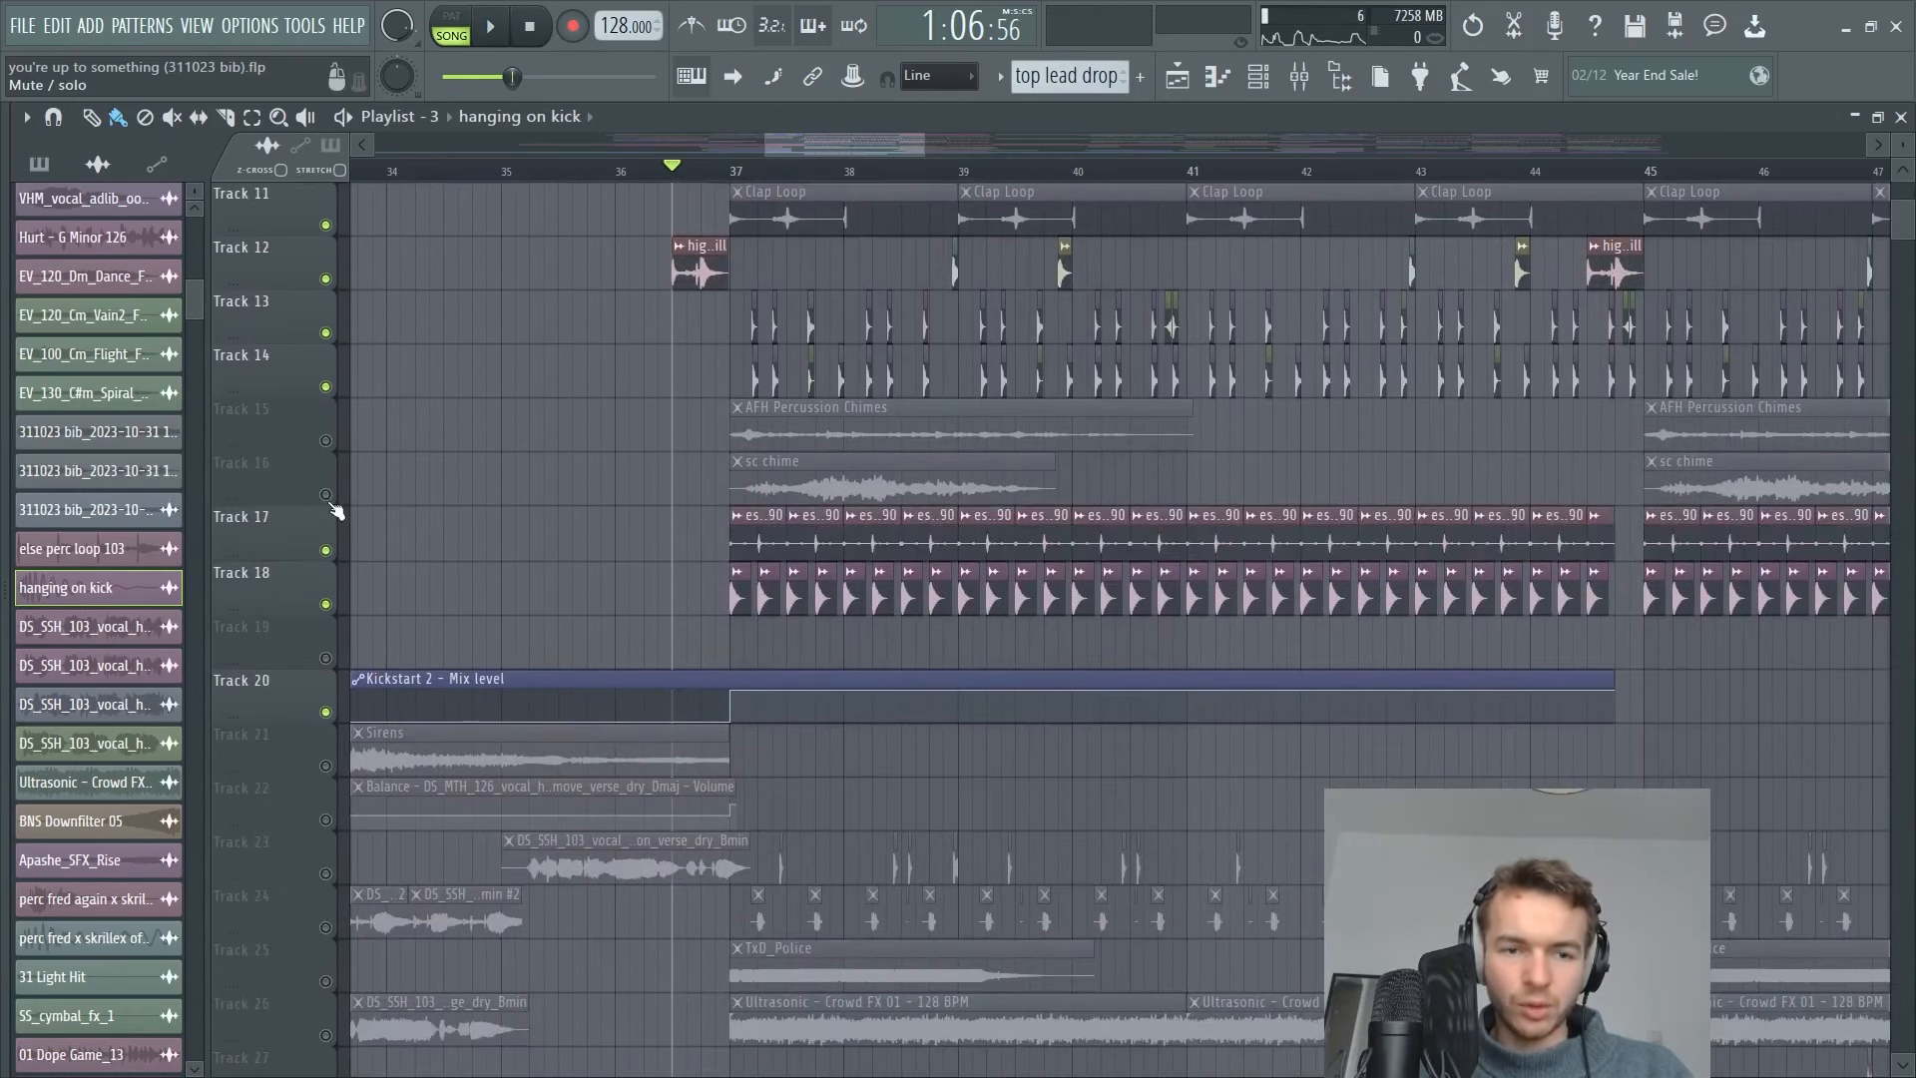
pyautogui.scroll(-3)
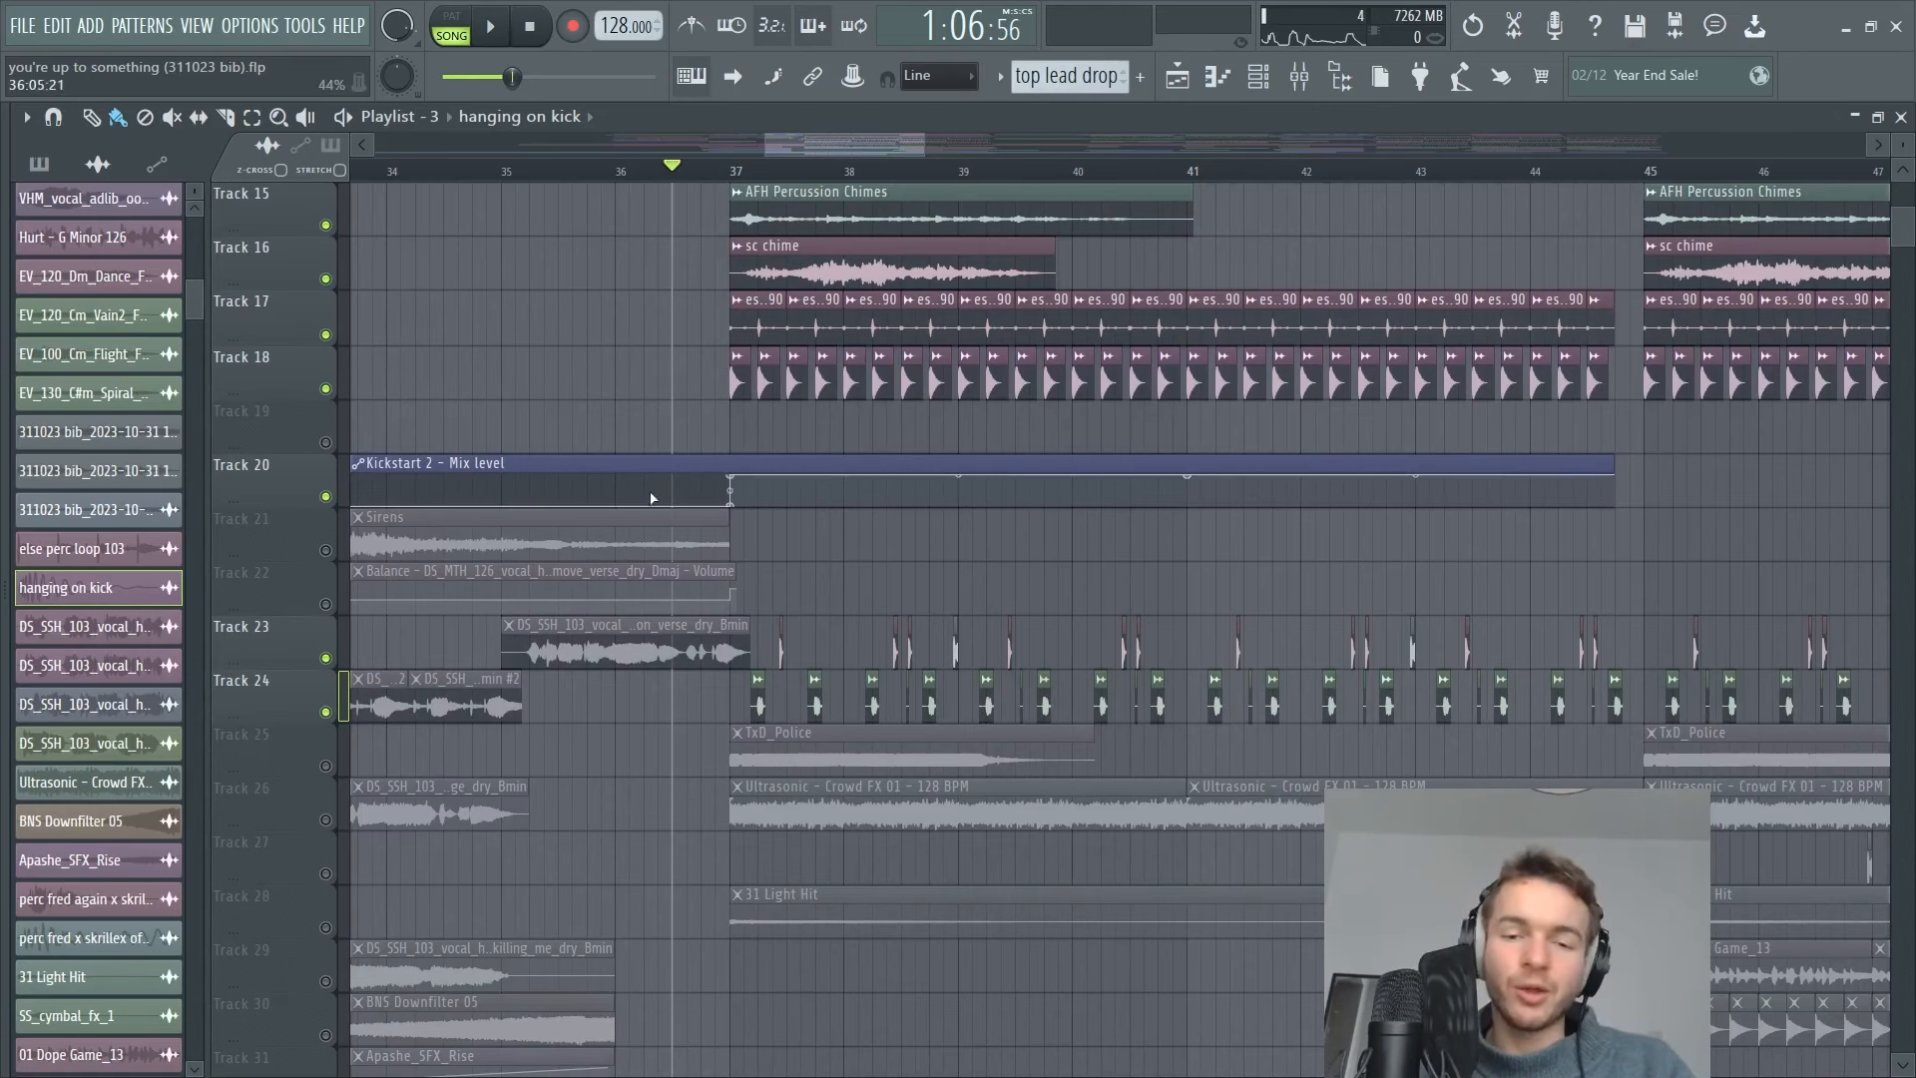
pyautogui.scroll(3)
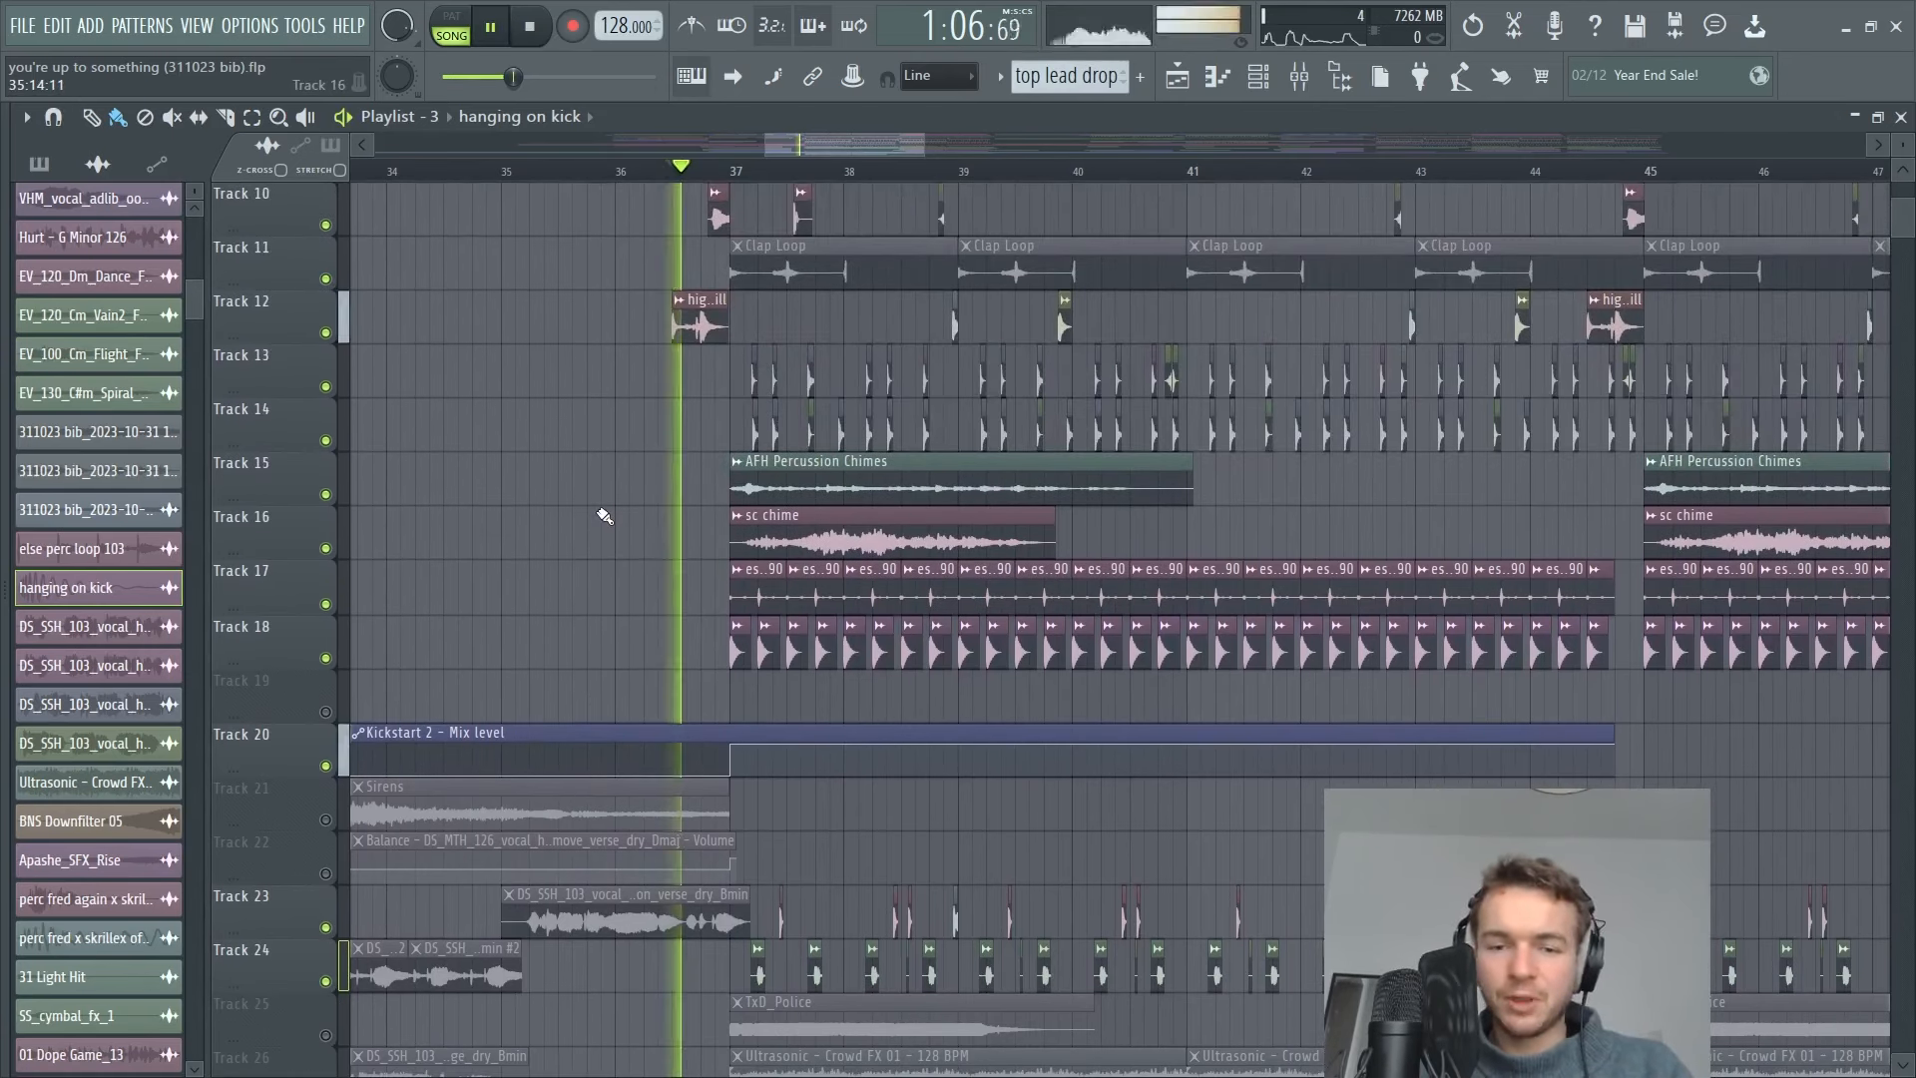
pyautogui.scroll(3)
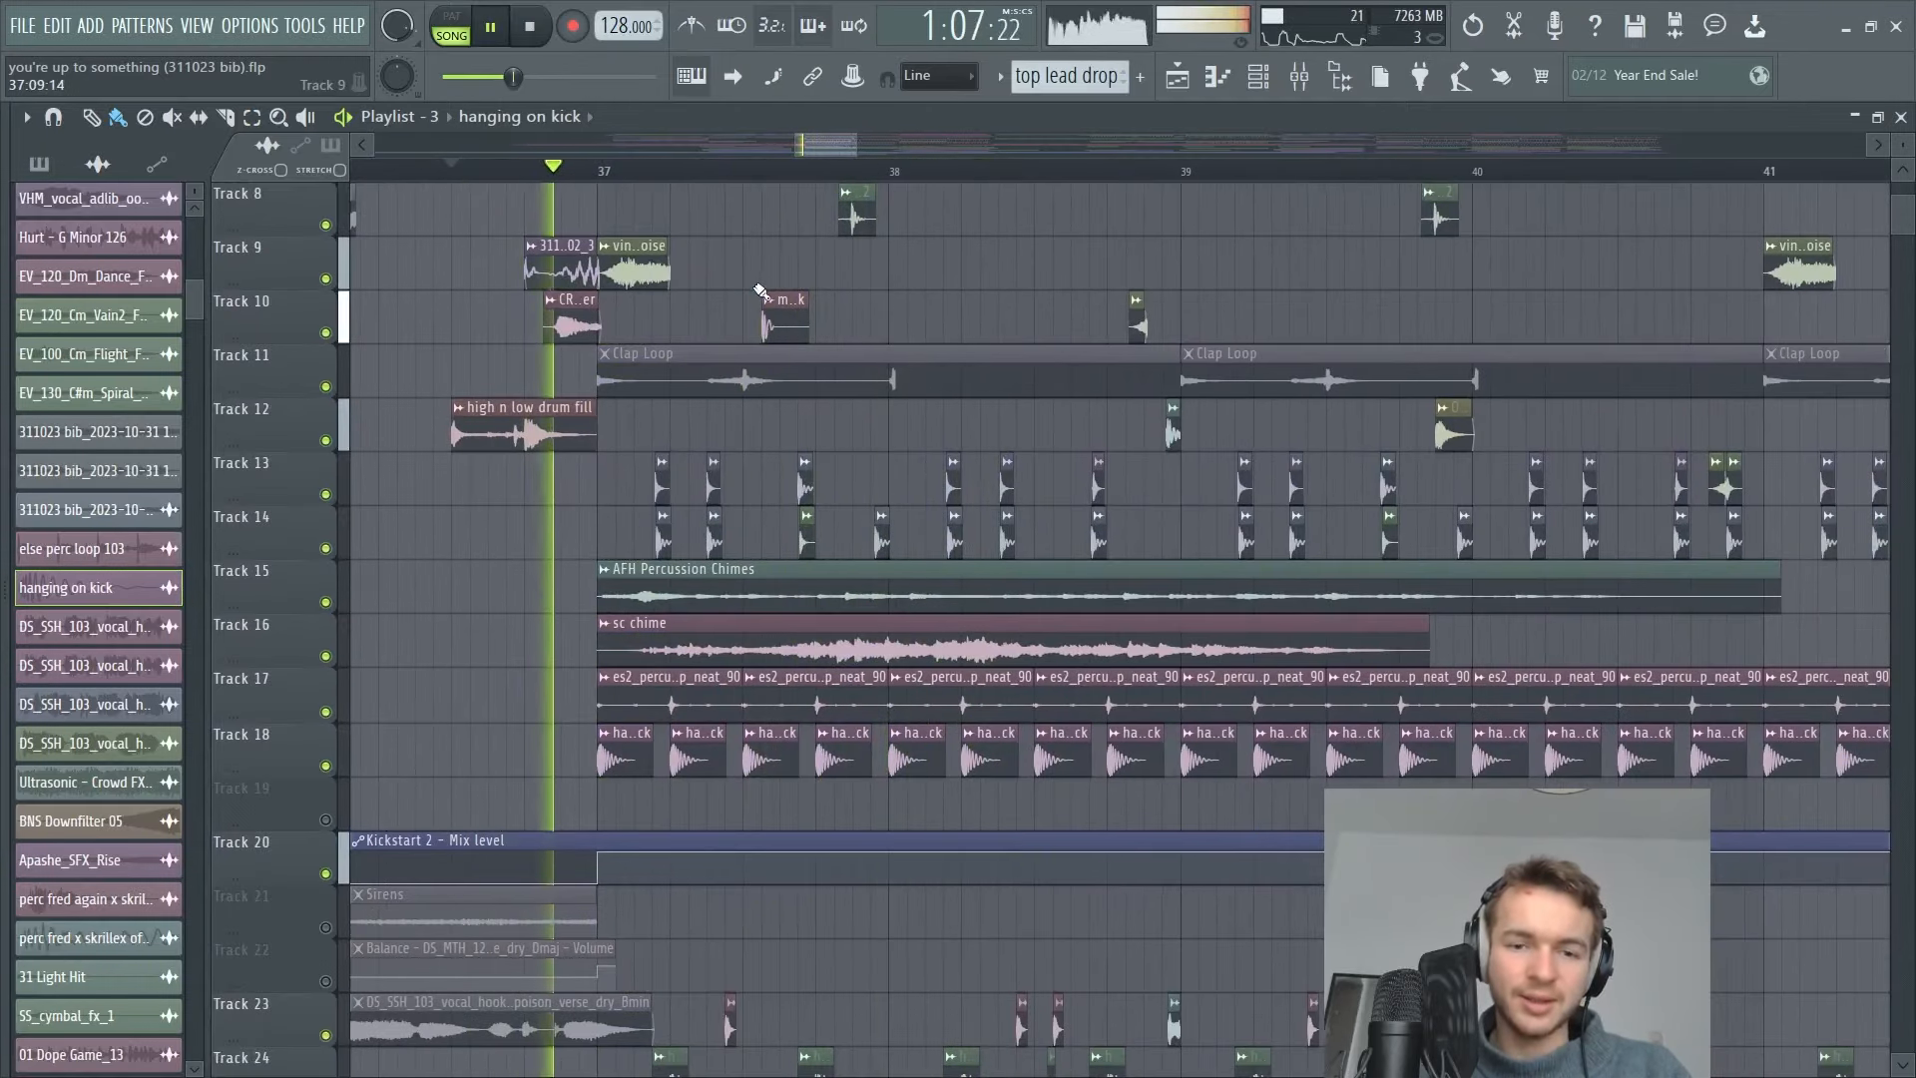
pyautogui.scroll(3)
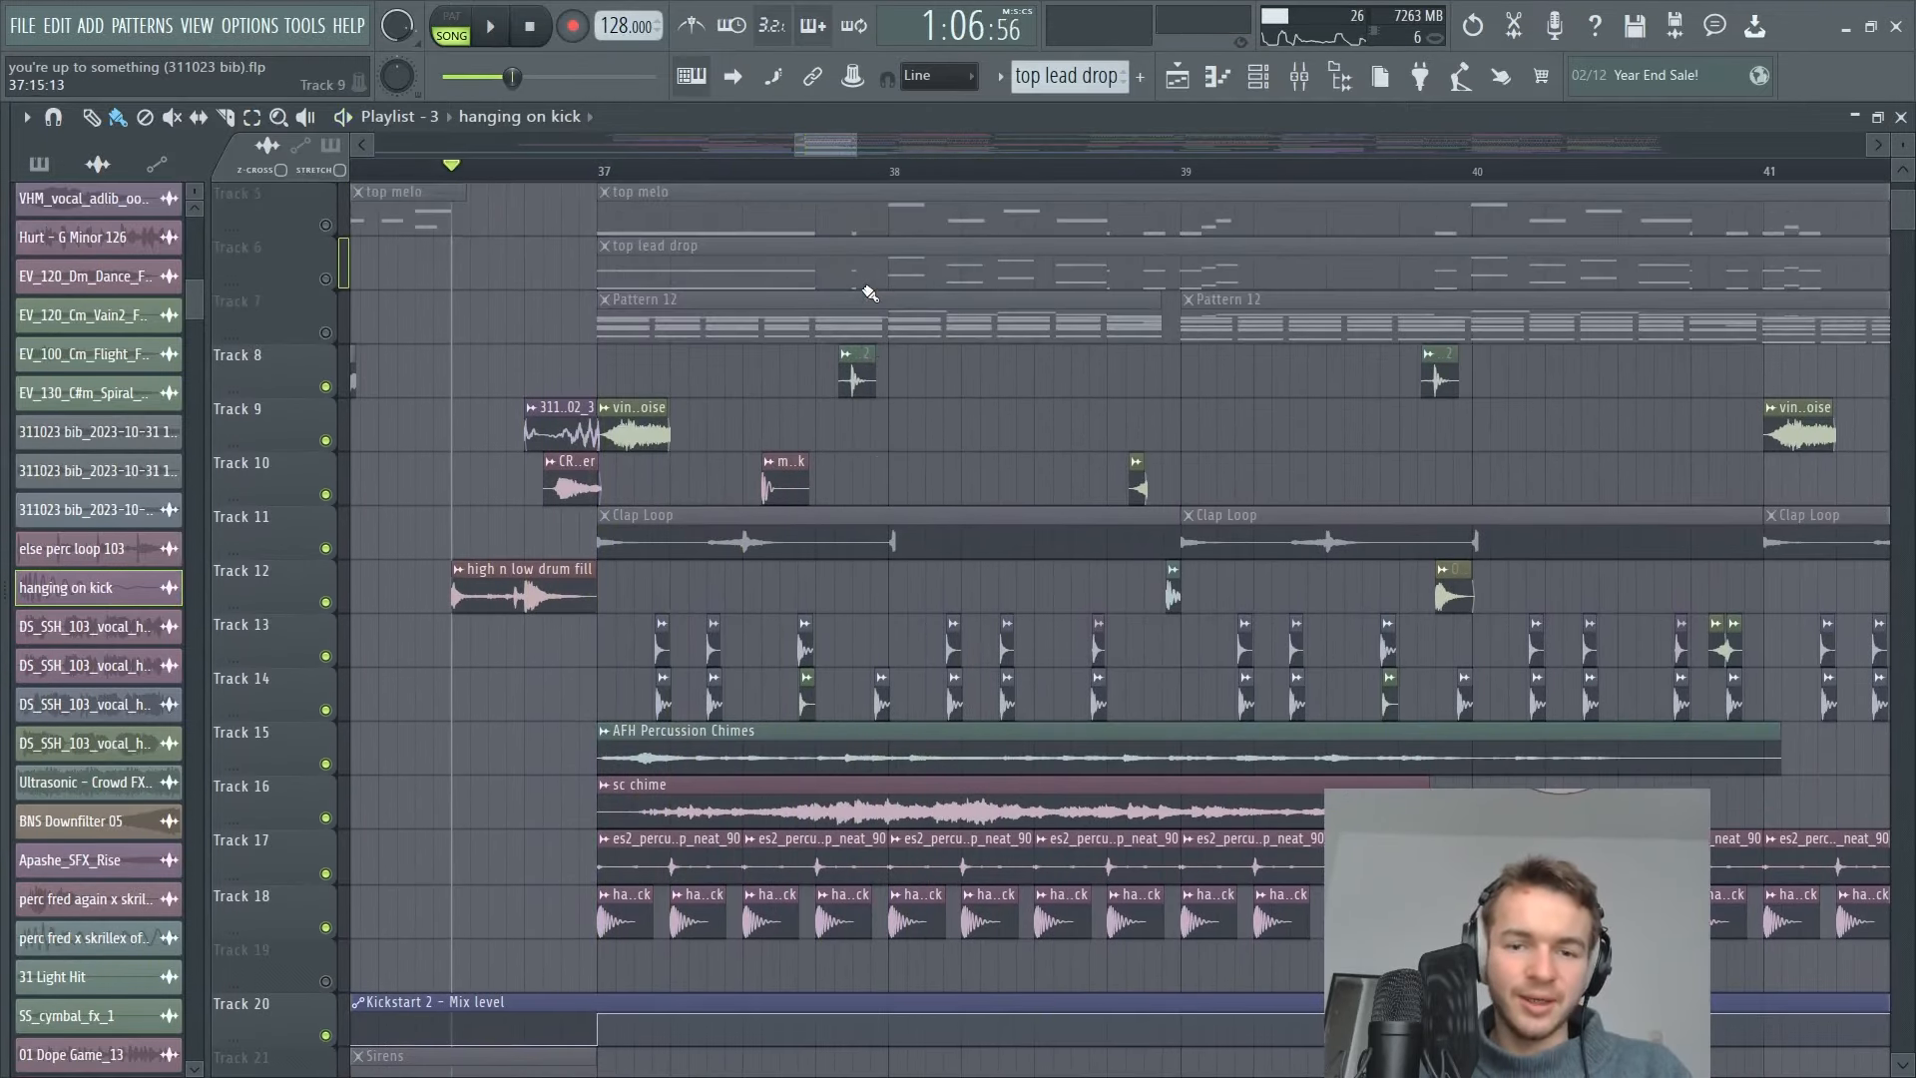
pyautogui.scroll(3)
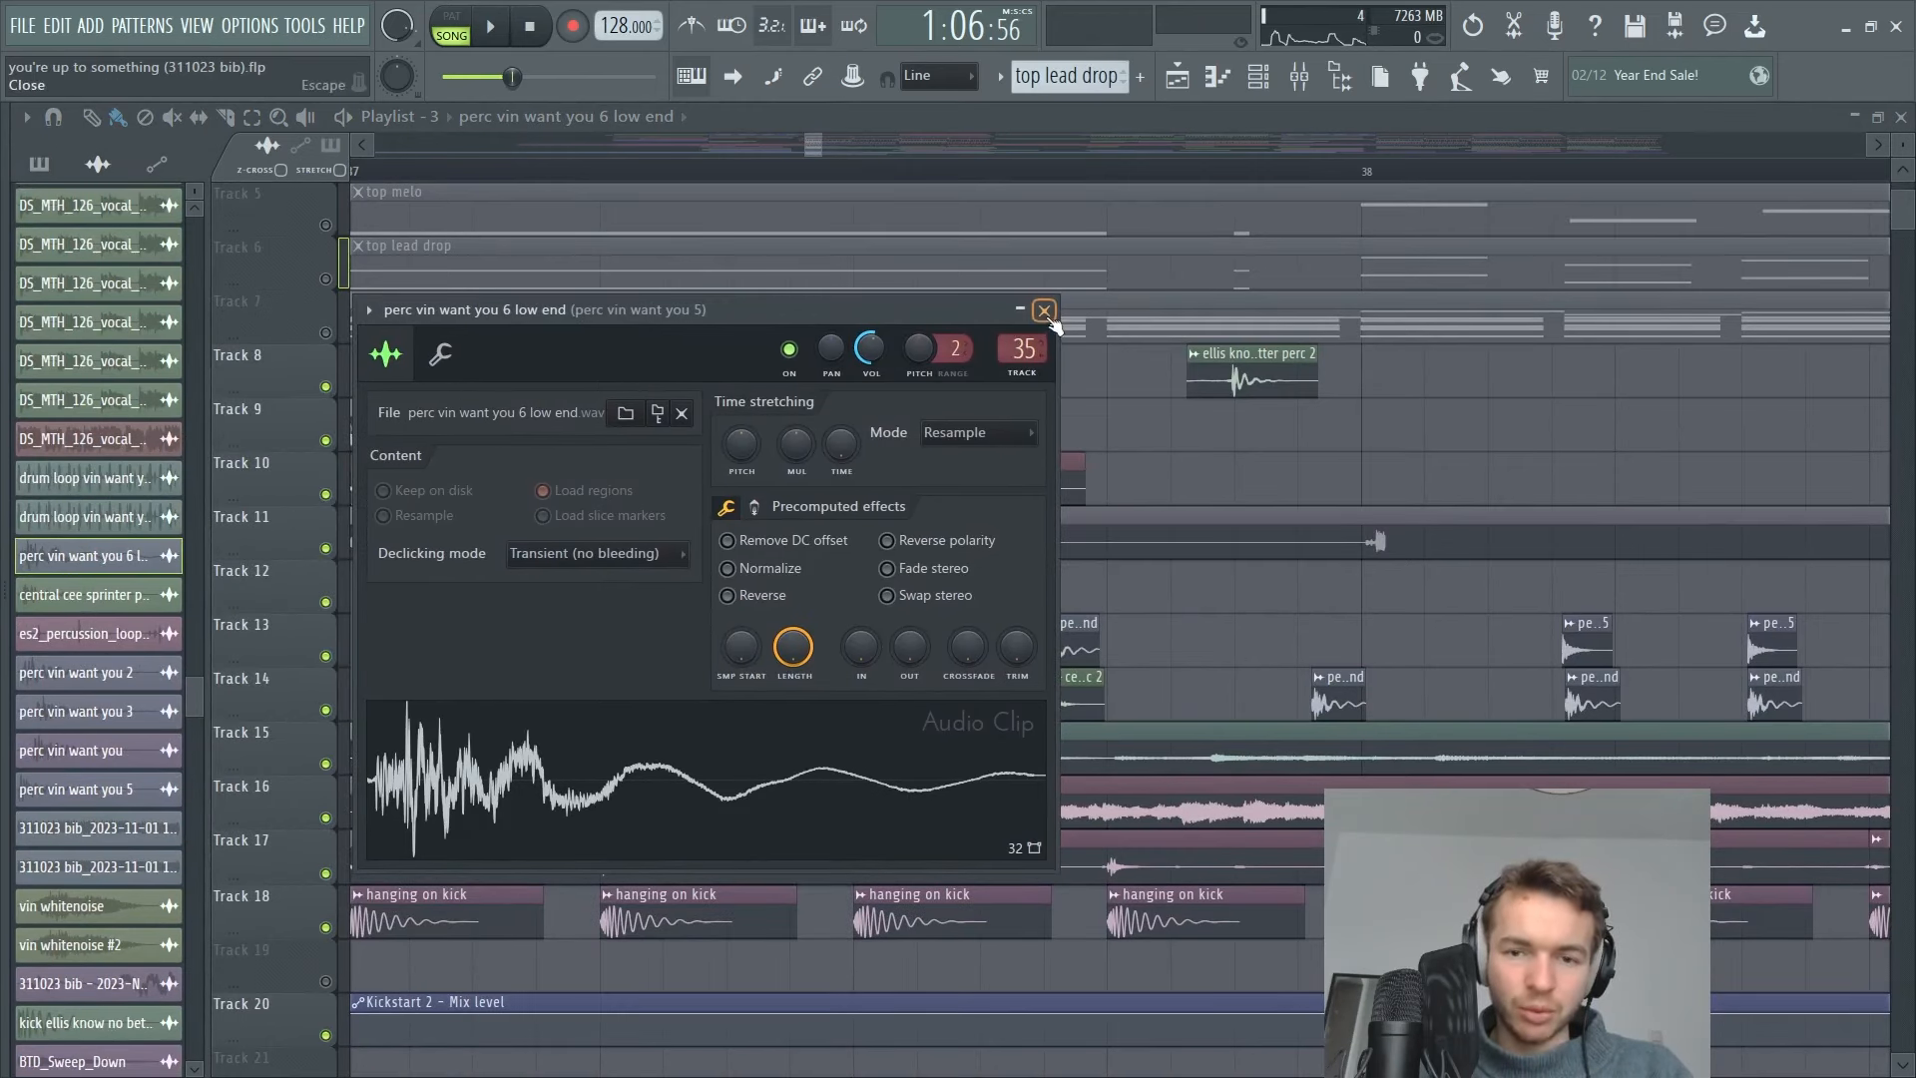
# Close the 'perc vin want you 6 low end' and 'high n low drum fill' clip settings to return to the playlist.
pyautogui.click(1044, 309)
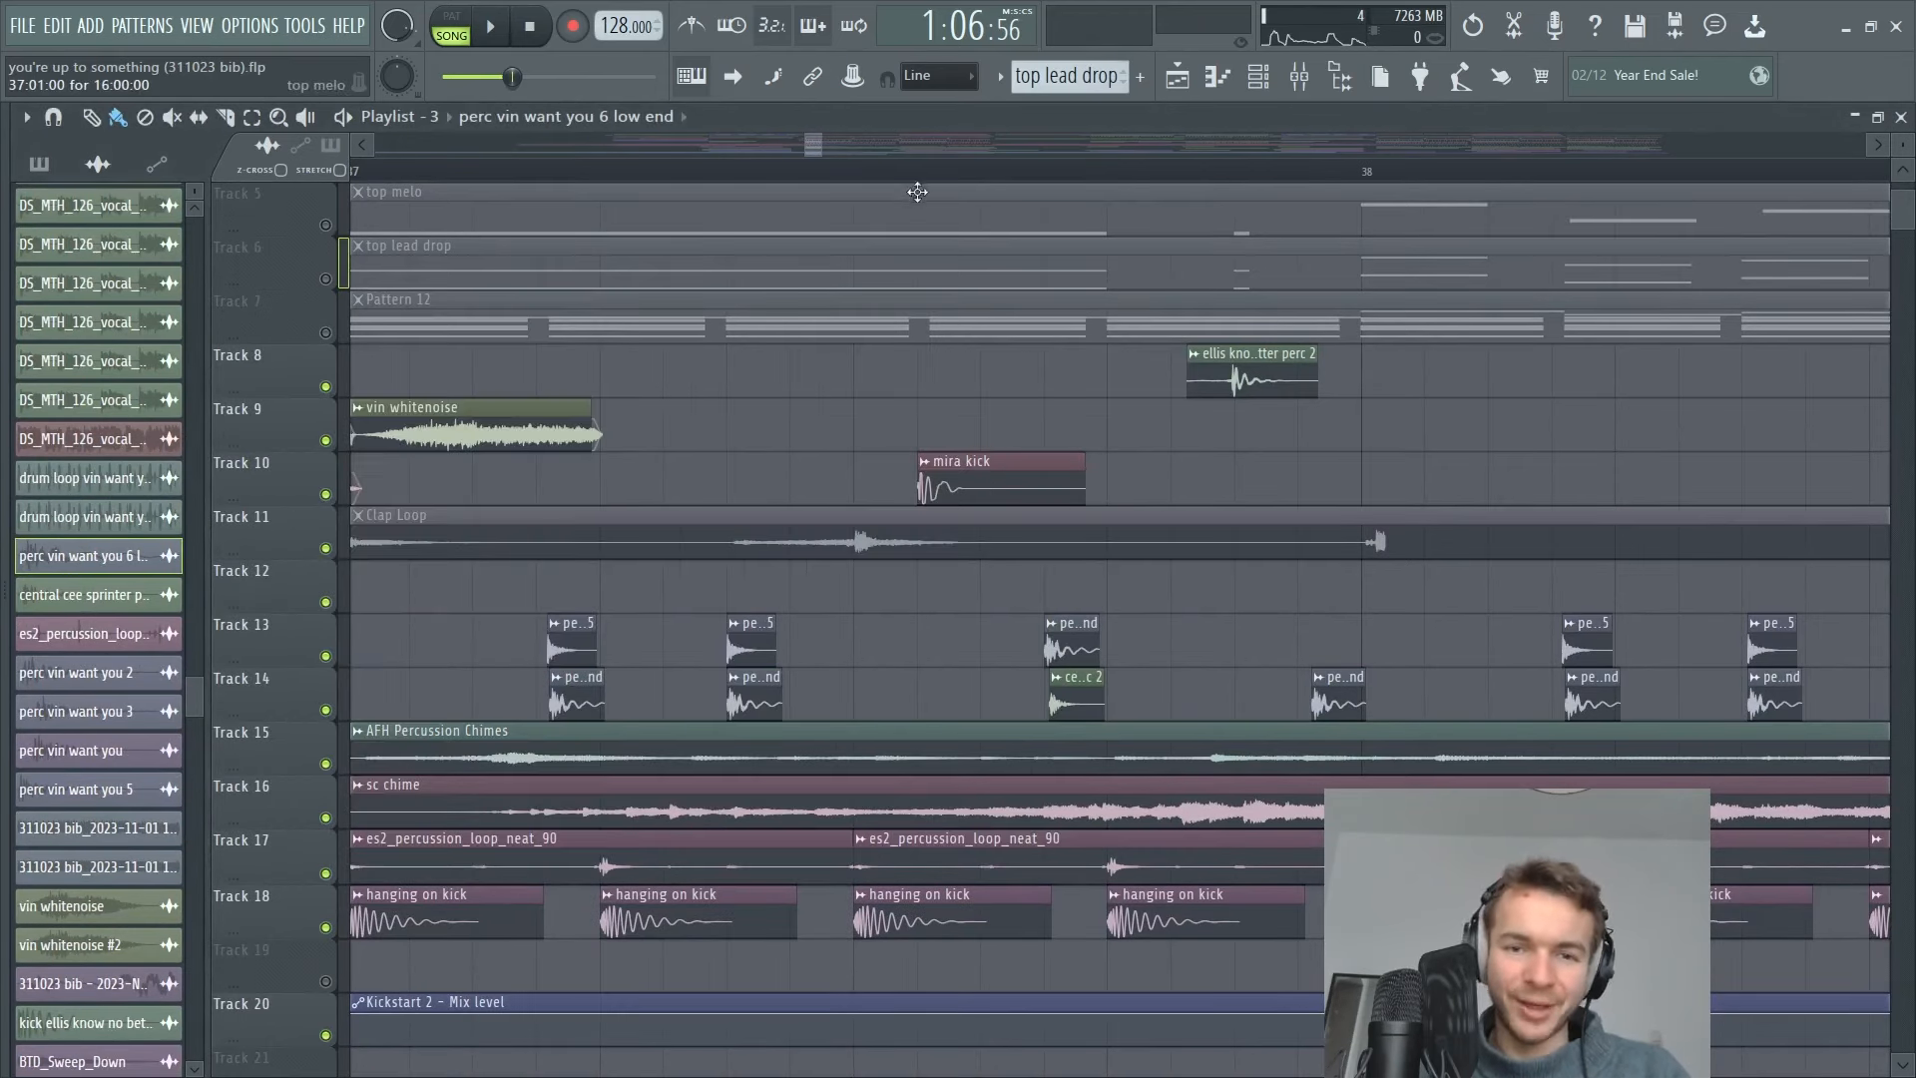
pyautogui.click(491, 24)
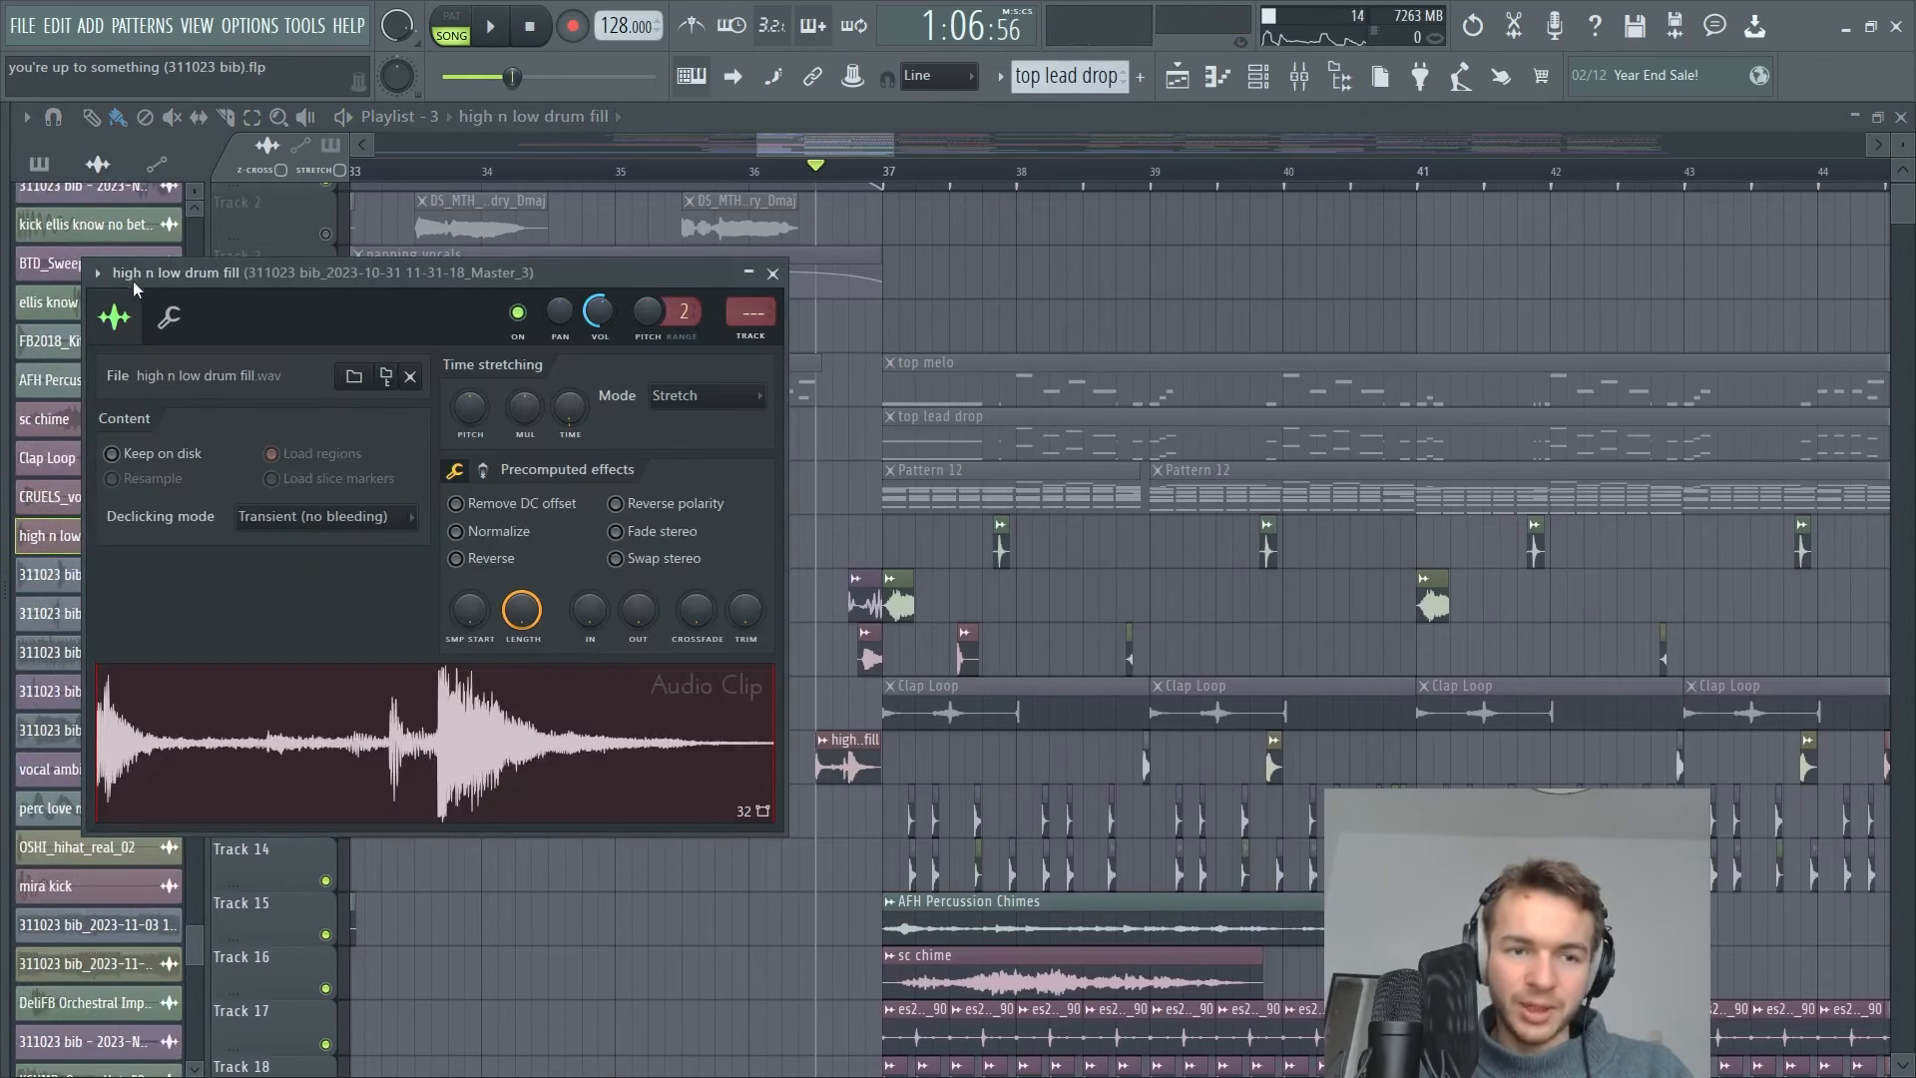
pyautogui.click(772, 274)
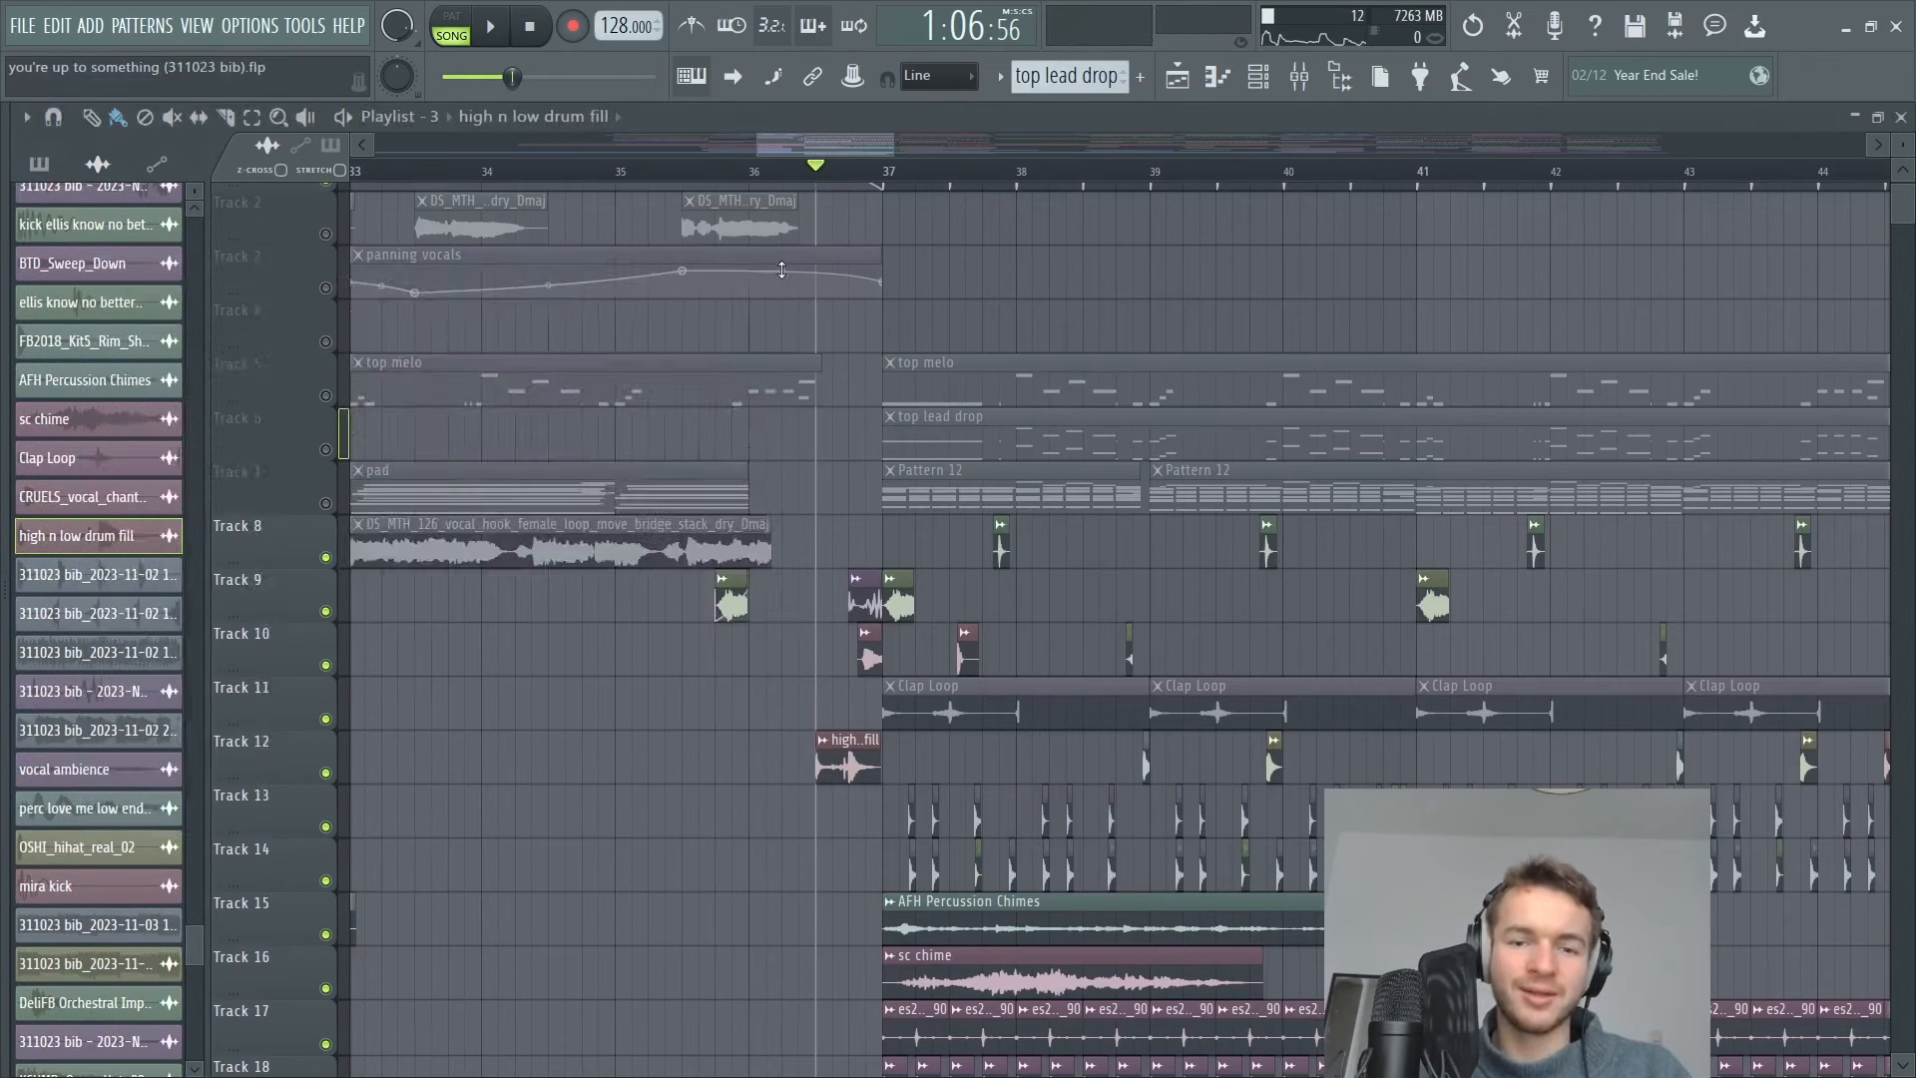
pyautogui.click(489, 24)
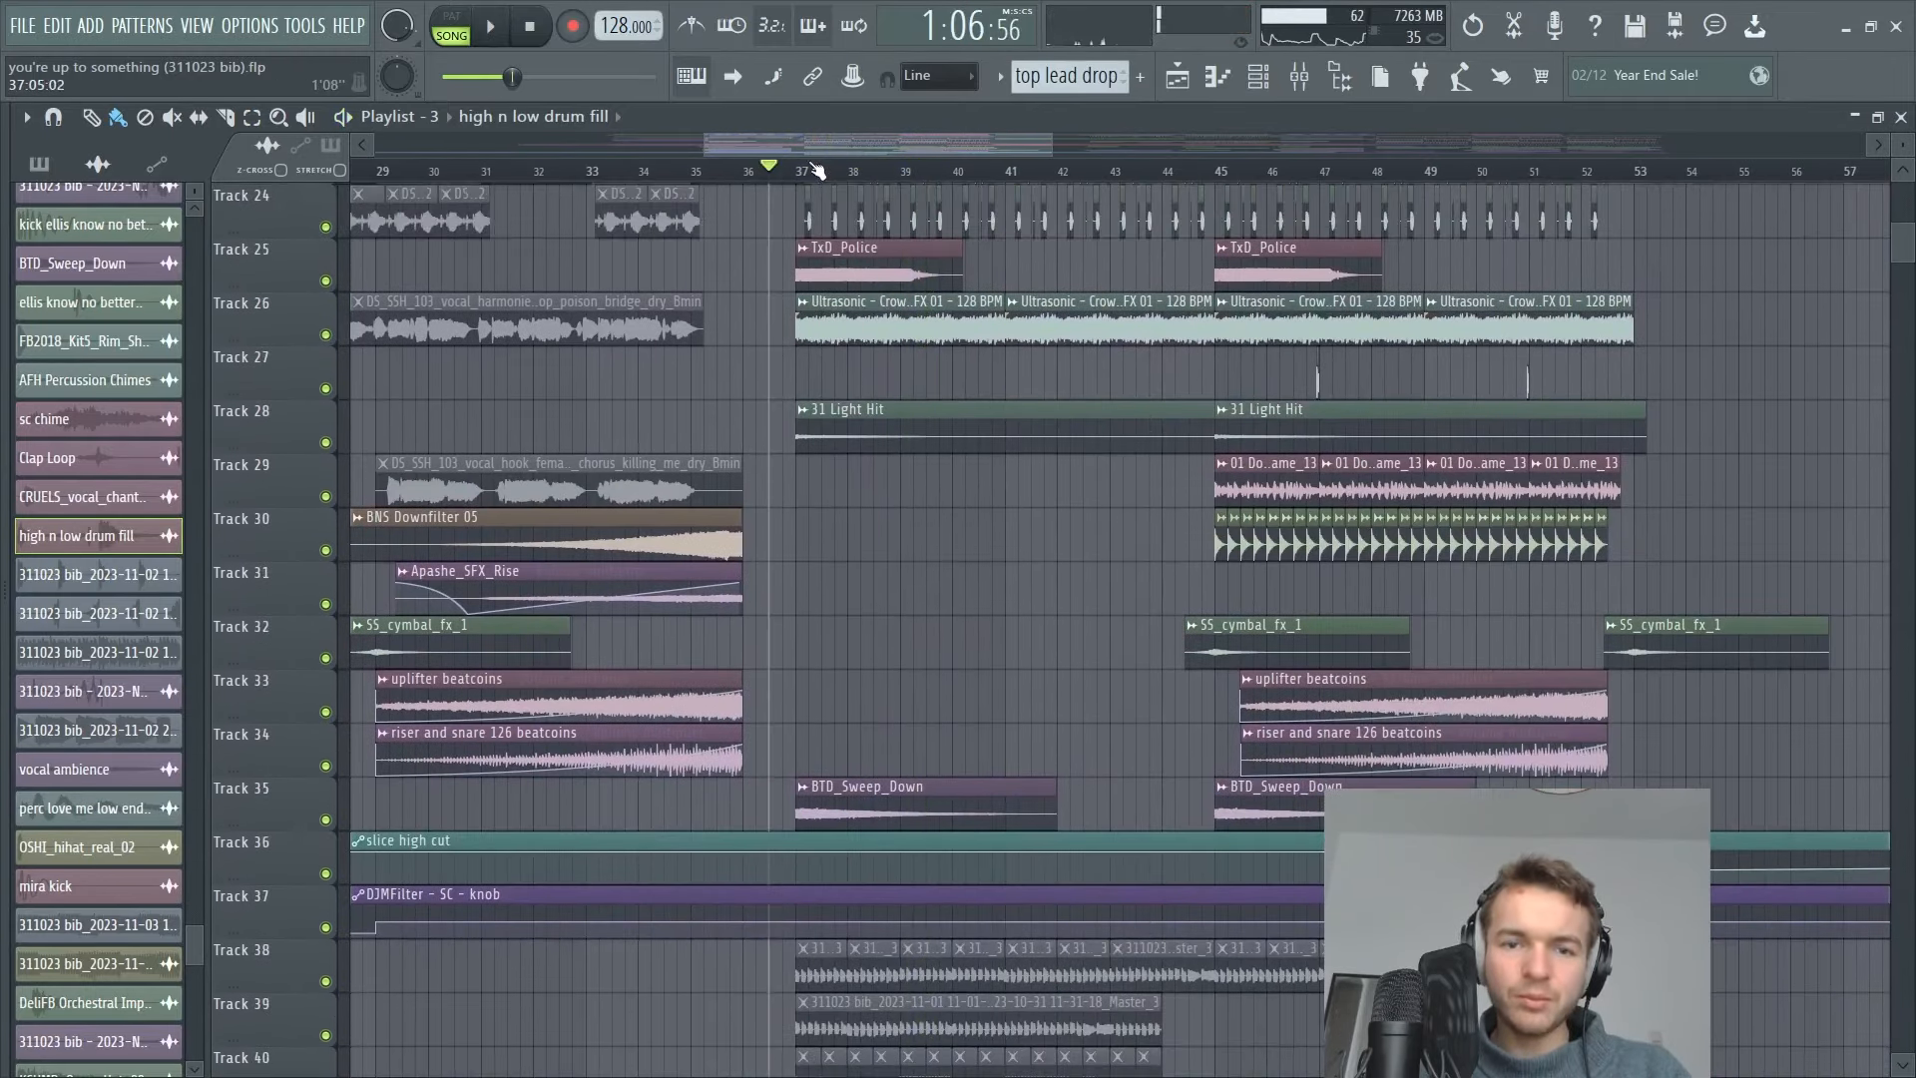
pyautogui.click(487, 24)
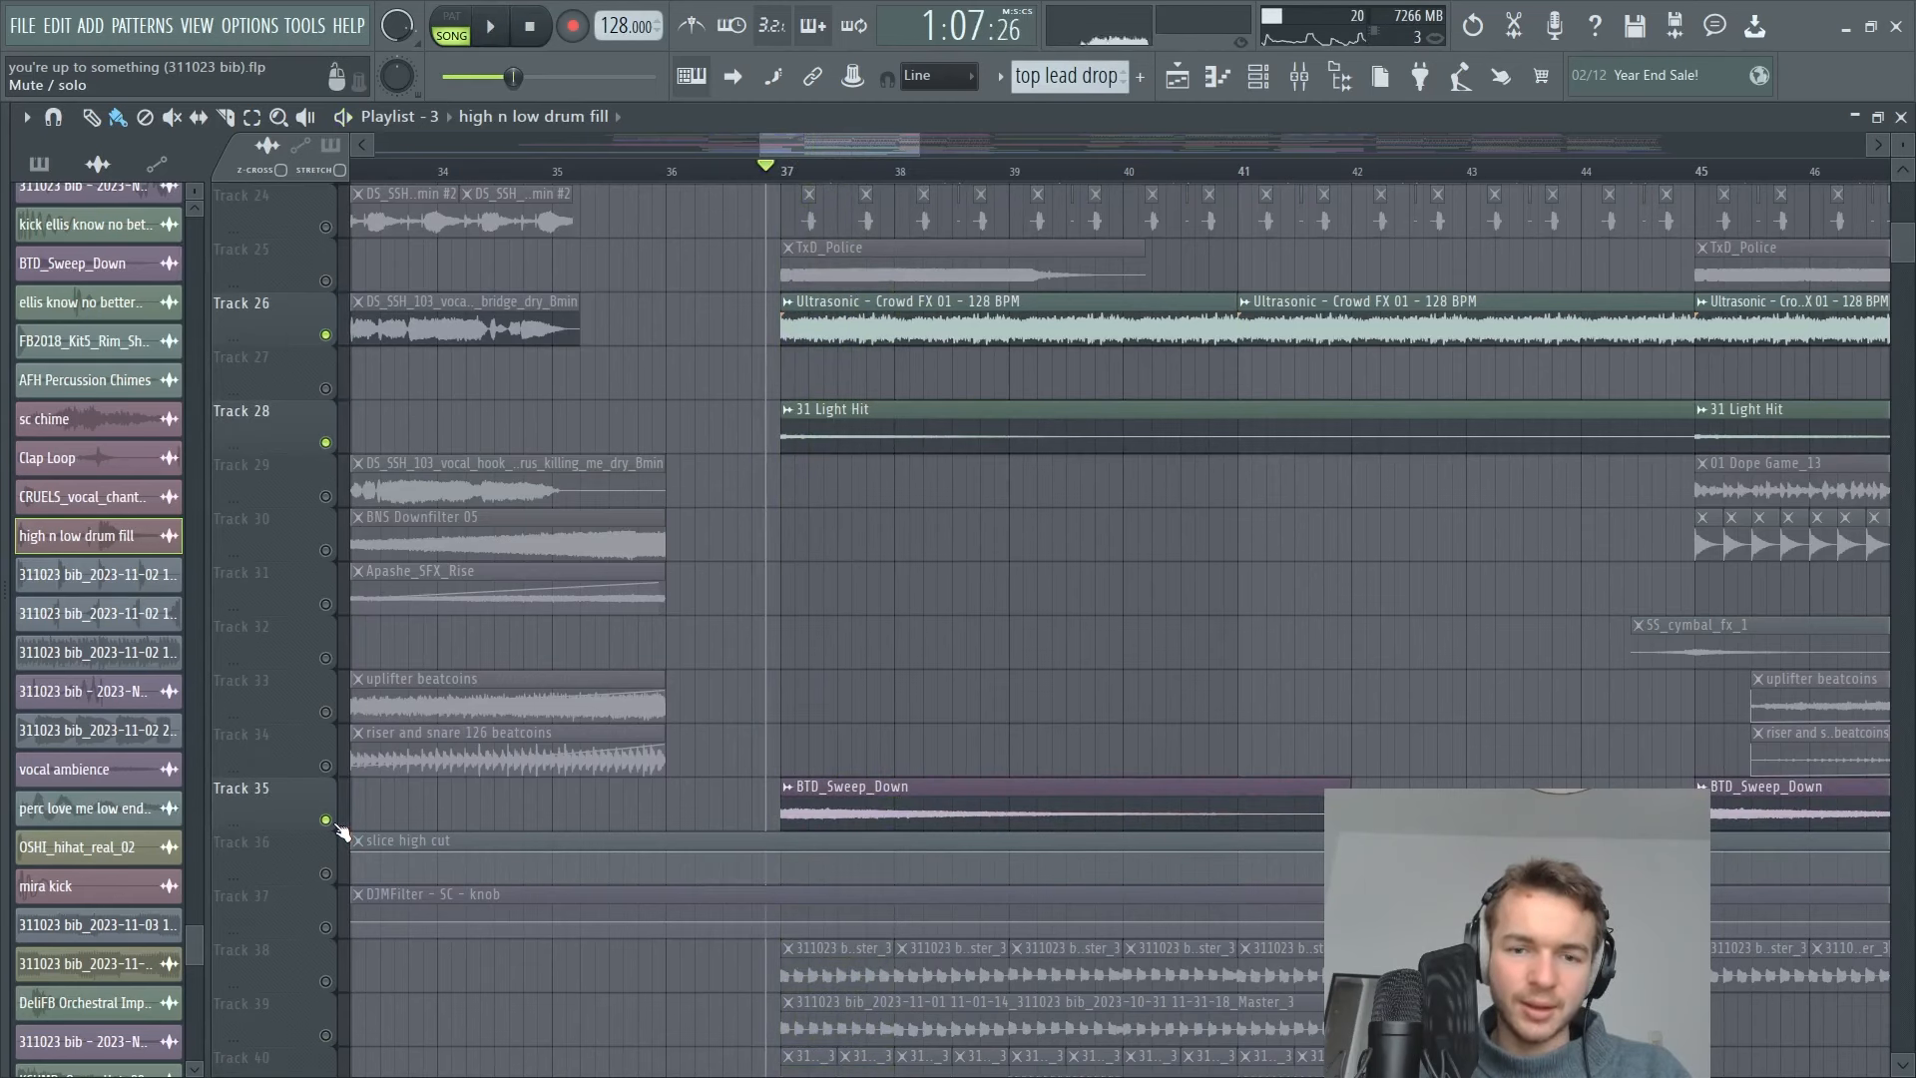
pyautogui.click(487, 24)
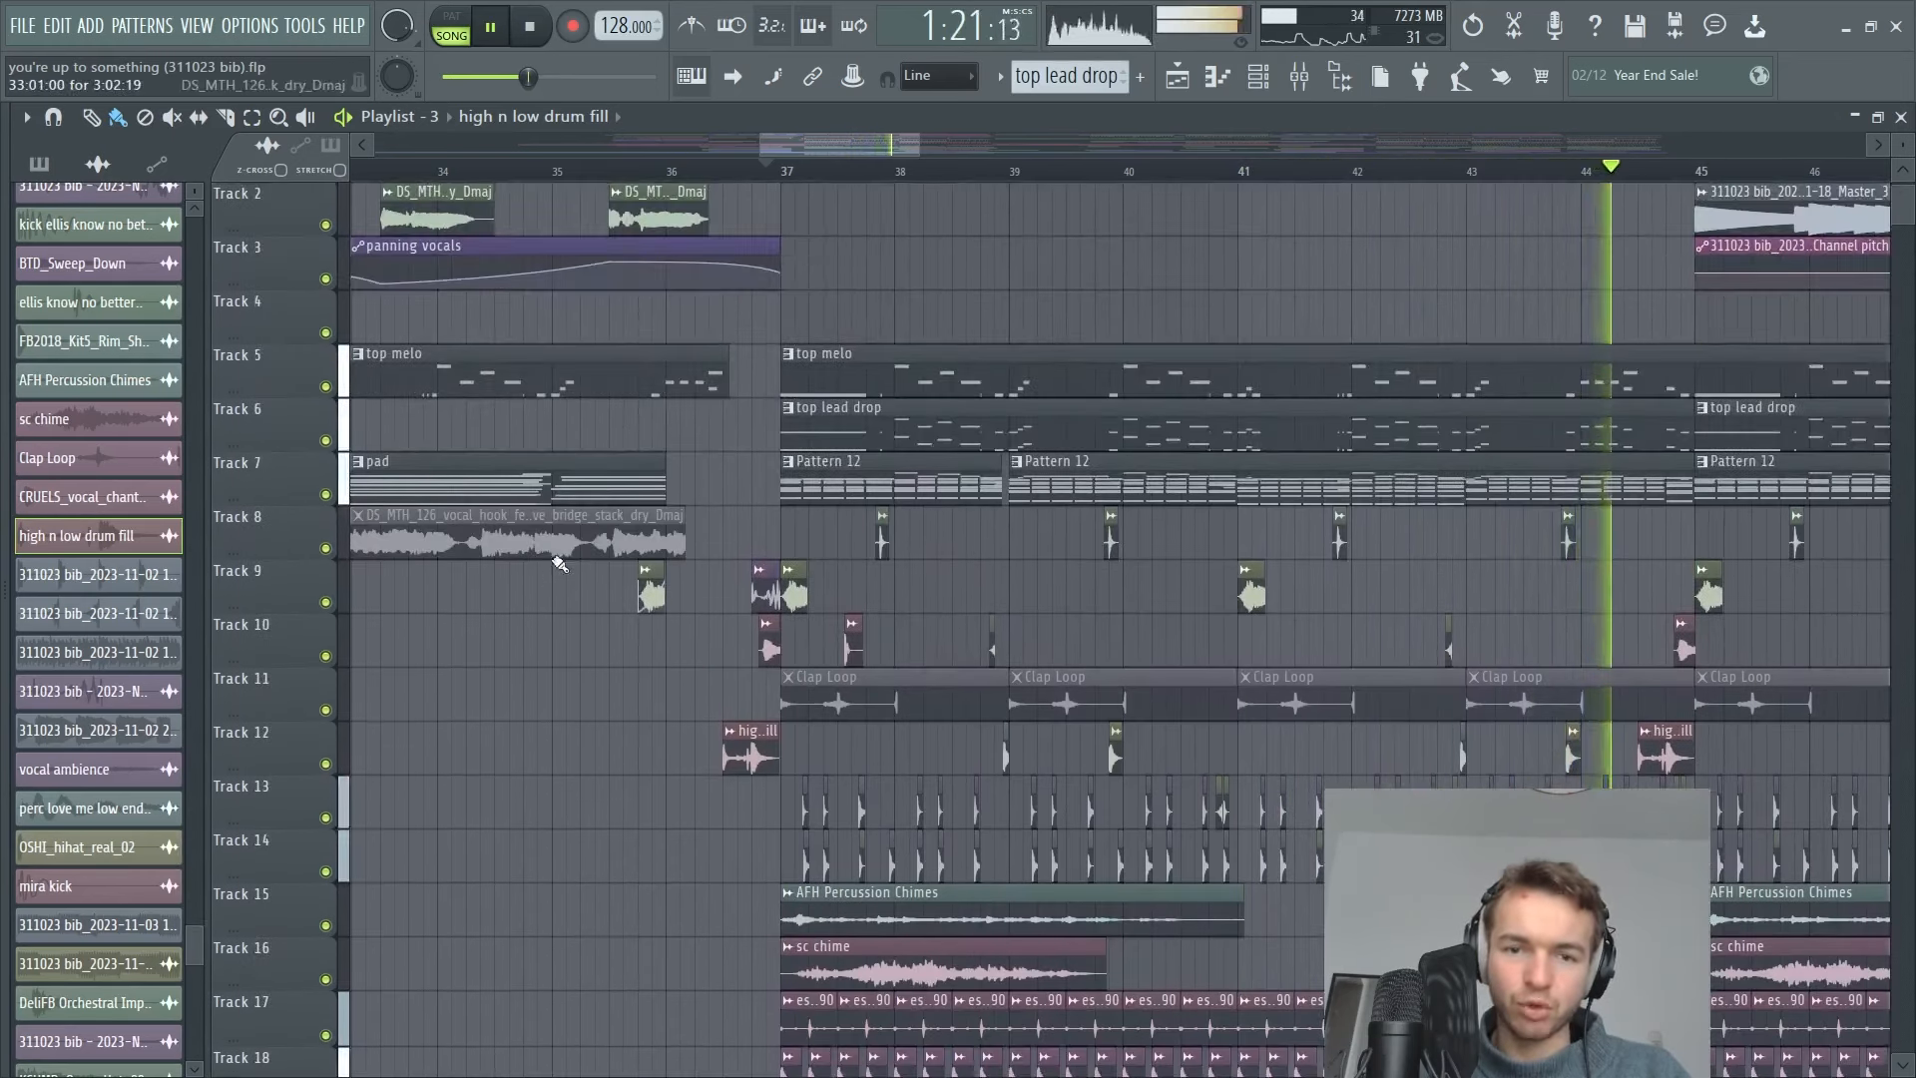
pyautogui.scroll(-3)
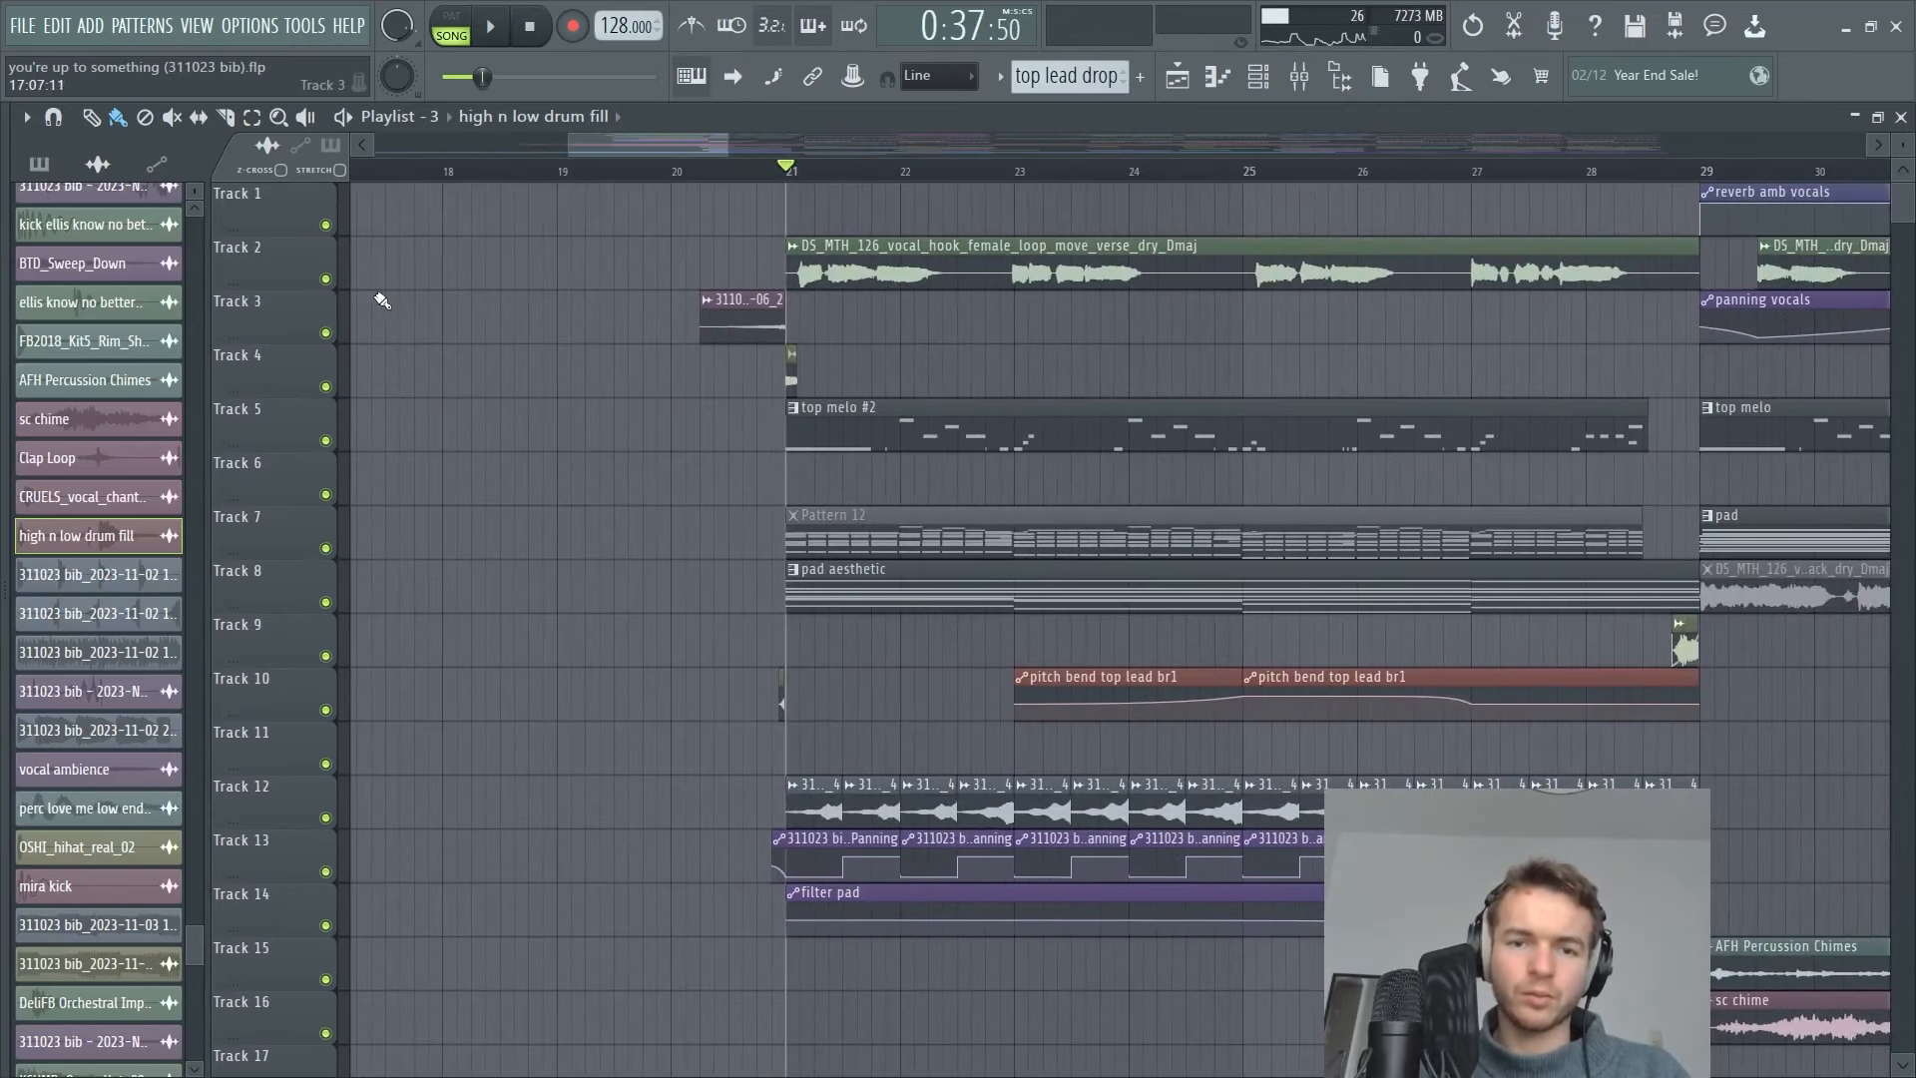
pyautogui.click(487, 24)
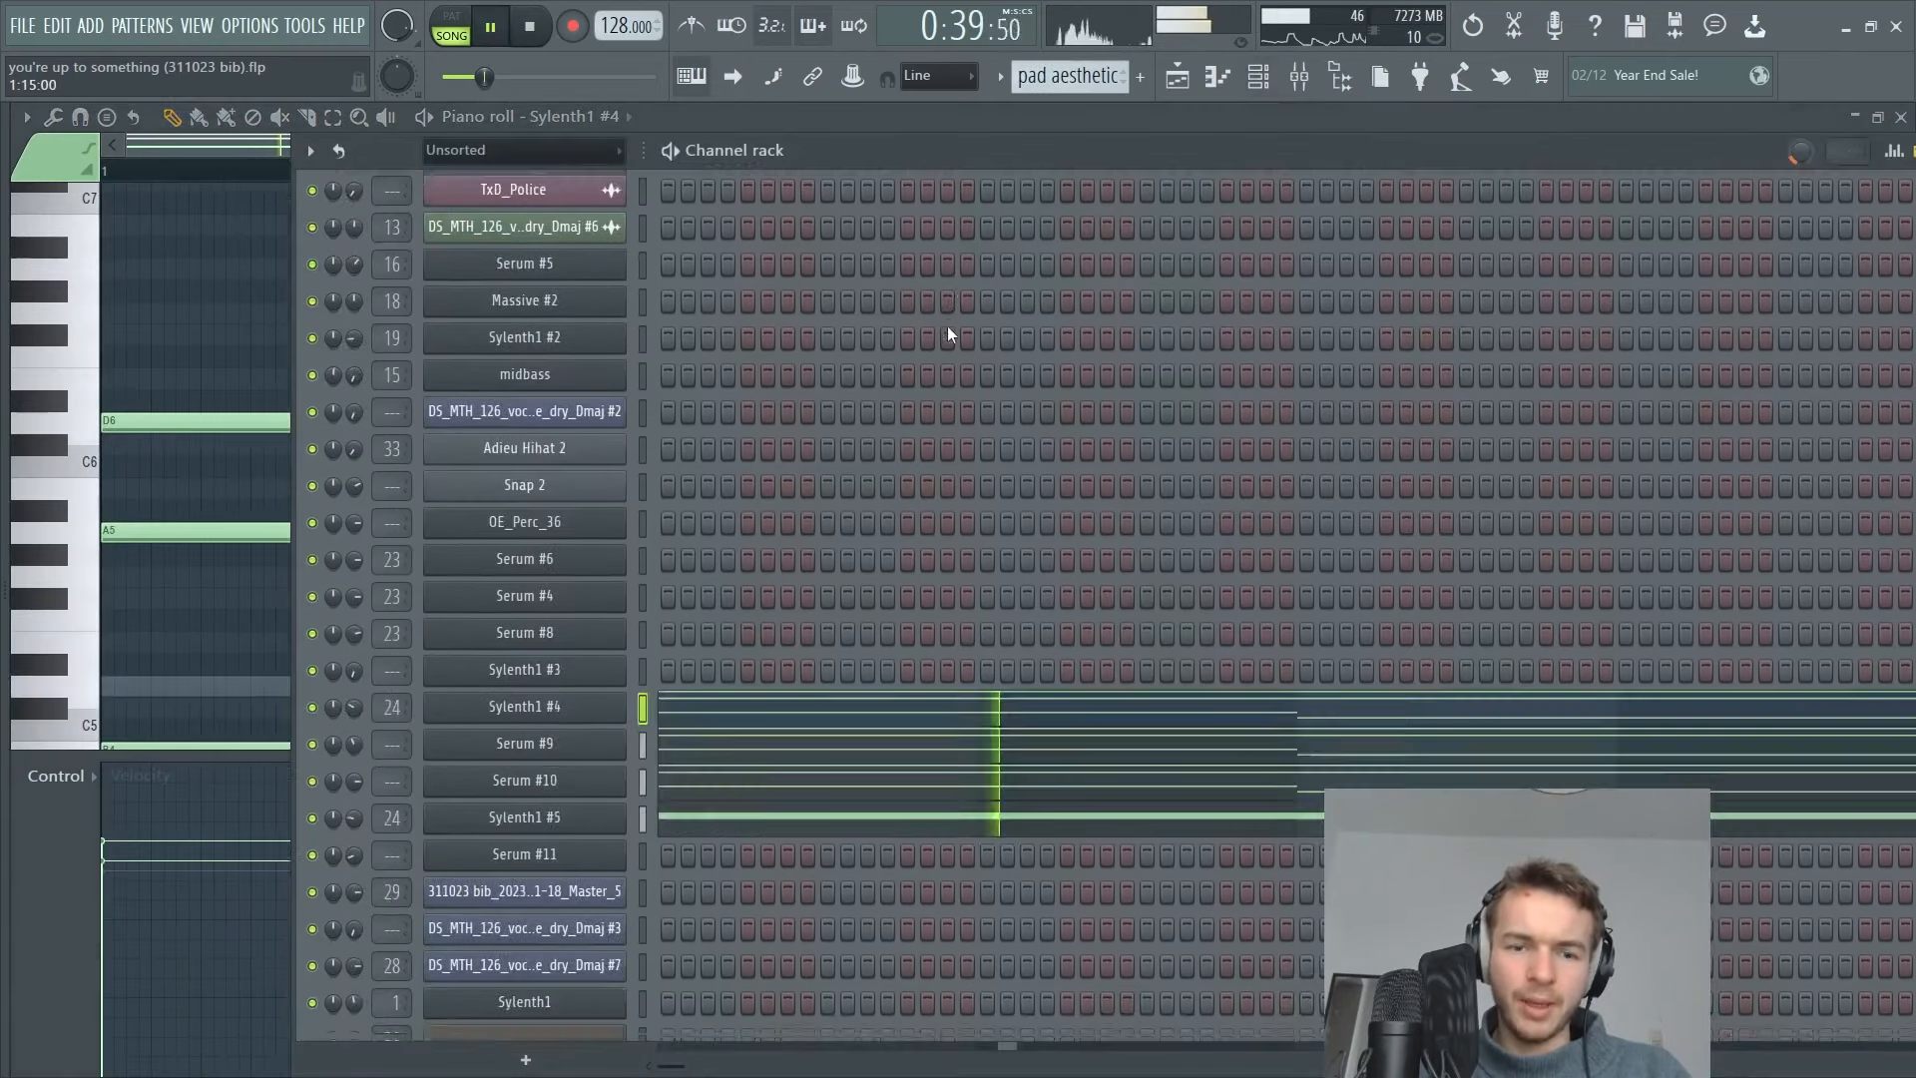
# Inspect and close the Sylenth1 #4 'Sad Droplet Keys' patch, set transport to PAT, and change Sylenth1 #5's mute behaviour.
pyautogui.scroll(-3)
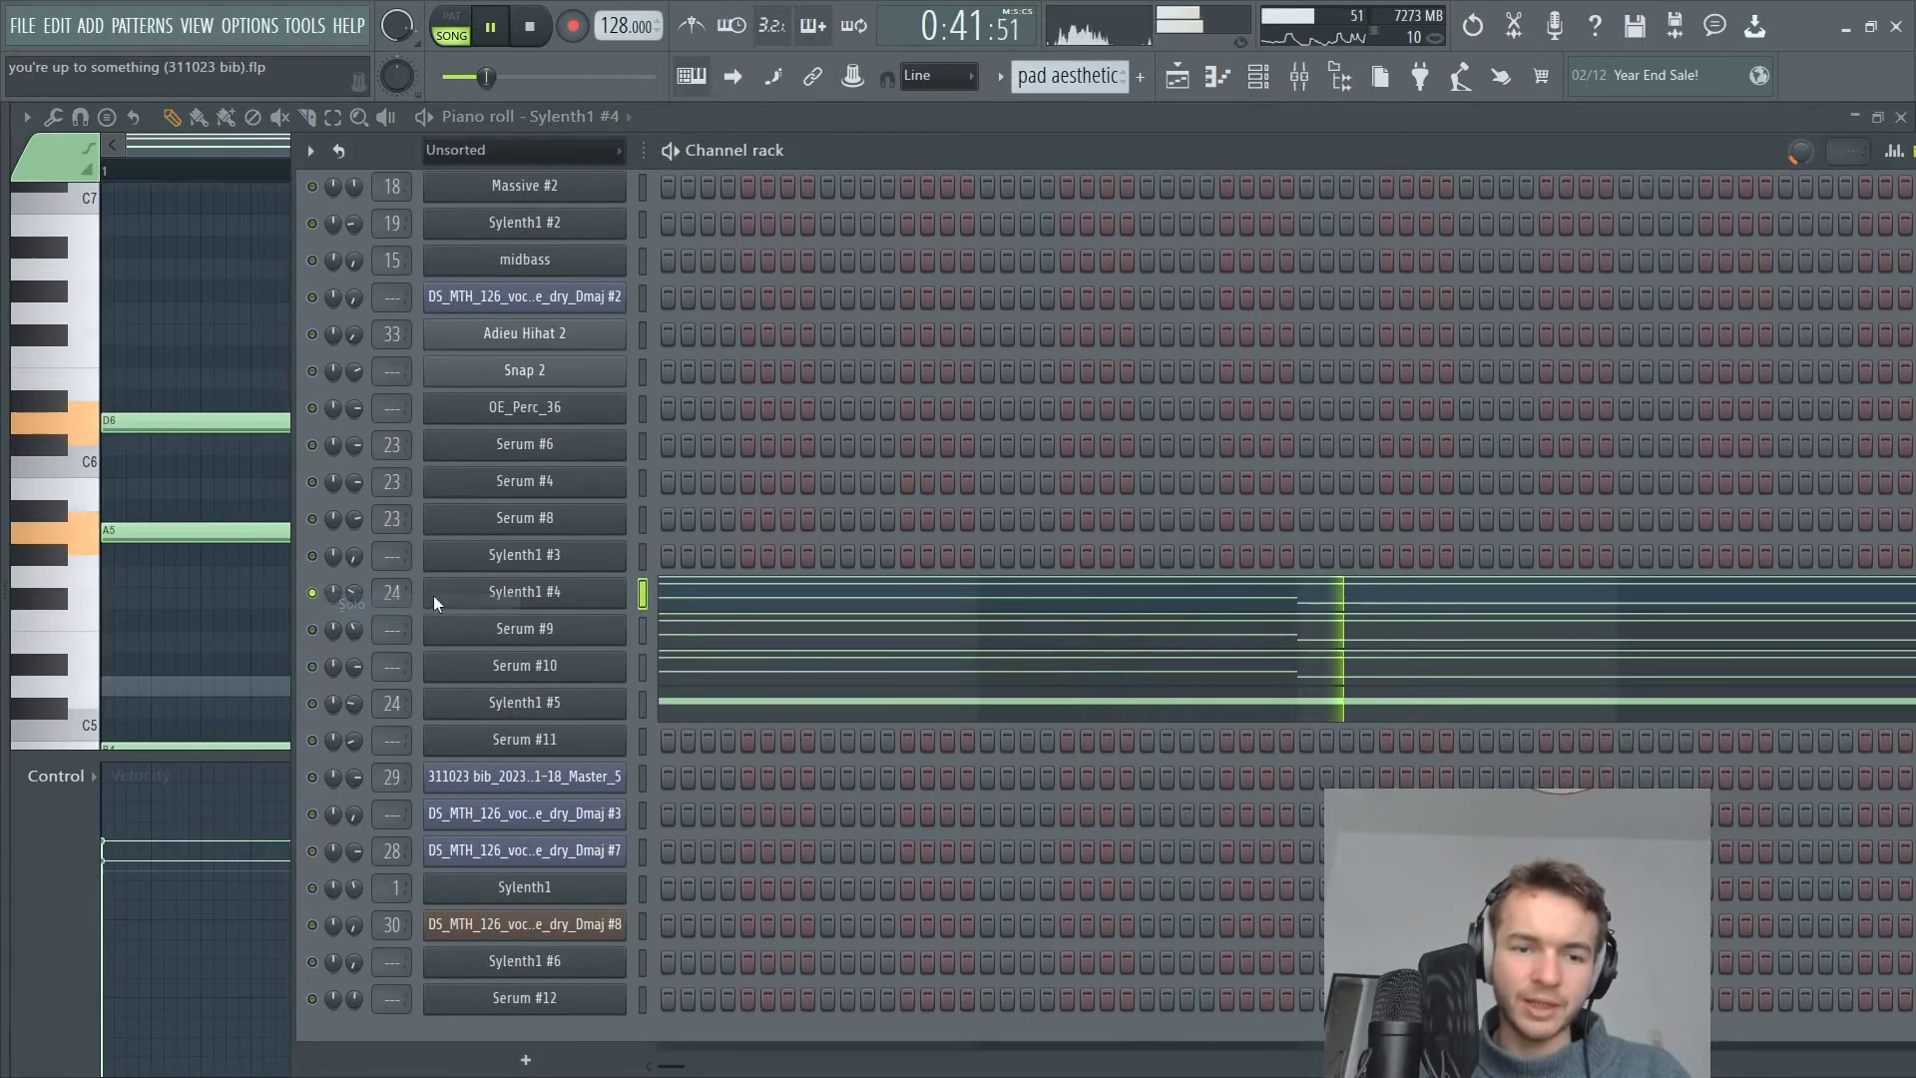
pyautogui.doubleClick(523, 590)
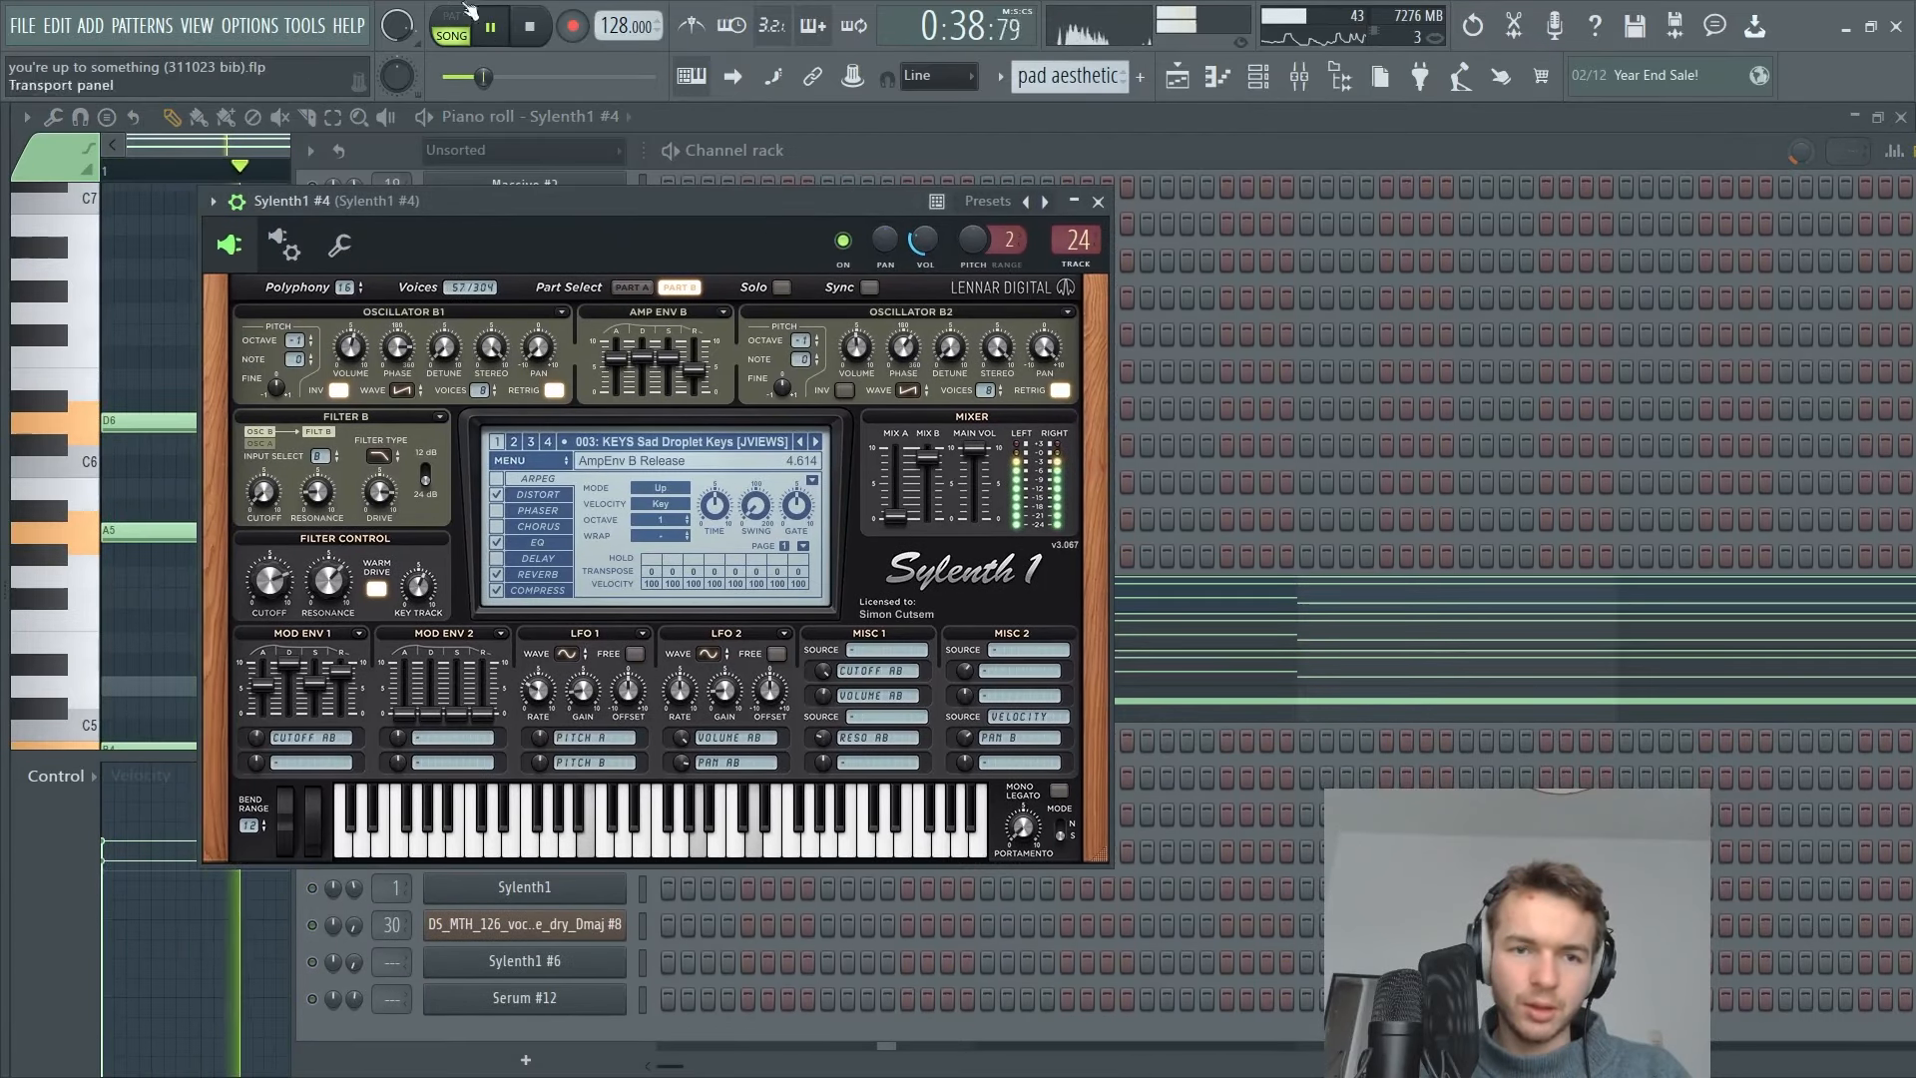
pyautogui.click(449, 18)
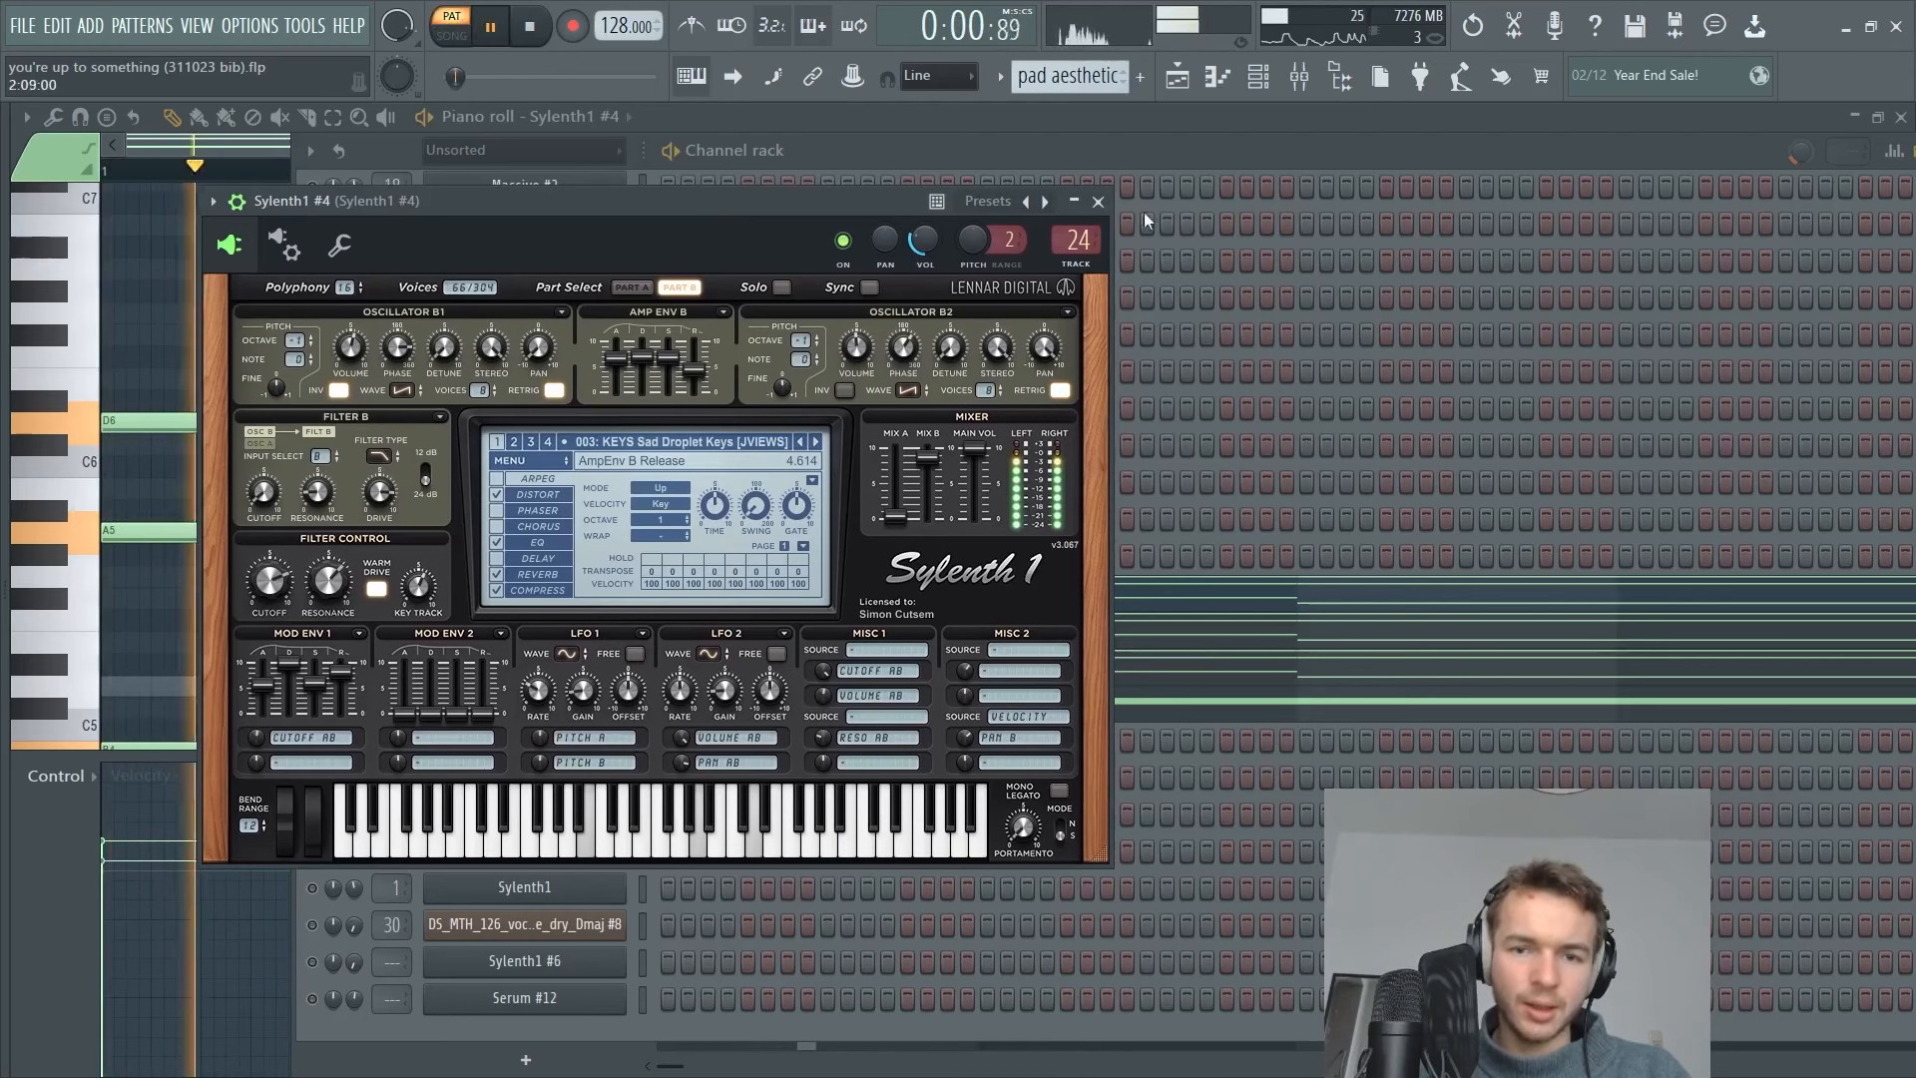
pyautogui.click(1095, 200)
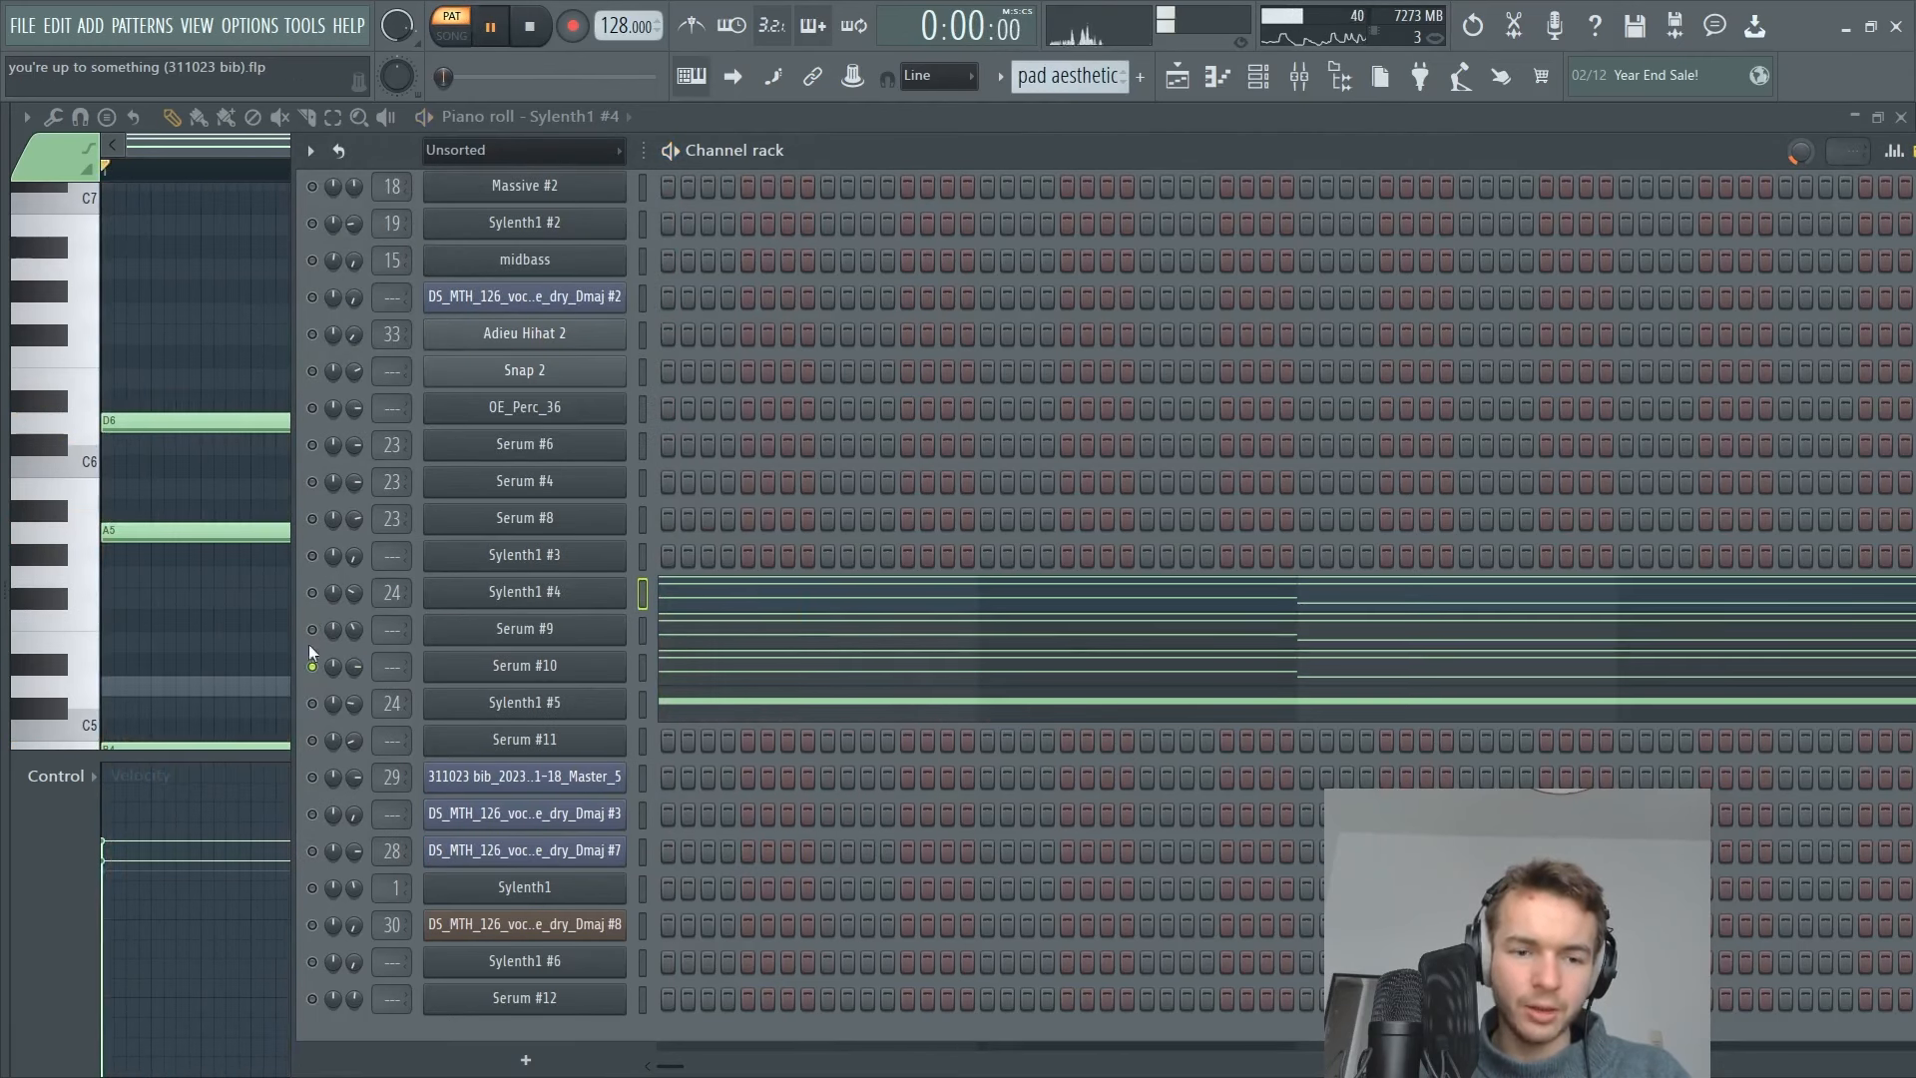
pyautogui.click(522, 664)
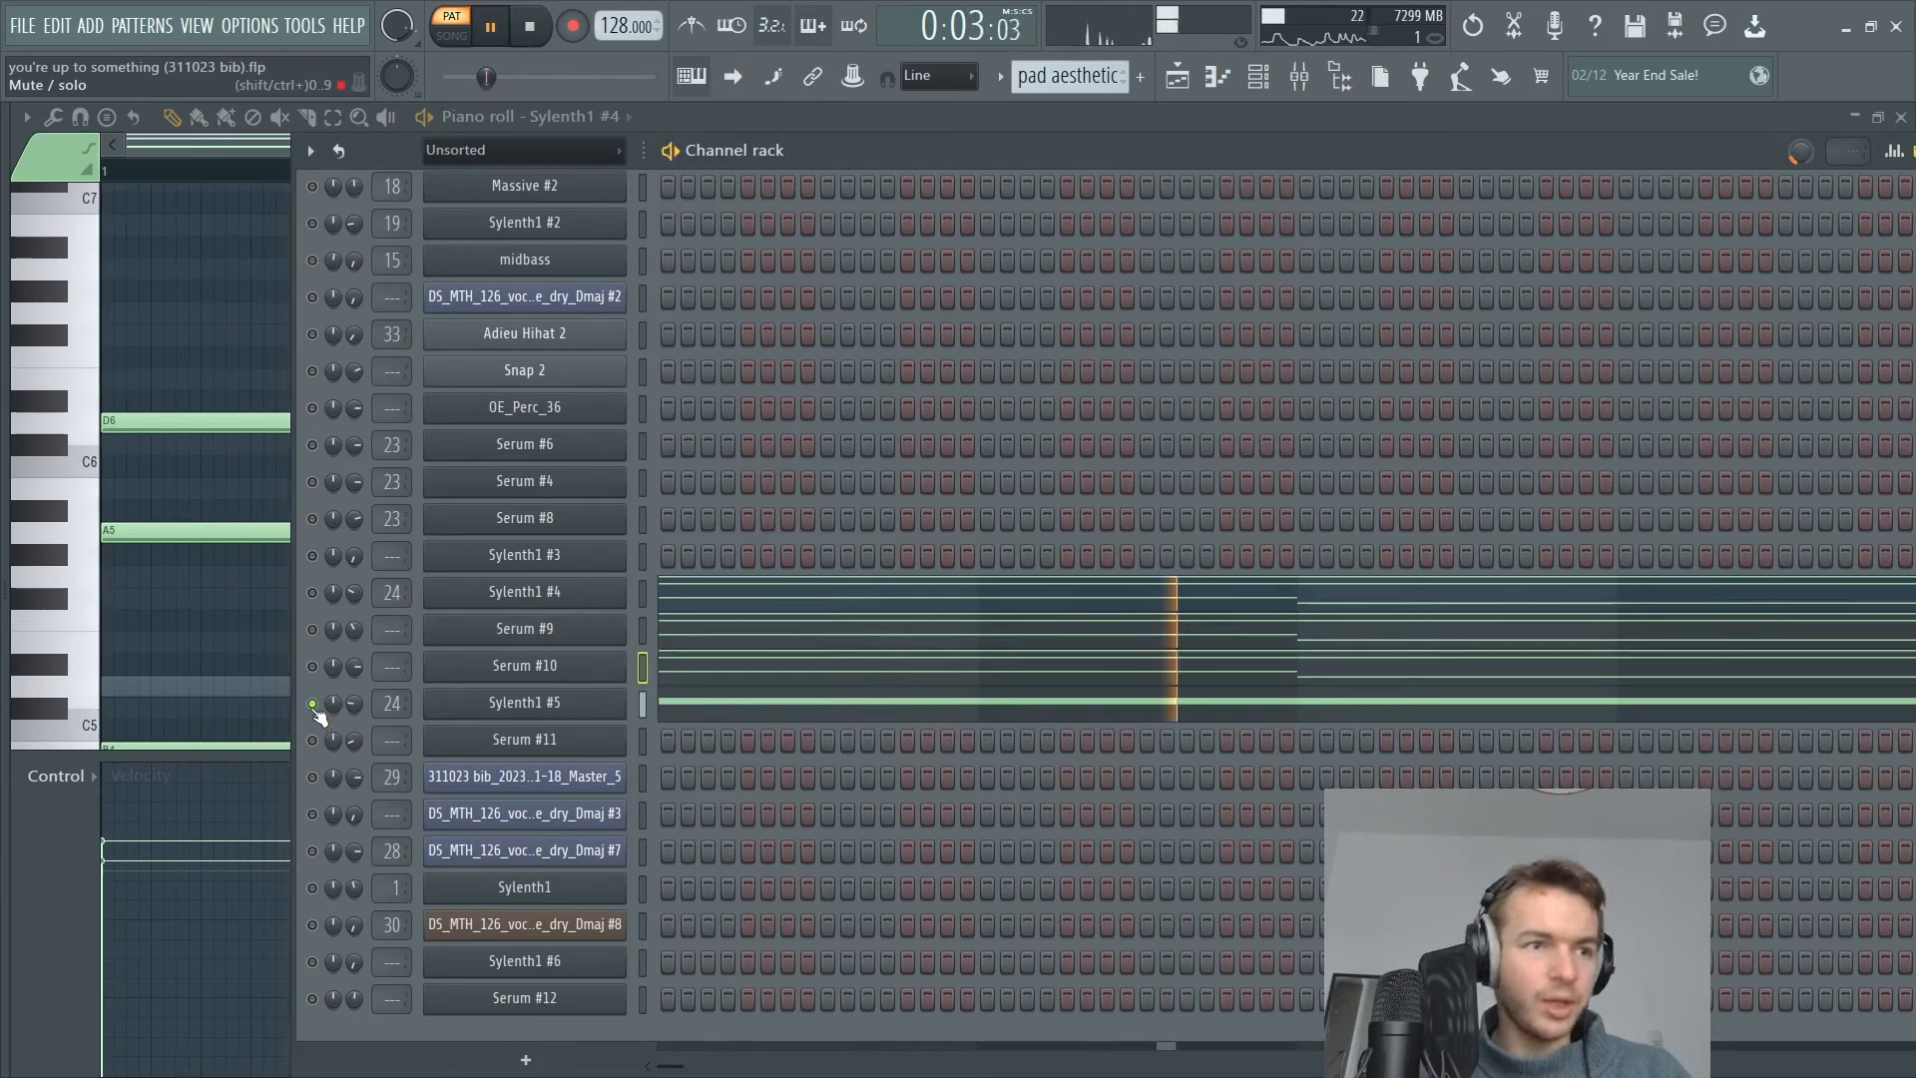
pyautogui.rightClick(313, 703)
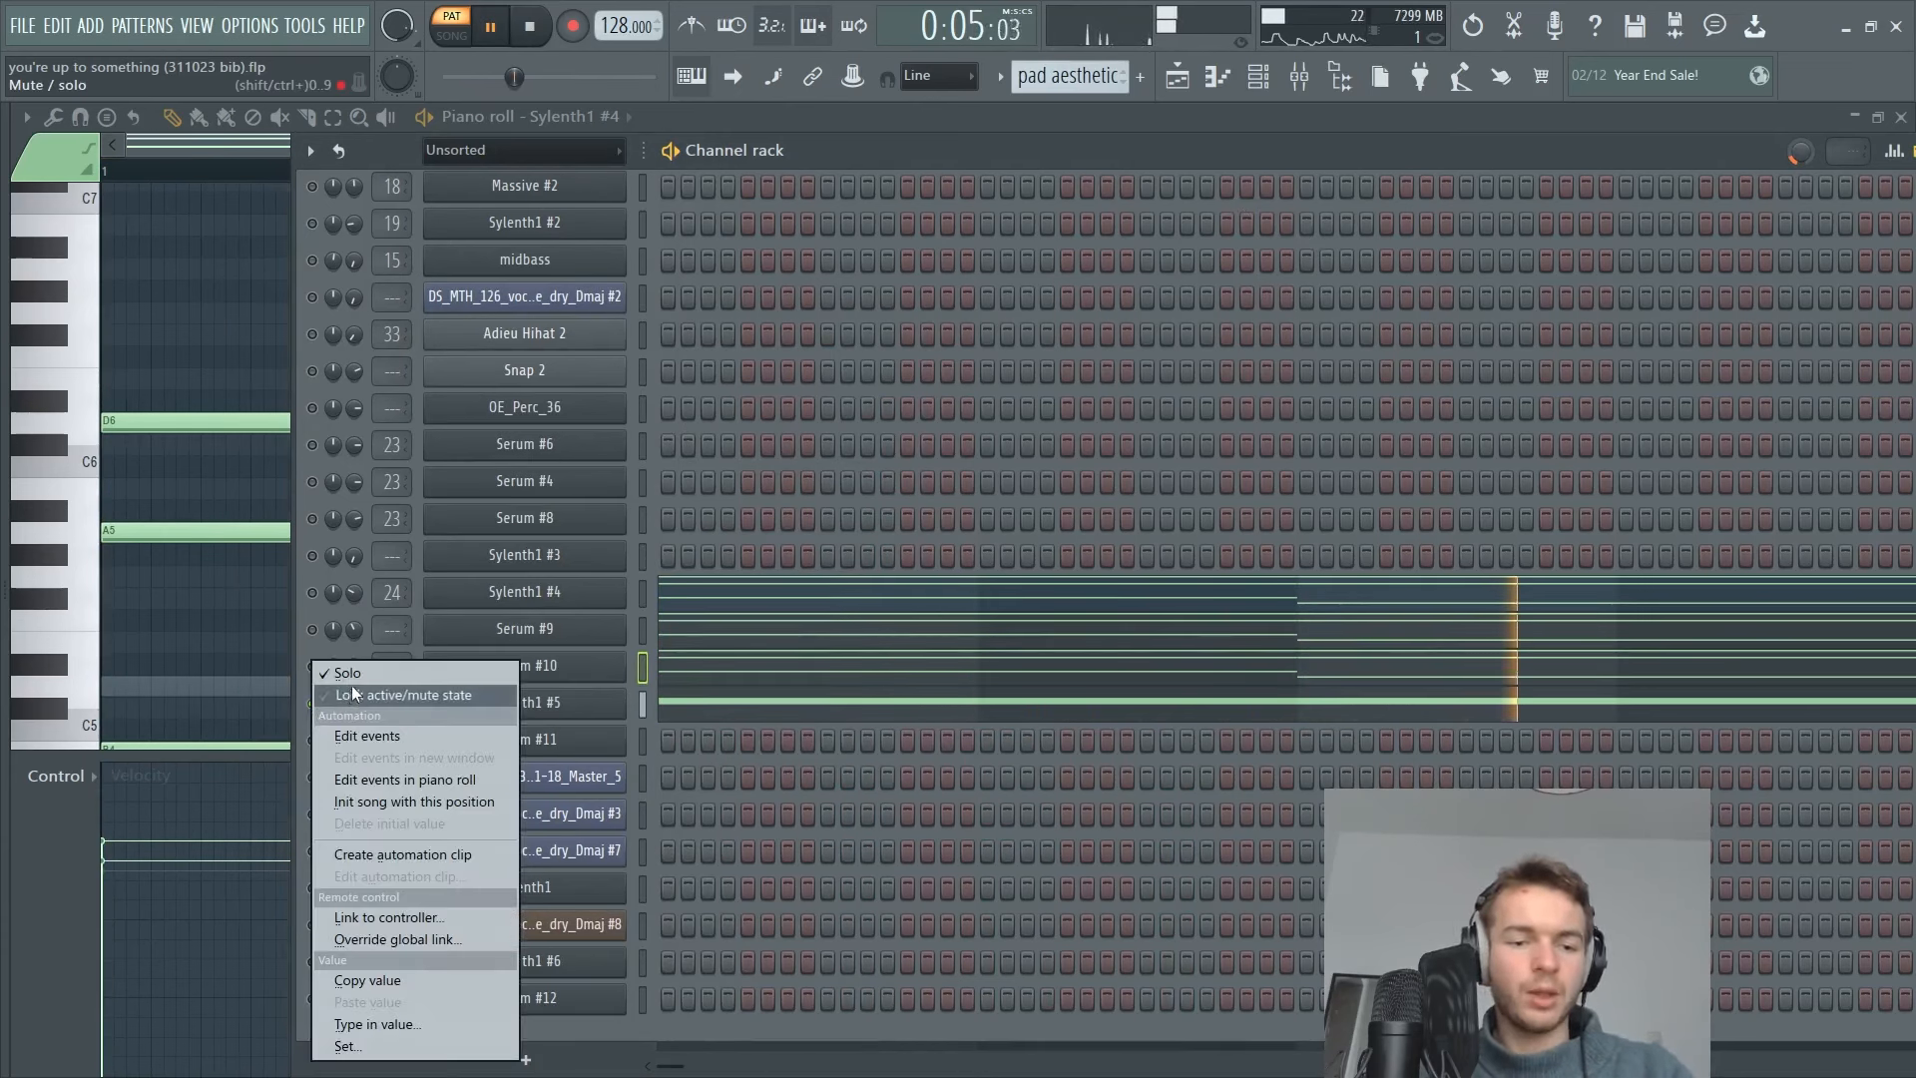
pyautogui.click(411, 695)
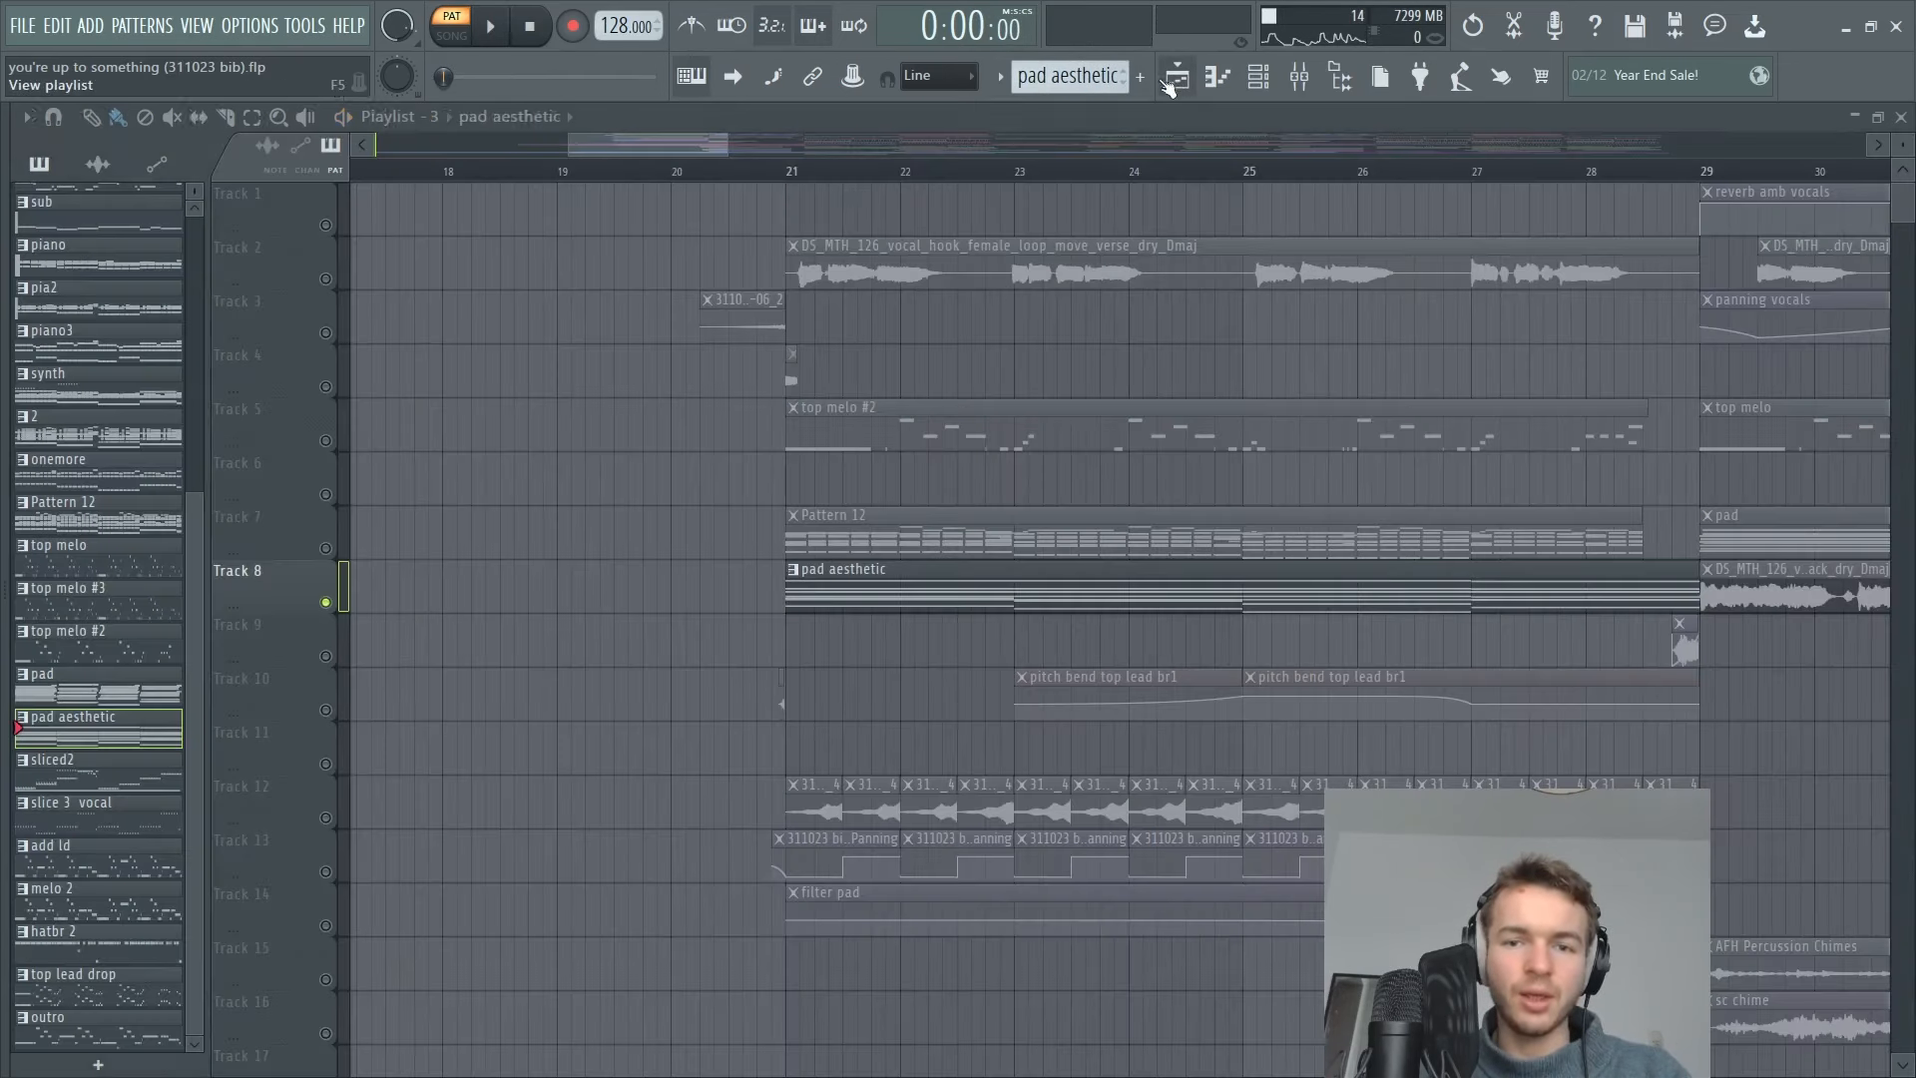
# Return to the playlist in Song mode and move the position to the verse at bar 21.
pyautogui.click(487, 26)
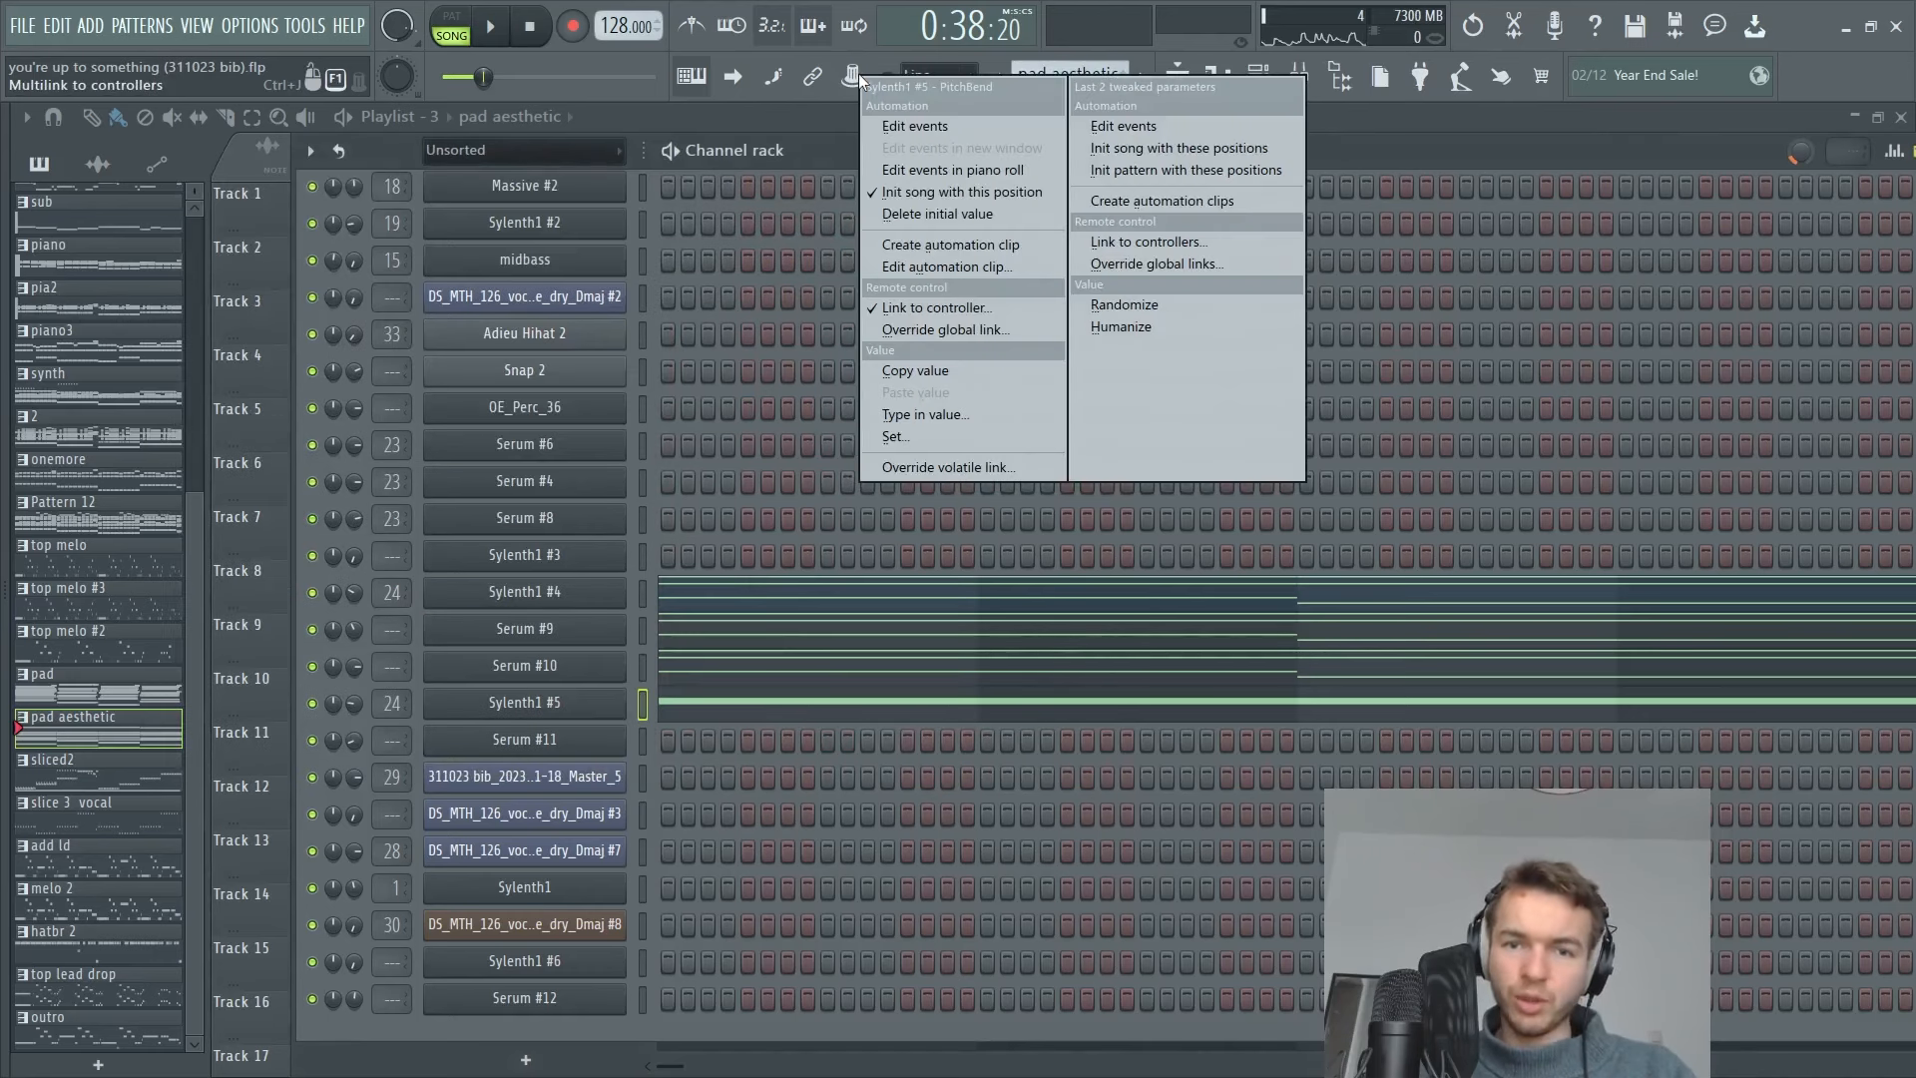
pyautogui.moveTo(806, 116)
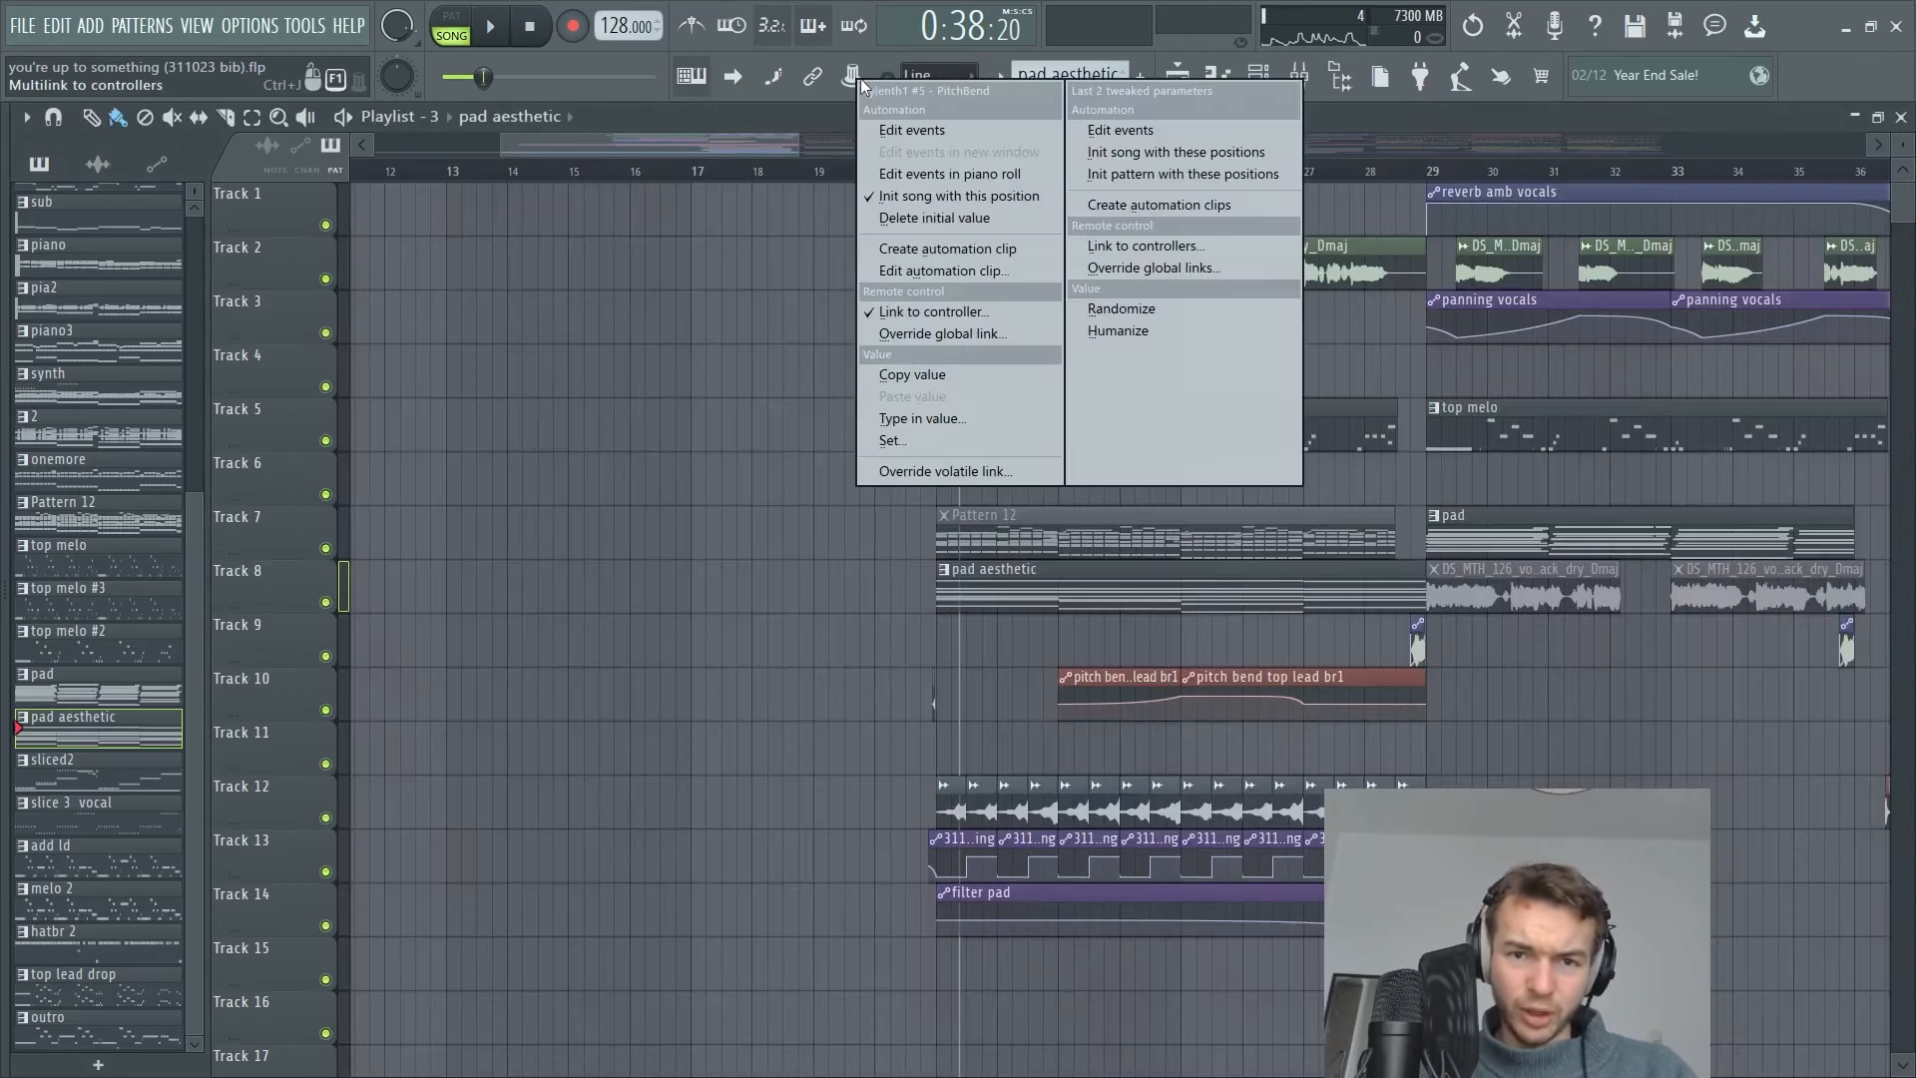
pyautogui.moveTo(946, 174)
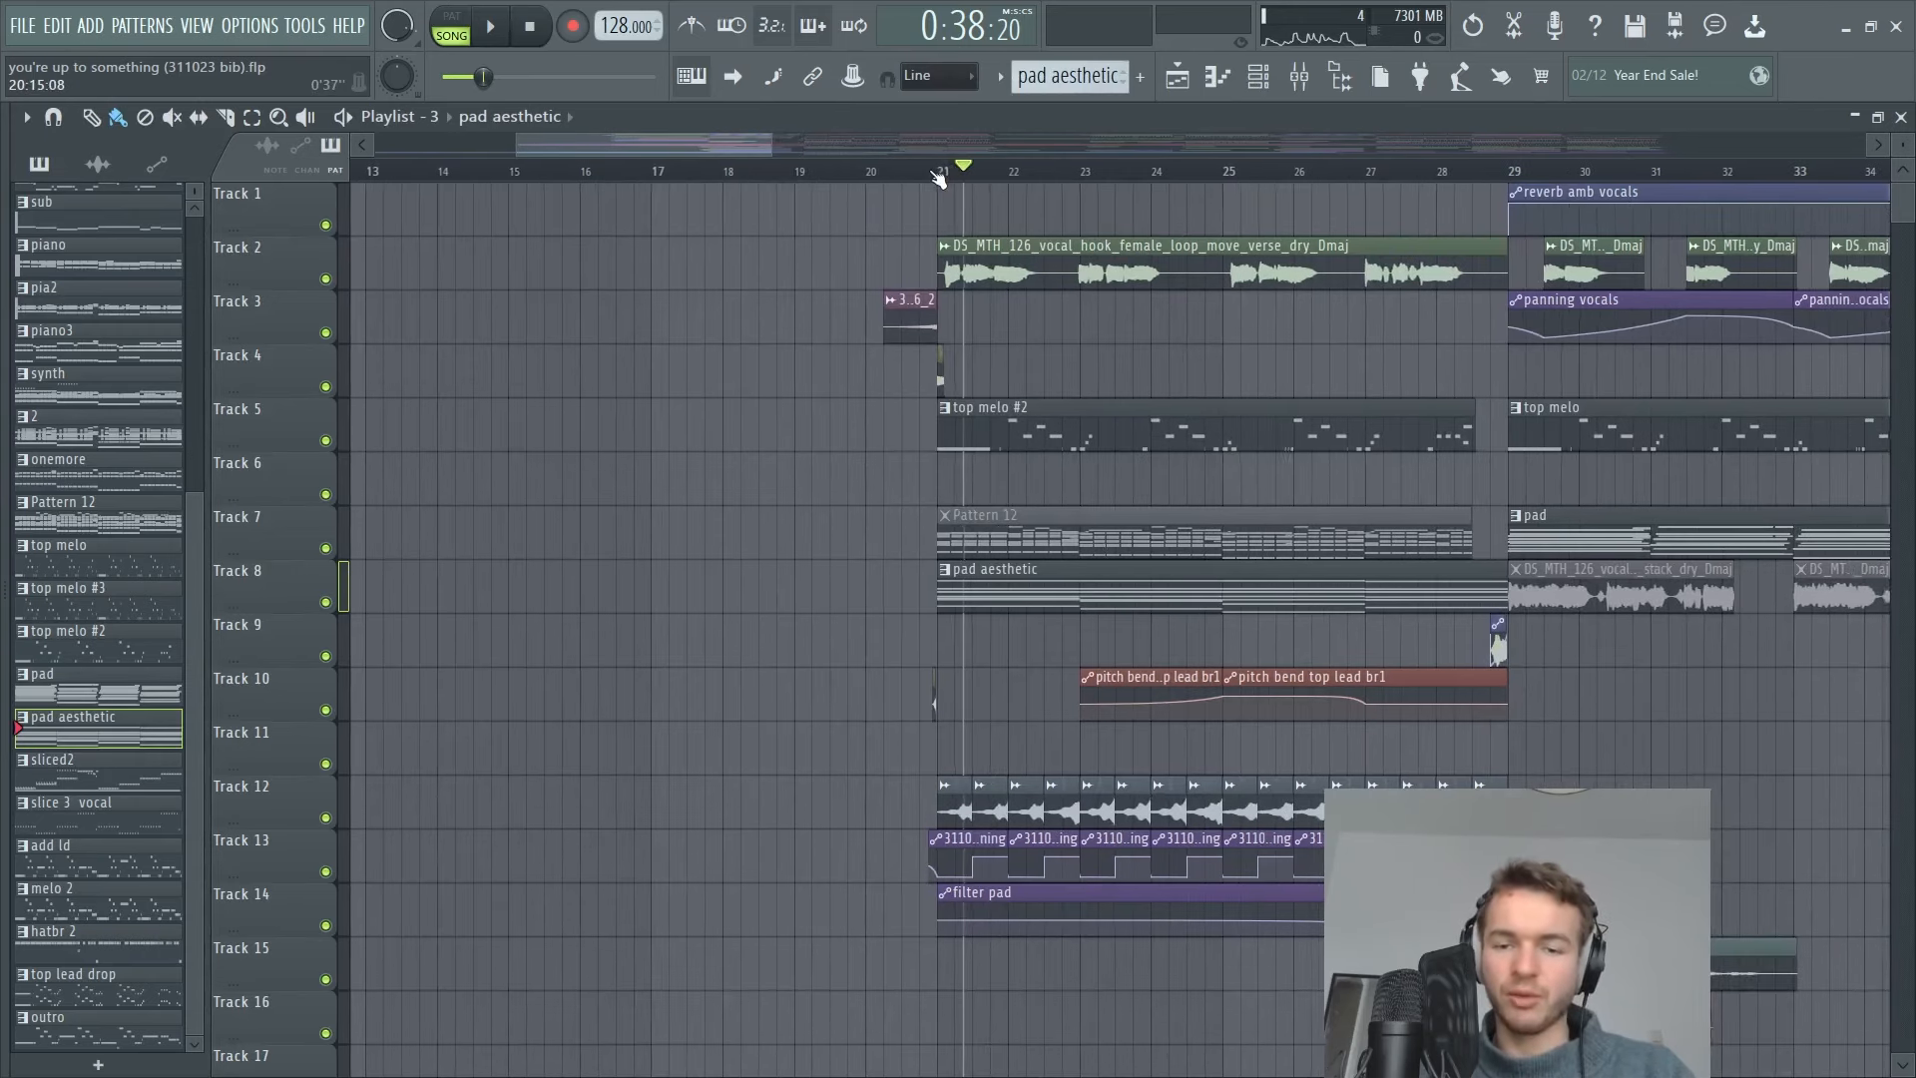
pyautogui.click(487, 26)
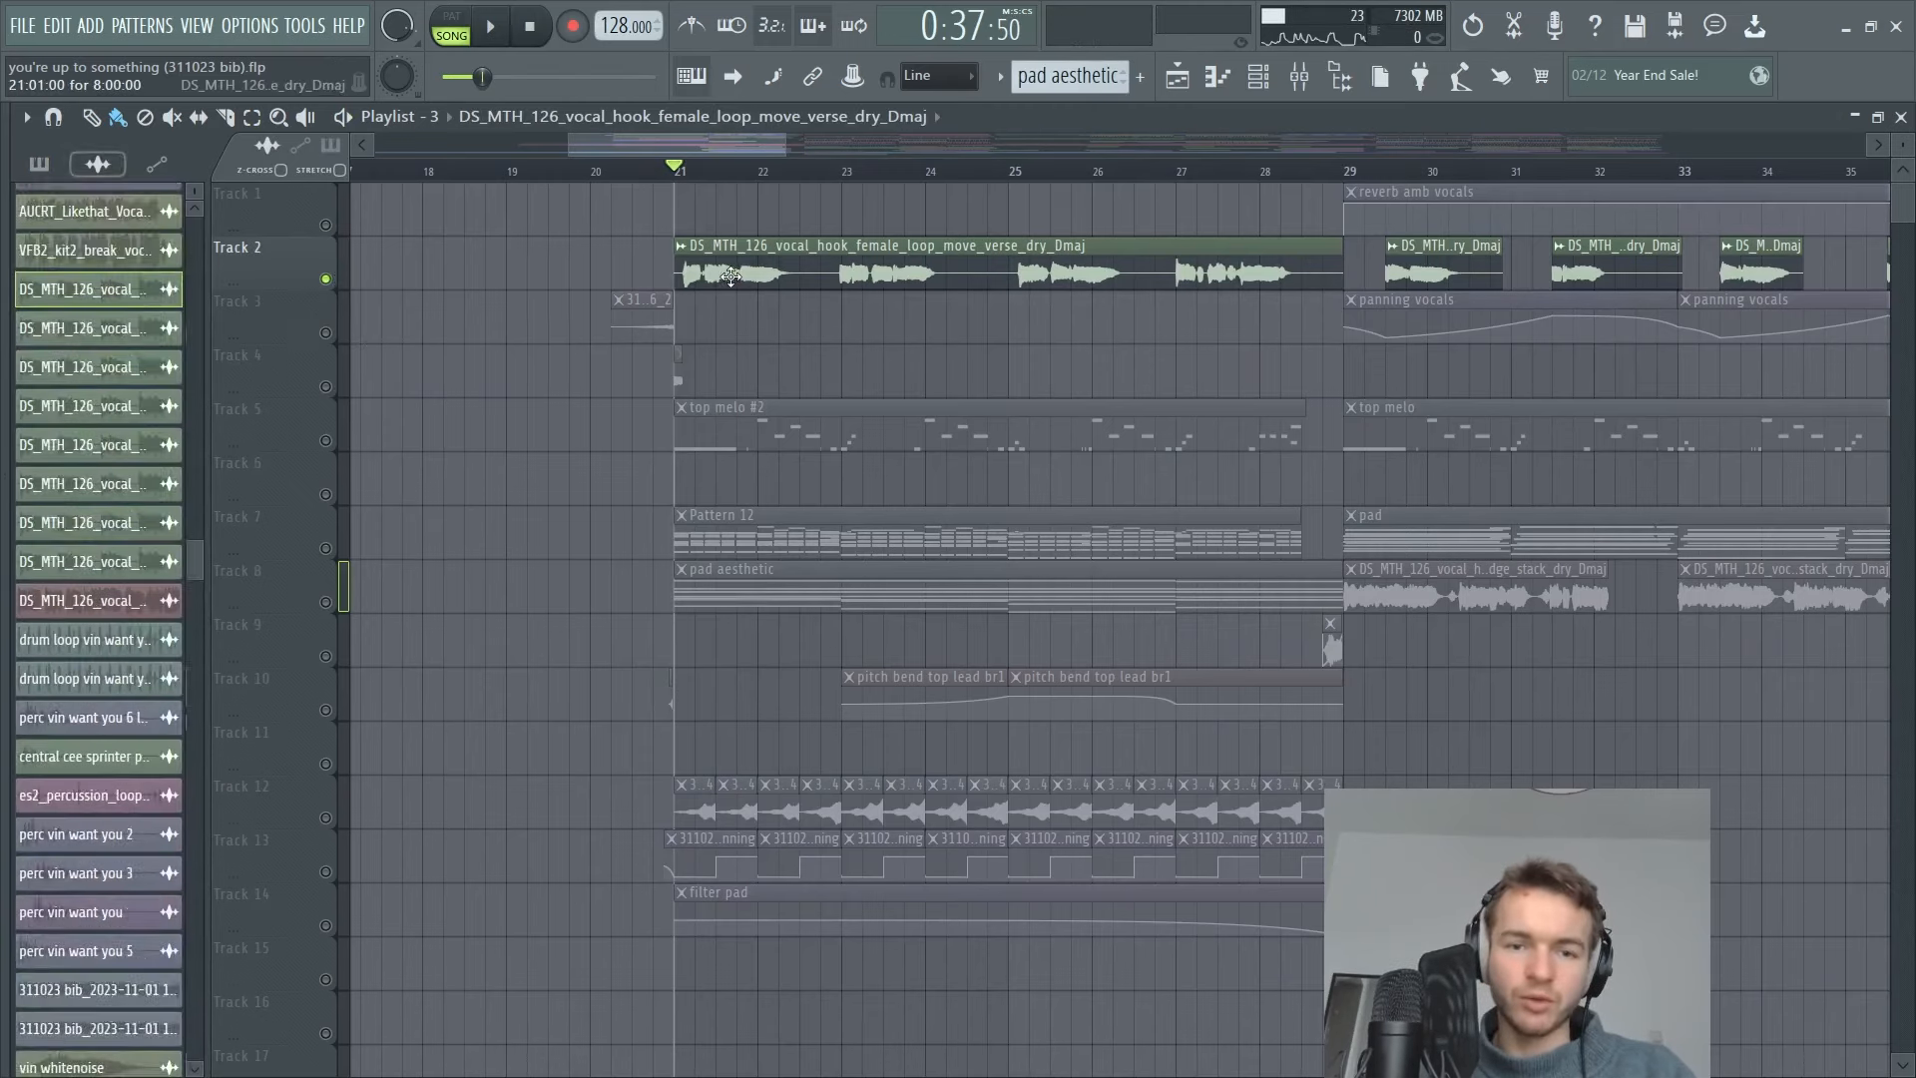
pyautogui.doubleClick(733, 275)
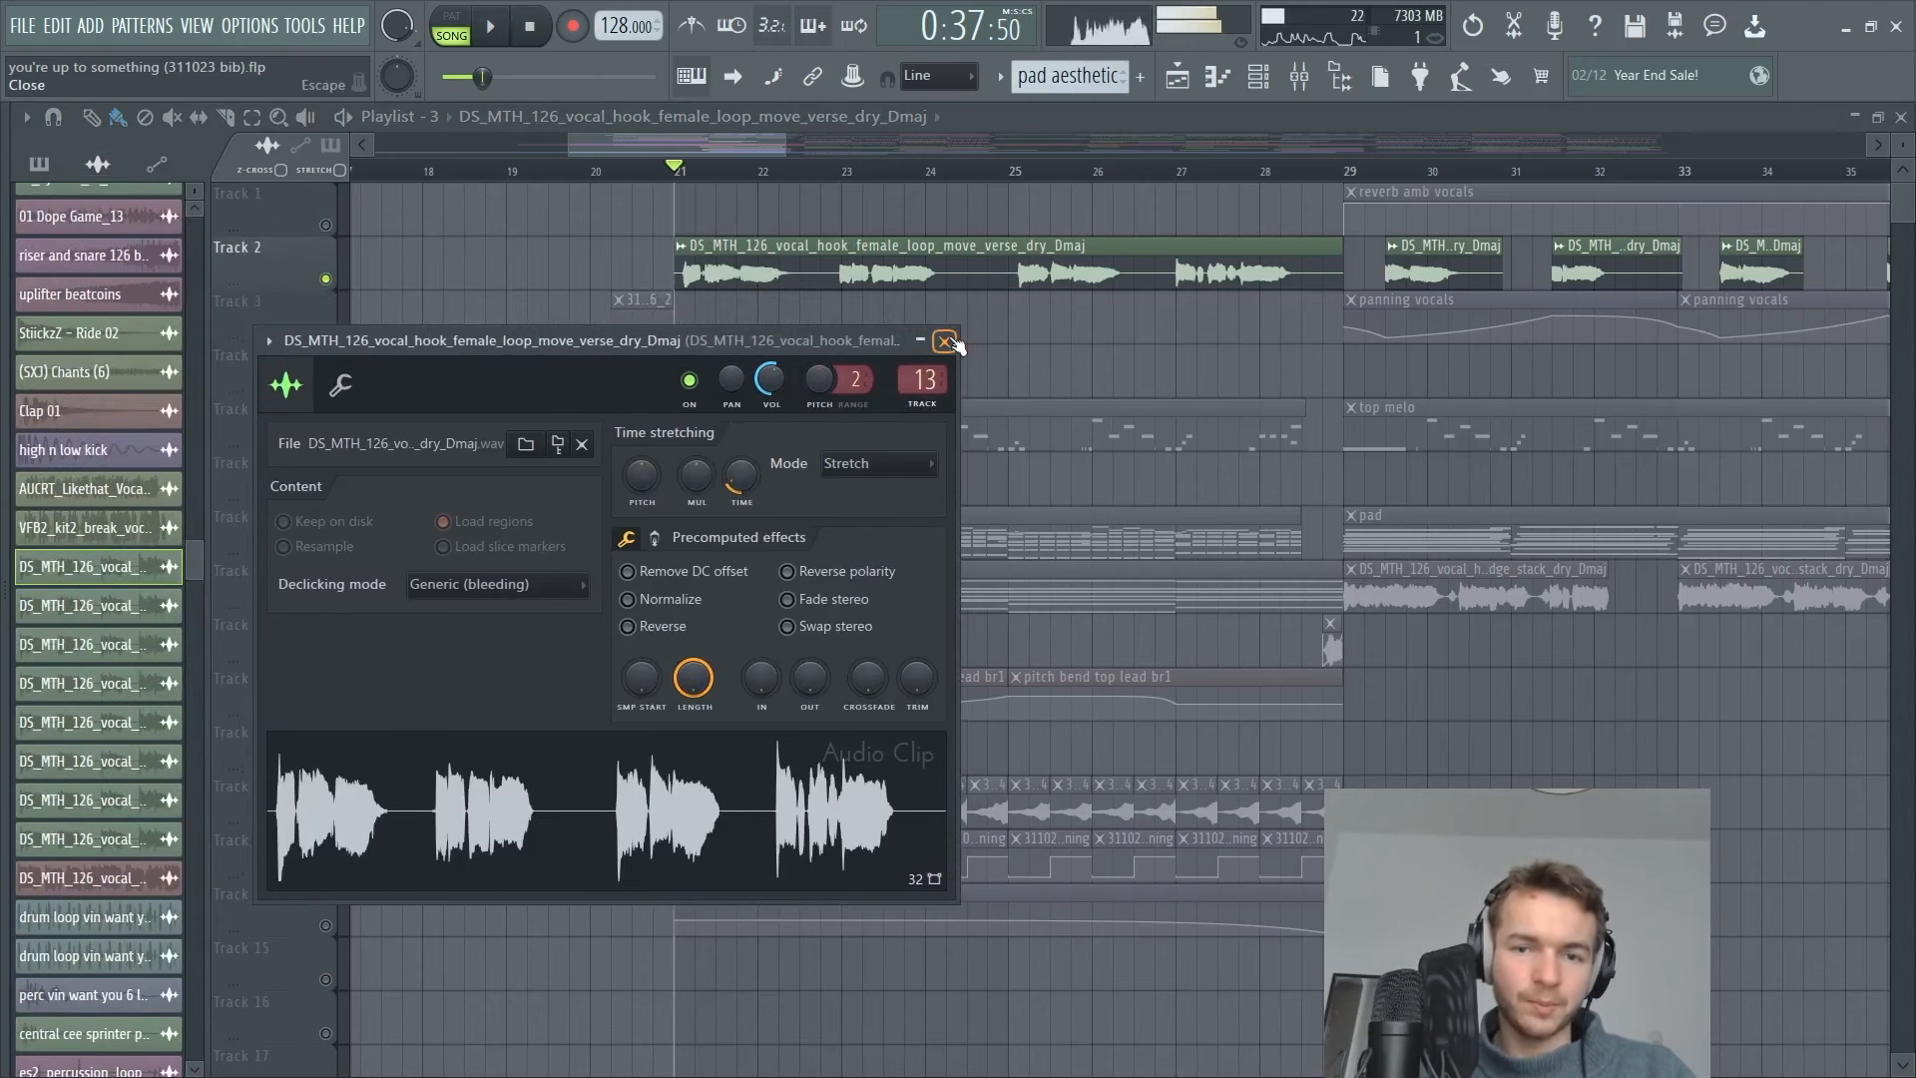
pyautogui.click(946, 342)
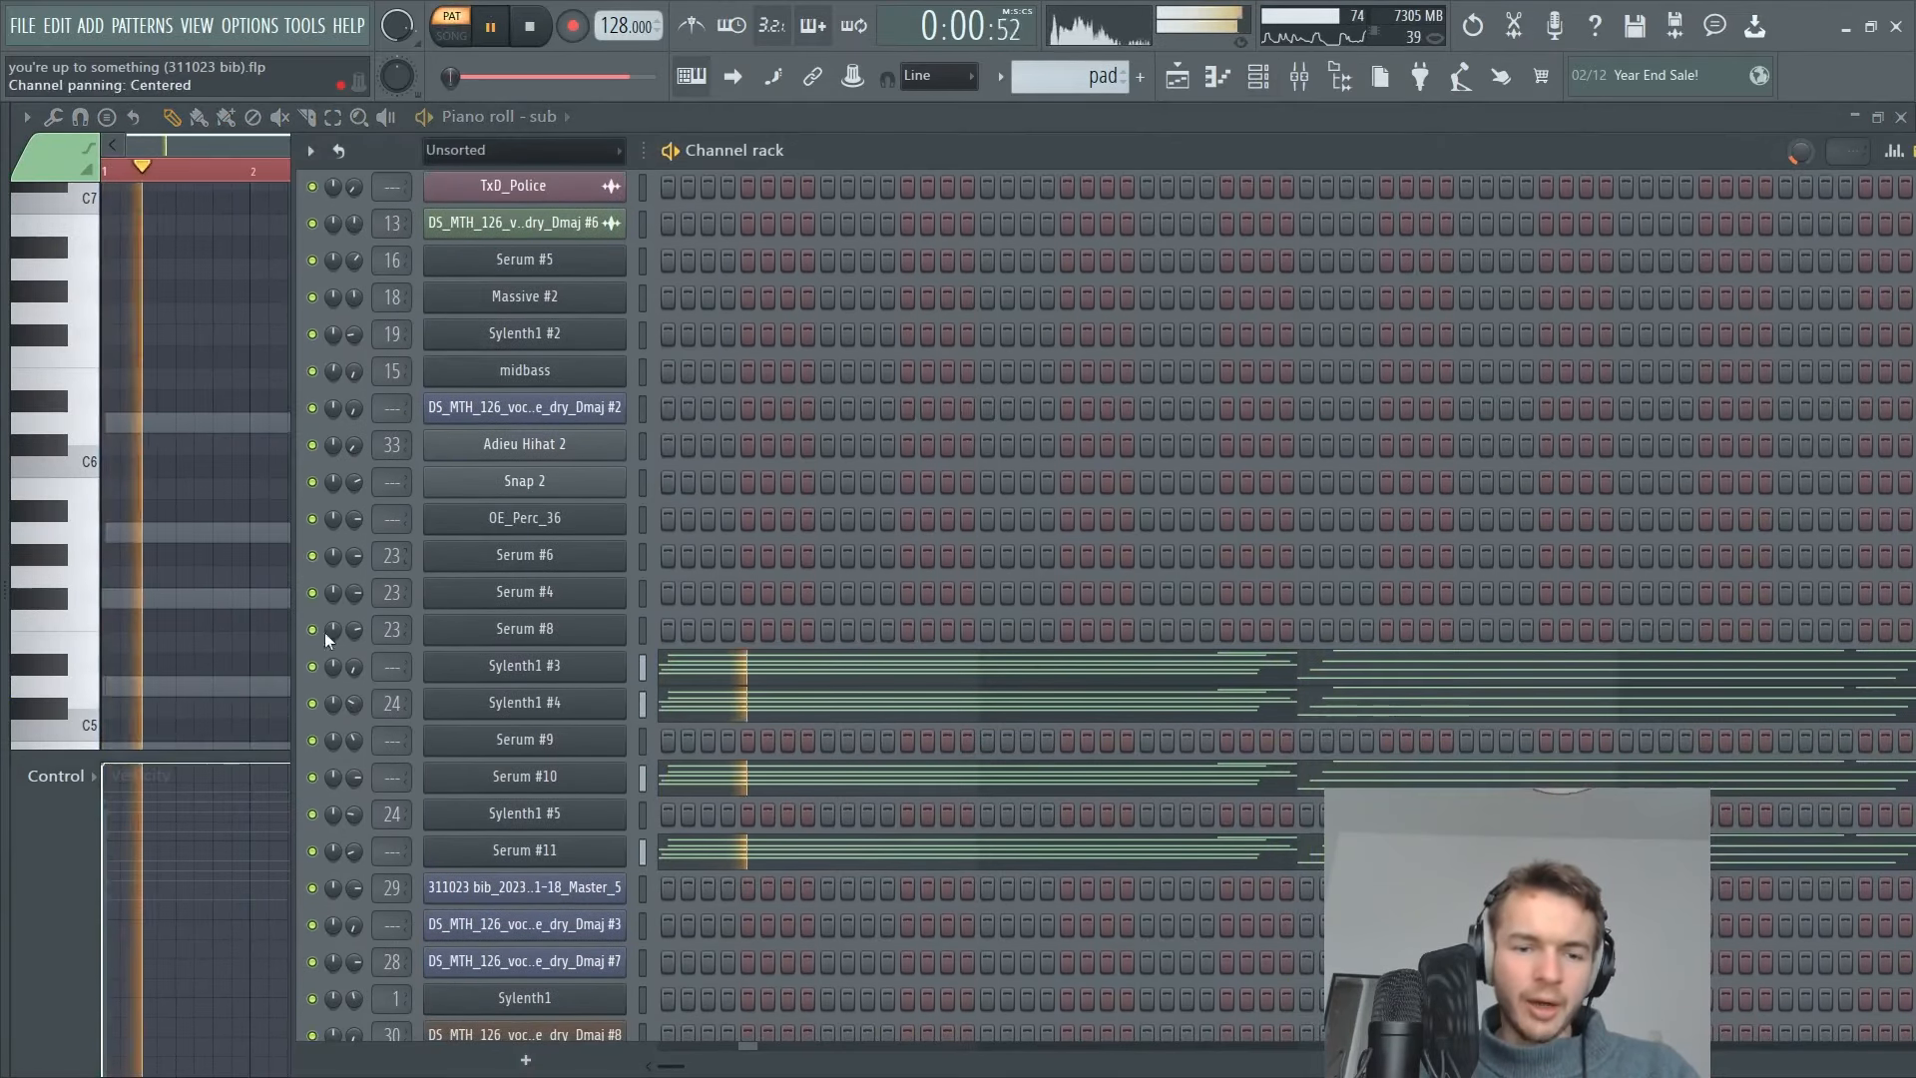
# Solo the Sylenth1 #3 channel and audition the Serum #10 and Serum #11 keys patches.
pyautogui.click(527, 24)
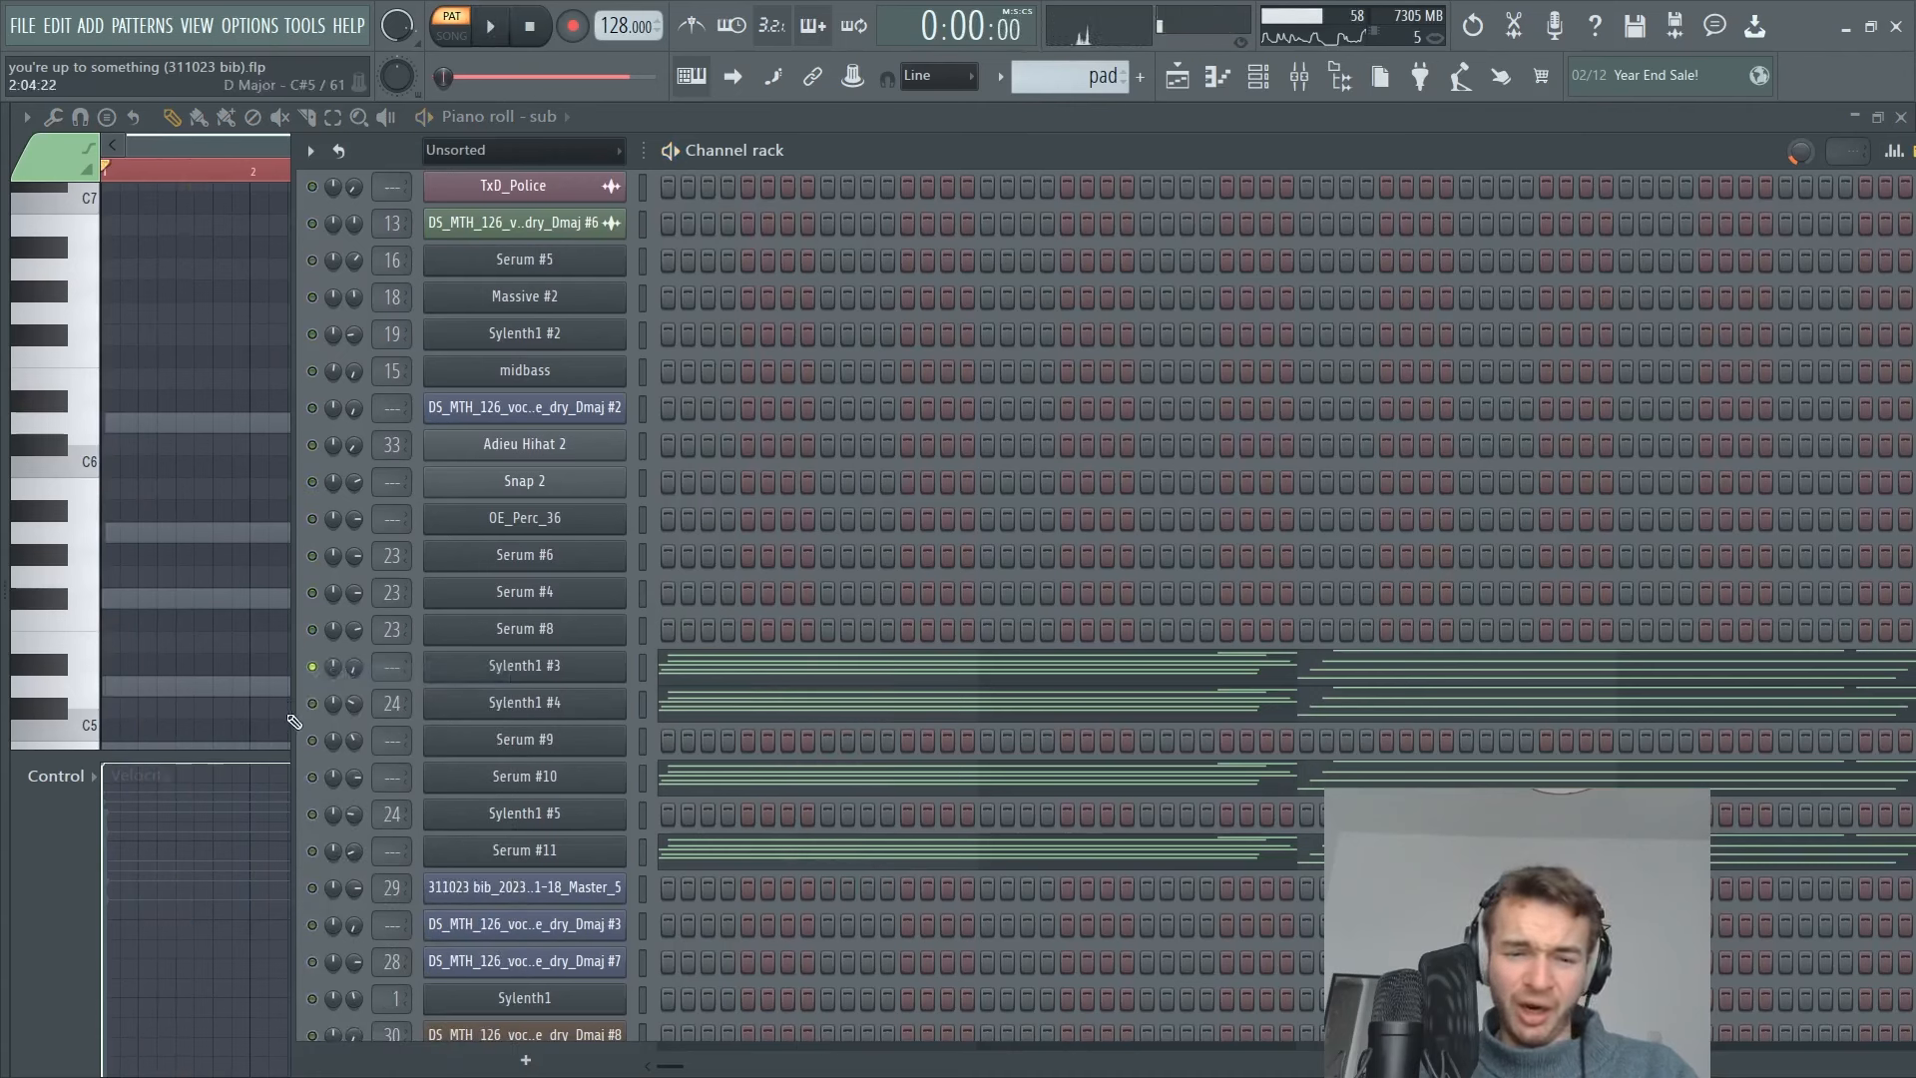
pyautogui.click(487, 24)
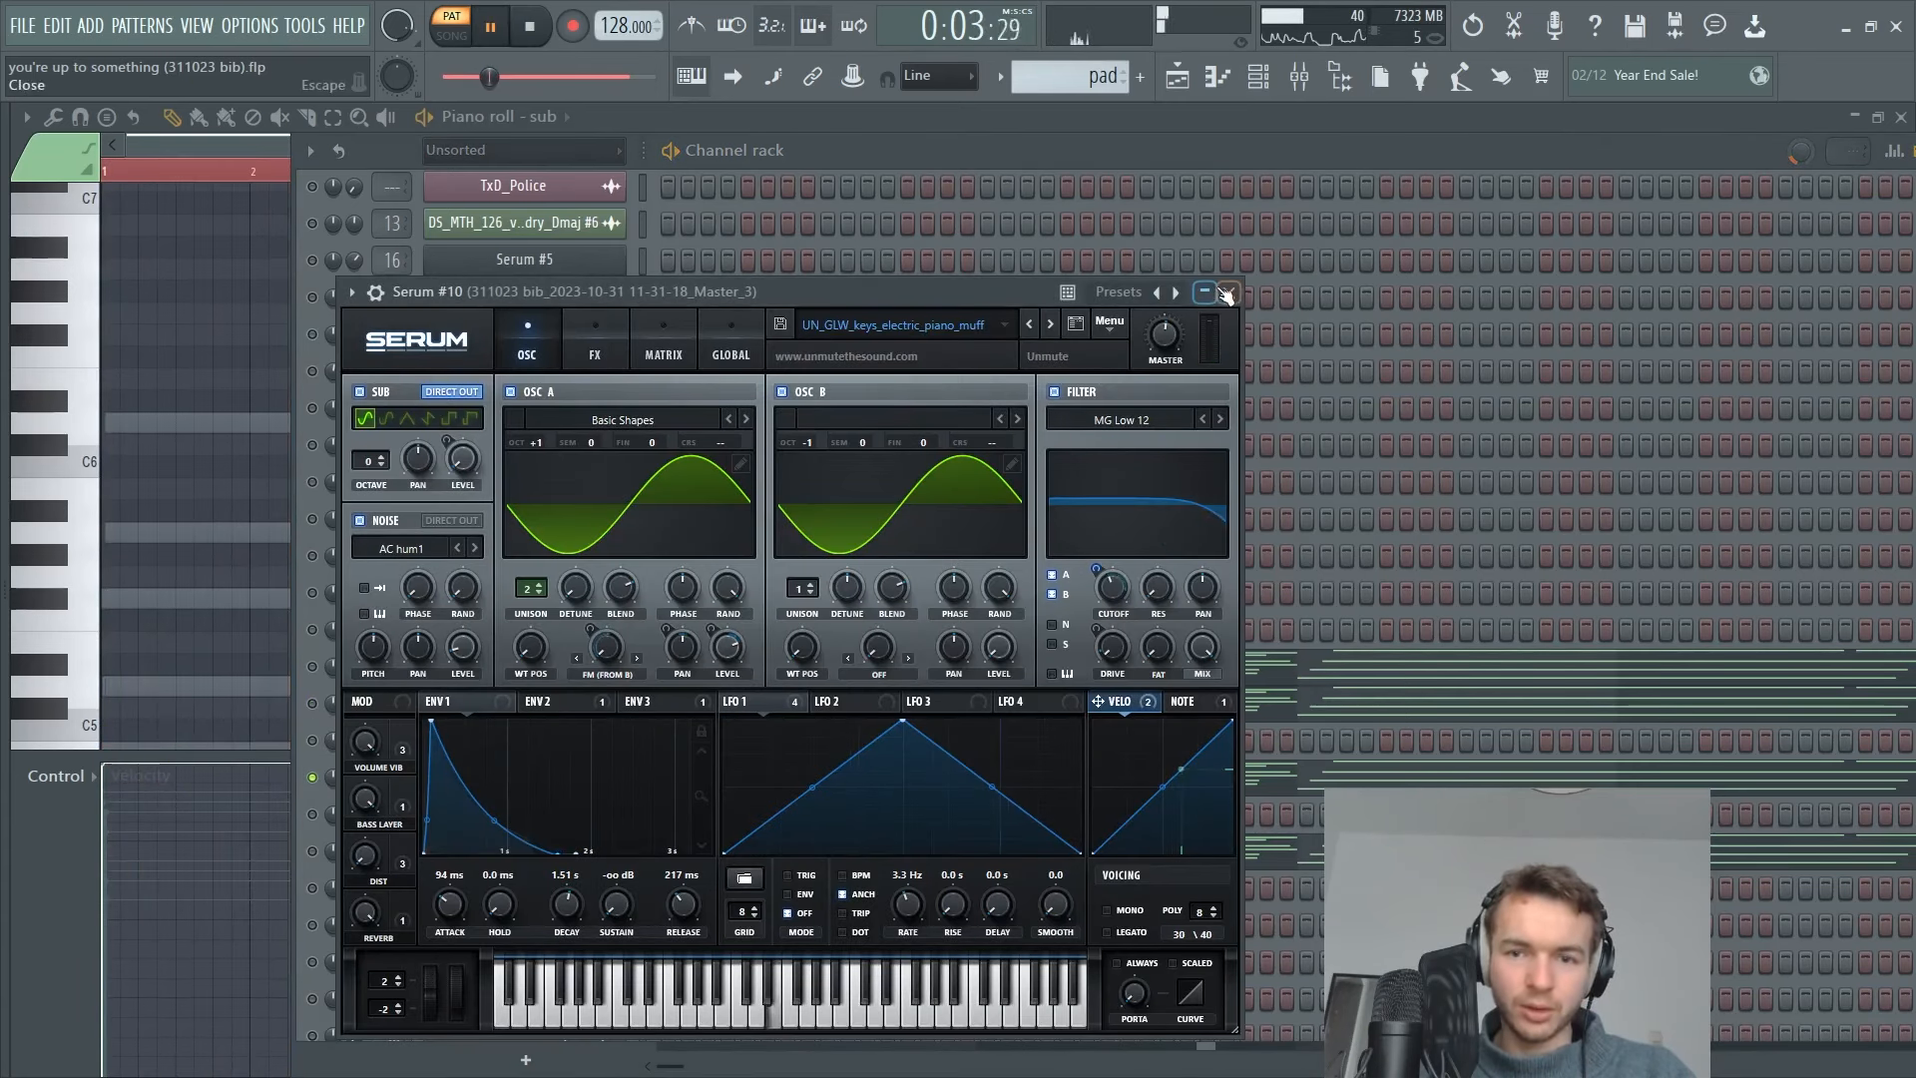
pyautogui.click(1228, 291)
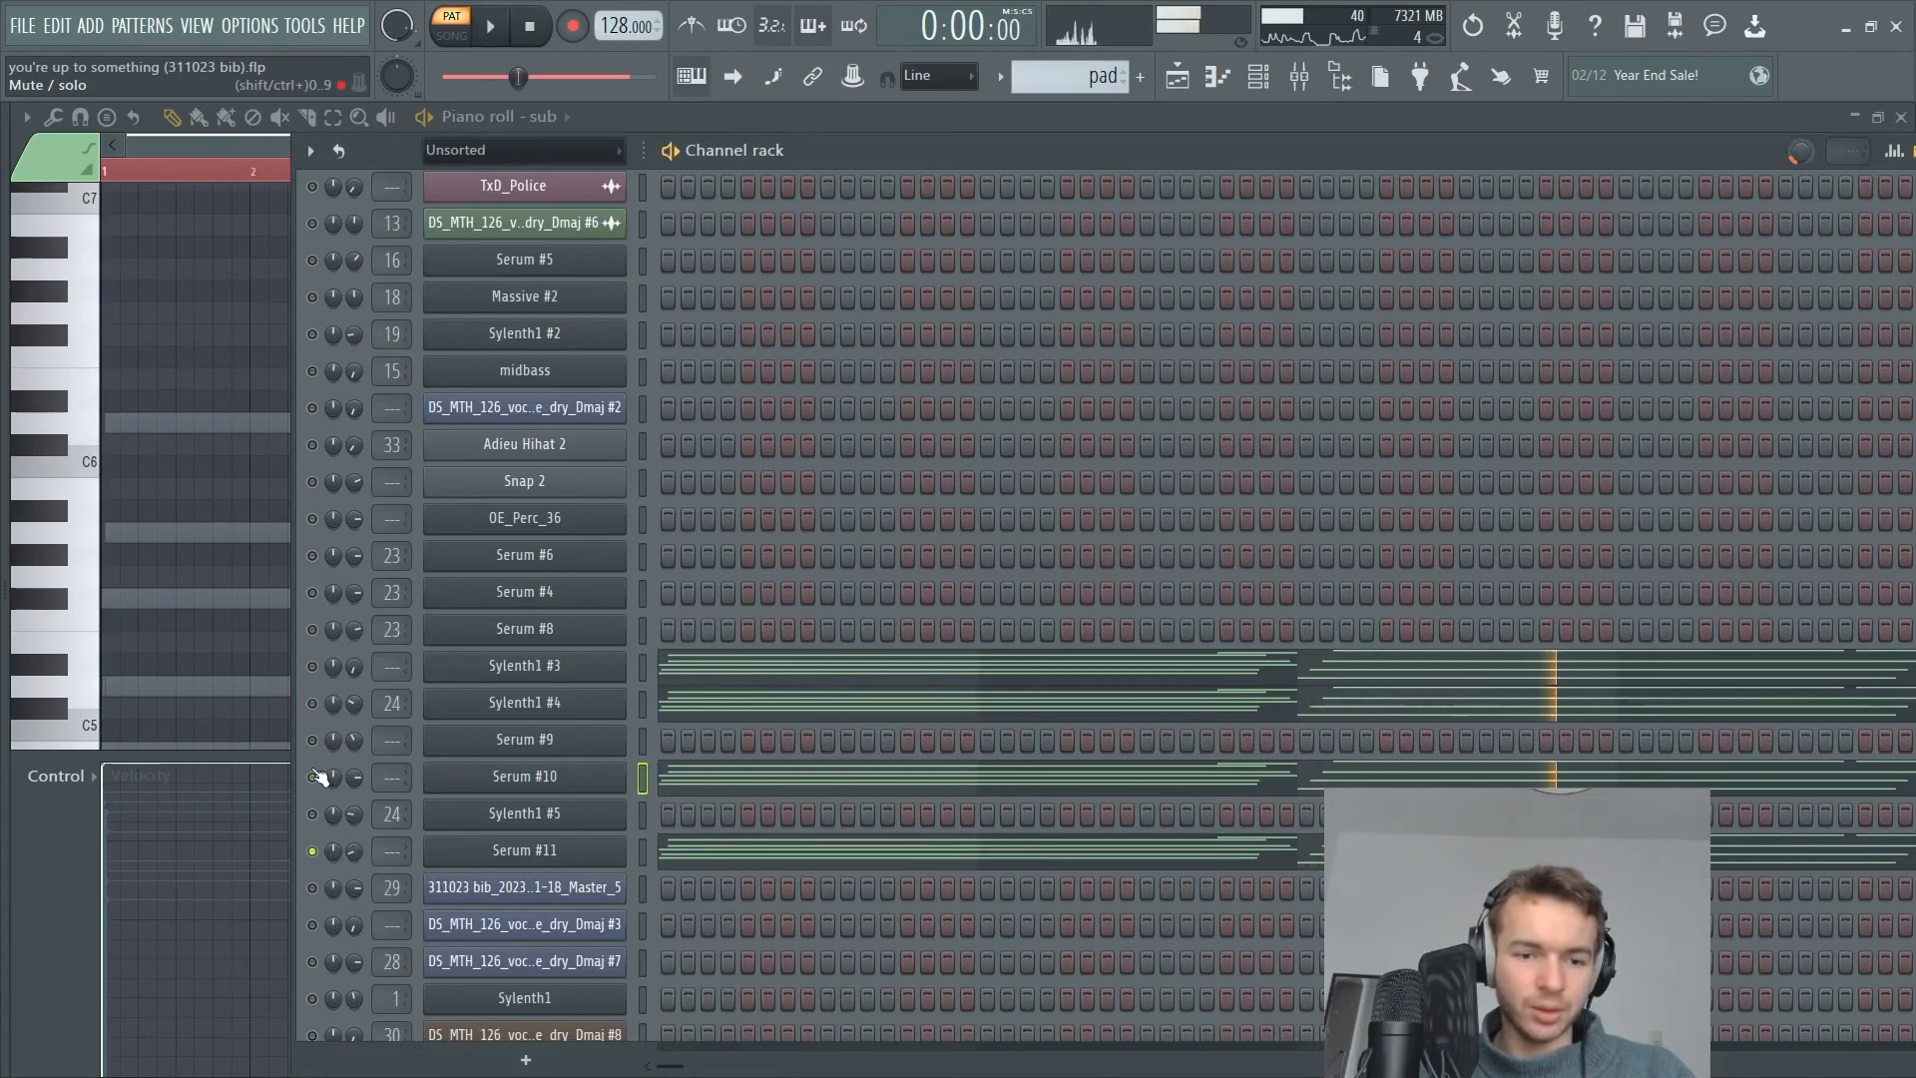
pyautogui.click(487, 24)
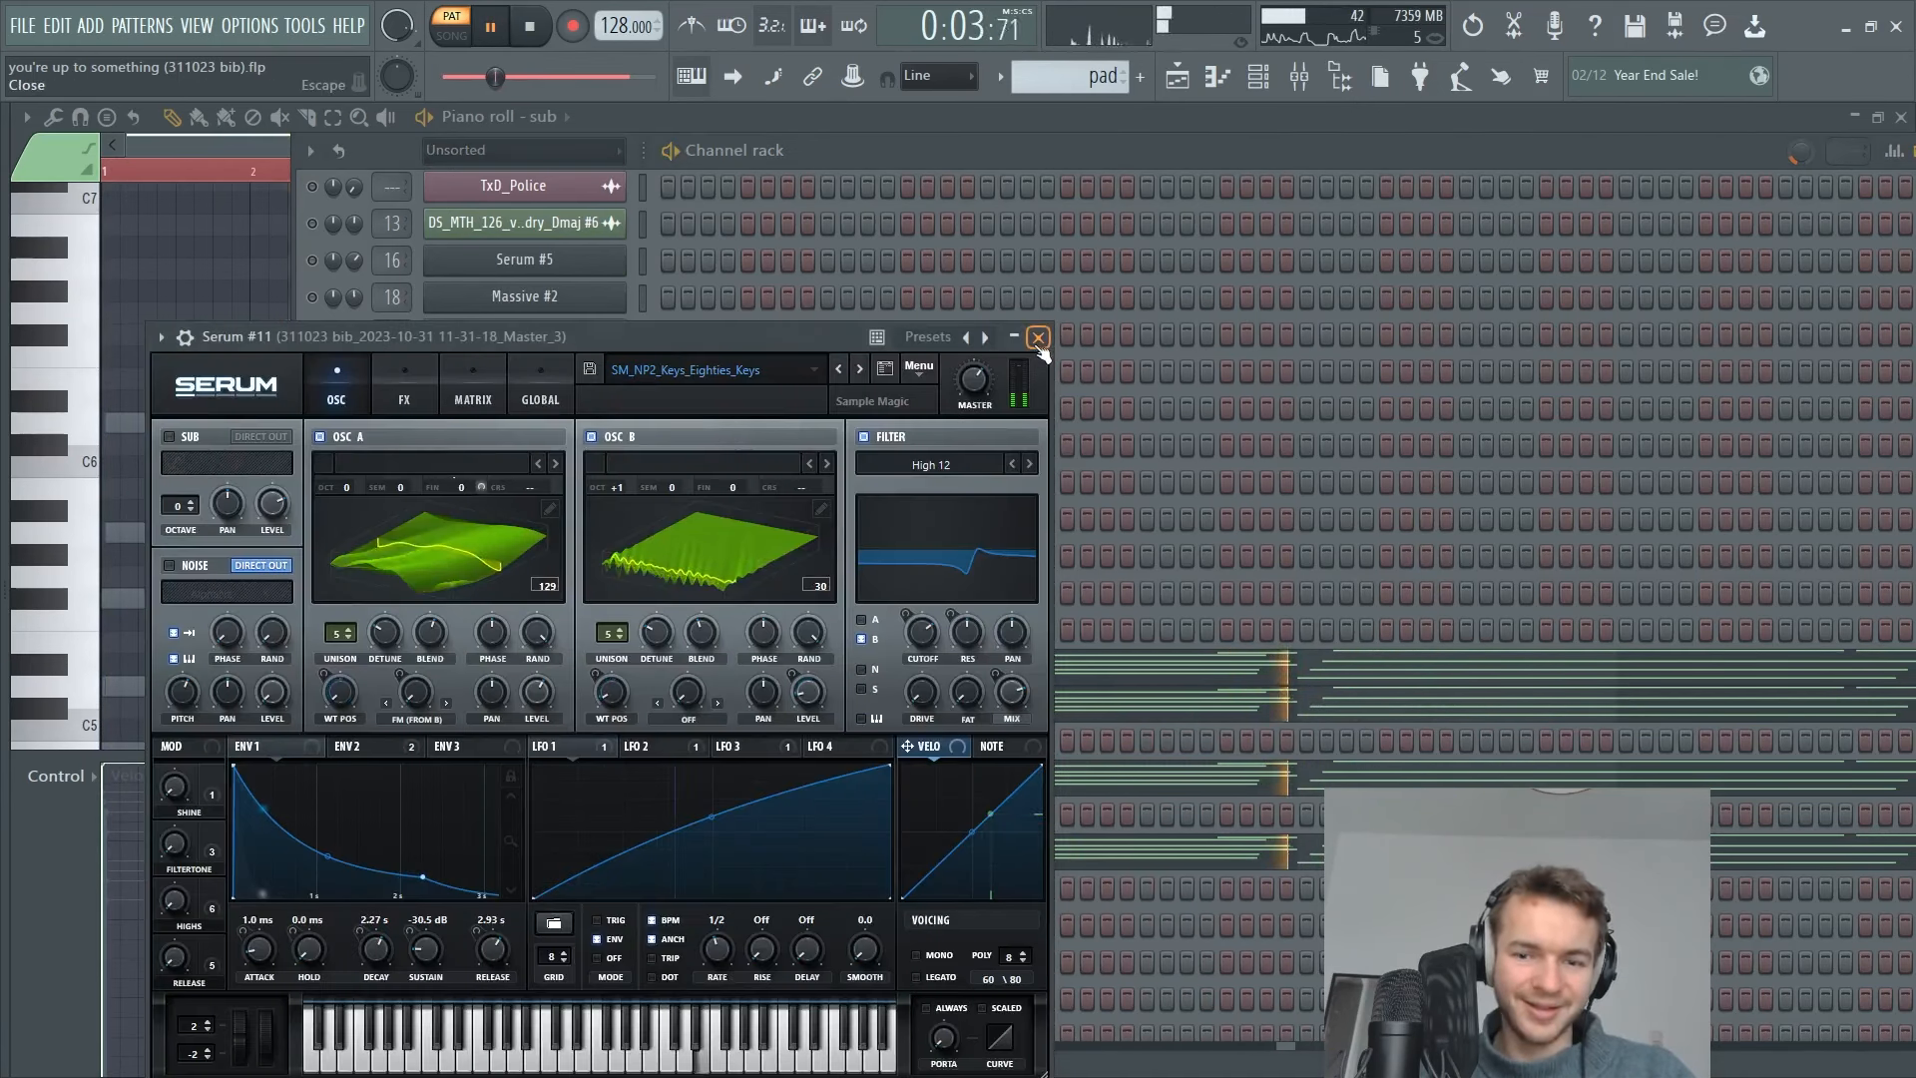
pyautogui.click(1035, 336)
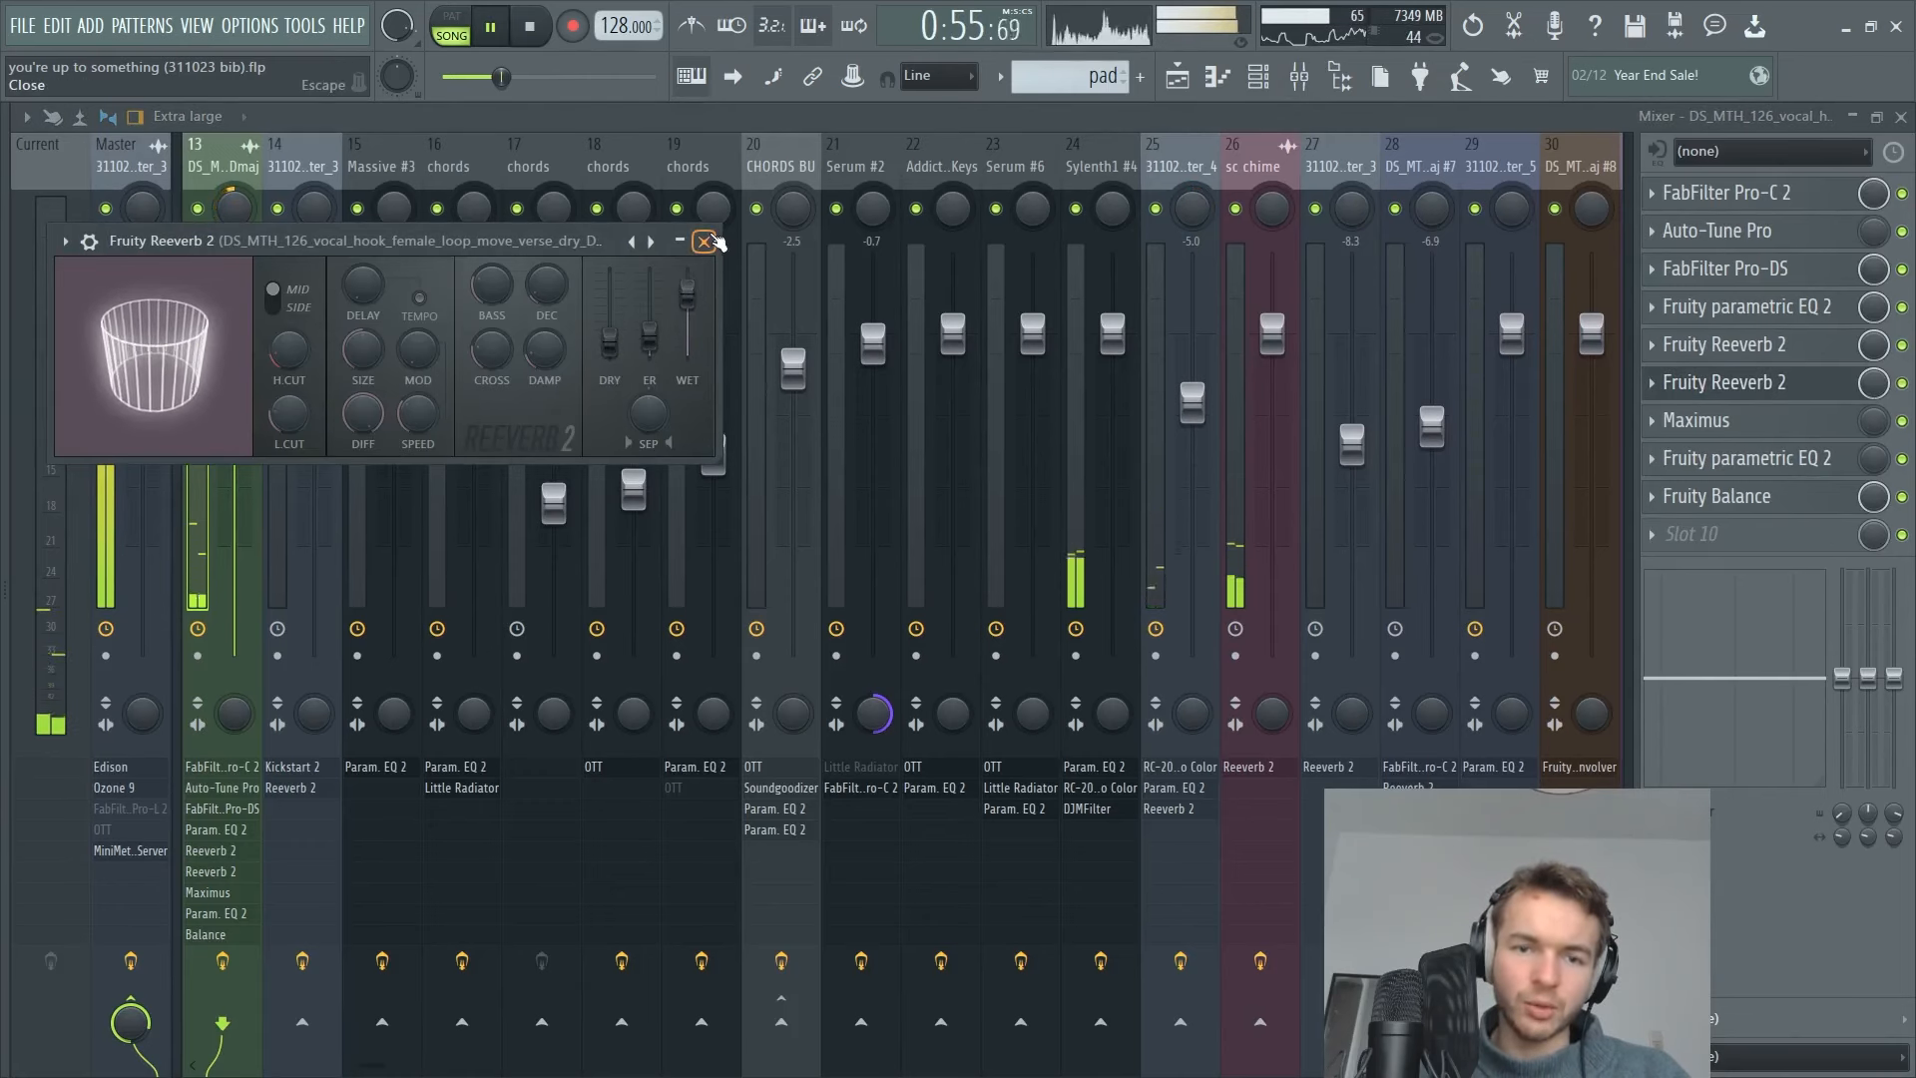
pyautogui.click(704, 241)
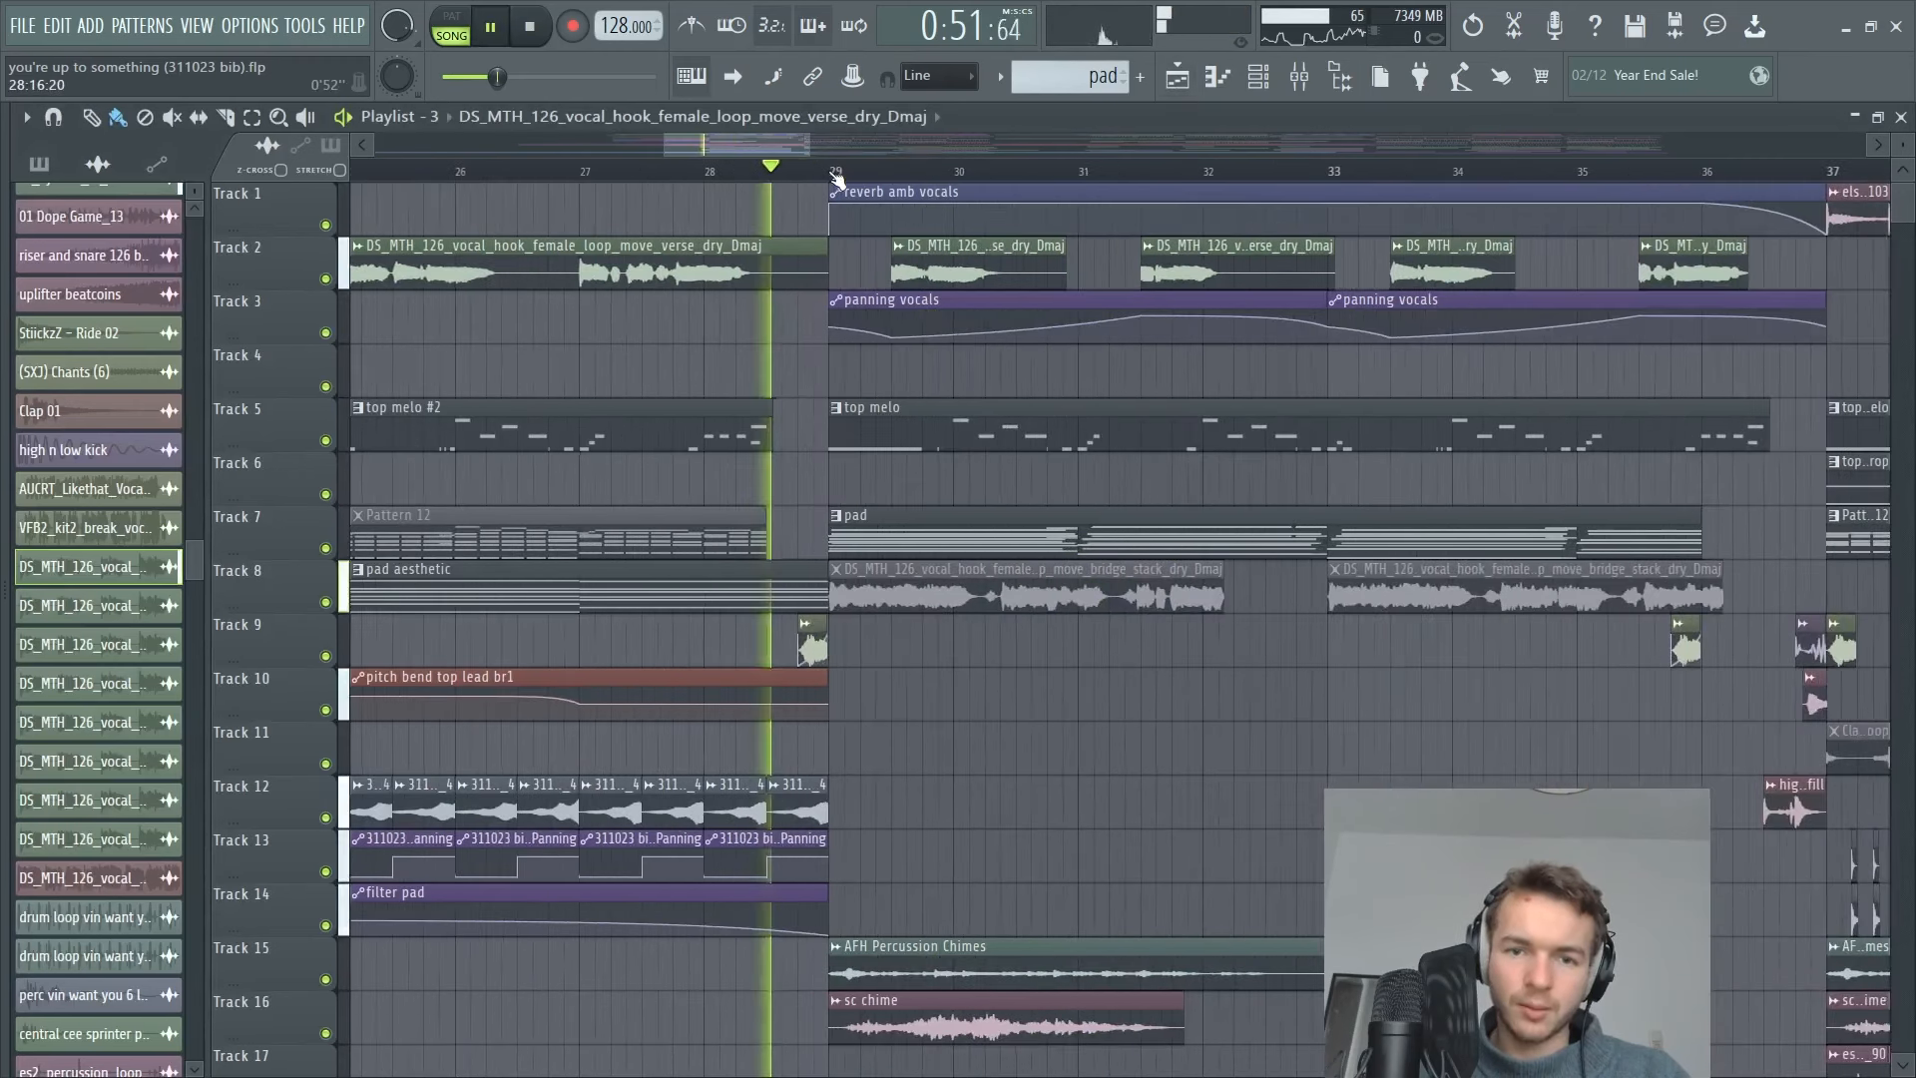
pyautogui.scroll(-3)
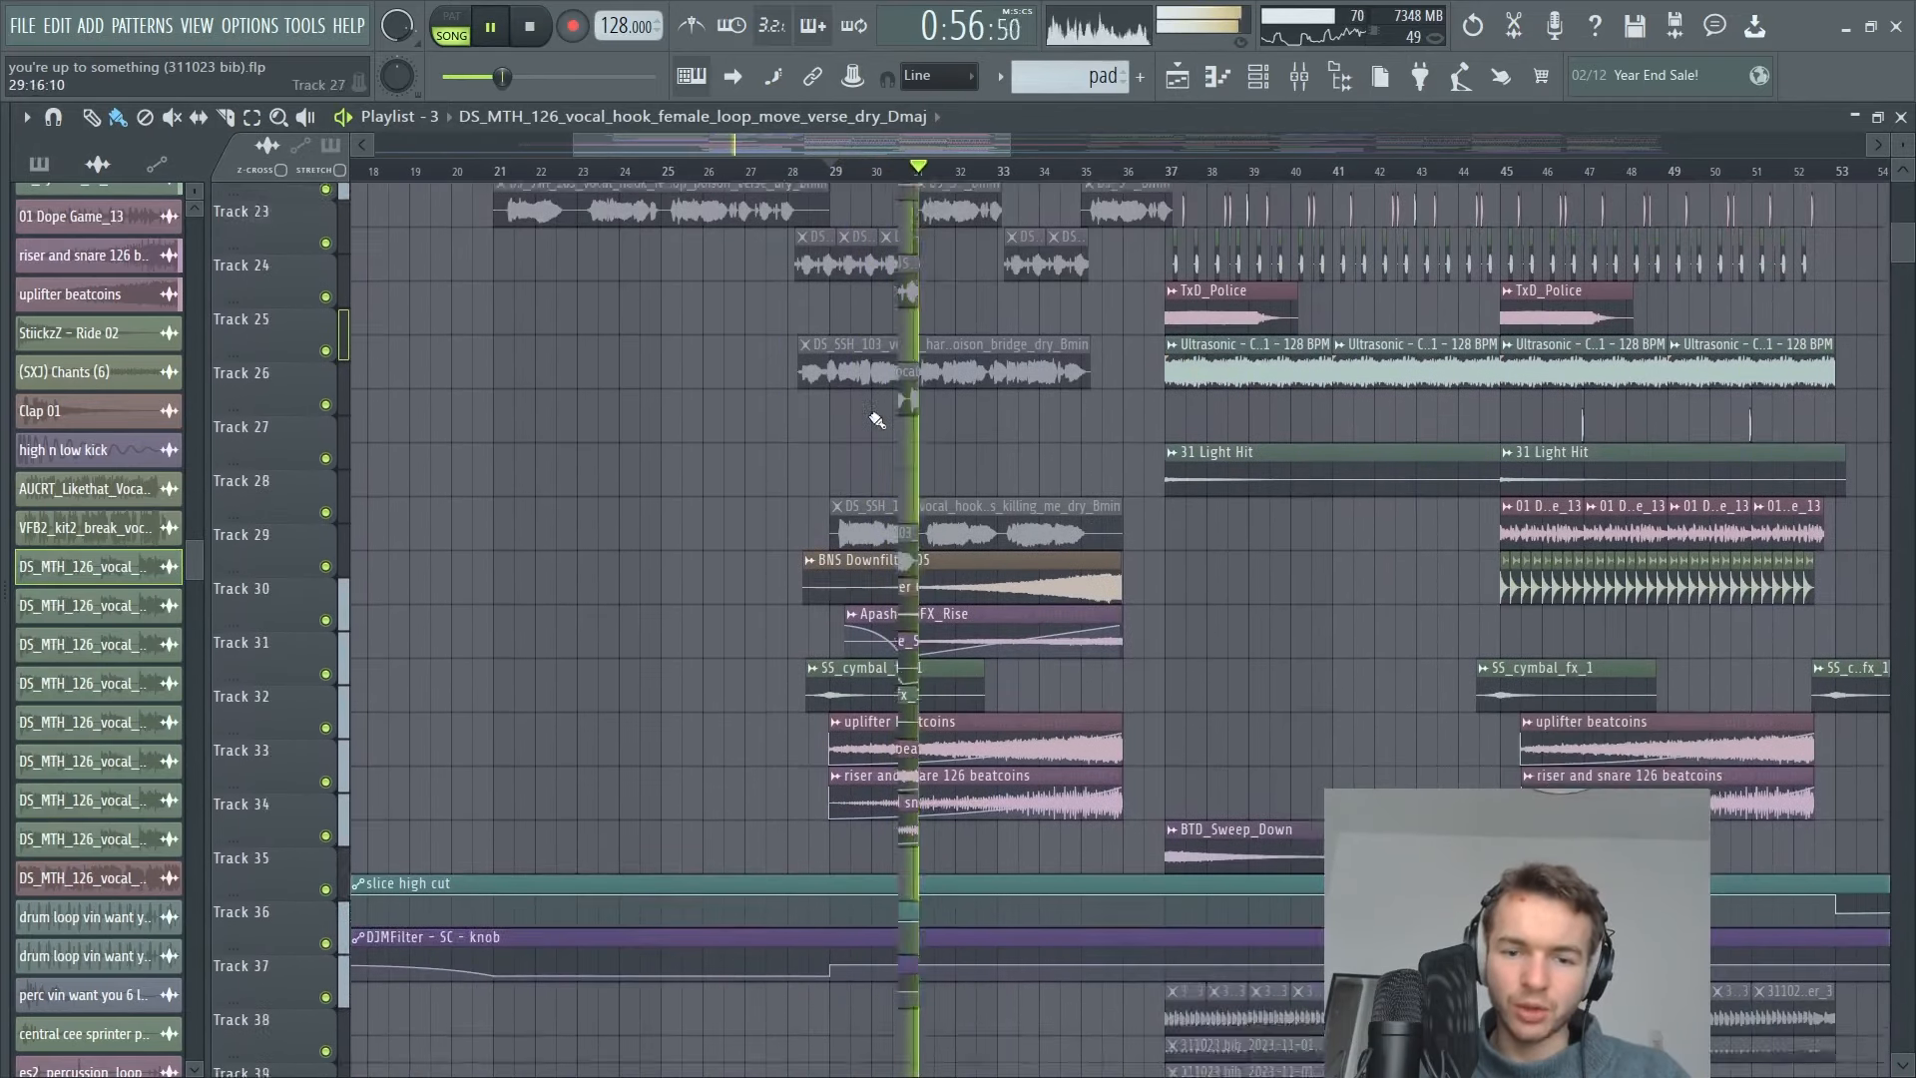
pyautogui.scroll(-3)
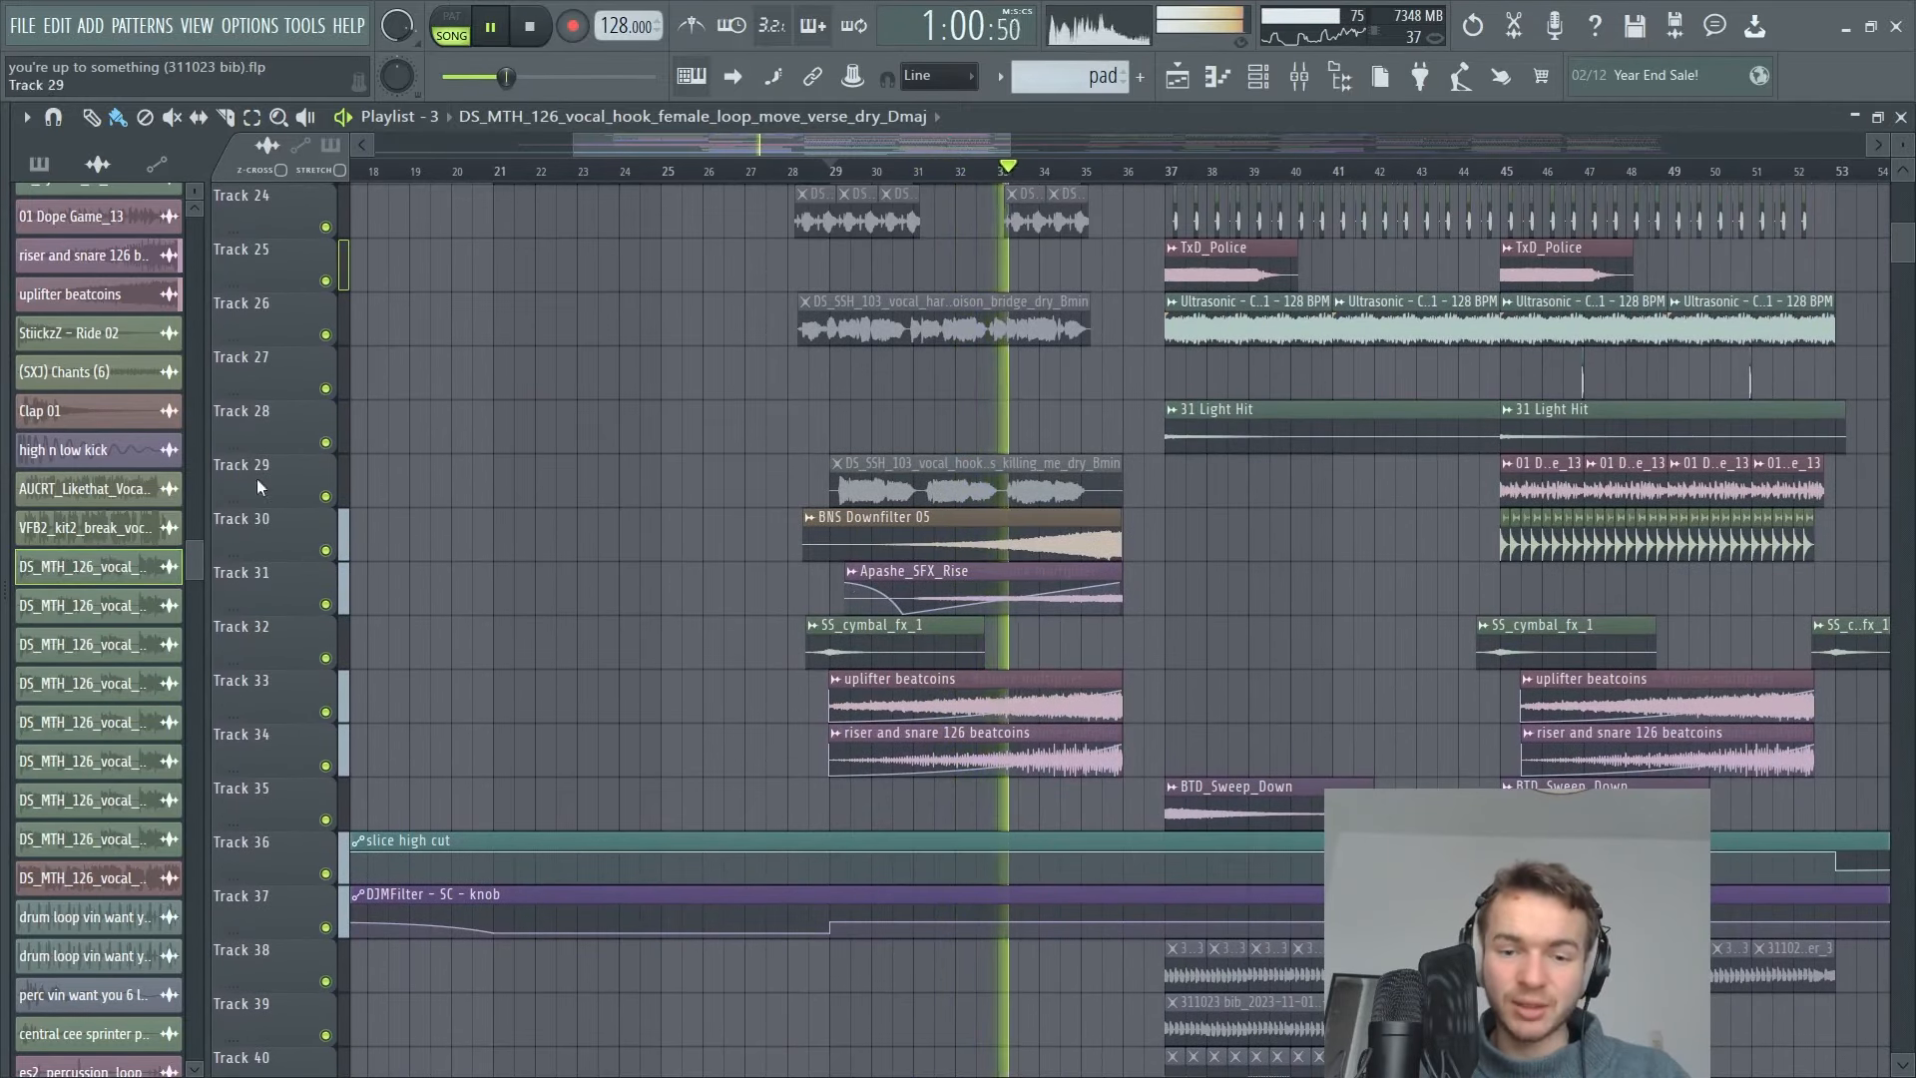
pyautogui.scroll(3)
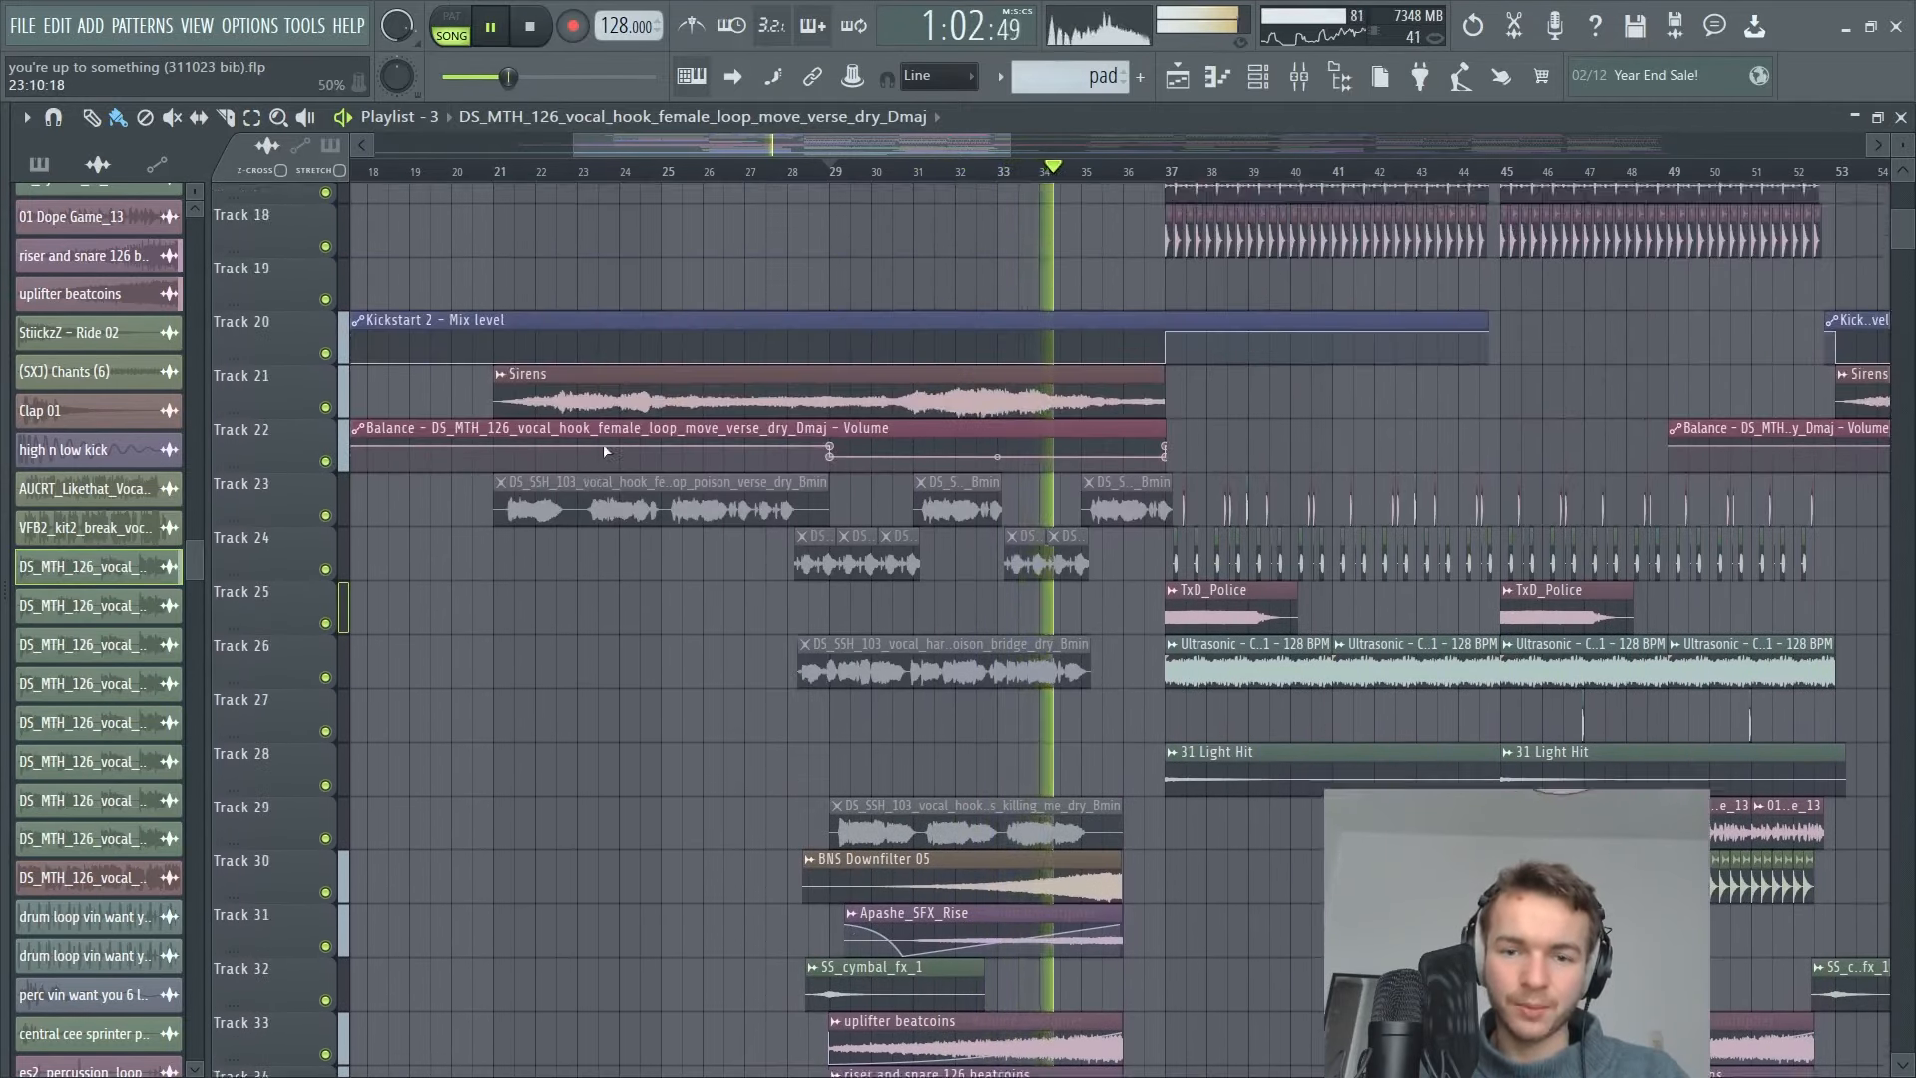
pyautogui.scroll(3)
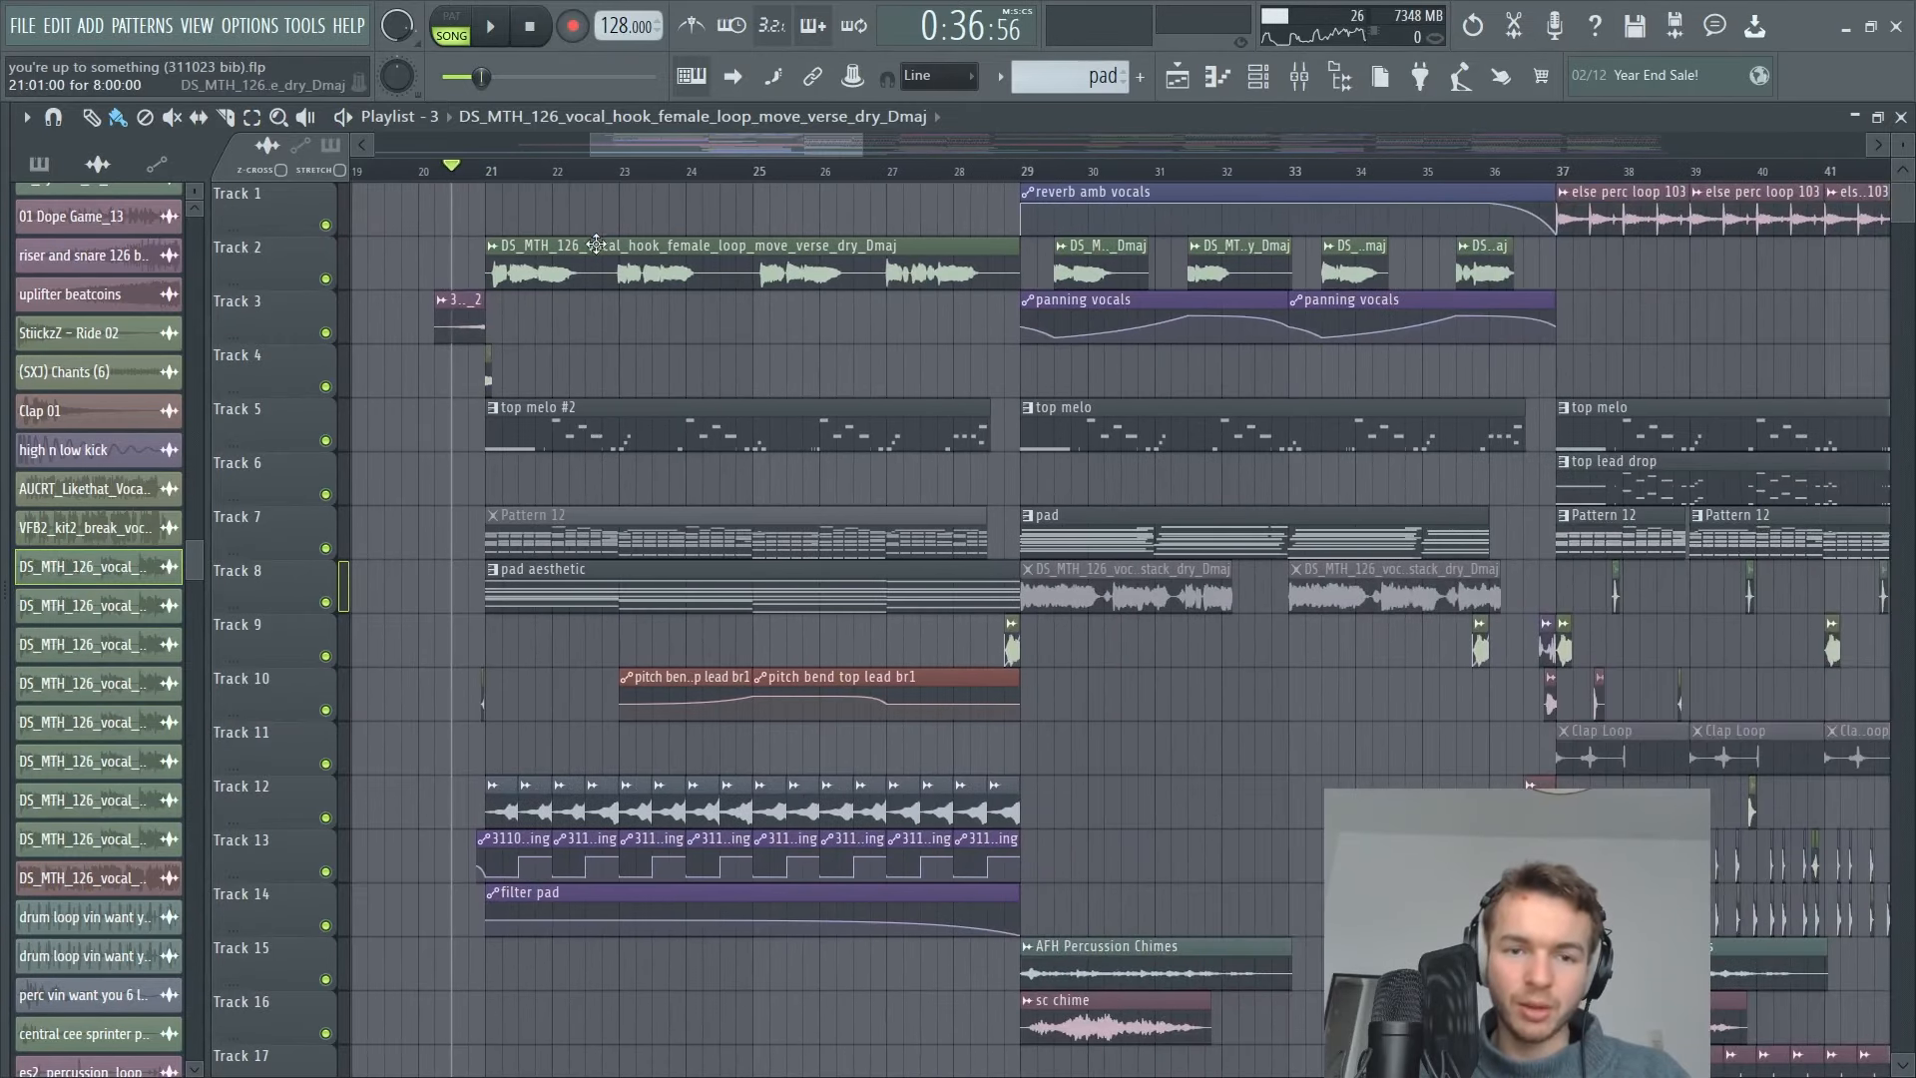
pyautogui.hscroll(3)
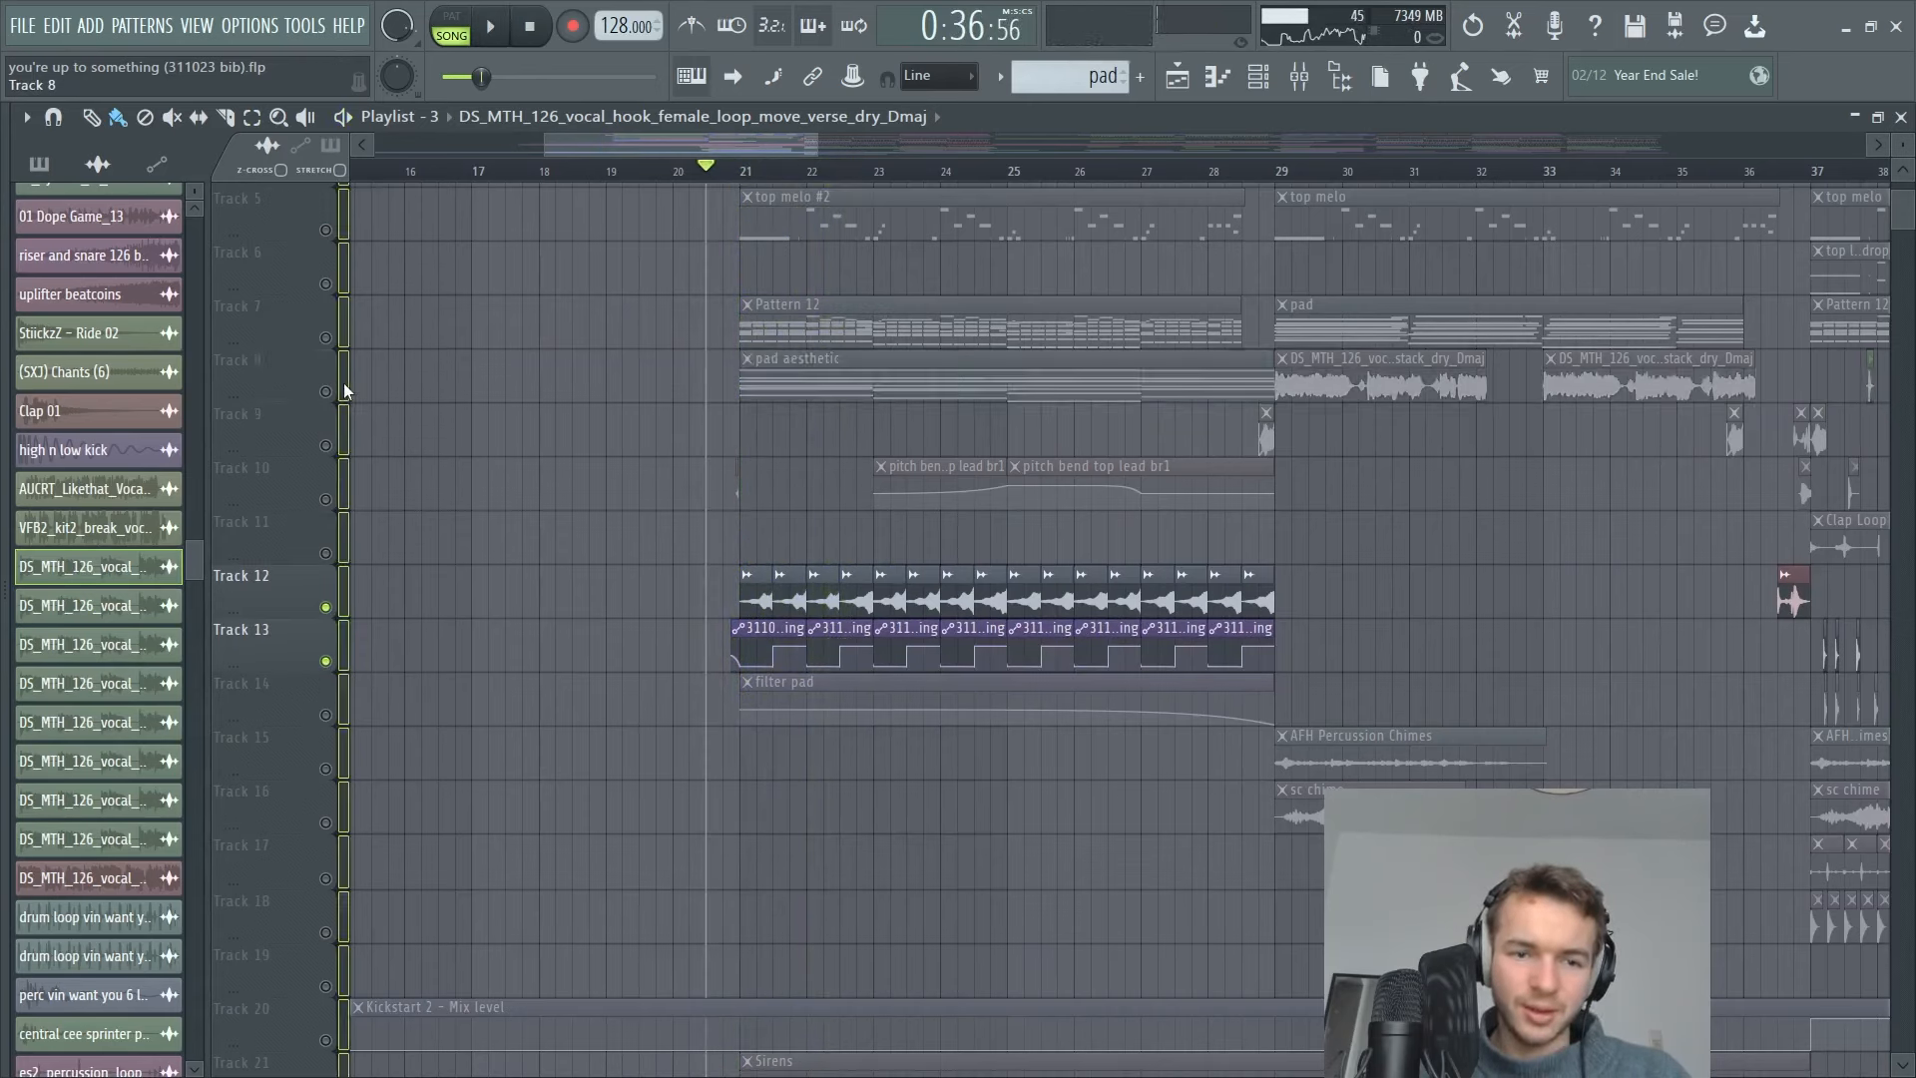
# Open the channel settings of the reversed Master_4 audio clip from the playlist.
pyautogui.click(489, 24)
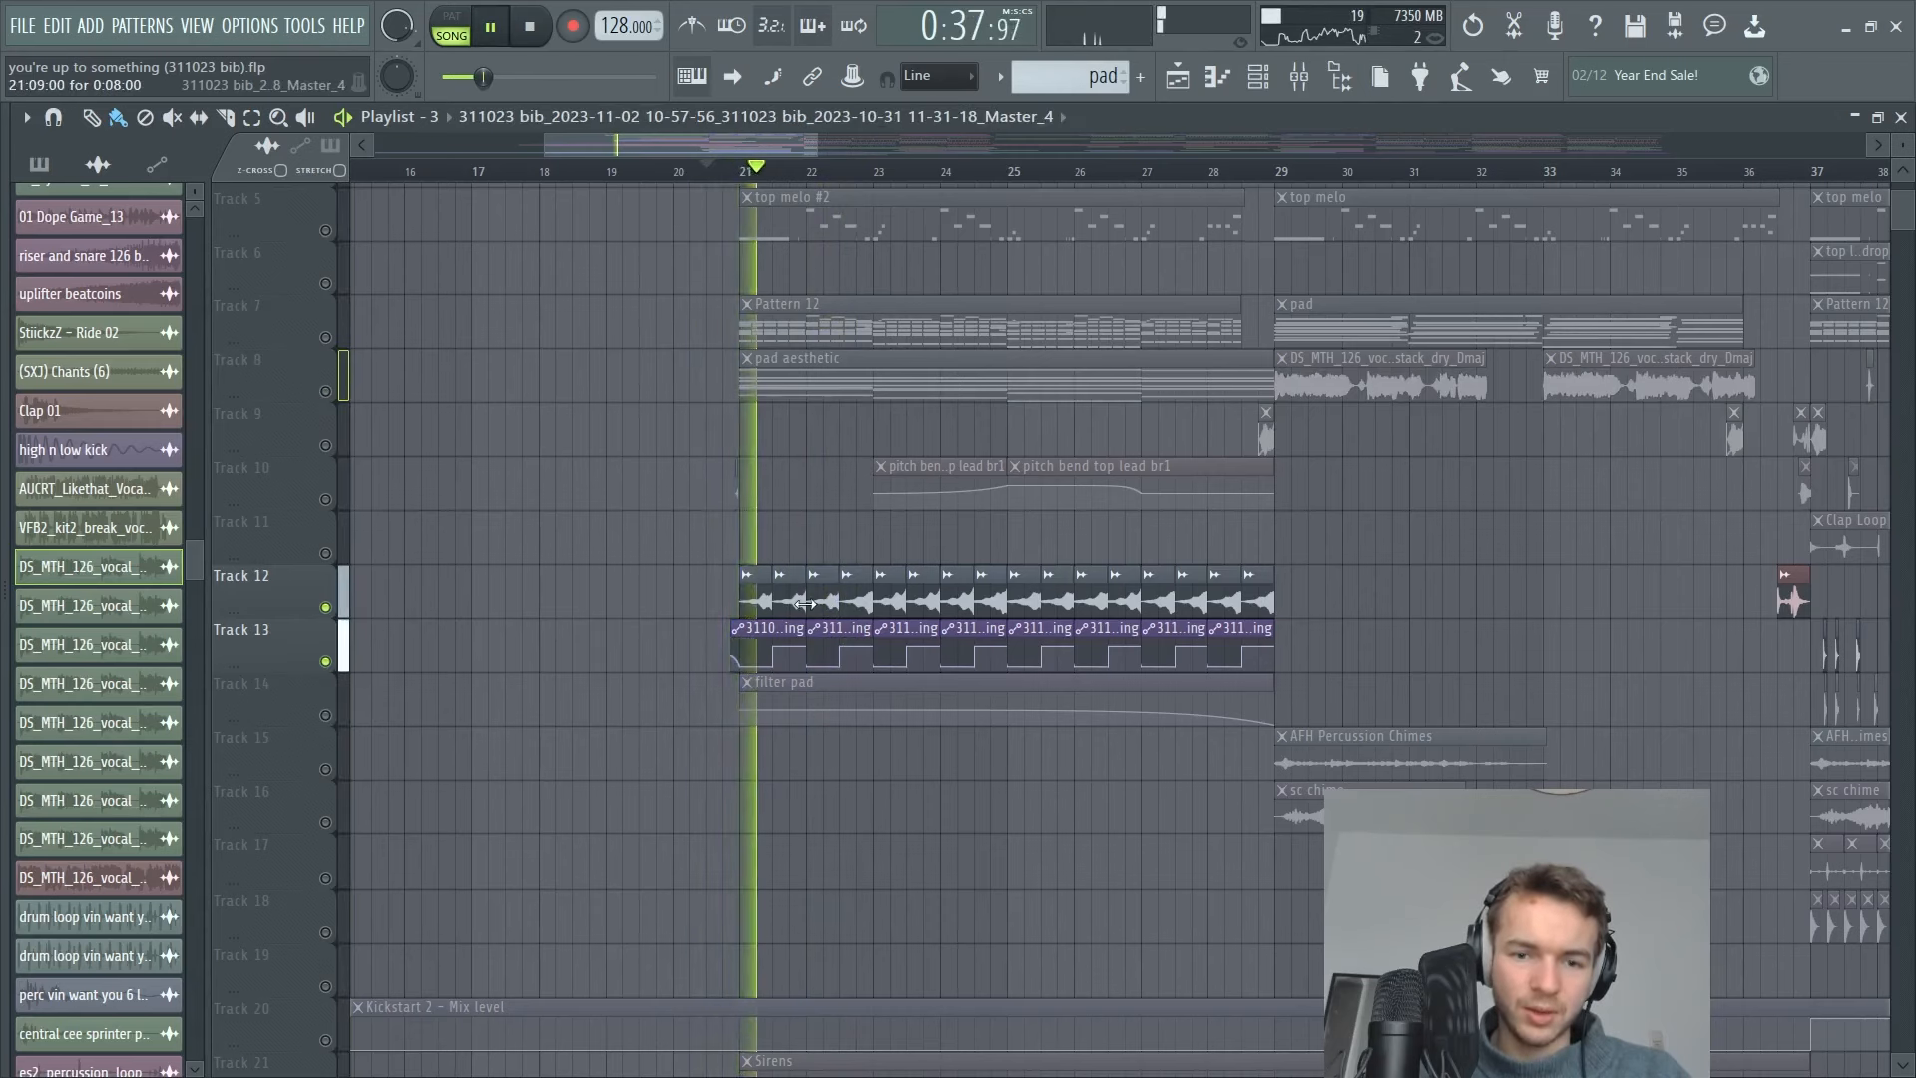
pyautogui.doubleClick(856, 599)
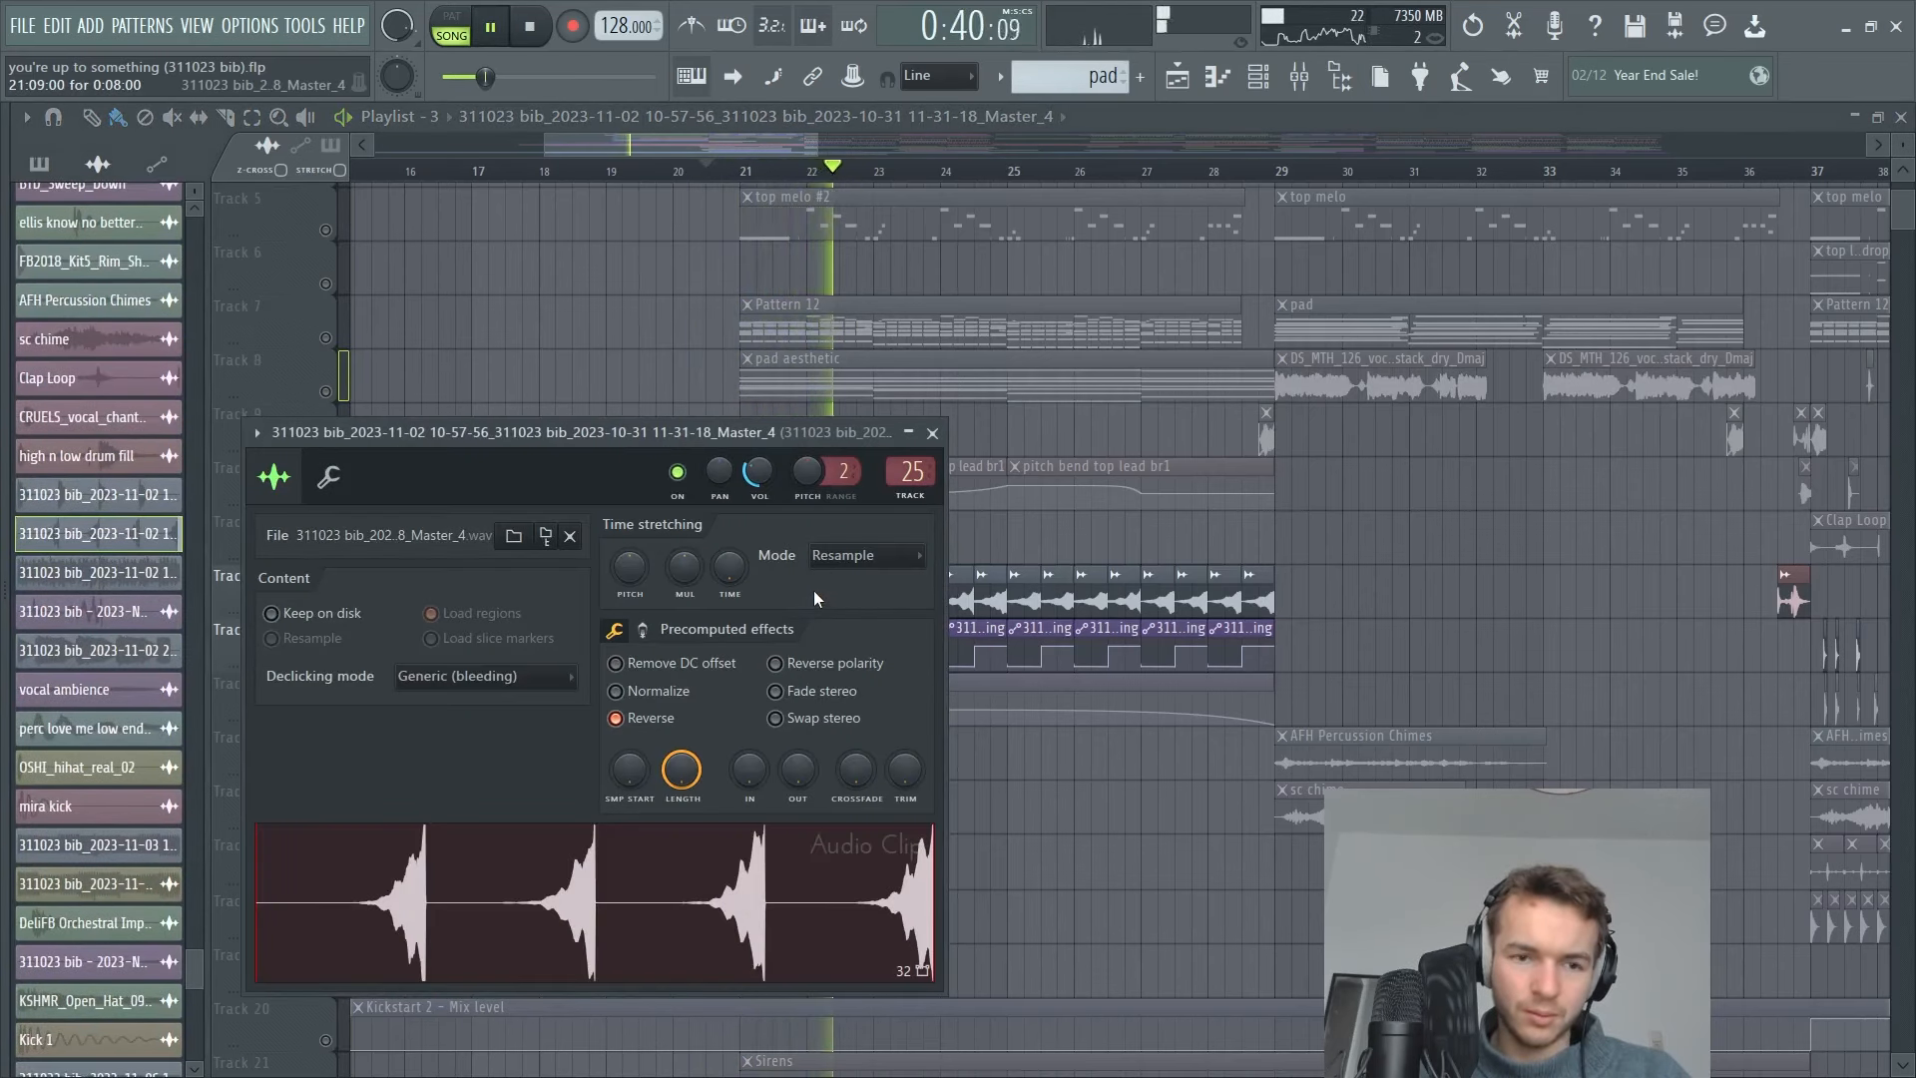
pyautogui.click(932, 433)
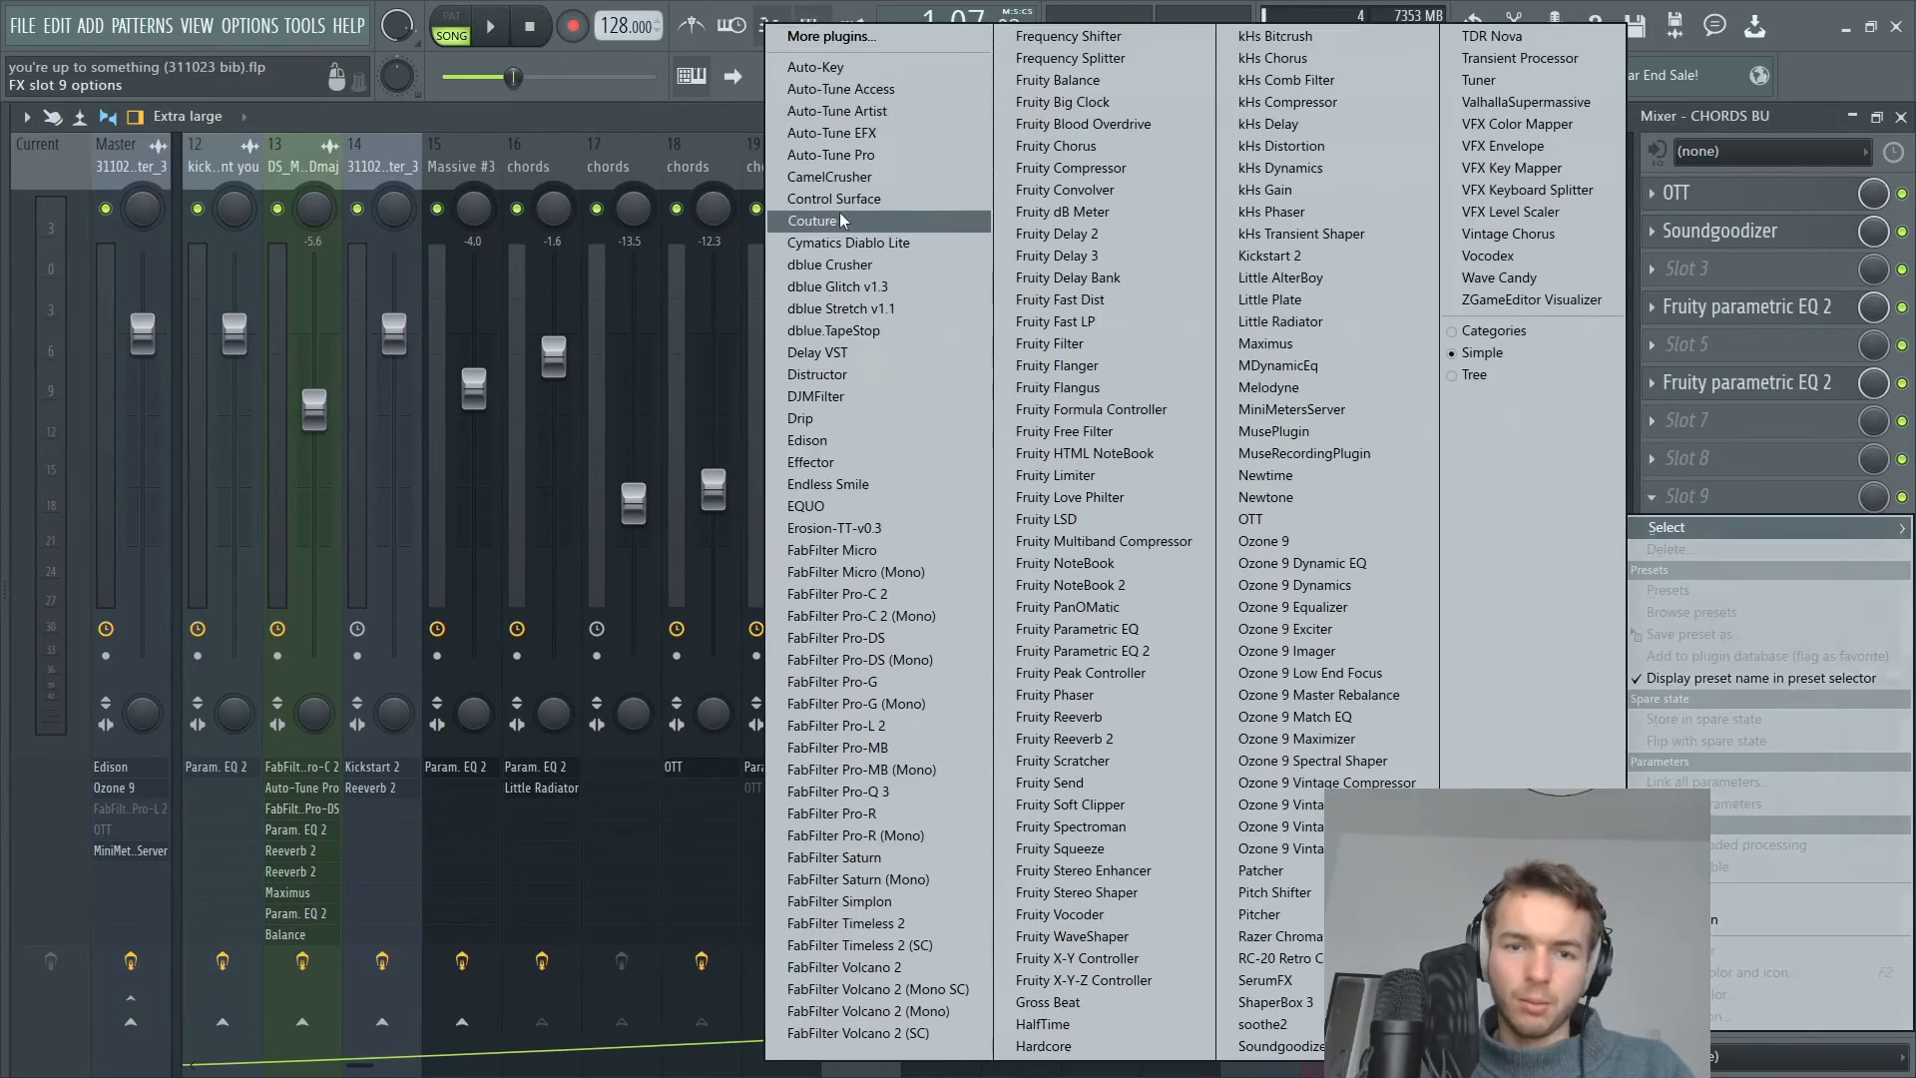
# Audition dblue Glitch on CHORDS BU, then browse the Sylenth1 #4 and Serum #2 track effects.
pyautogui.click(840, 285)
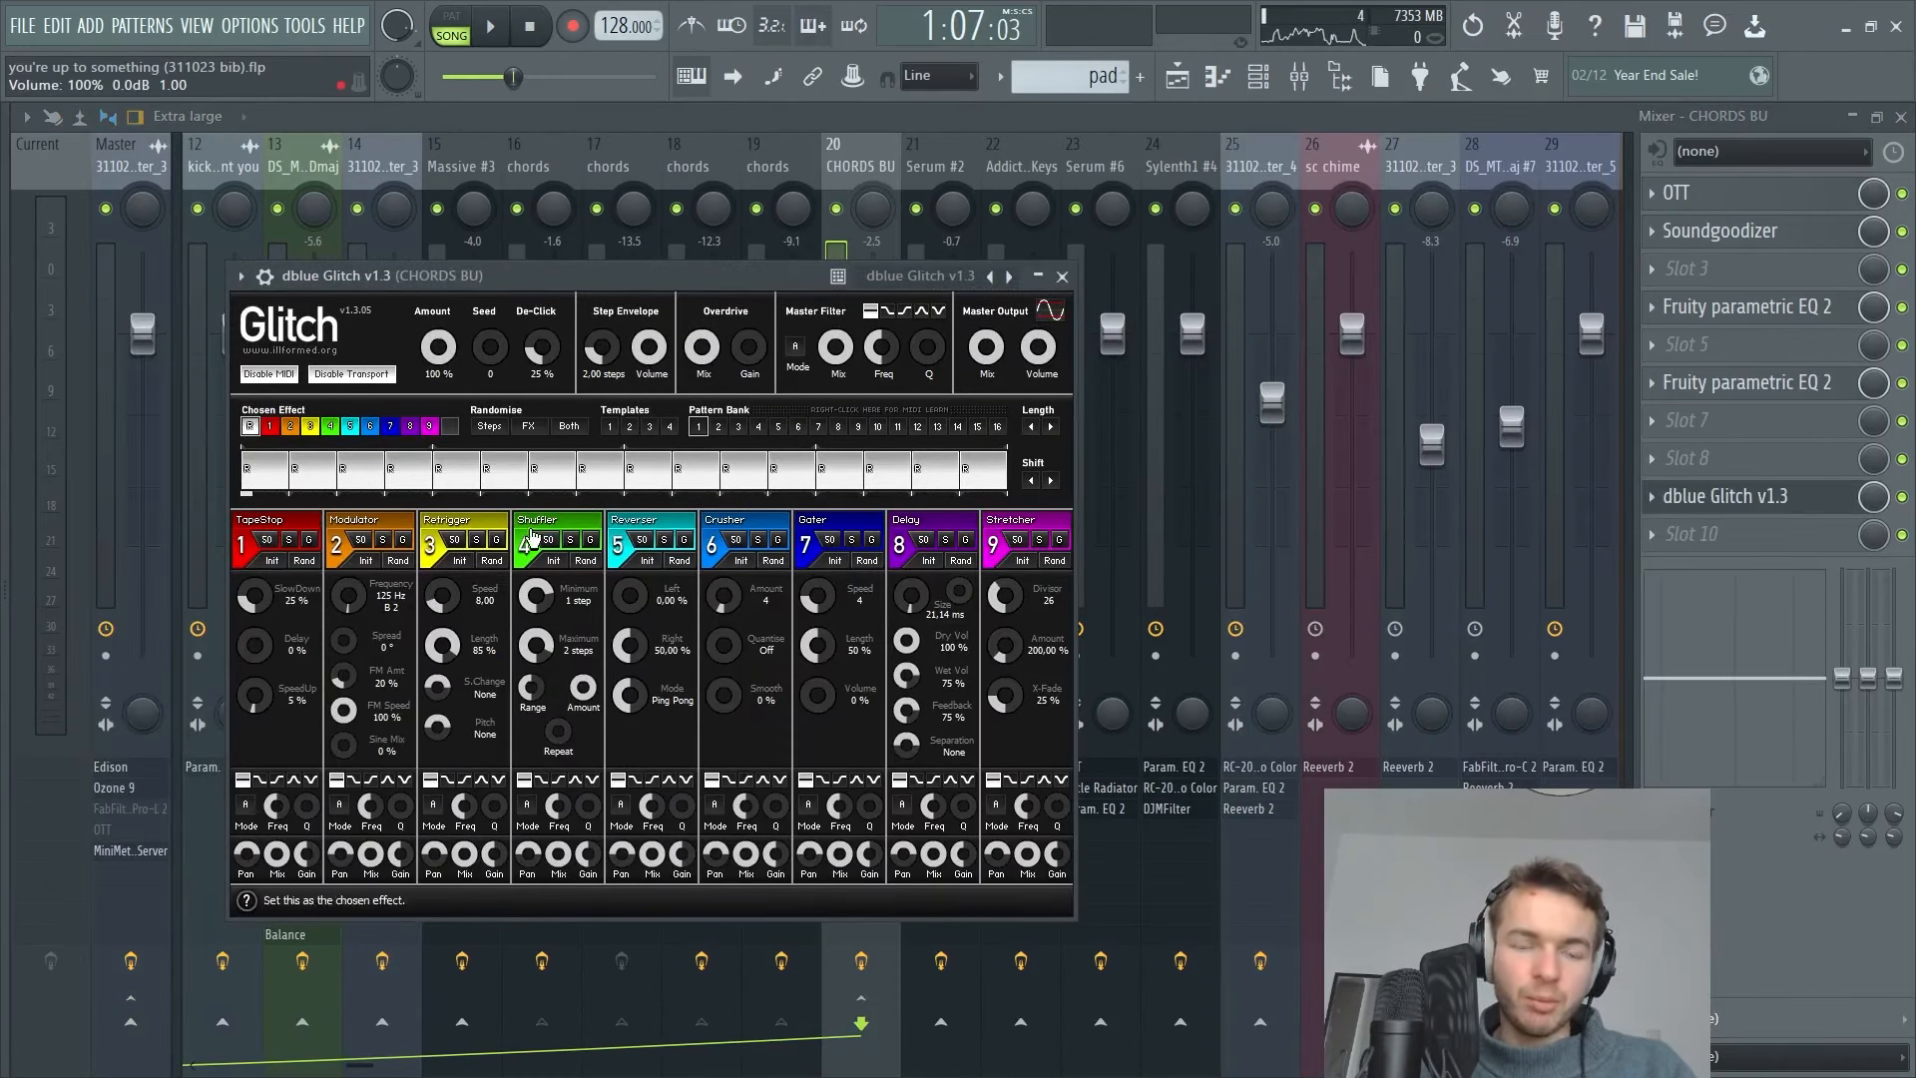
pyautogui.moveTo(626, 467)
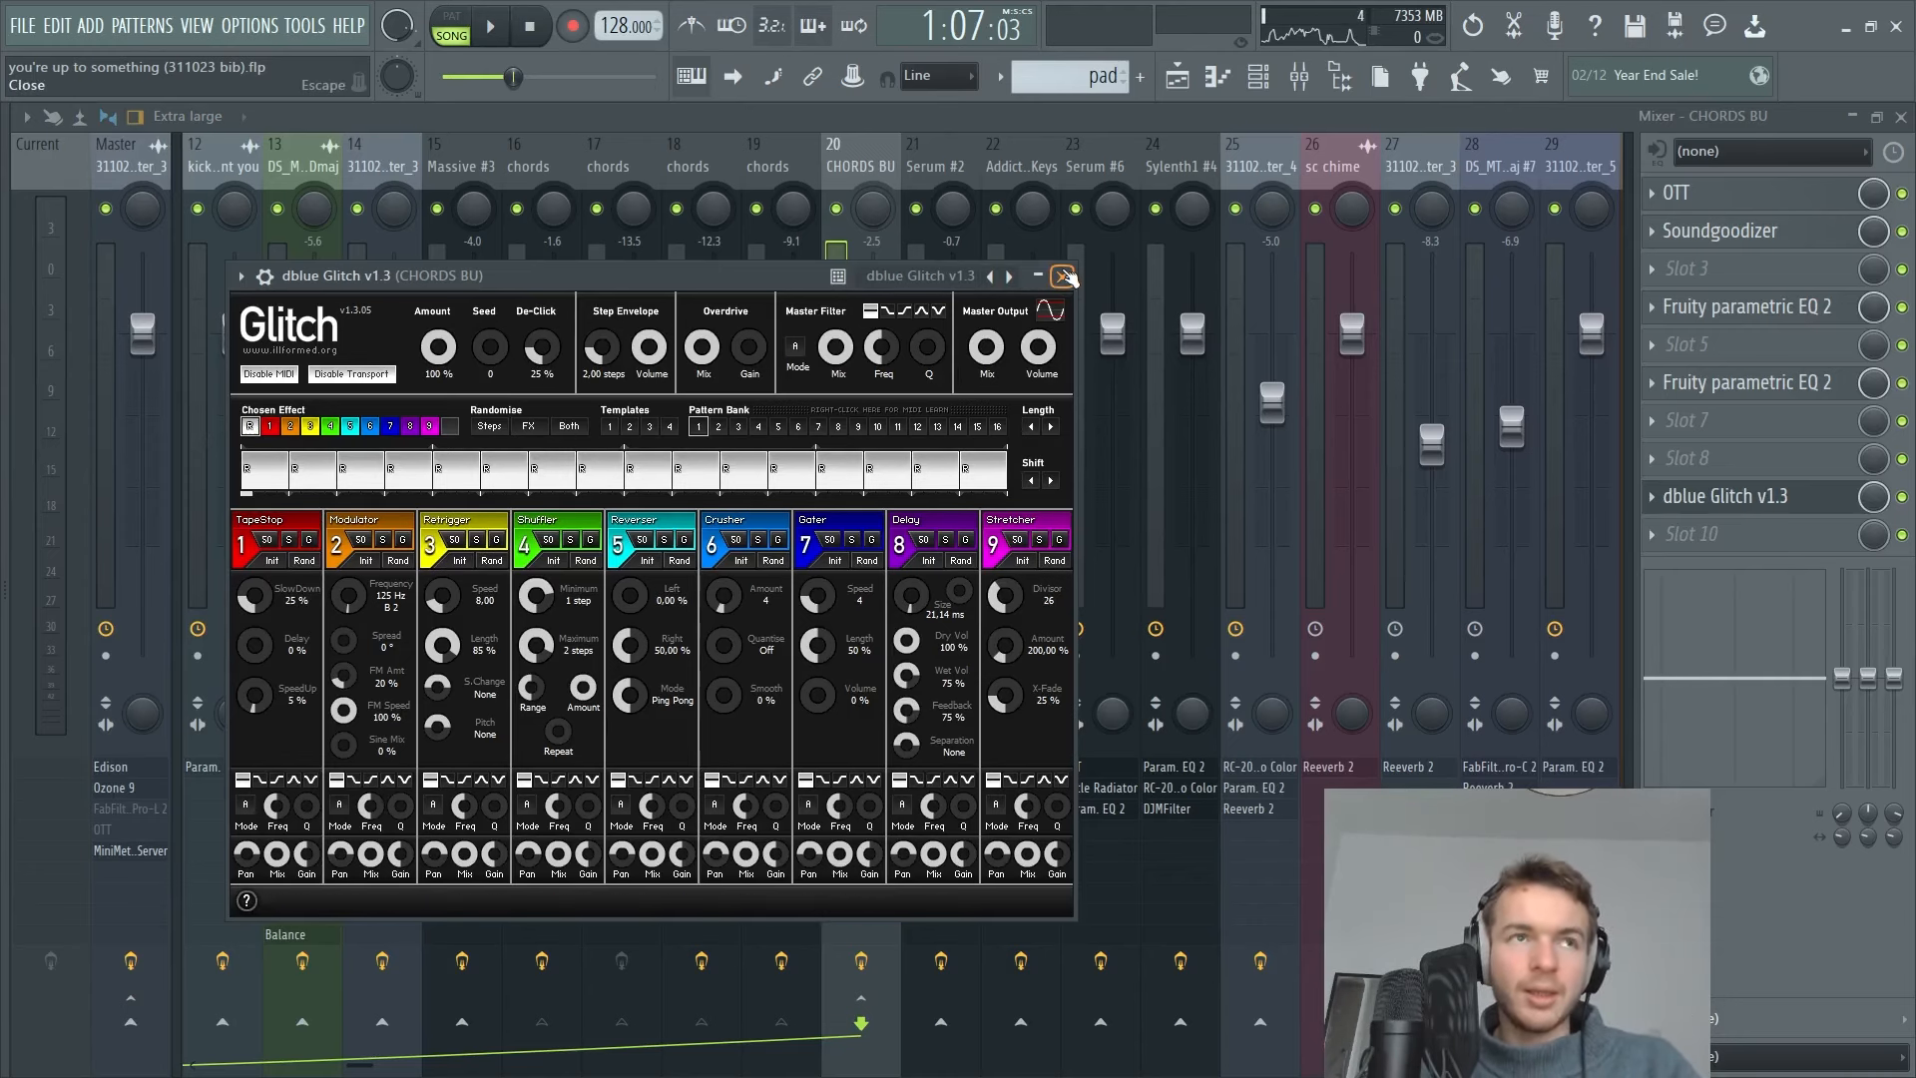
pyautogui.click(1062, 275)
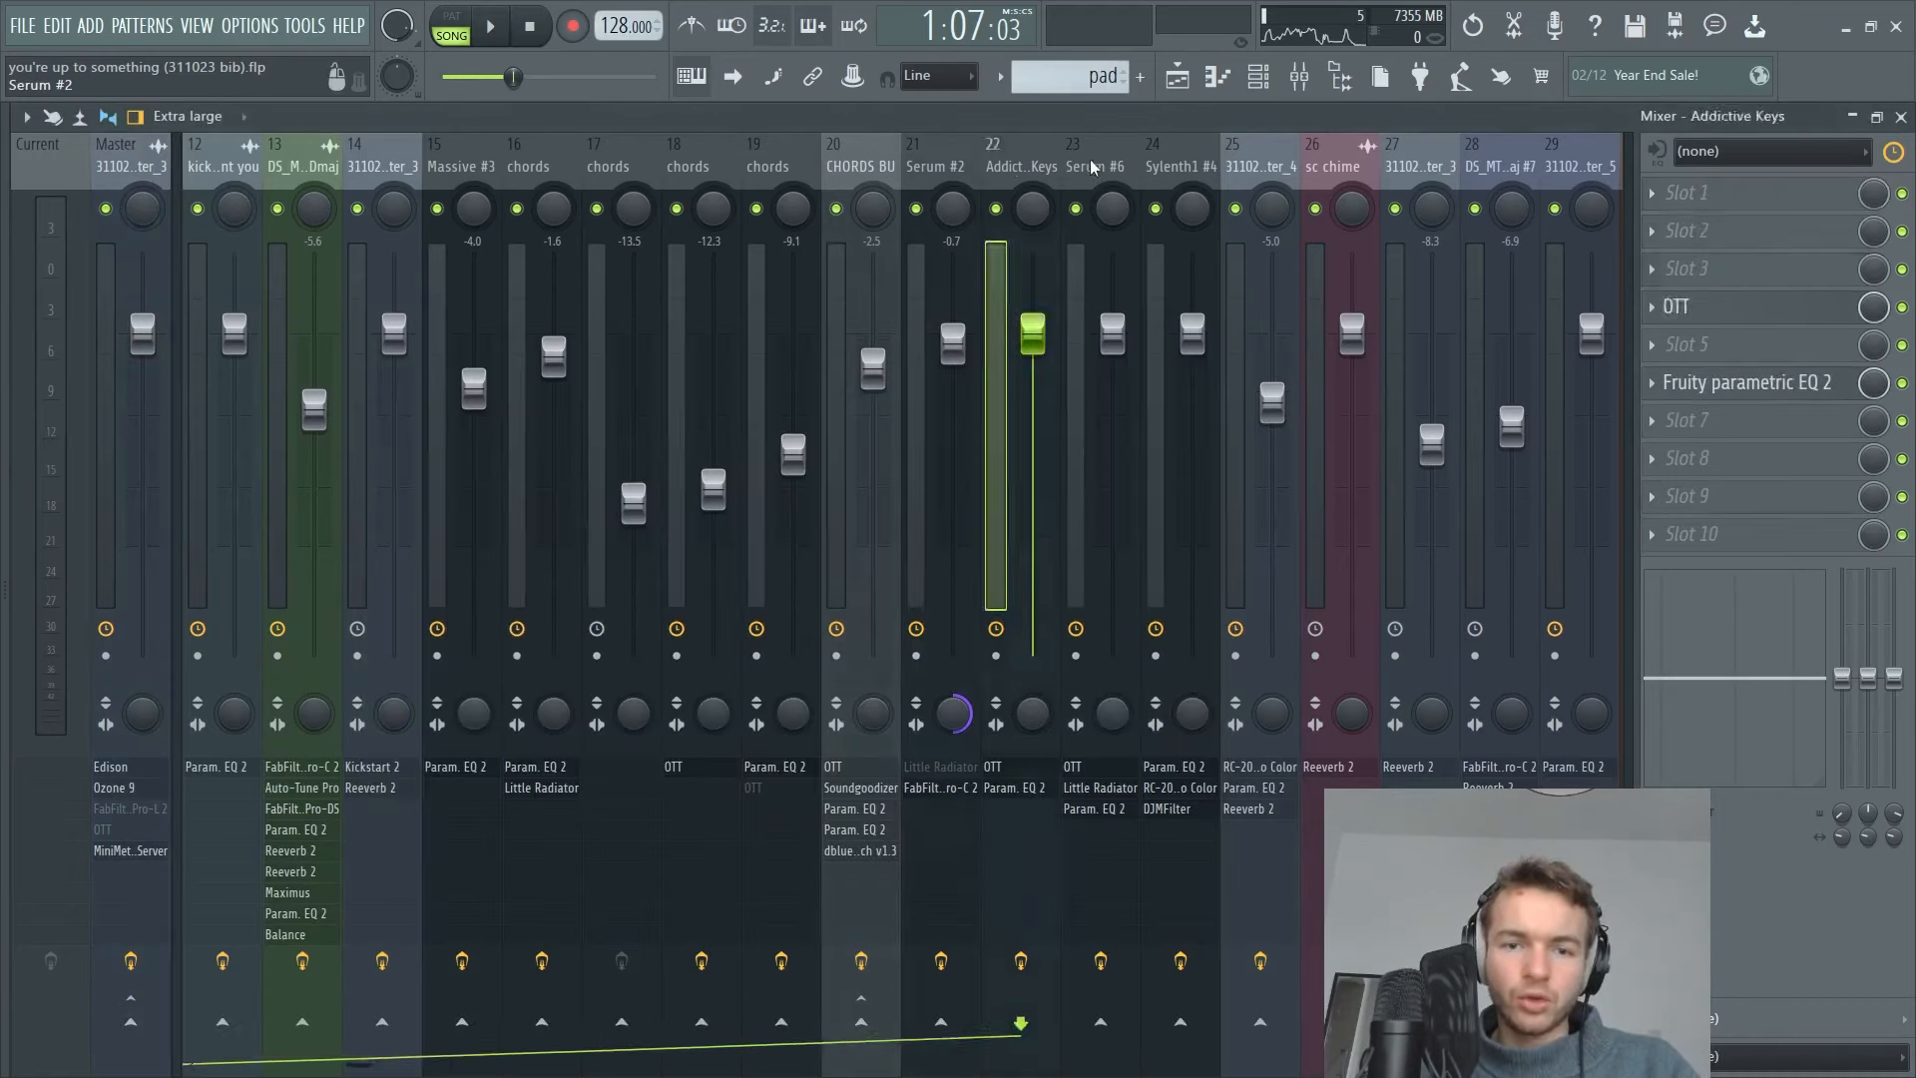
pyautogui.click(1152, 166)
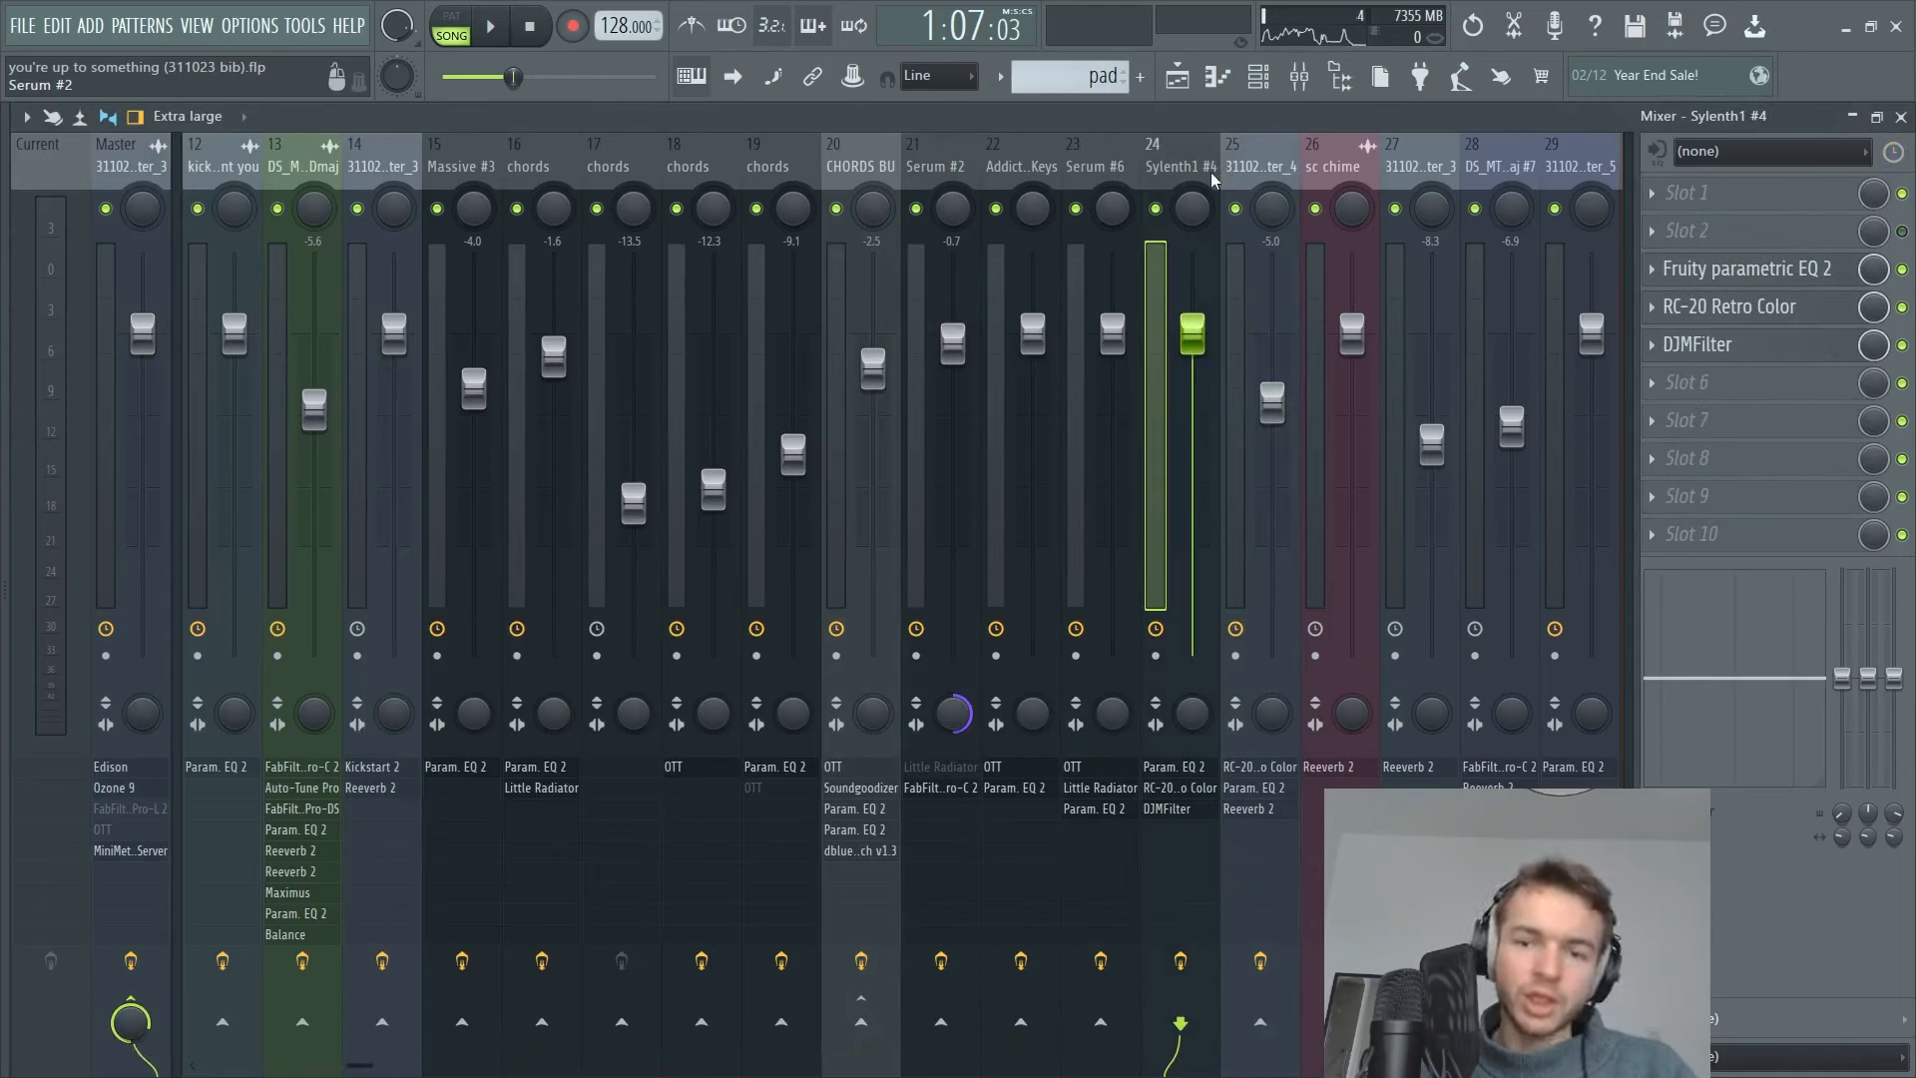
pyautogui.click(914, 165)
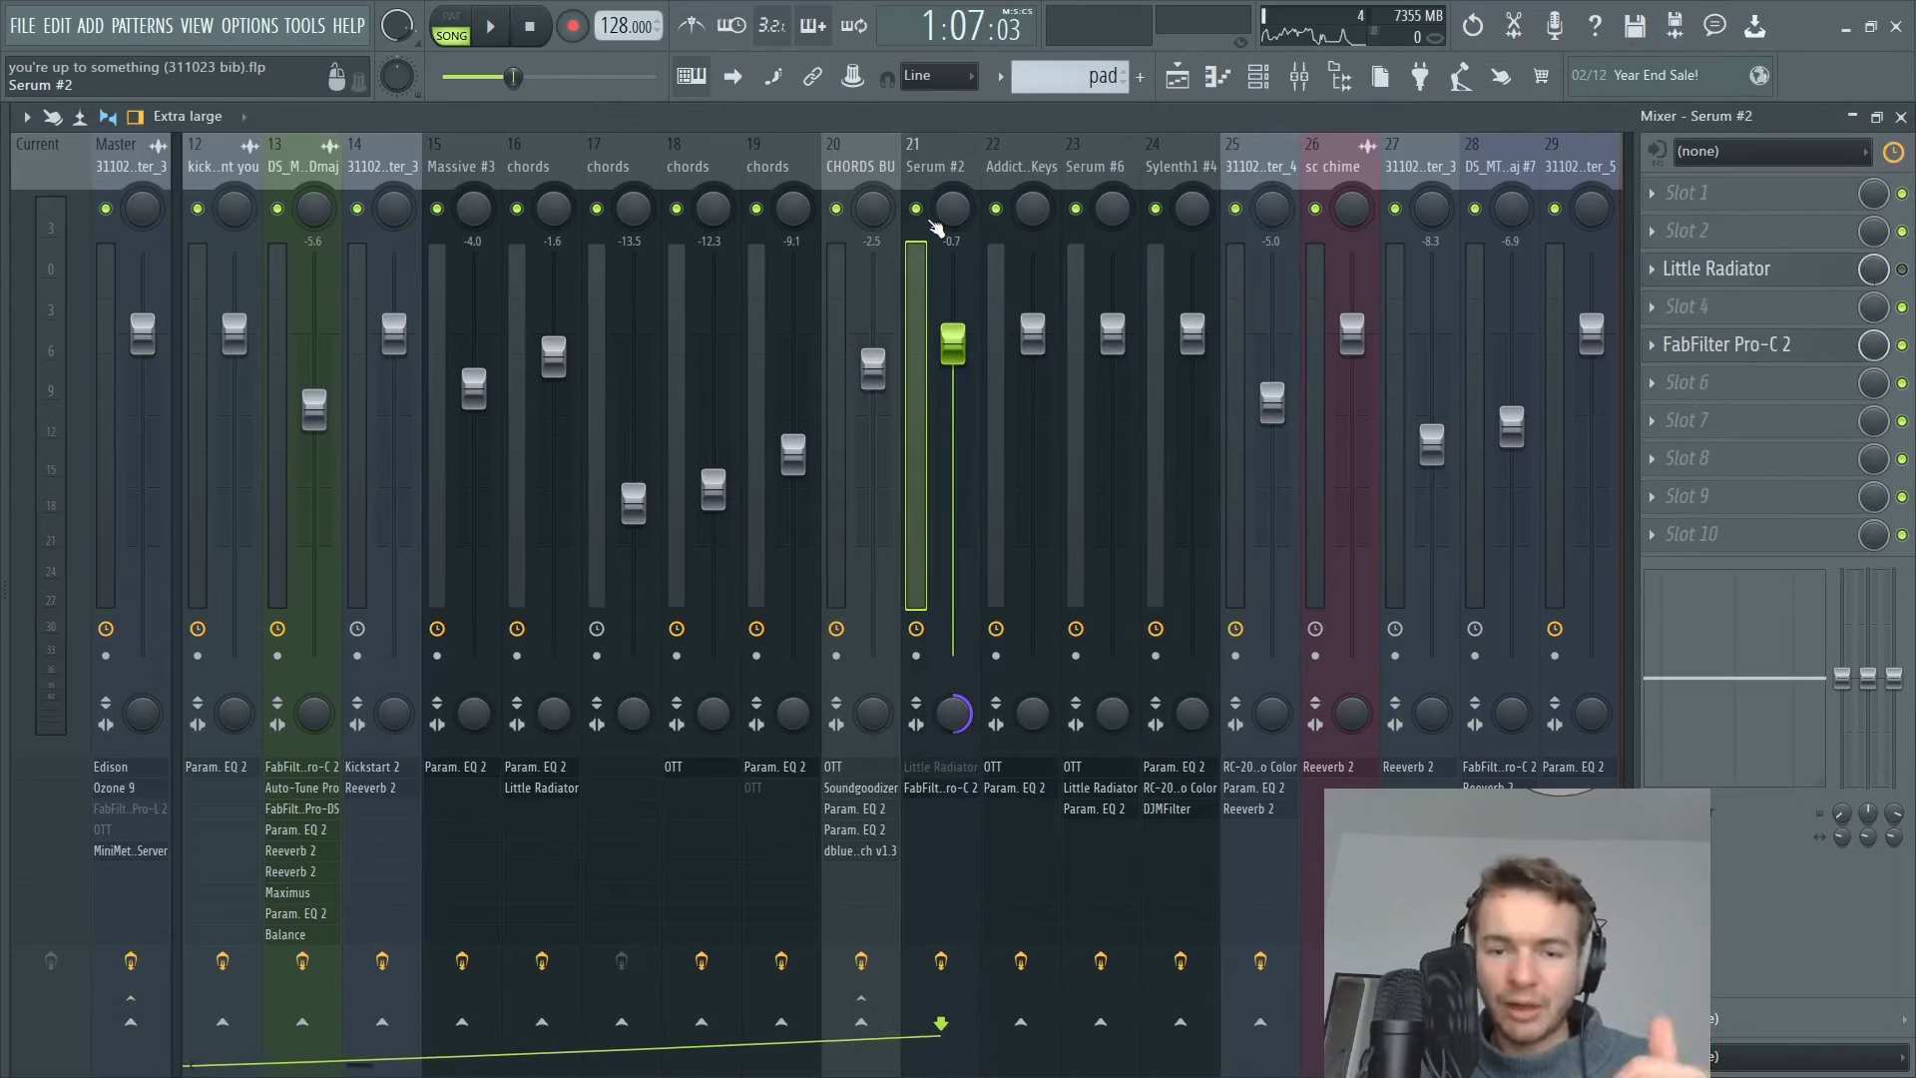
pyautogui.moveTo(1170, 171)
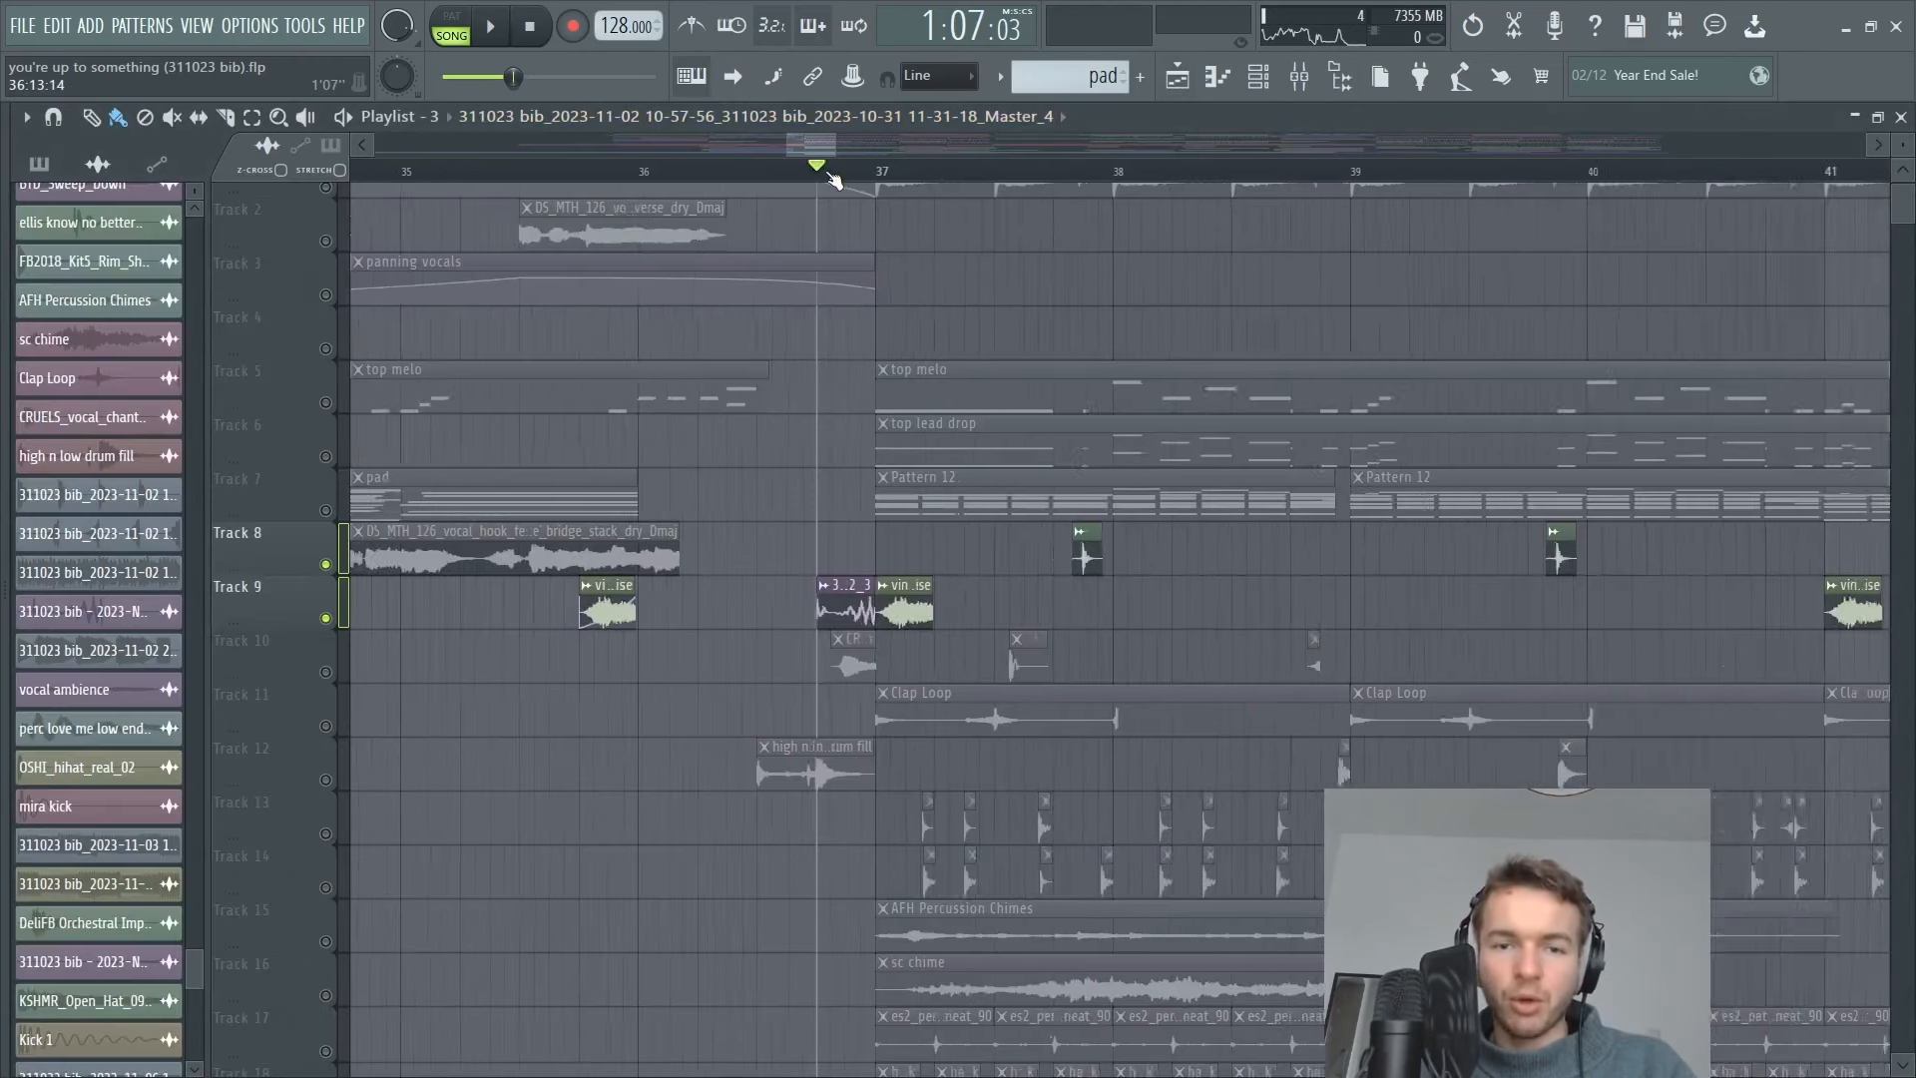
# Play from just before bar 37 and delete the dblue Glitch effect.
pyautogui.click(489, 24)
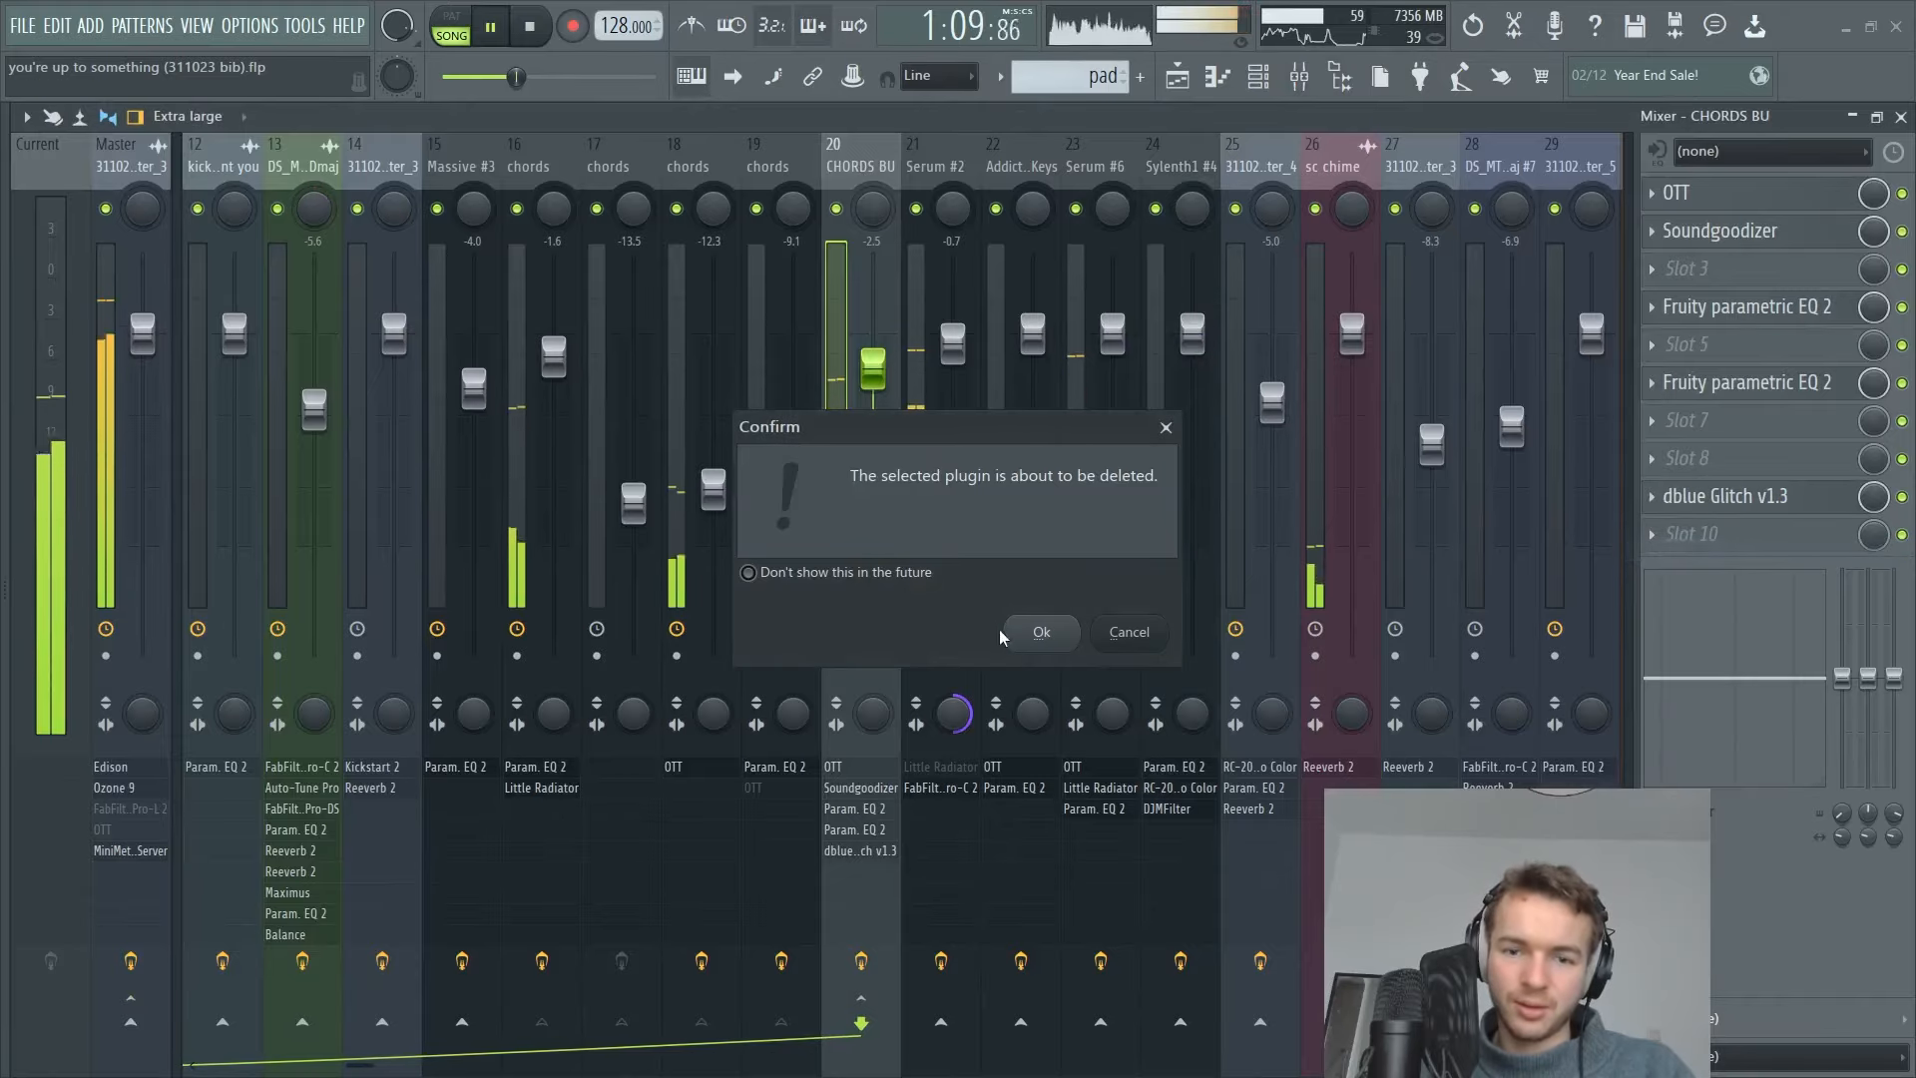
pyautogui.click(1040, 633)
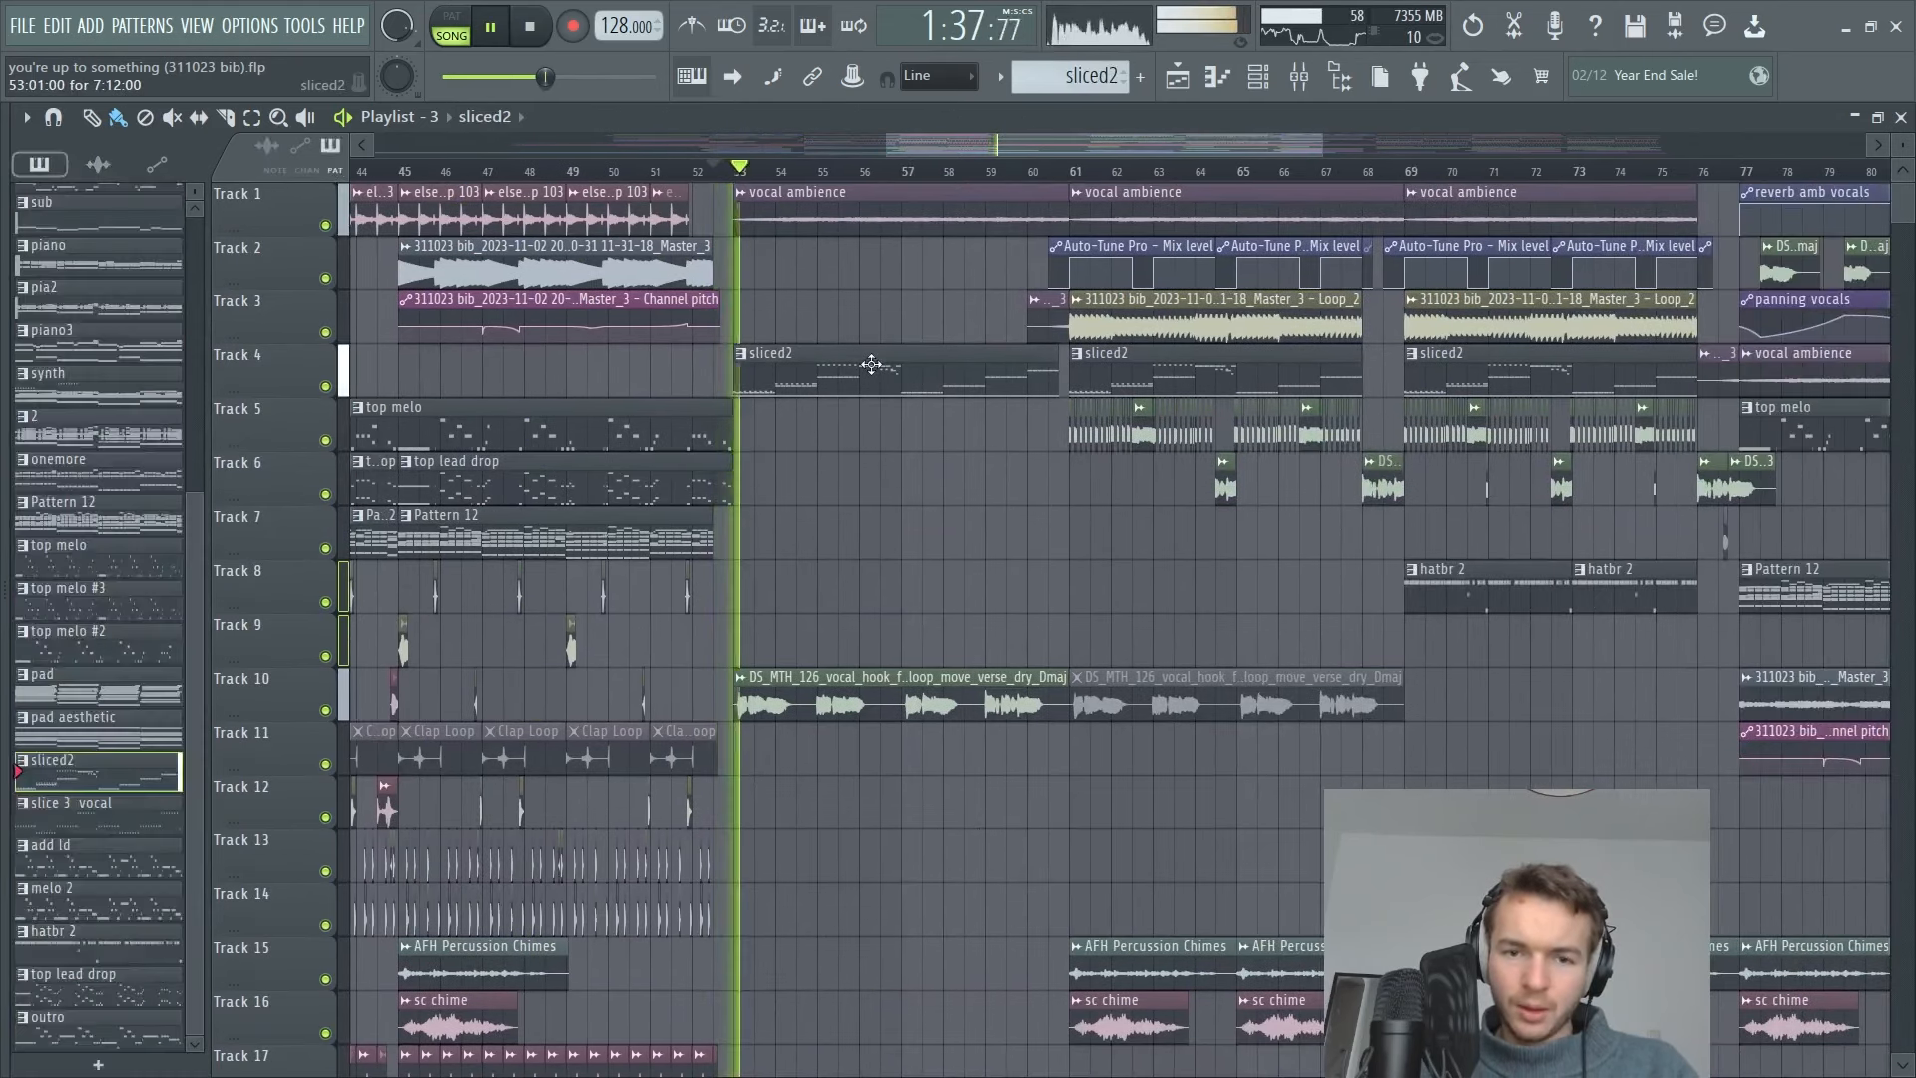
# Check the channel rack, play the drop from bar 85 and open the sliced2 clip on Track 4.
pyautogui.click(487, 24)
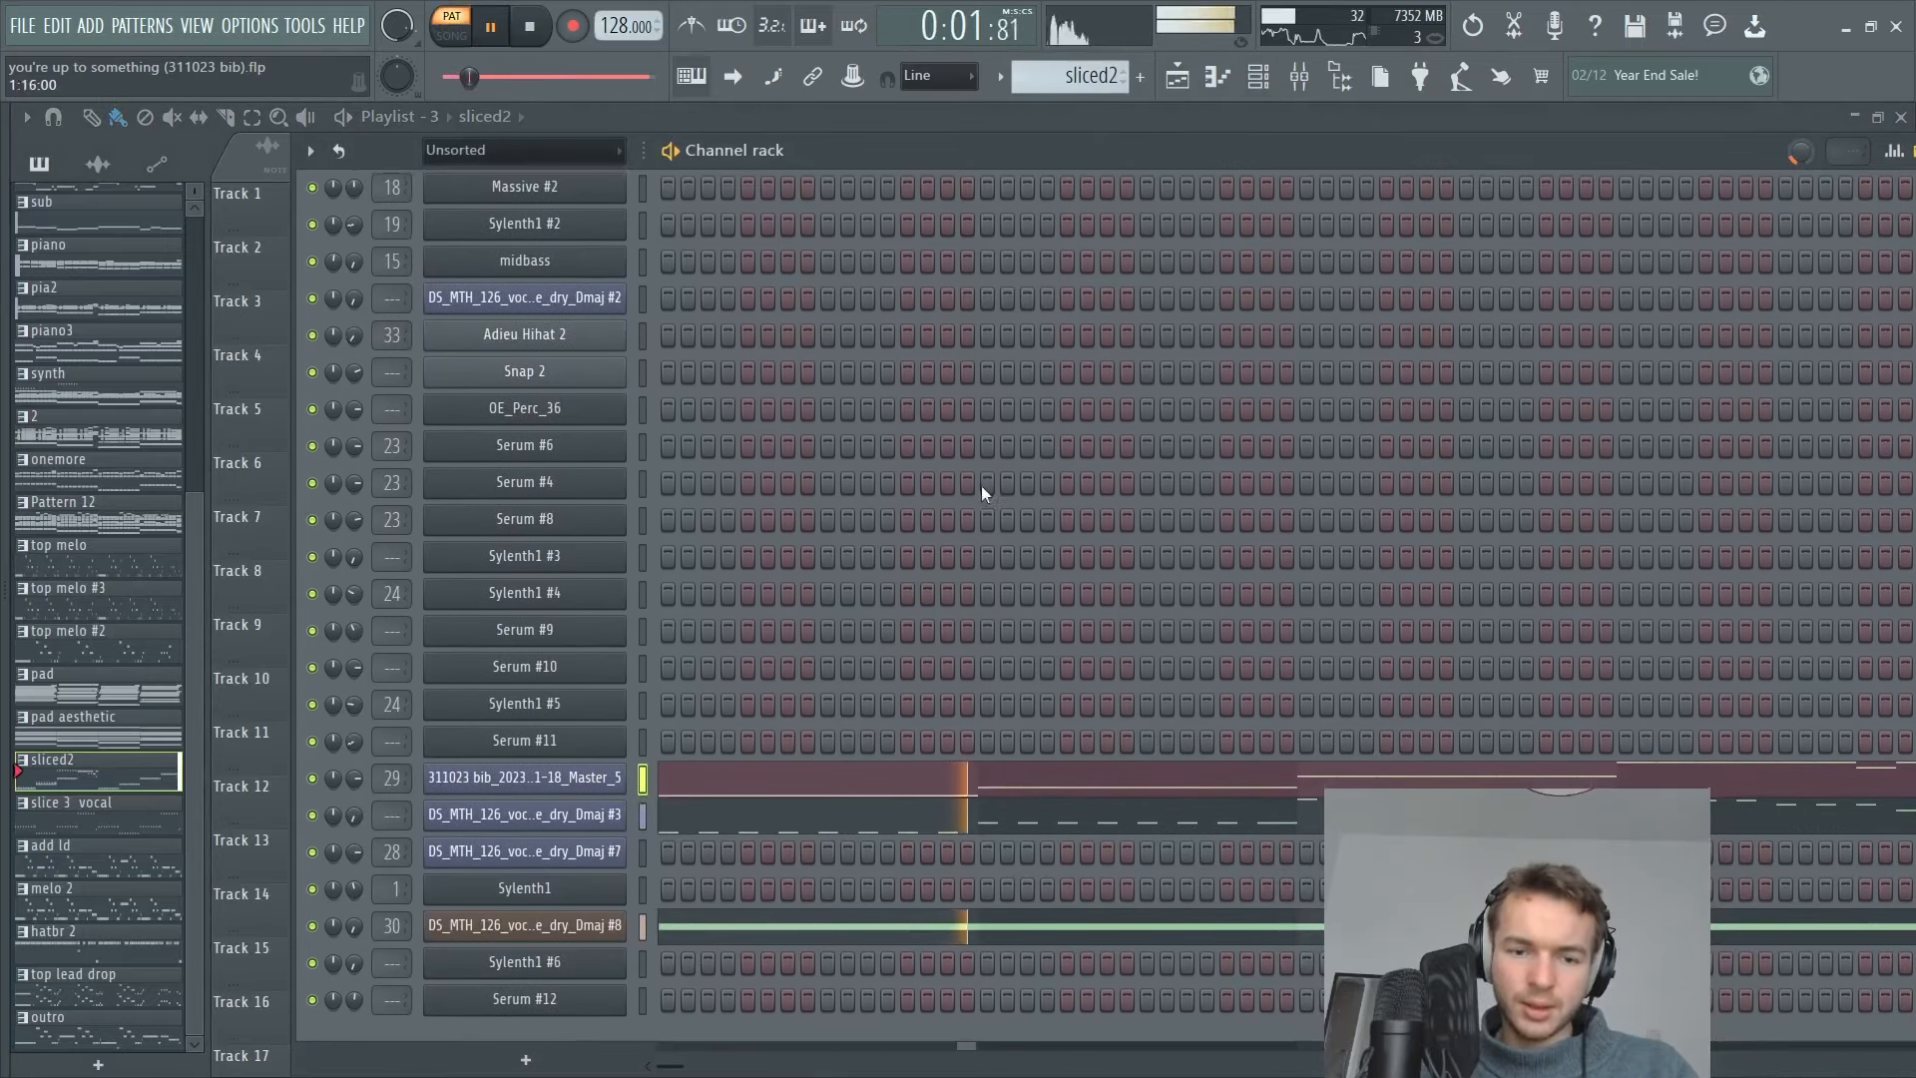
pyautogui.click(522, 776)
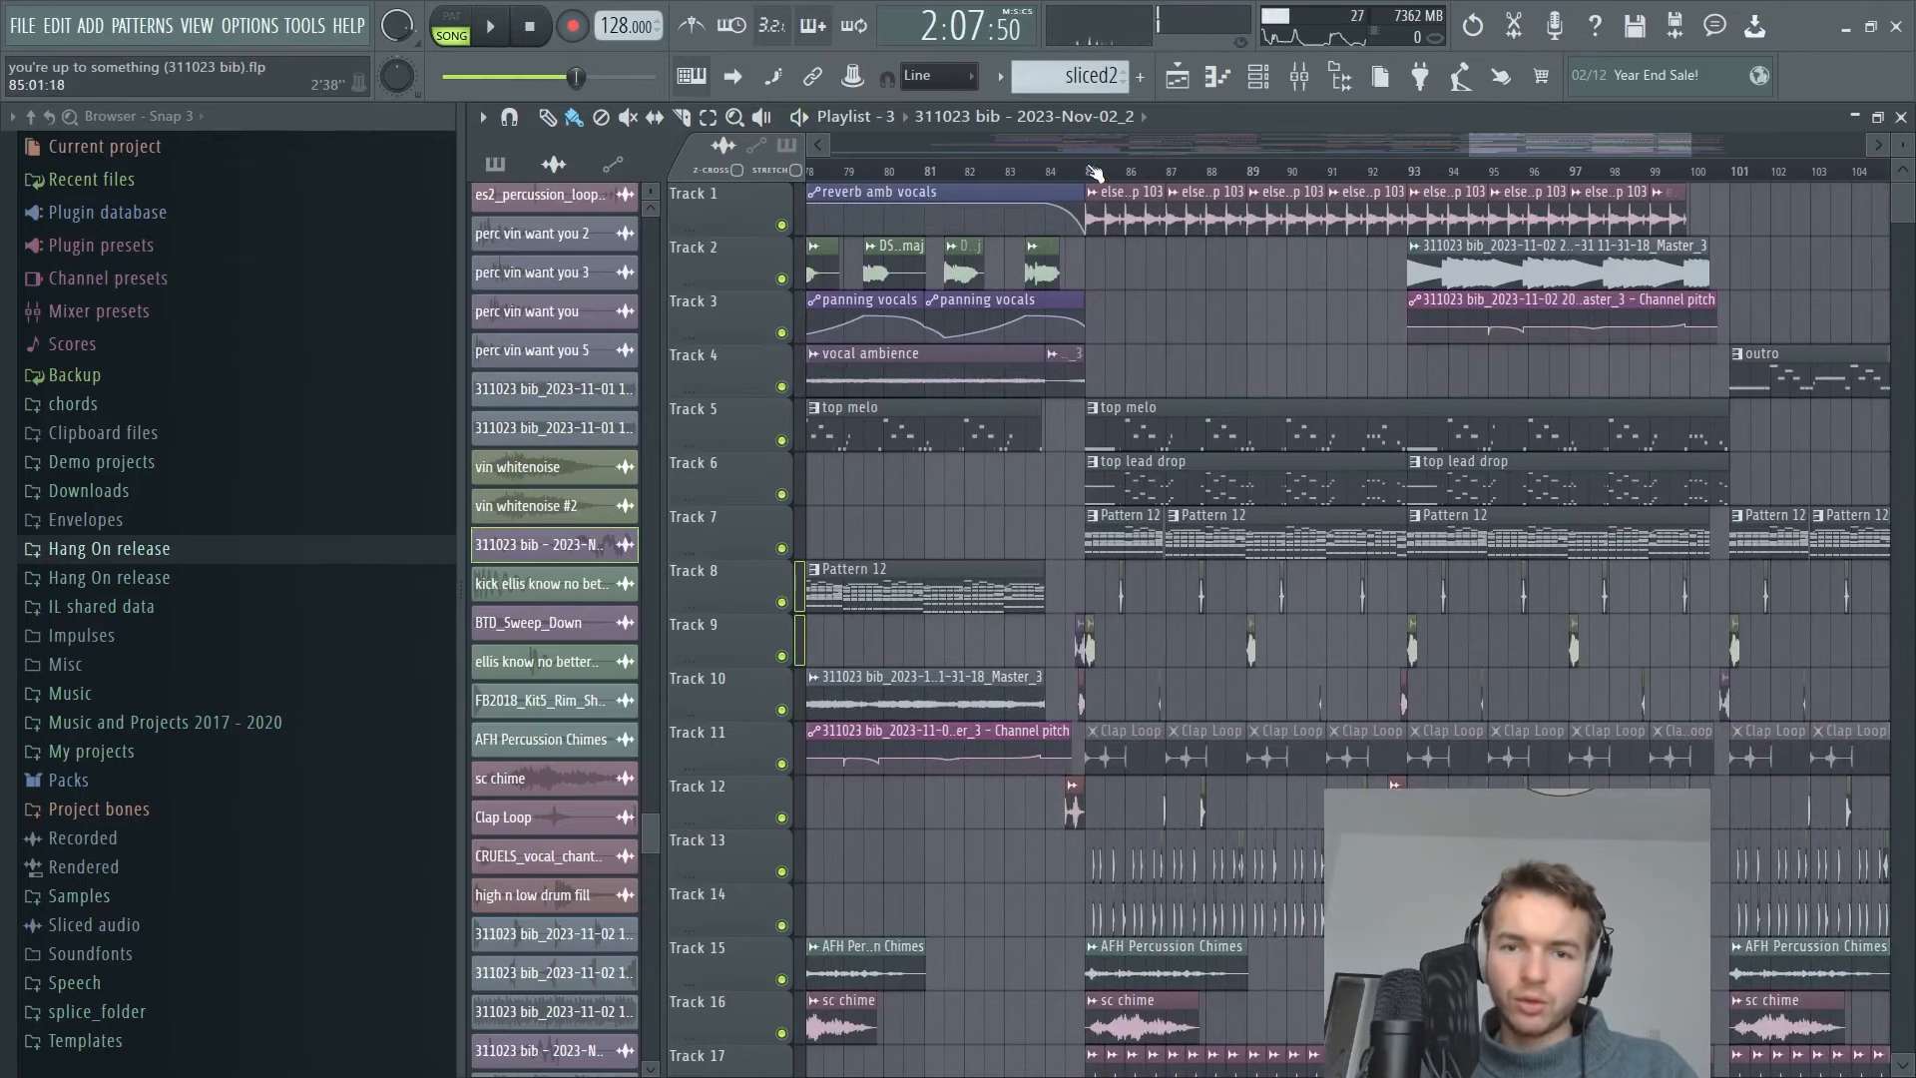
pyautogui.click(489, 24)
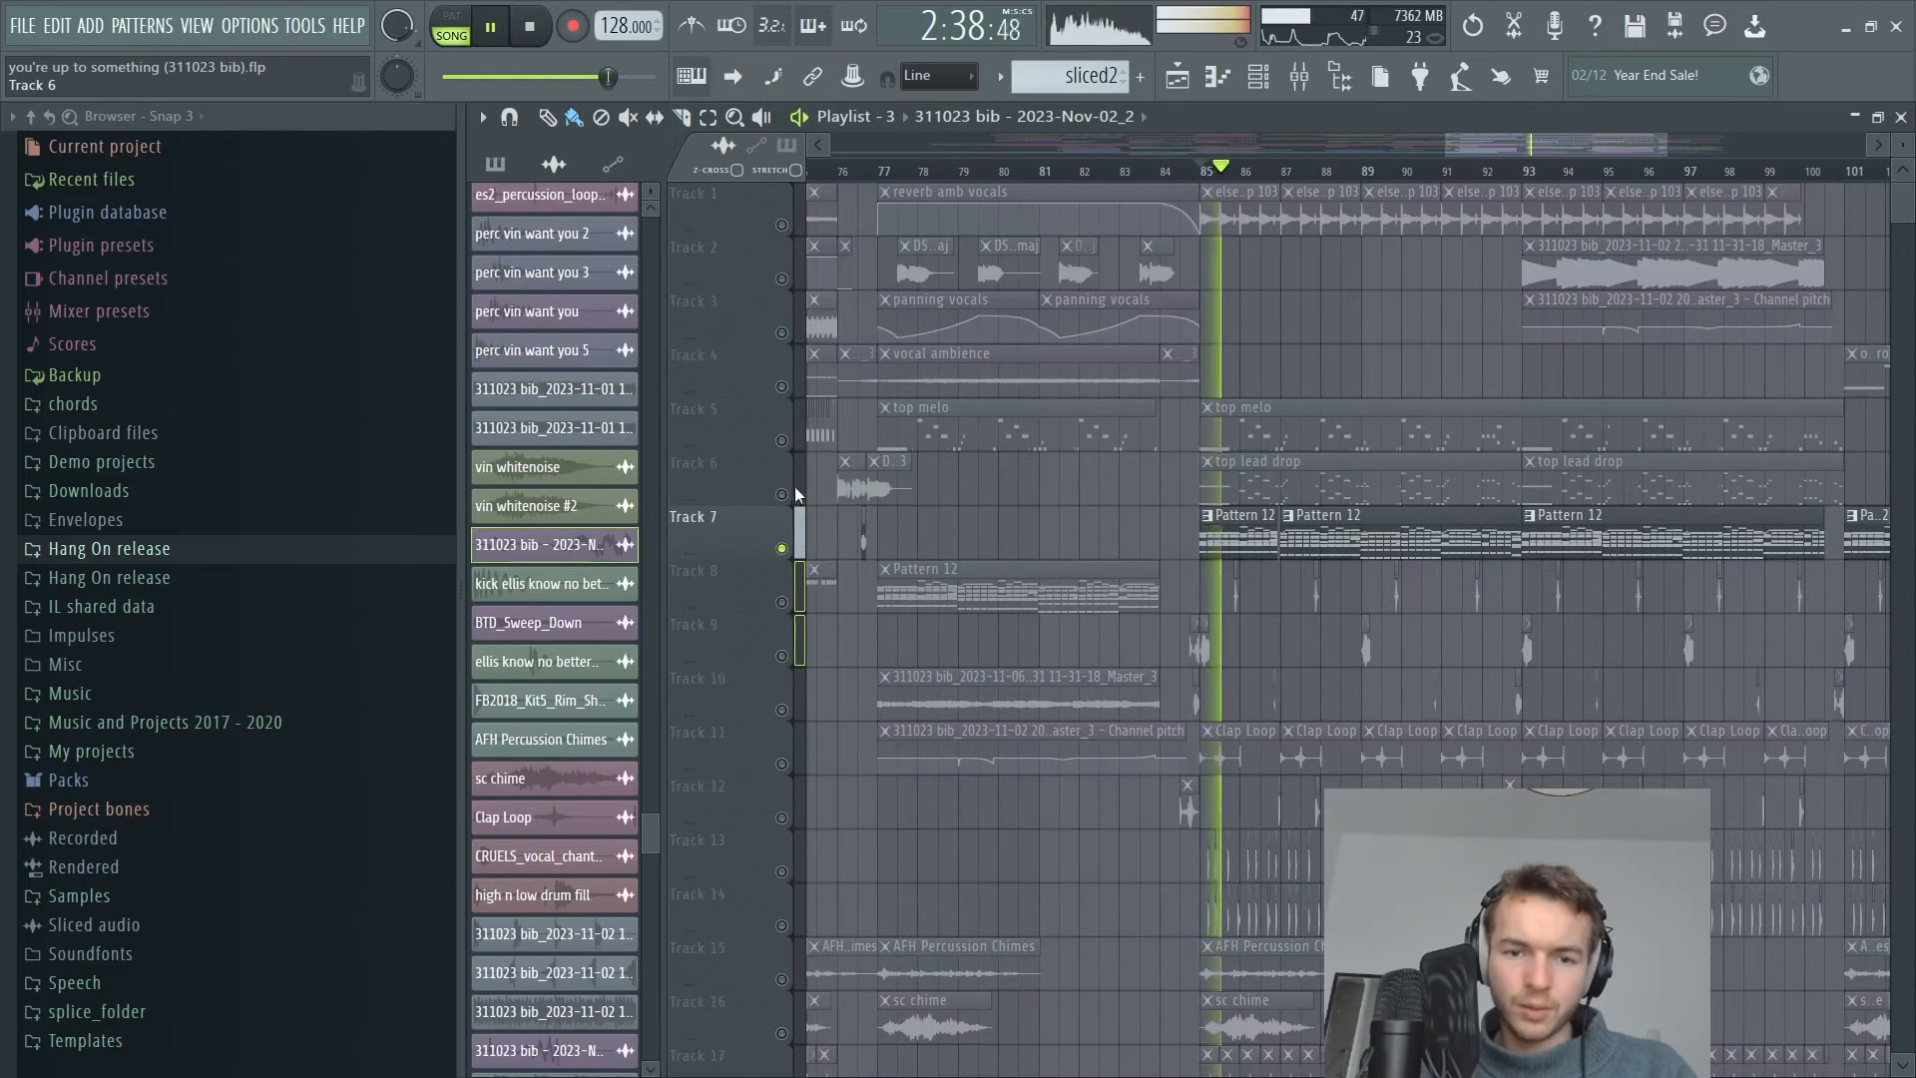
pyautogui.hscroll(-3)
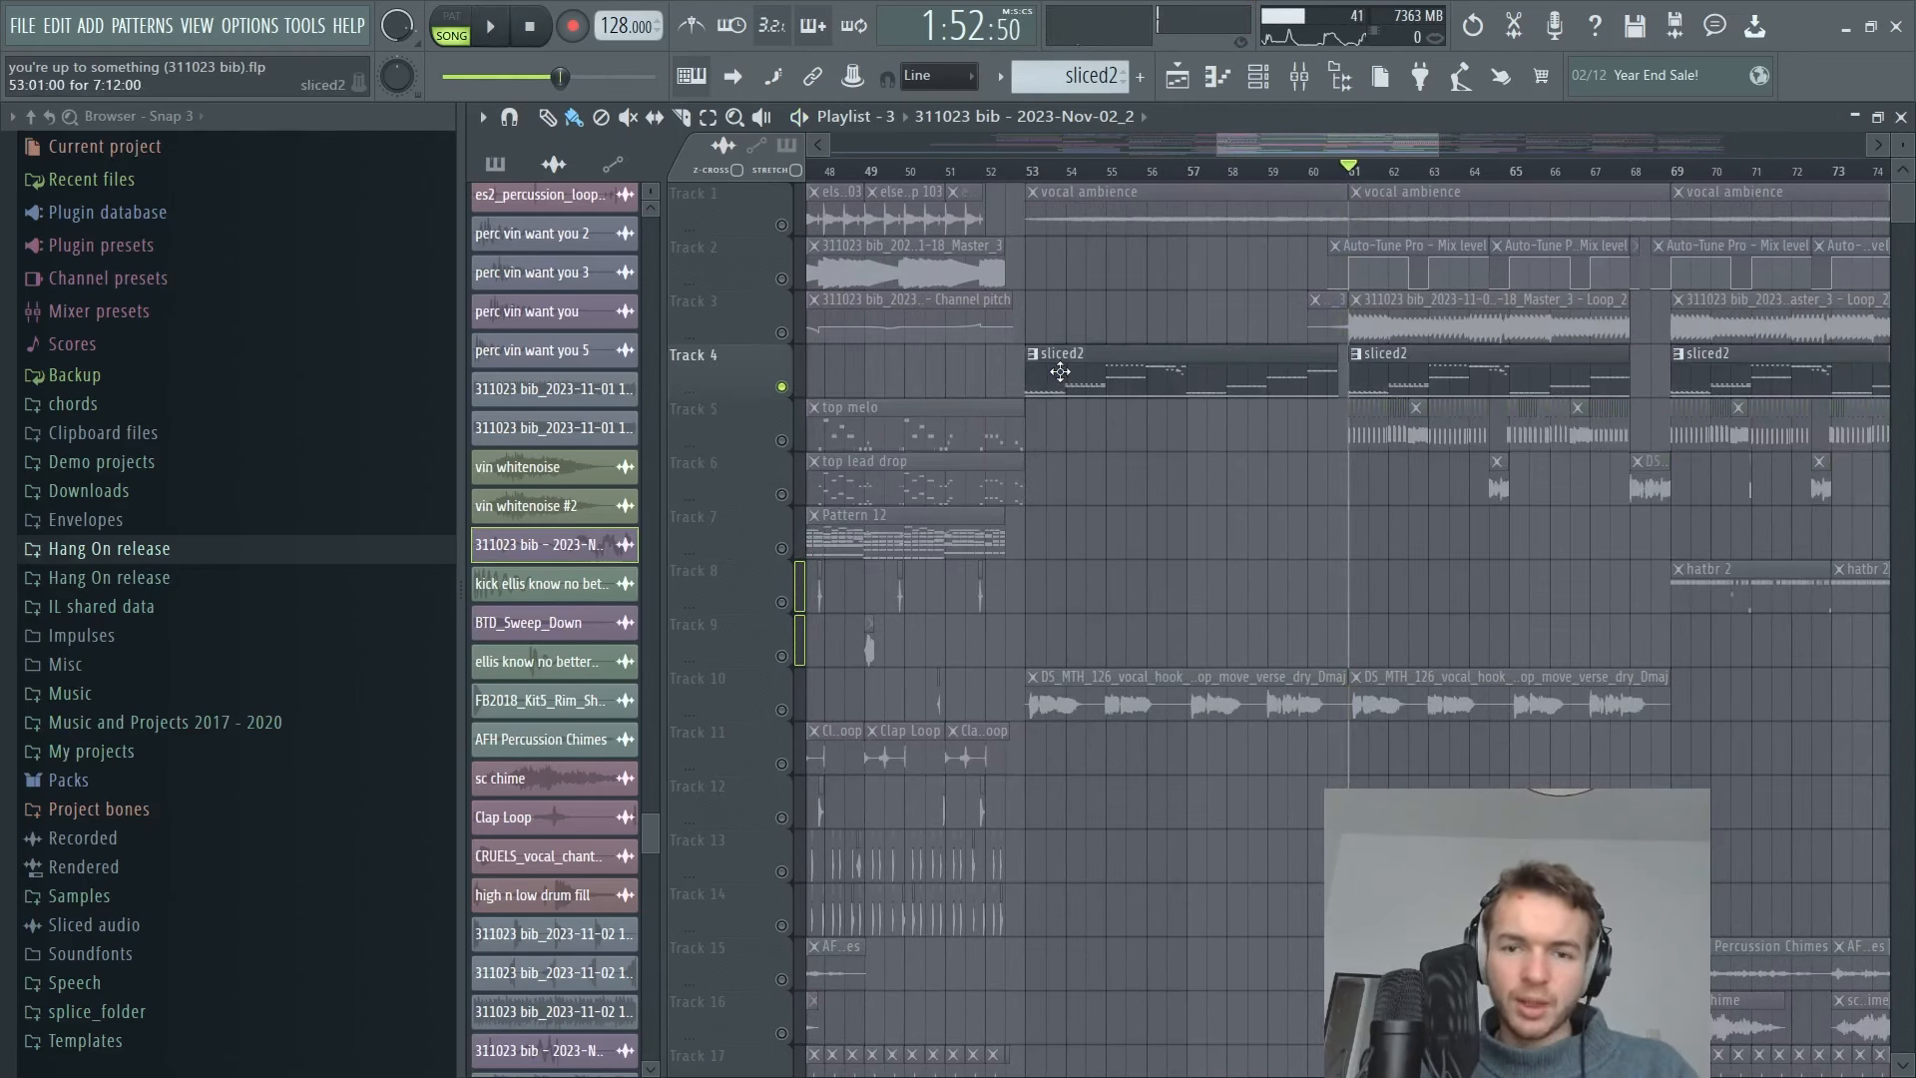
pyautogui.doubleClick(1060, 353)
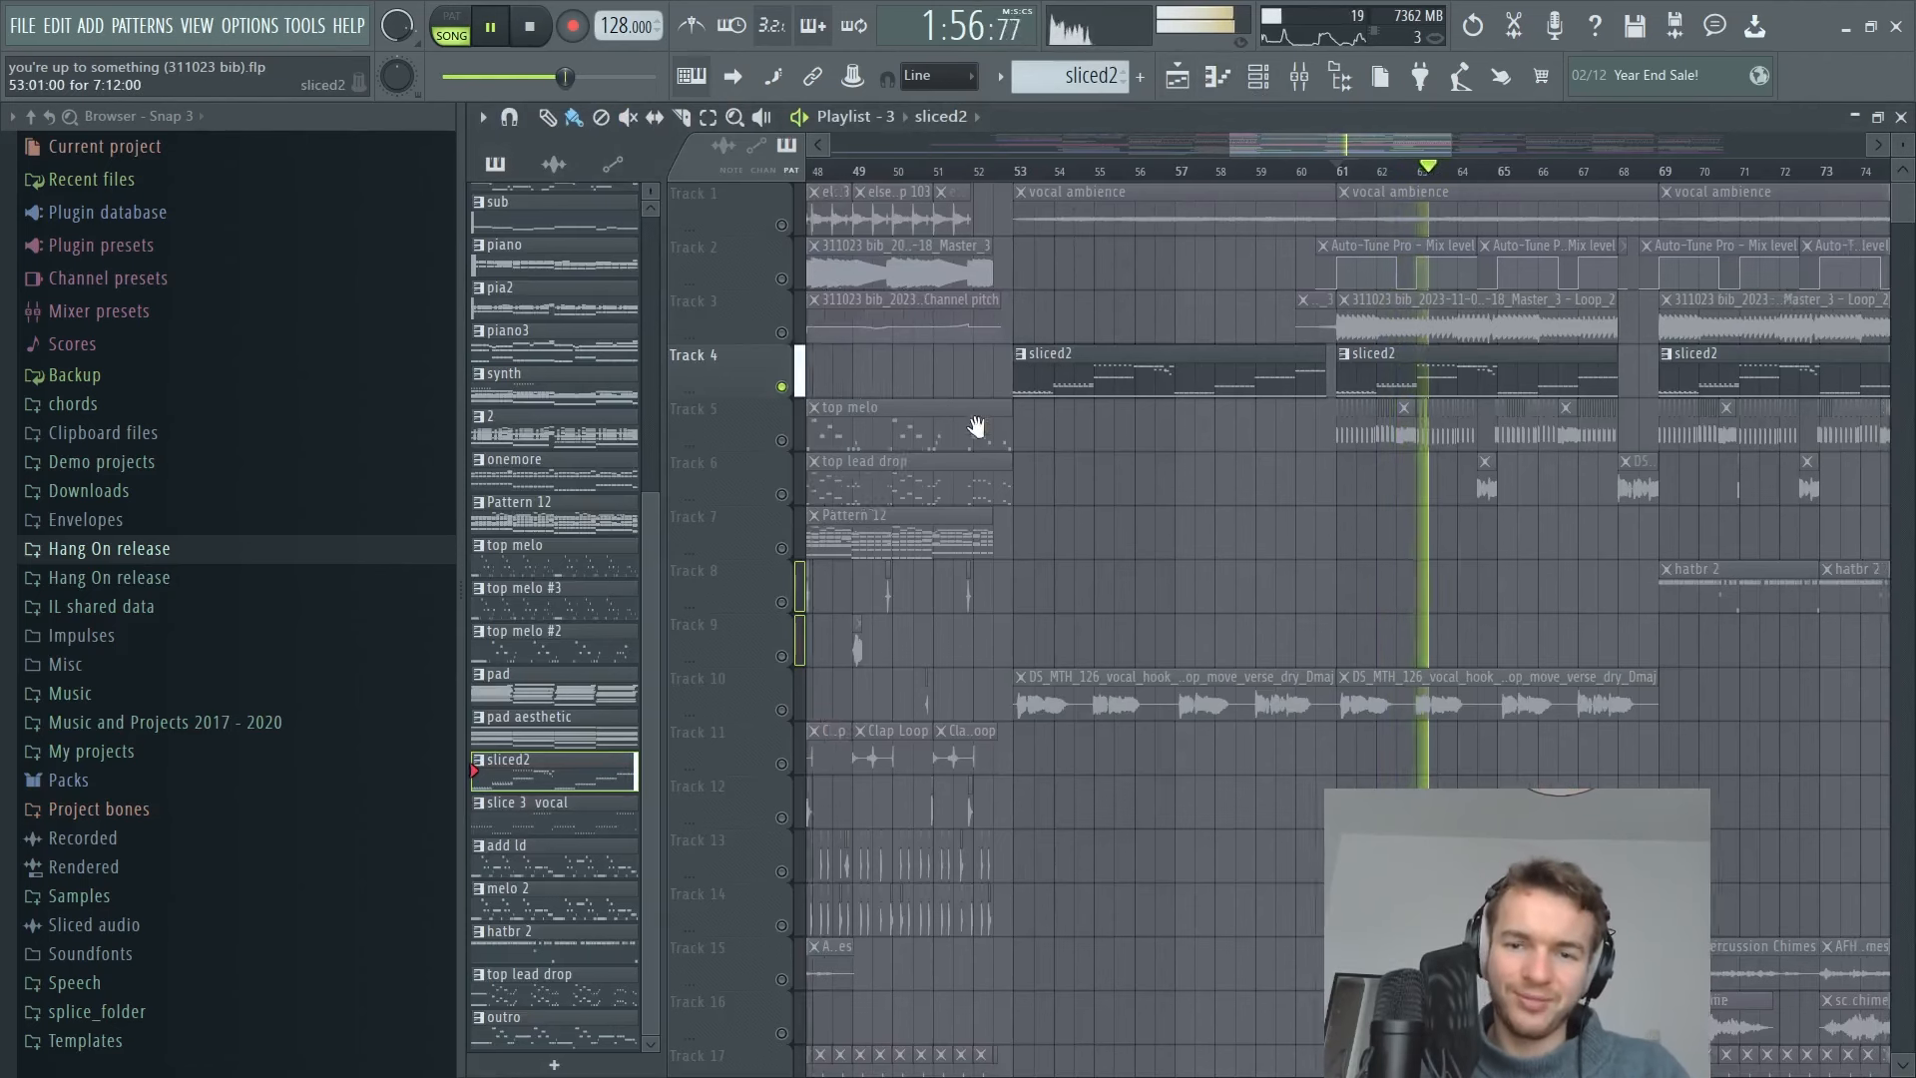
# Play the breakdown from bar 53 where the sliced2 pattern begins.
pyautogui.hscroll(3)
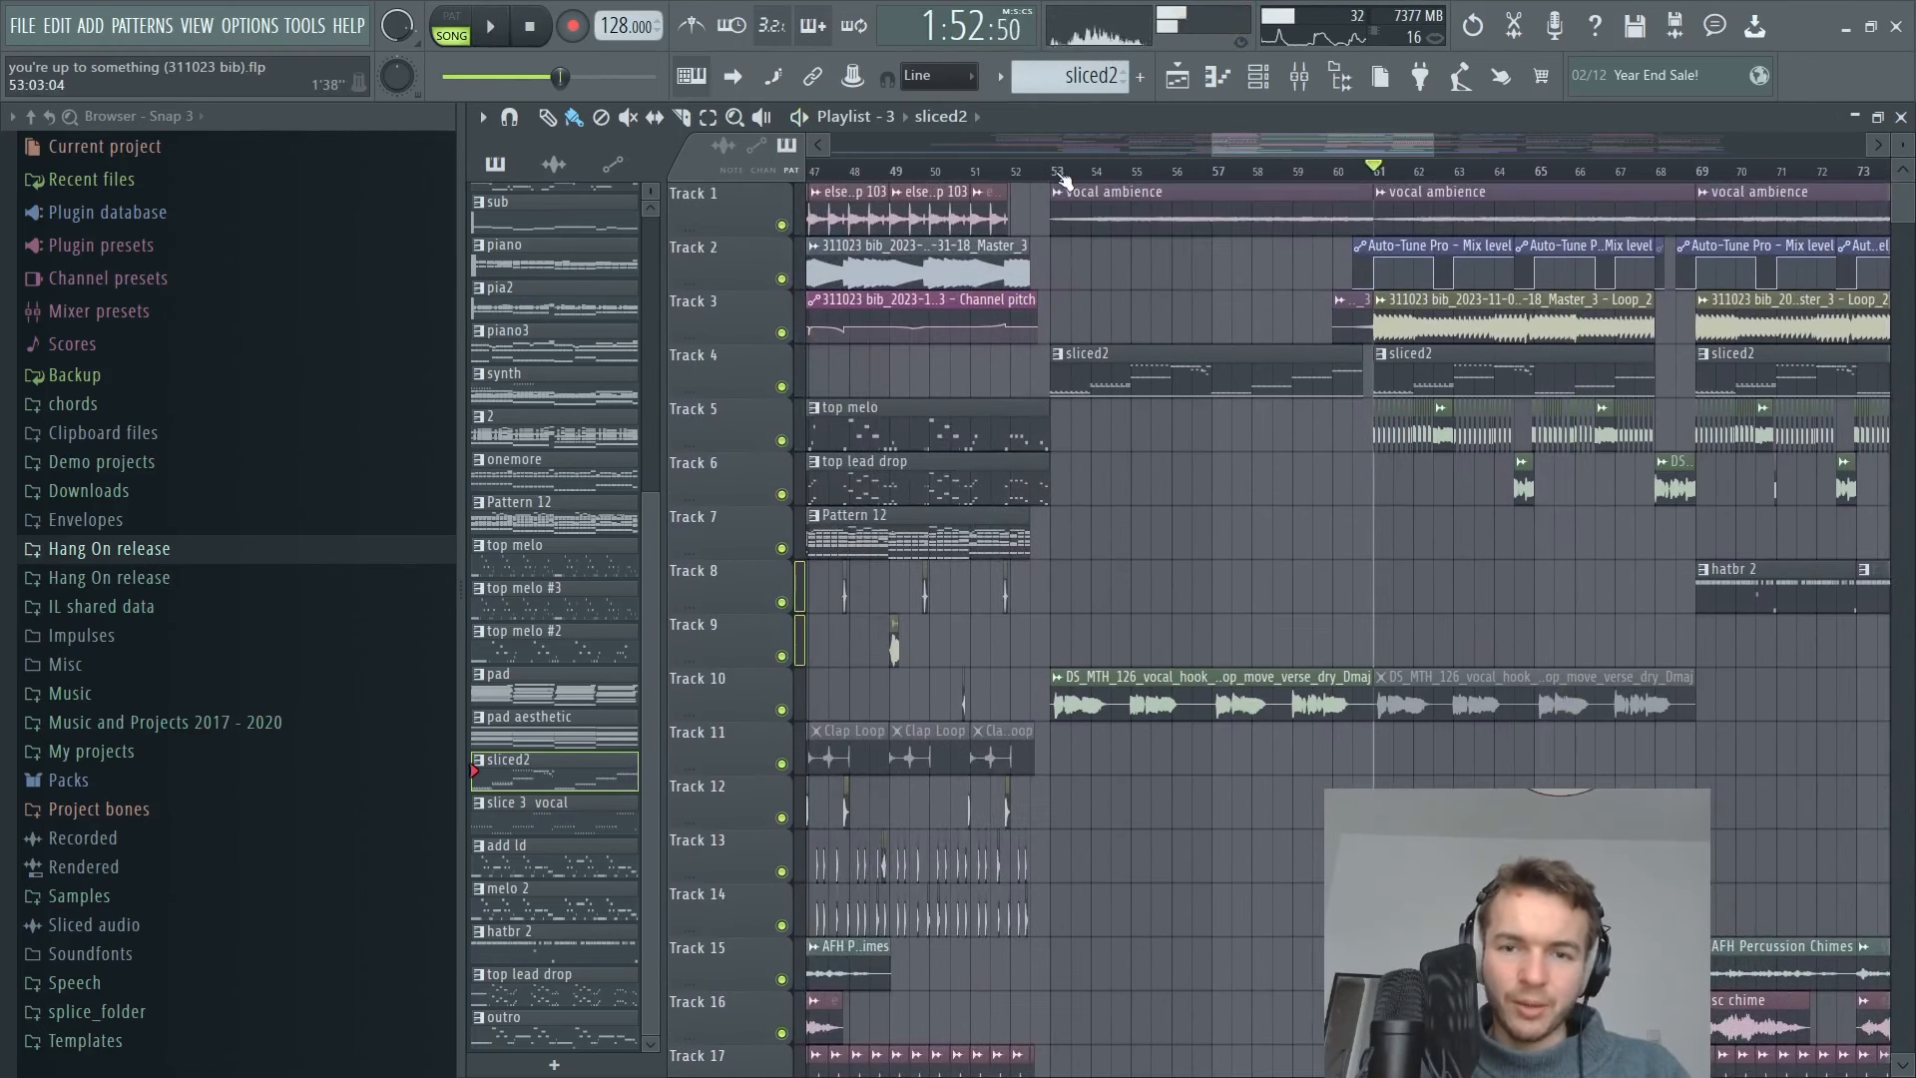
pyautogui.click(487, 24)
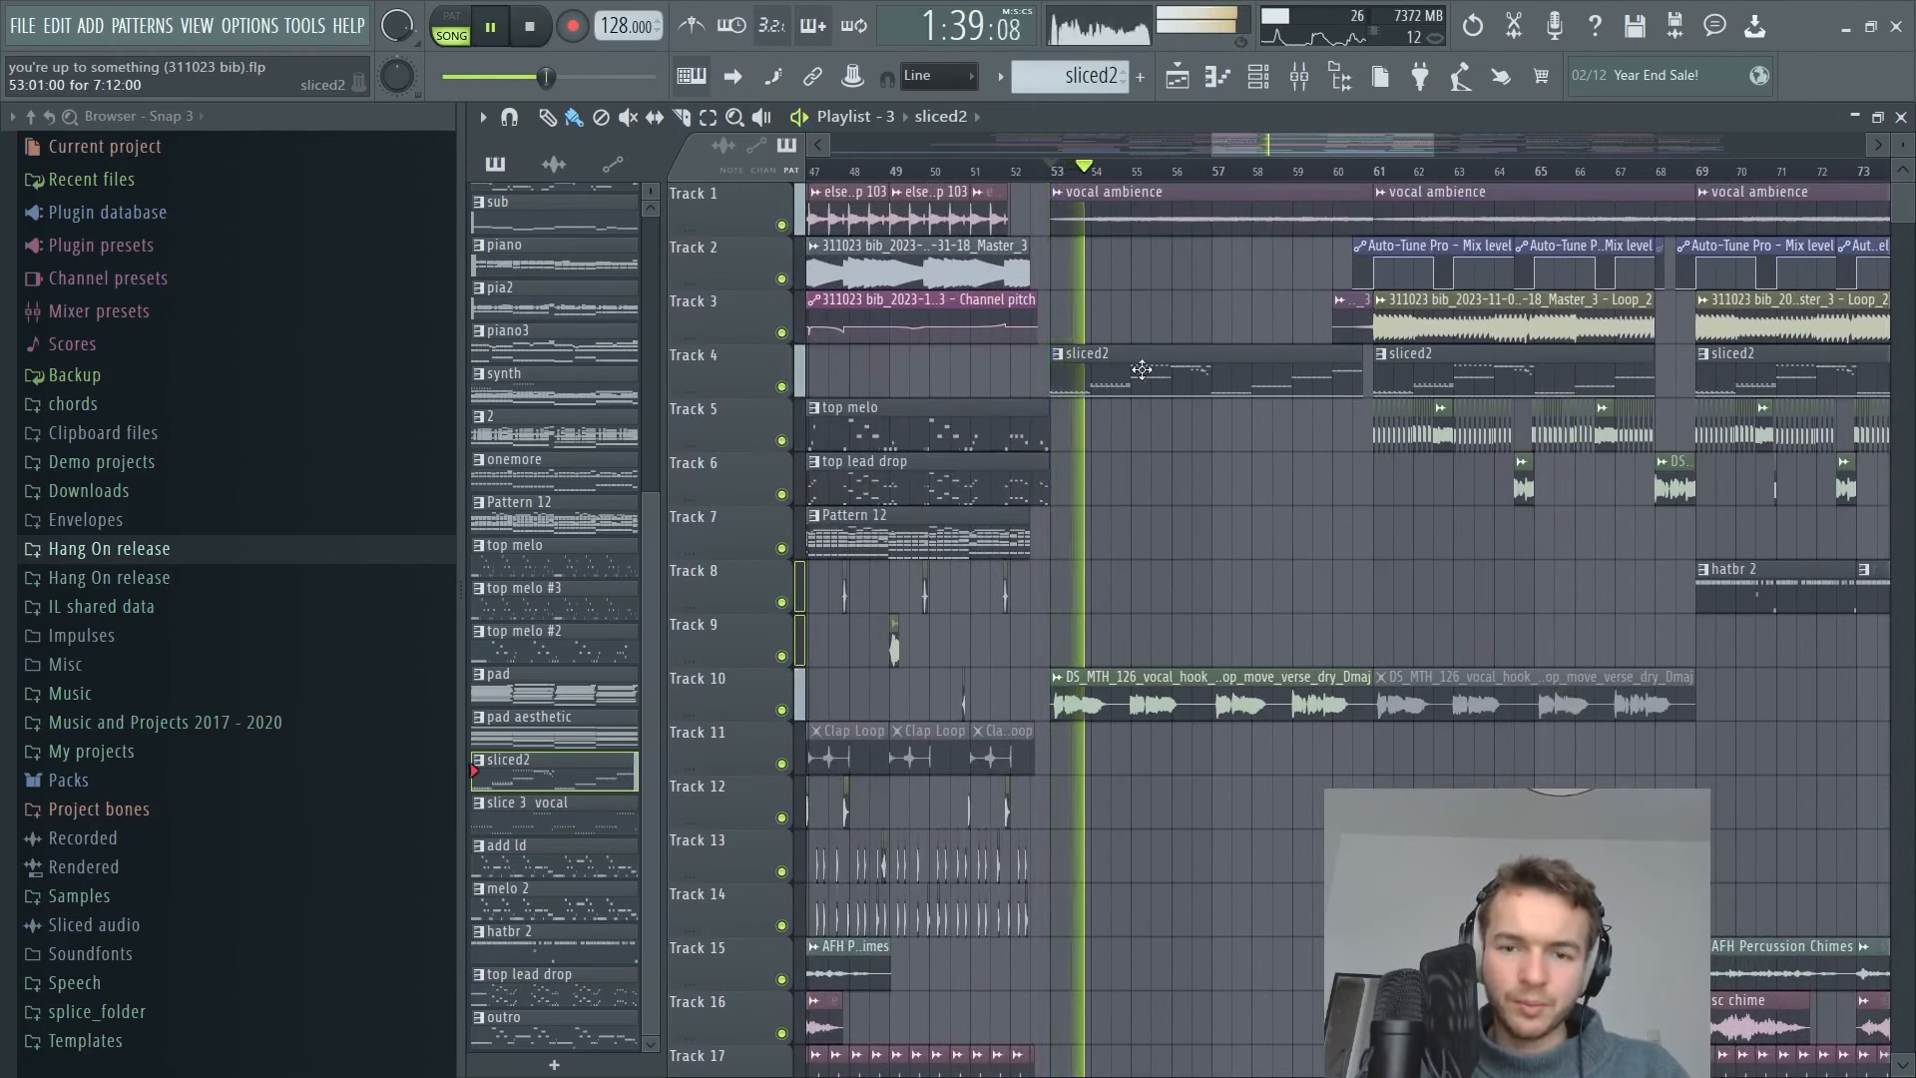
pyautogui.scroll(-3)
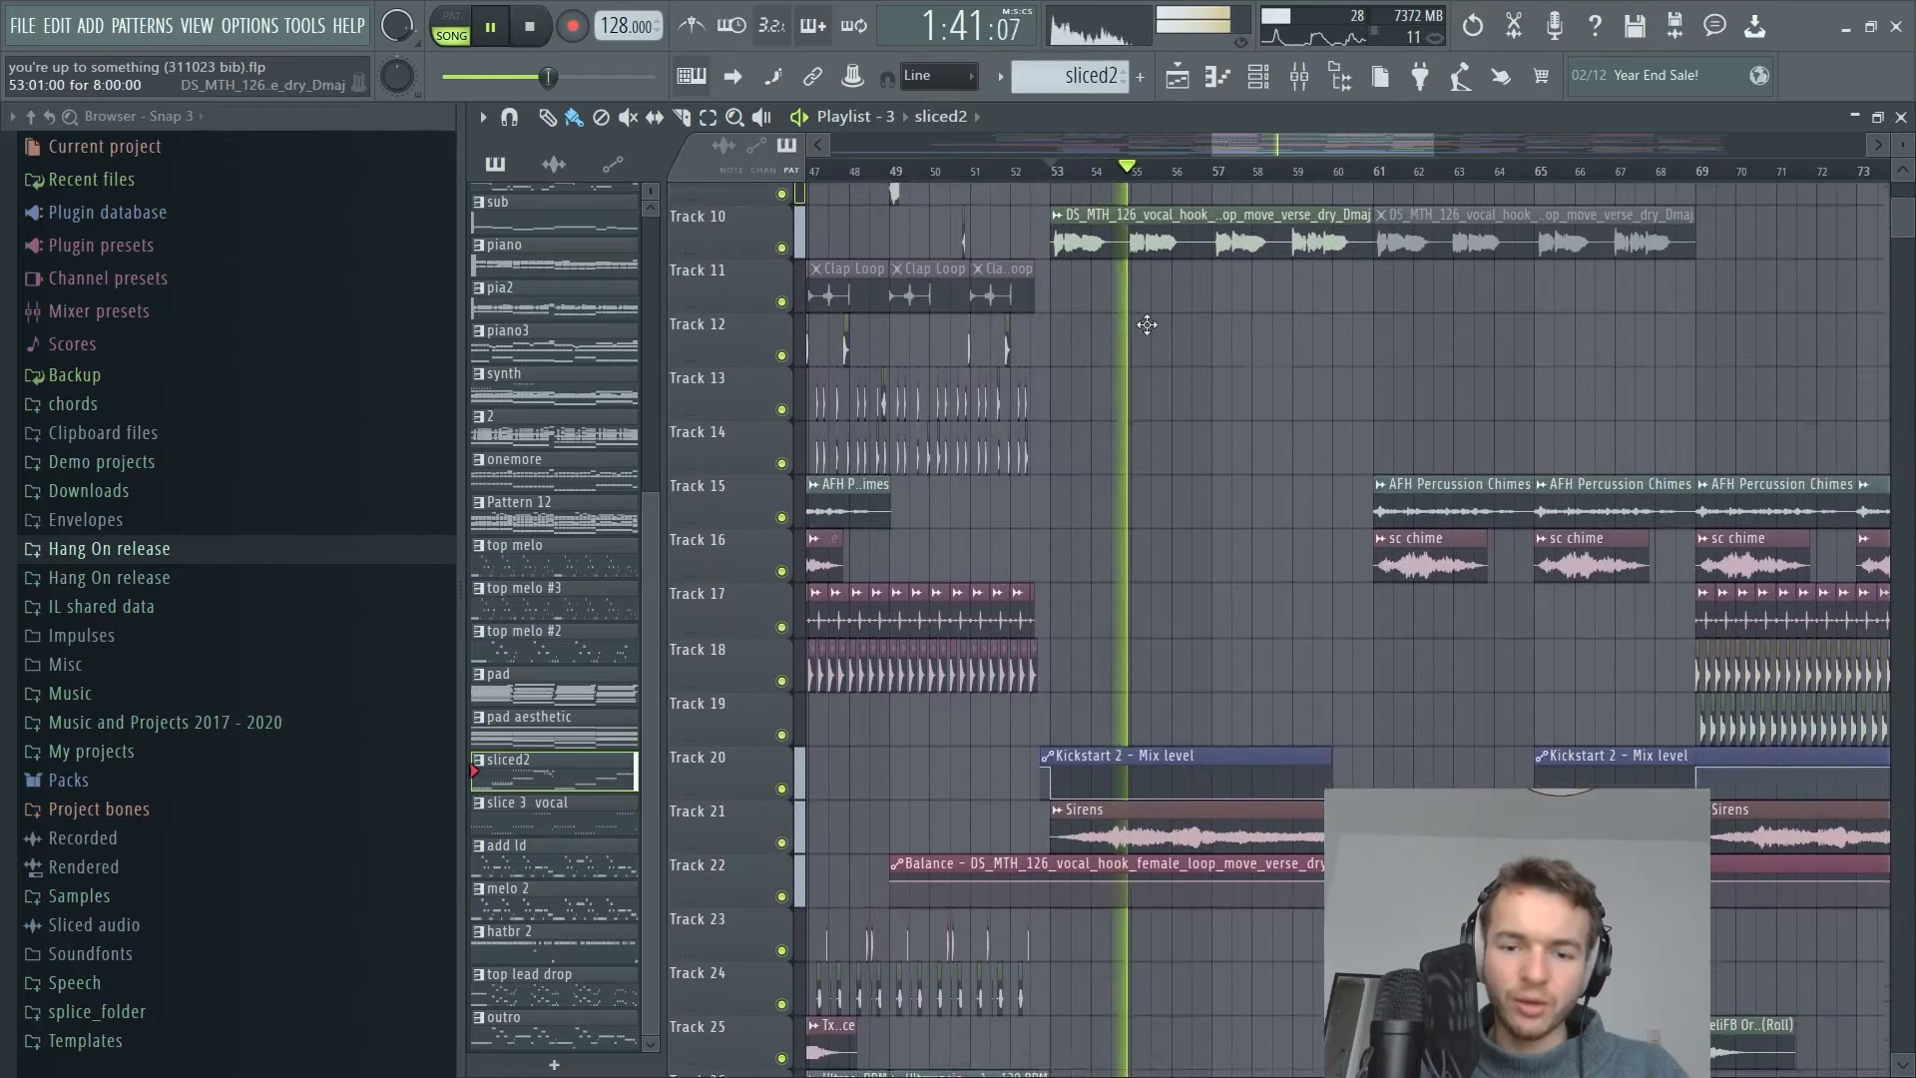
pyautogui.scroll(-3)
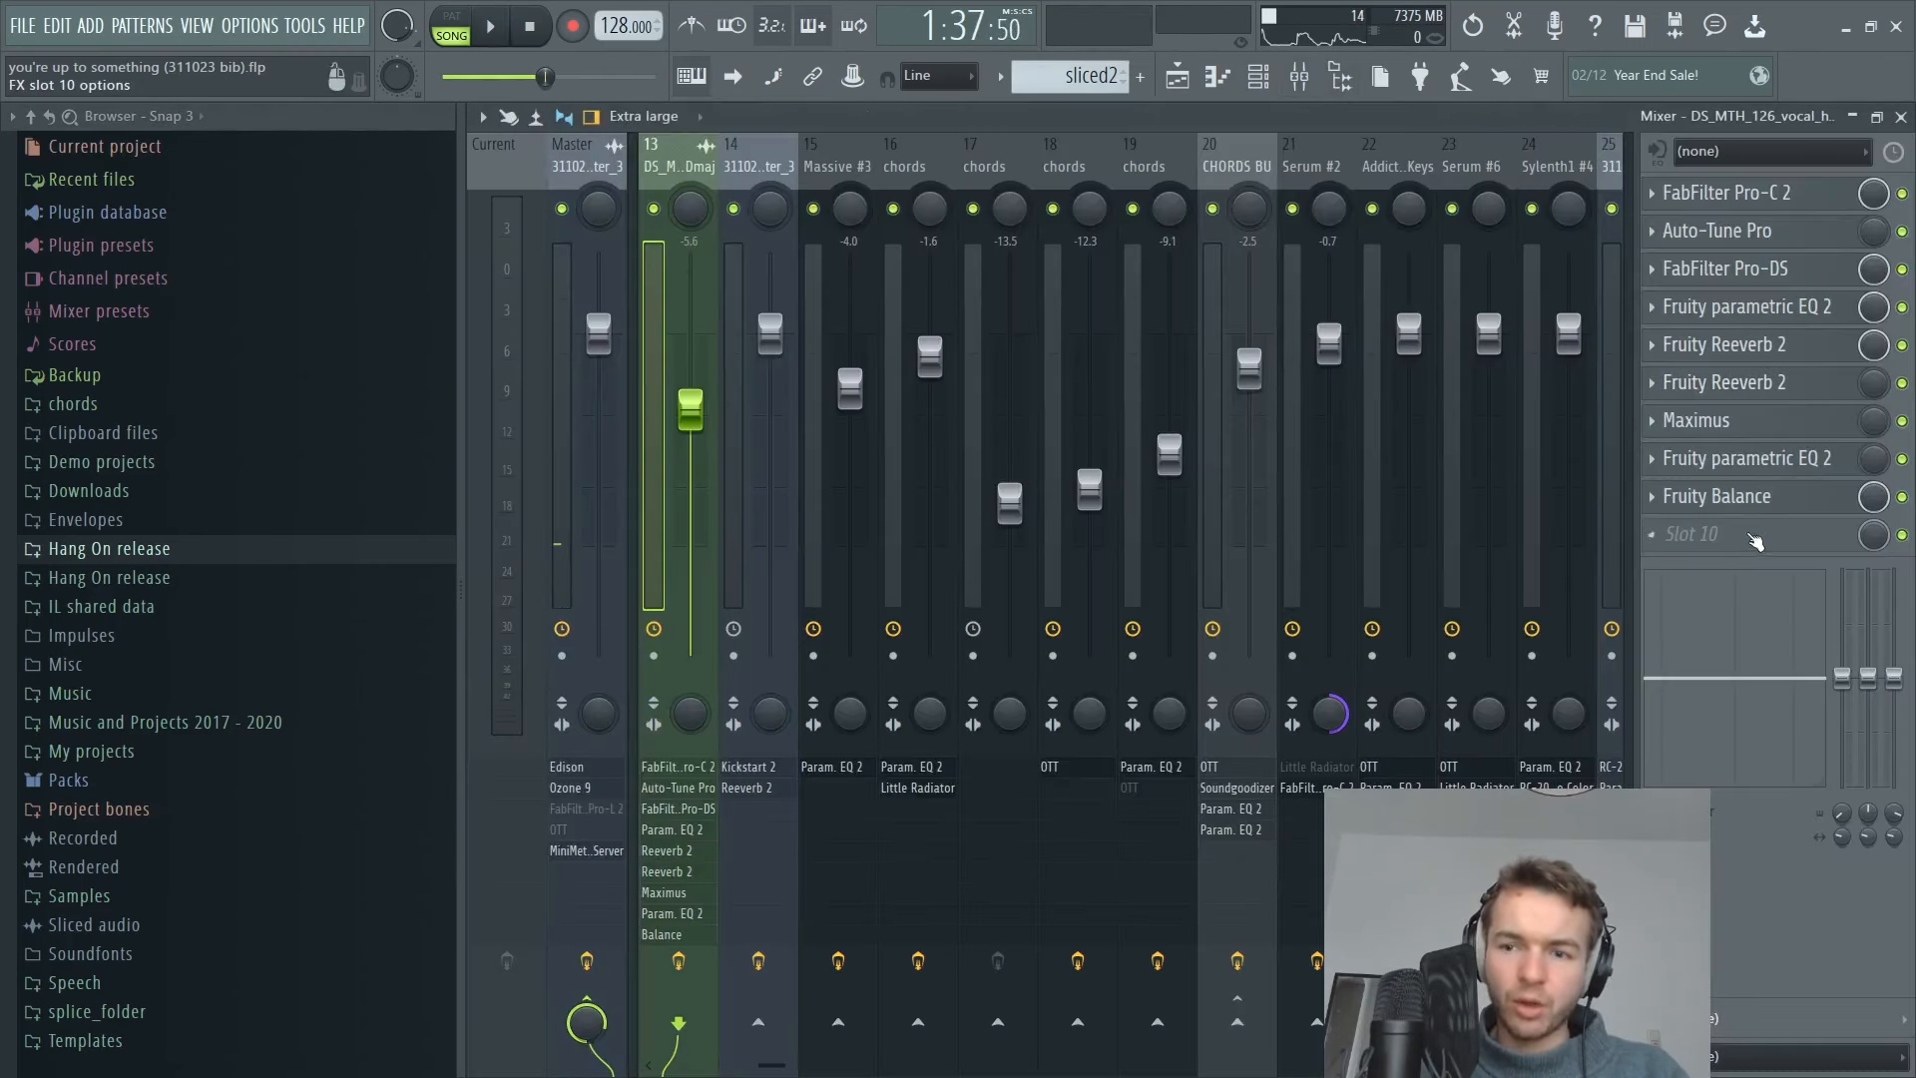
# Audition Fruity Convolver in slot 10 of the vocal hook track, then delete it.
pyautogui.click(1748, 534)
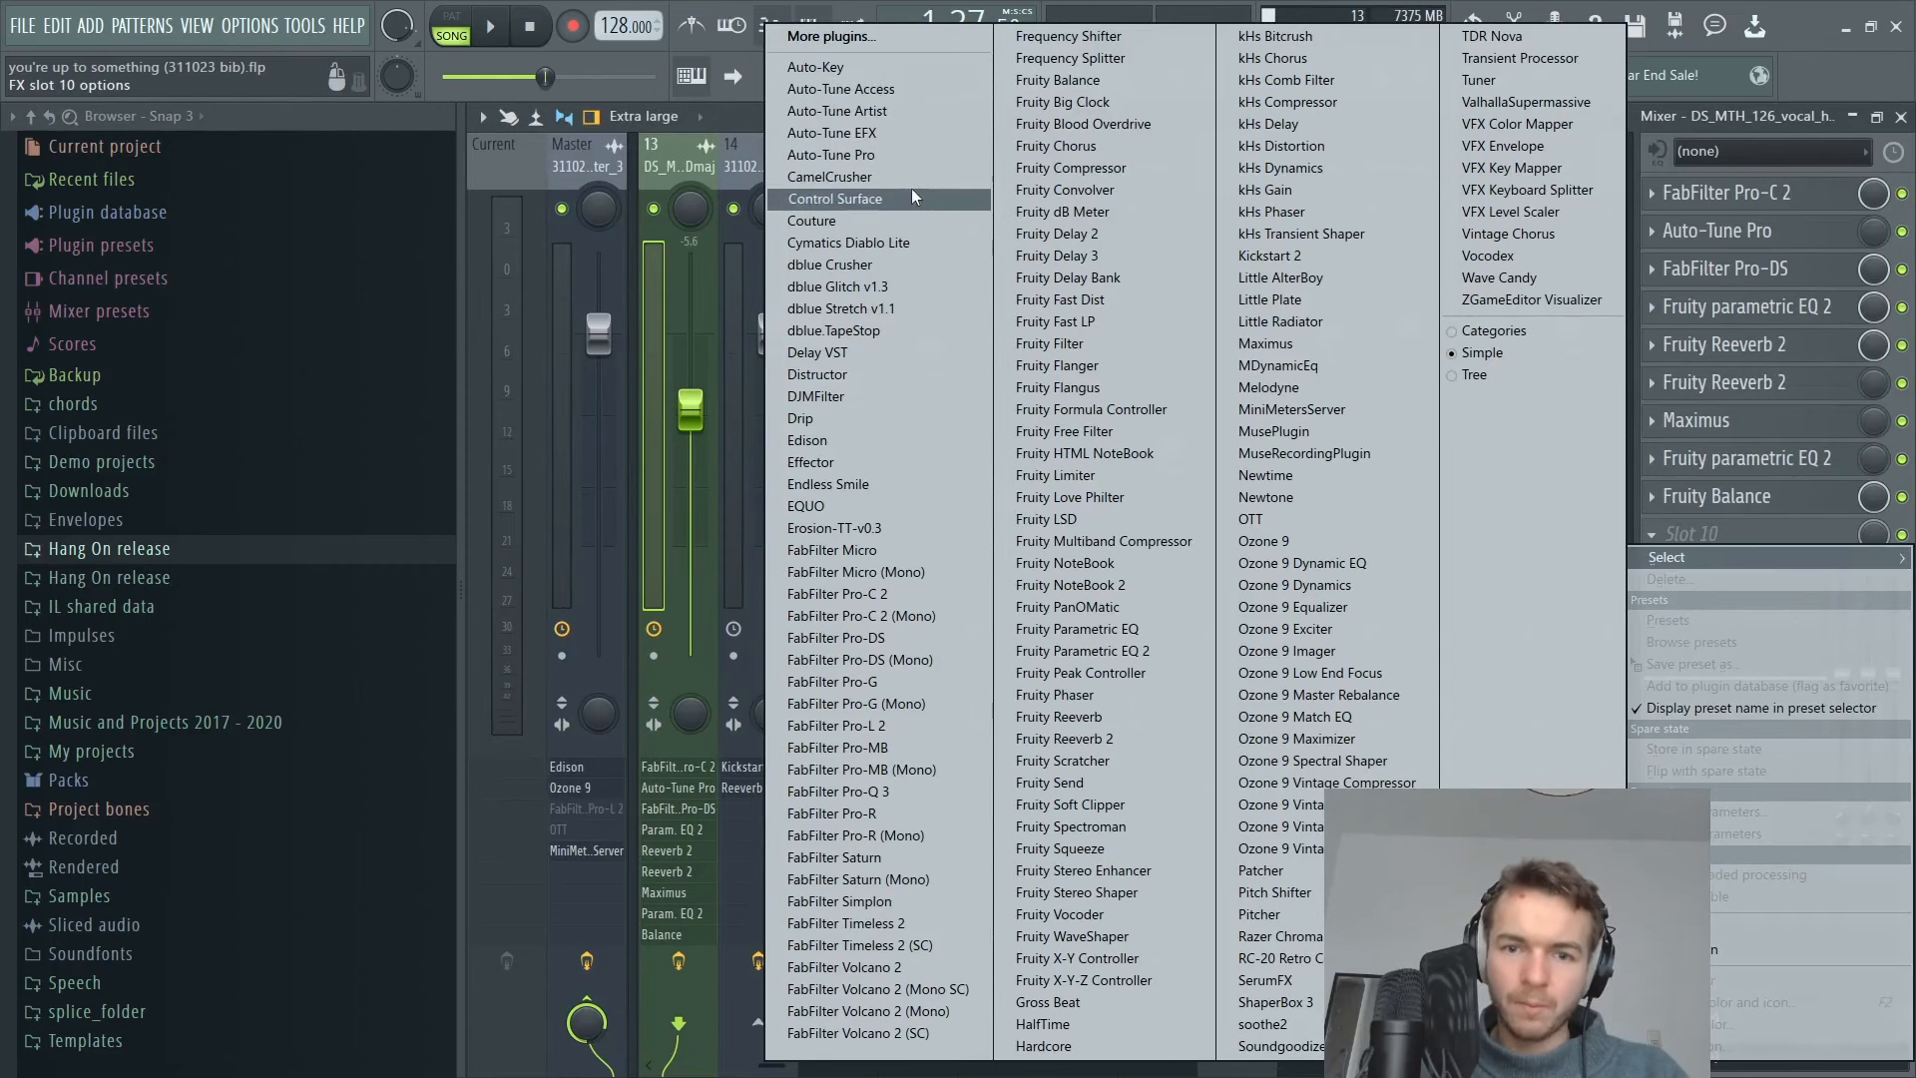
pyautogui.click(1063, 190)
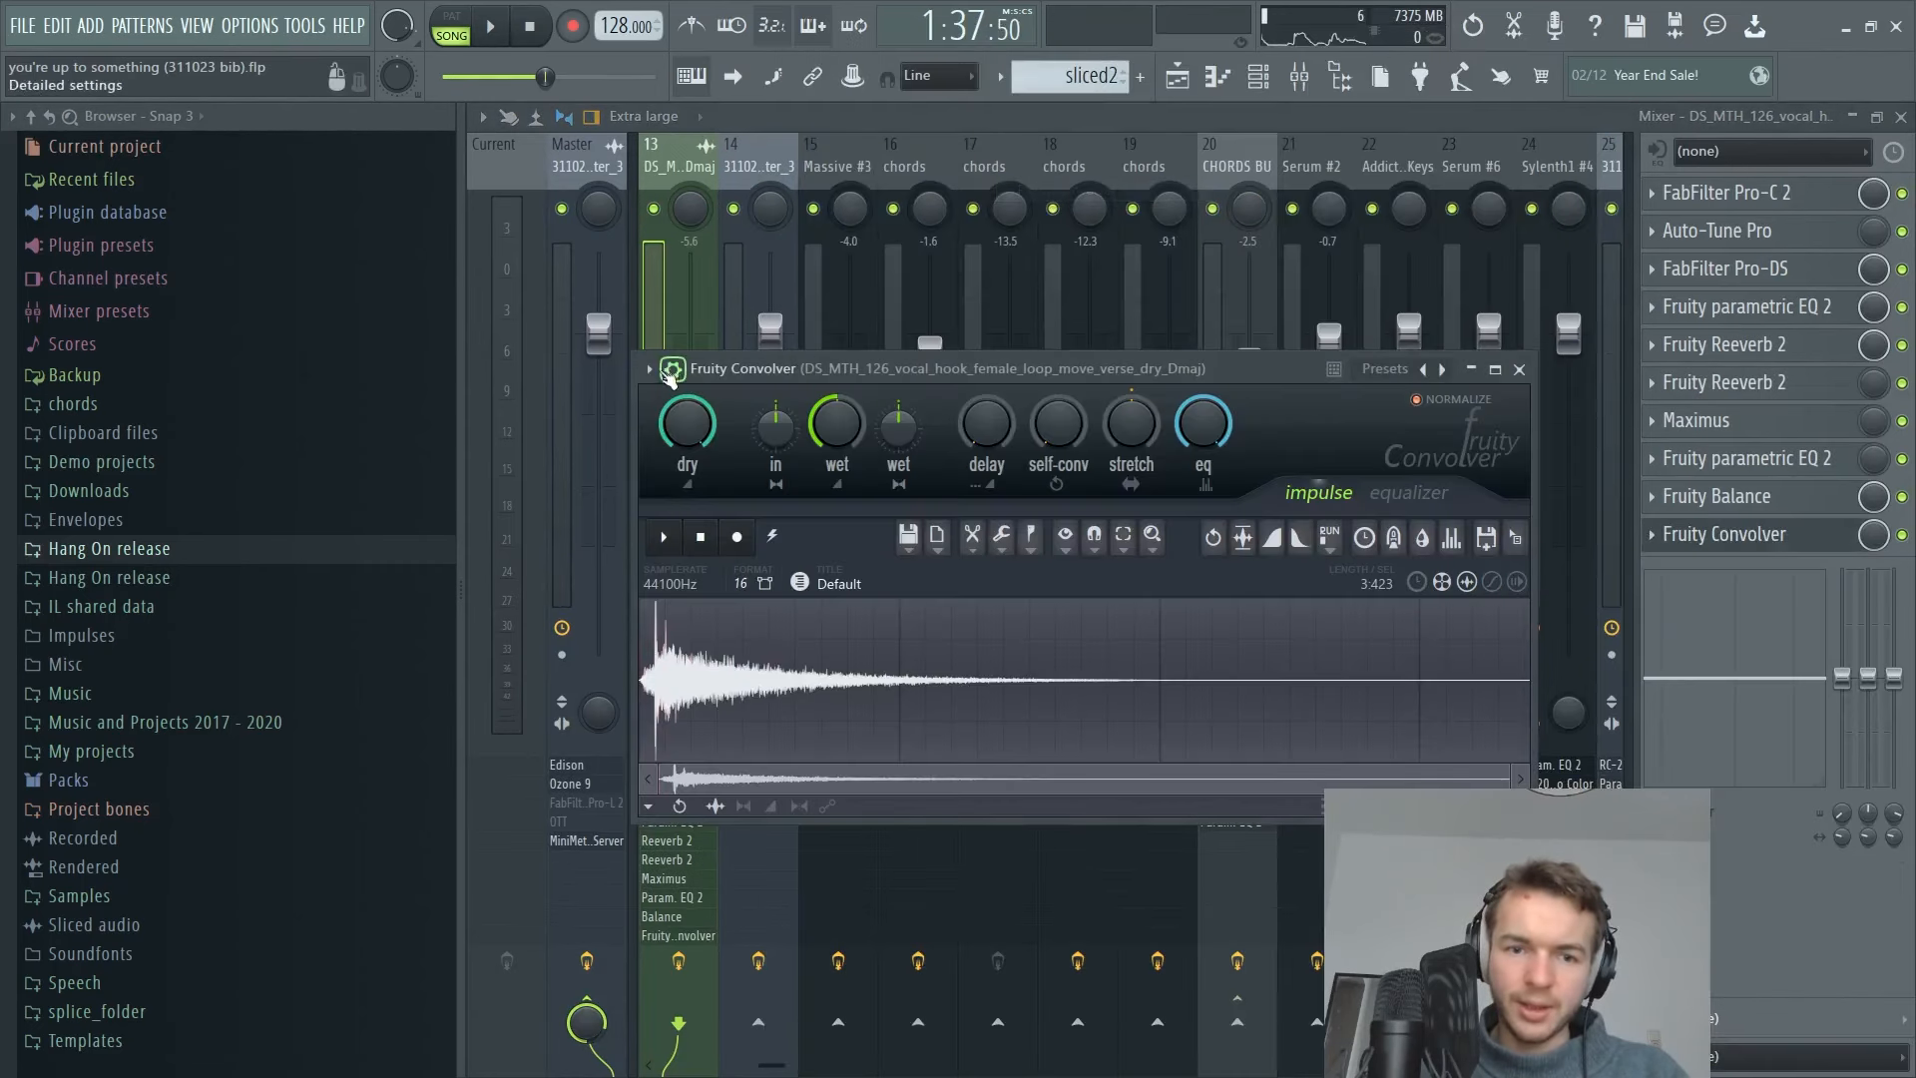
pyautogui.click(649, 367)
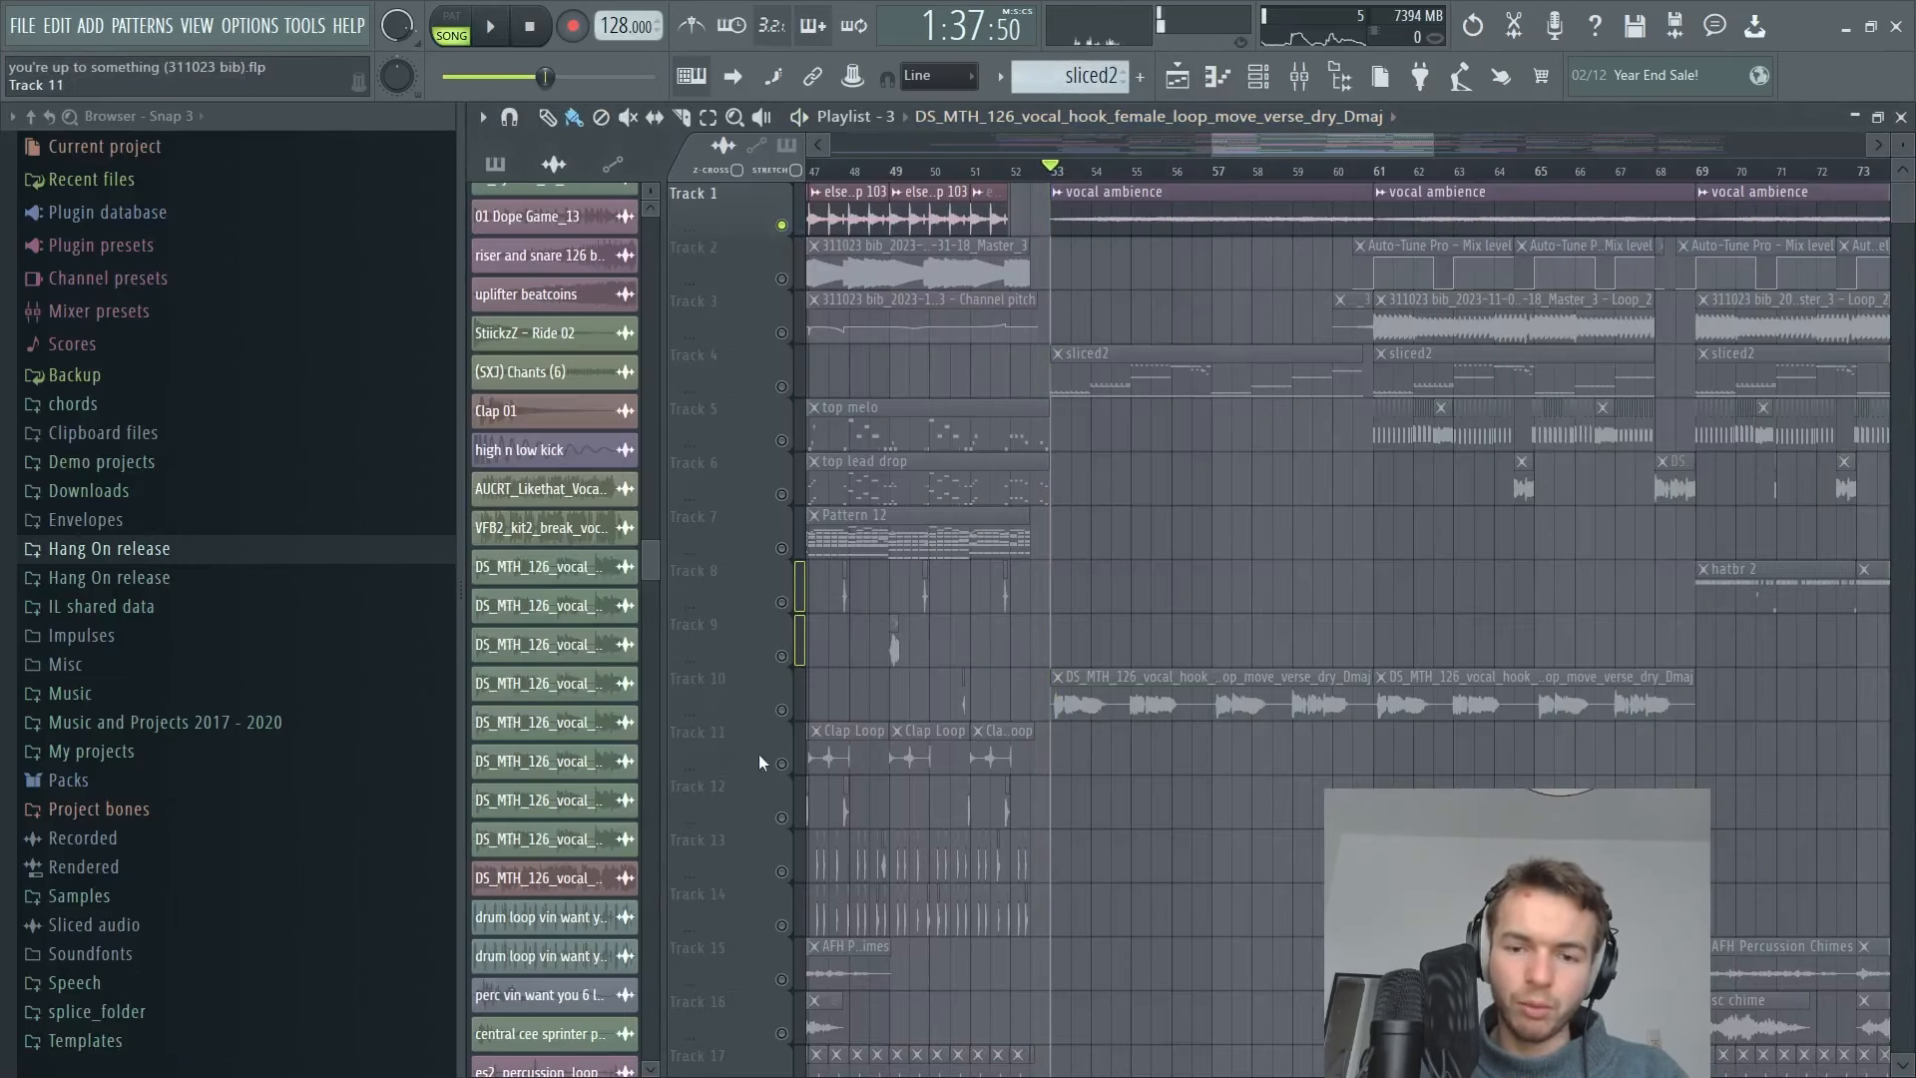
pyautogui.click(491, 24)
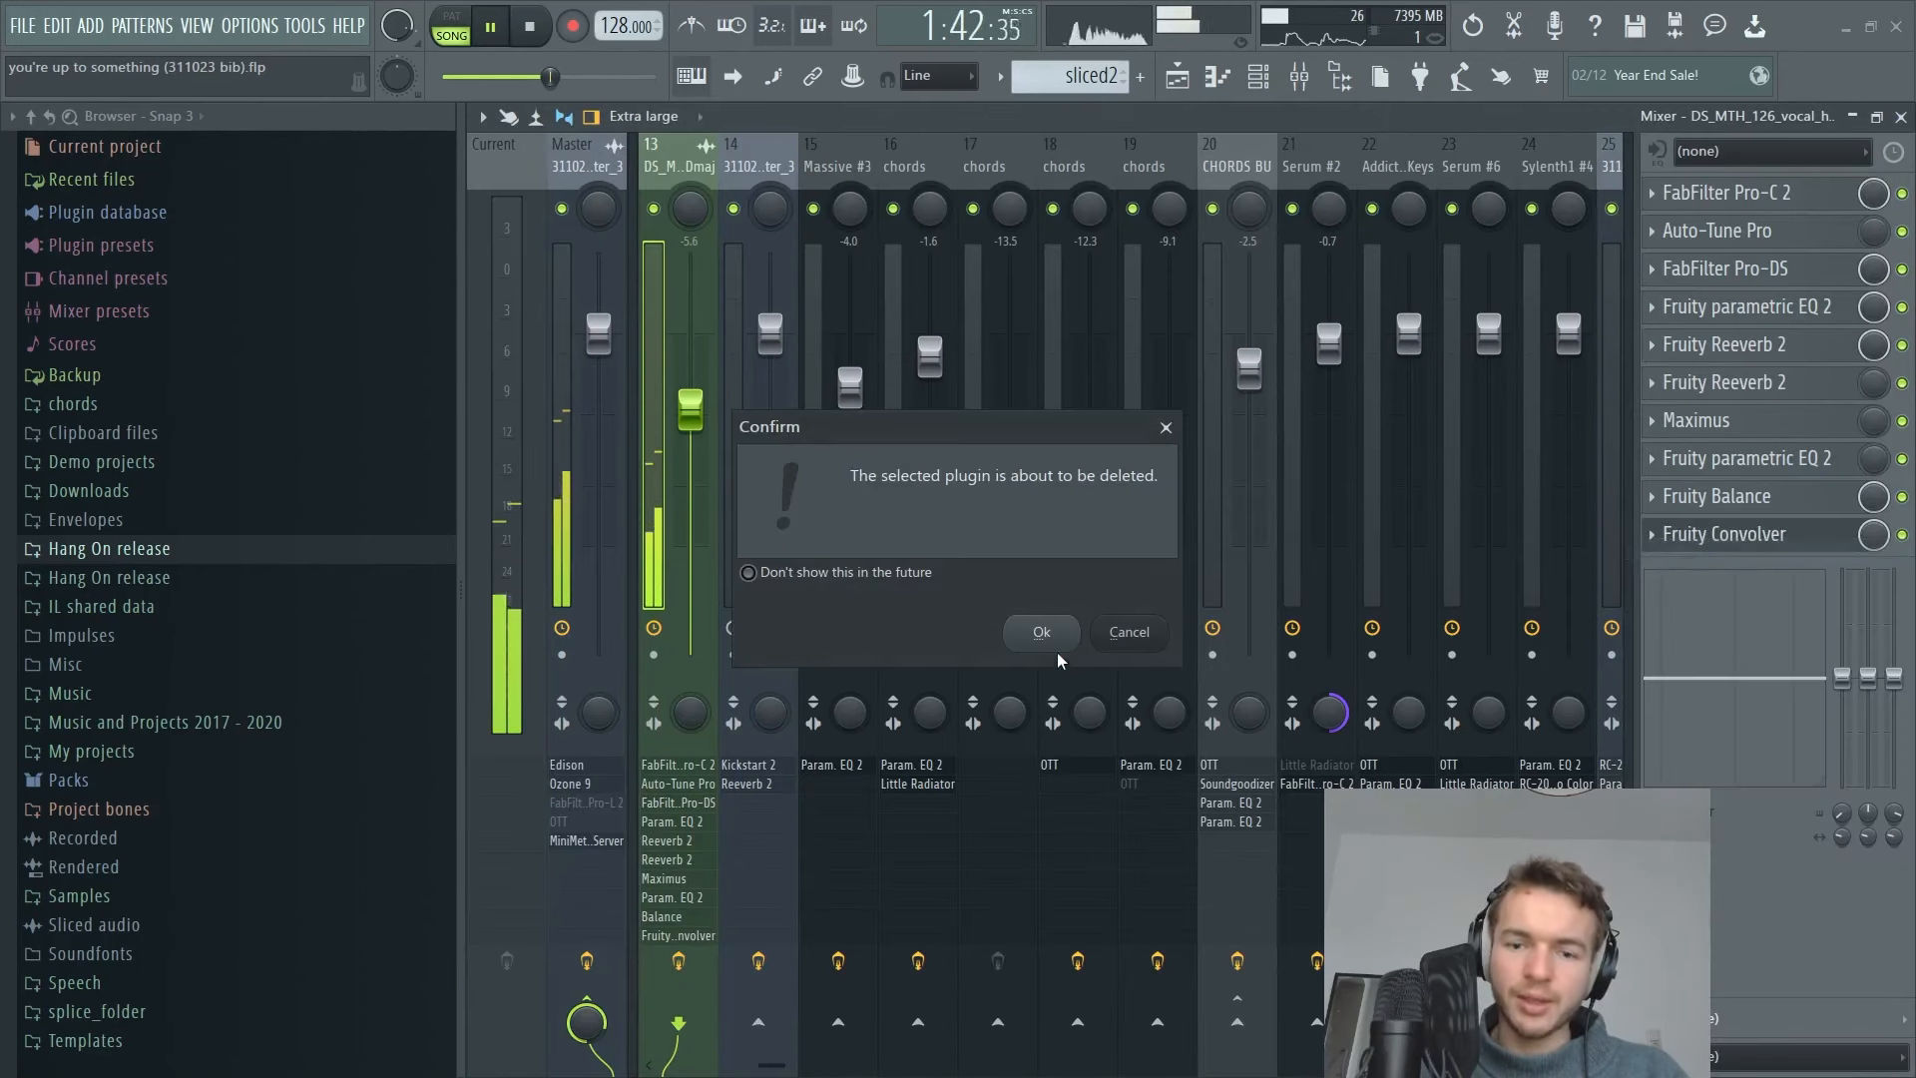
pyautogui.click(1039, 632)
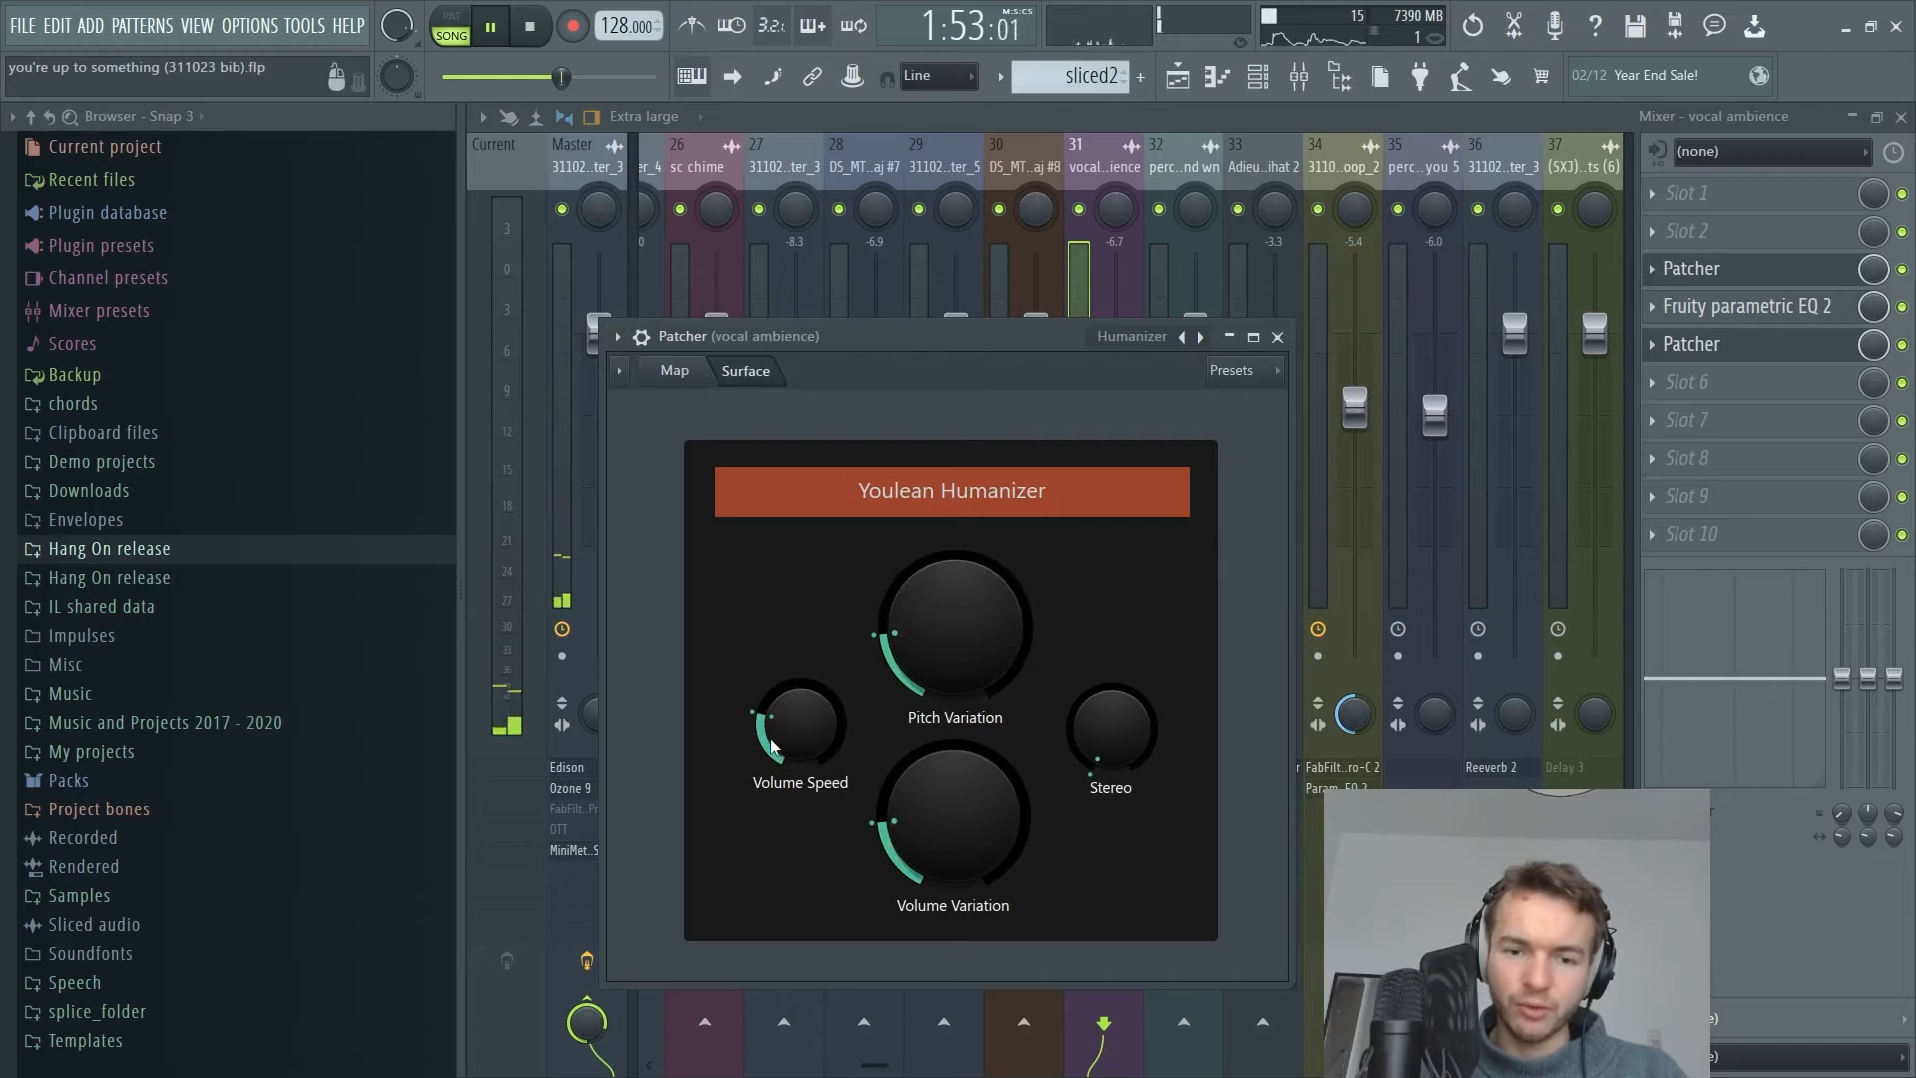
# Confirm the plugin deletion and return to the arrangement playlist.
pyautogui.click(1275, 335)
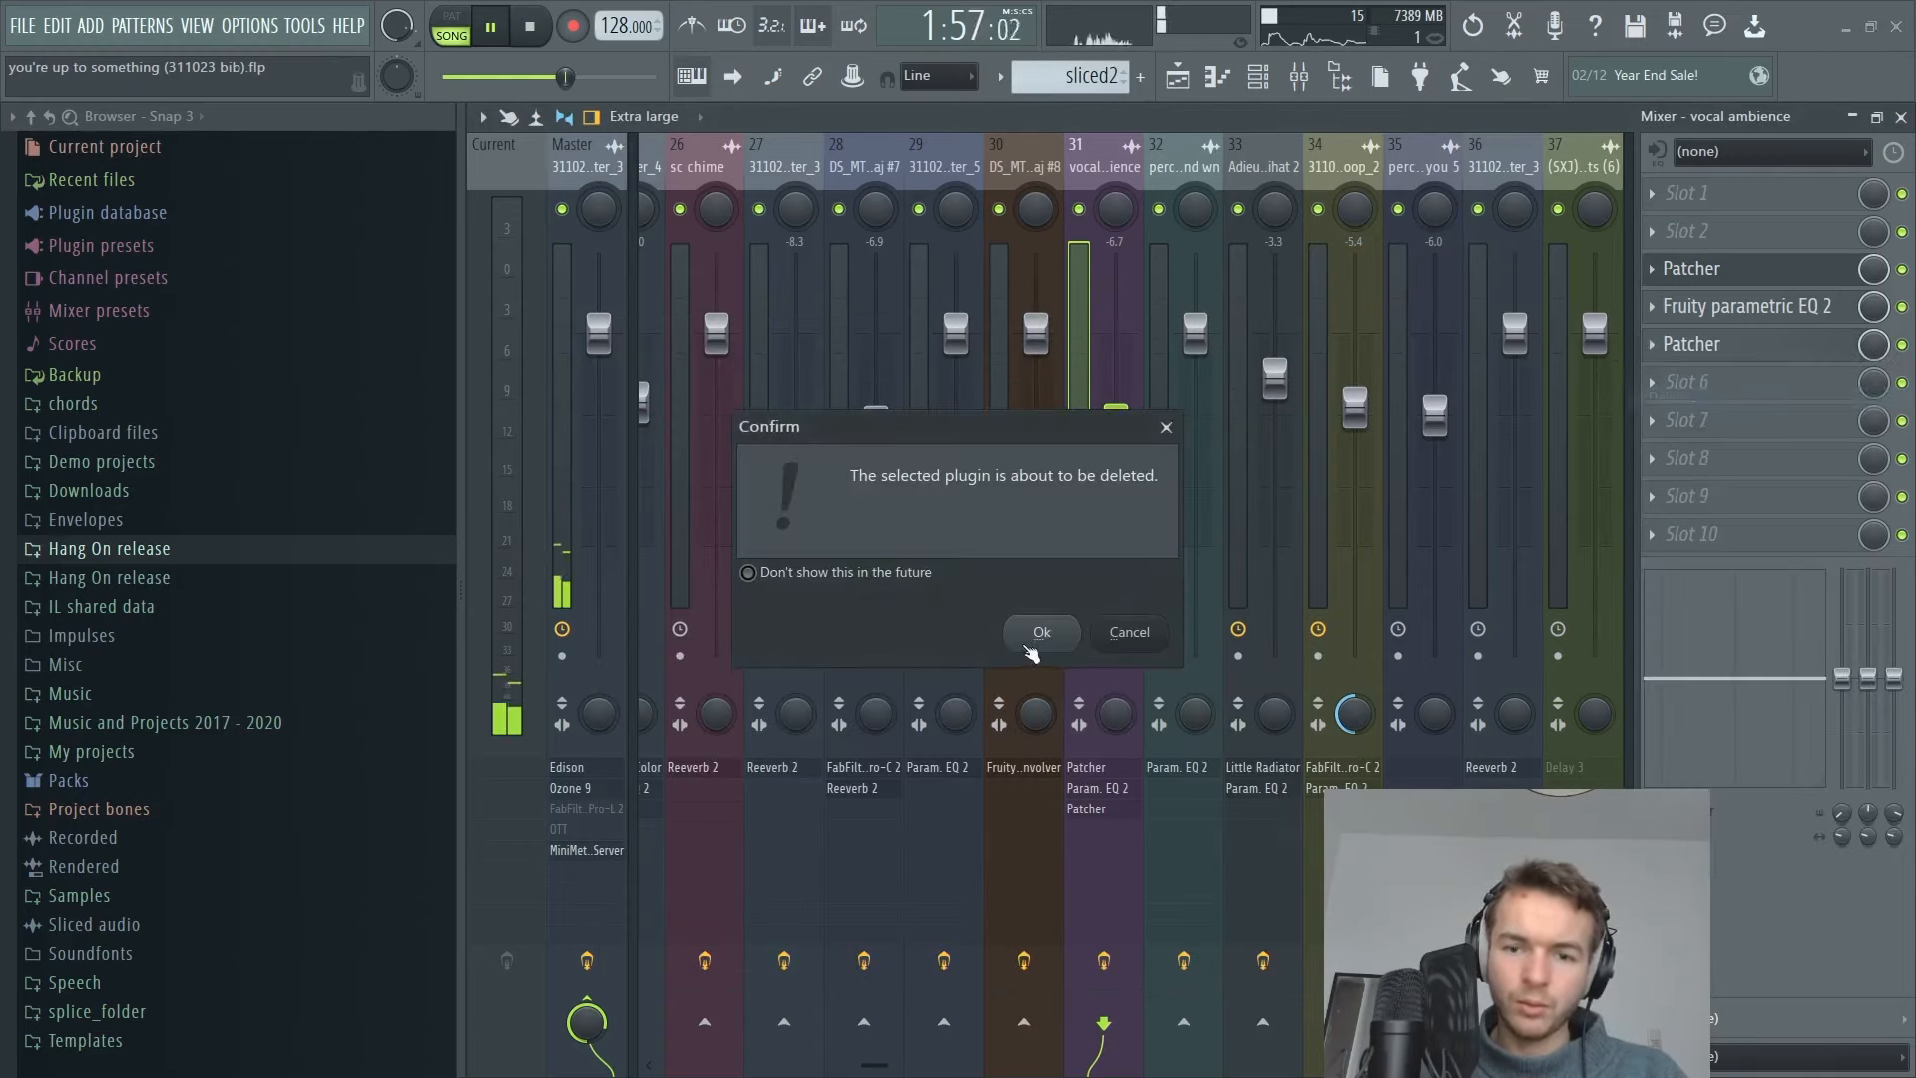
pyautogui.click(1040, 633)
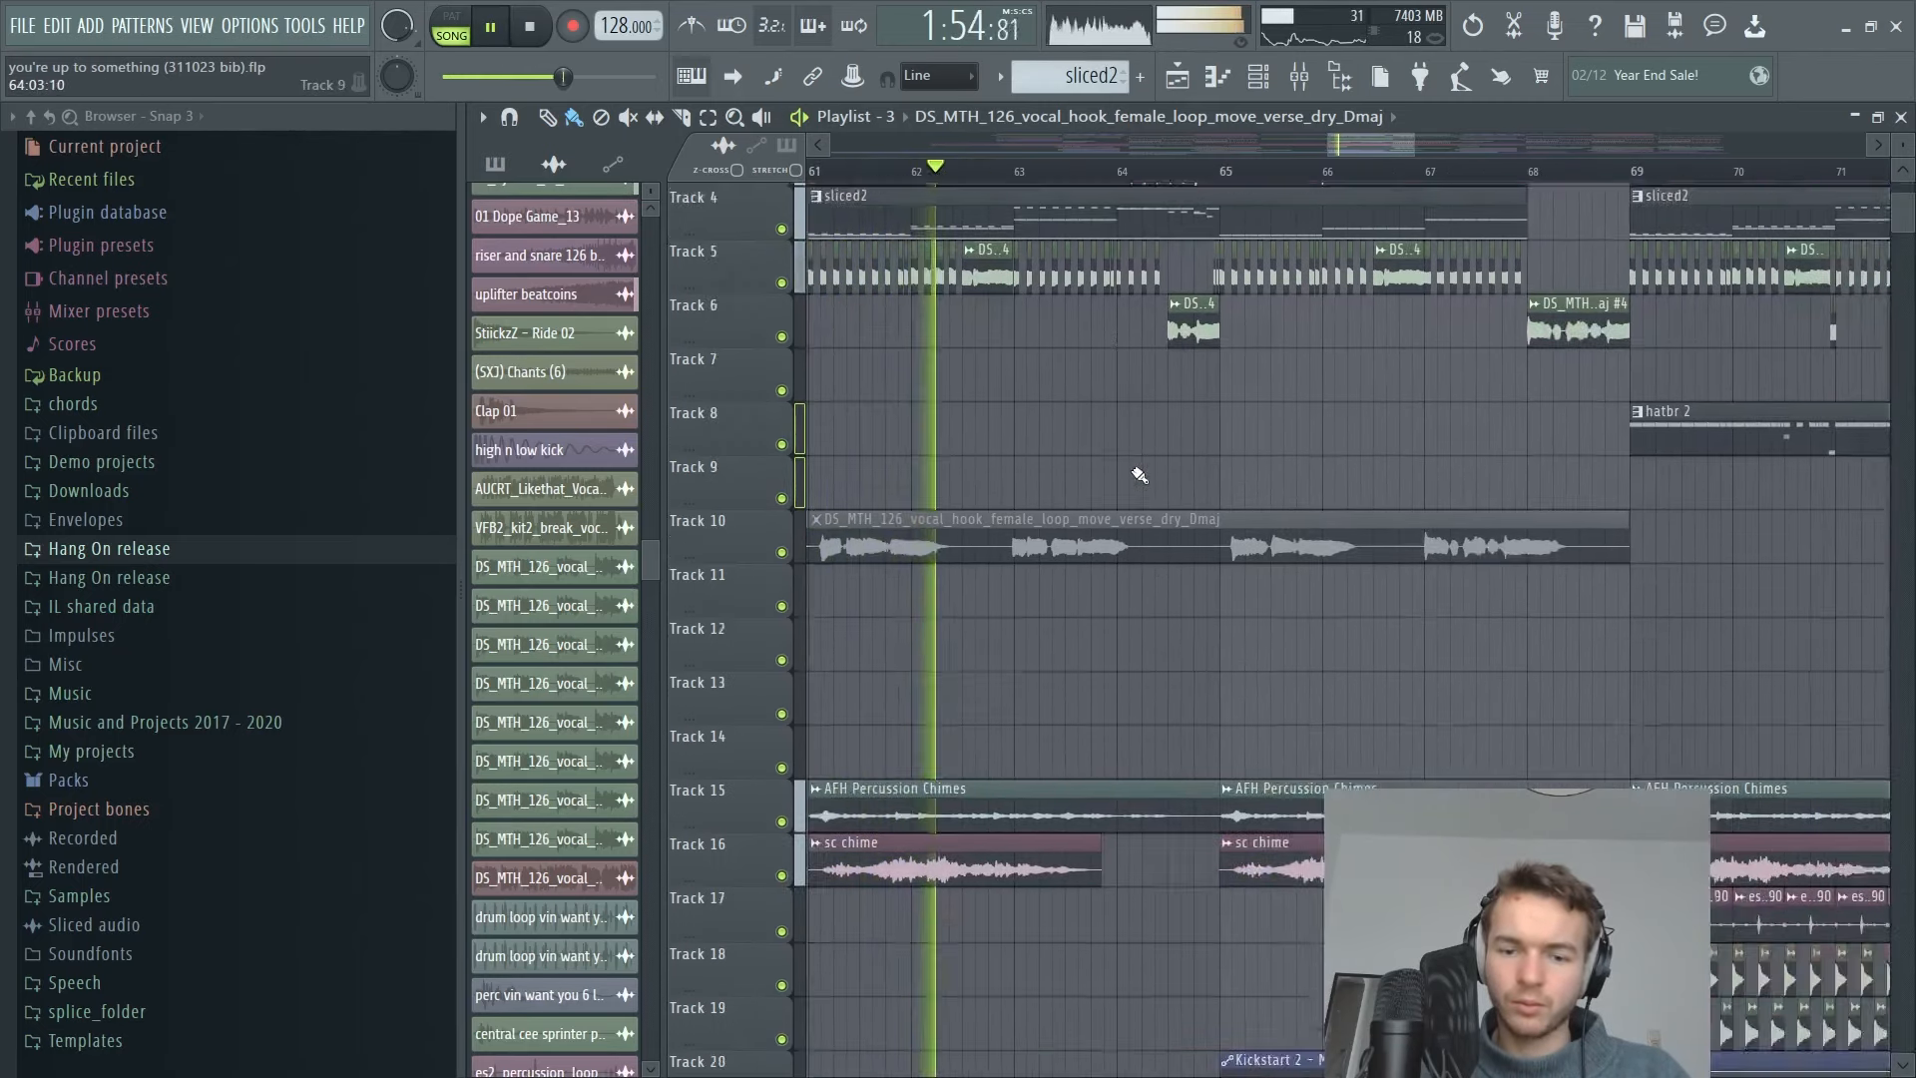
pyautogui.scroll(-3)
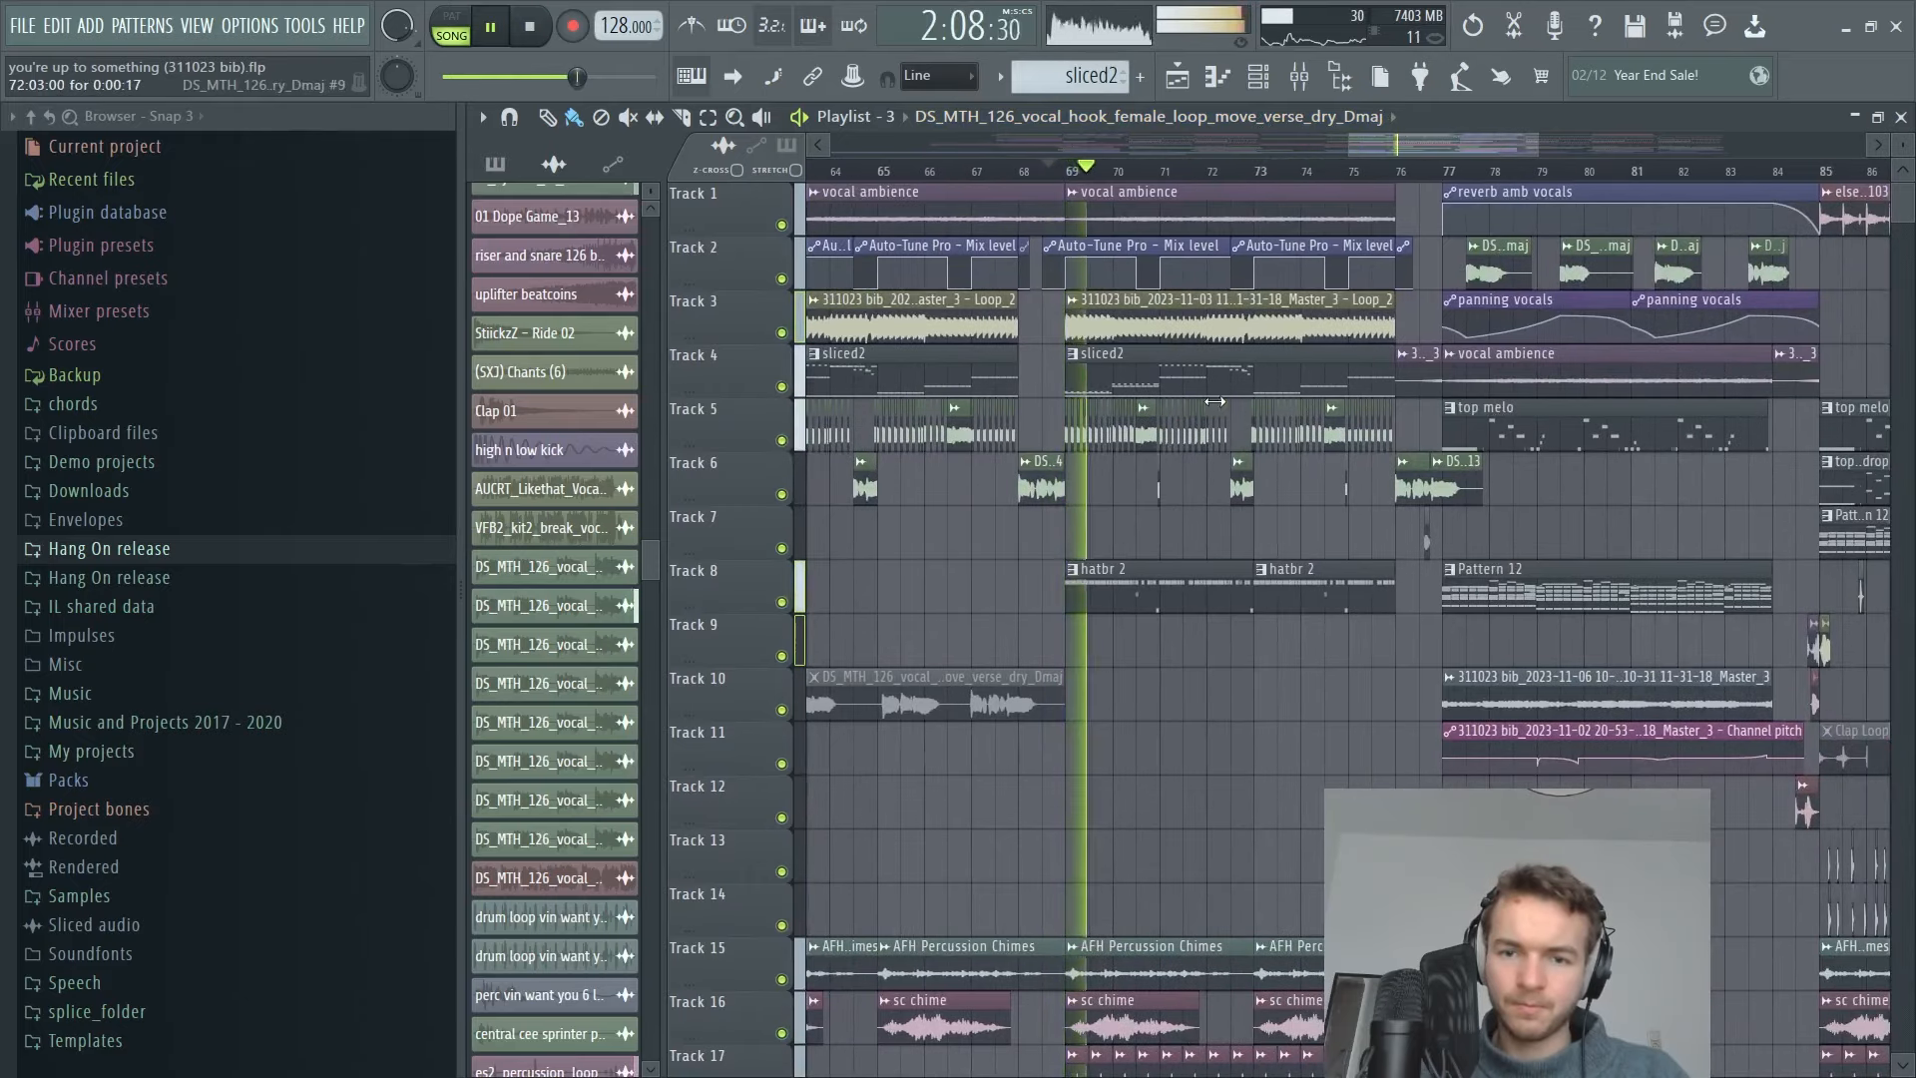
pyautogui.scroll(-3)
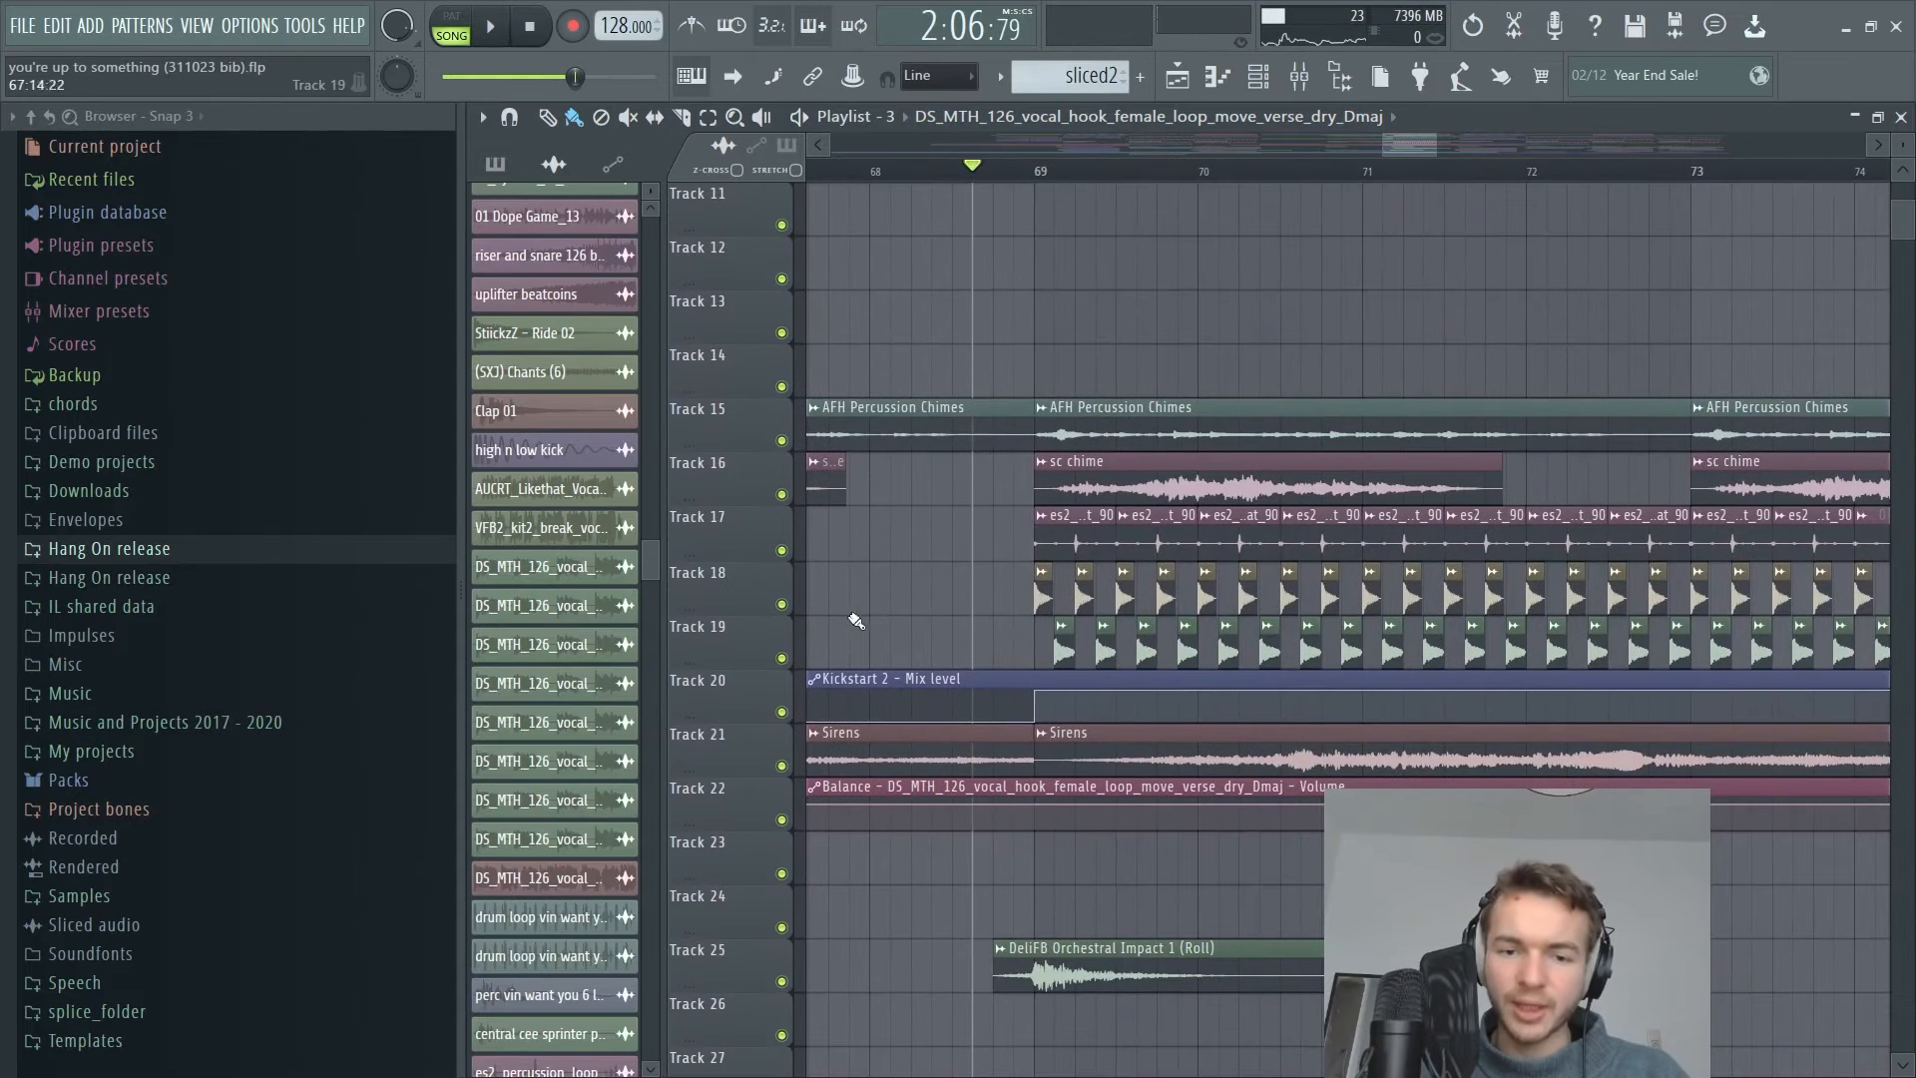
pyautogui.click(489, 24)
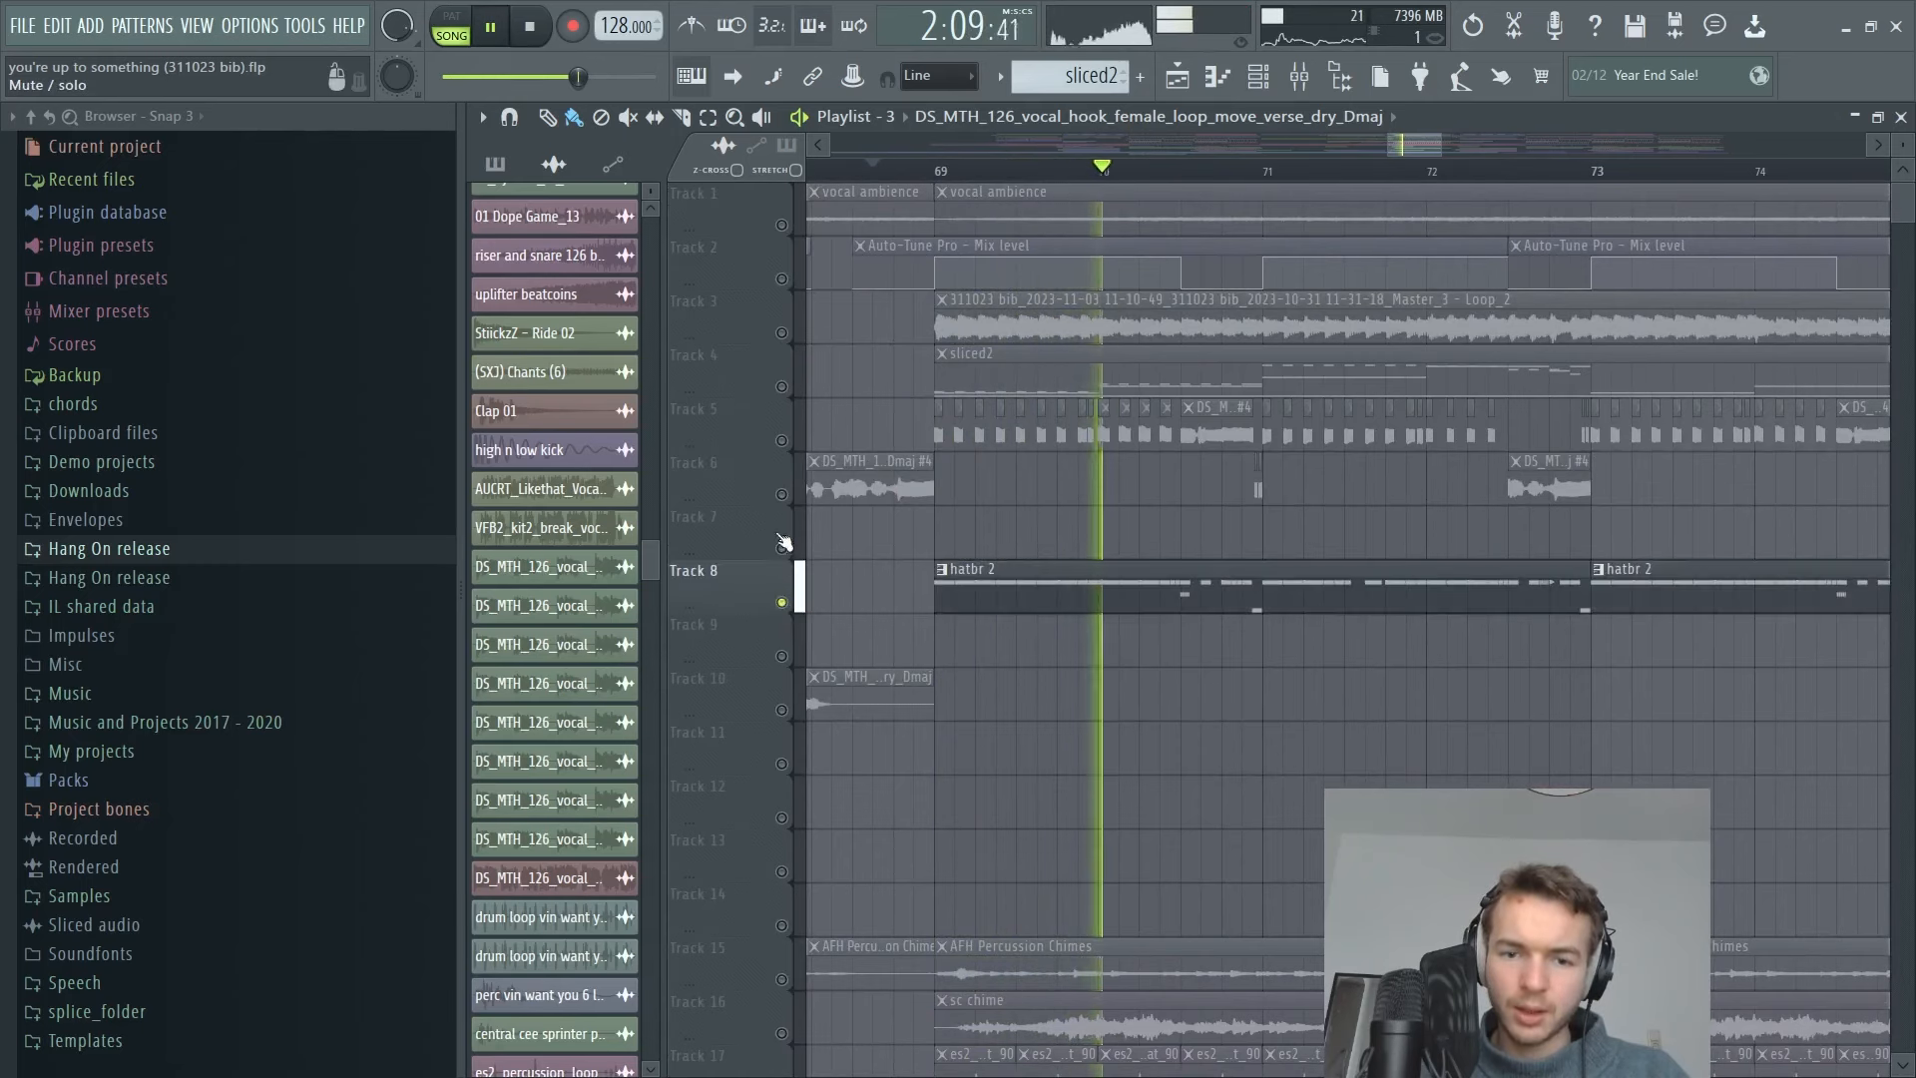
pyautogui.scroll(-3)
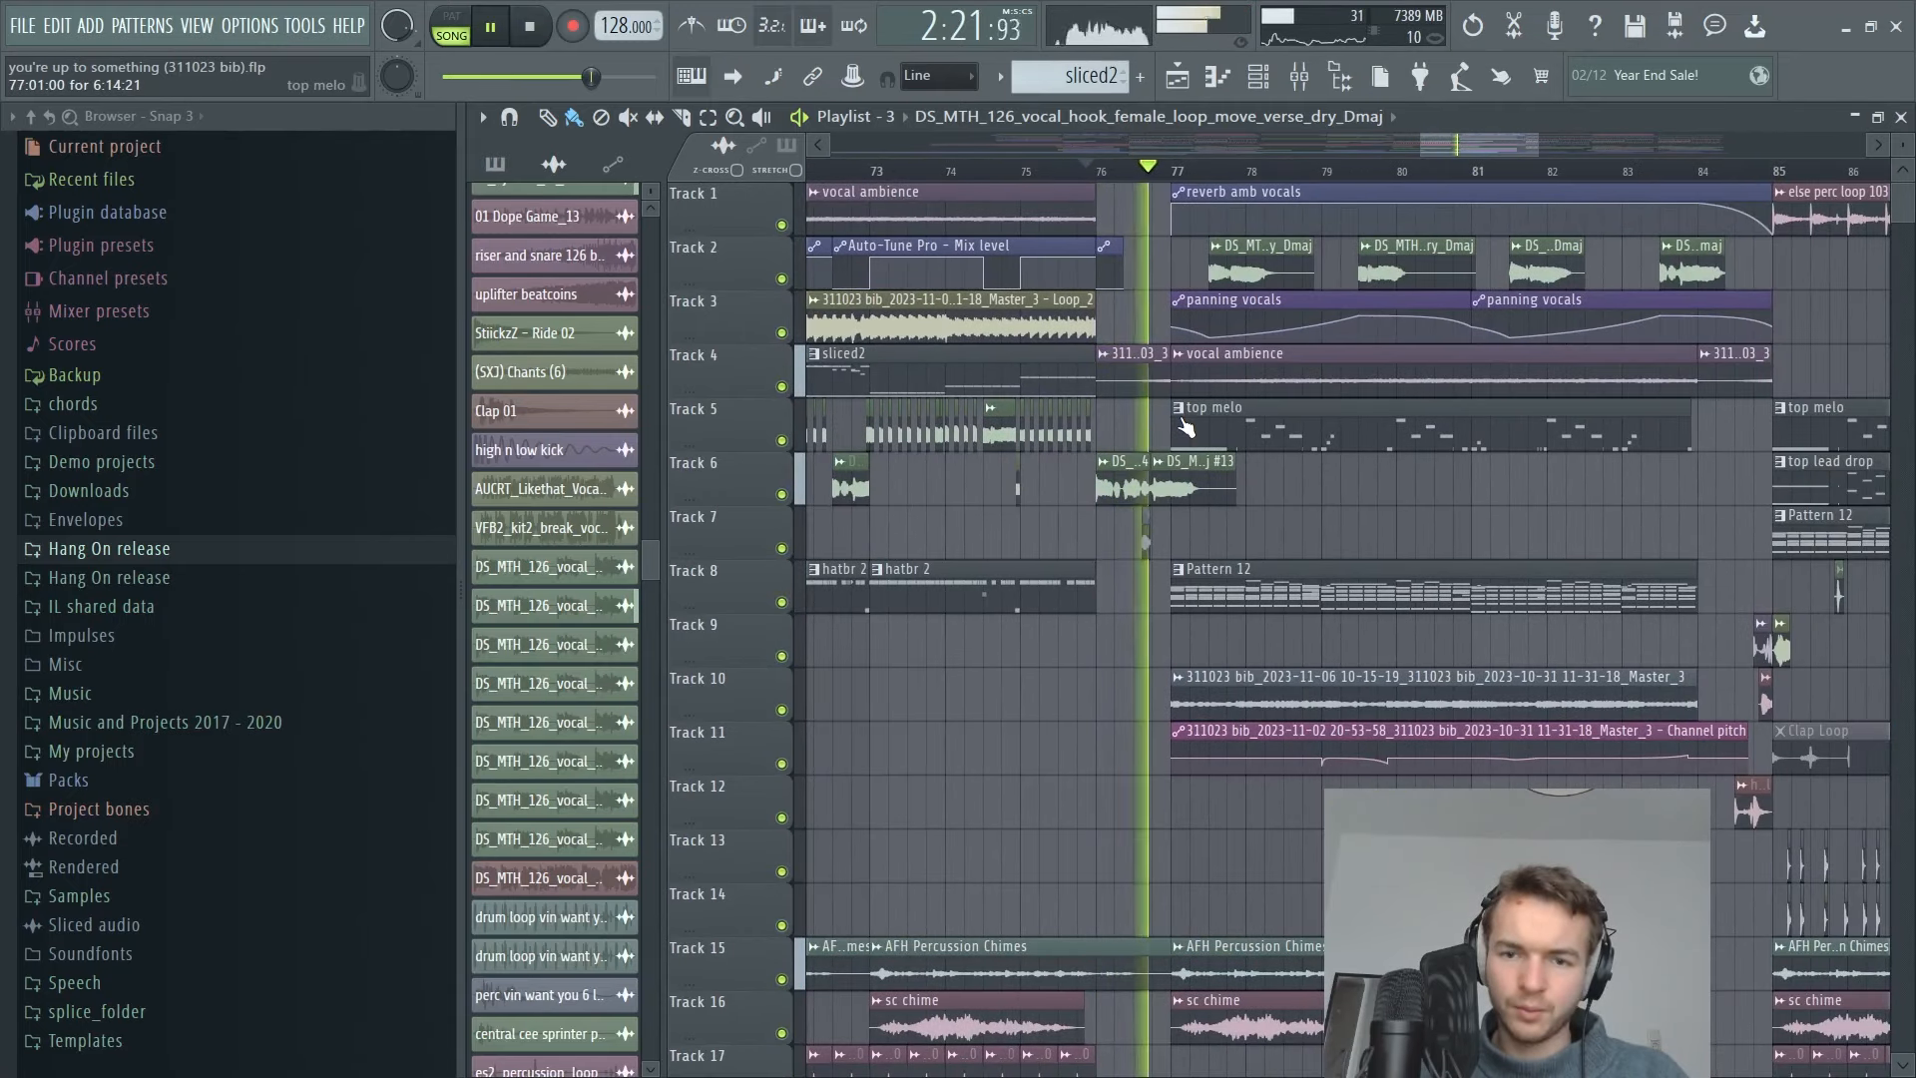
pyautogui.scroll(-3)
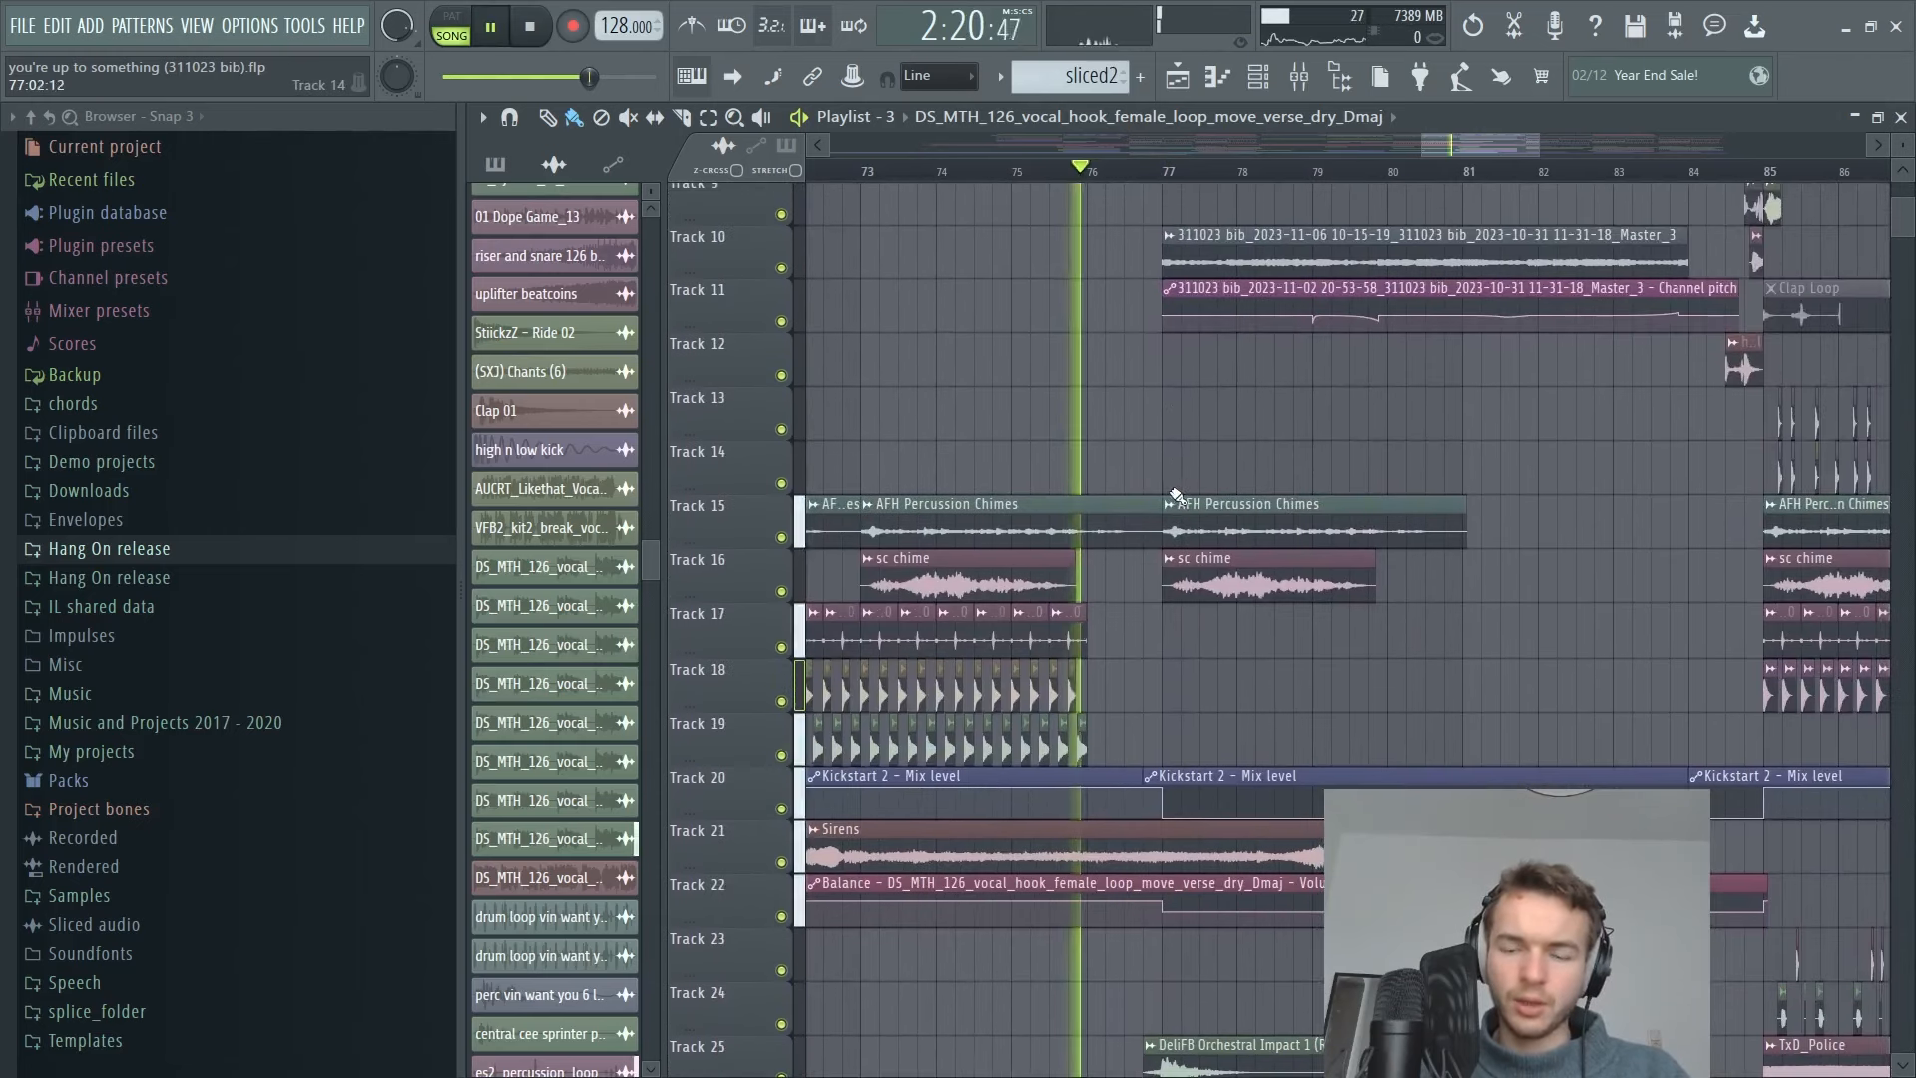
pyautogui.scroll(-3)
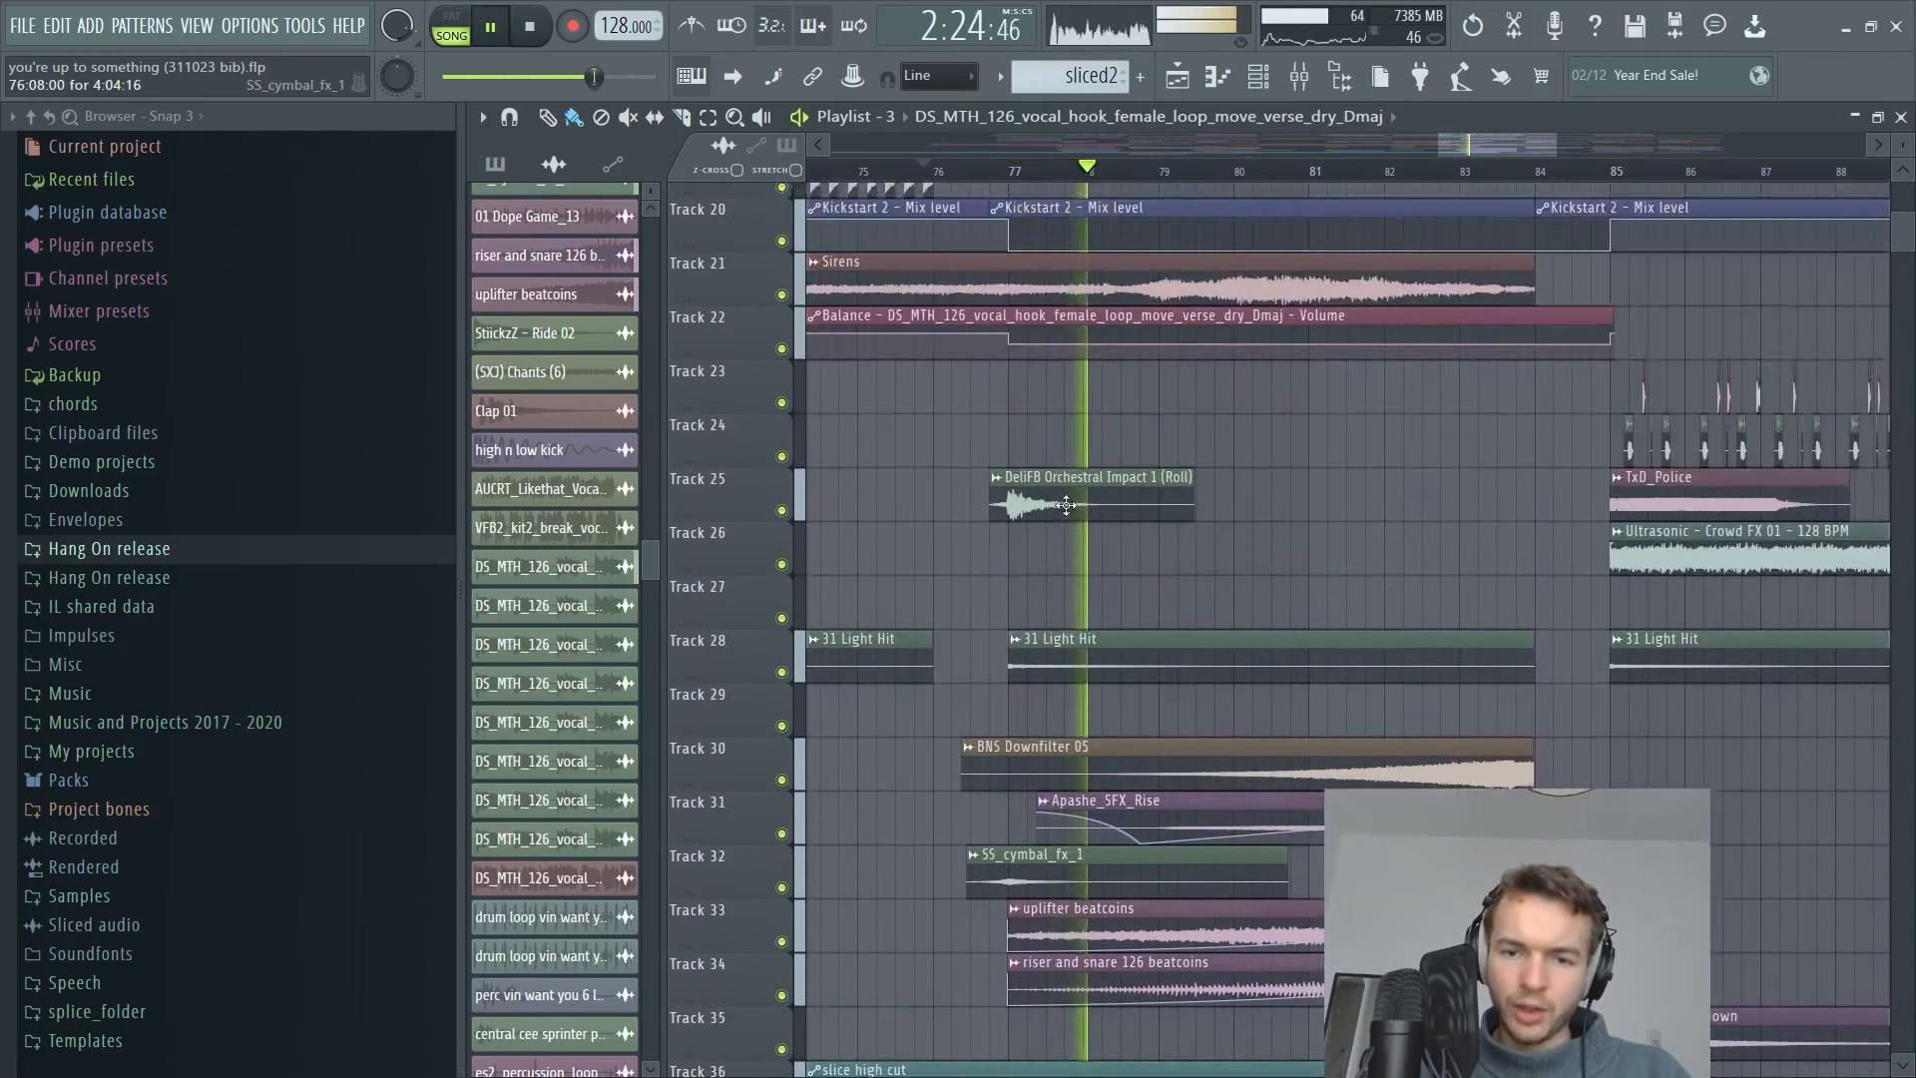
pyautogui.scroll(3)
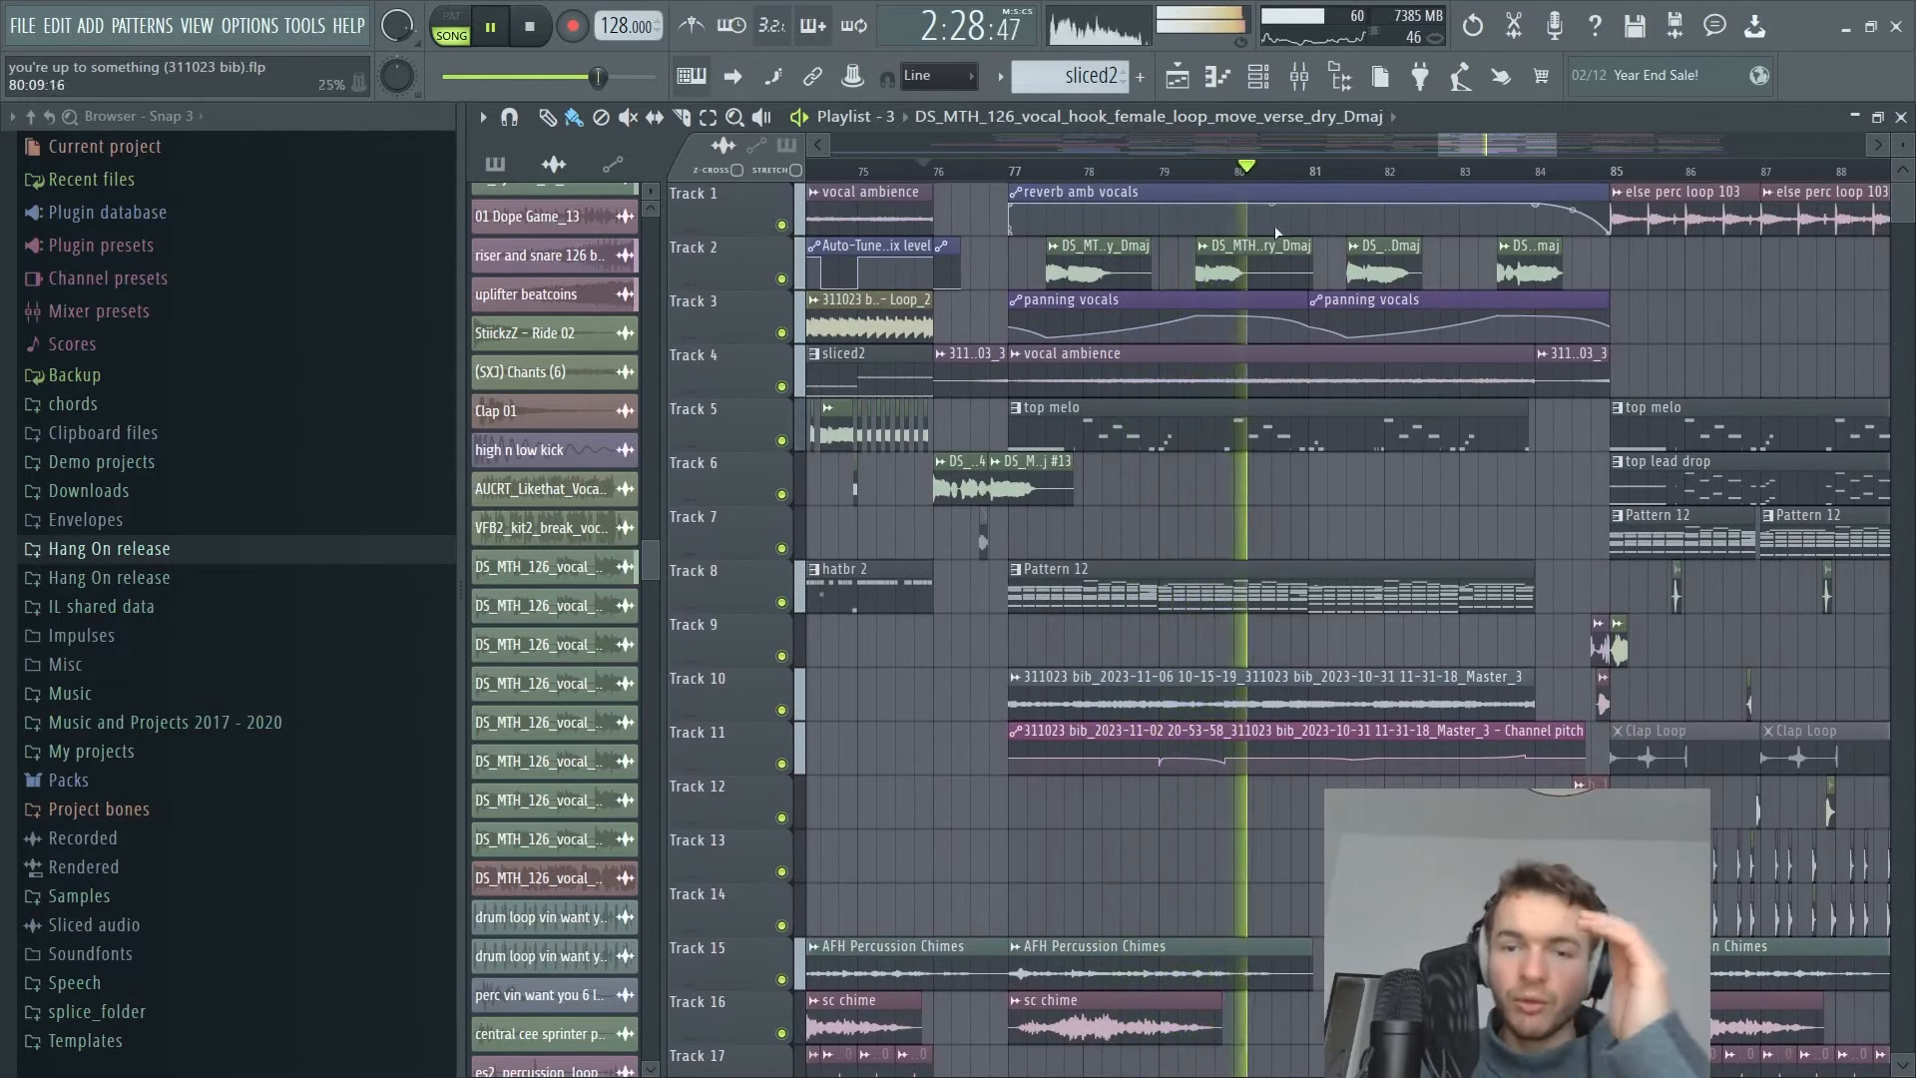
pyautogui.scroll(-3)
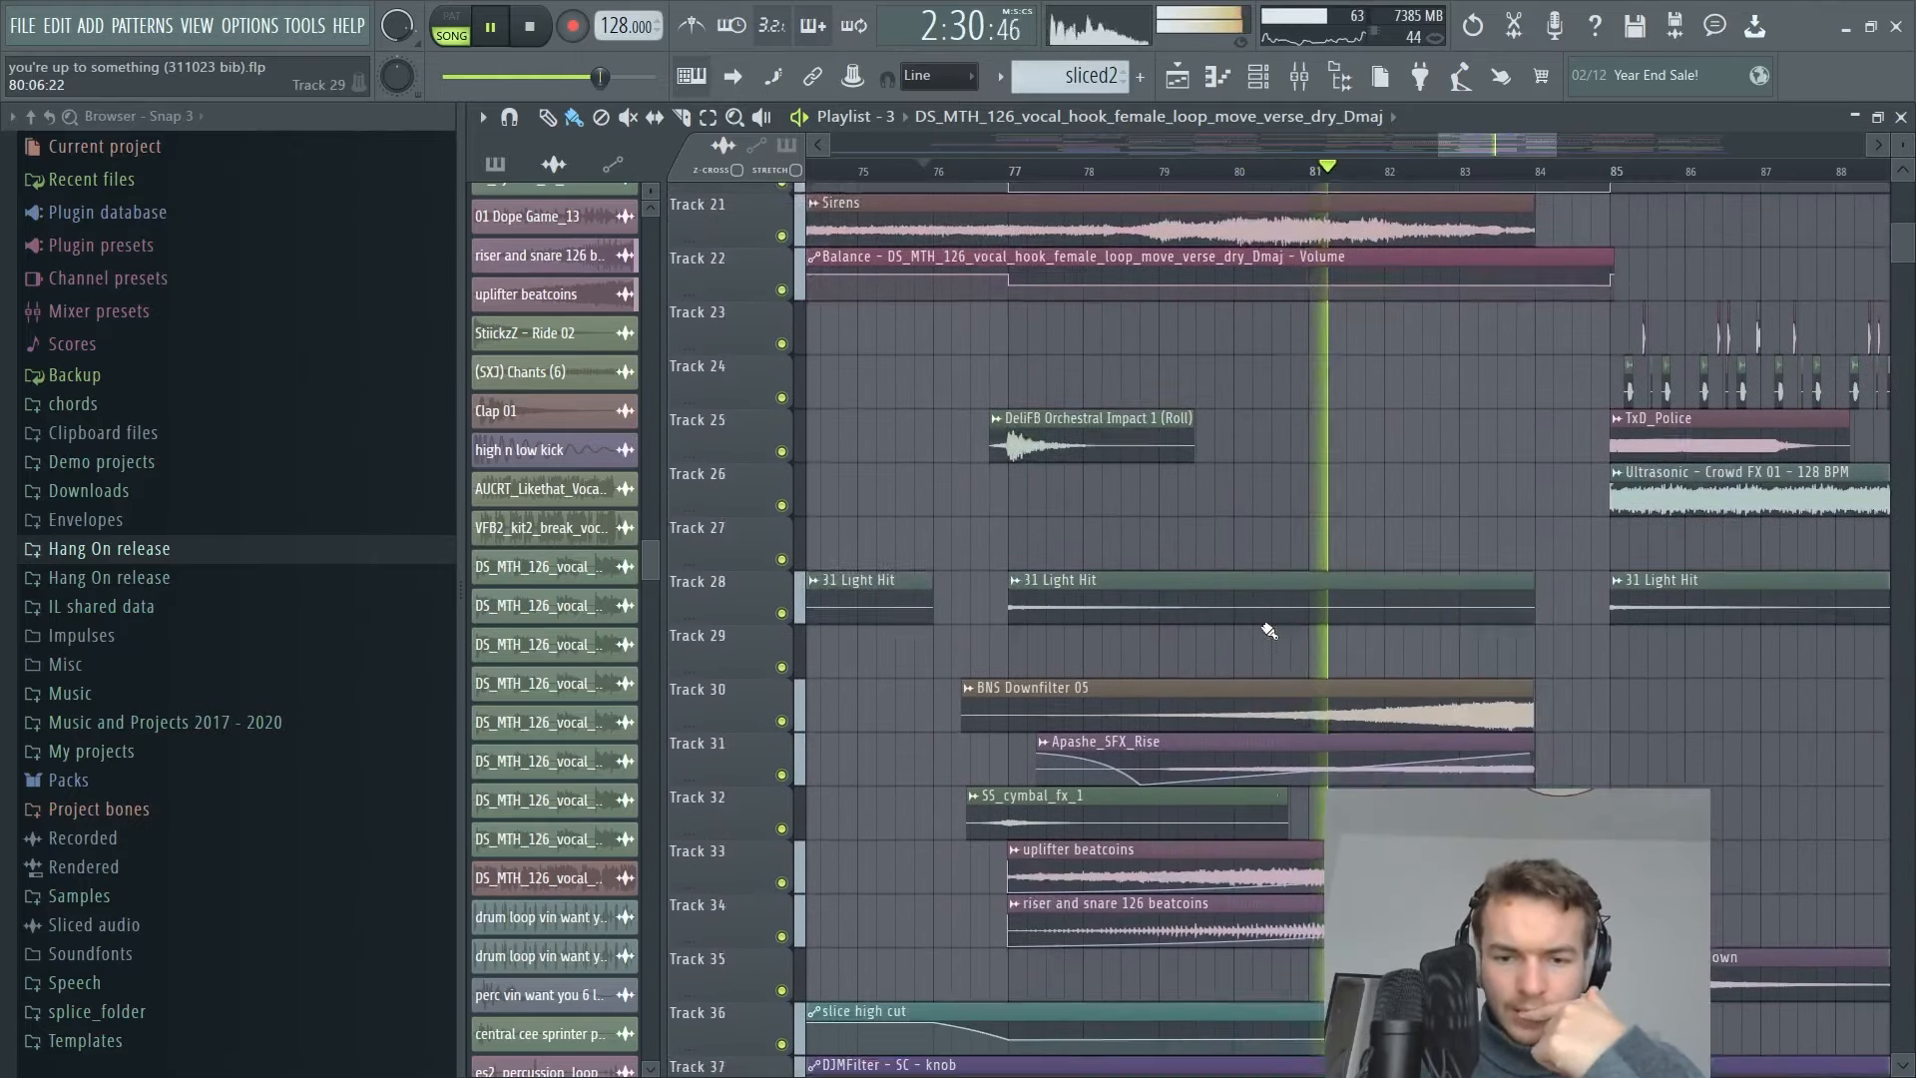
pyautogui.scroll(3)
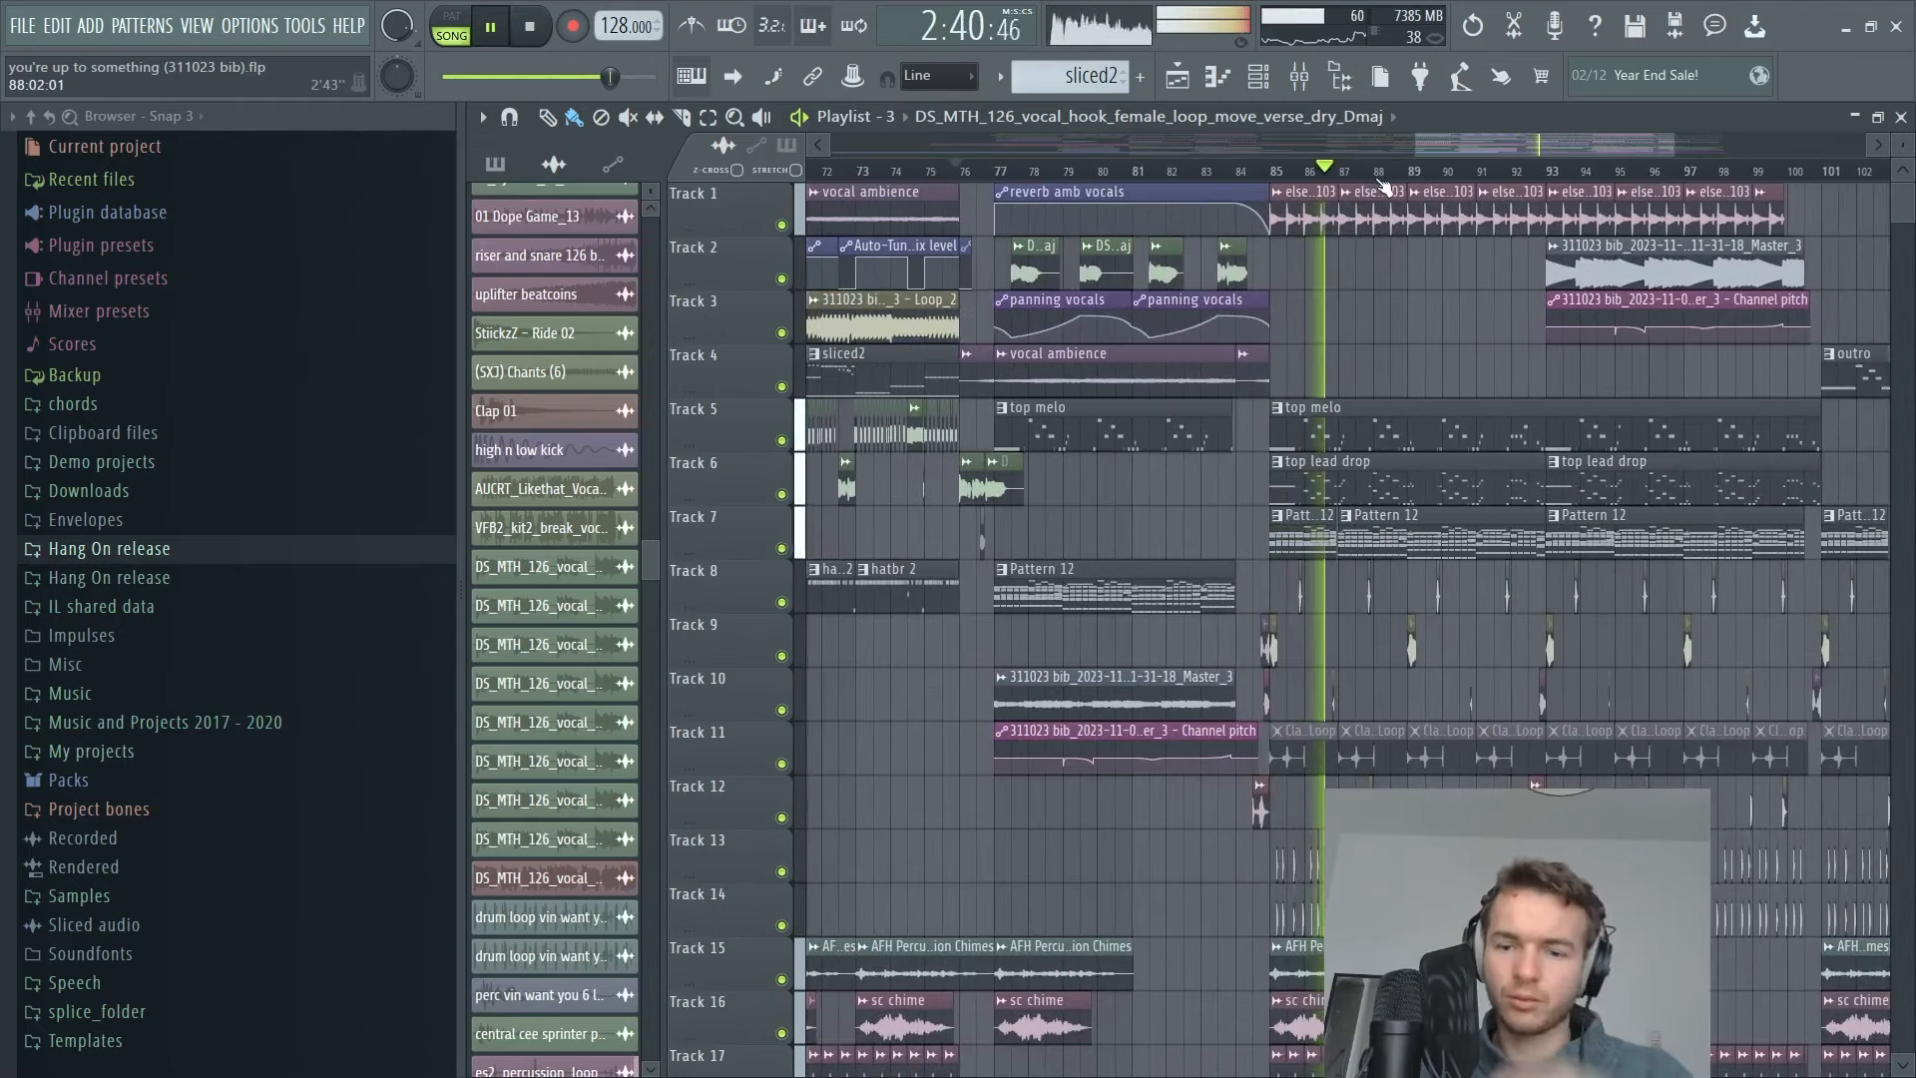
pyautogui.scroll(-3)
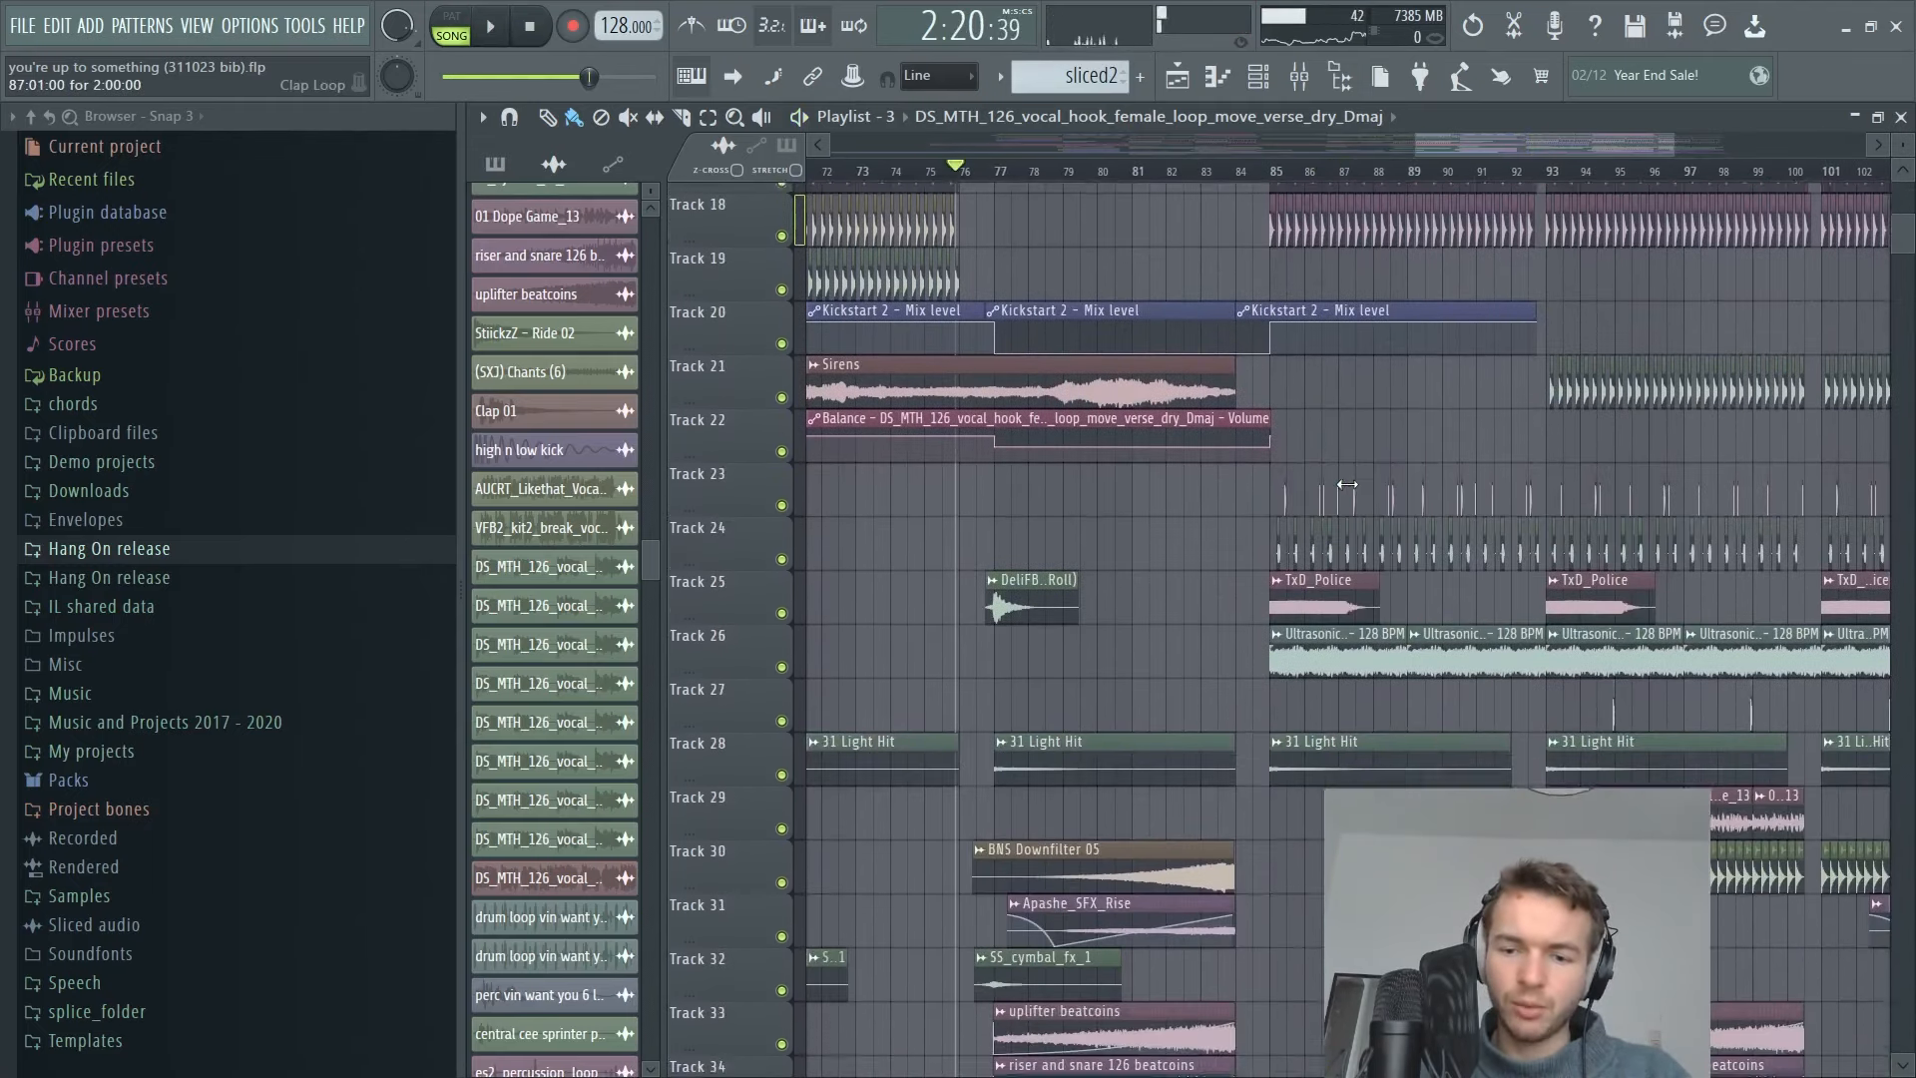
pyautogui.scroll(3)
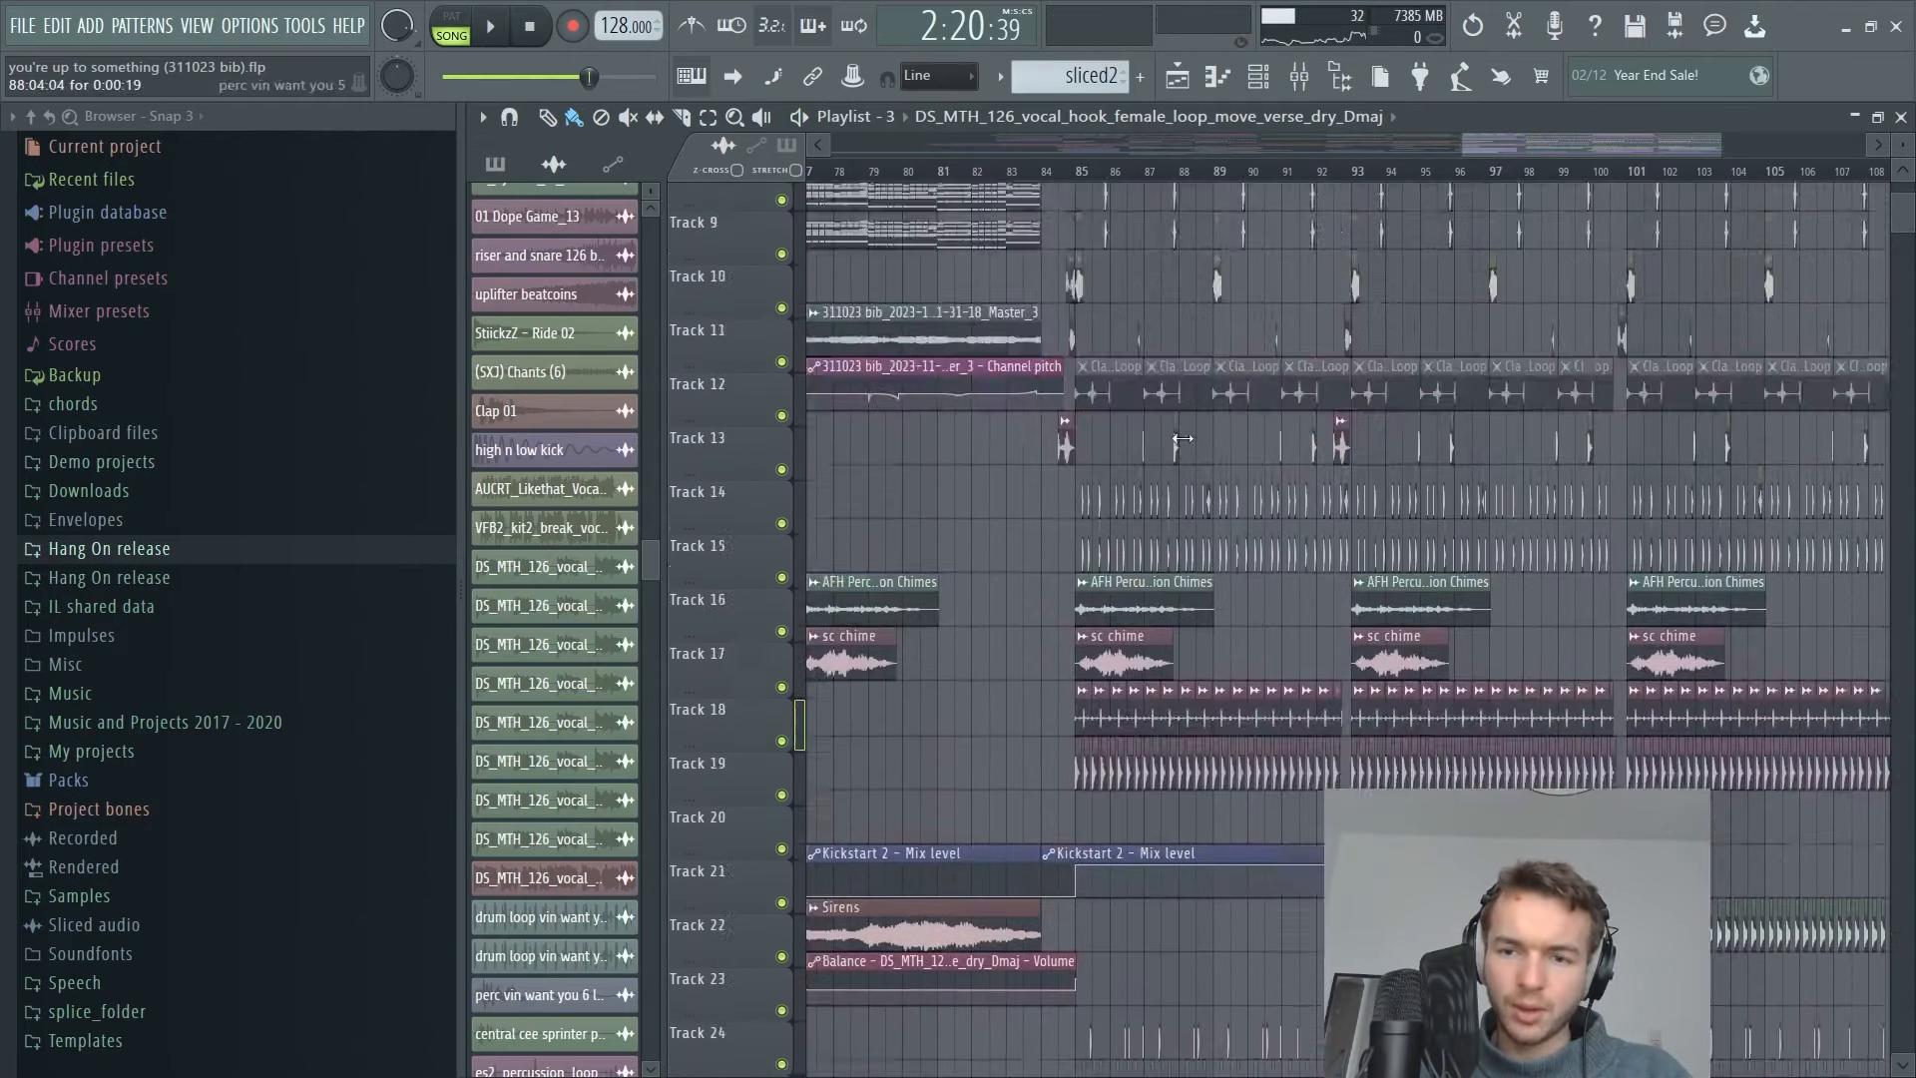
pyautogui.click(486, 25)
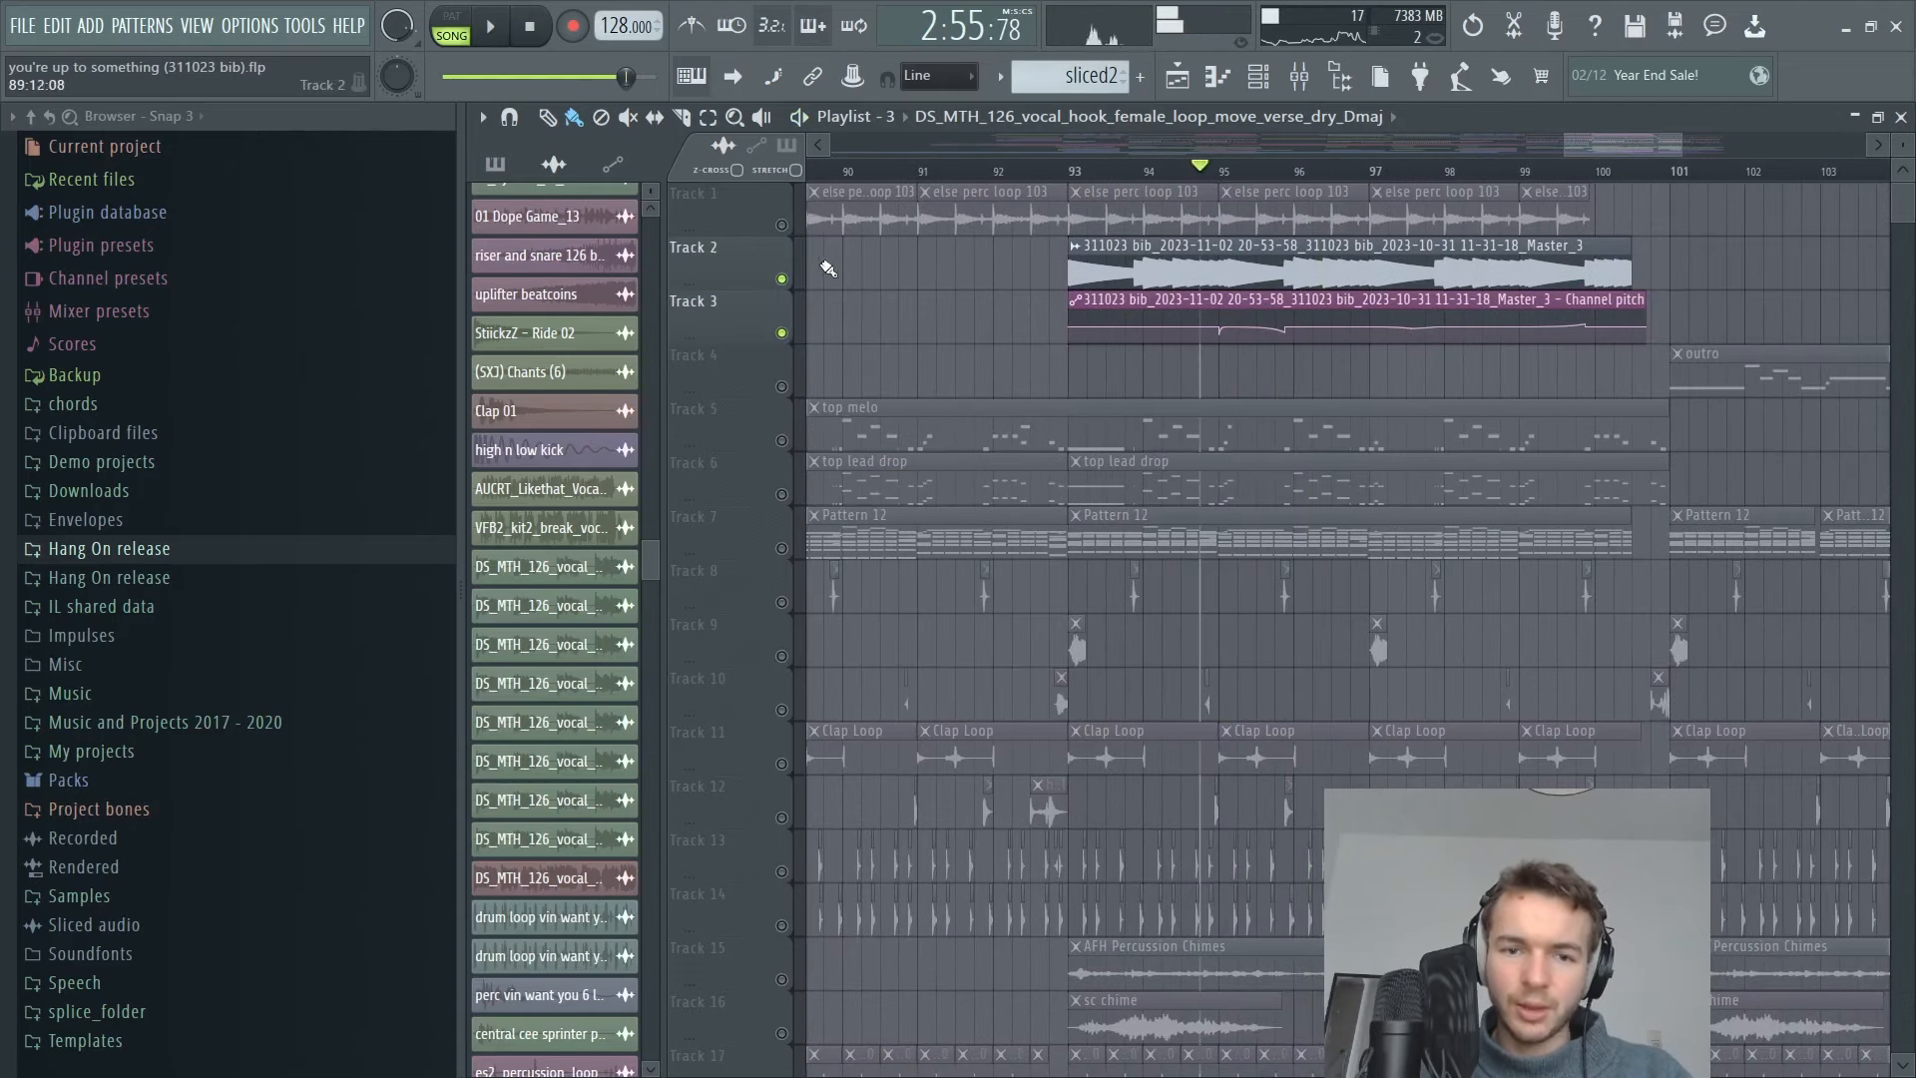
pyautogui.click(489, 26)
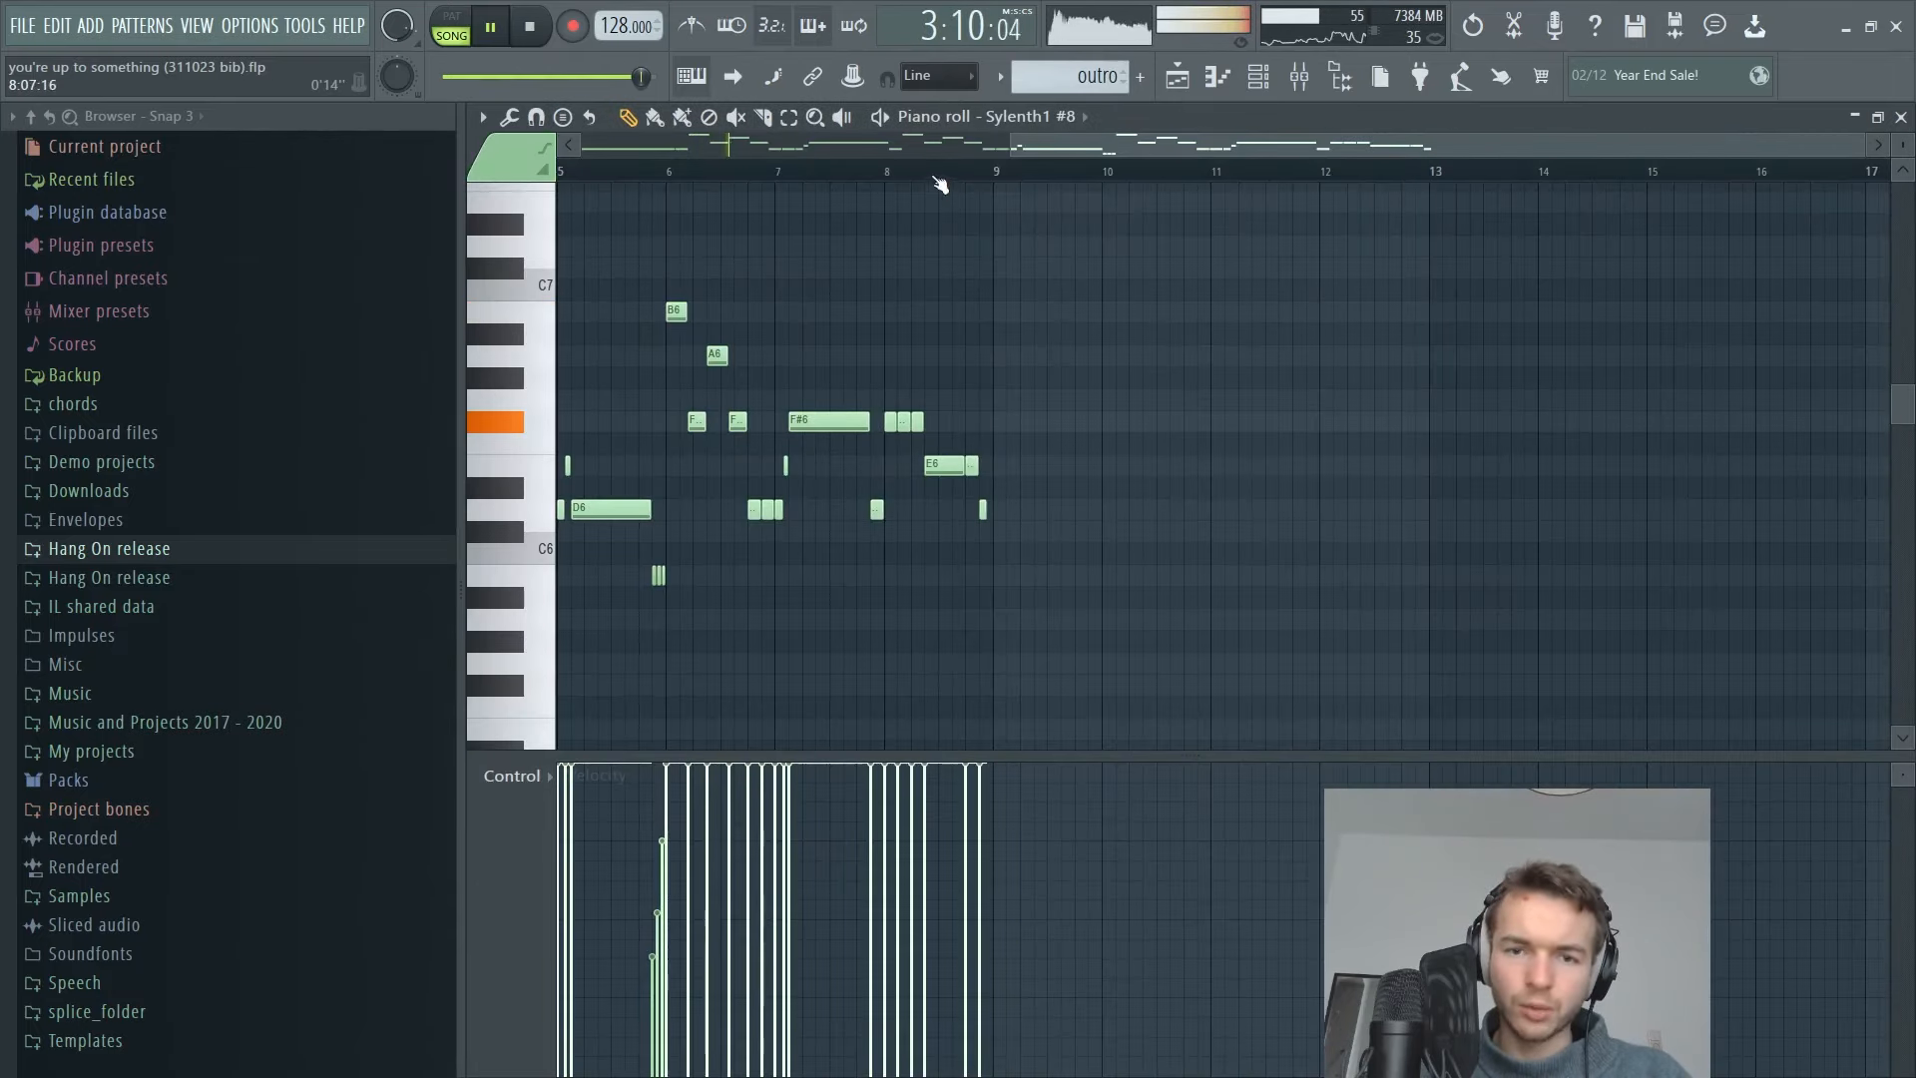
# Show the outro Sylenth1 melody and open the mixer on the SC sidechain insert.
pyautogui.click(489, 24)
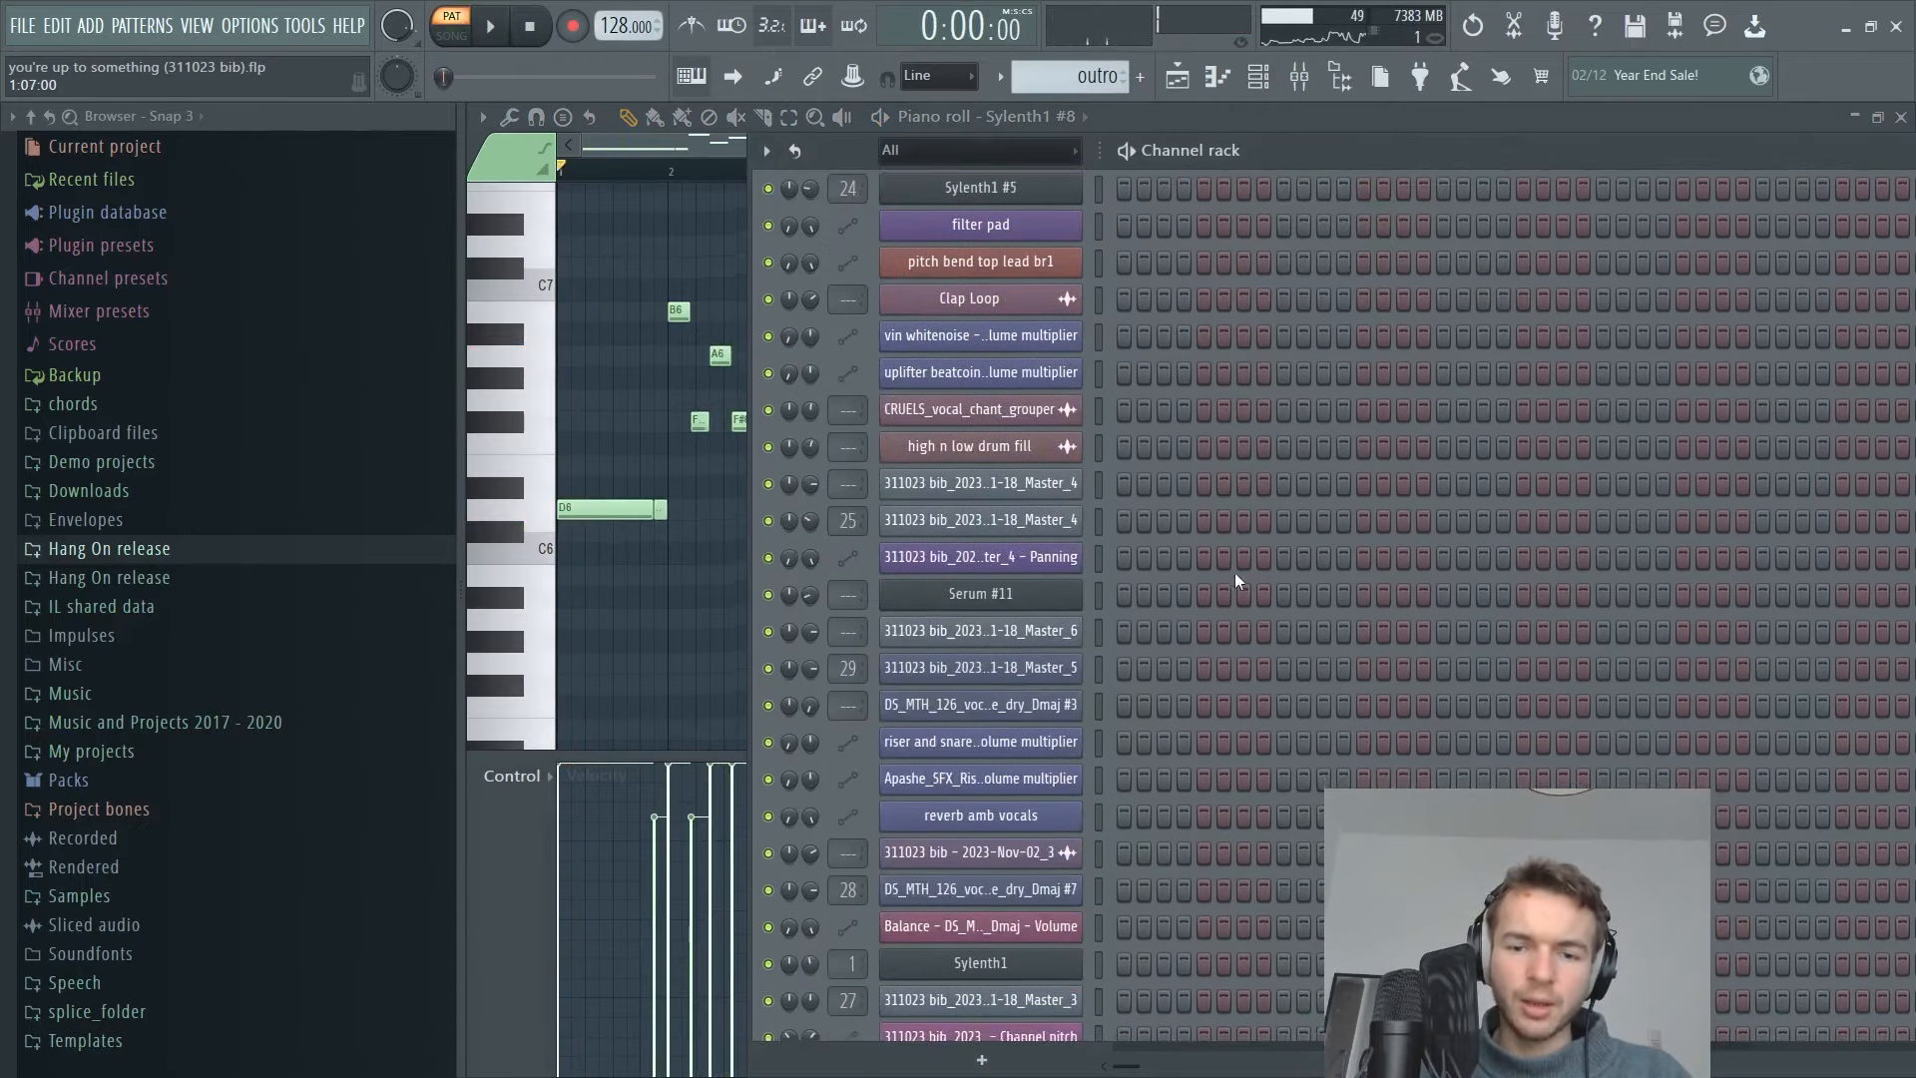
pyautogui.click(489, 24)
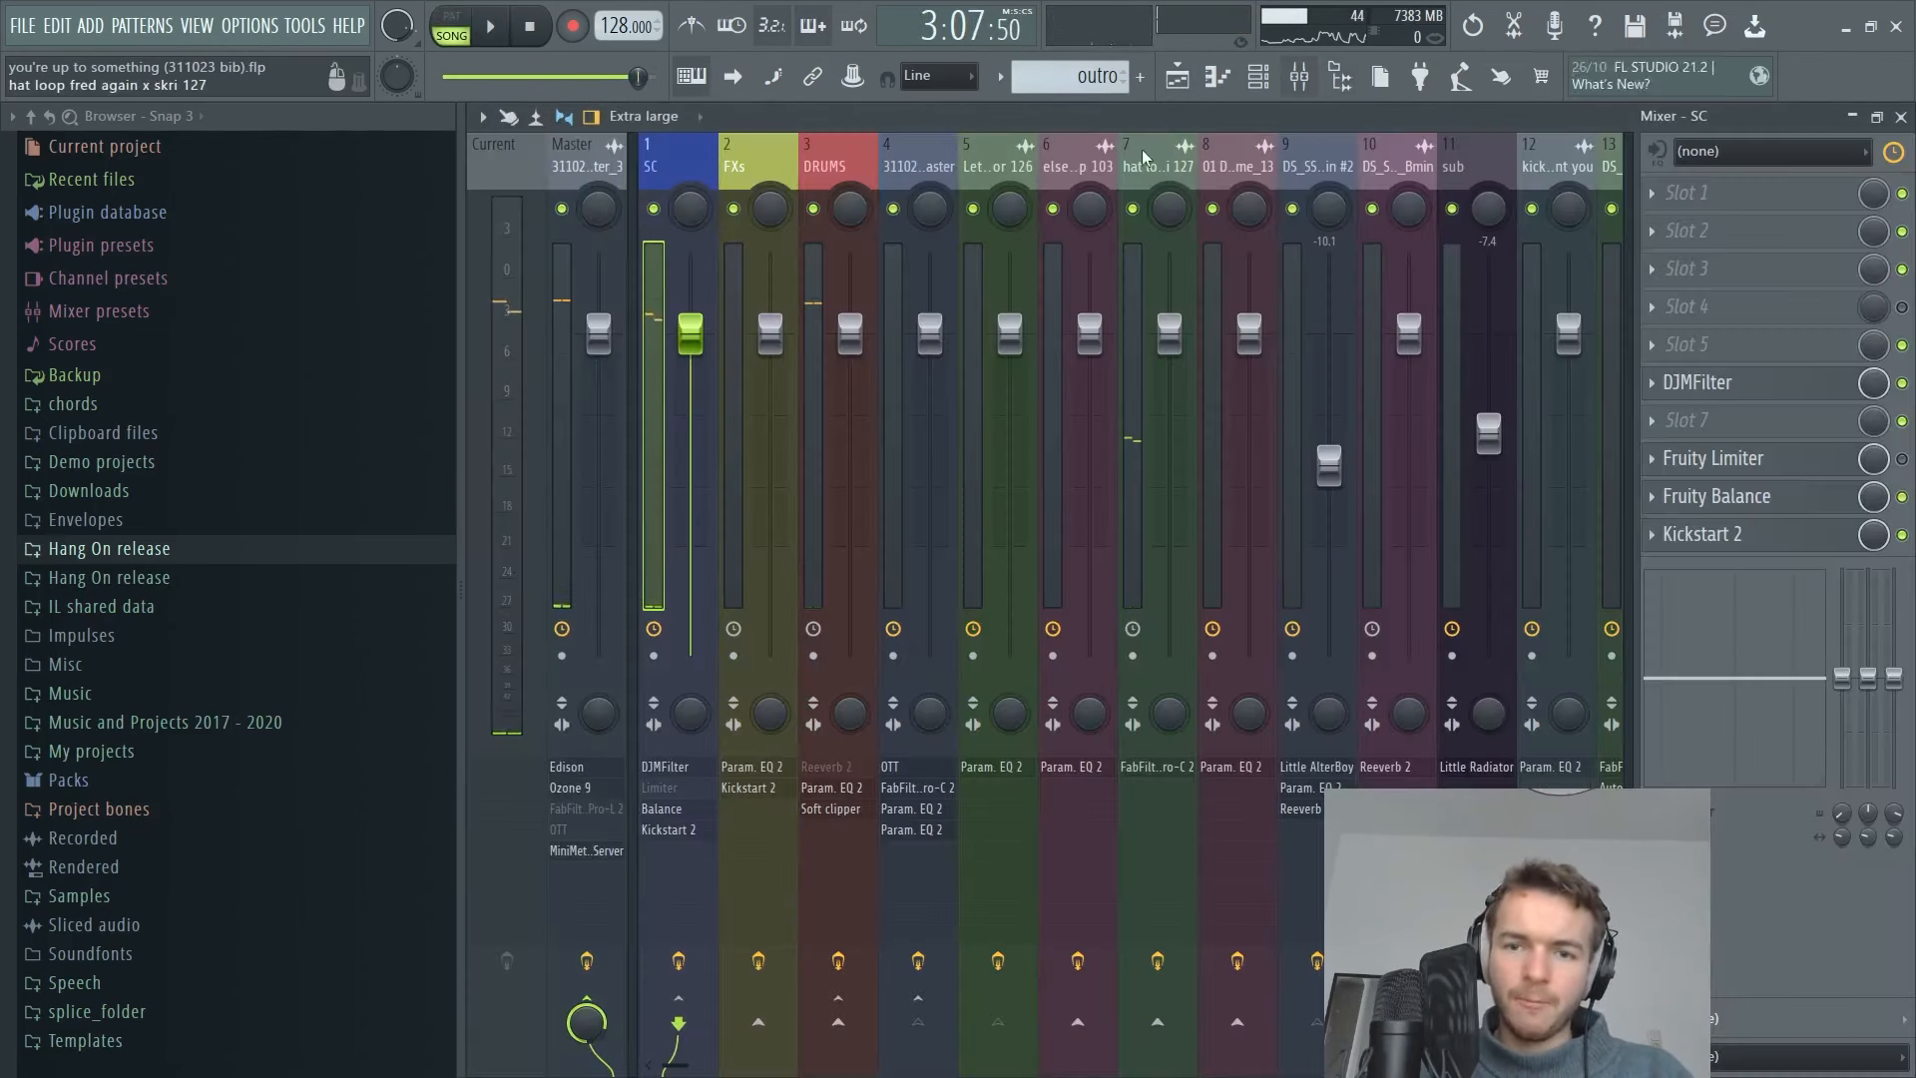
# Inspect the vocal chain's Pro-DS, Parametric EQ 2 and Reeverb 2, then select the Master insert.
pyautogui.click(1177, 76)
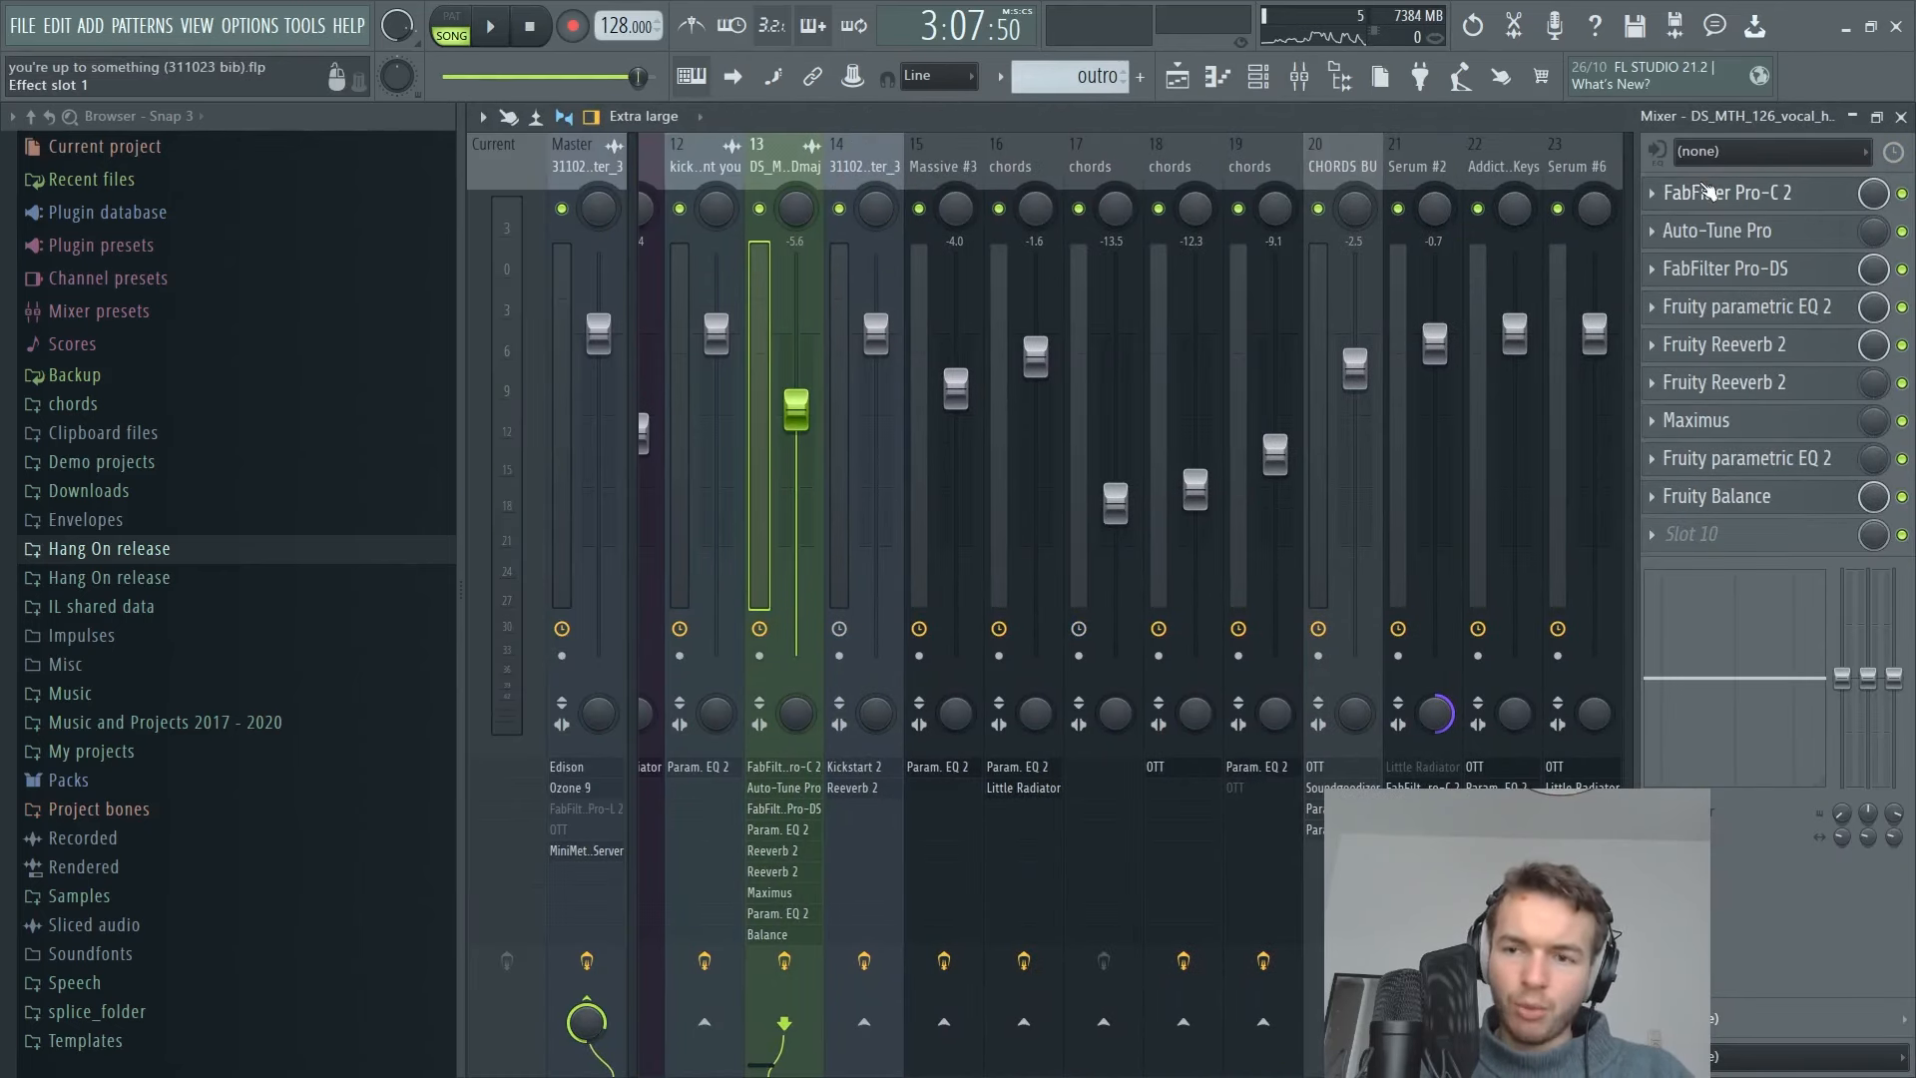
pyautogui.click(1730, 268)
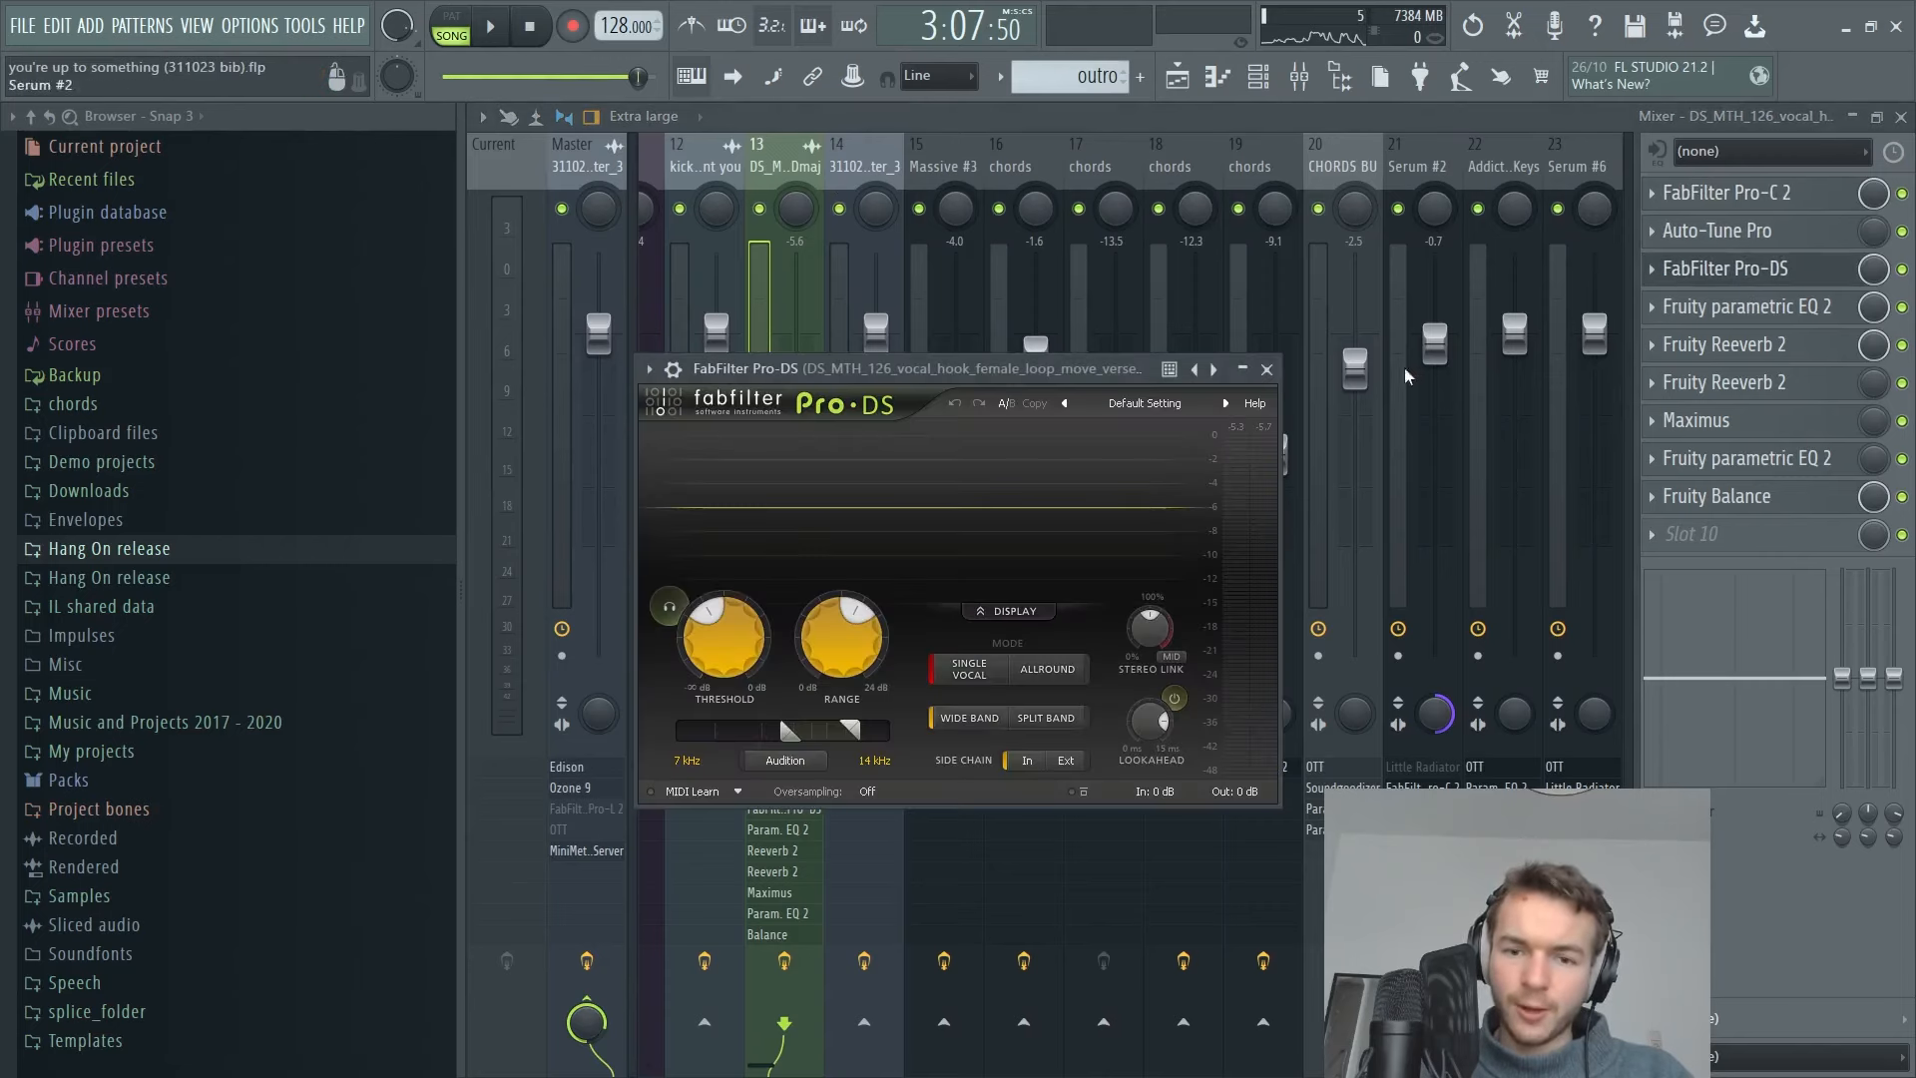
pyautogui.click(1748, 305)
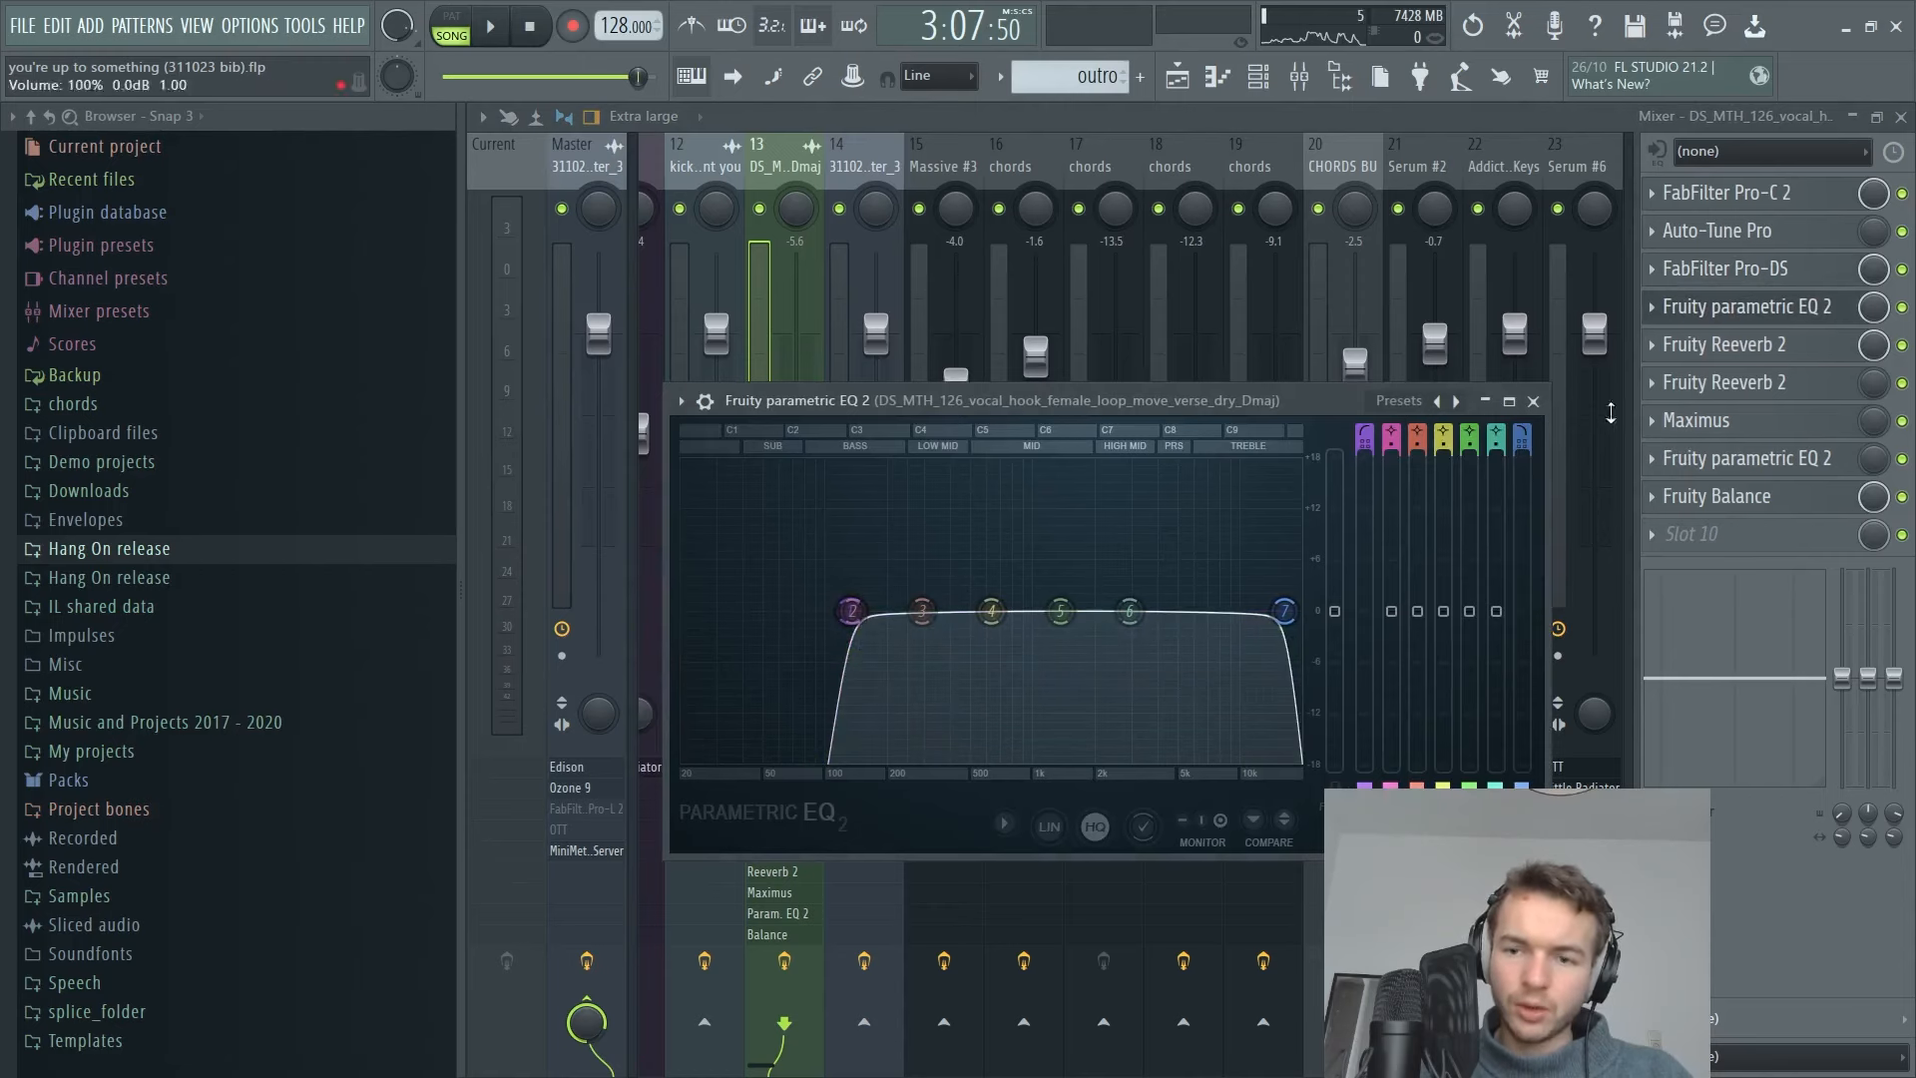
pyautogui.click(1726, 345)
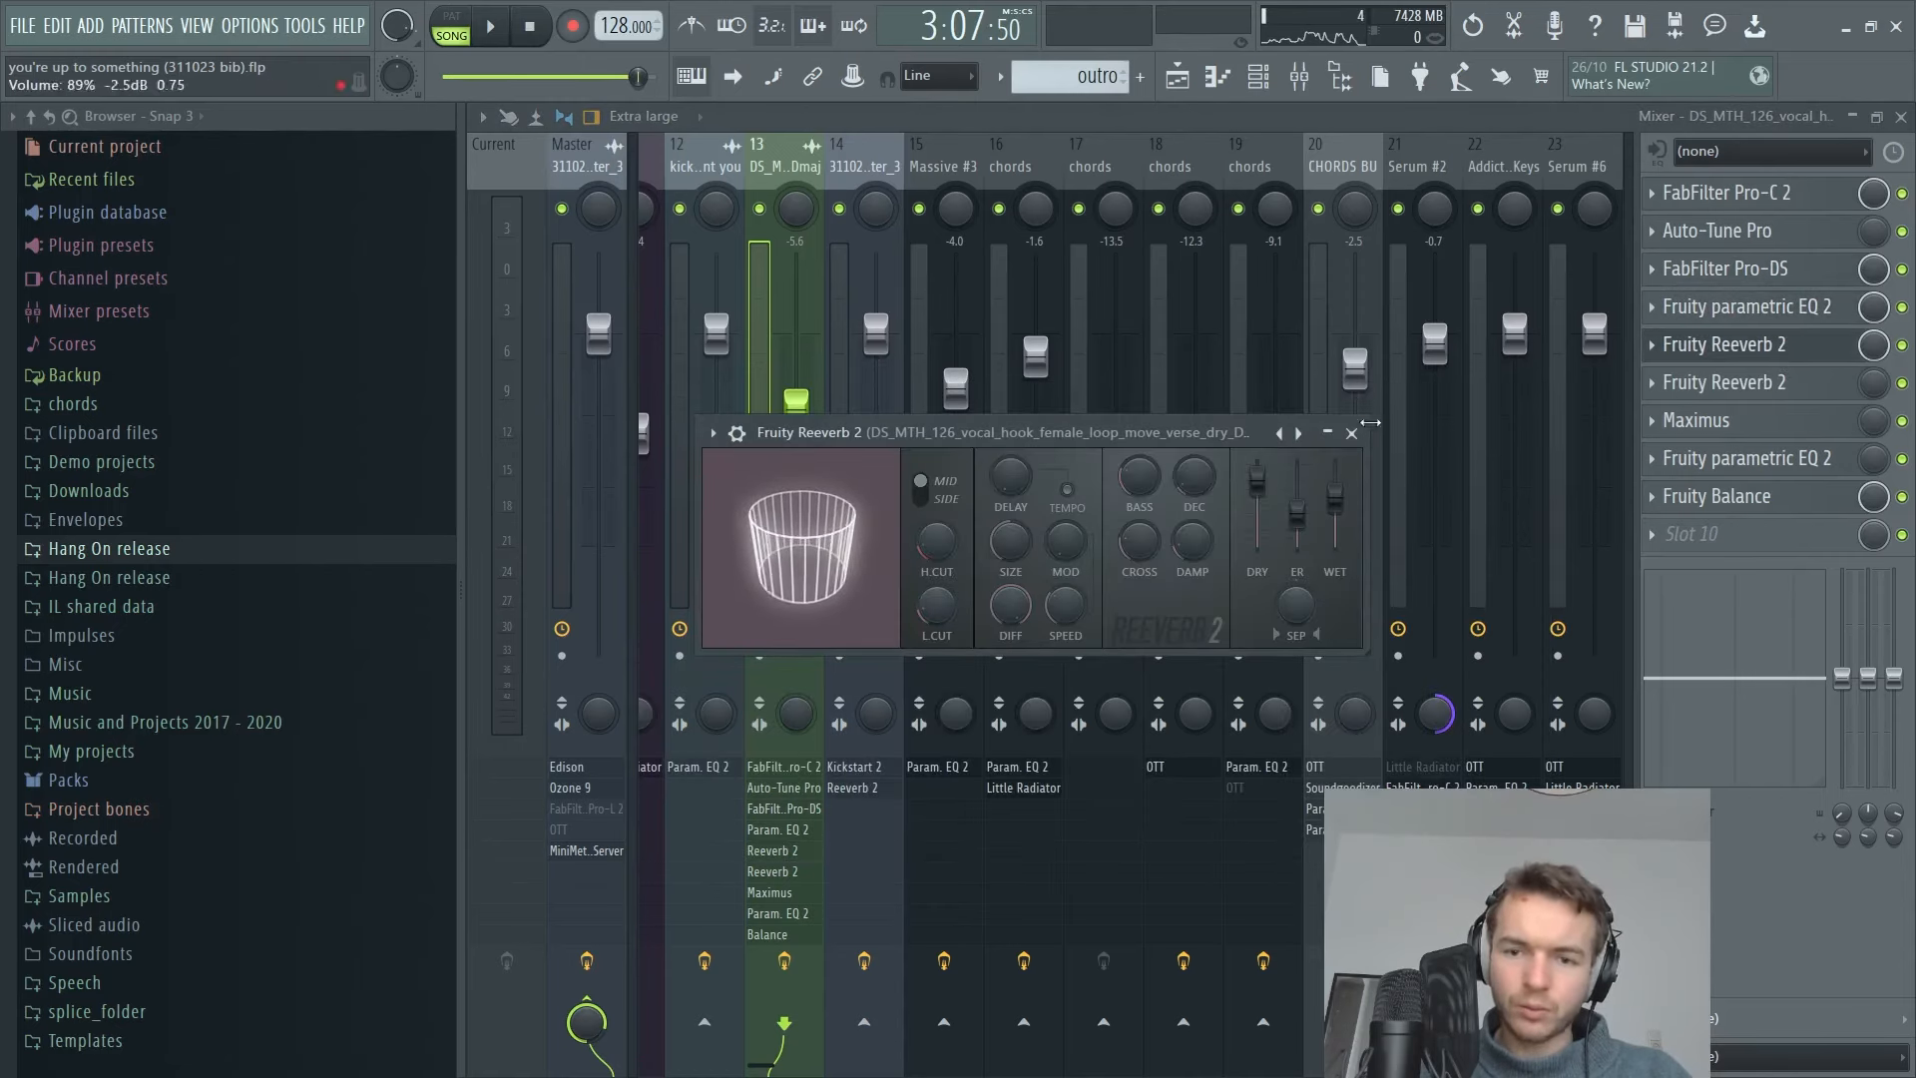
pyautogui.click(1351, 433)
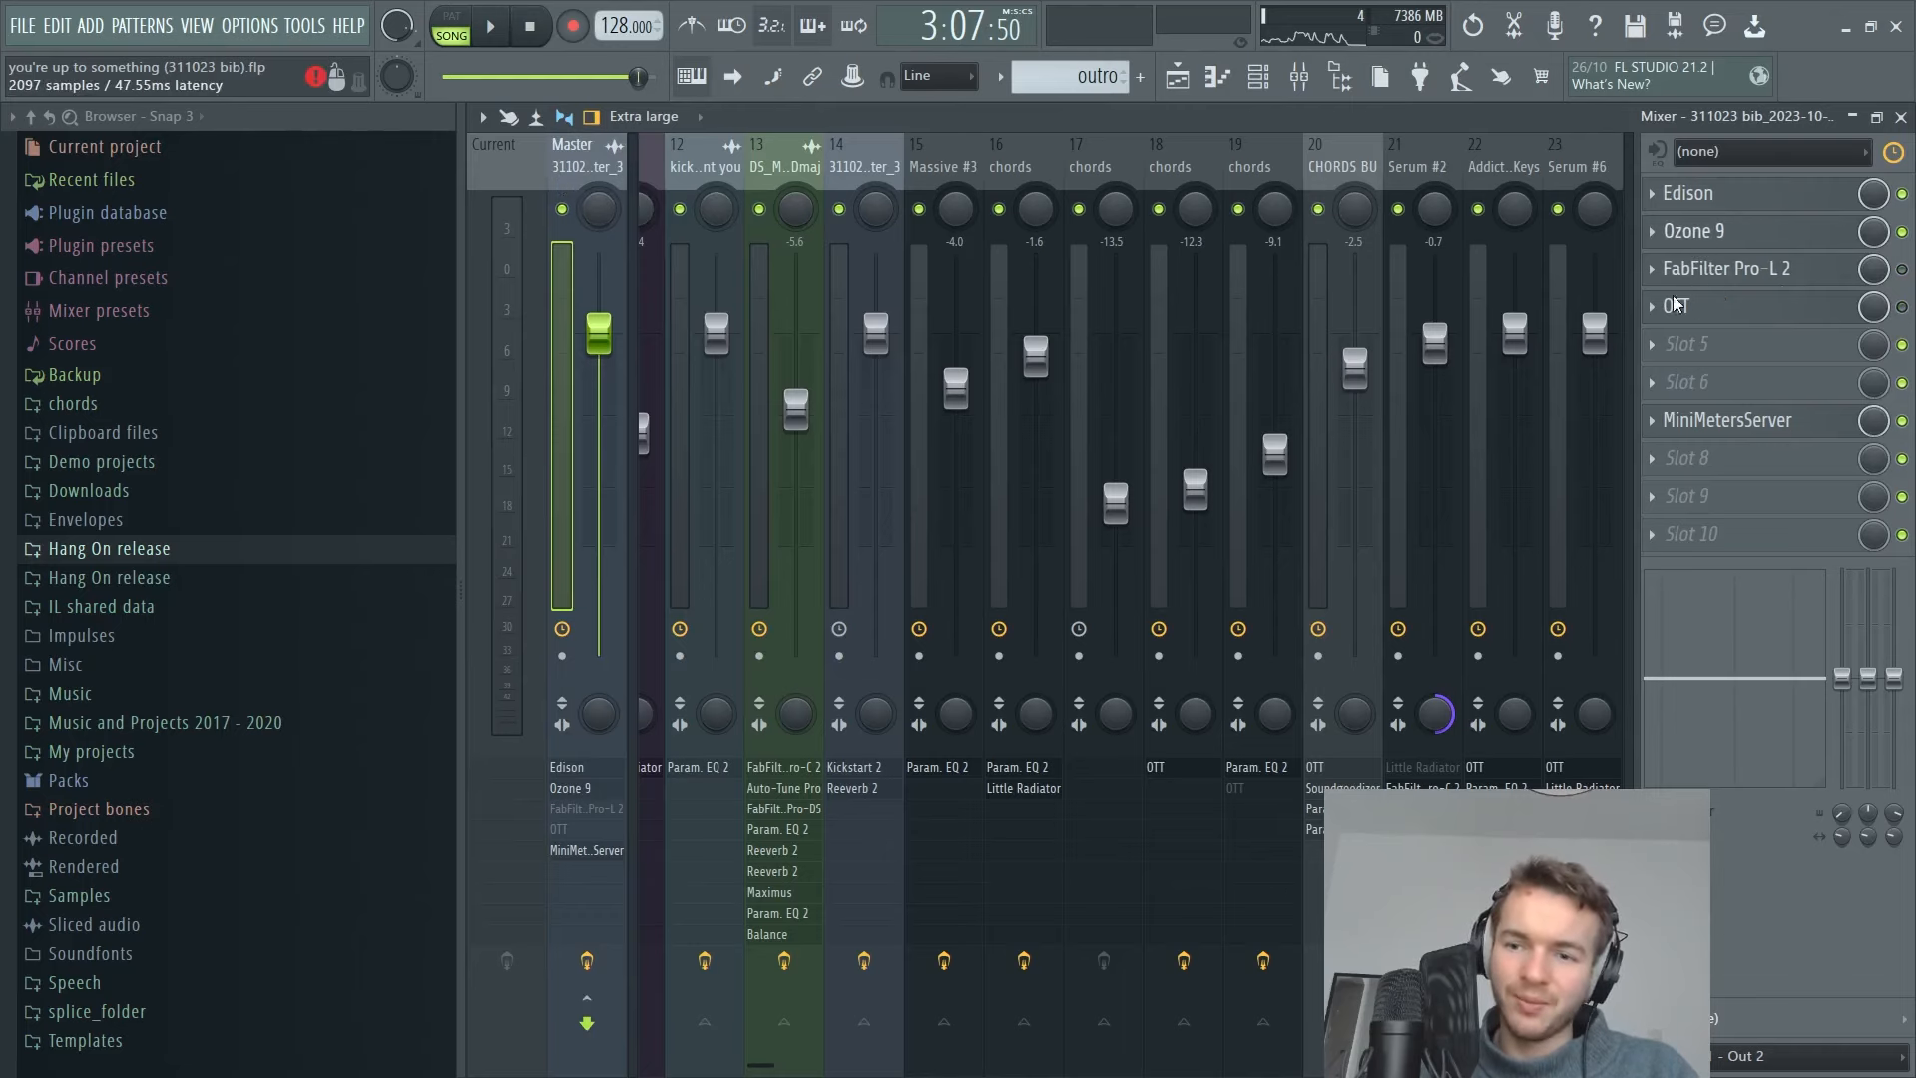
# Show the Ozone 9 master's Imager band widths and return to the playlist.
pyautogui.doubleClick(1696, 230)
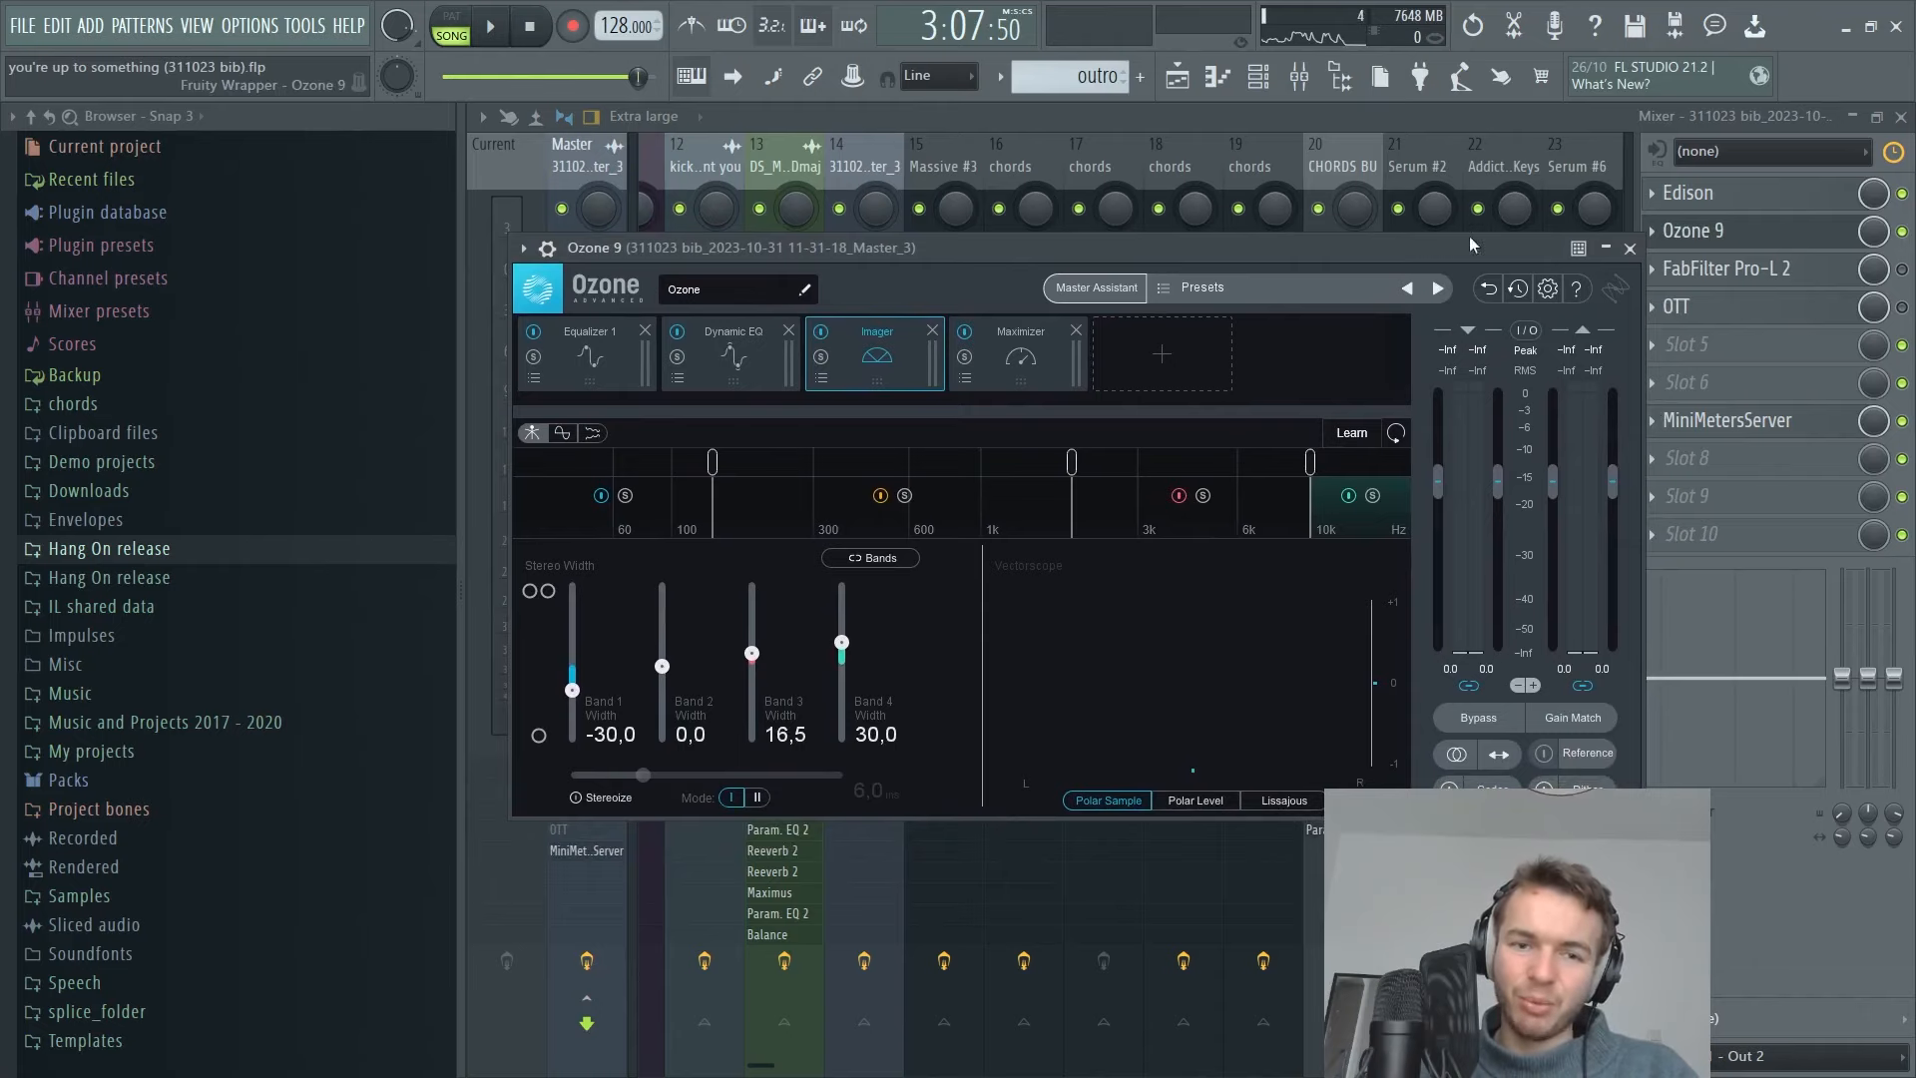
pyautogui.click(1628, 248)
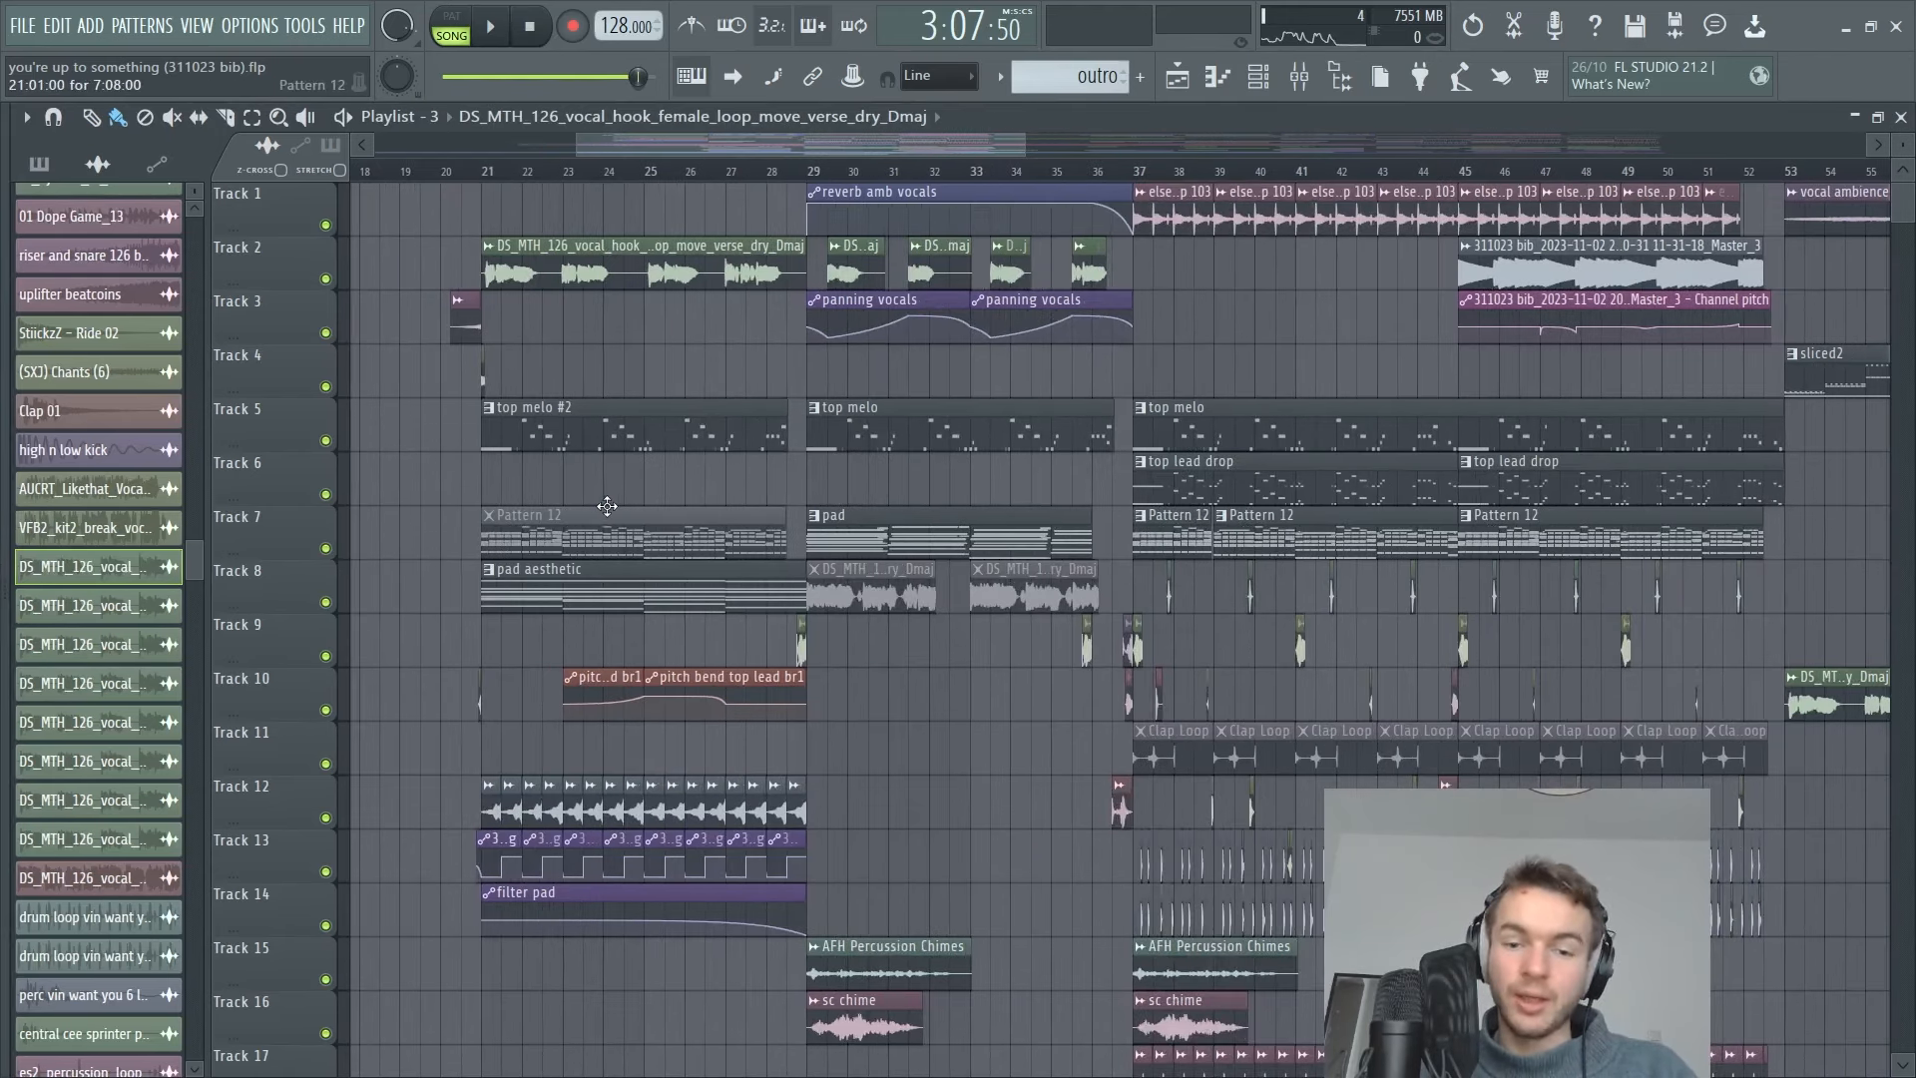
pyautogui.scroll(-3)
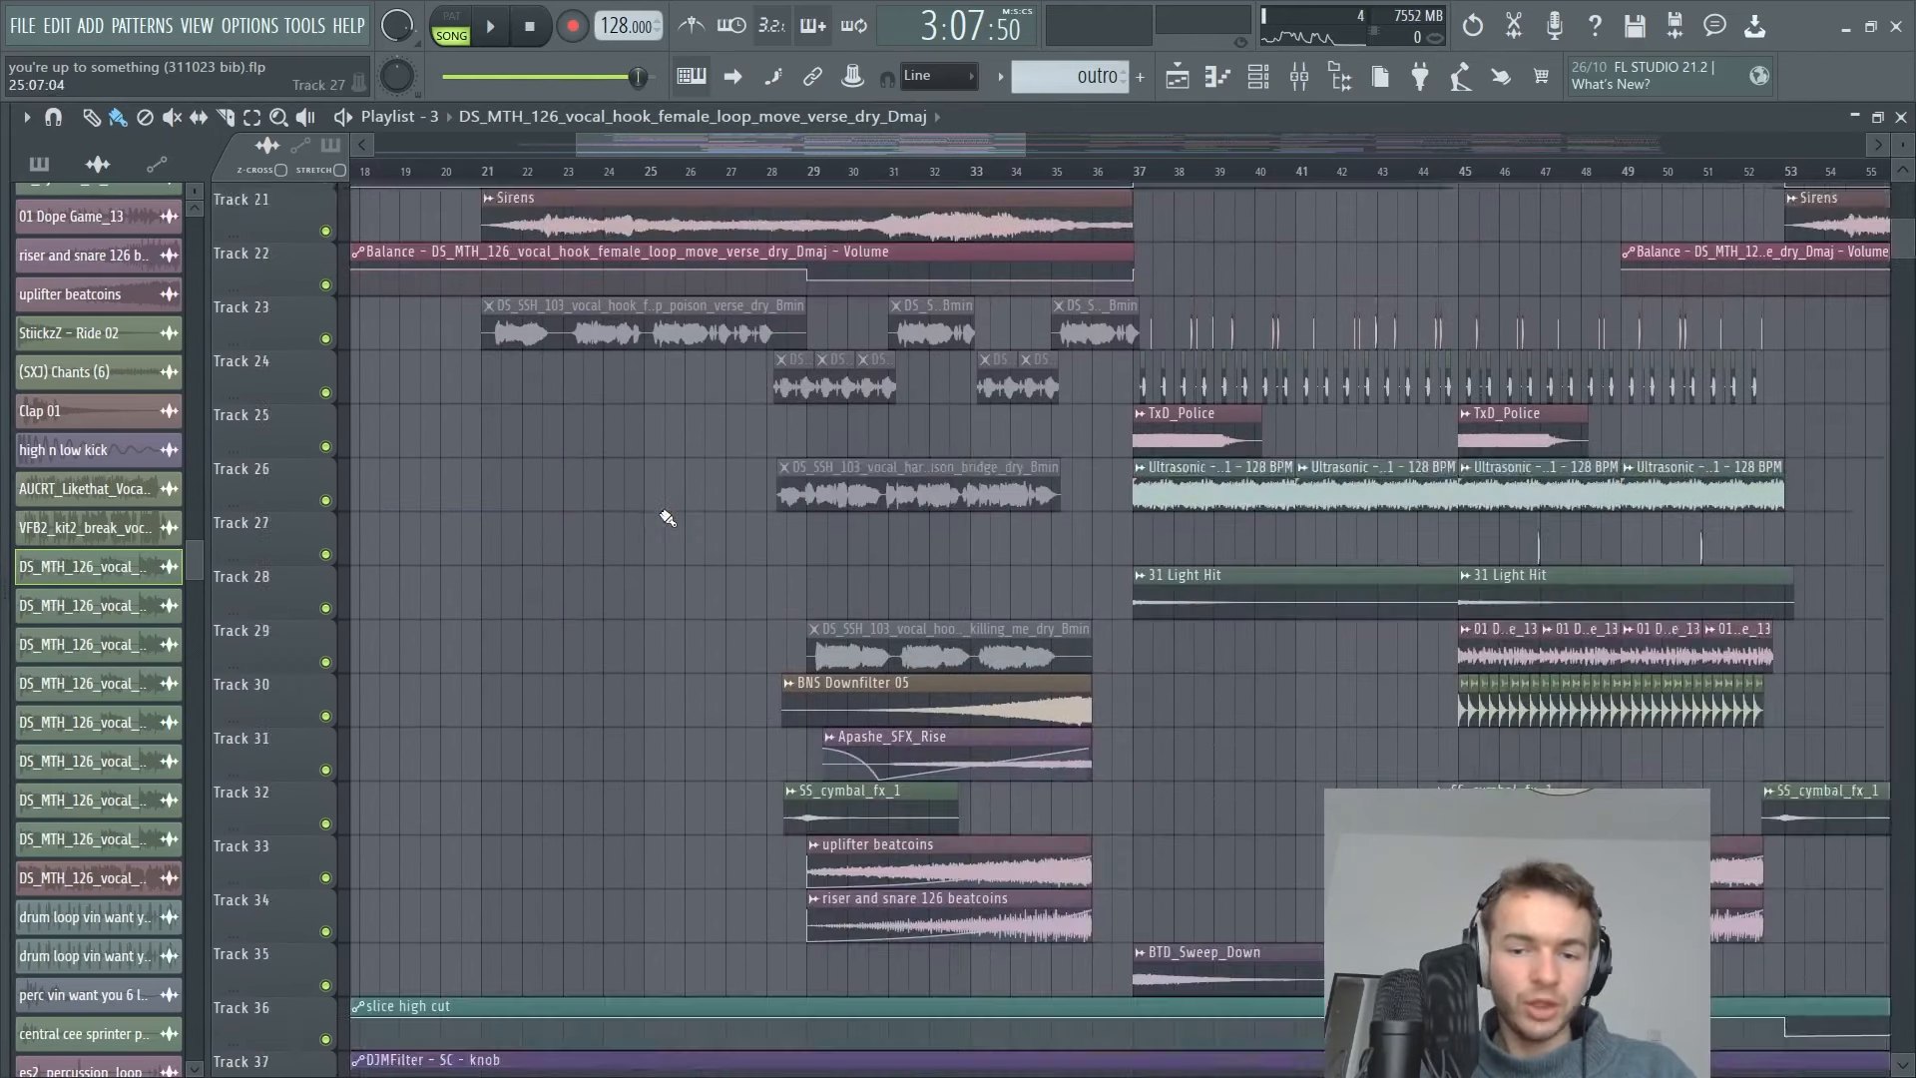
pyautogui.scroll(3)
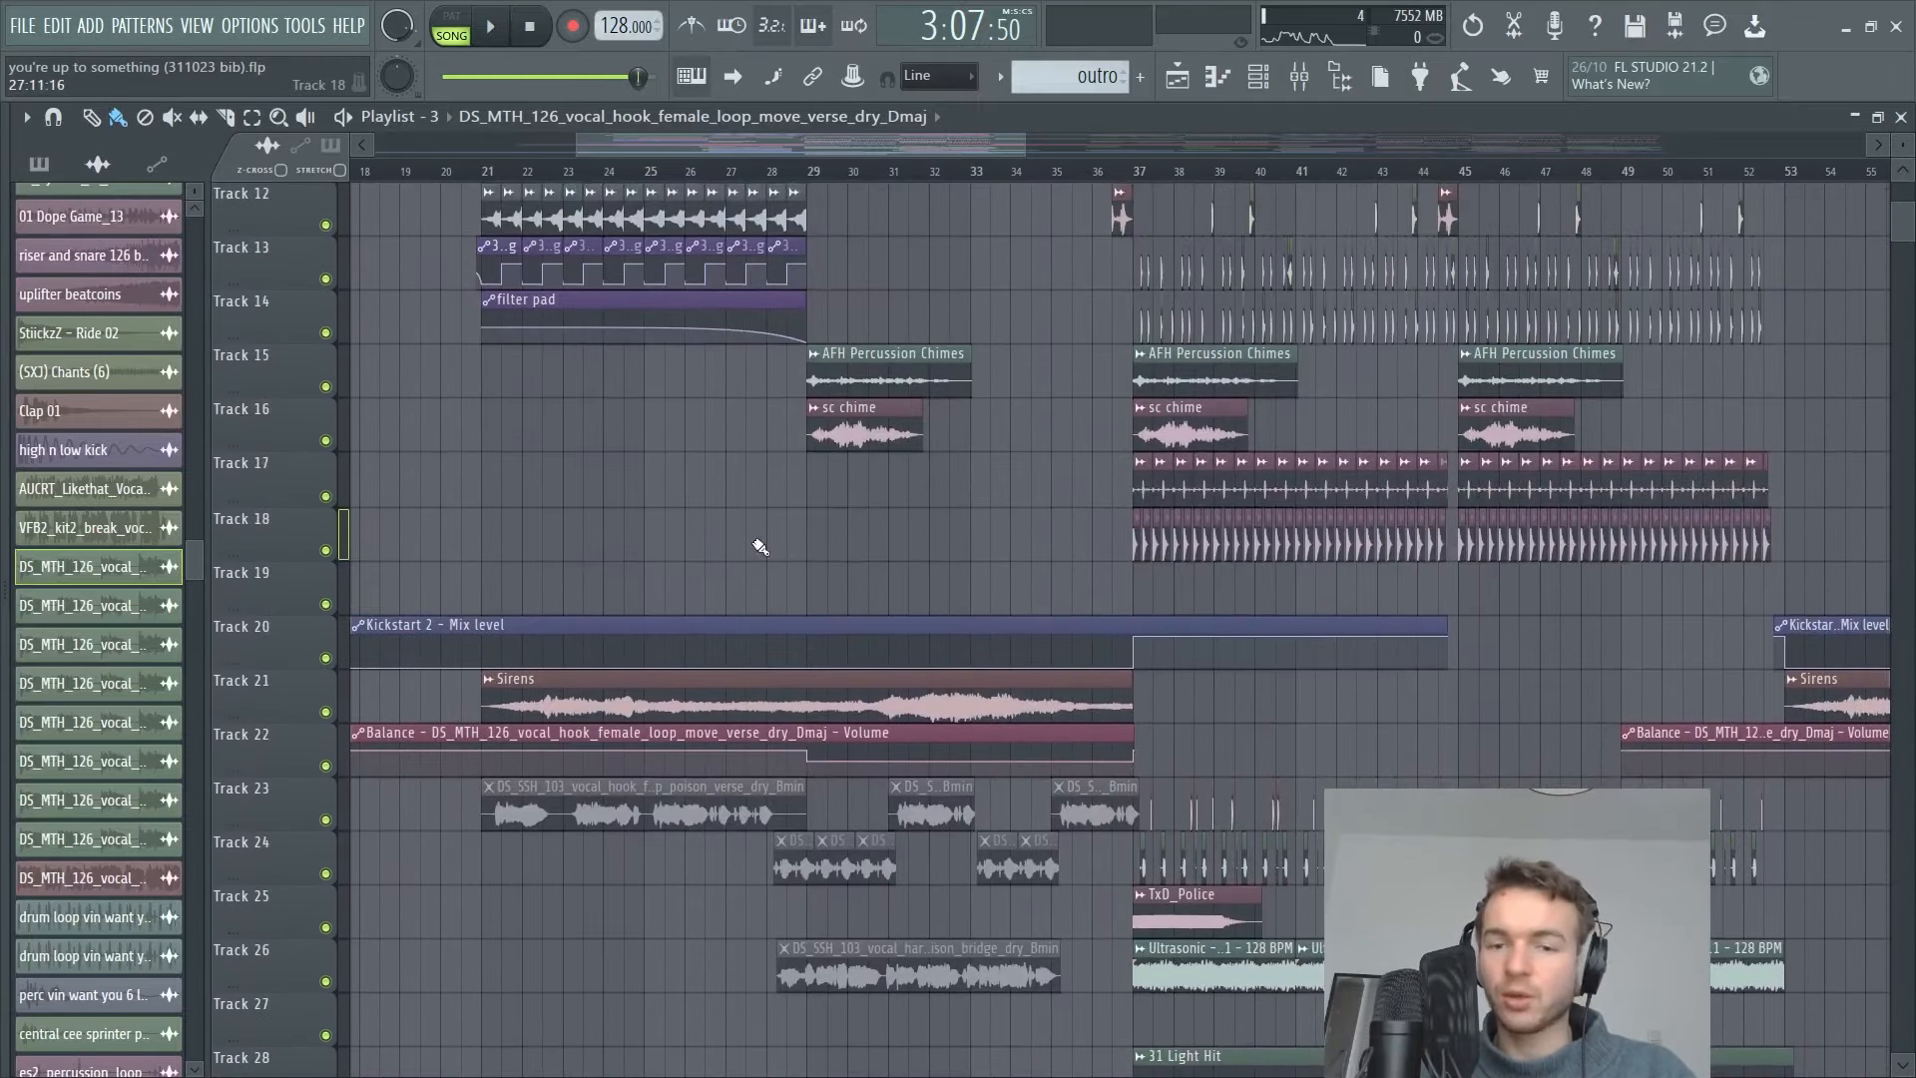